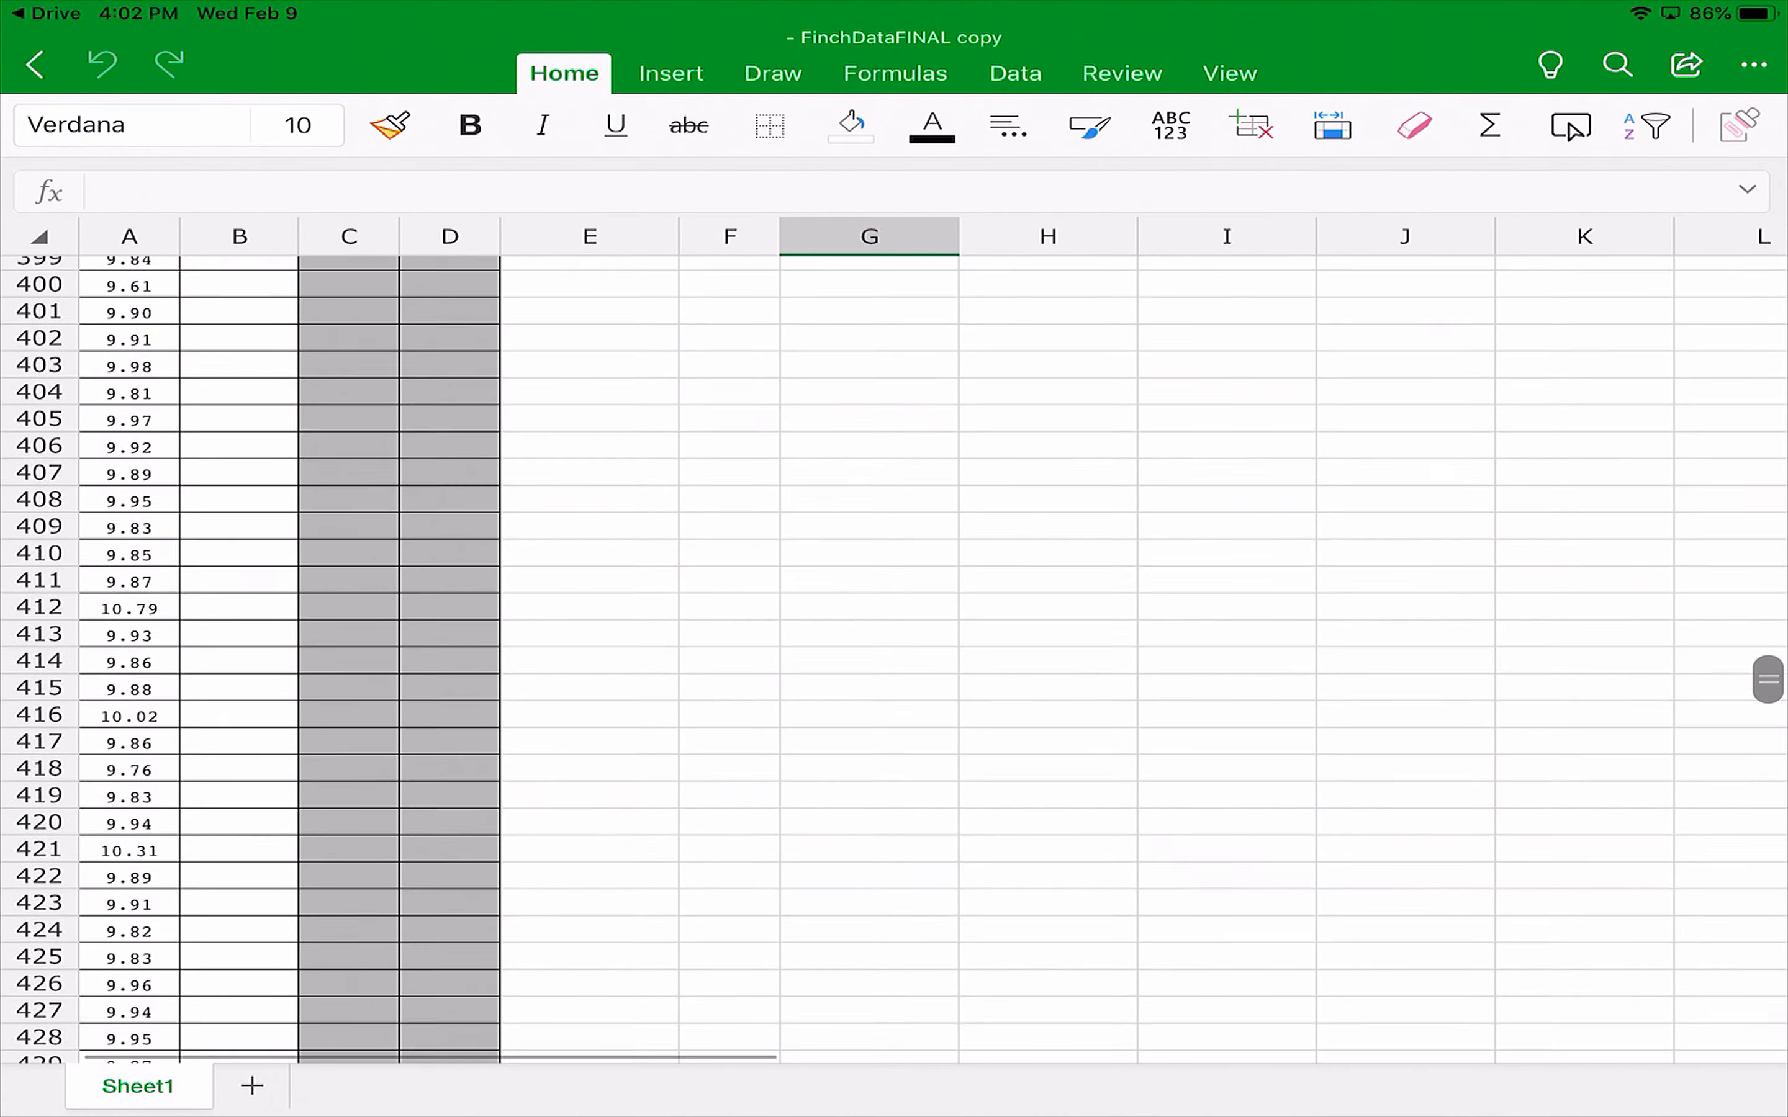
# Below the data, add Daphne Island and Santa Cruz headings in row 754.
pyautogui.scroll(-3)
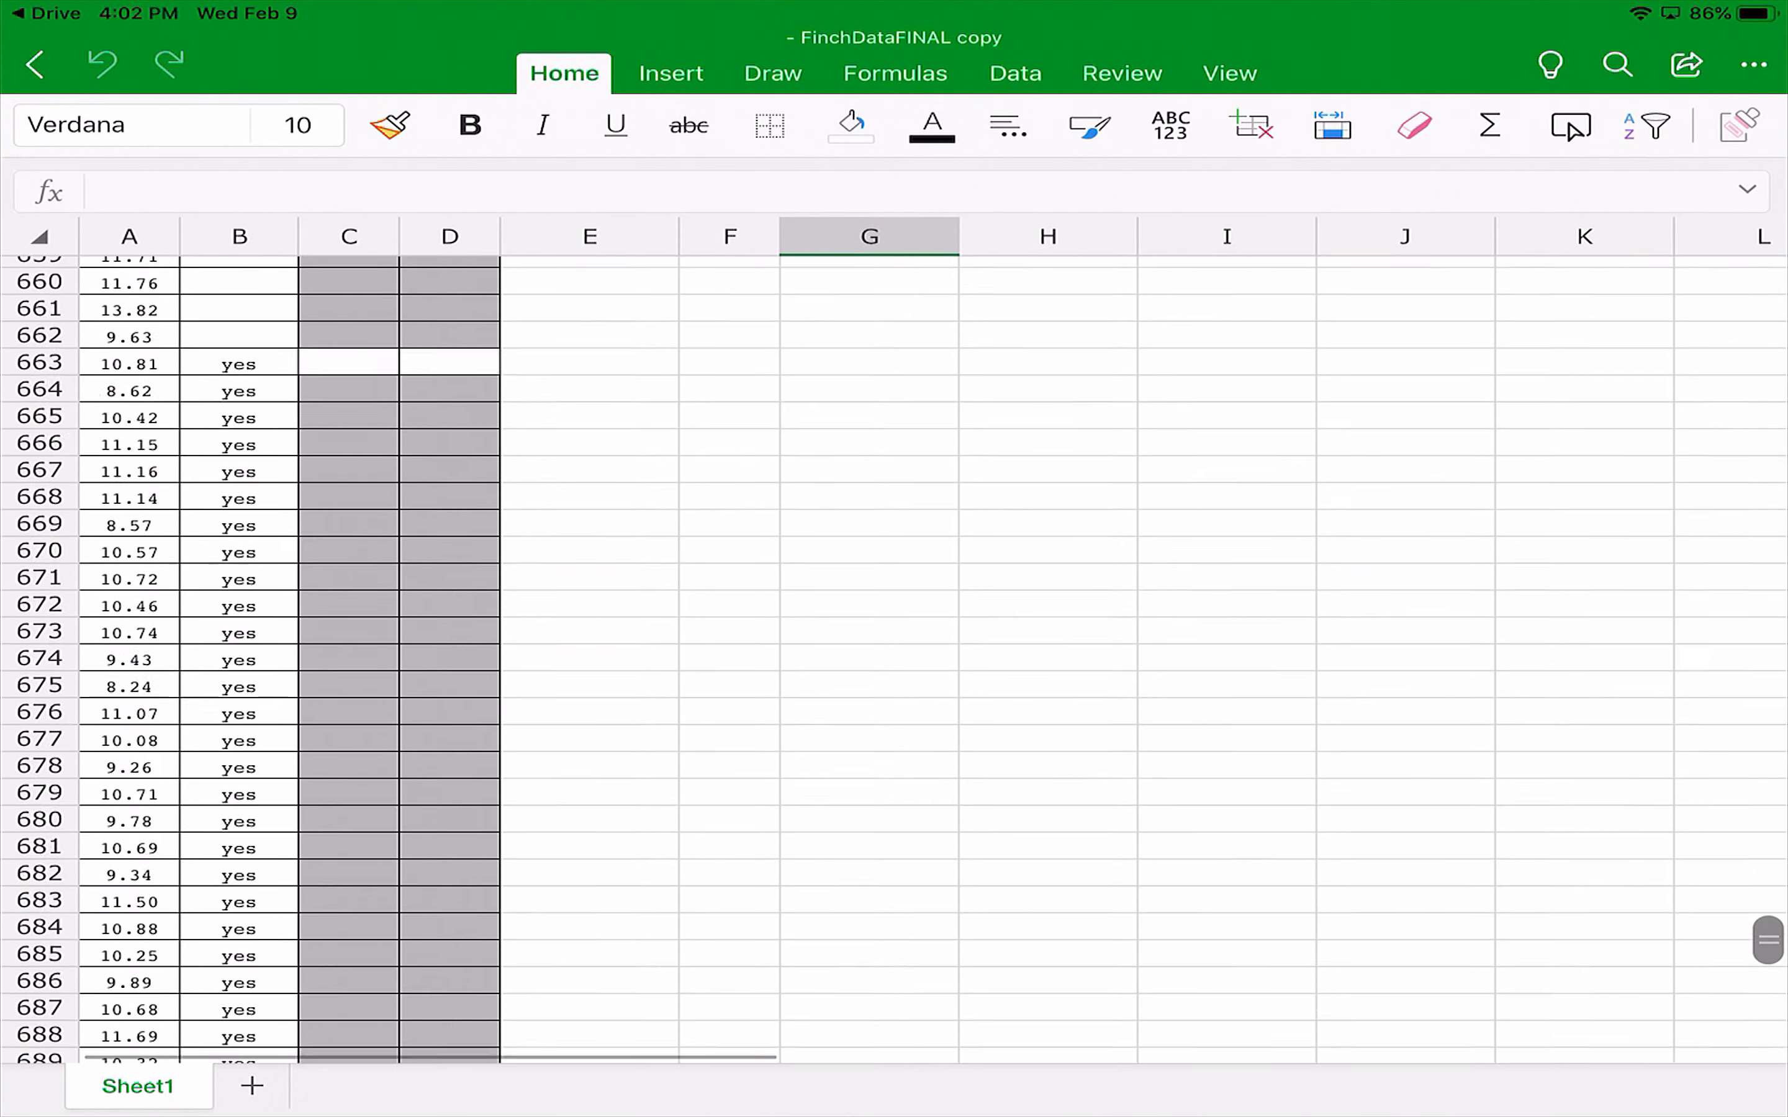
pyautogui.scroll(-3)
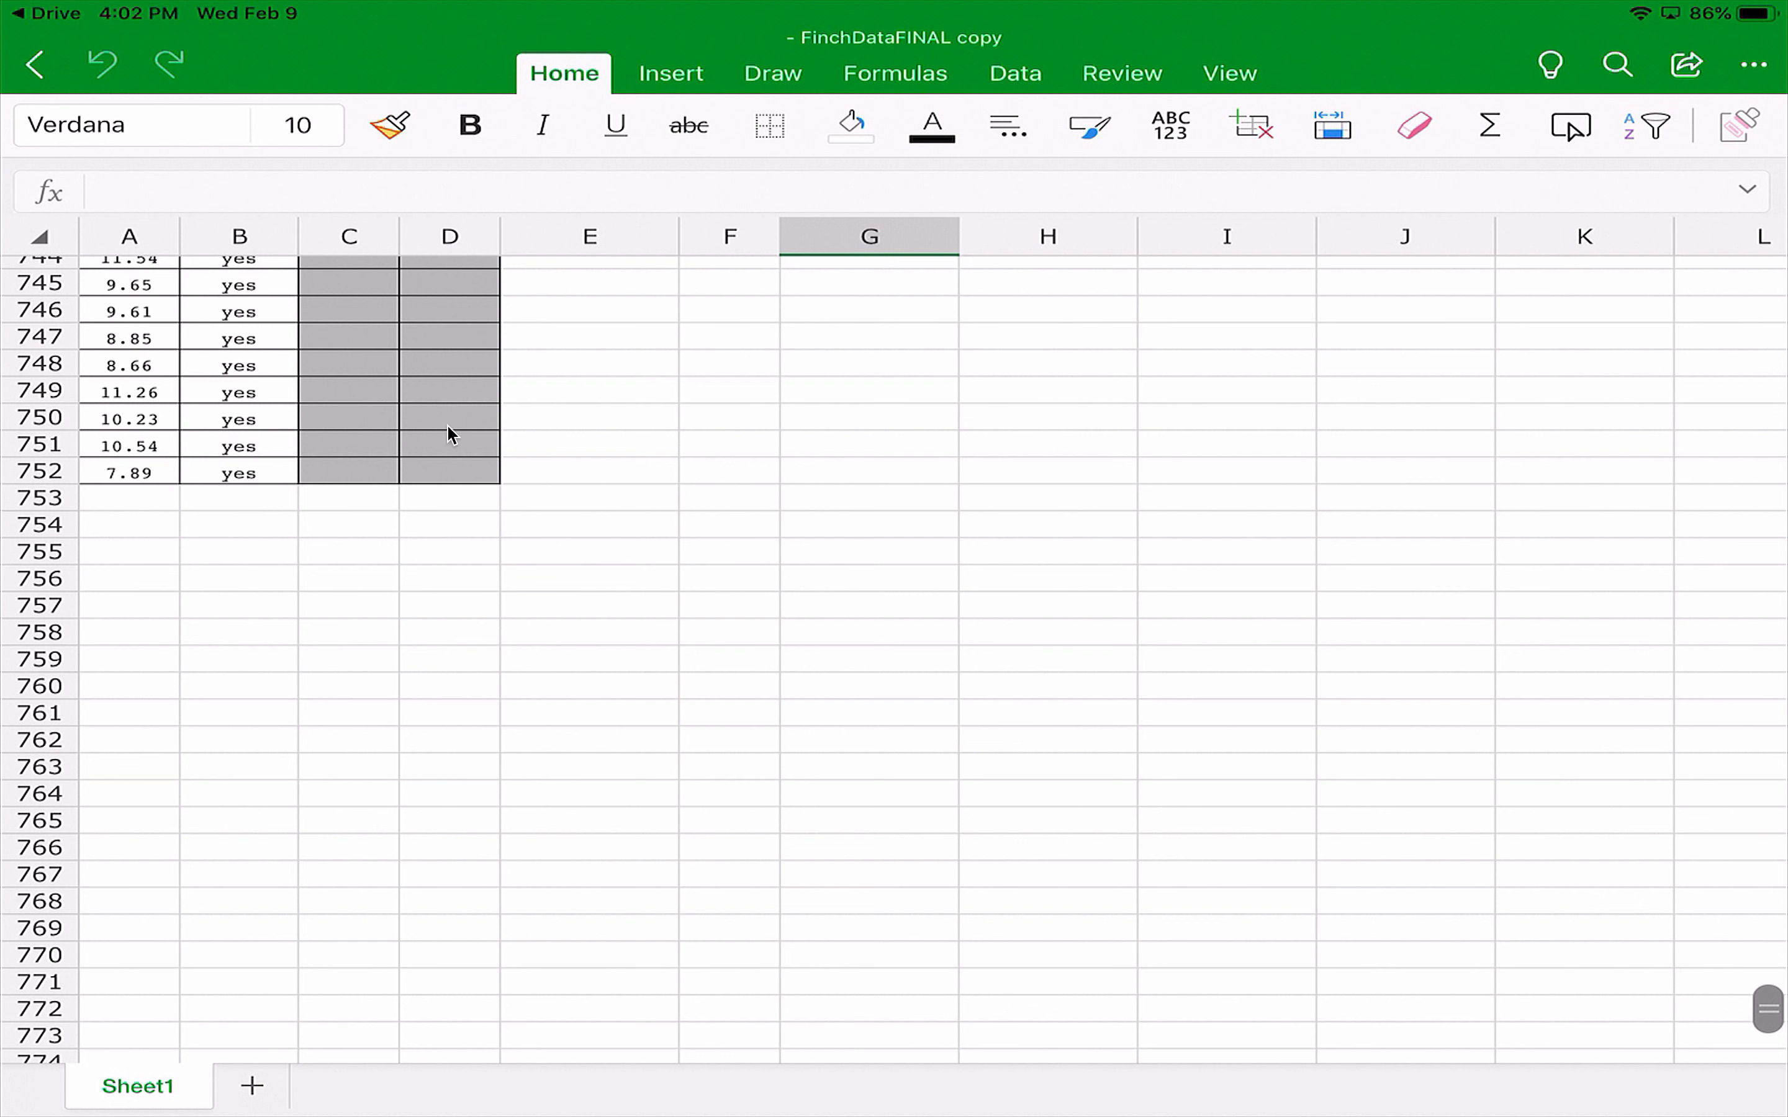
pyautogui.moveTo(1635, 377)
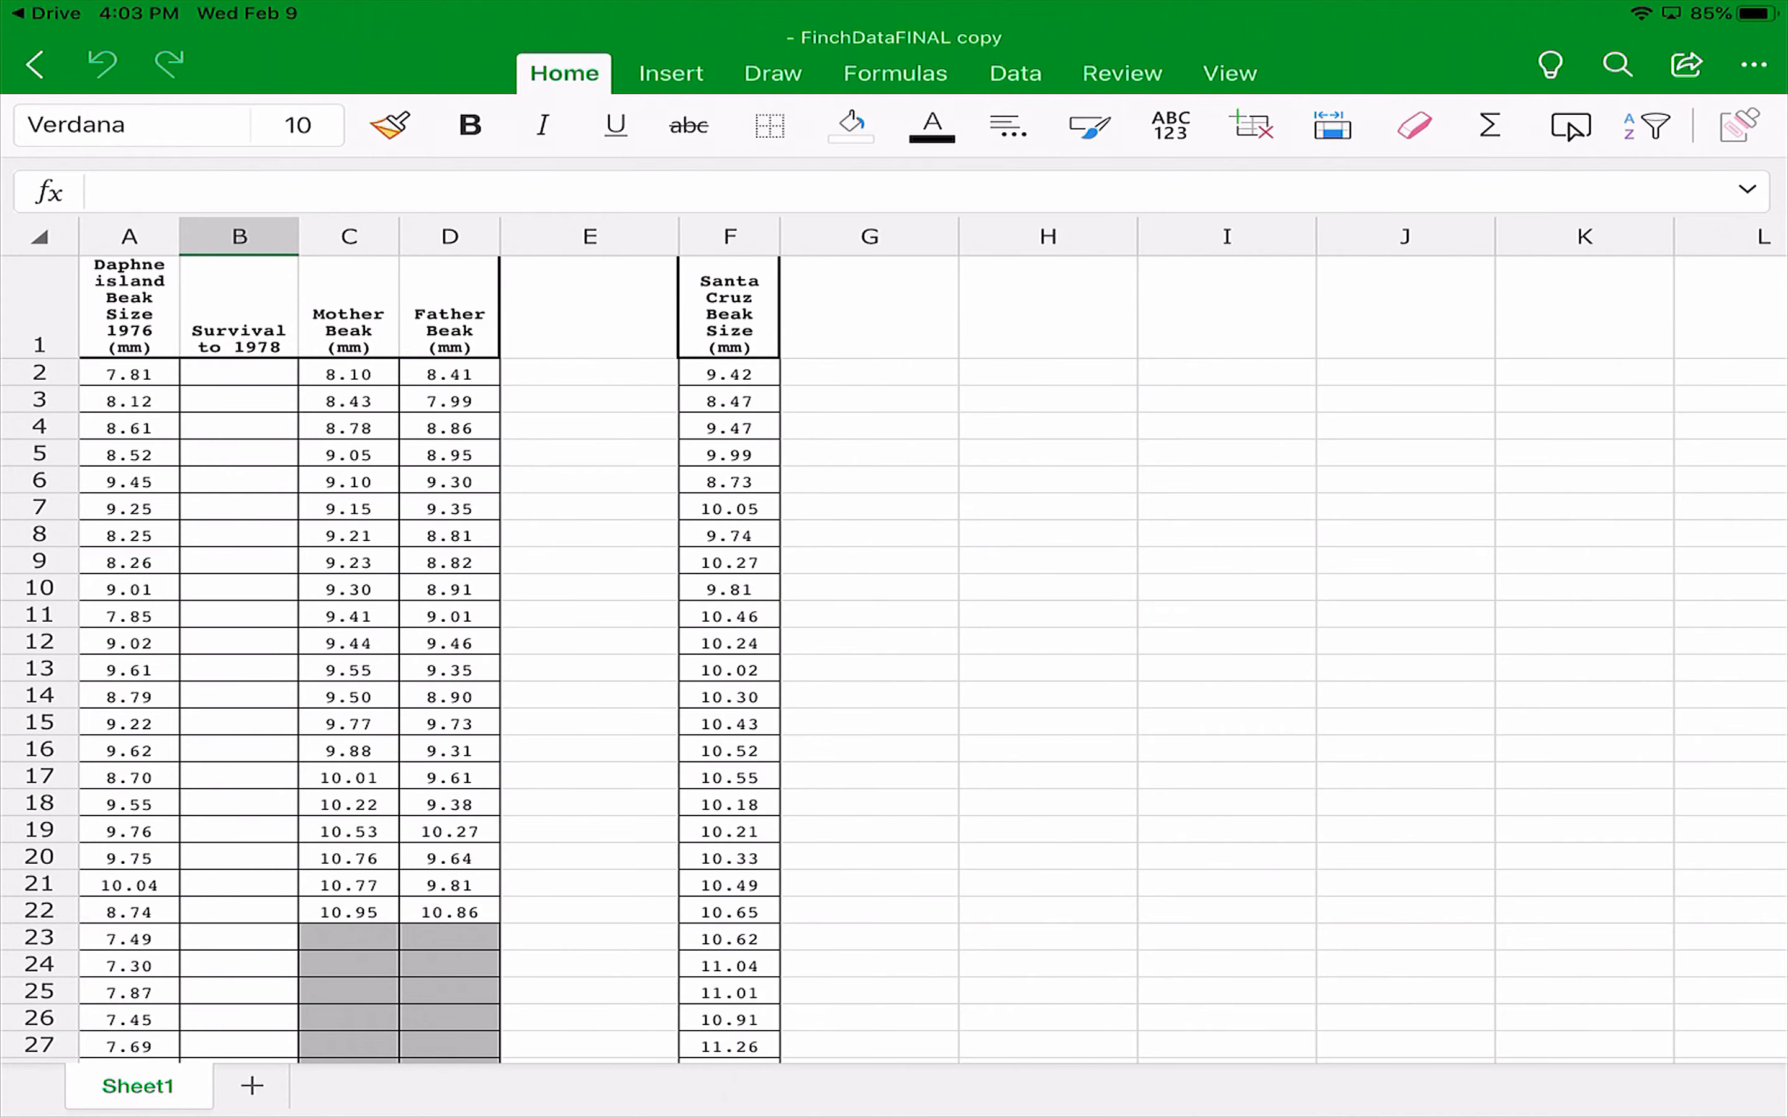
pyautogui.scroll(-3)
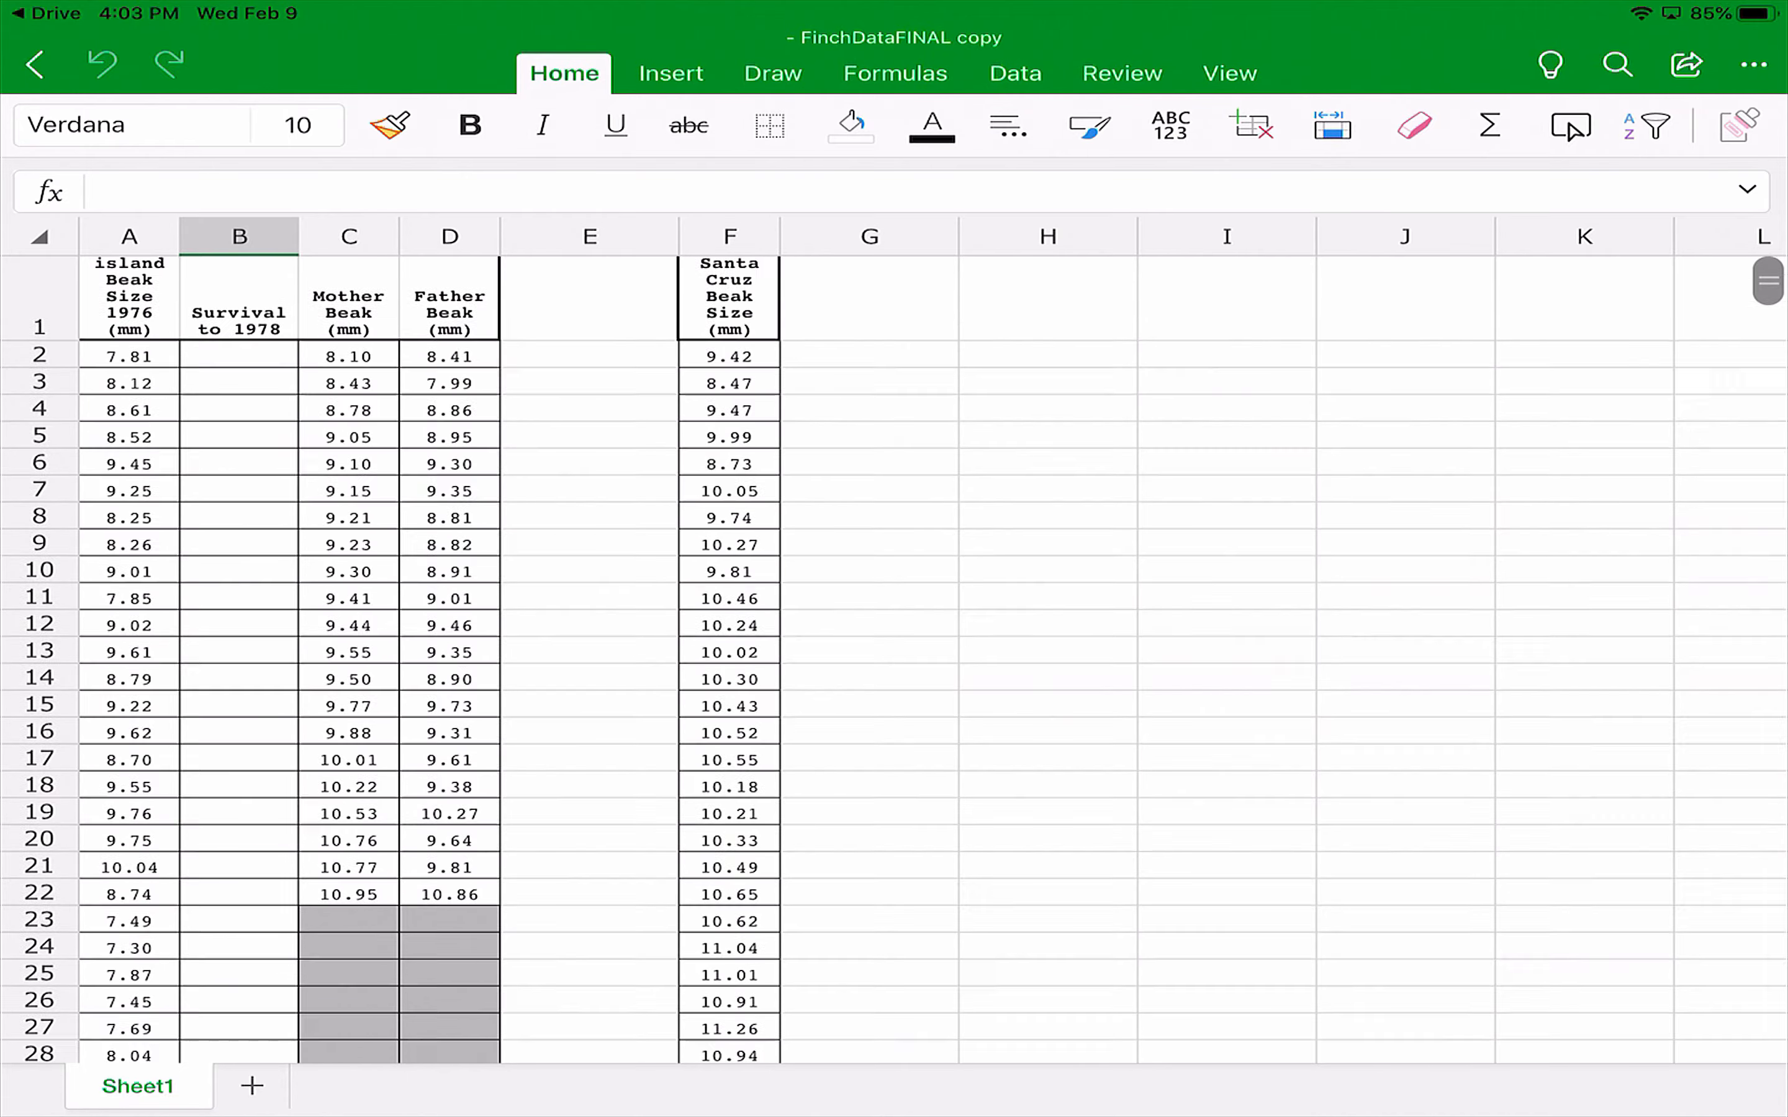
pyautogui.scroll(-3)
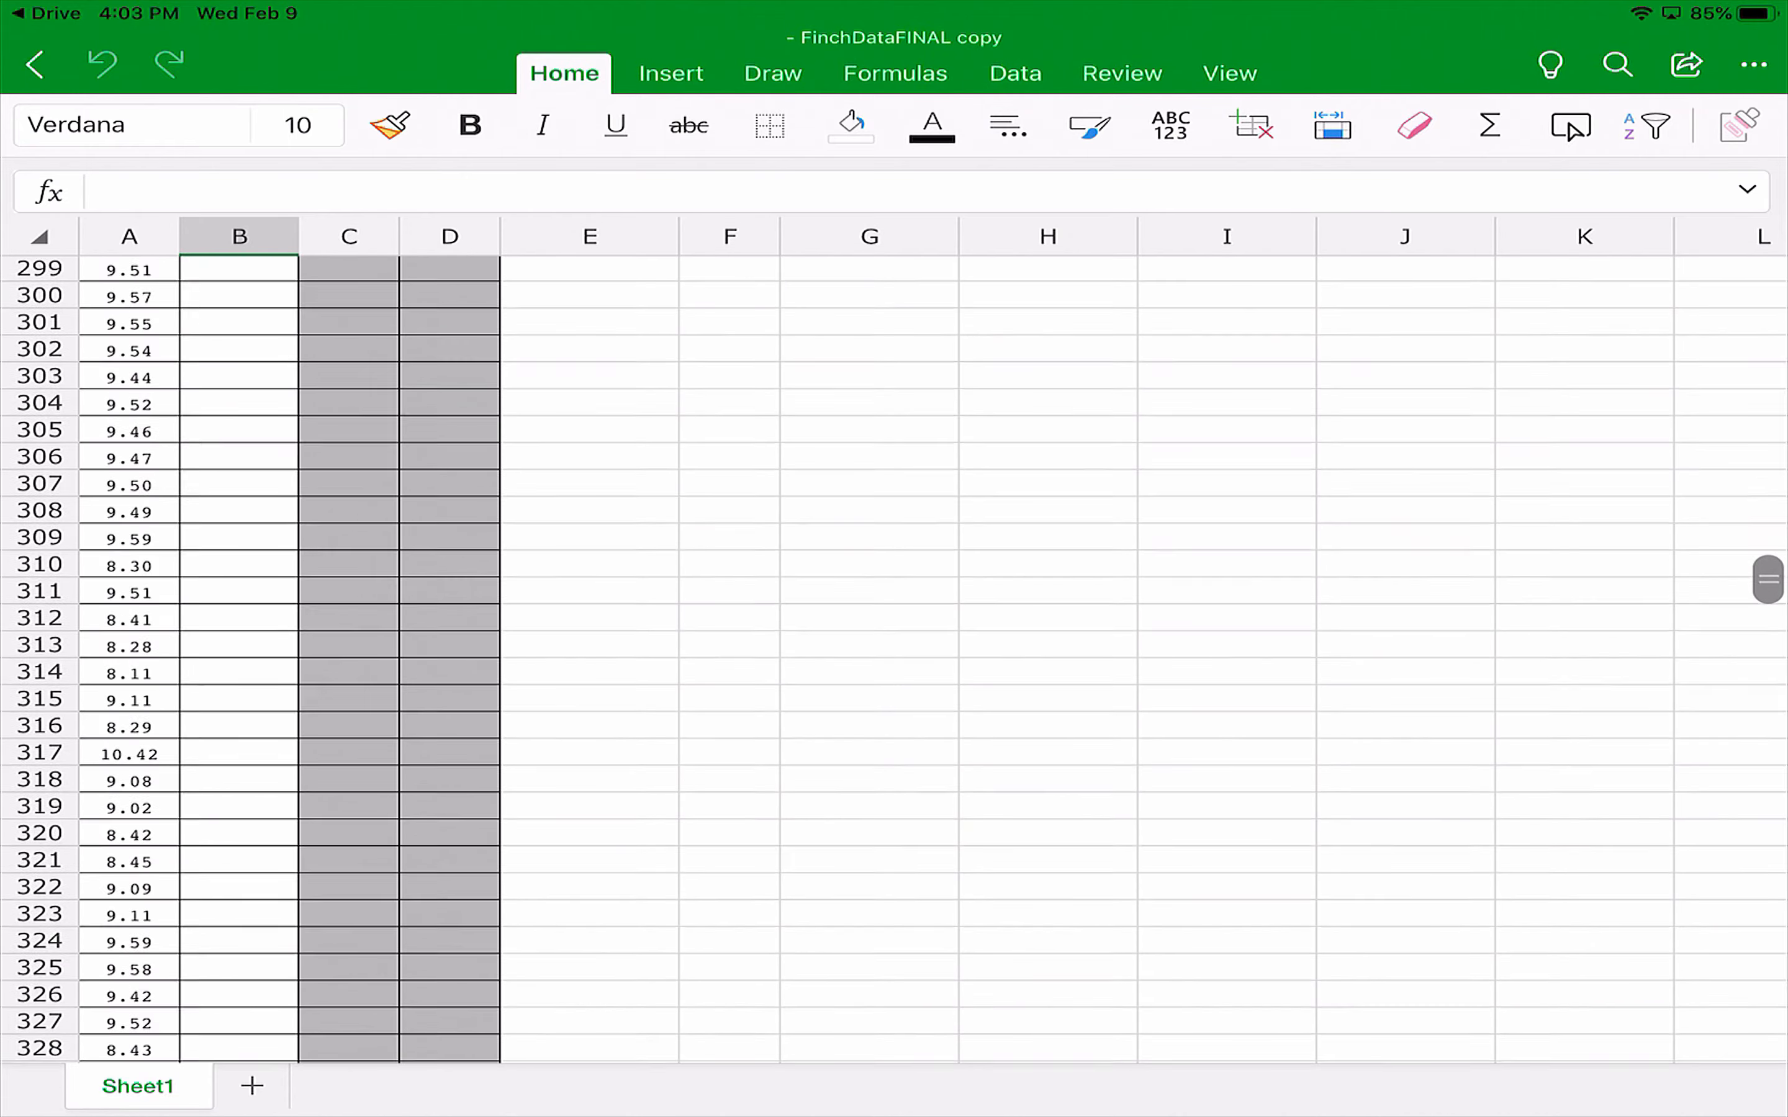
pyautogui.scroll(-3)
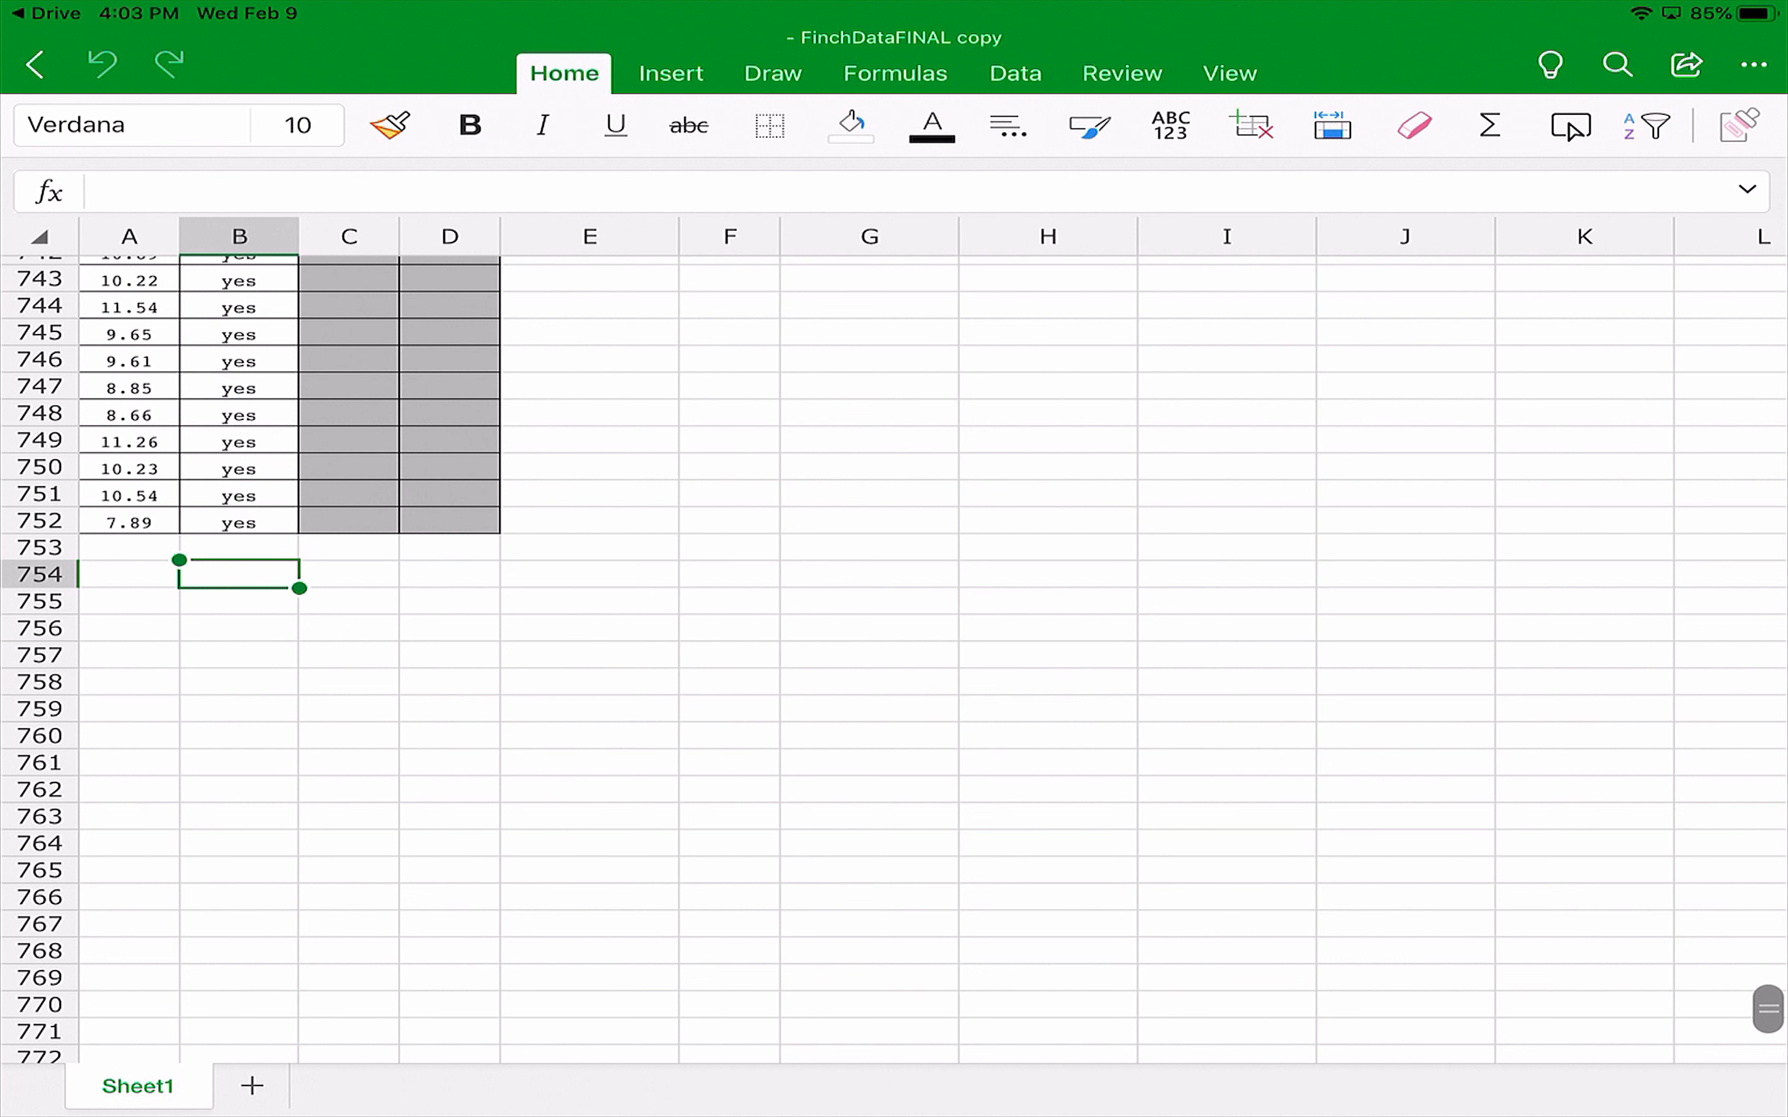
pyautogui.write('Daphne')
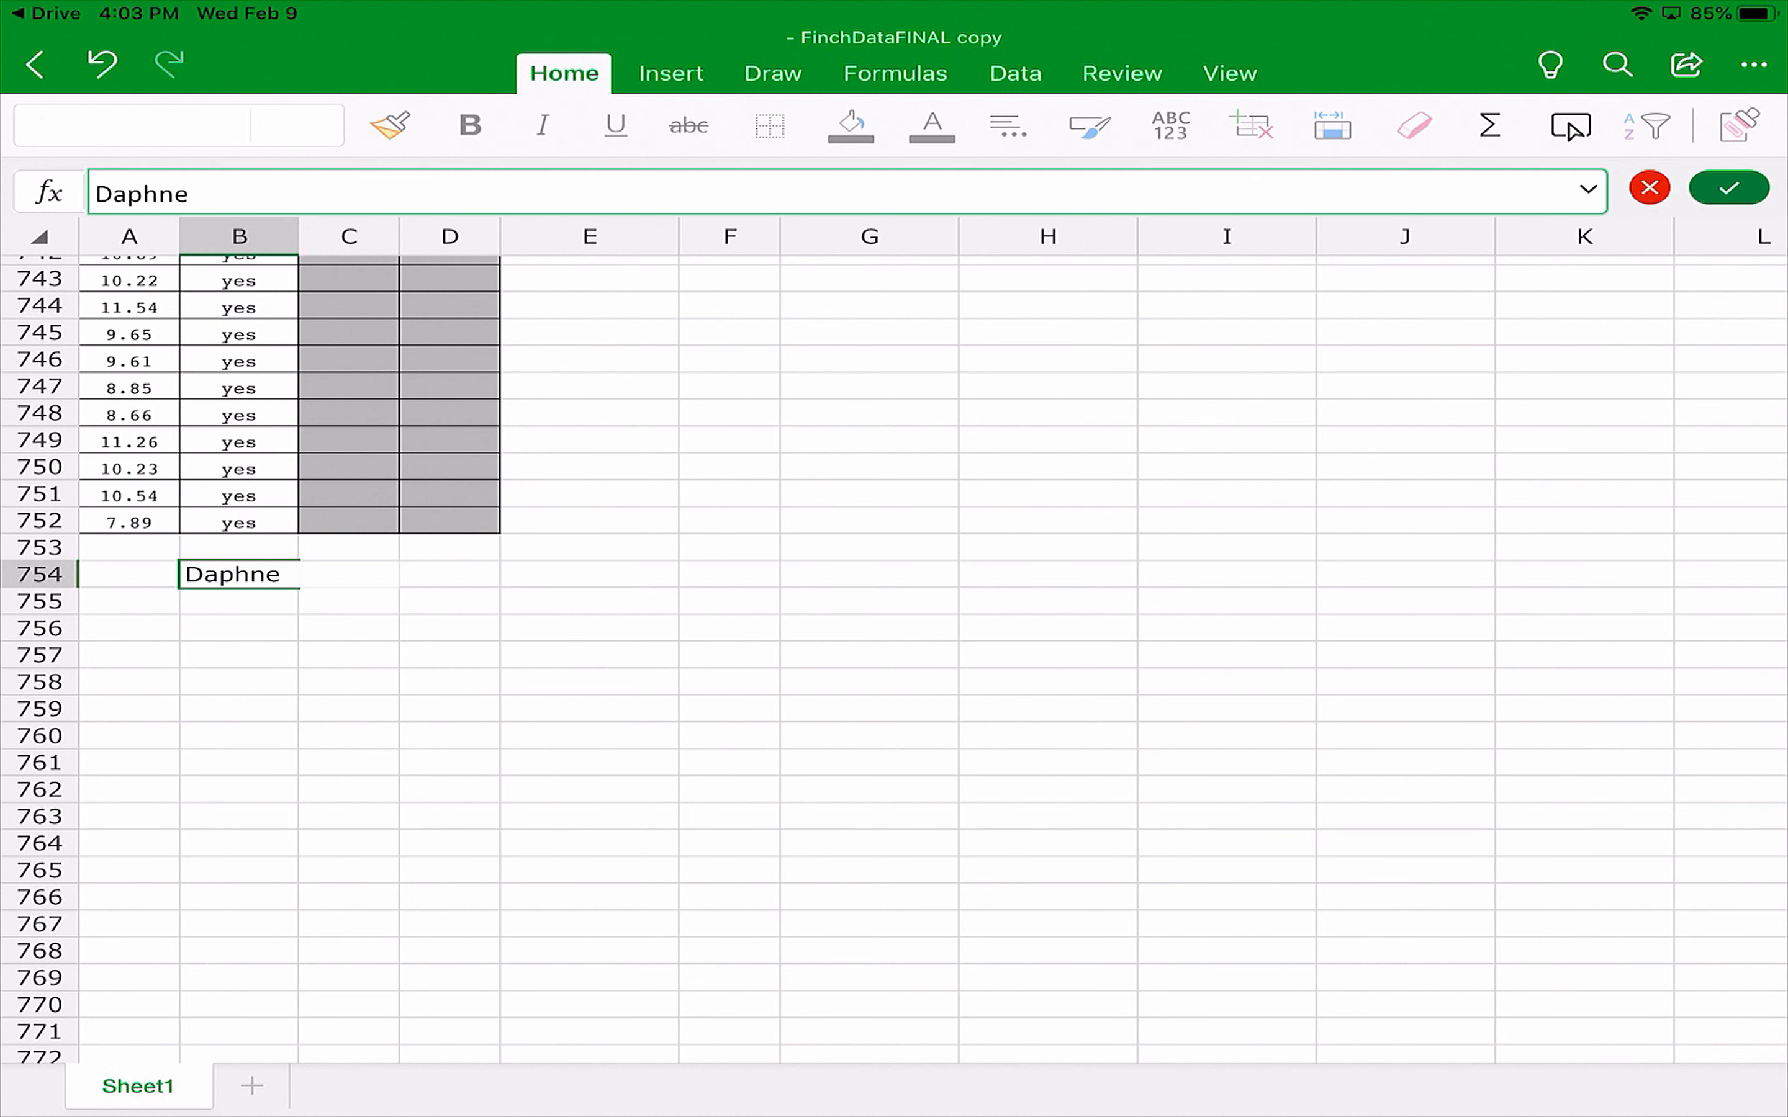
pyautogui.write('Island')
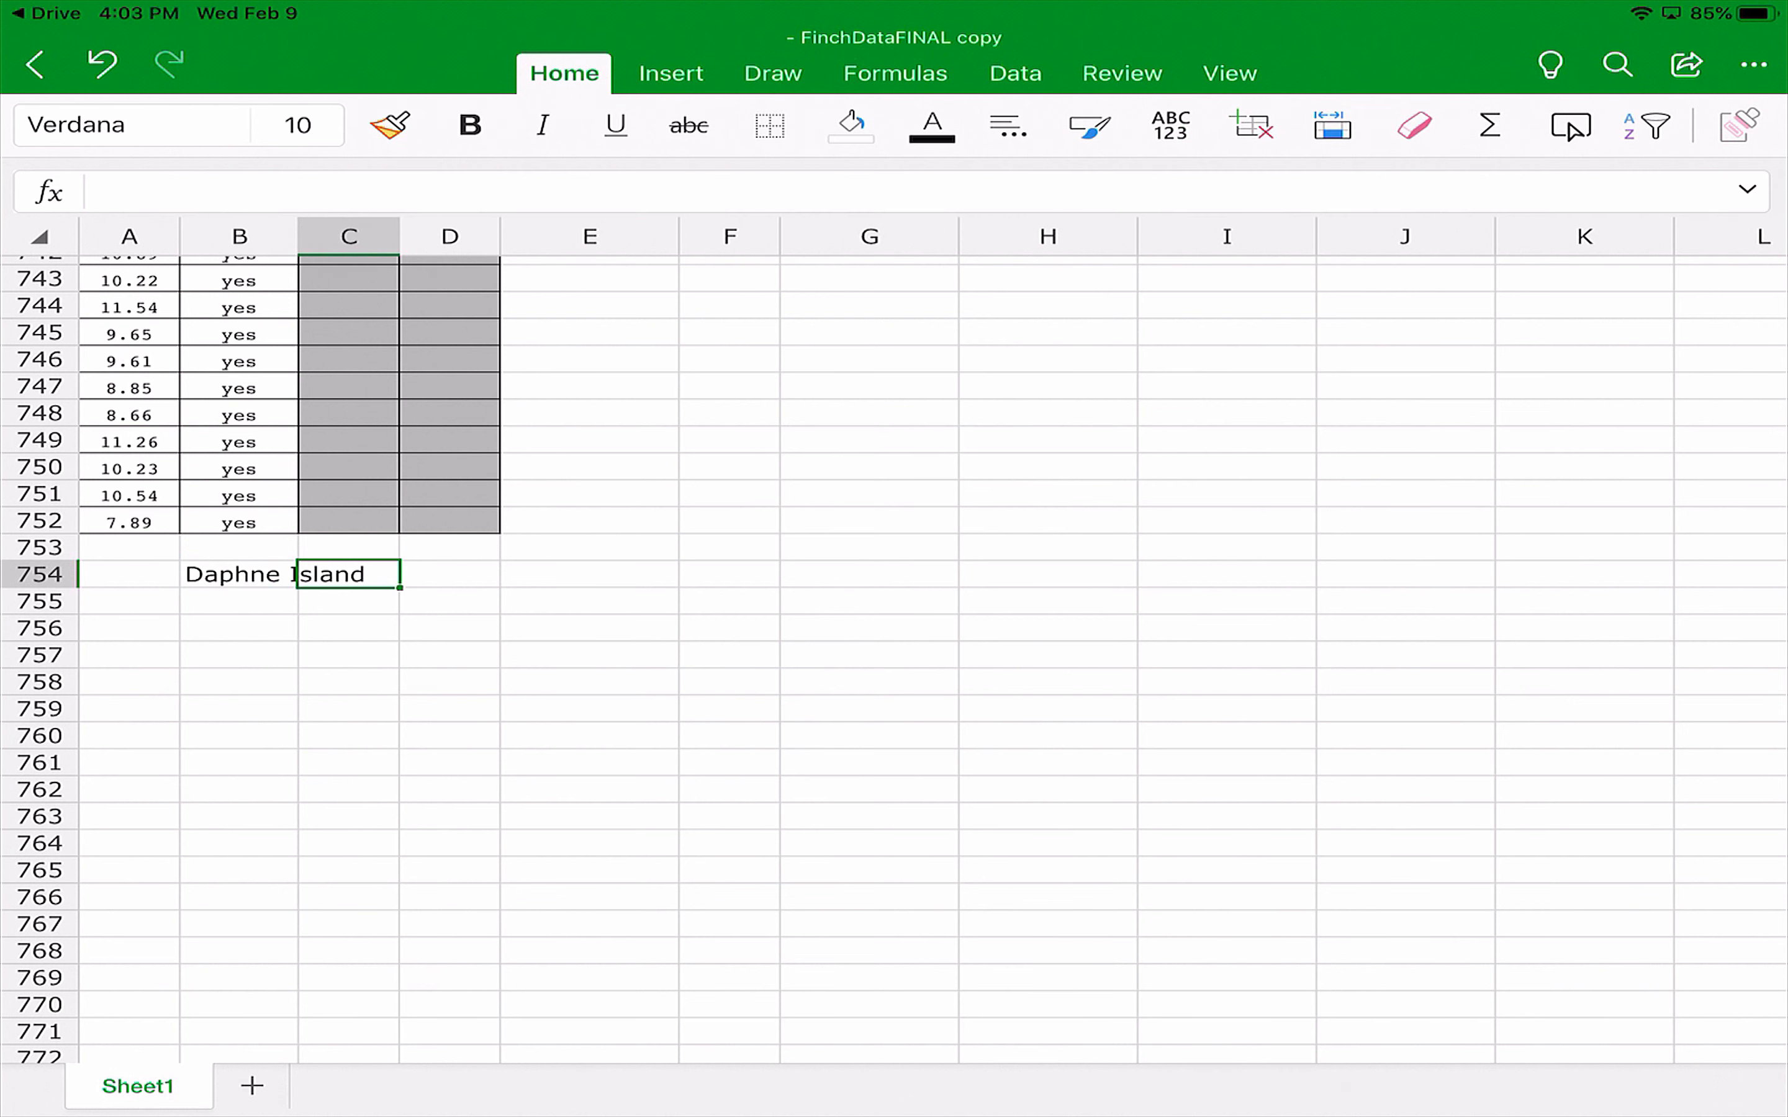
pyautogui.write('Santa Cruz')
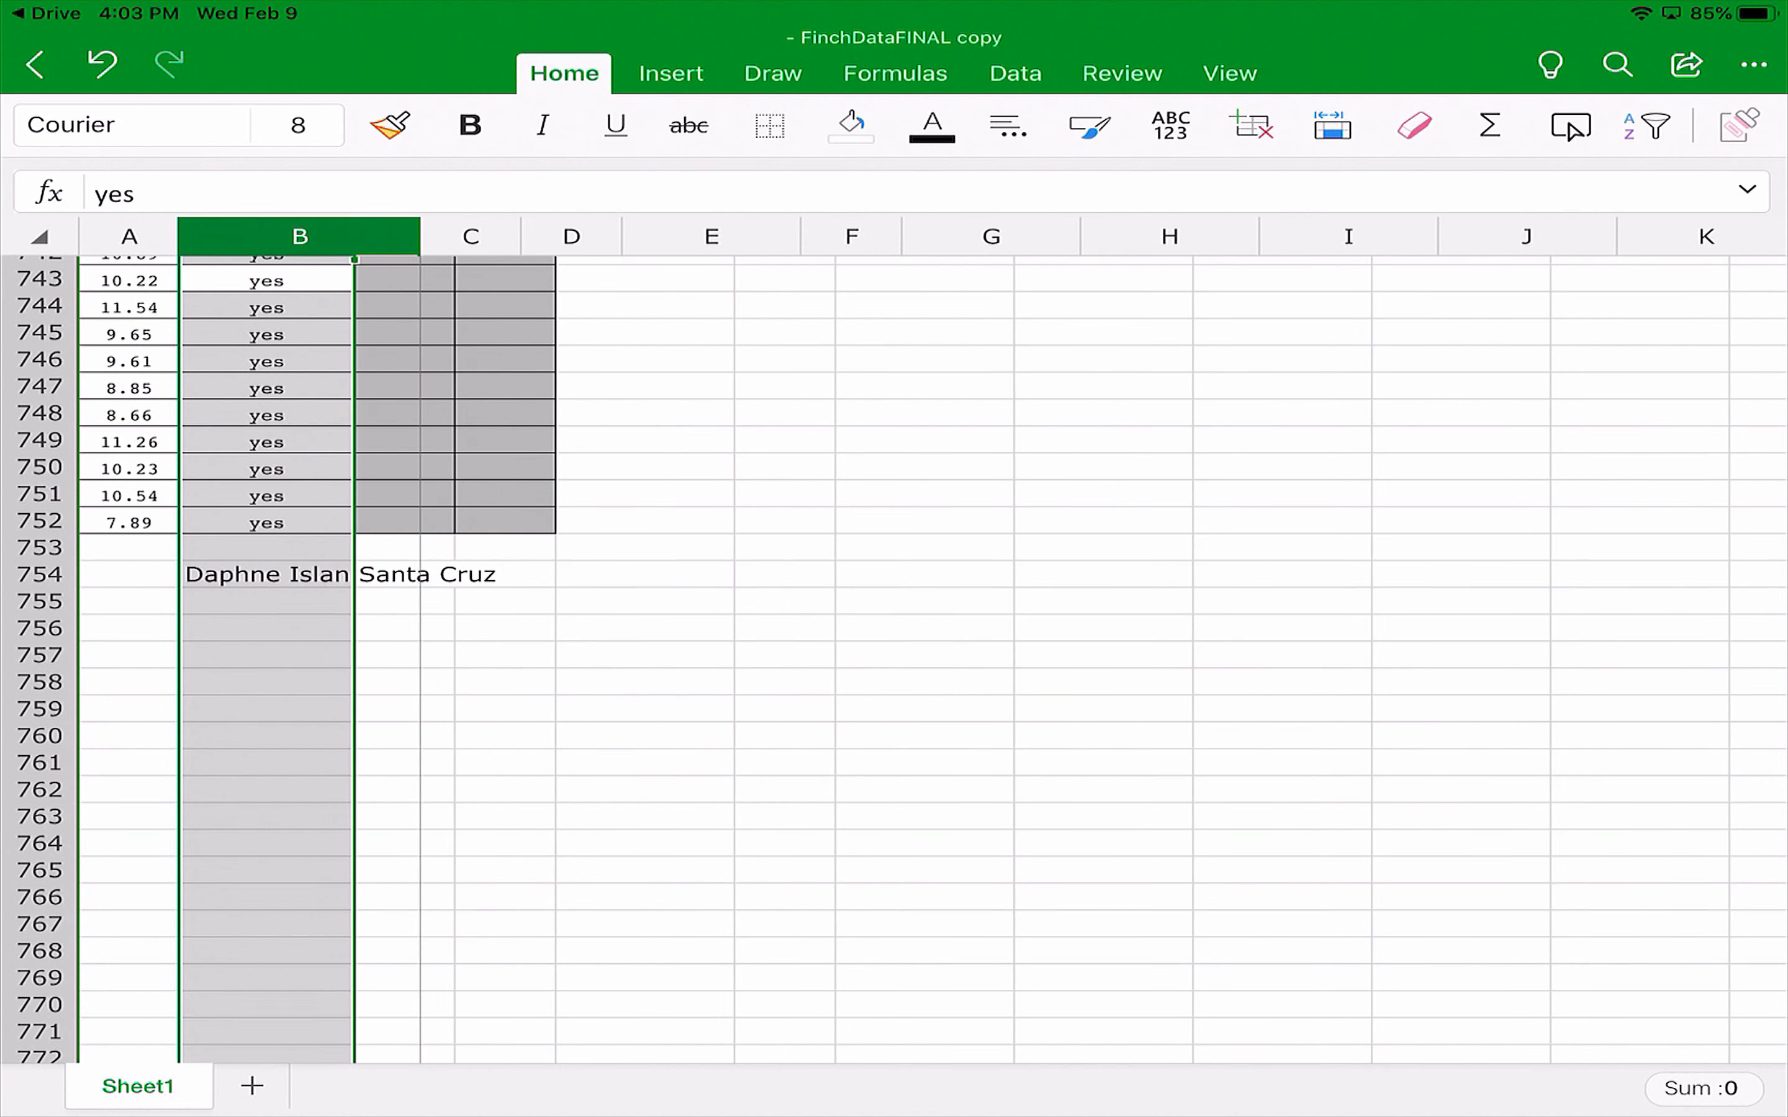
# Widen columns B and C to fit the headings and label row 755 Average.
pyautogui.click(504, 235)
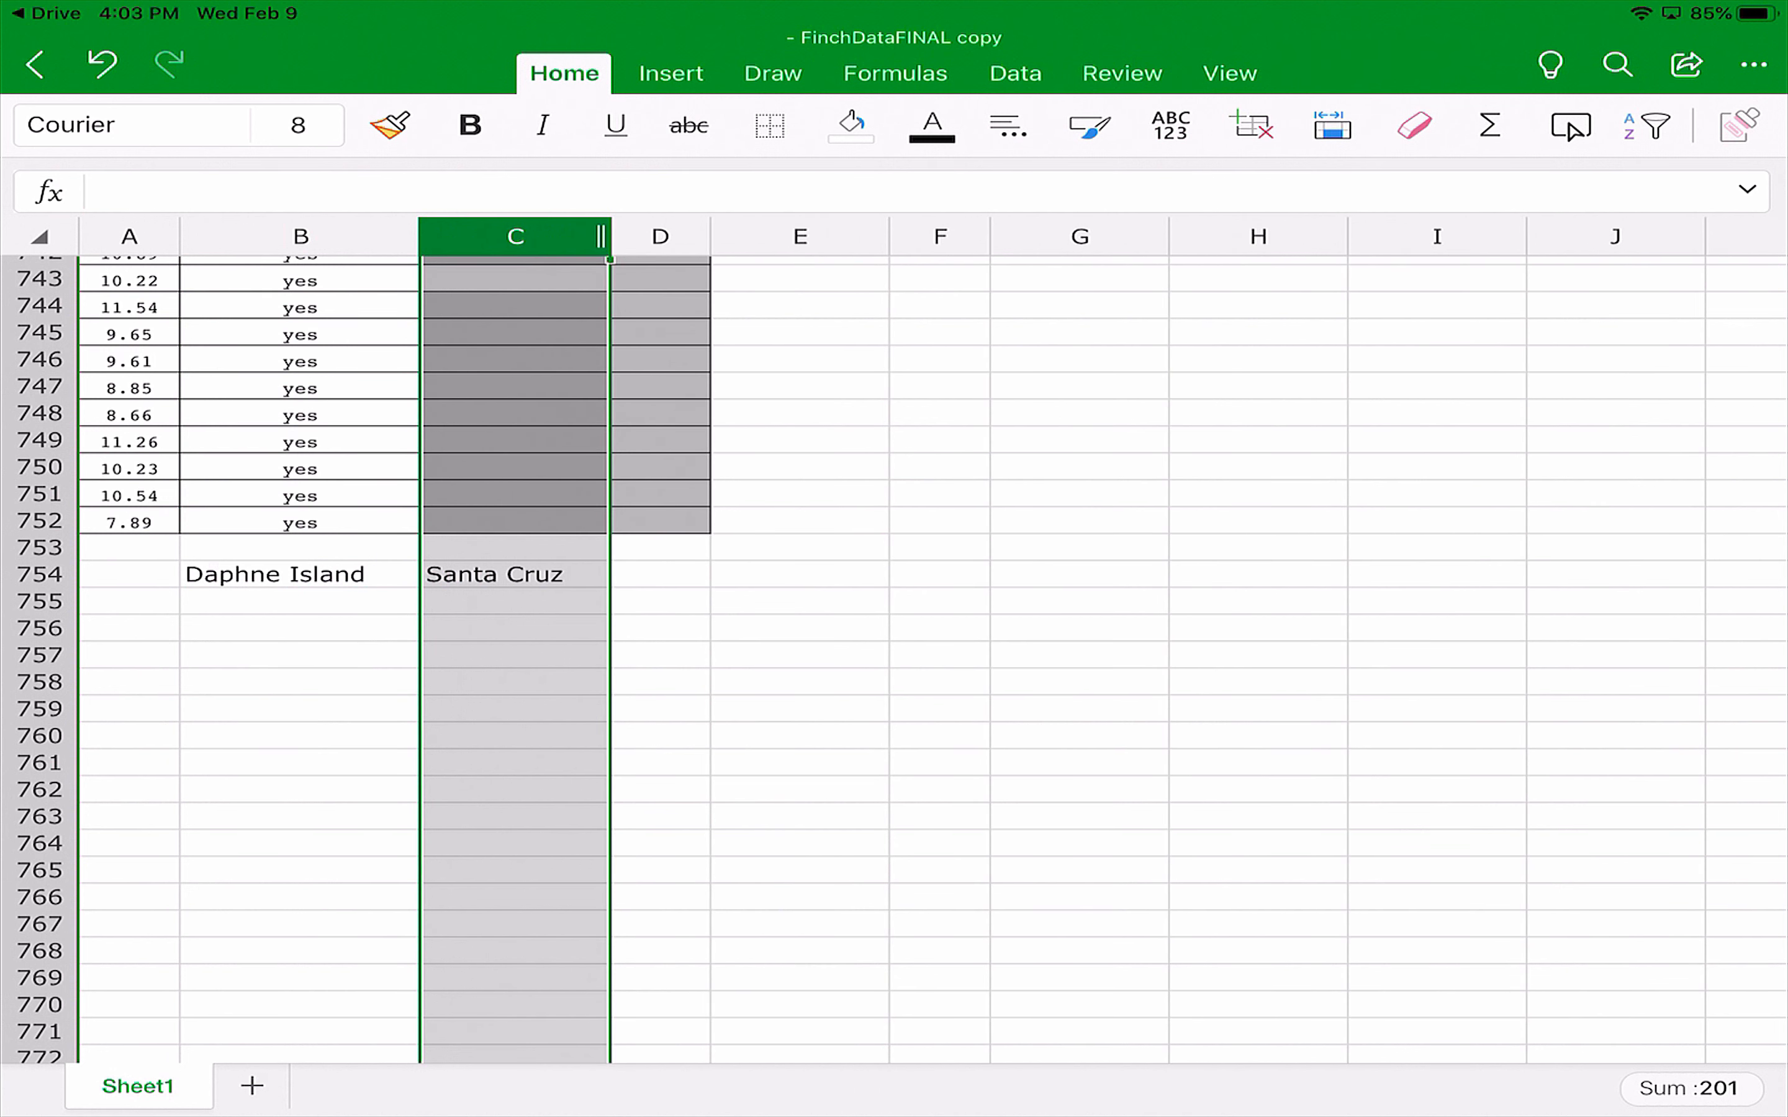
pyautogui.click(124, 601)
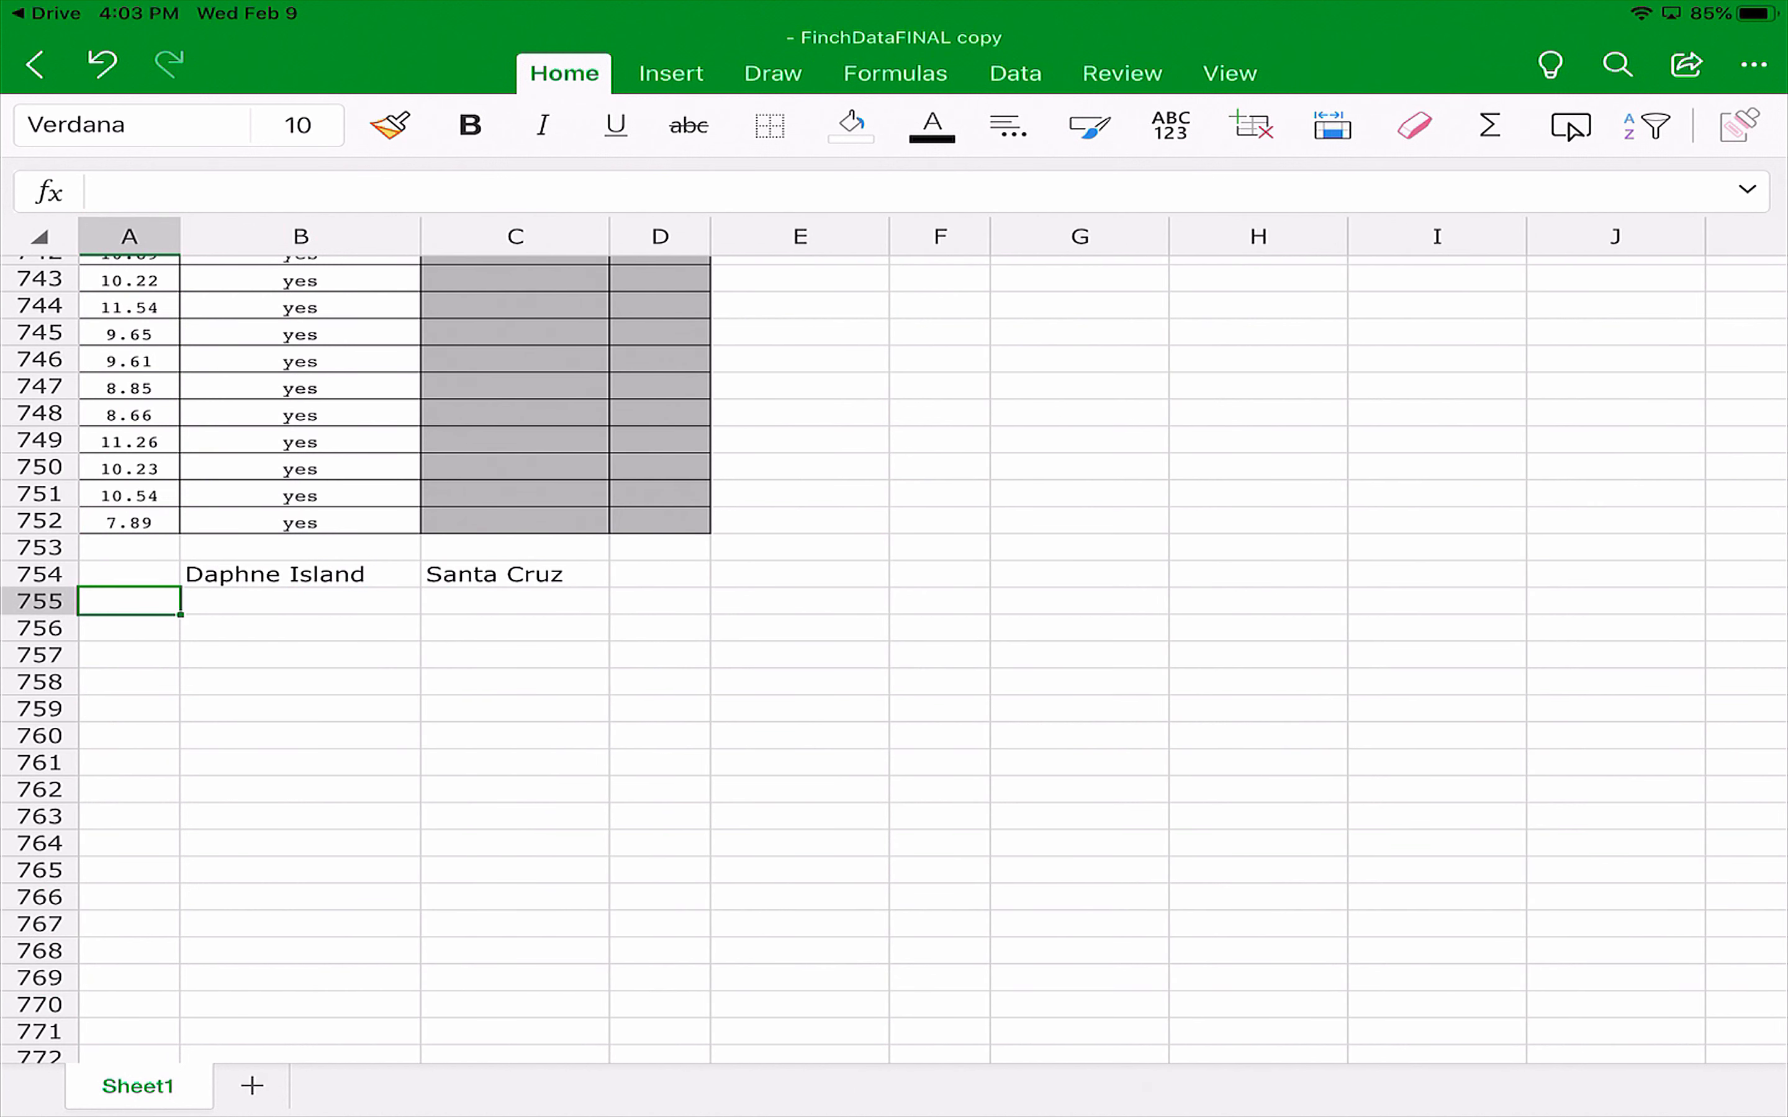
pyautogui.write('Average')
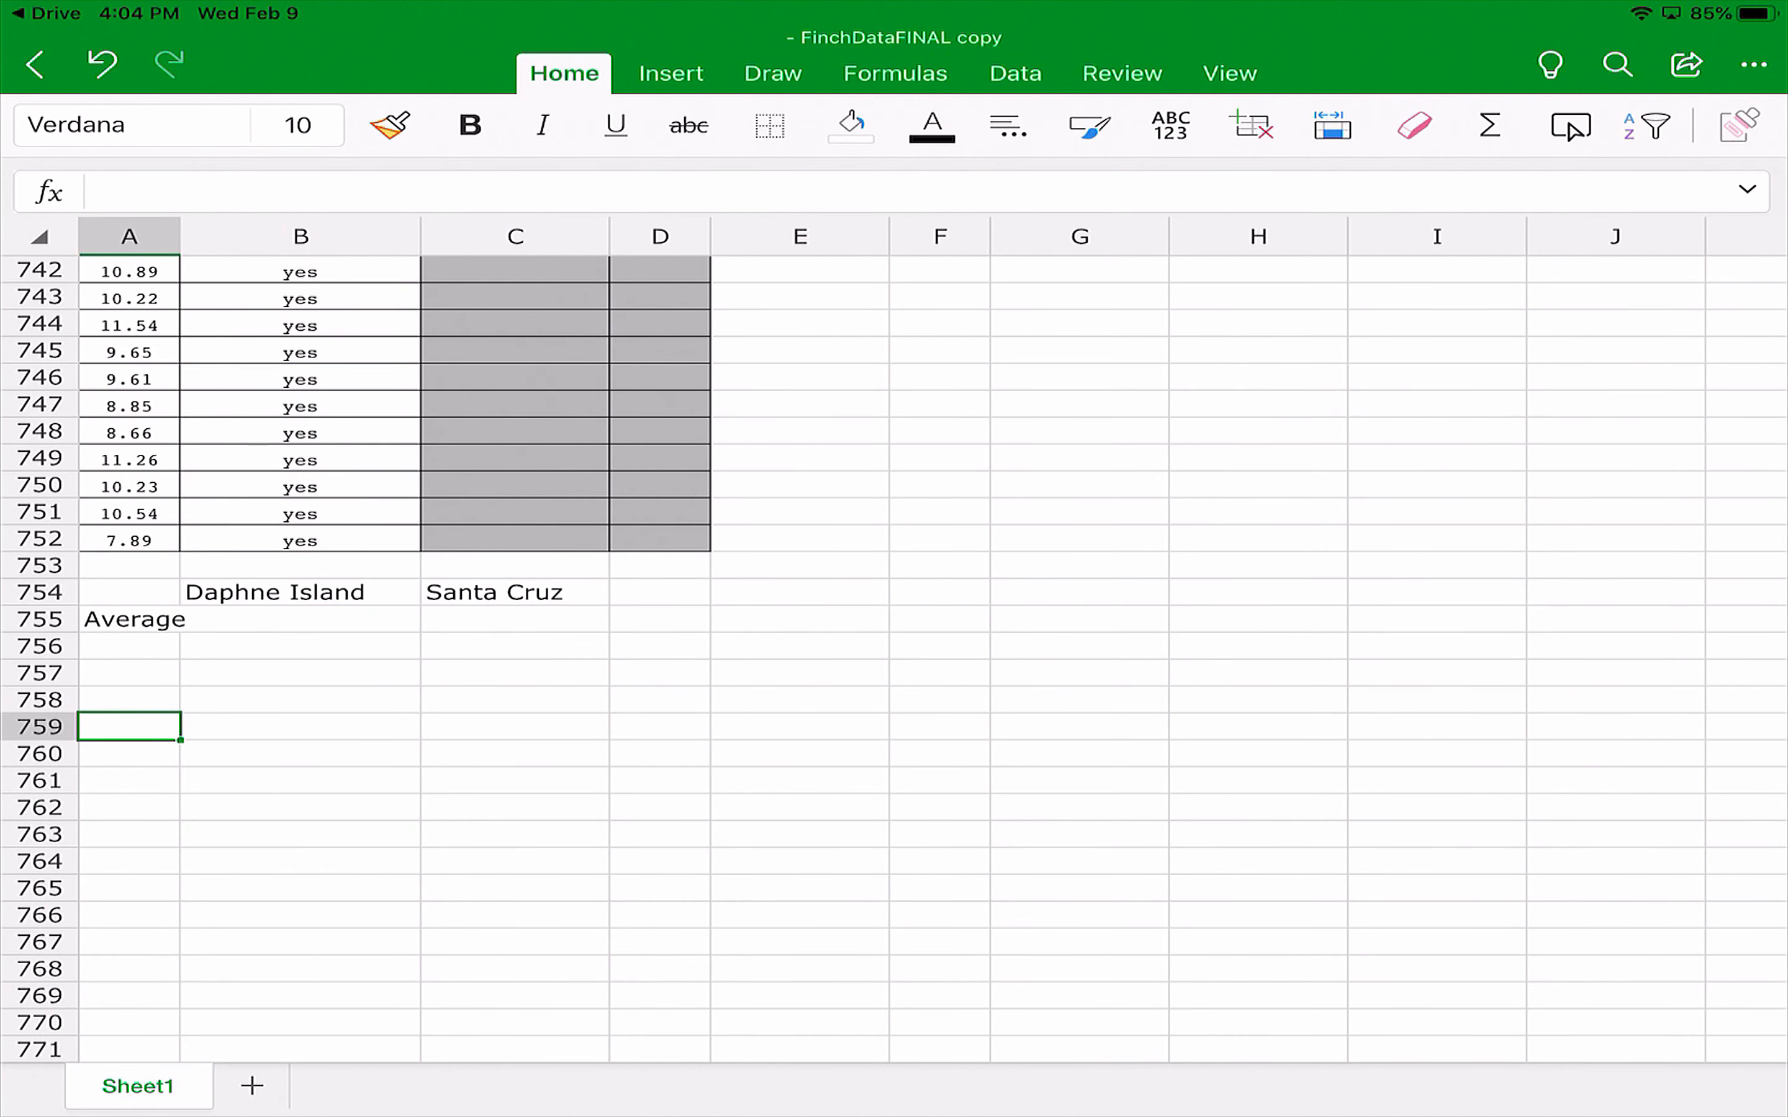
# Widen column A, then list Maximum, Minimum, Range and Standard Deviation below Average.
pyautogui.click(129, 237)
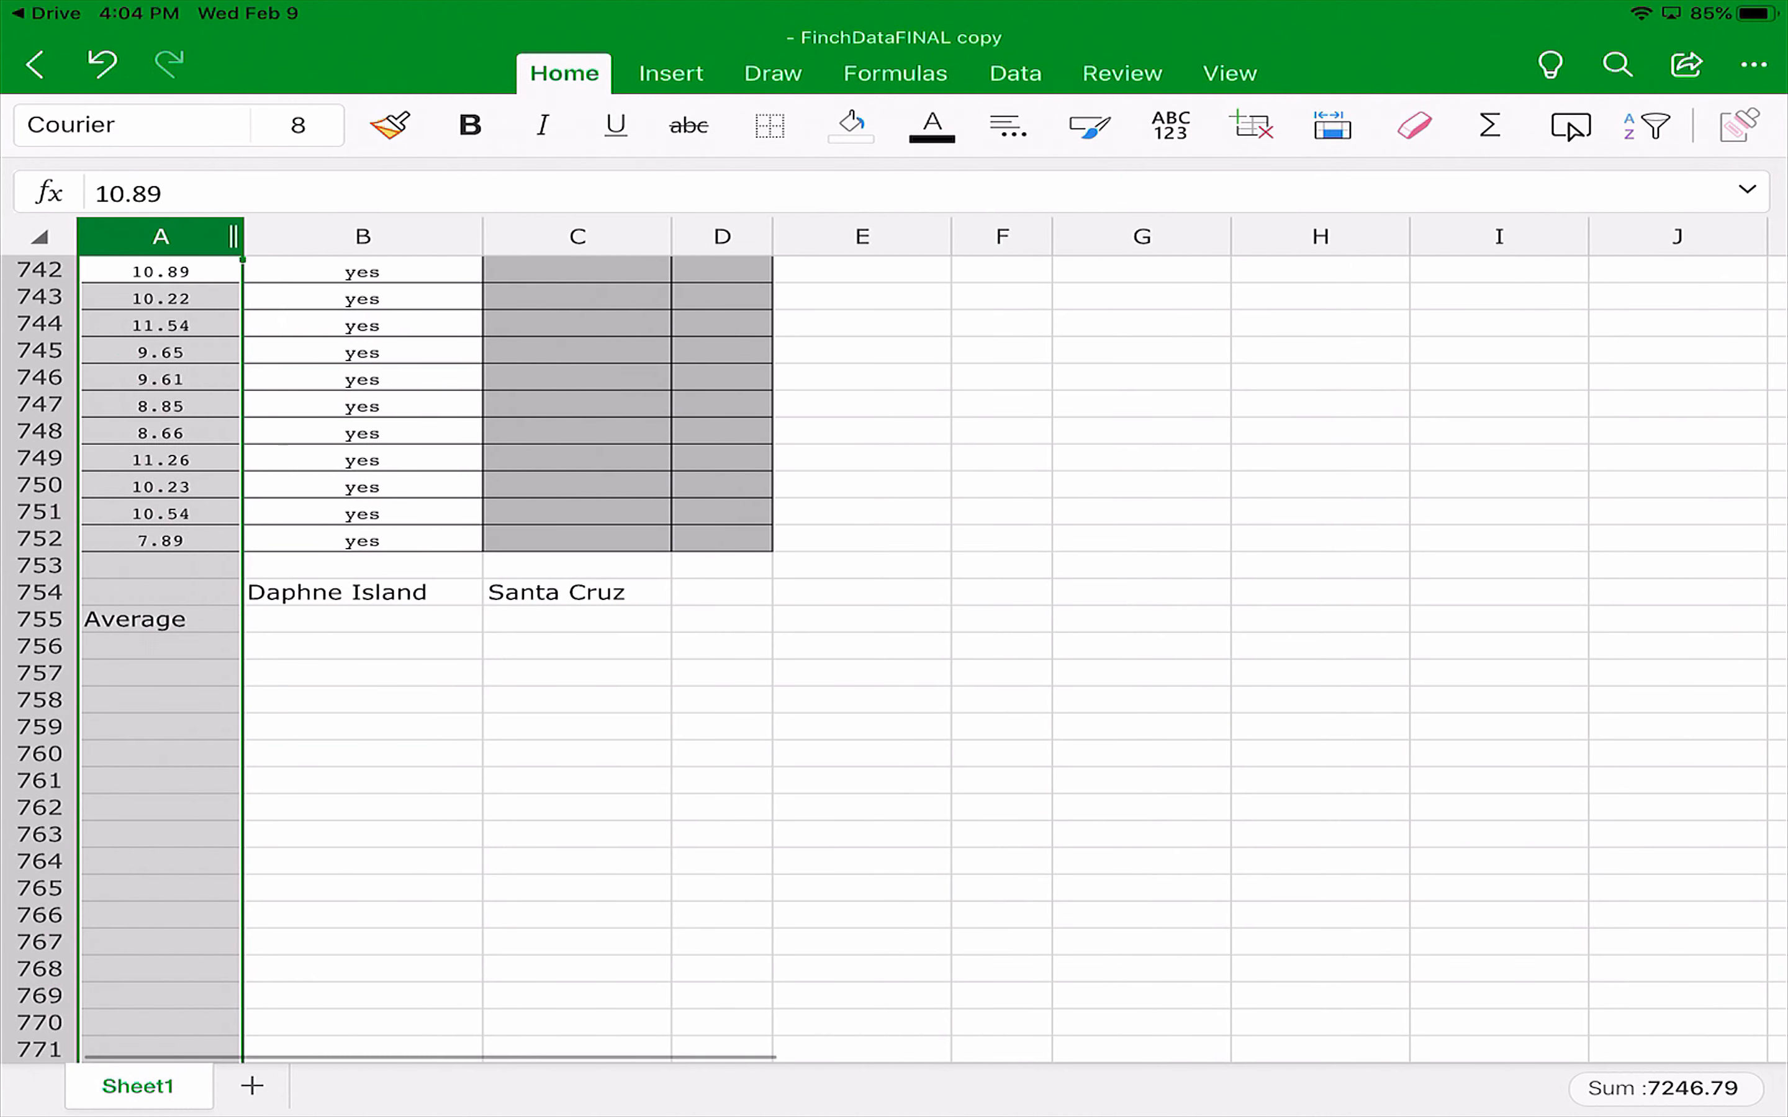
pyautogui.click(156, 645)
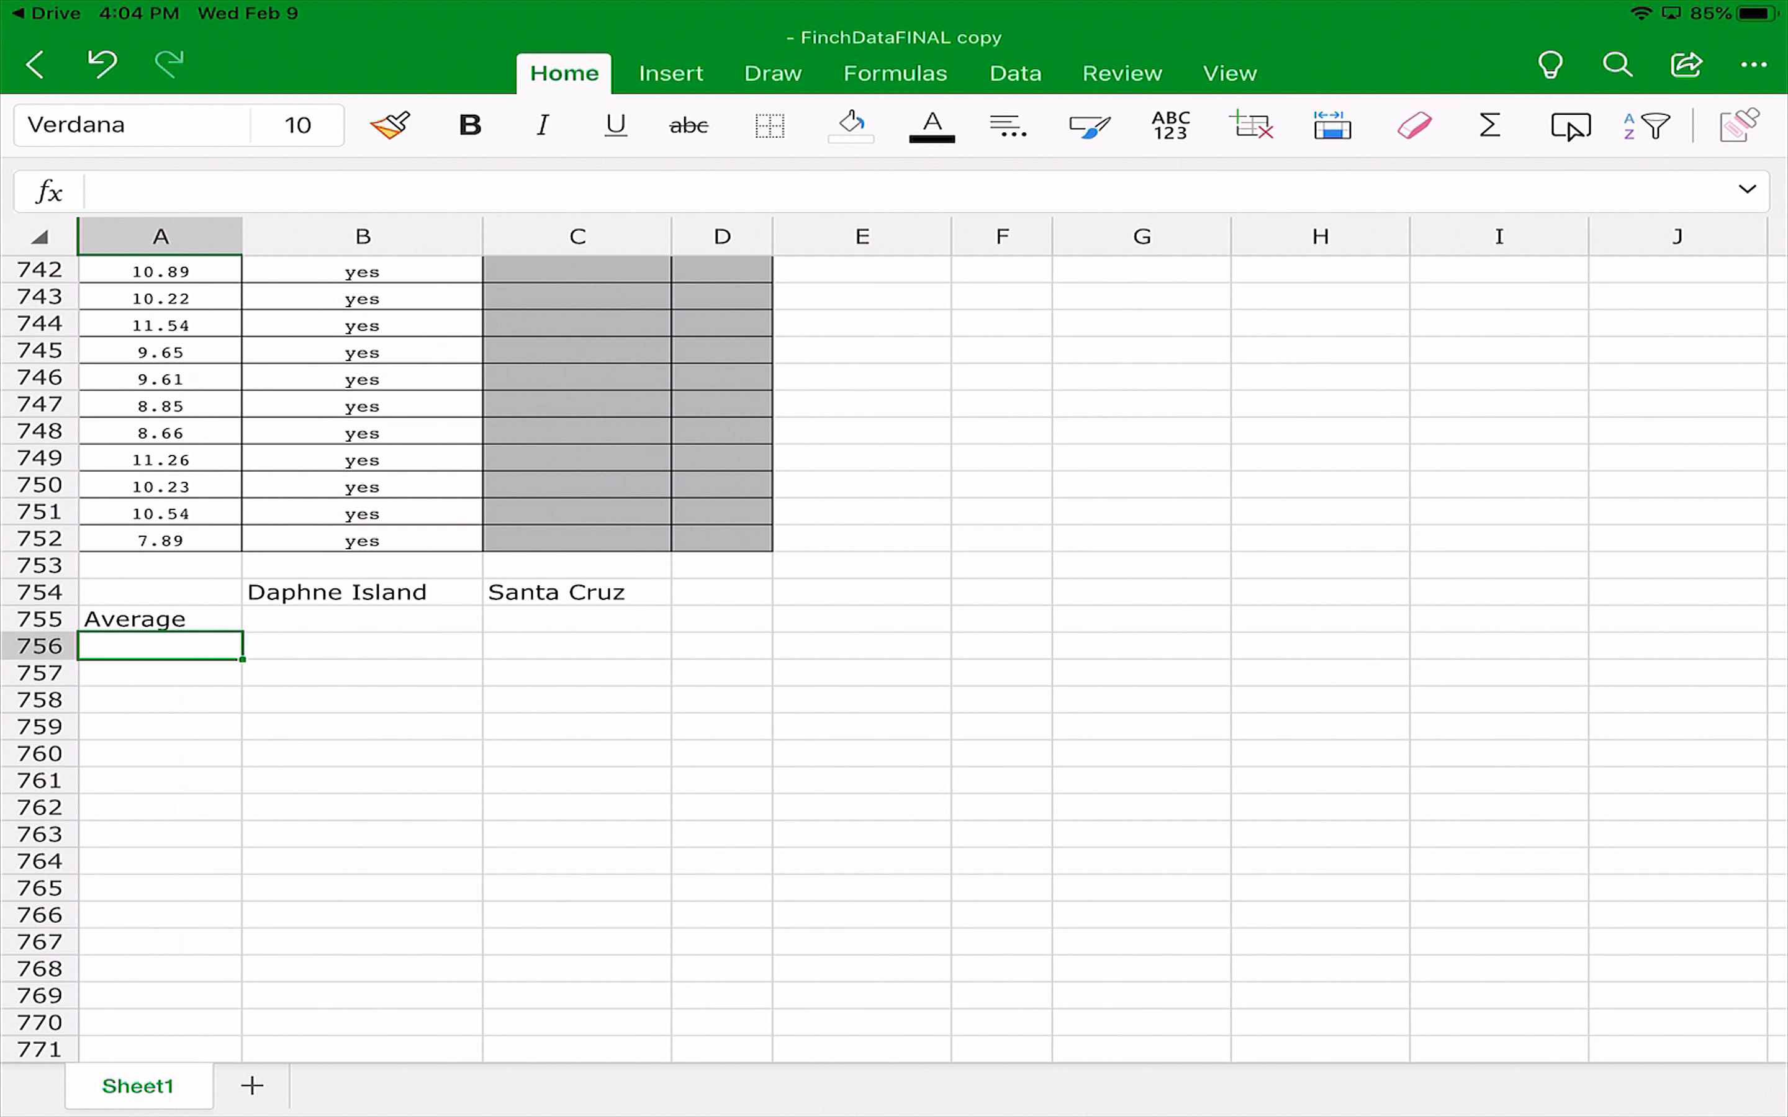
pyautogui.write('Maxim')
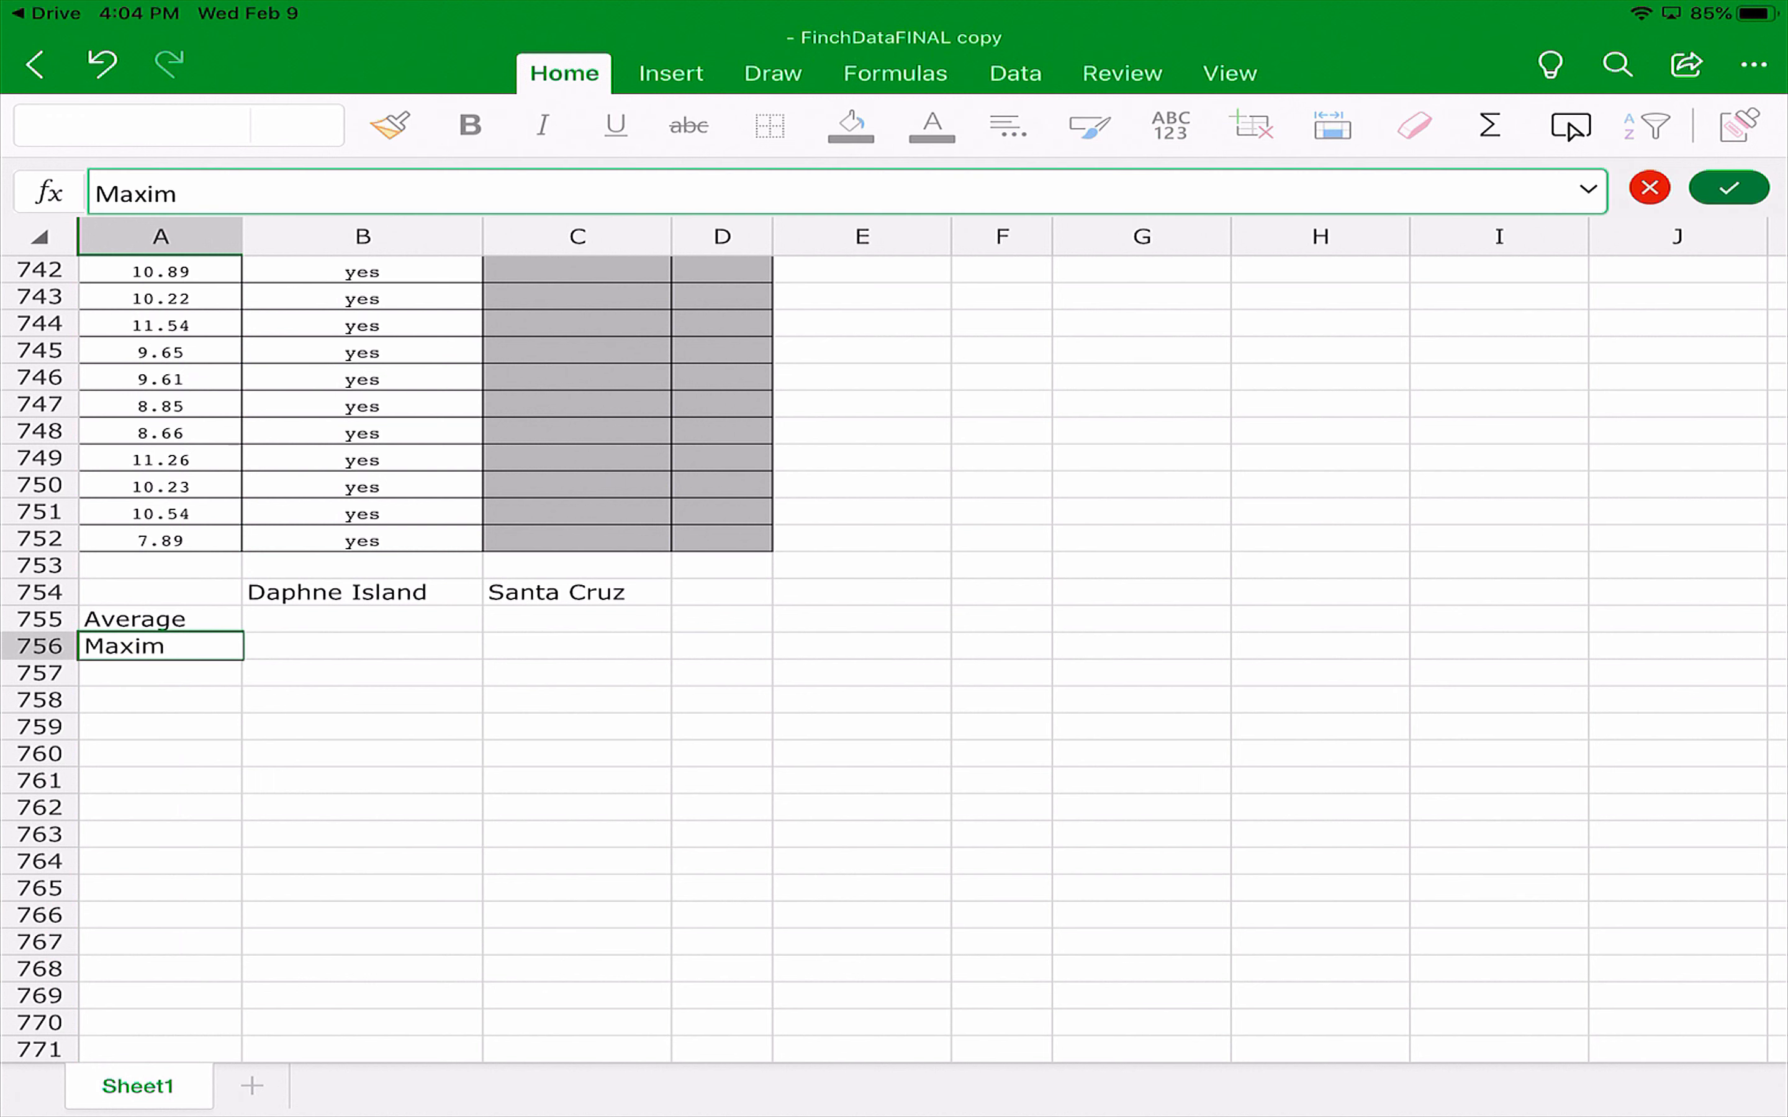
pyautogui.write('Min')
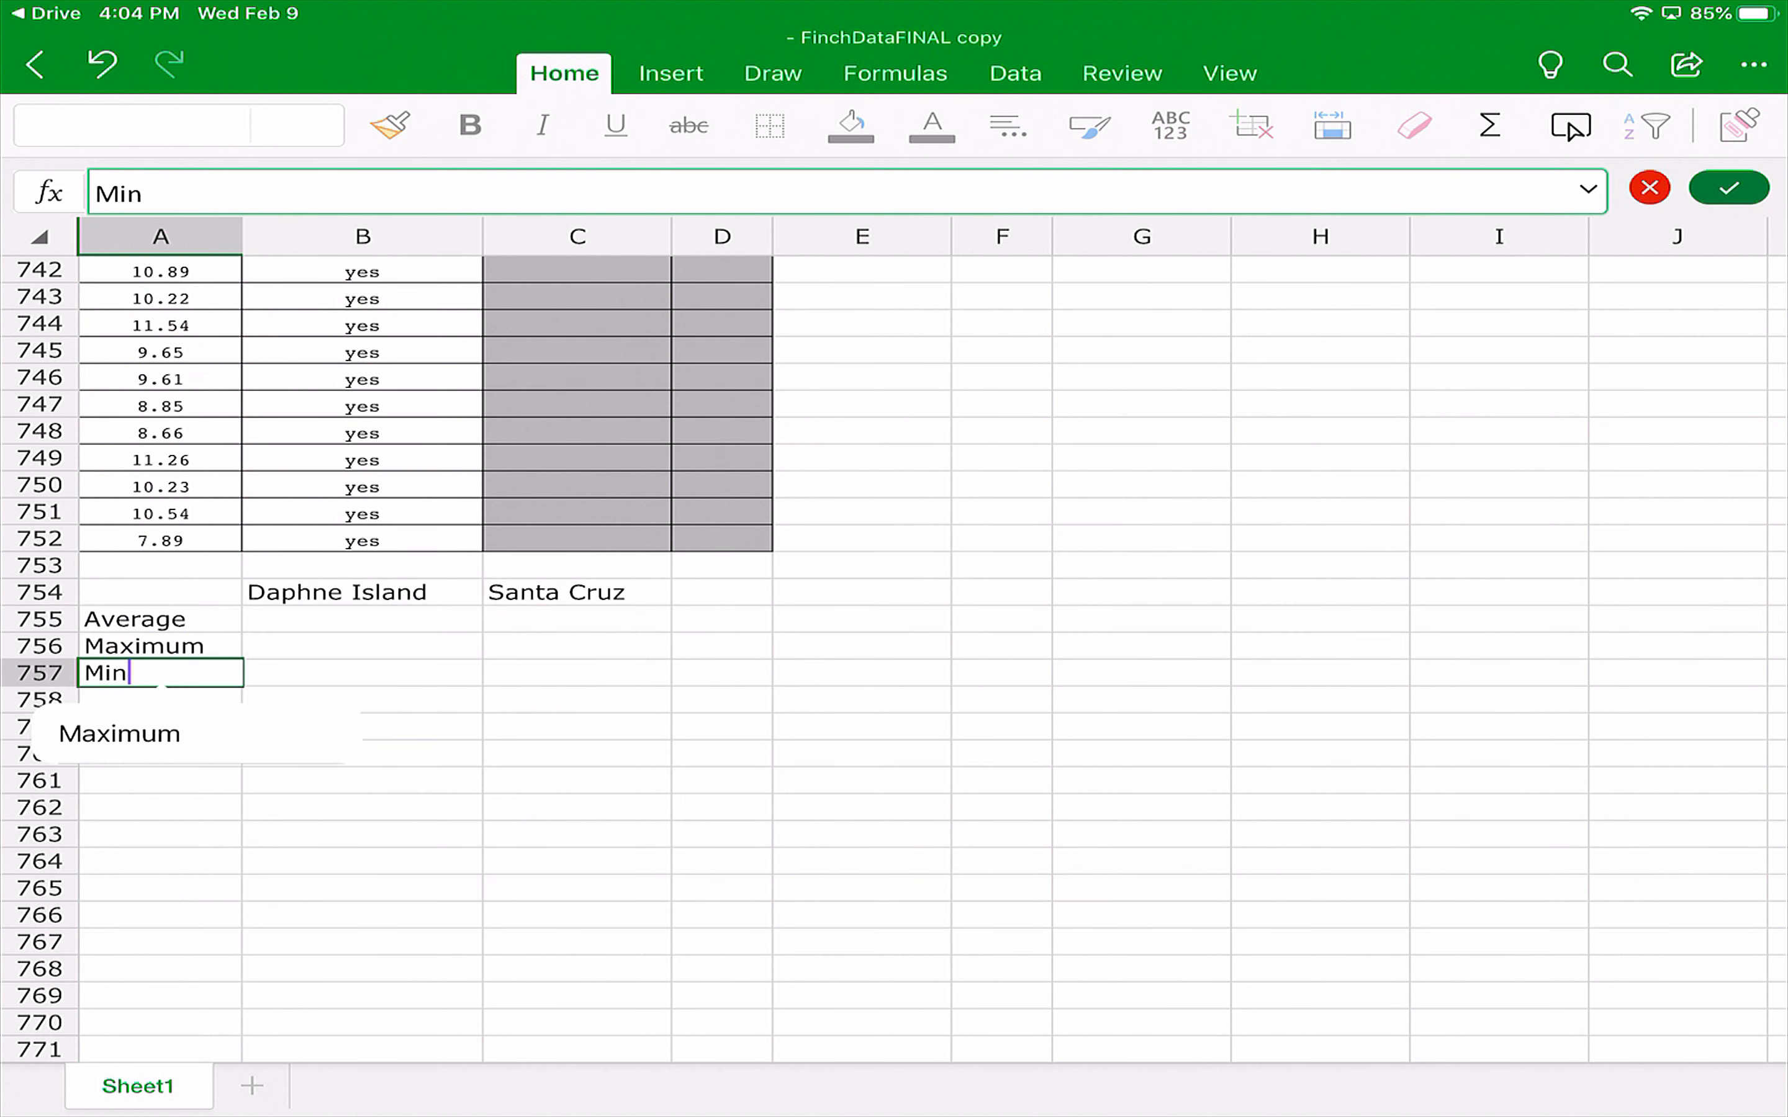
pyautogui.write('iu')
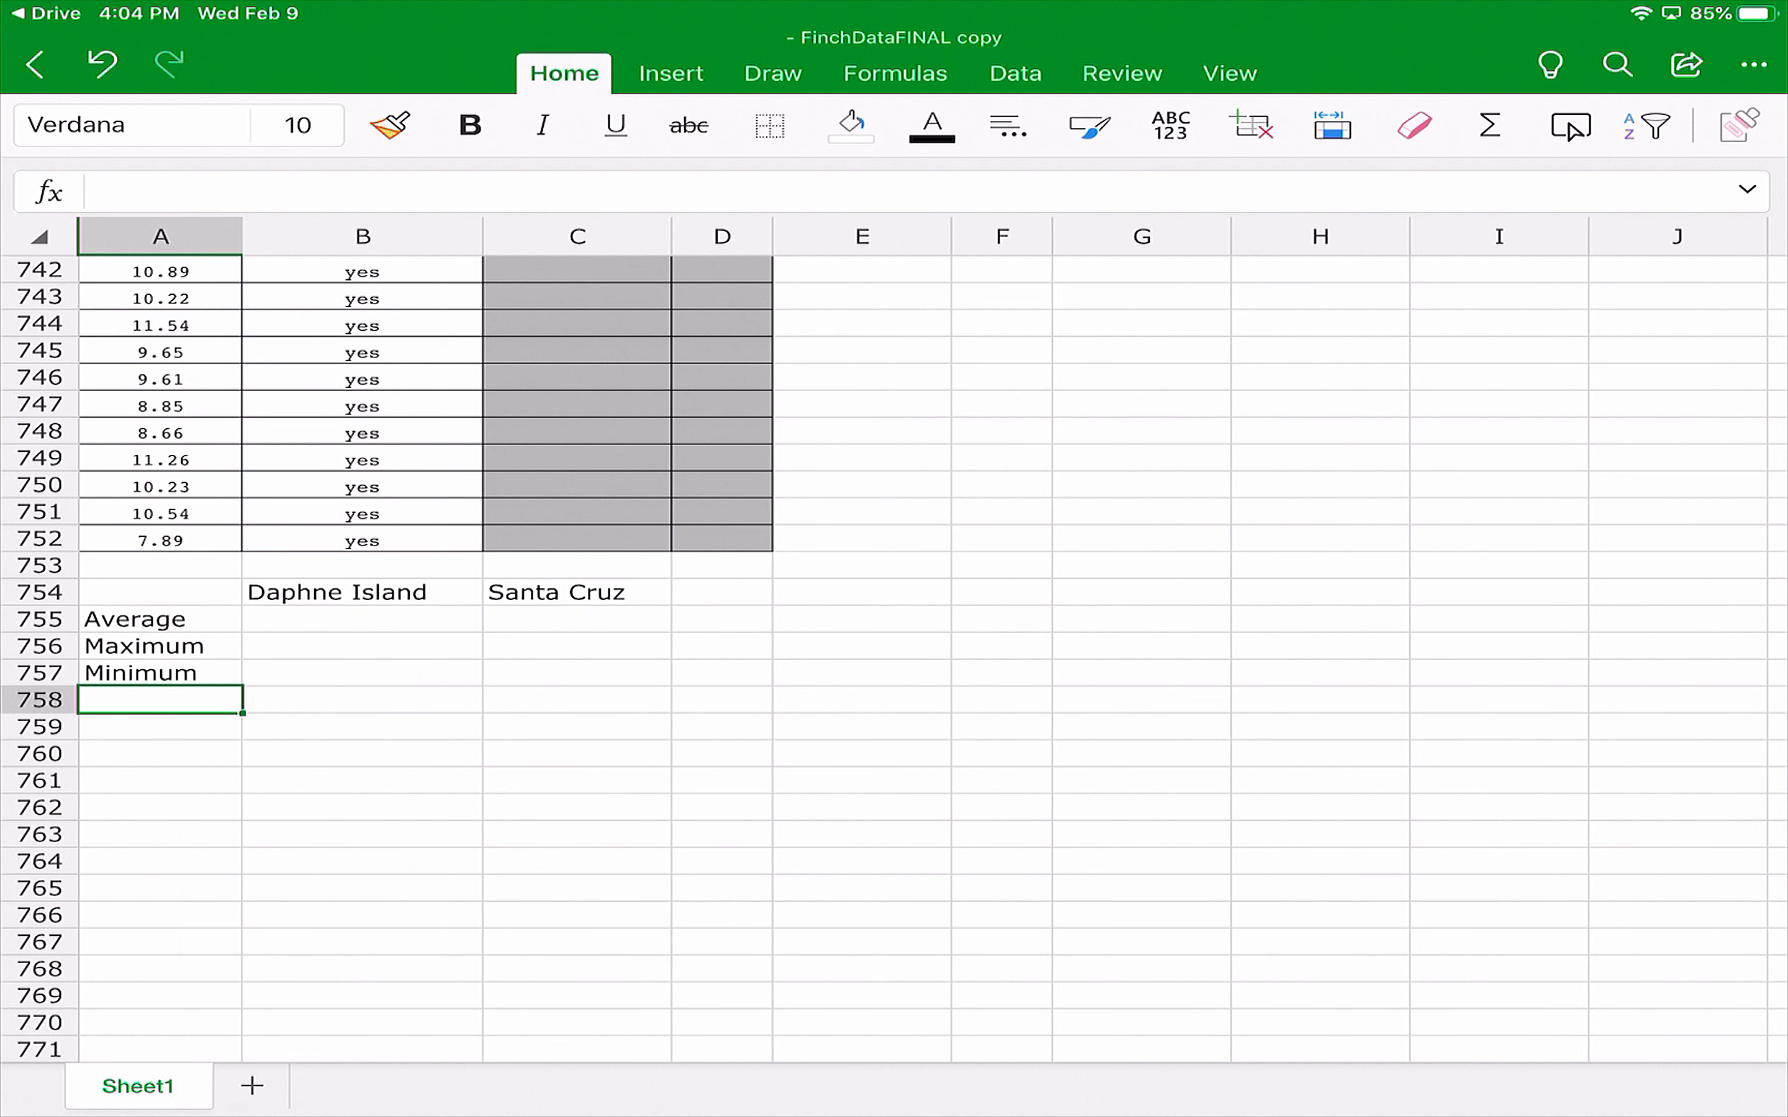
pyautogui.write('Range')
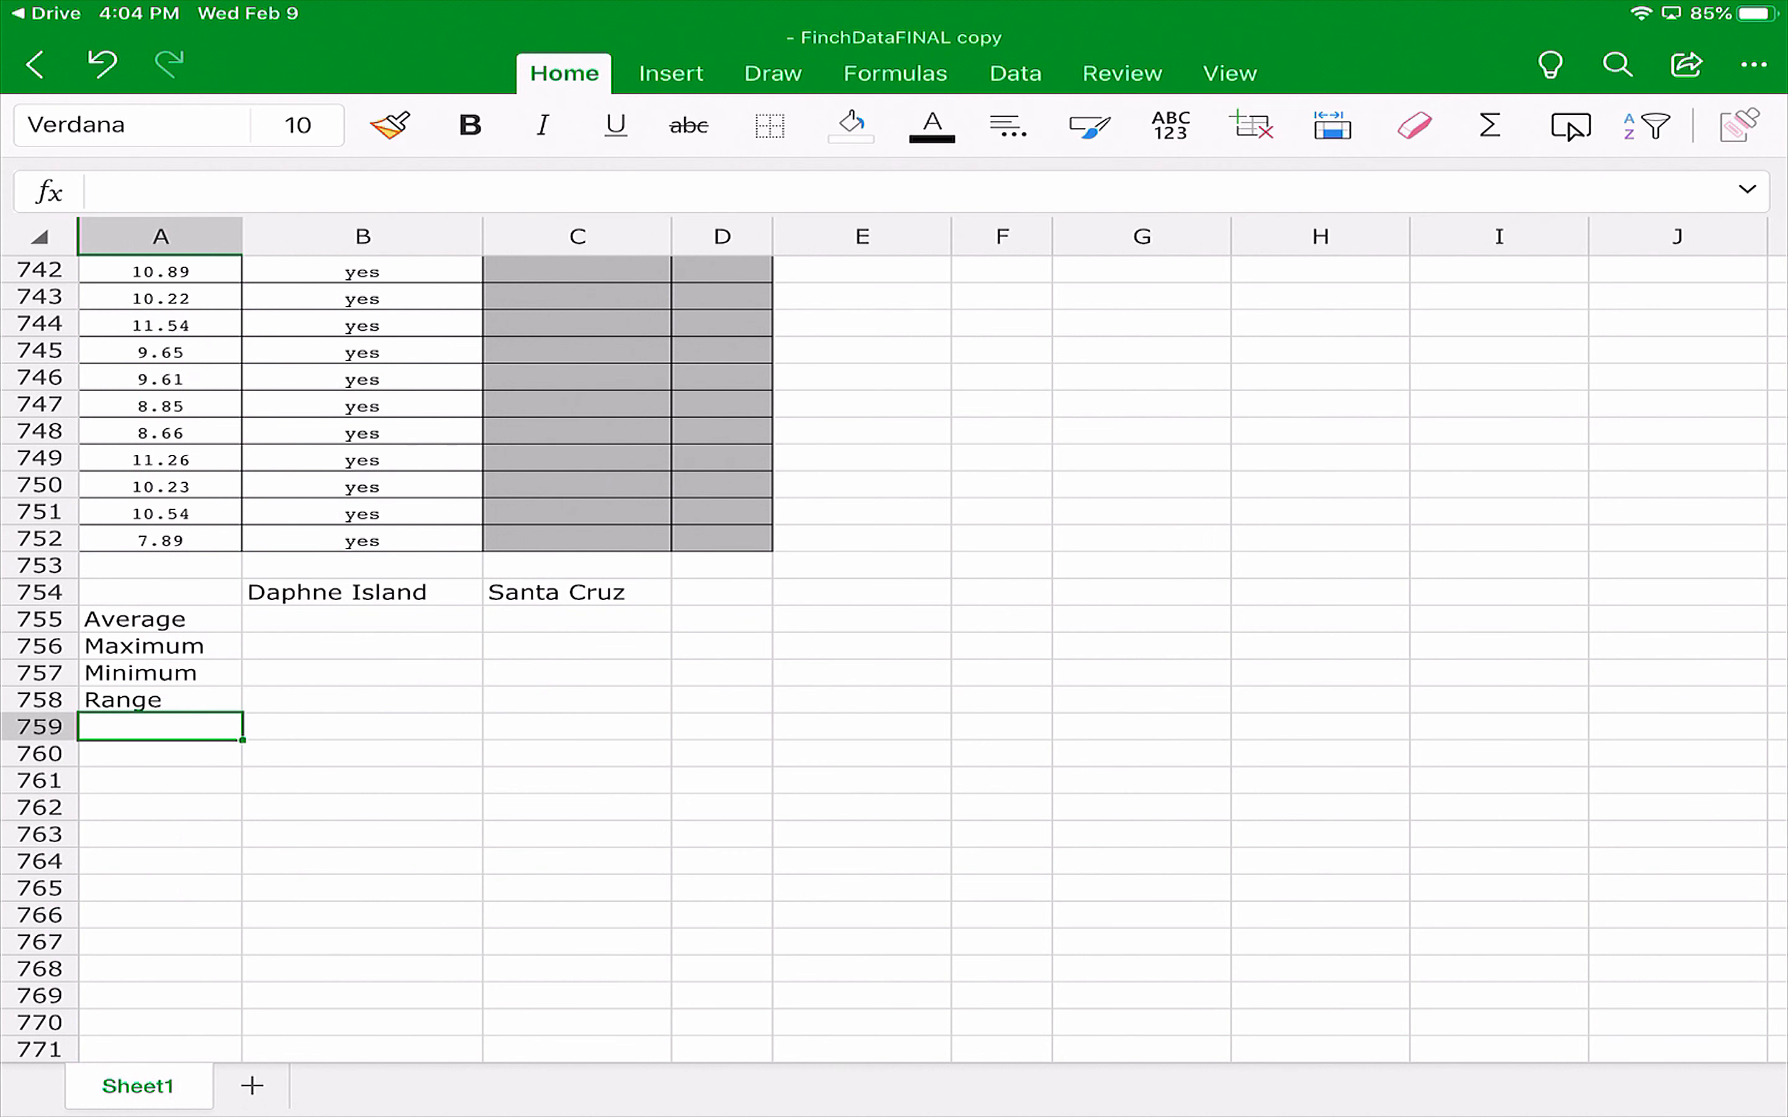
pyautogui.write('Standard Deviation')
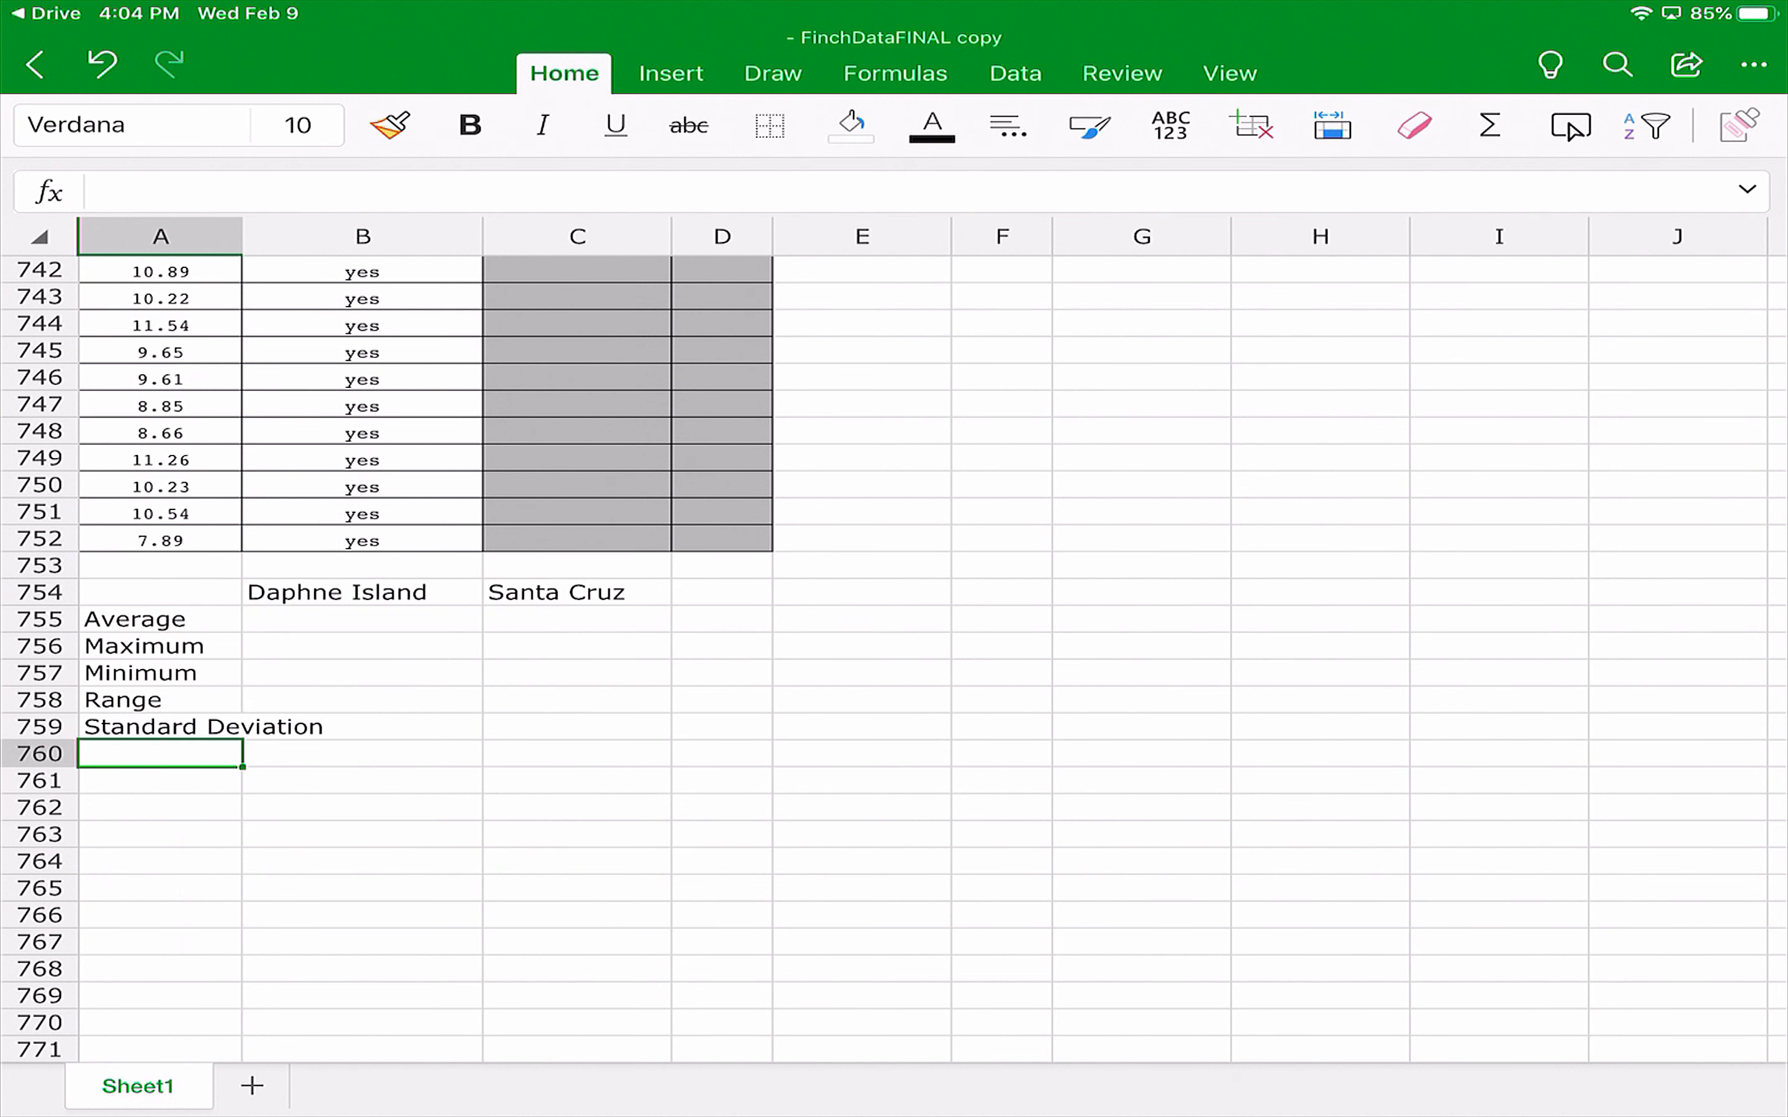
# Widen column A further and add the Standard Error label, moving to the Daphne Island average cell.
pyautogui.click(160, 237)
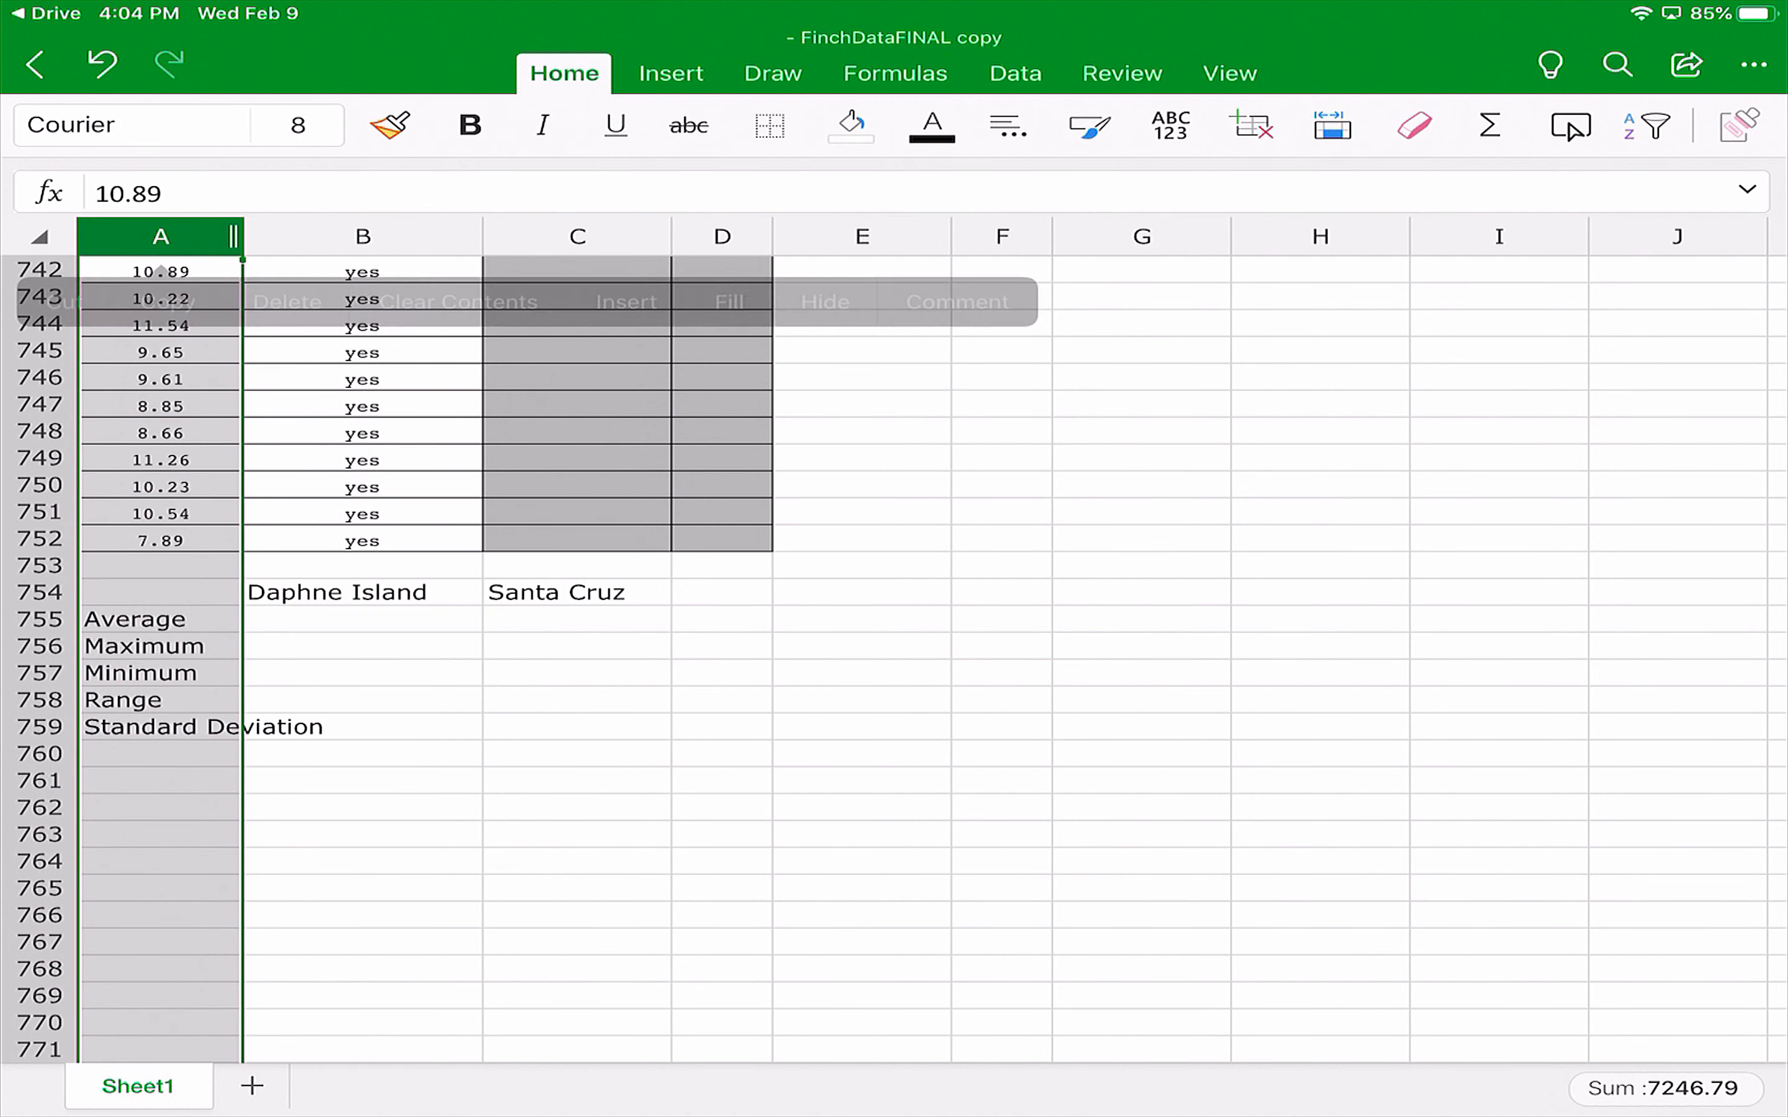
pyautogui.click(186, 728)
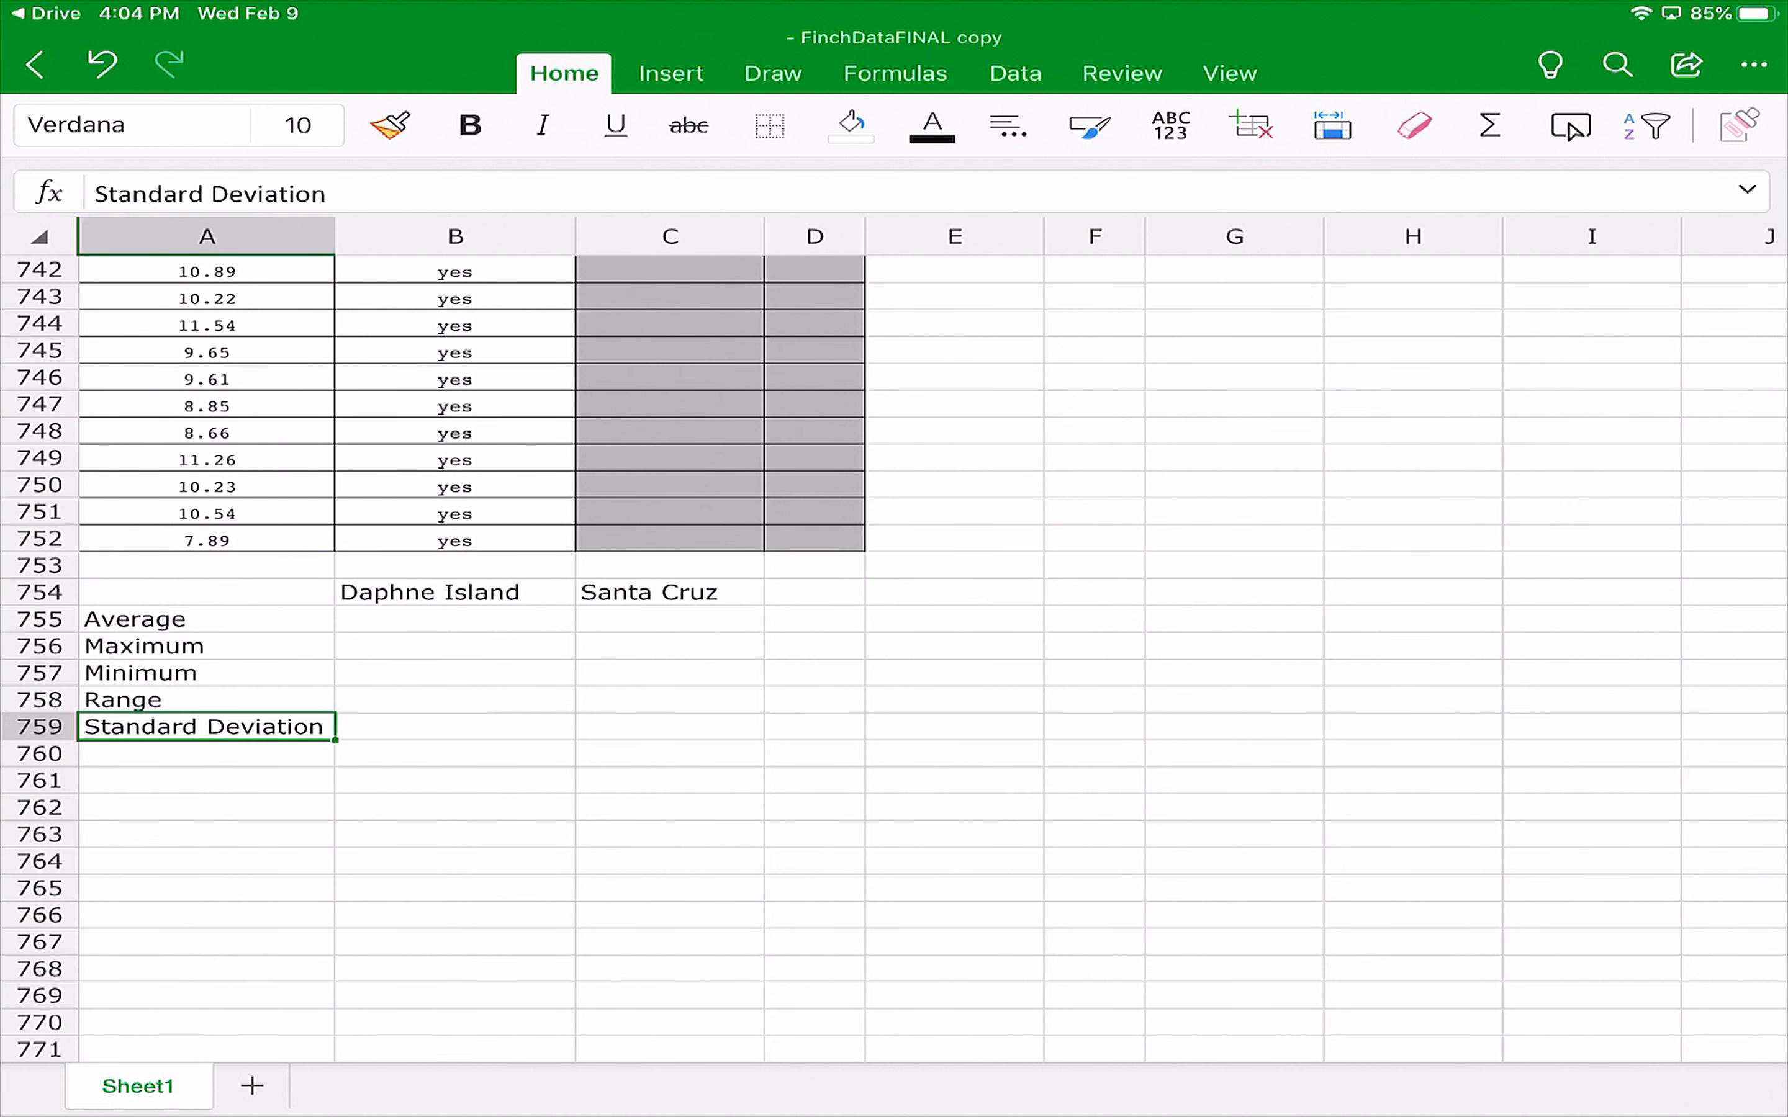
pyautogui.write('St')
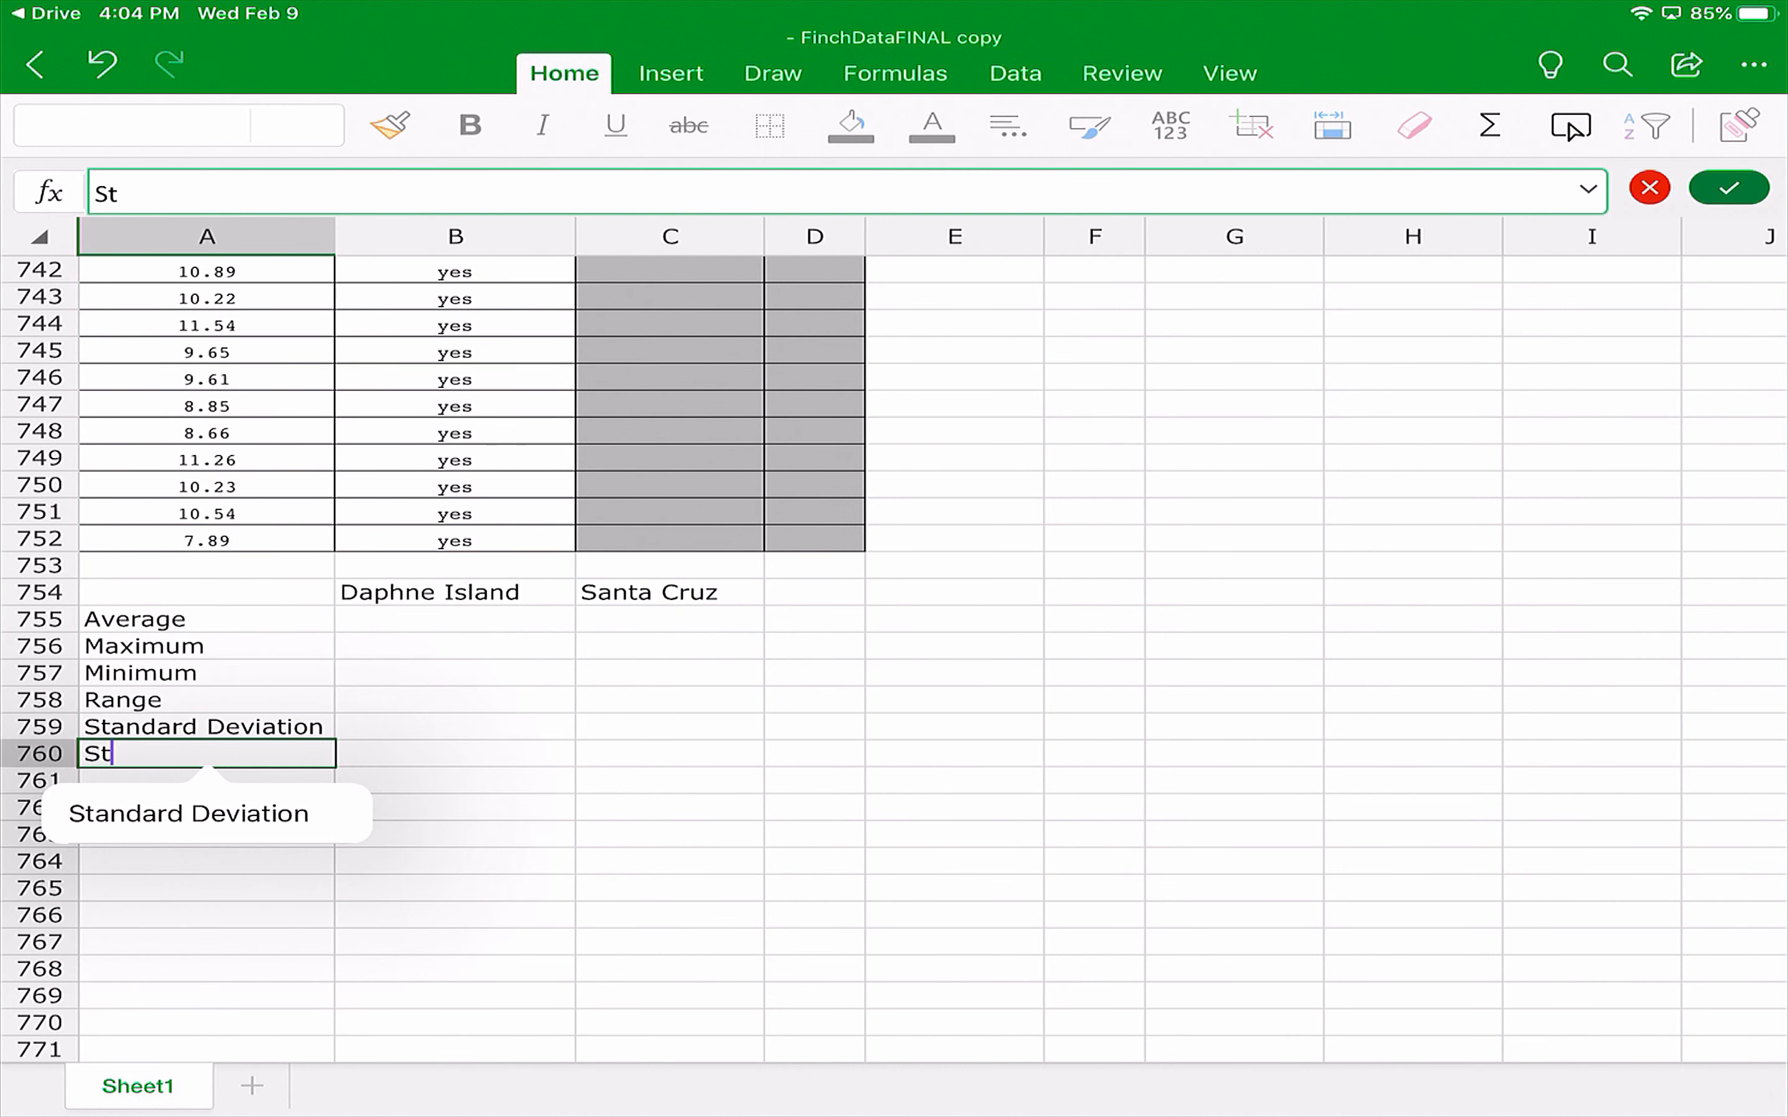
pyautogui.write('an')
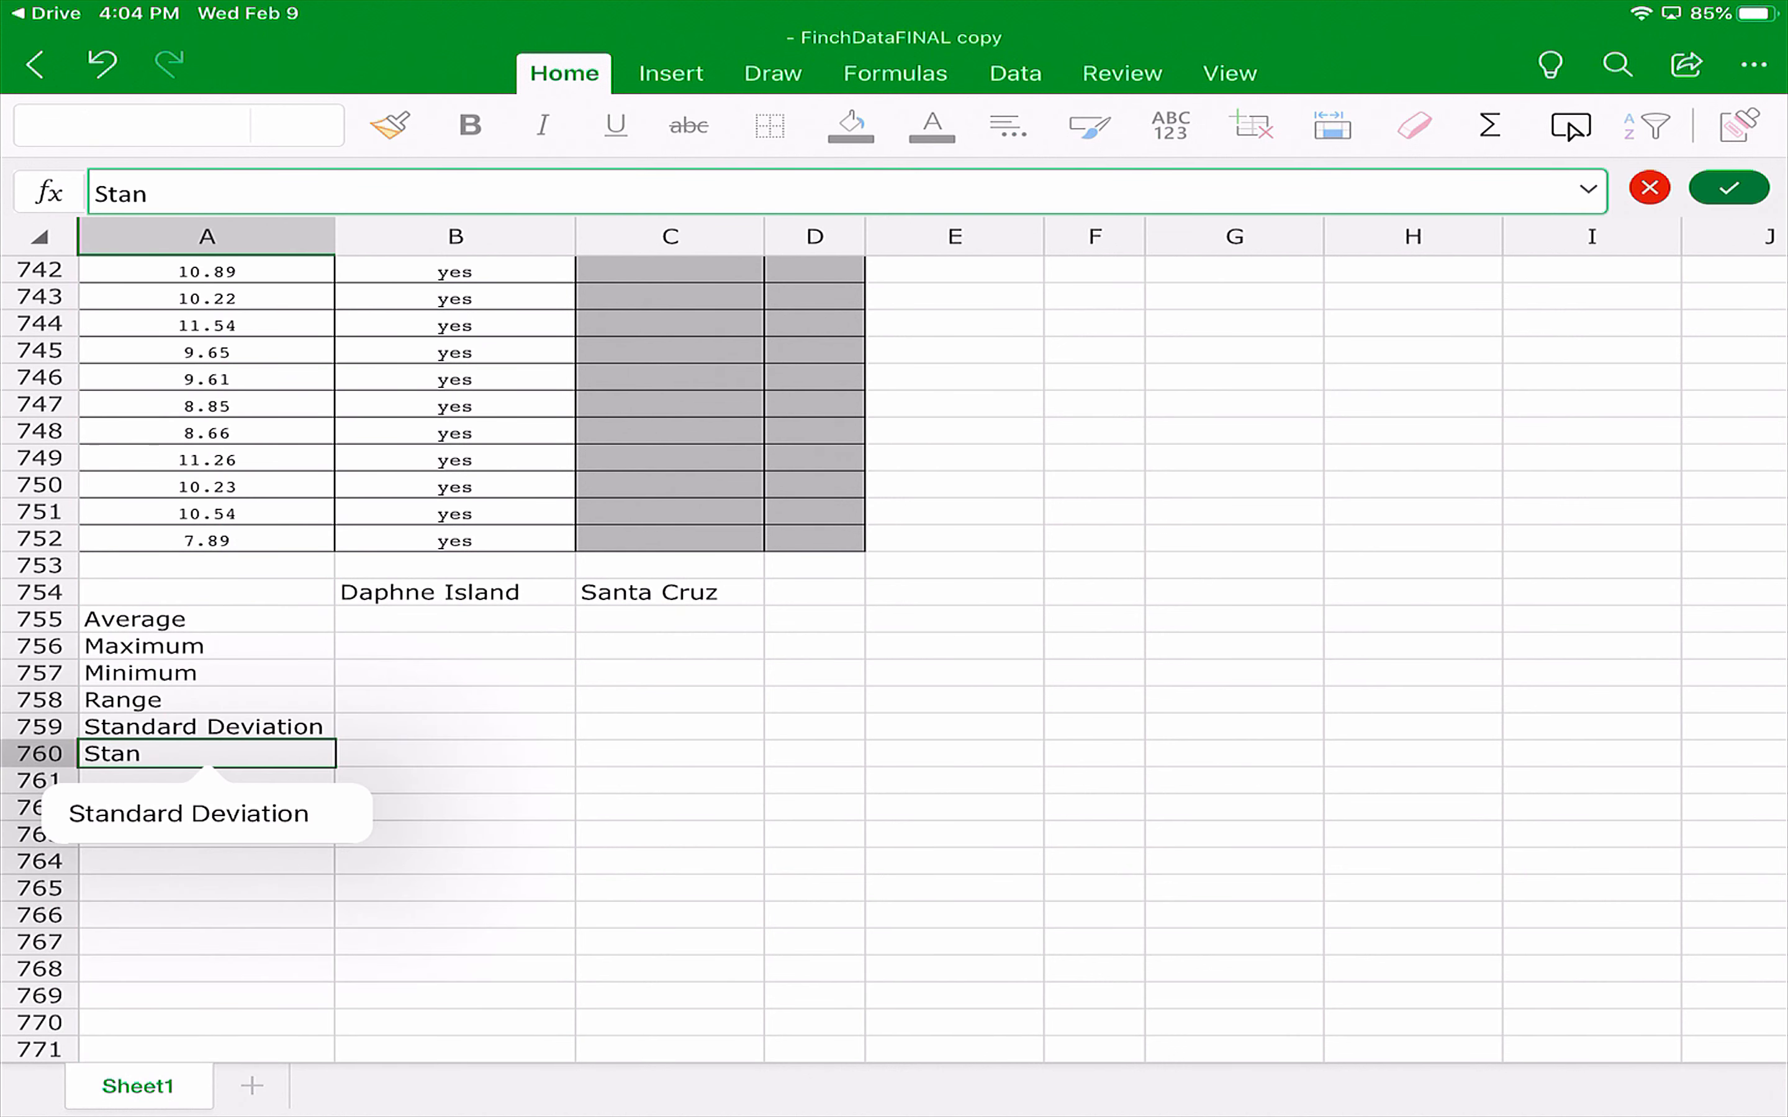
pyautogui.write('Standard Error')
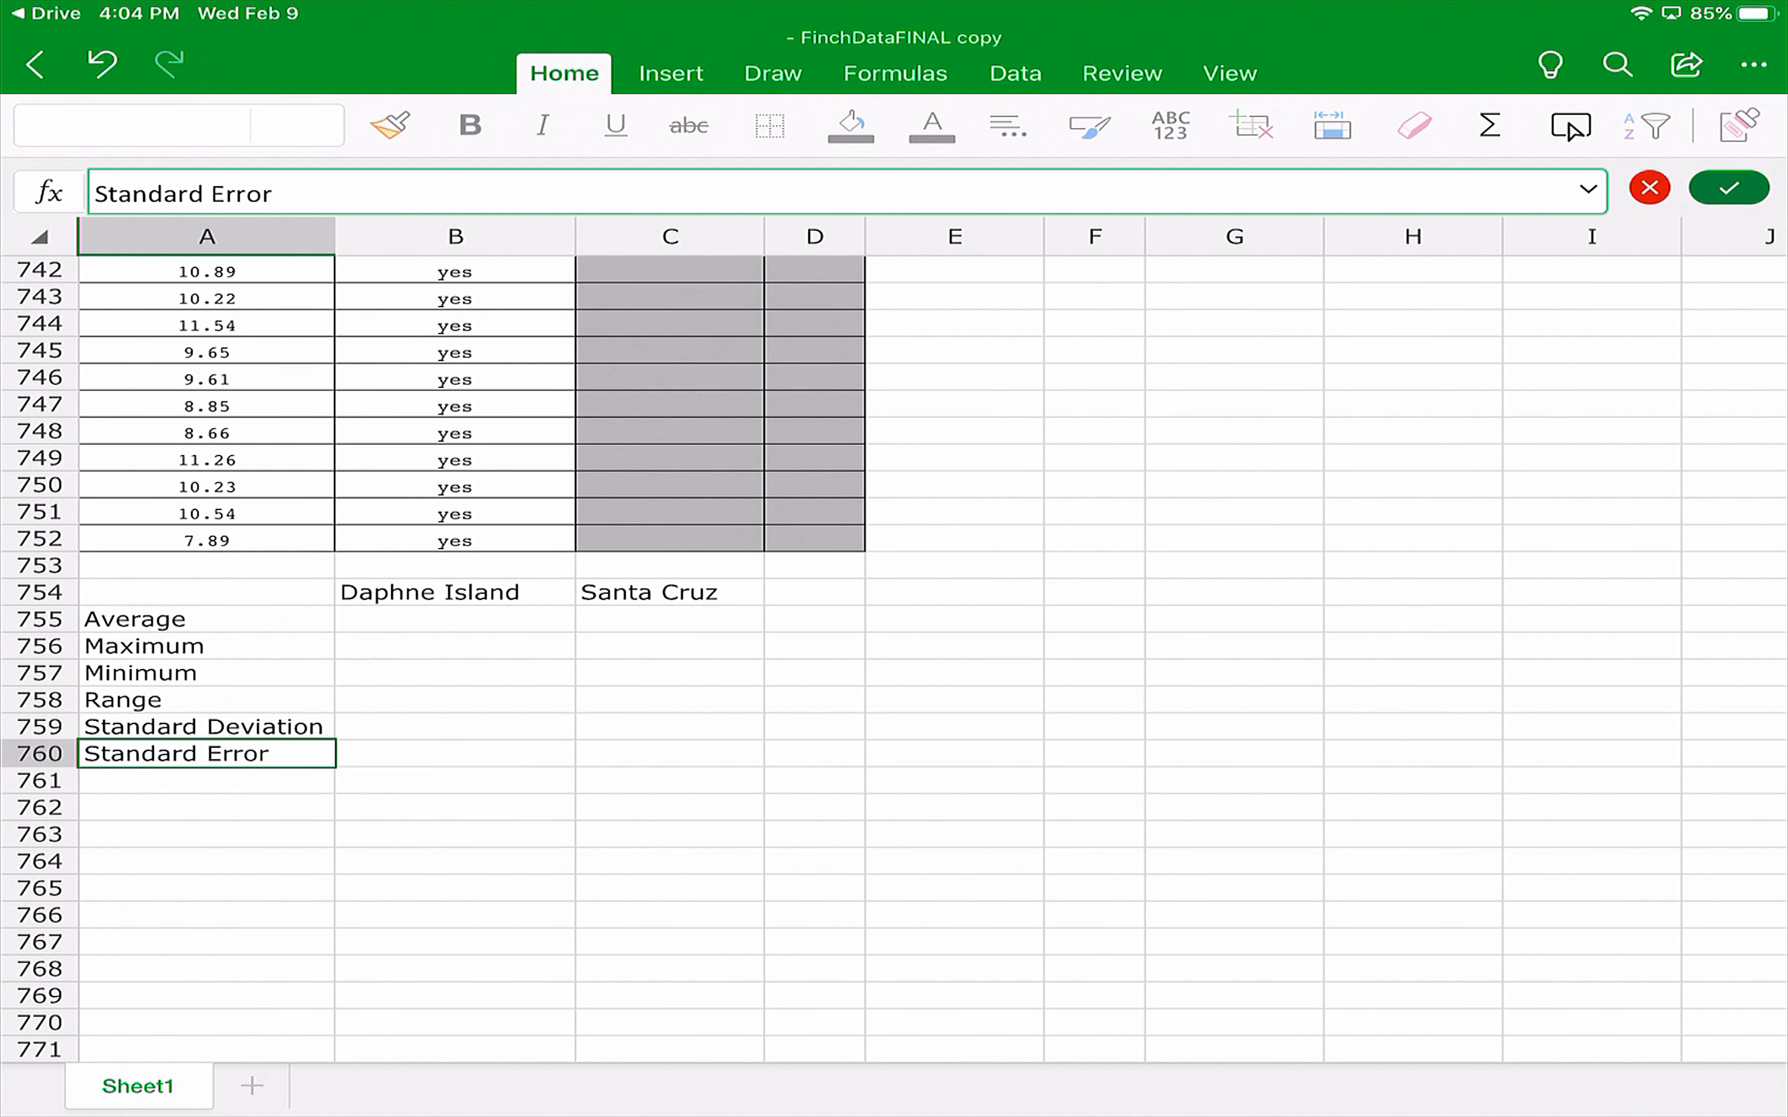
pyautogui.click(454, 625)
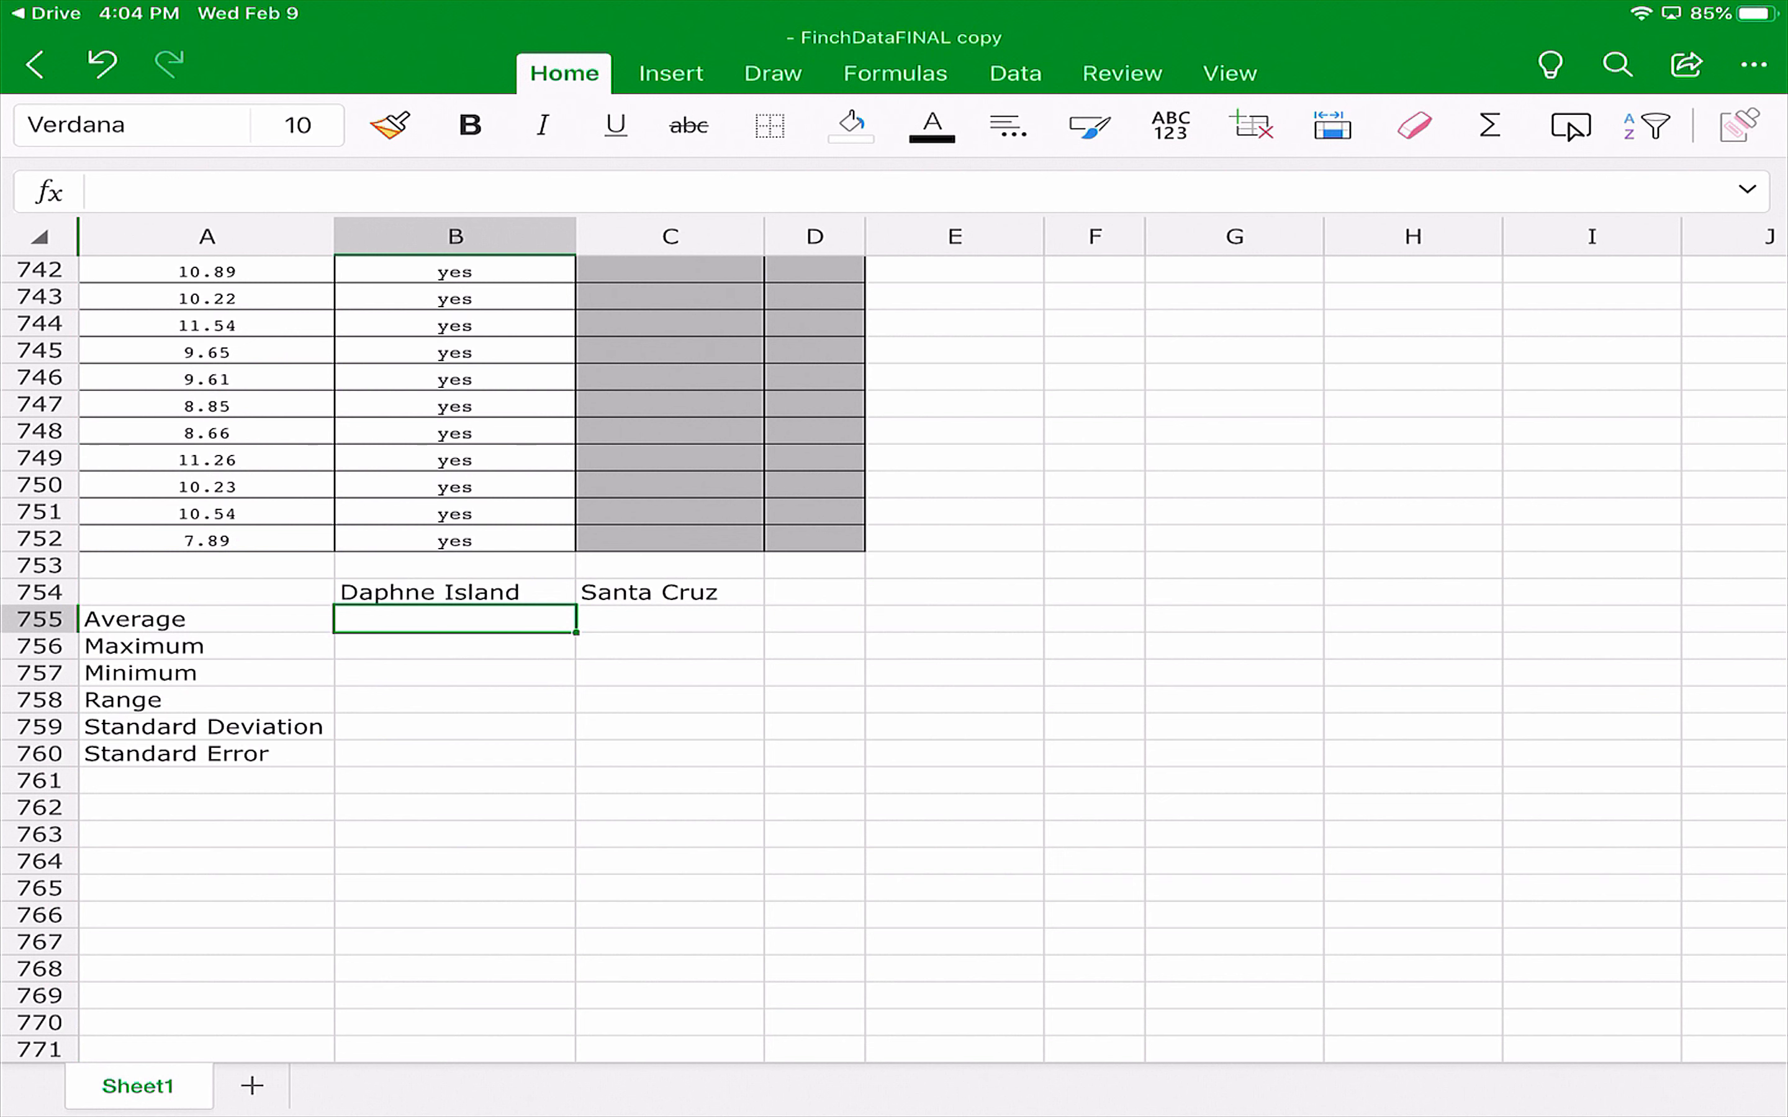
# Enter =AVERAGE(A2:A752) in B755 to get the Daphne Island average, 9.65.
pyautogui.write('=')
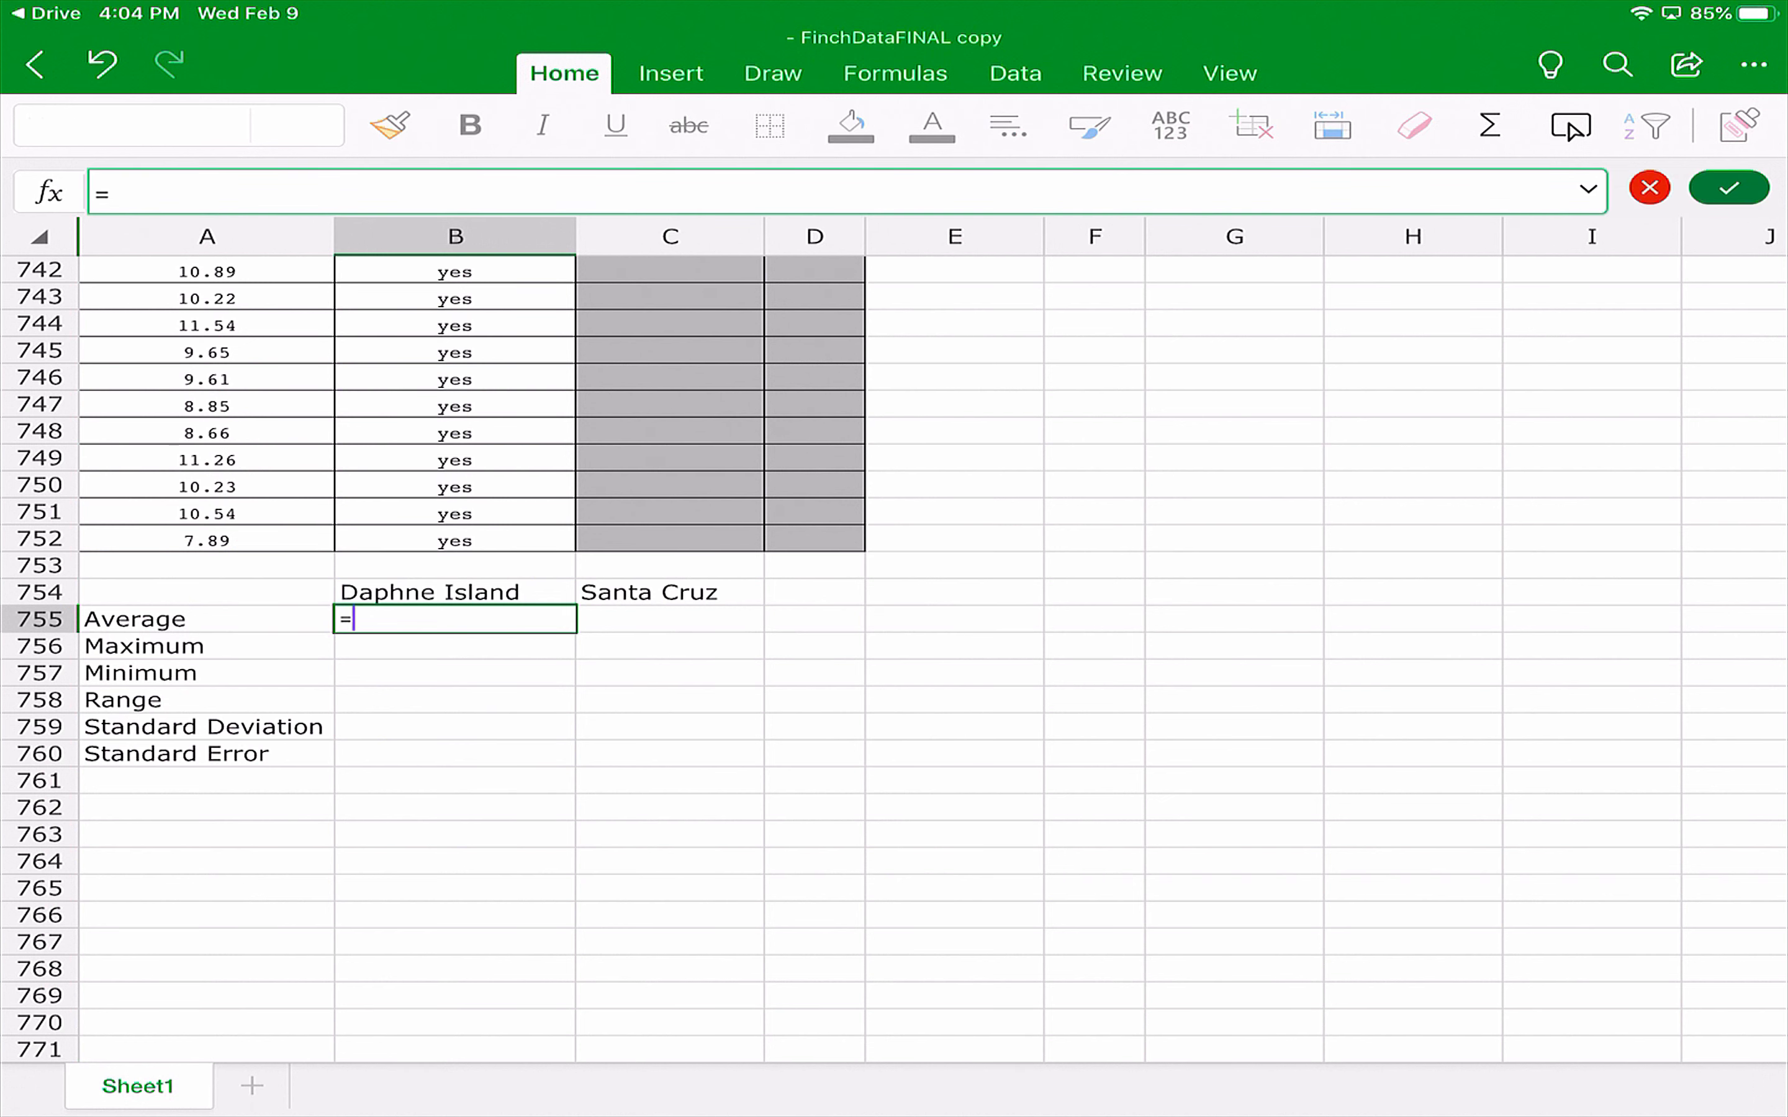
pyautogui.write('ave')
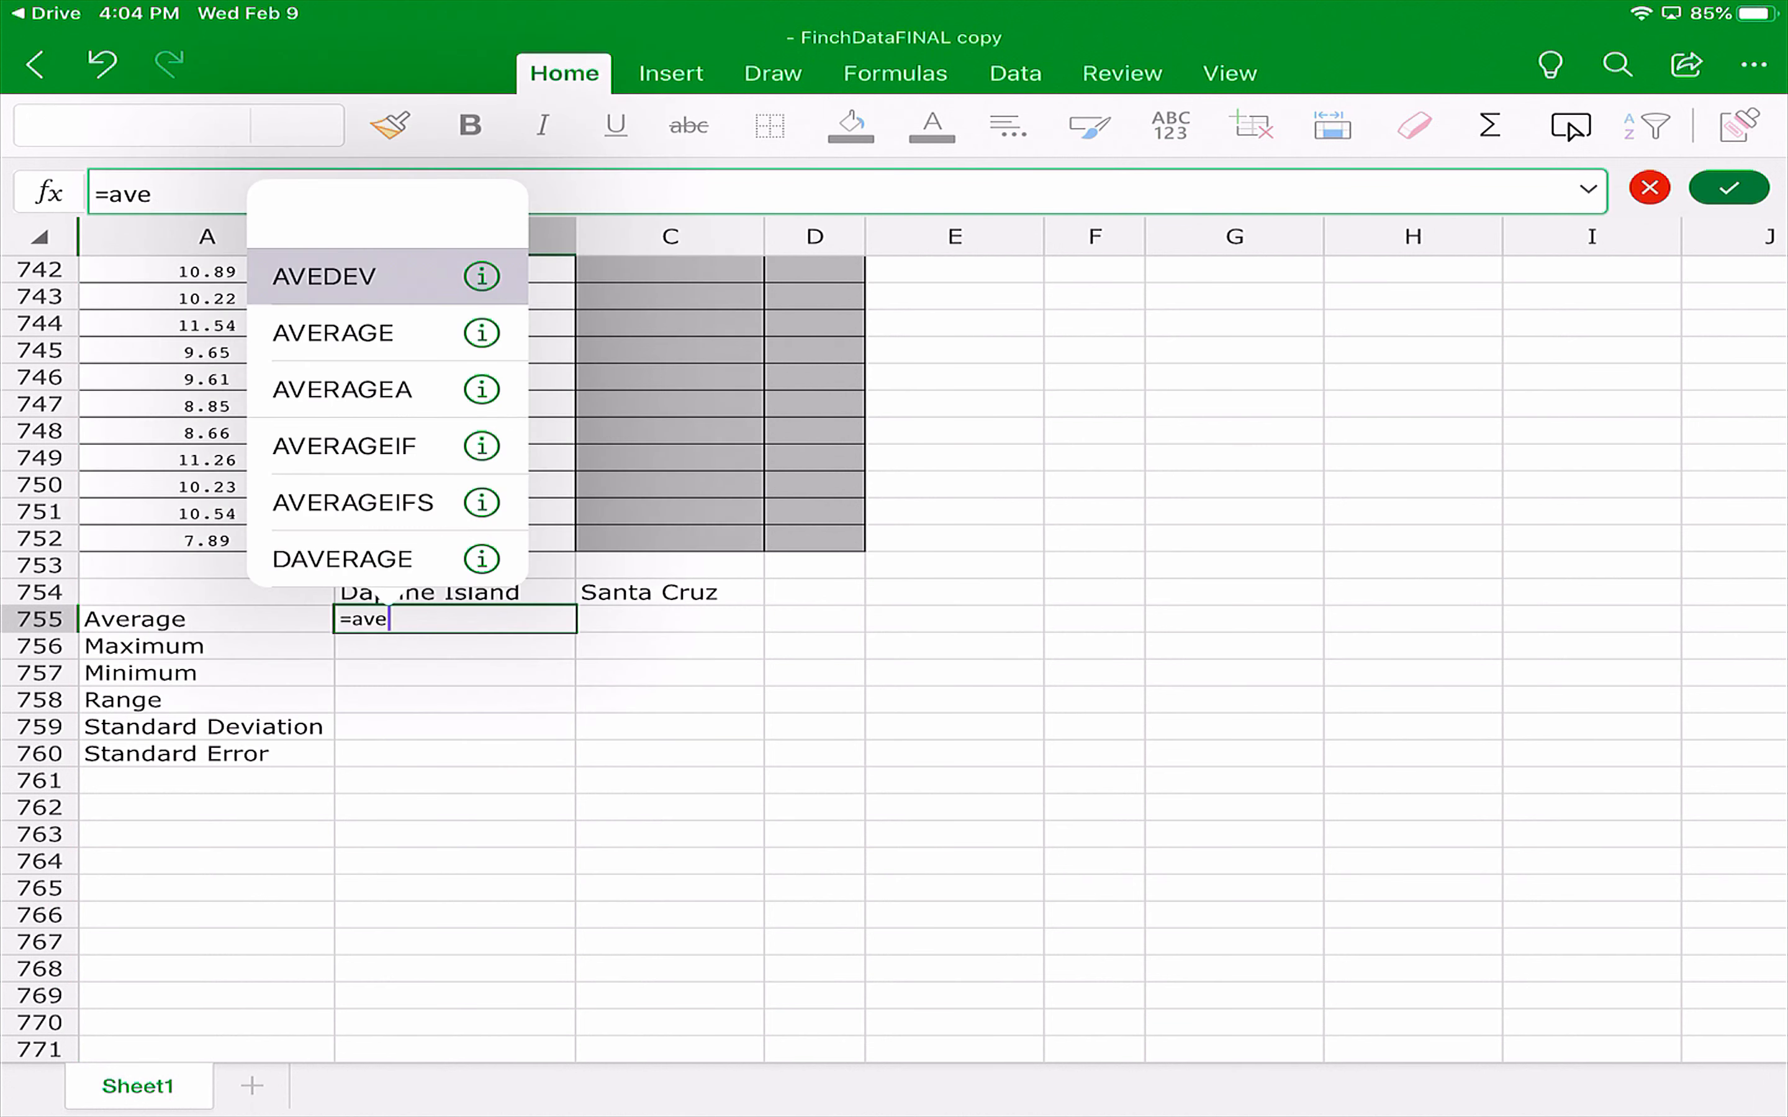
pyautogui.click(333, 333)
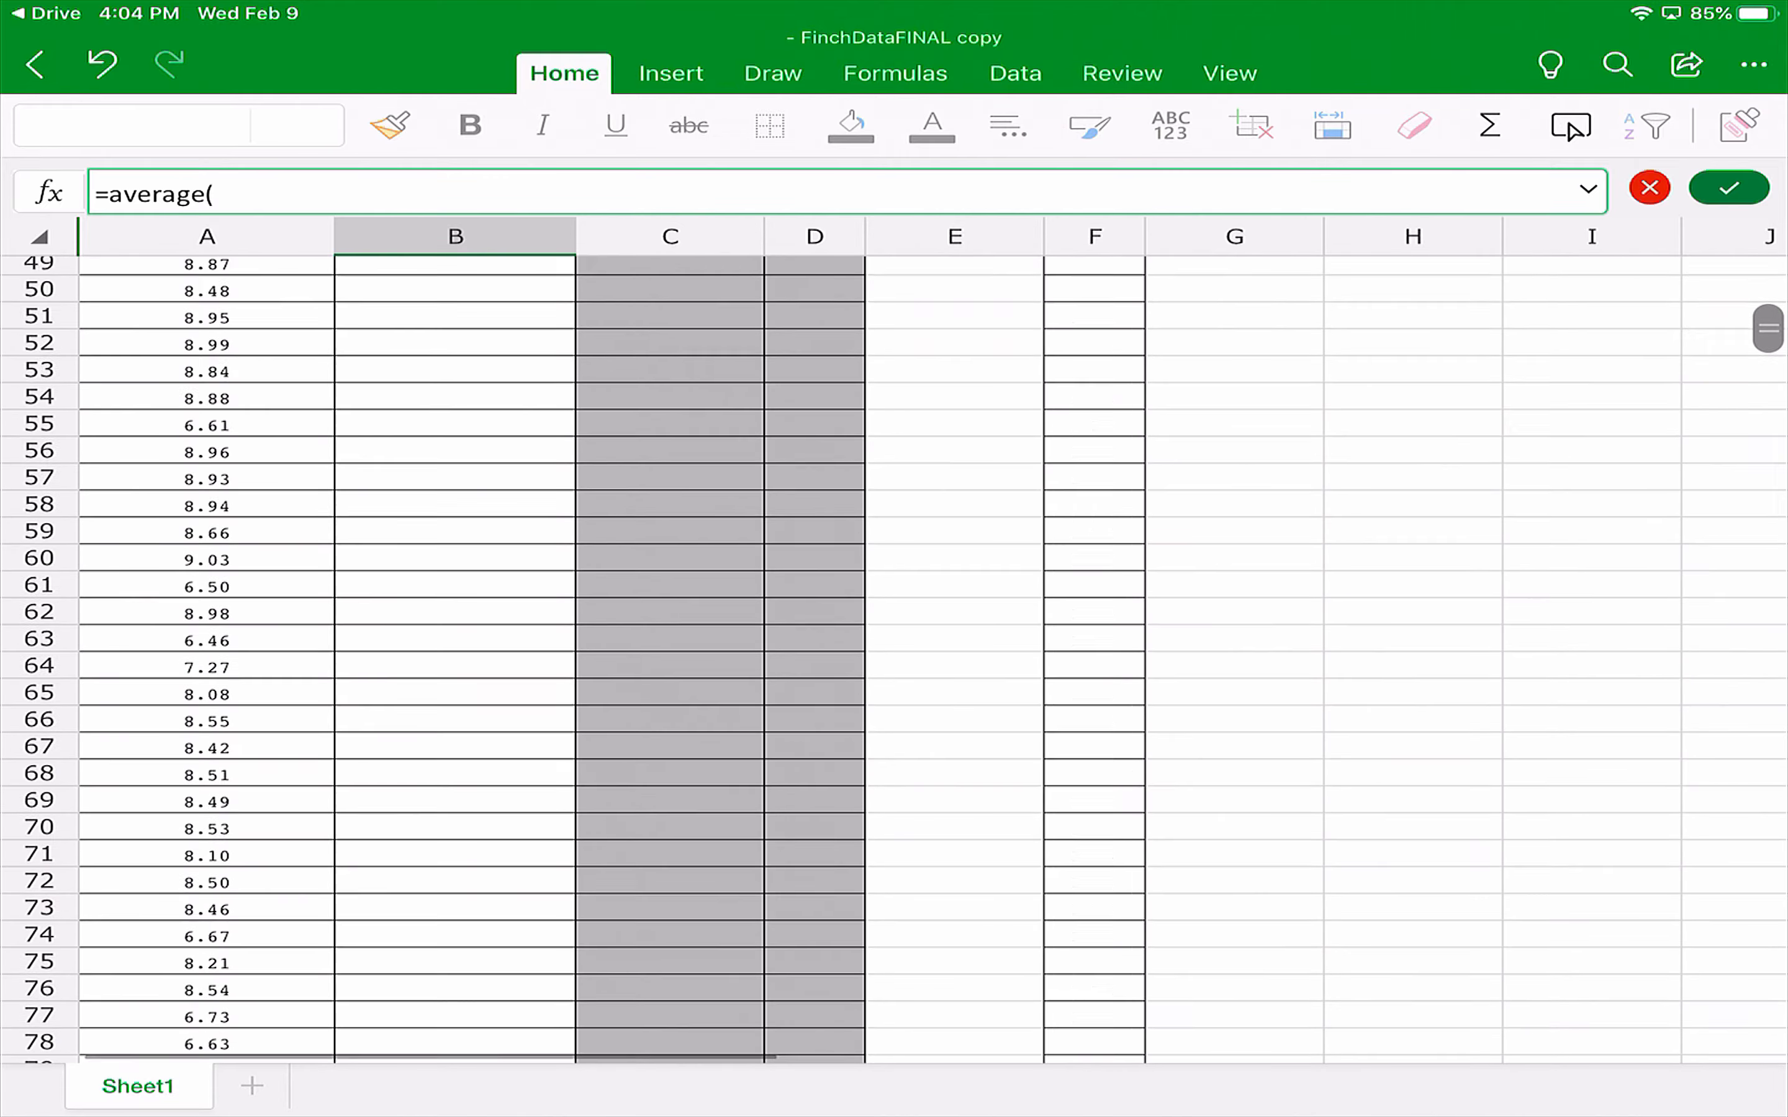
pyautogui.scroll(3)
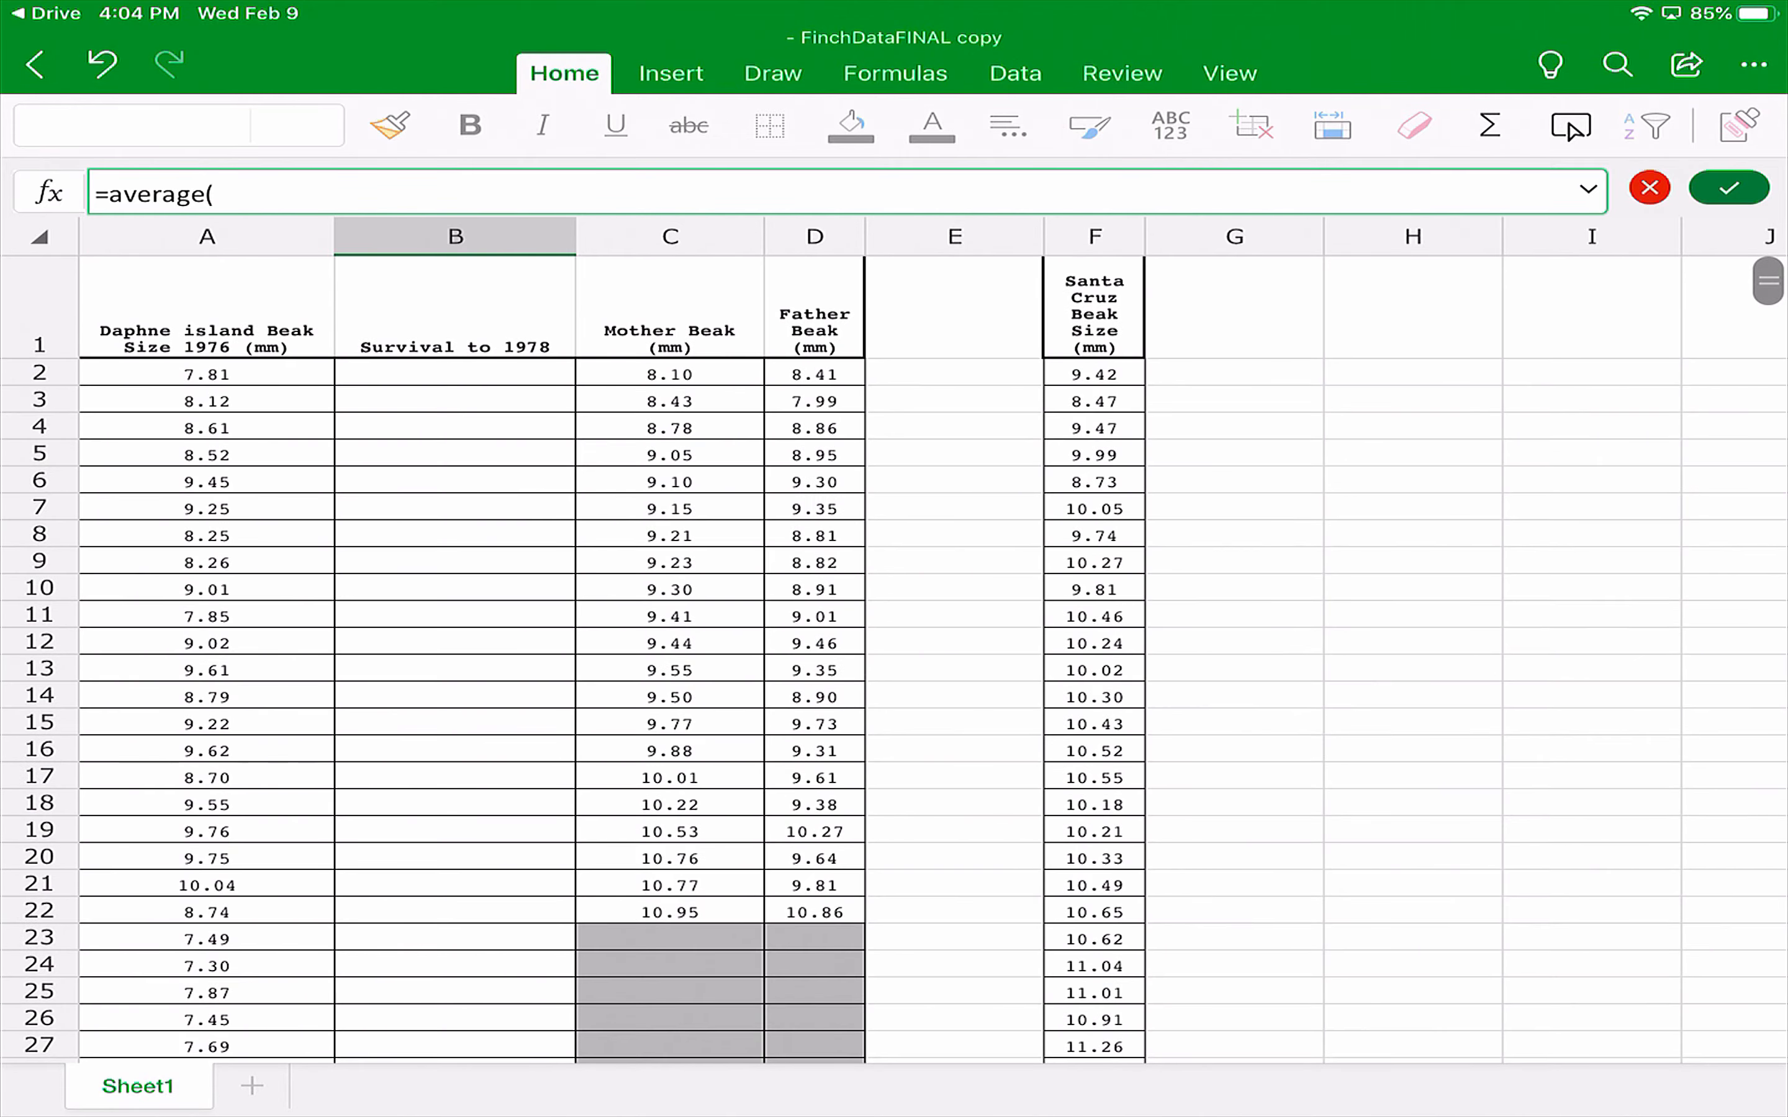
pyautogui.click(205, 375)
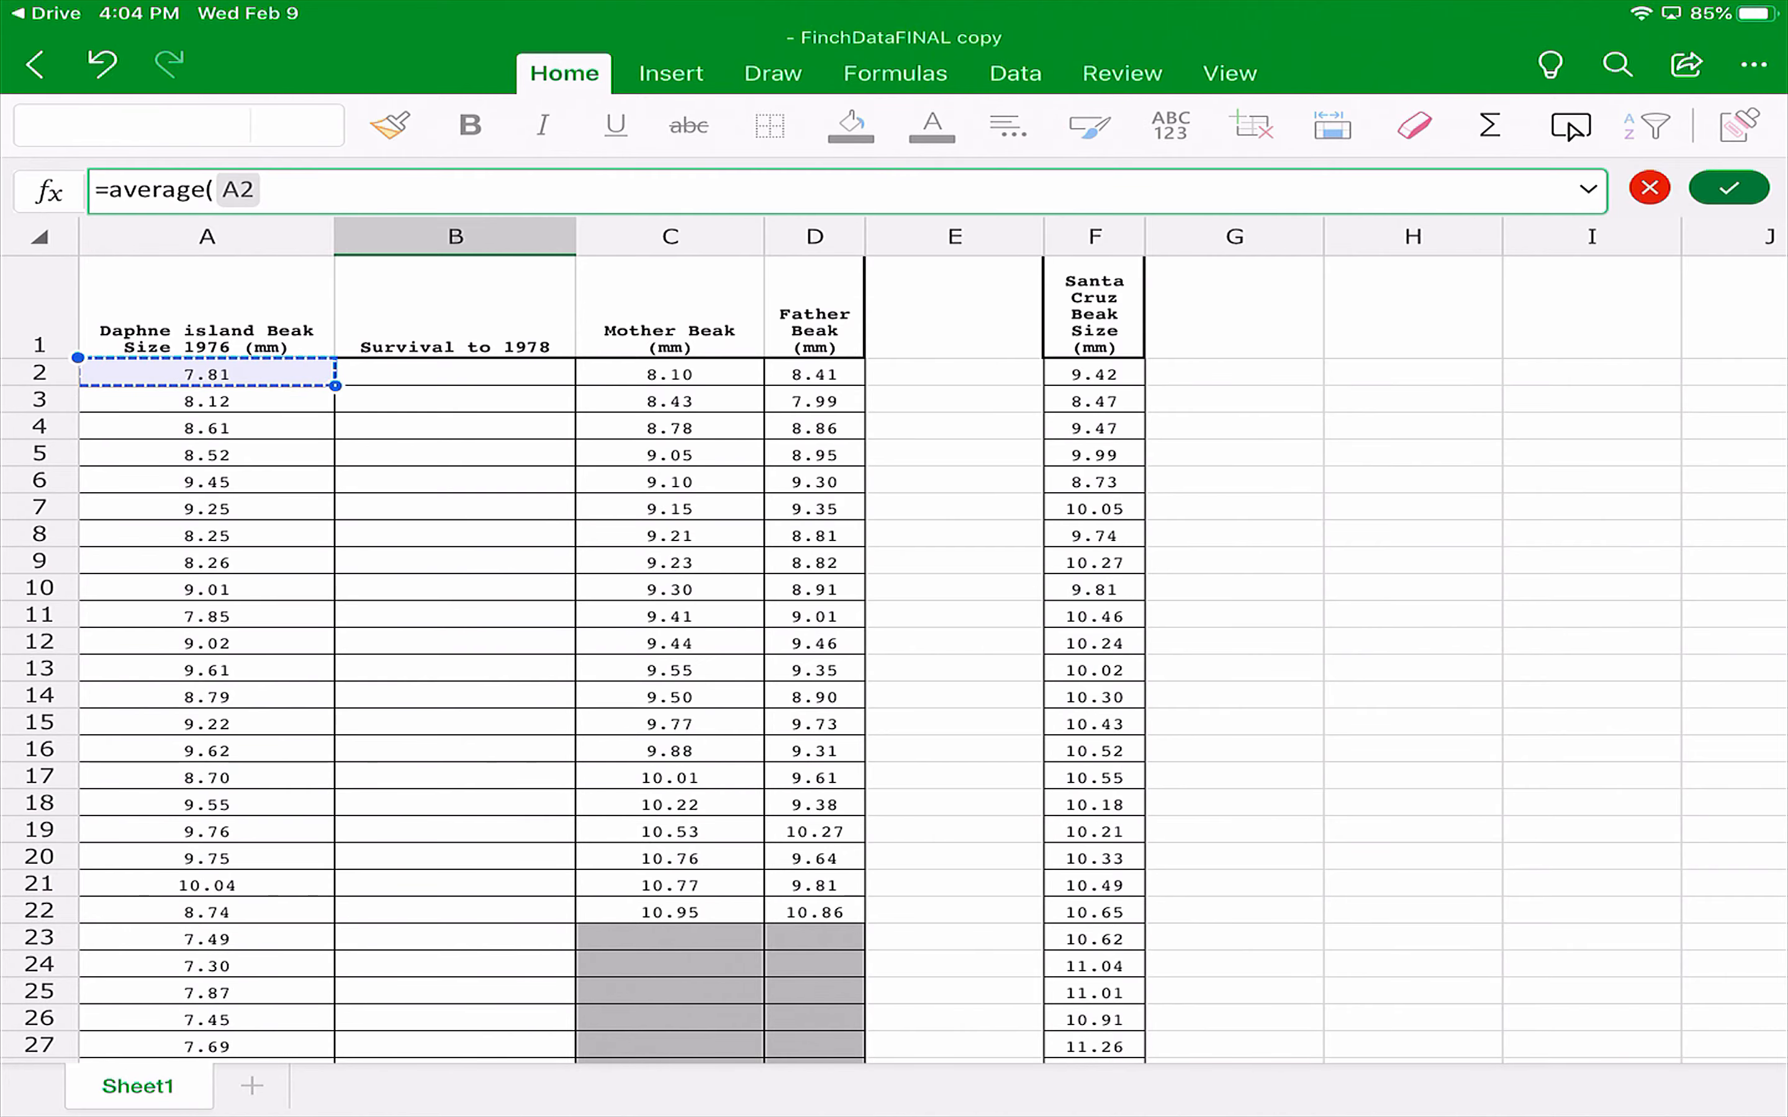
pyautogui.scroll(-3)
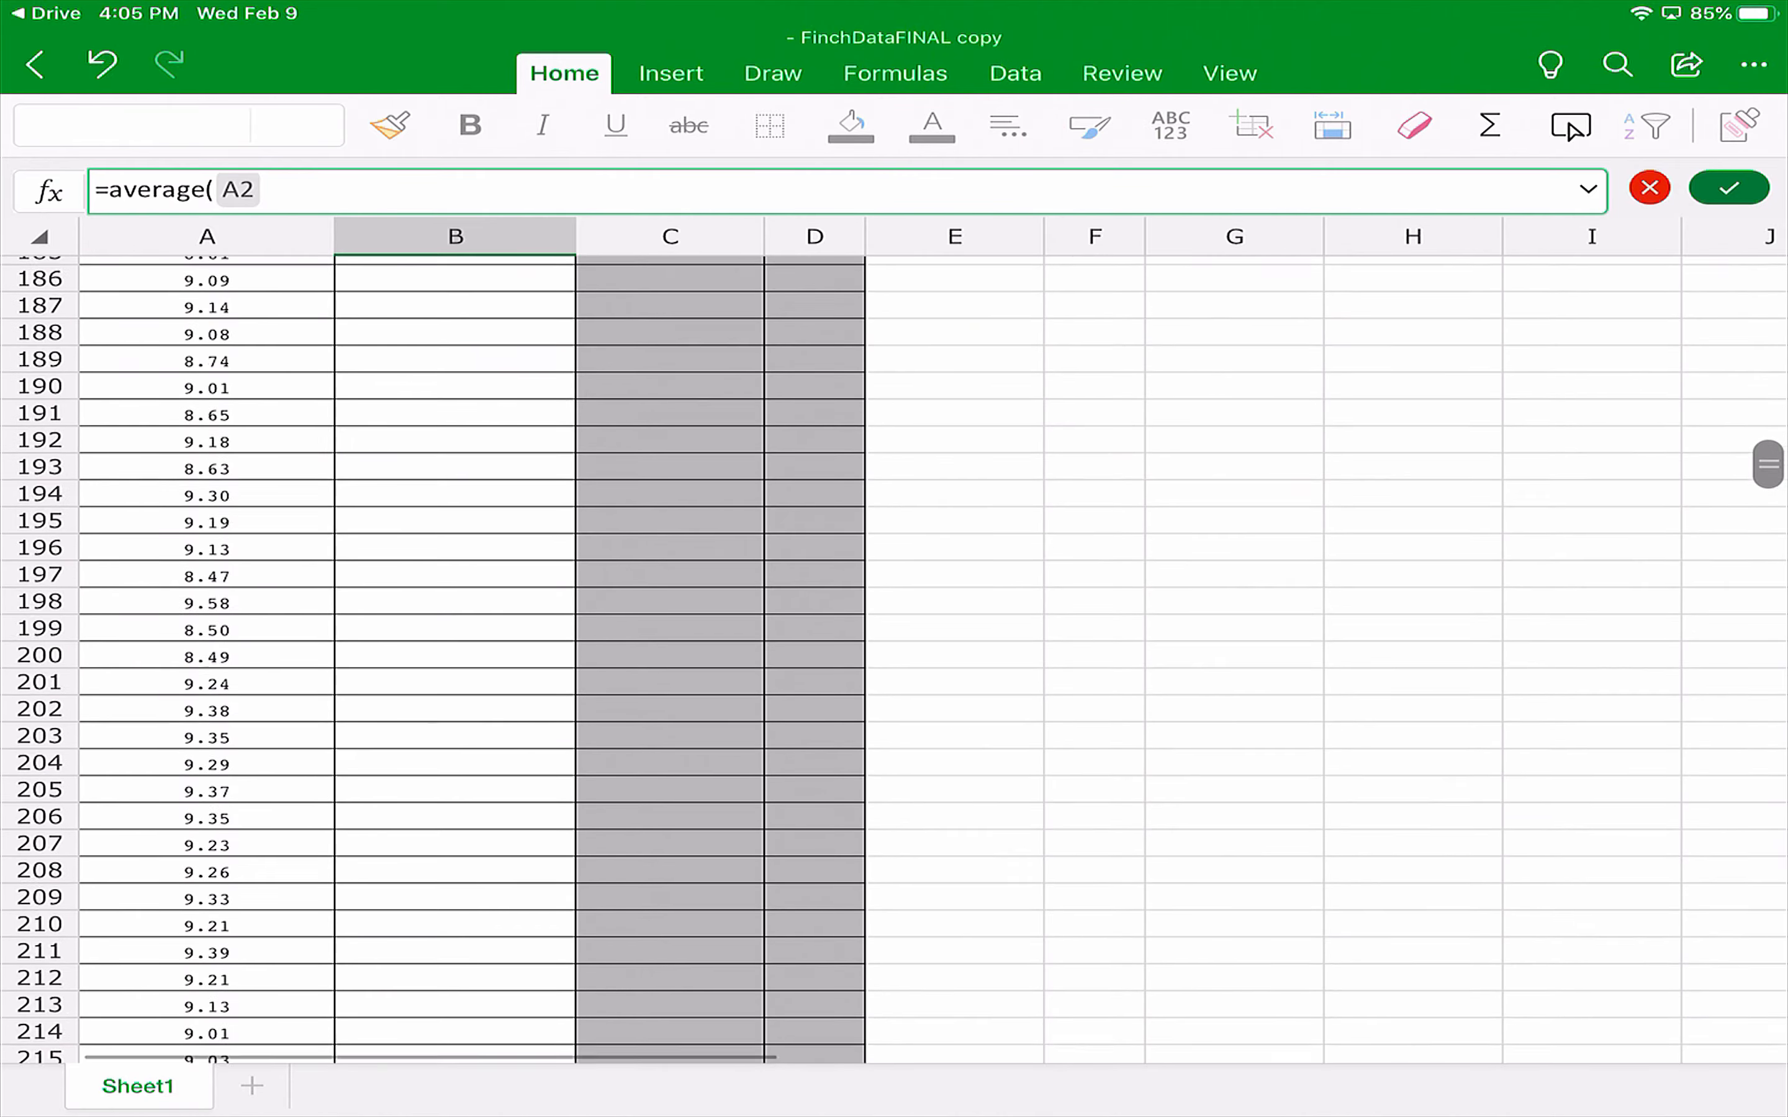
pyautogui.scroll(-3)
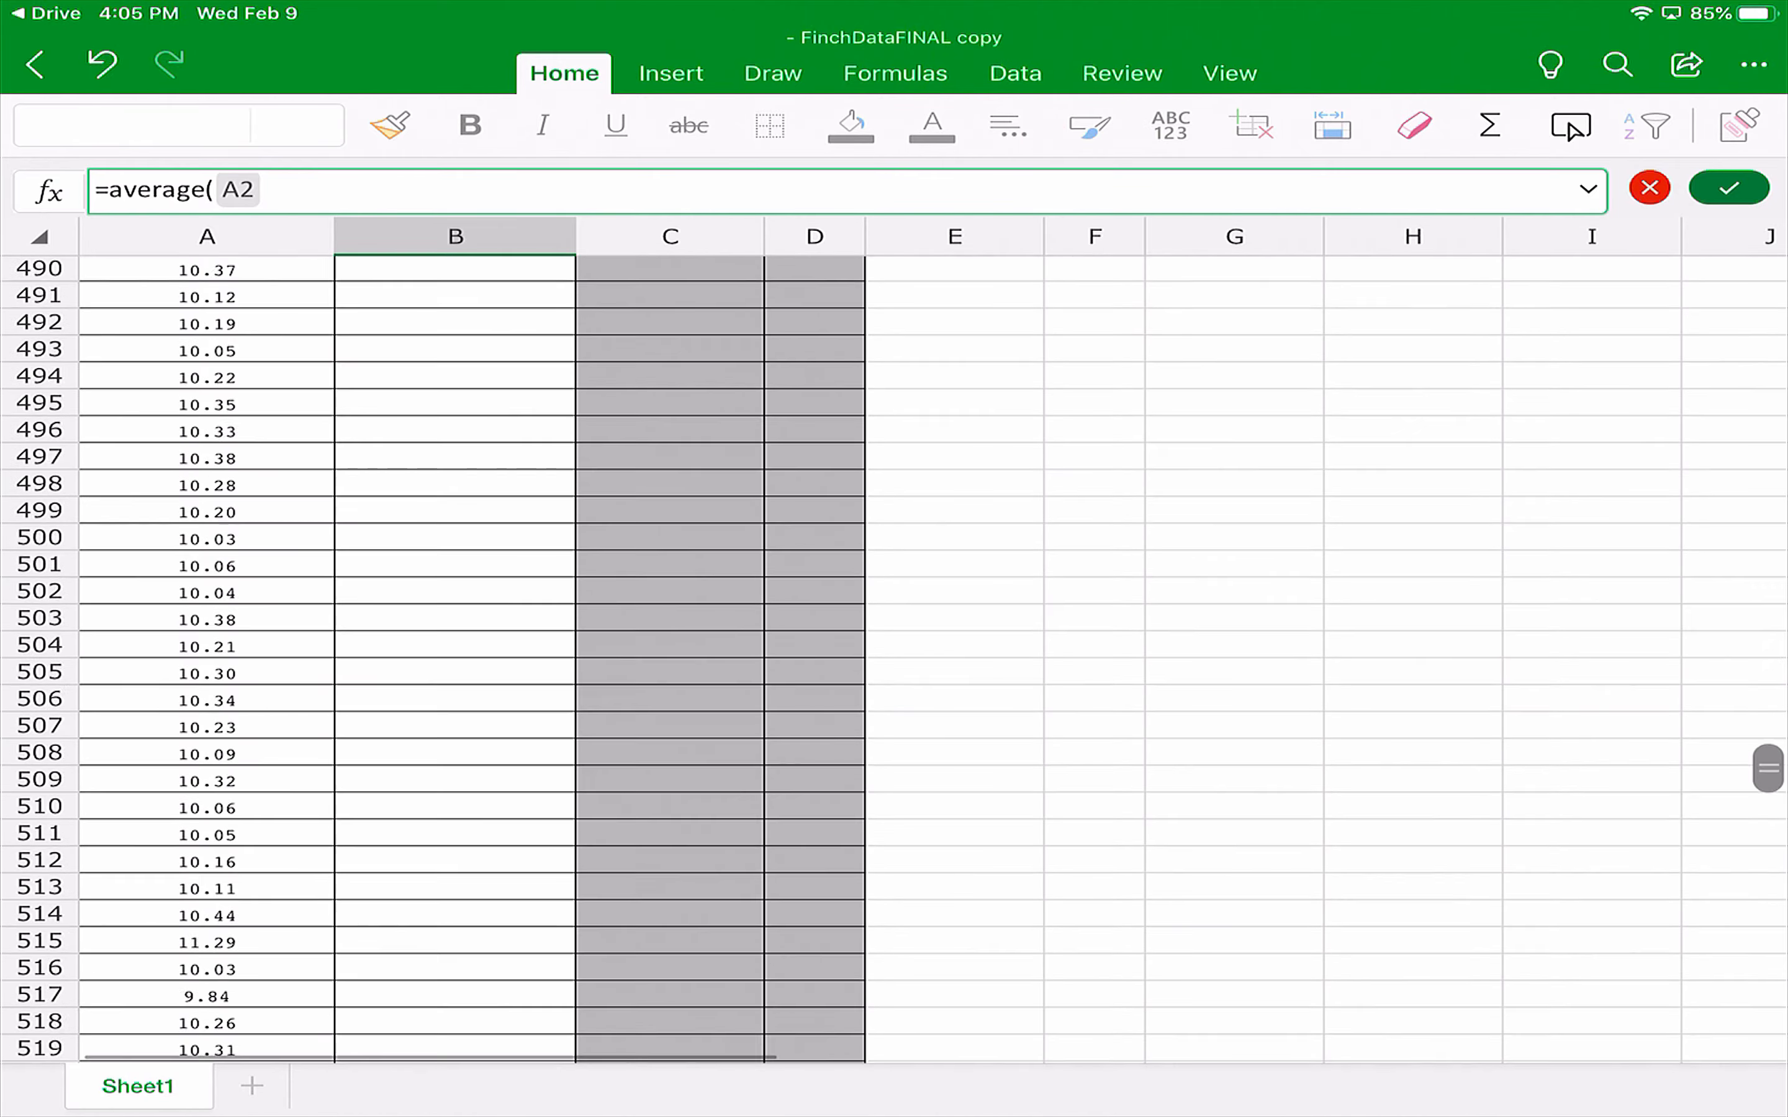
pyautogui.scroll(-3)
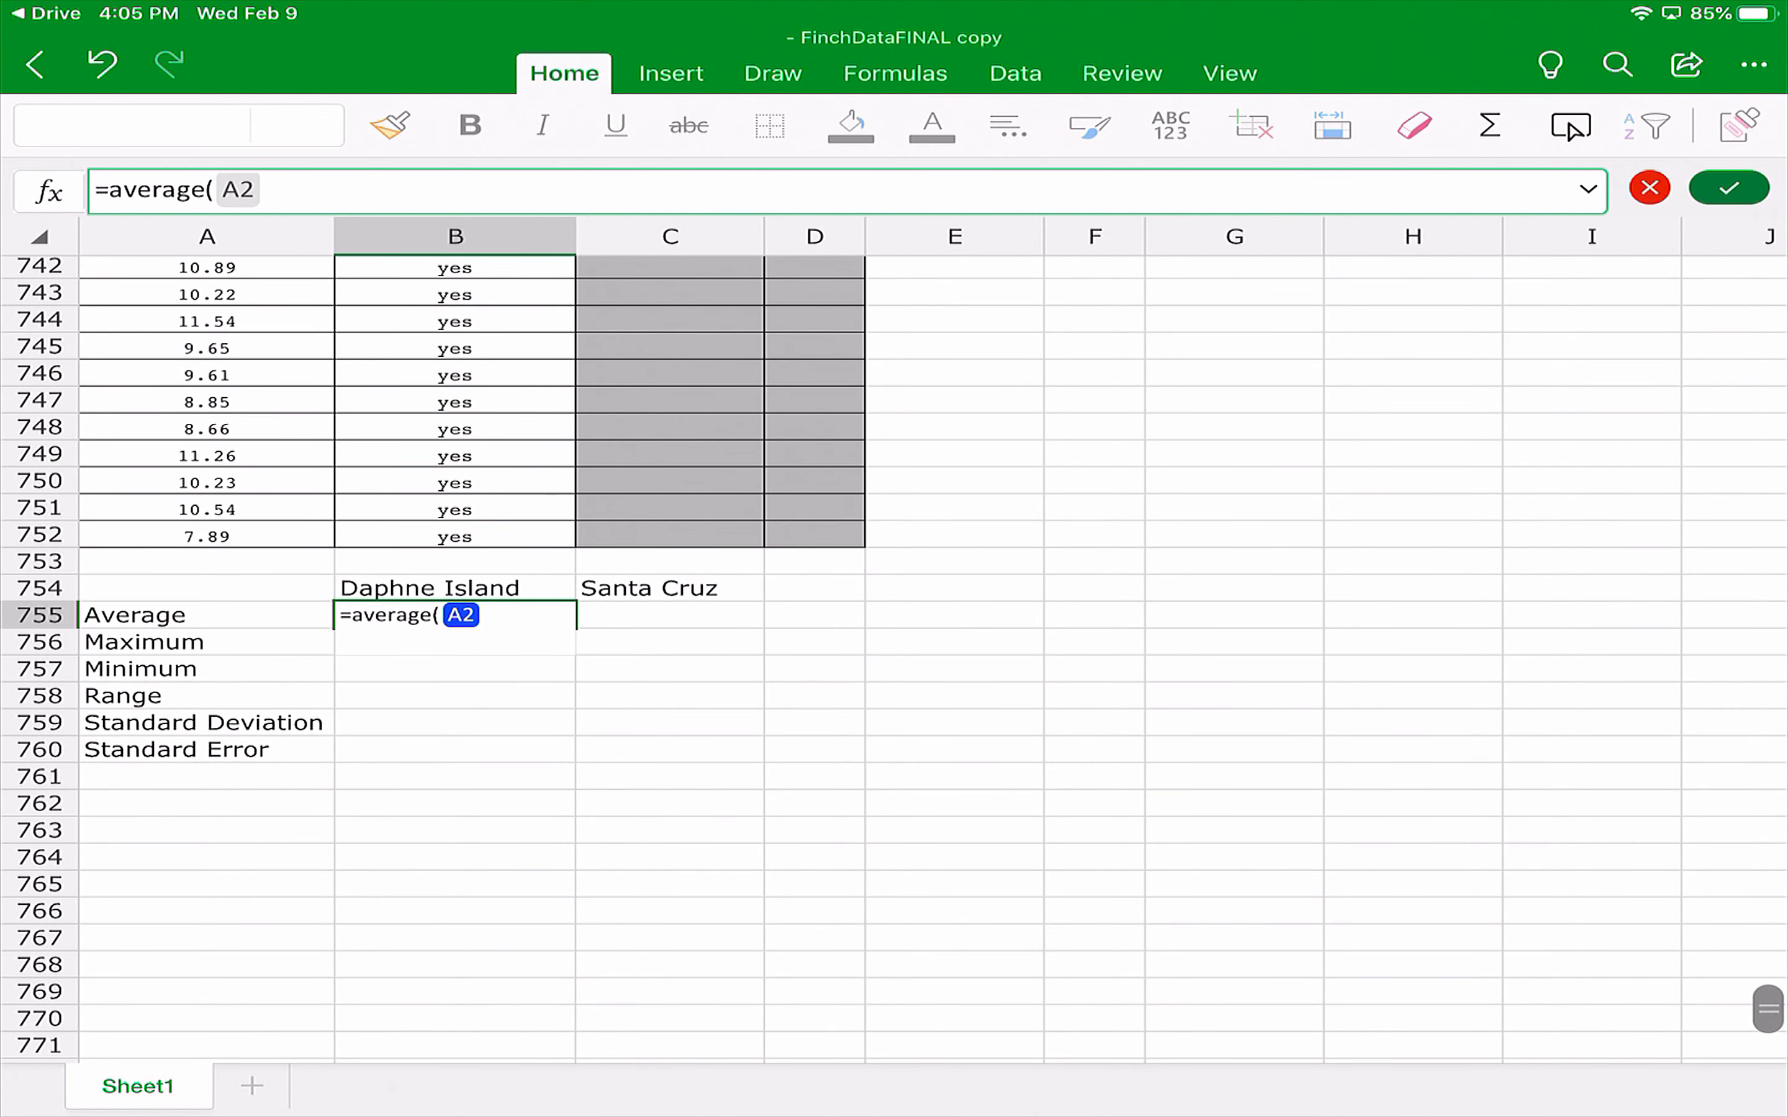
pyautogui.write(':')
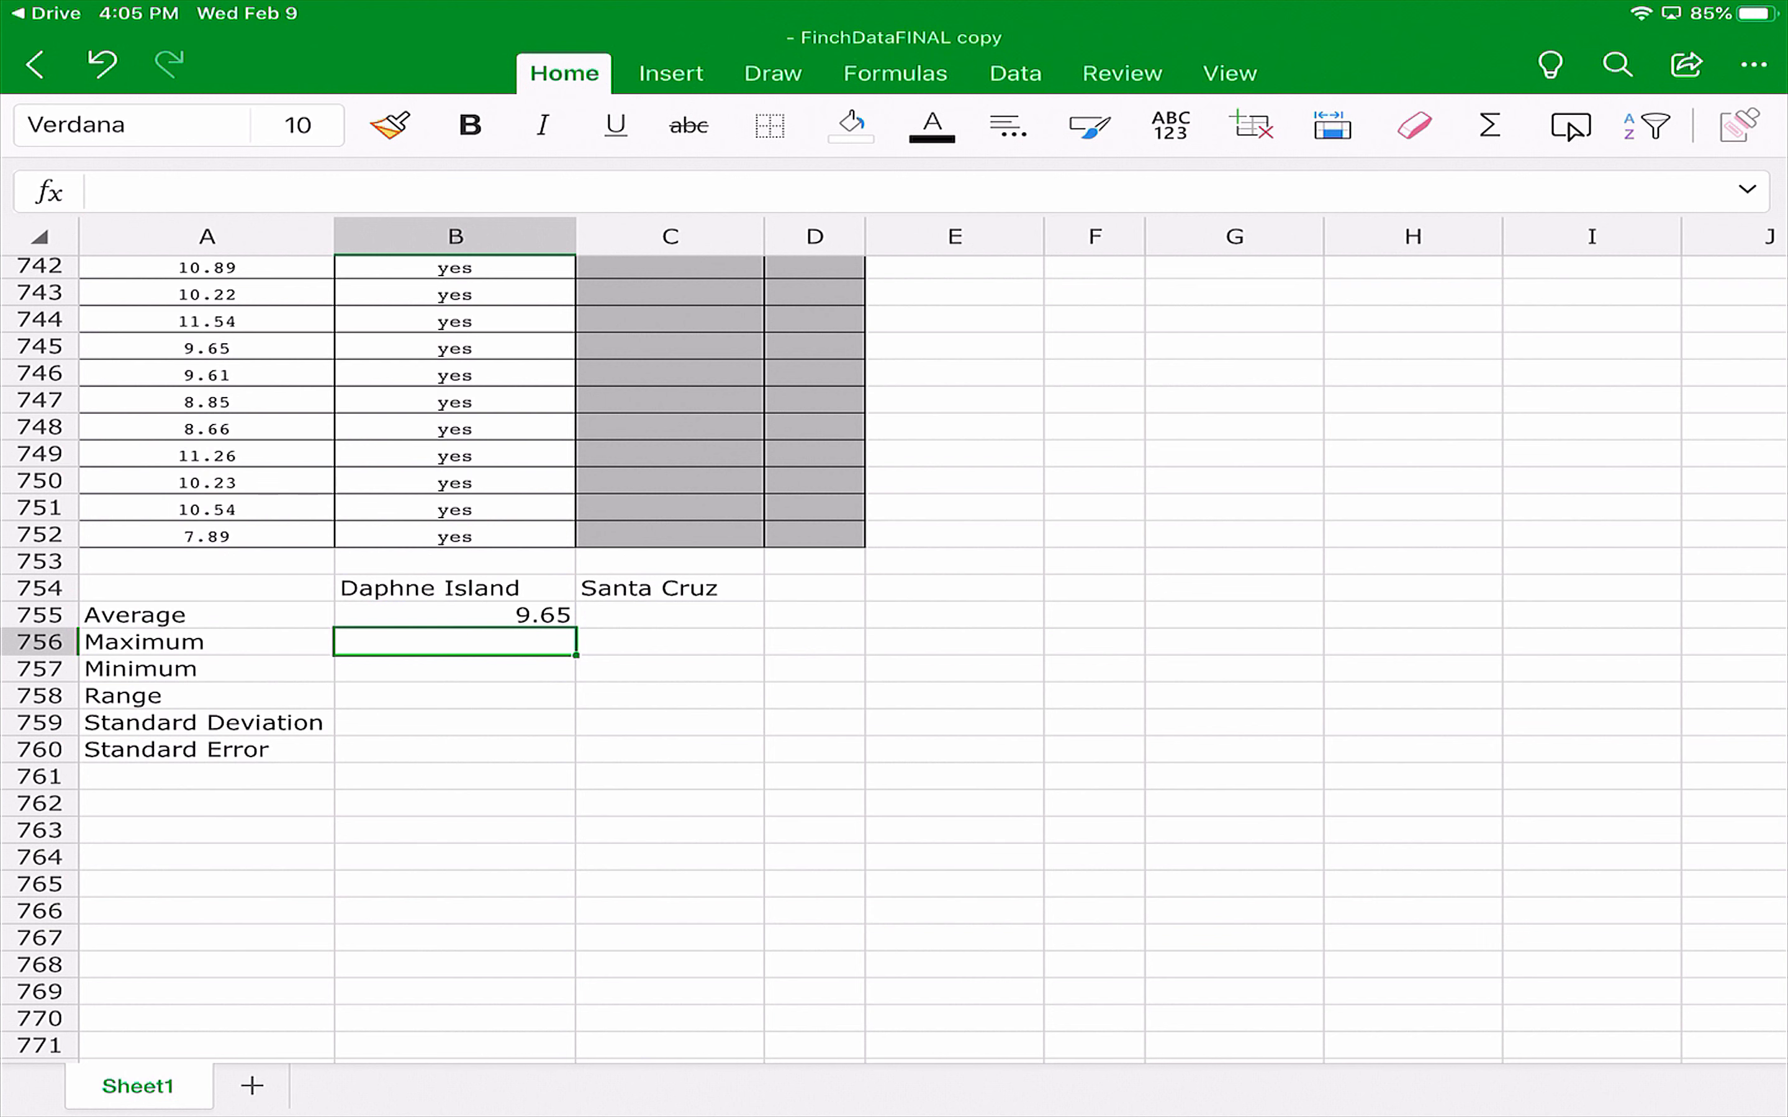
# Enter =MAX(A2:A752) in B756 for the Daphne Island maximum, 13.88.
pyautogui.write('=maxim')
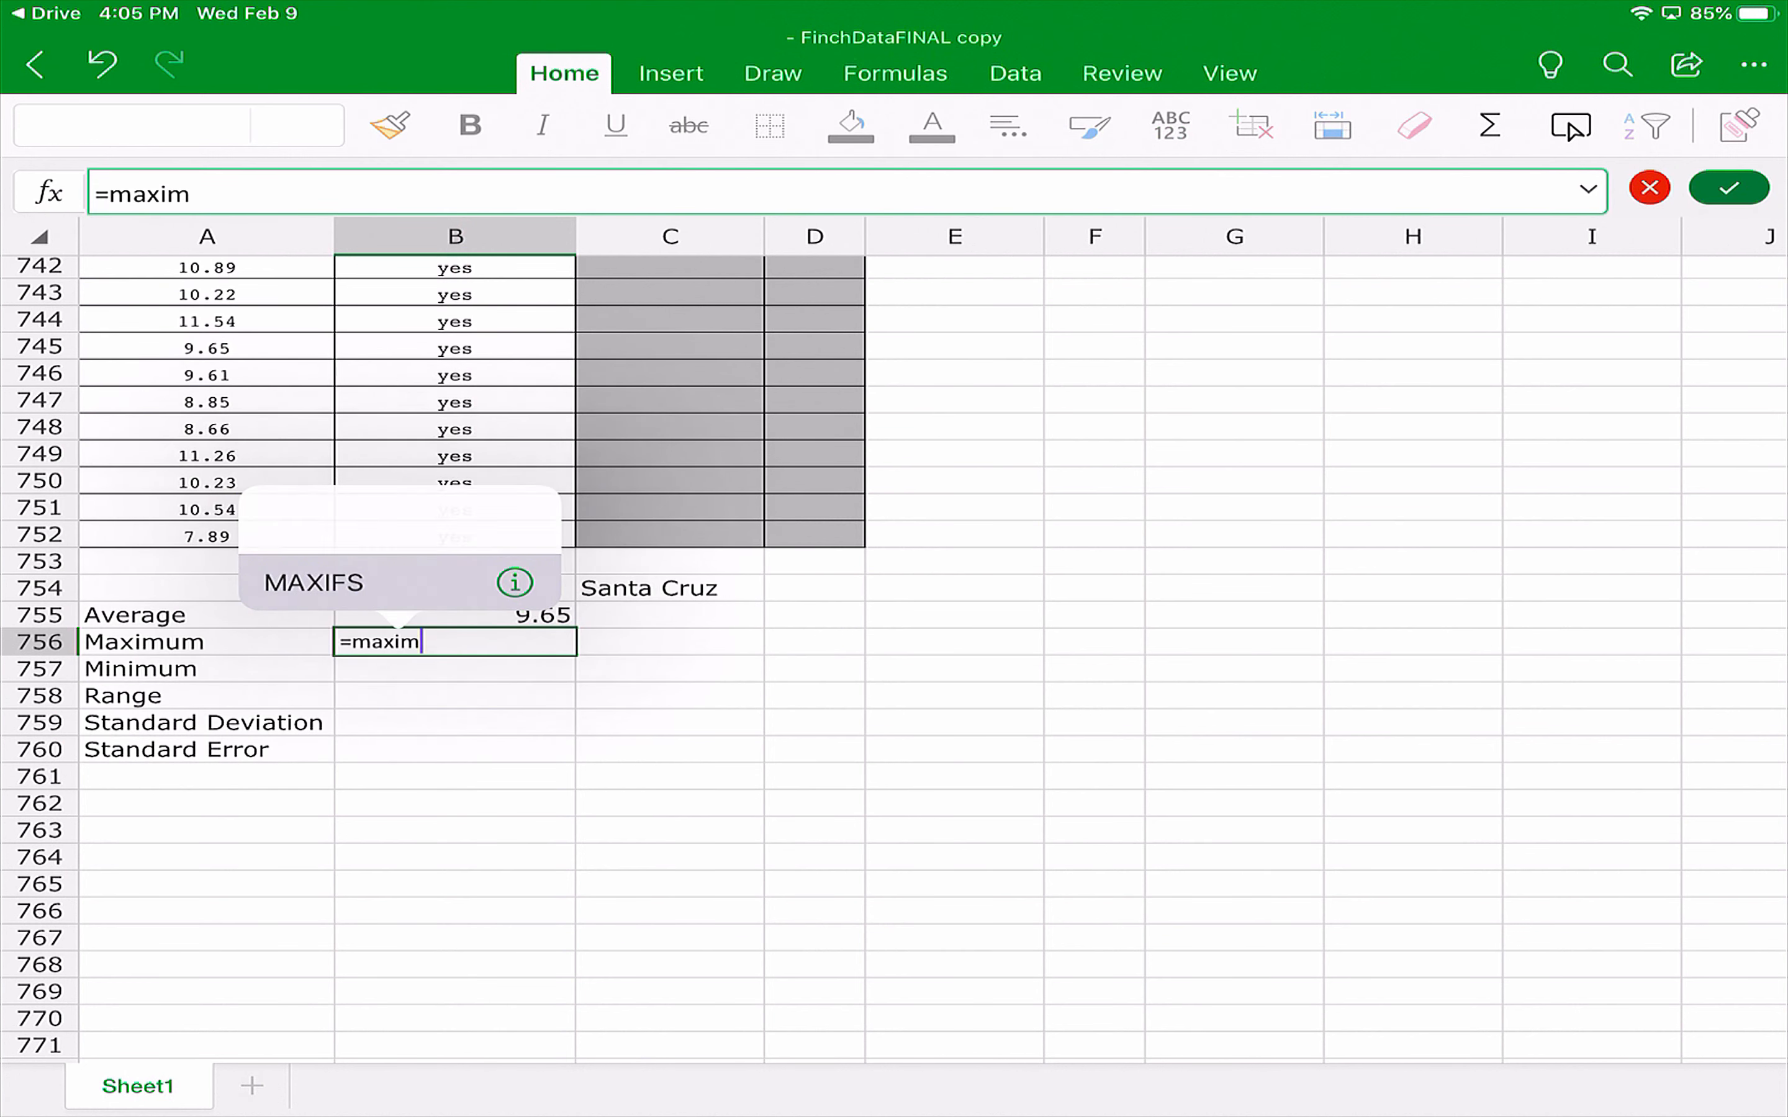
pyautogui.write('um')
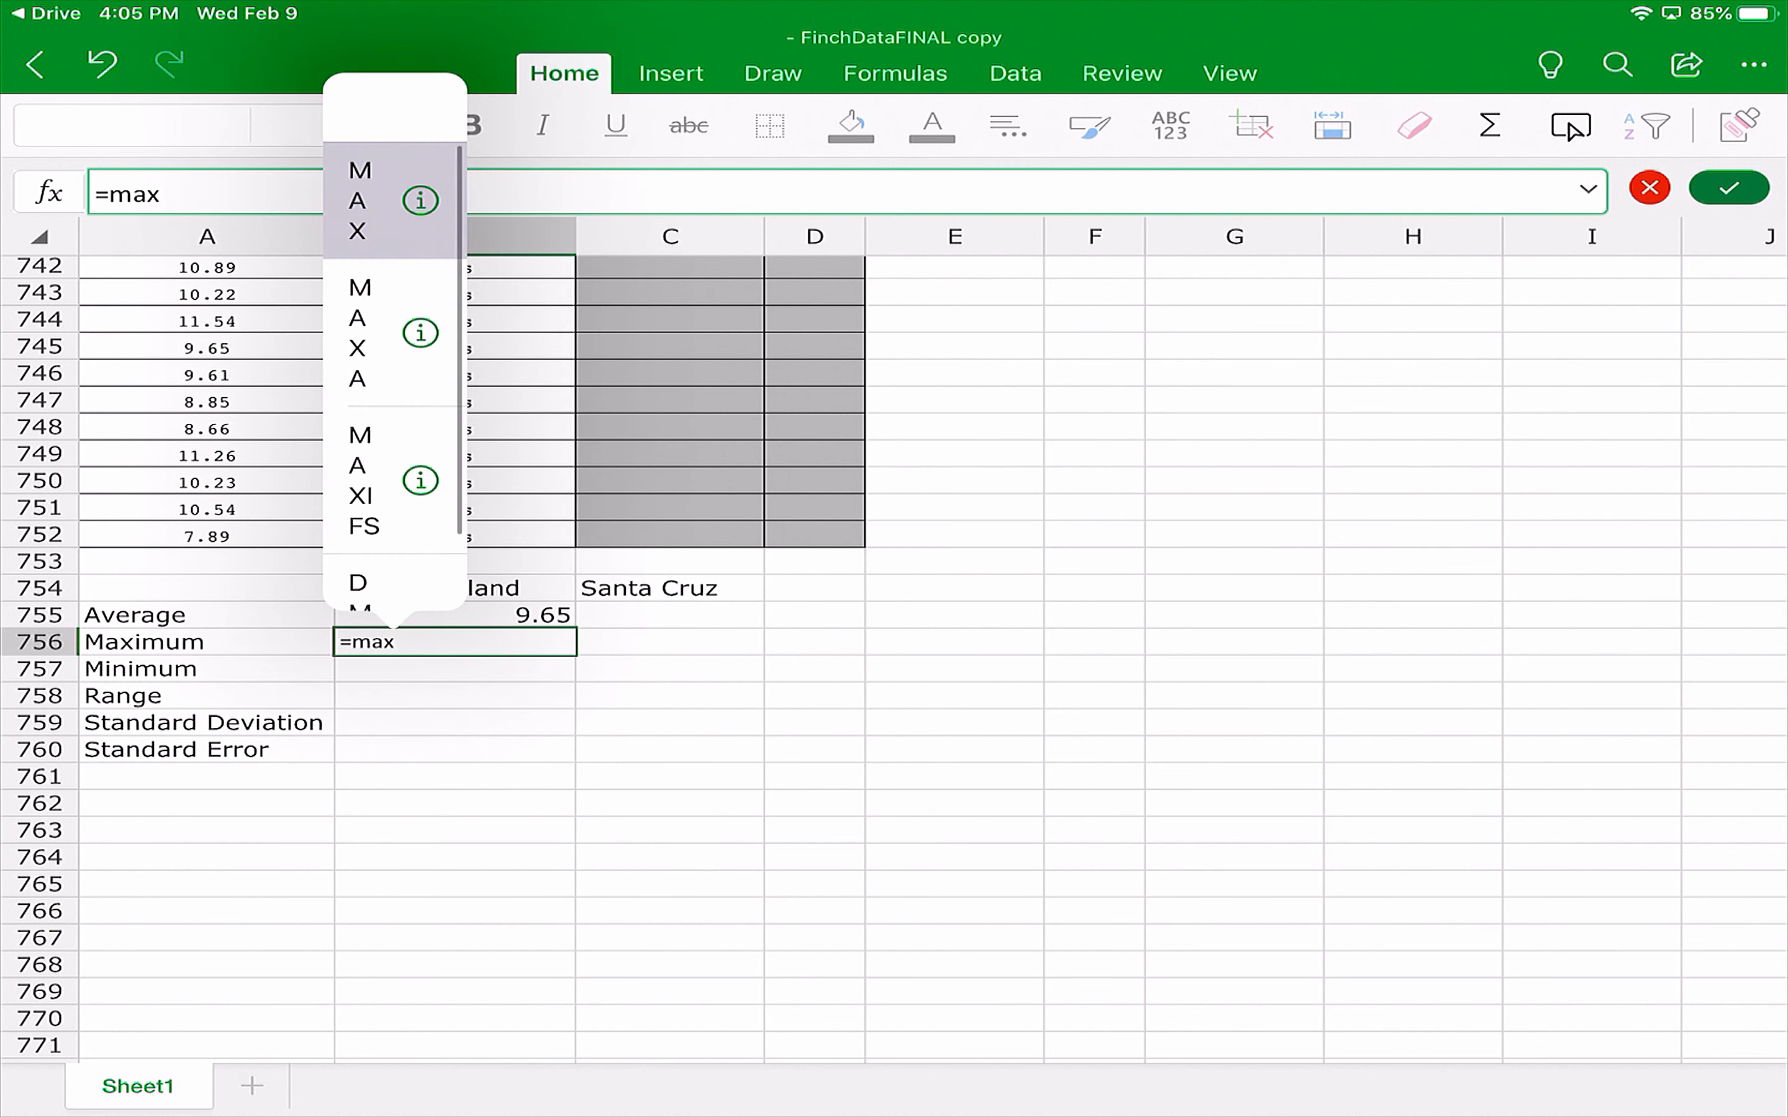
pyautogui.click(360, 201)
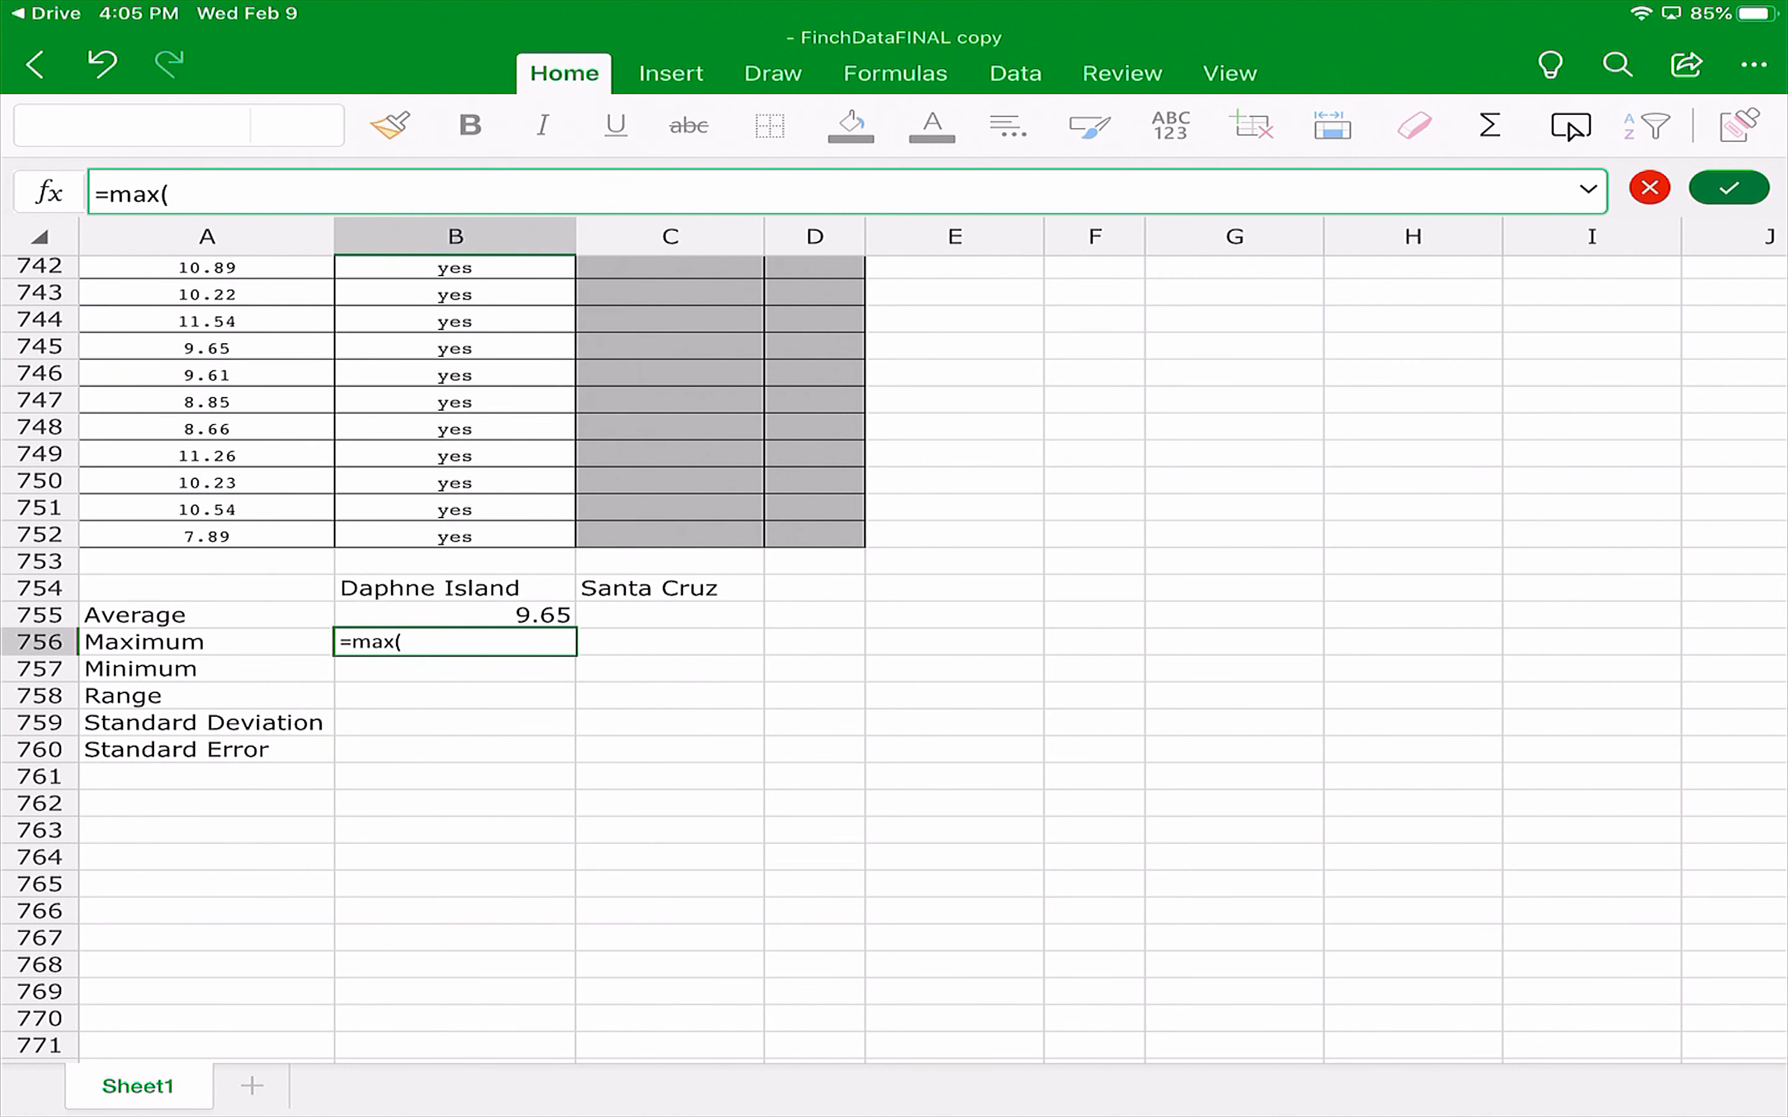
pyautogui.write('A')
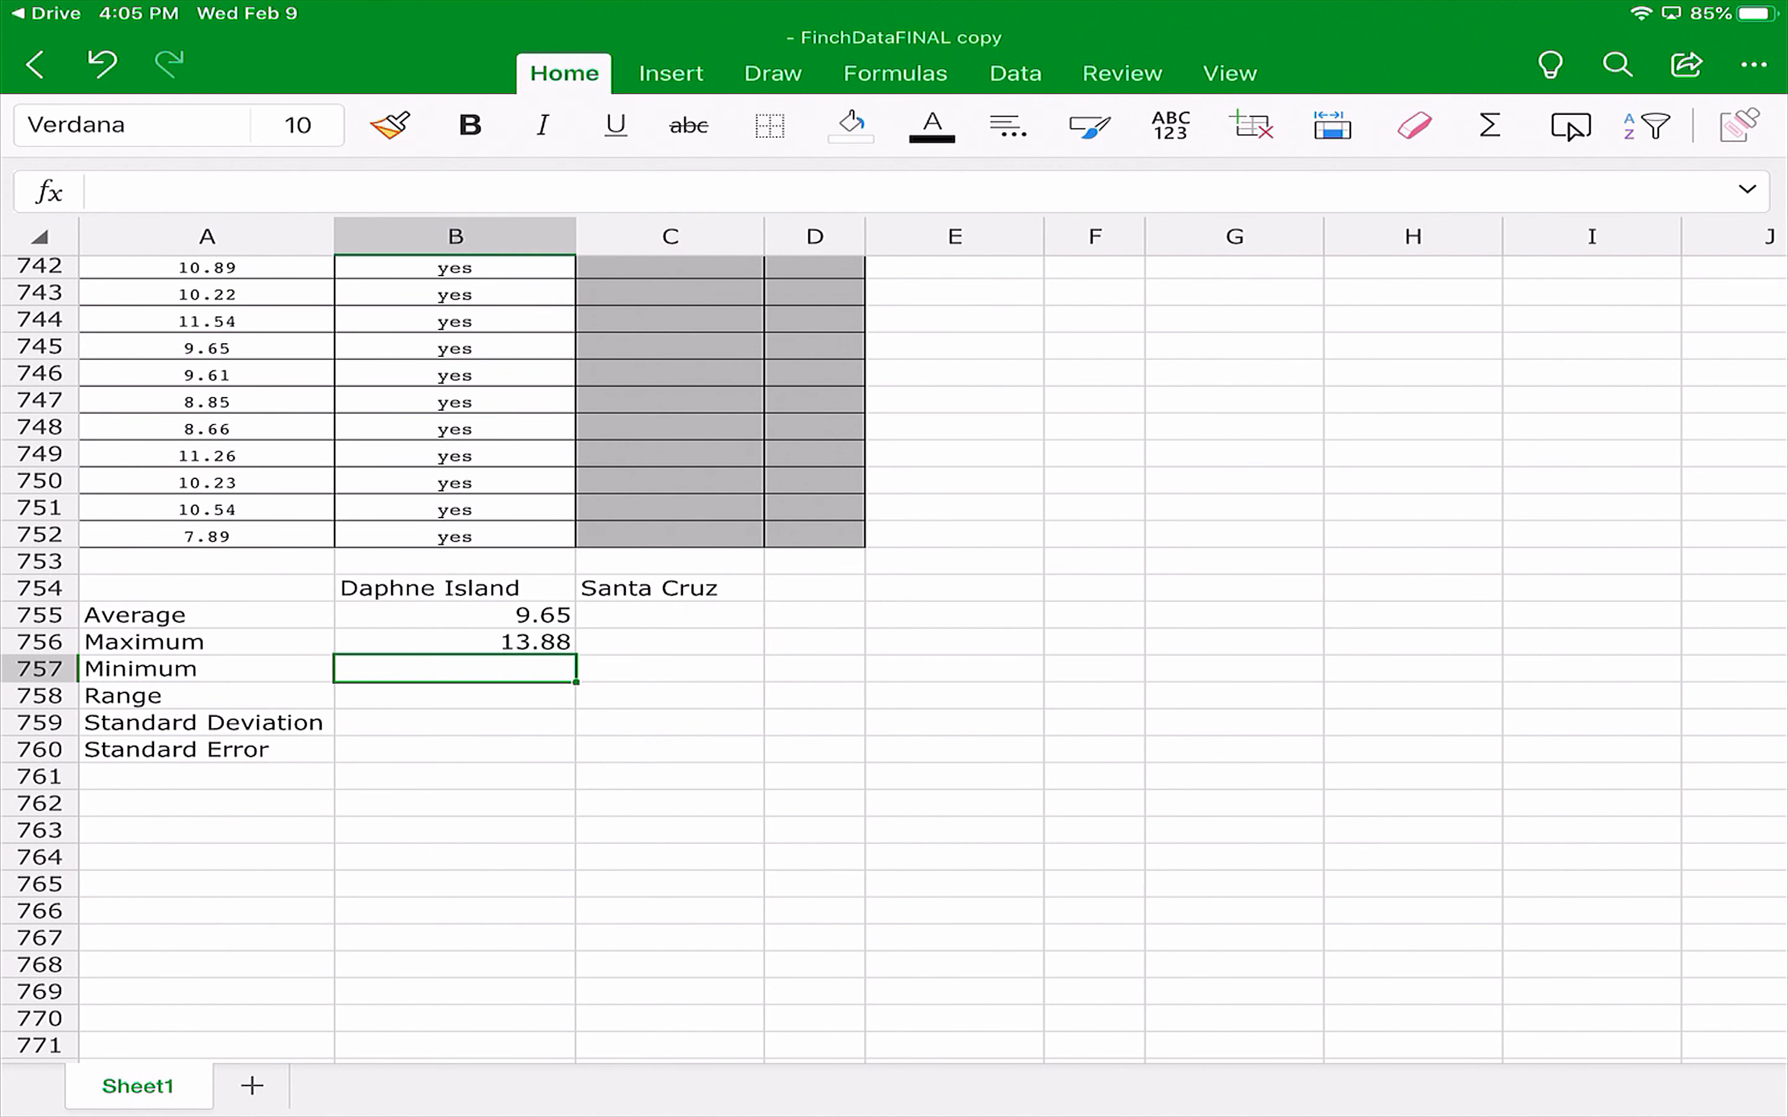
# Enter =MIN(A2:A752) in B757 for the Daphne Island minimum, 5.82.
pyautogui.click(454, 616)
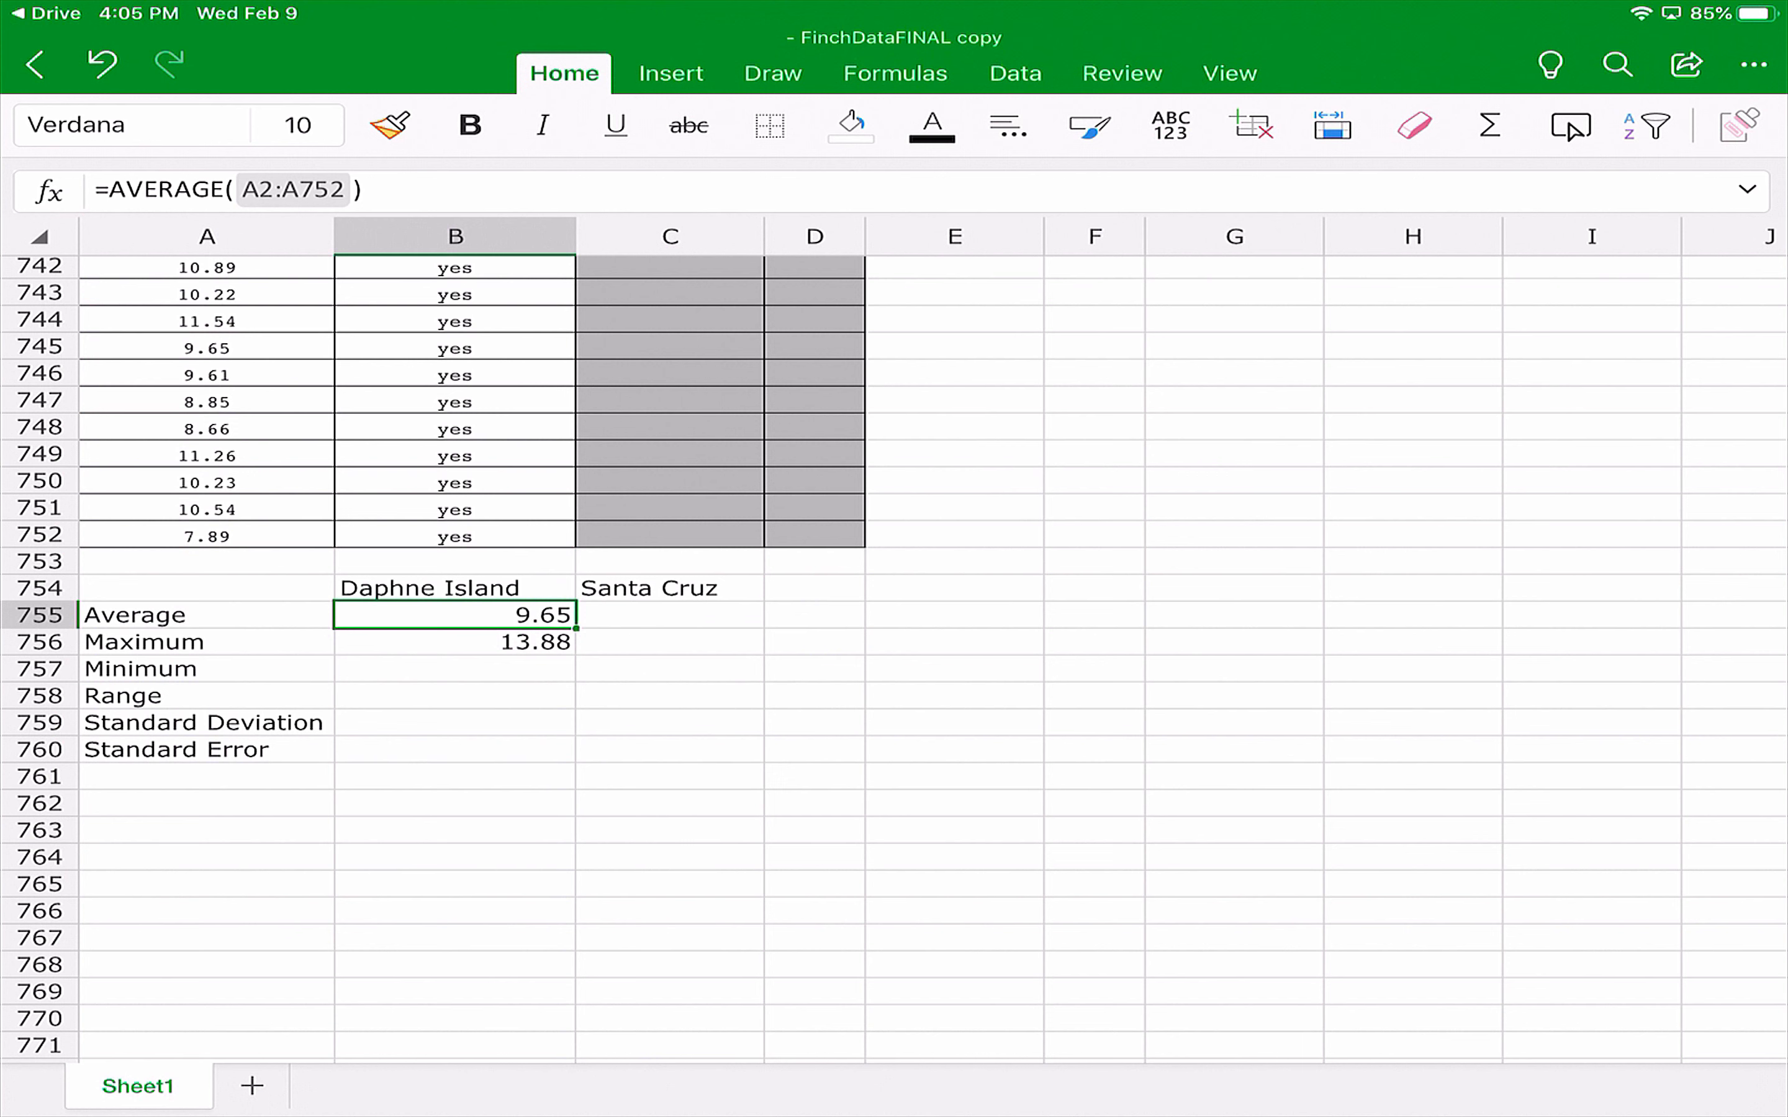
pyautogui.click(454, 669)
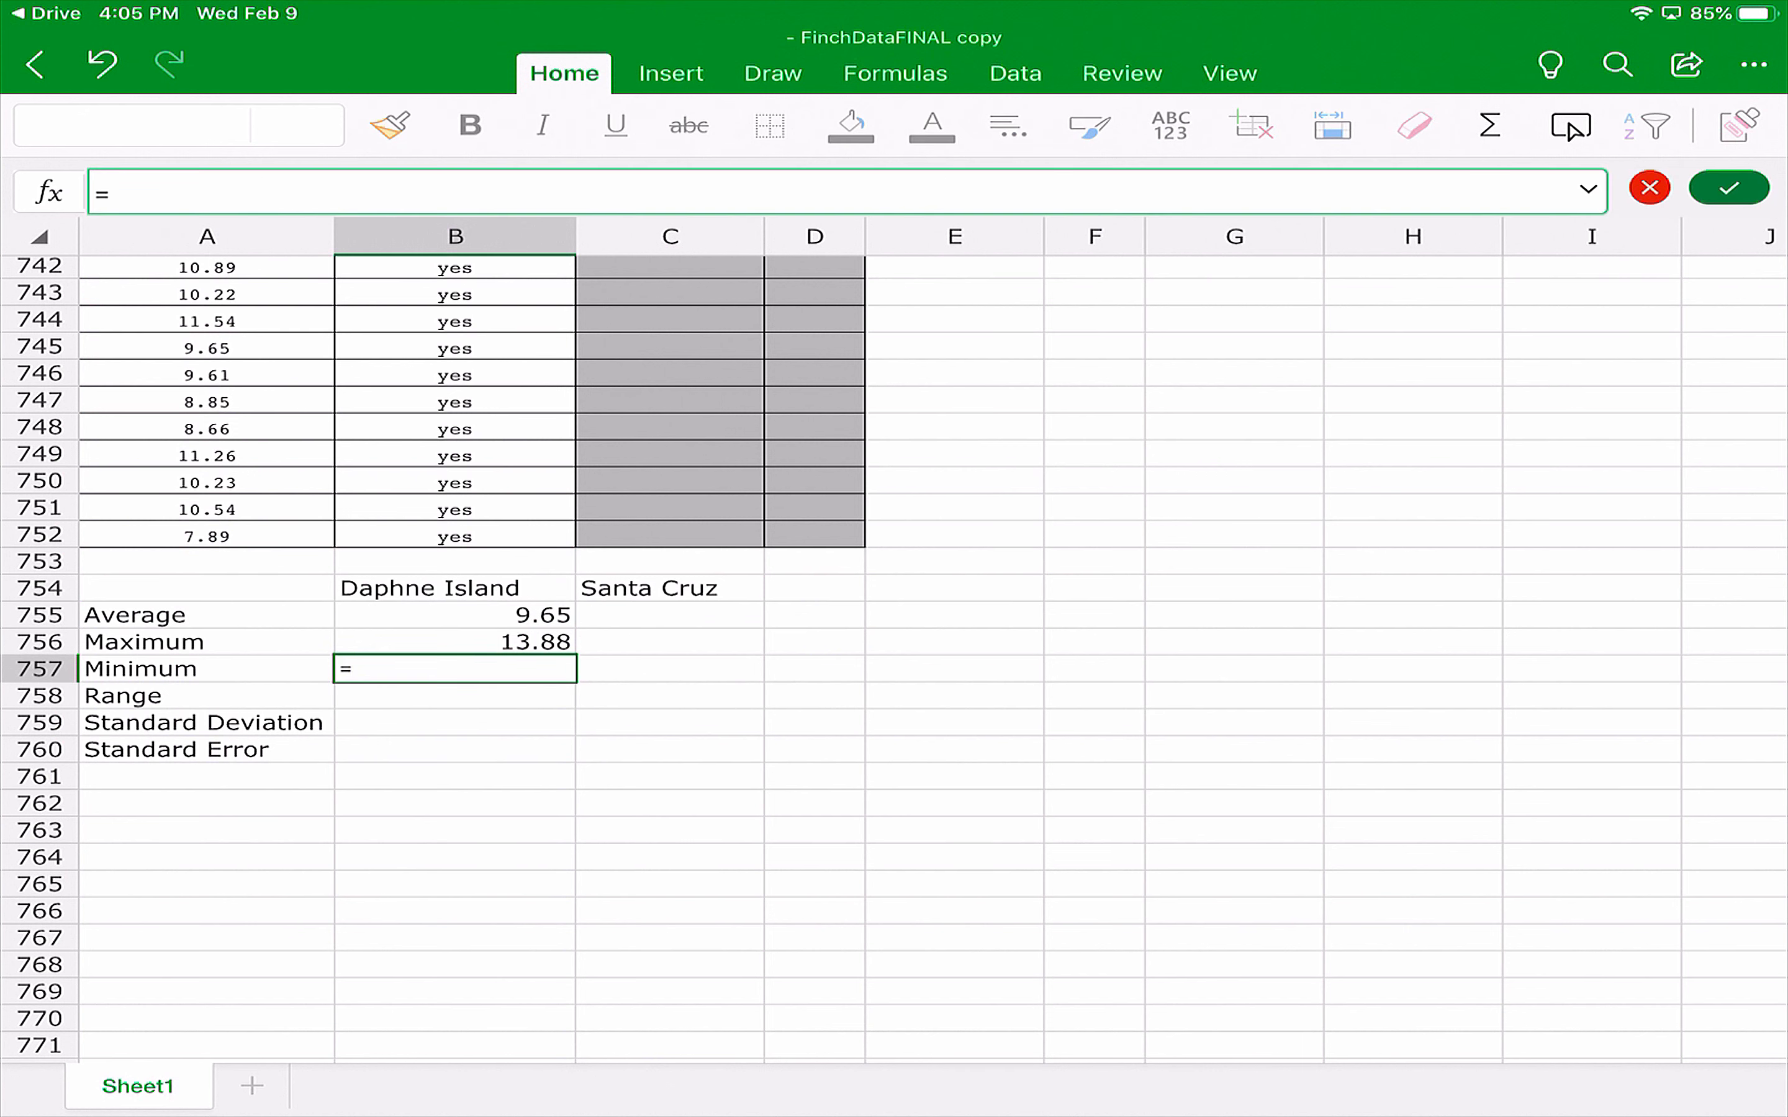
pyautogui.write('min(')
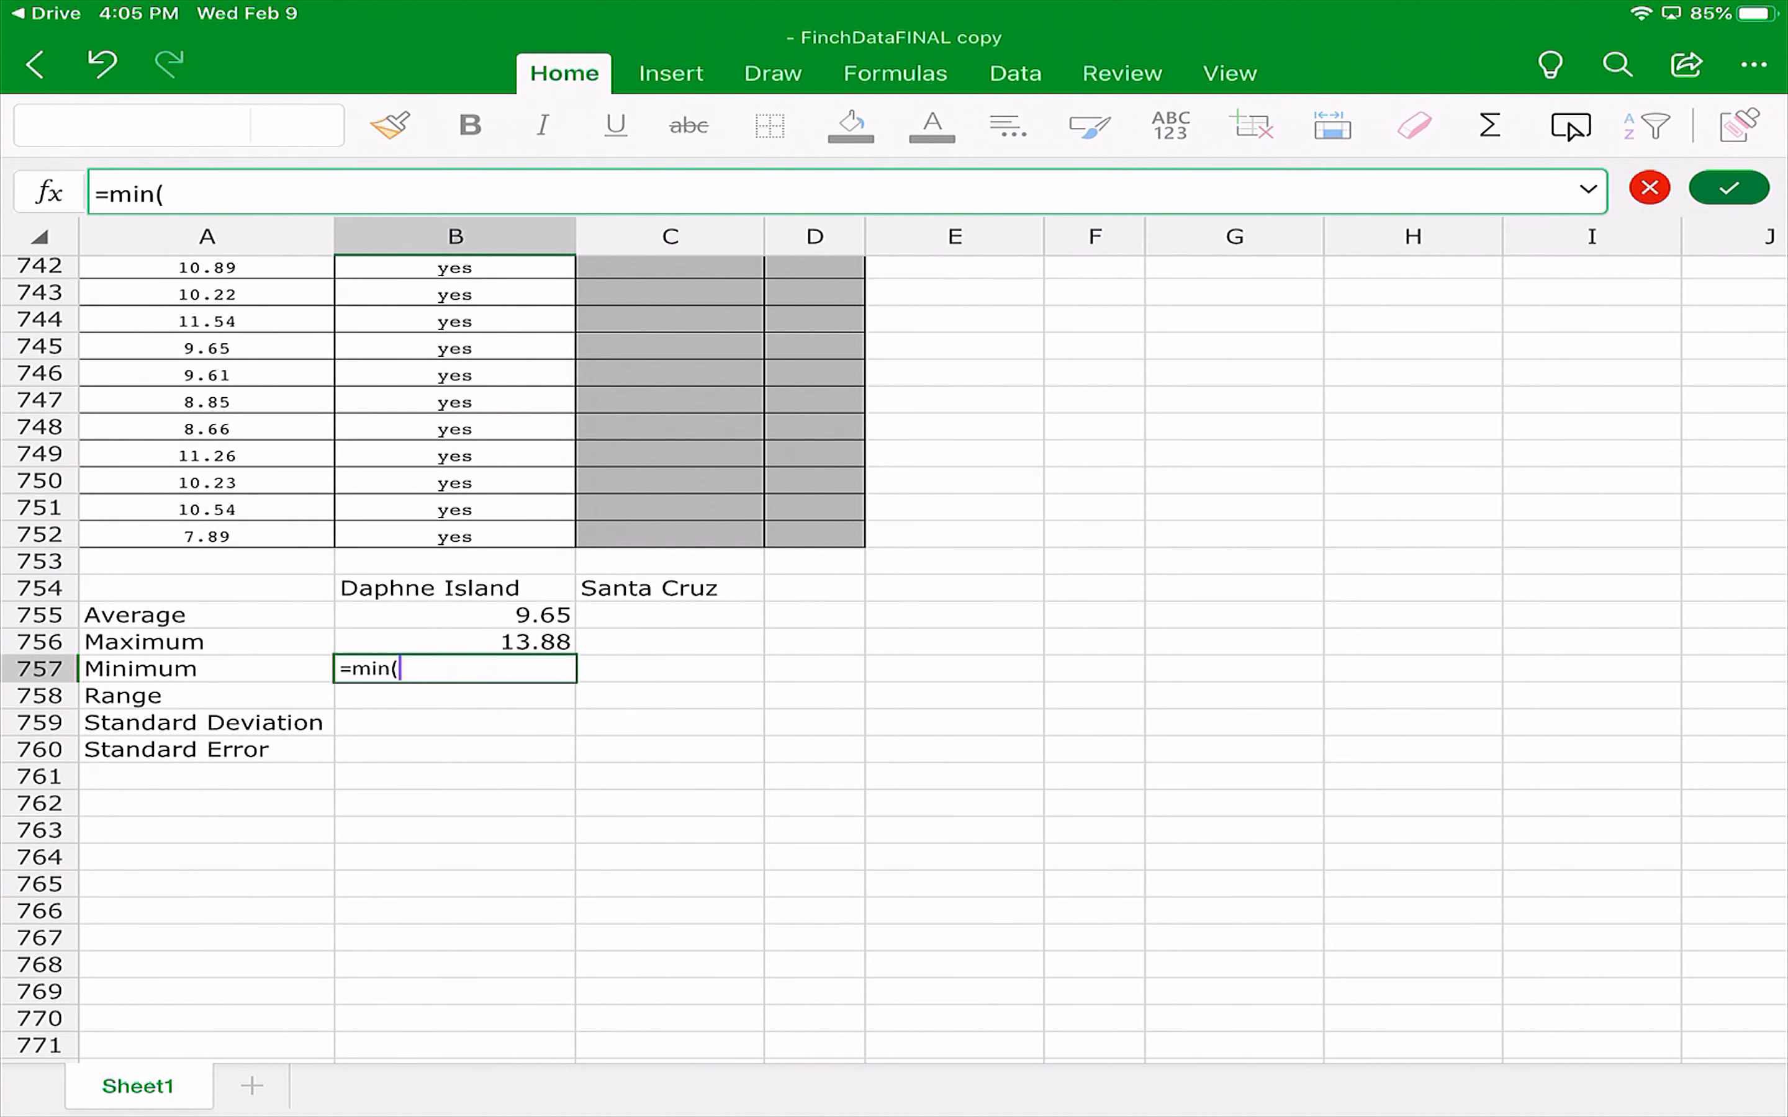
pyautogui.write('A2:')
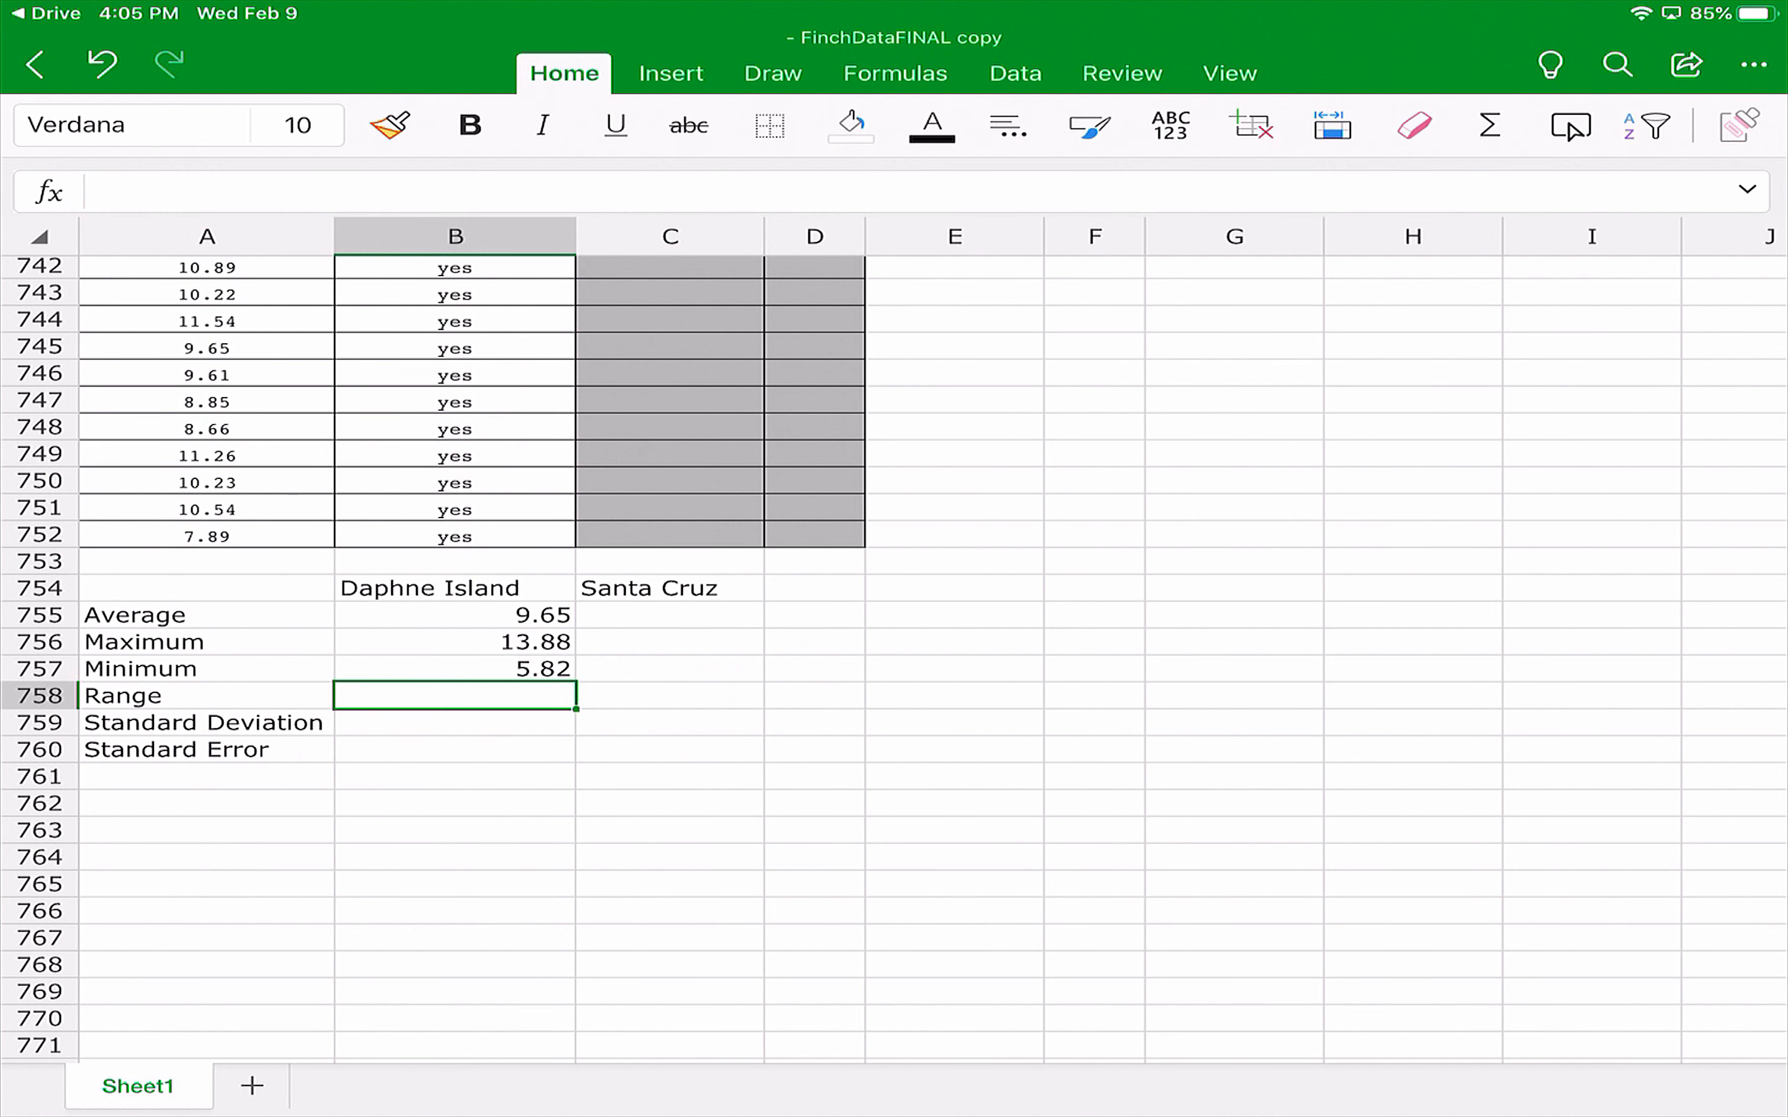
# Clear the invalid =range( attempt from B758.
pyautogui.write('=range(')
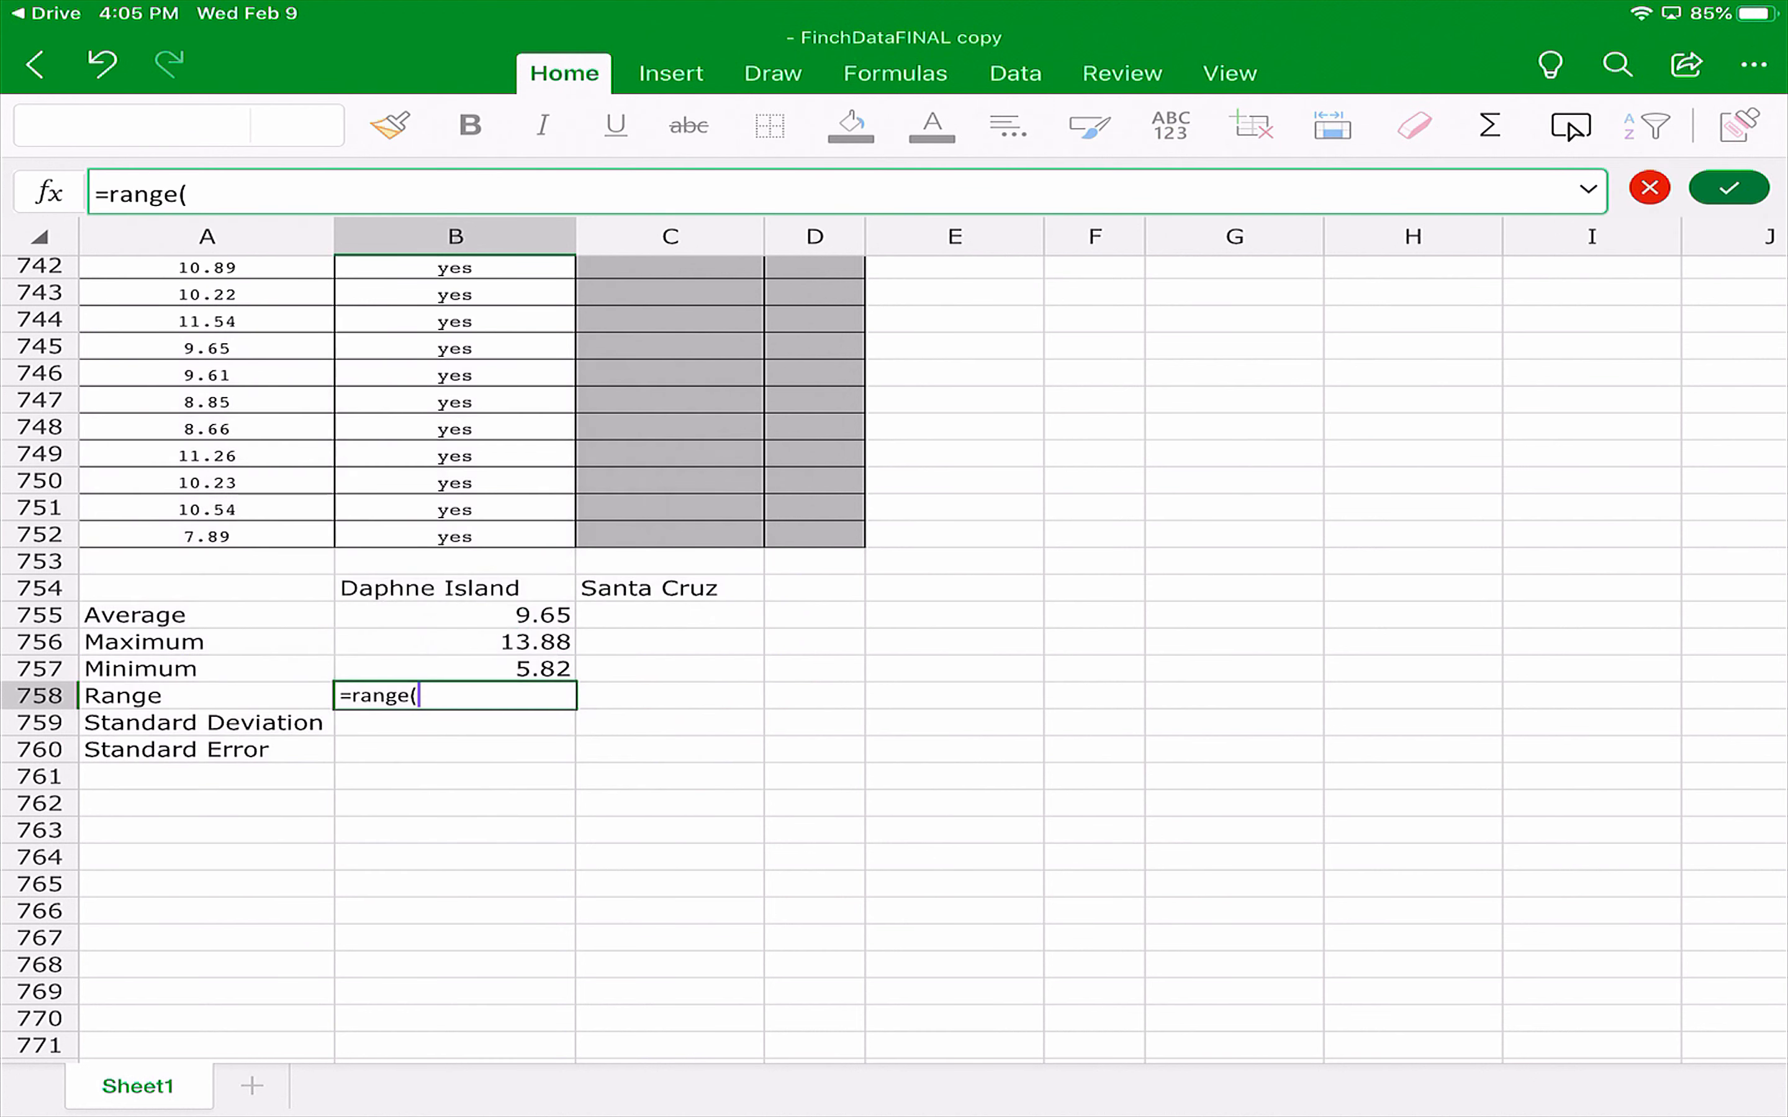
pyautogui.press('backspace')
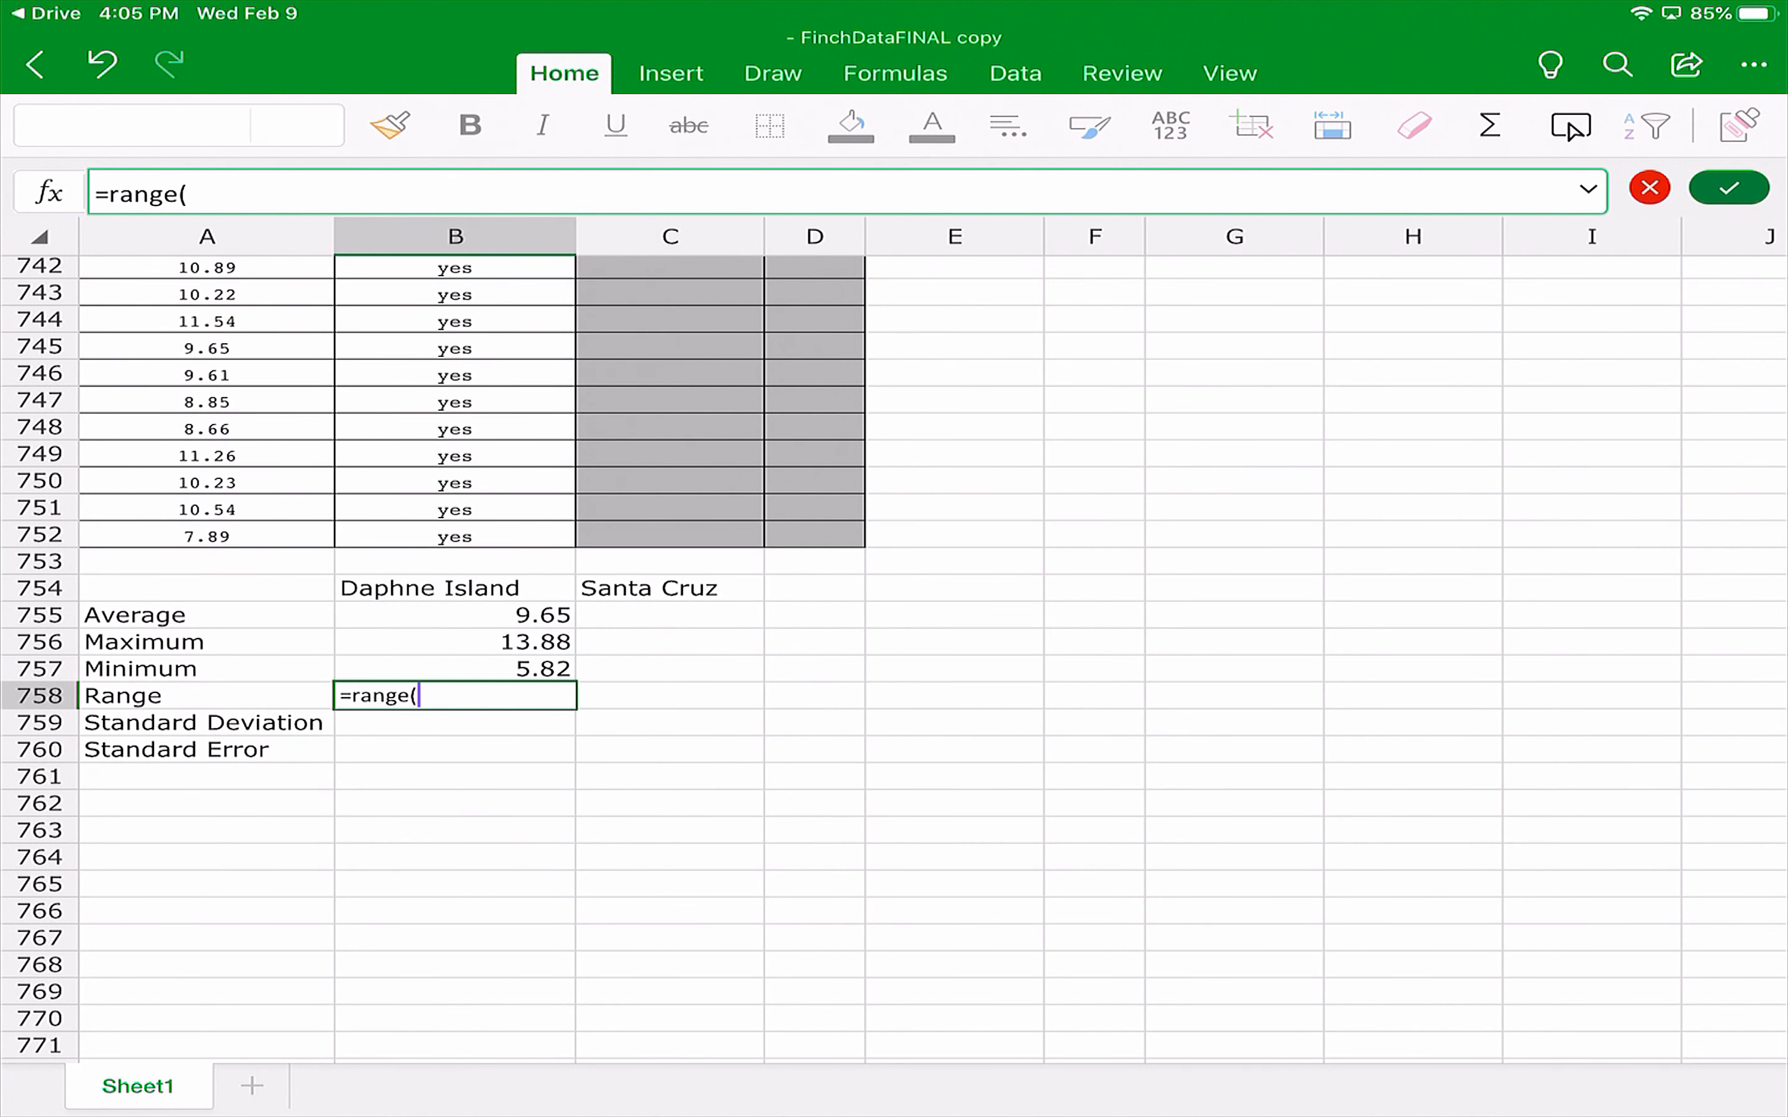
pyautogui.write('A2:')
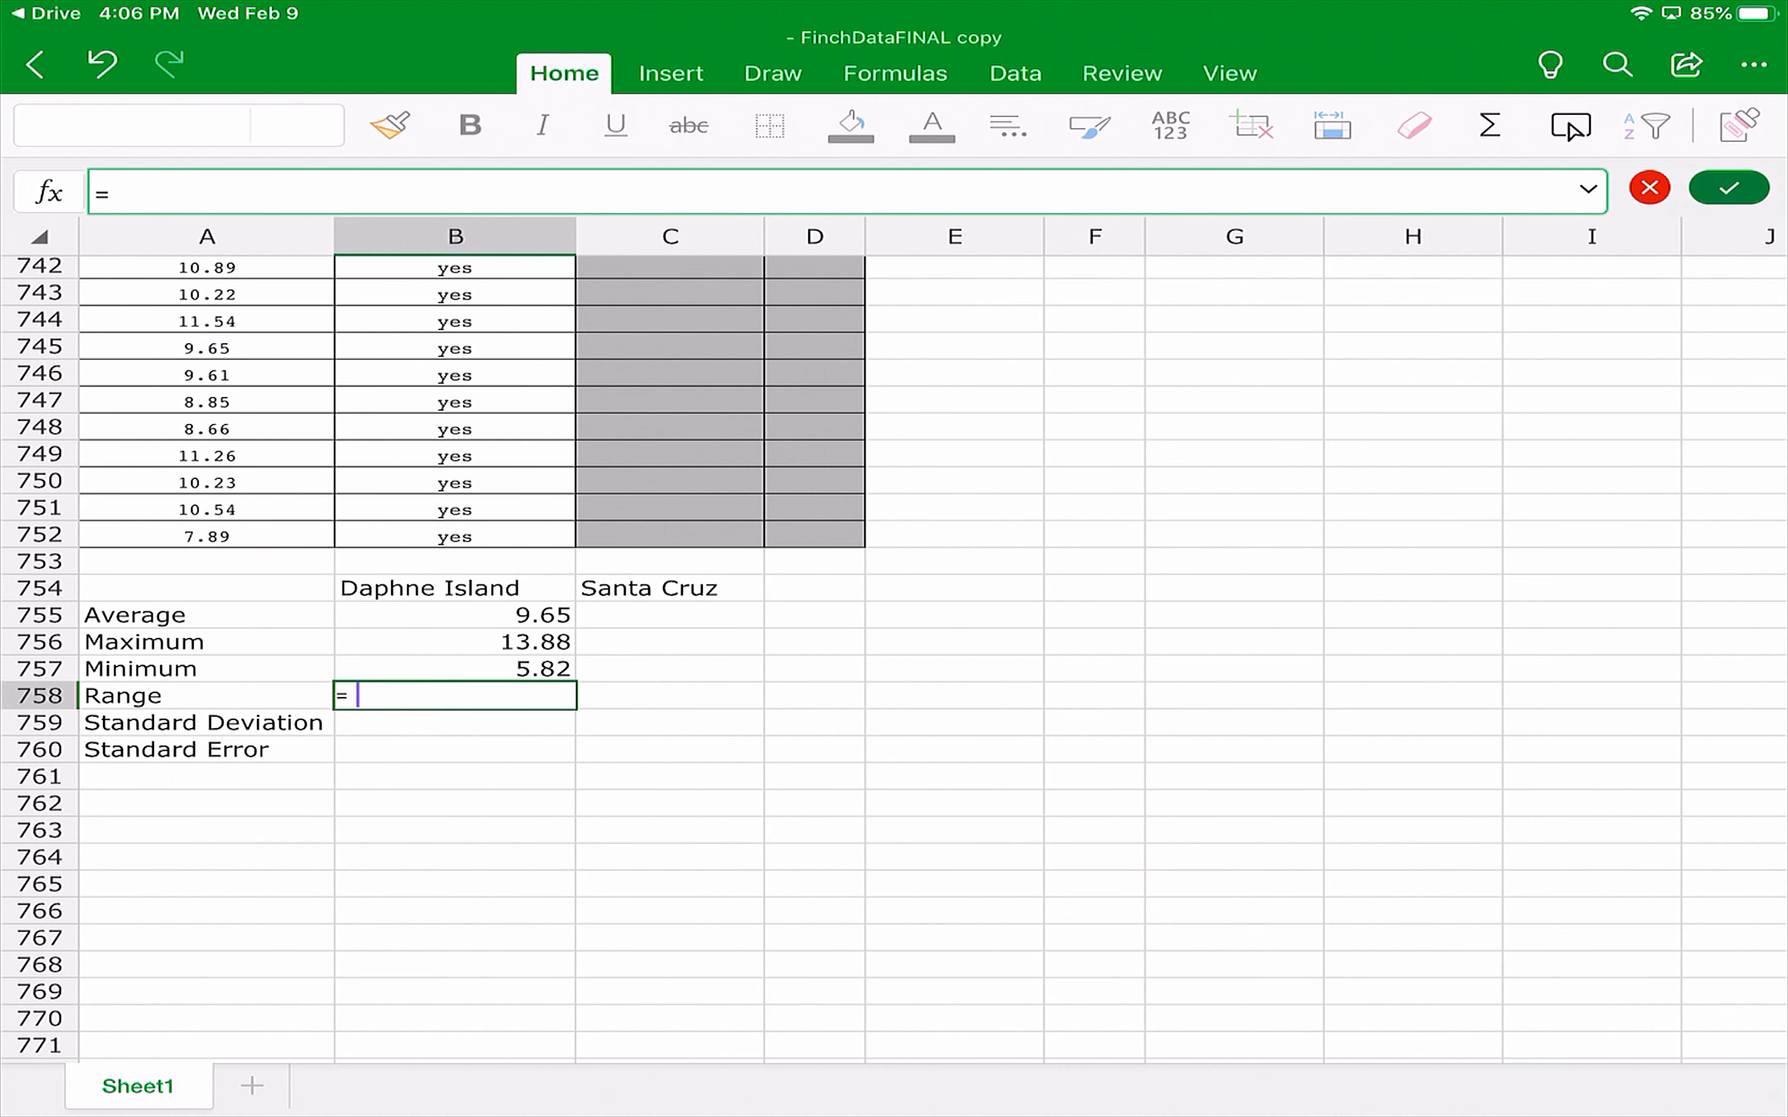
pyautogui.write('rang')
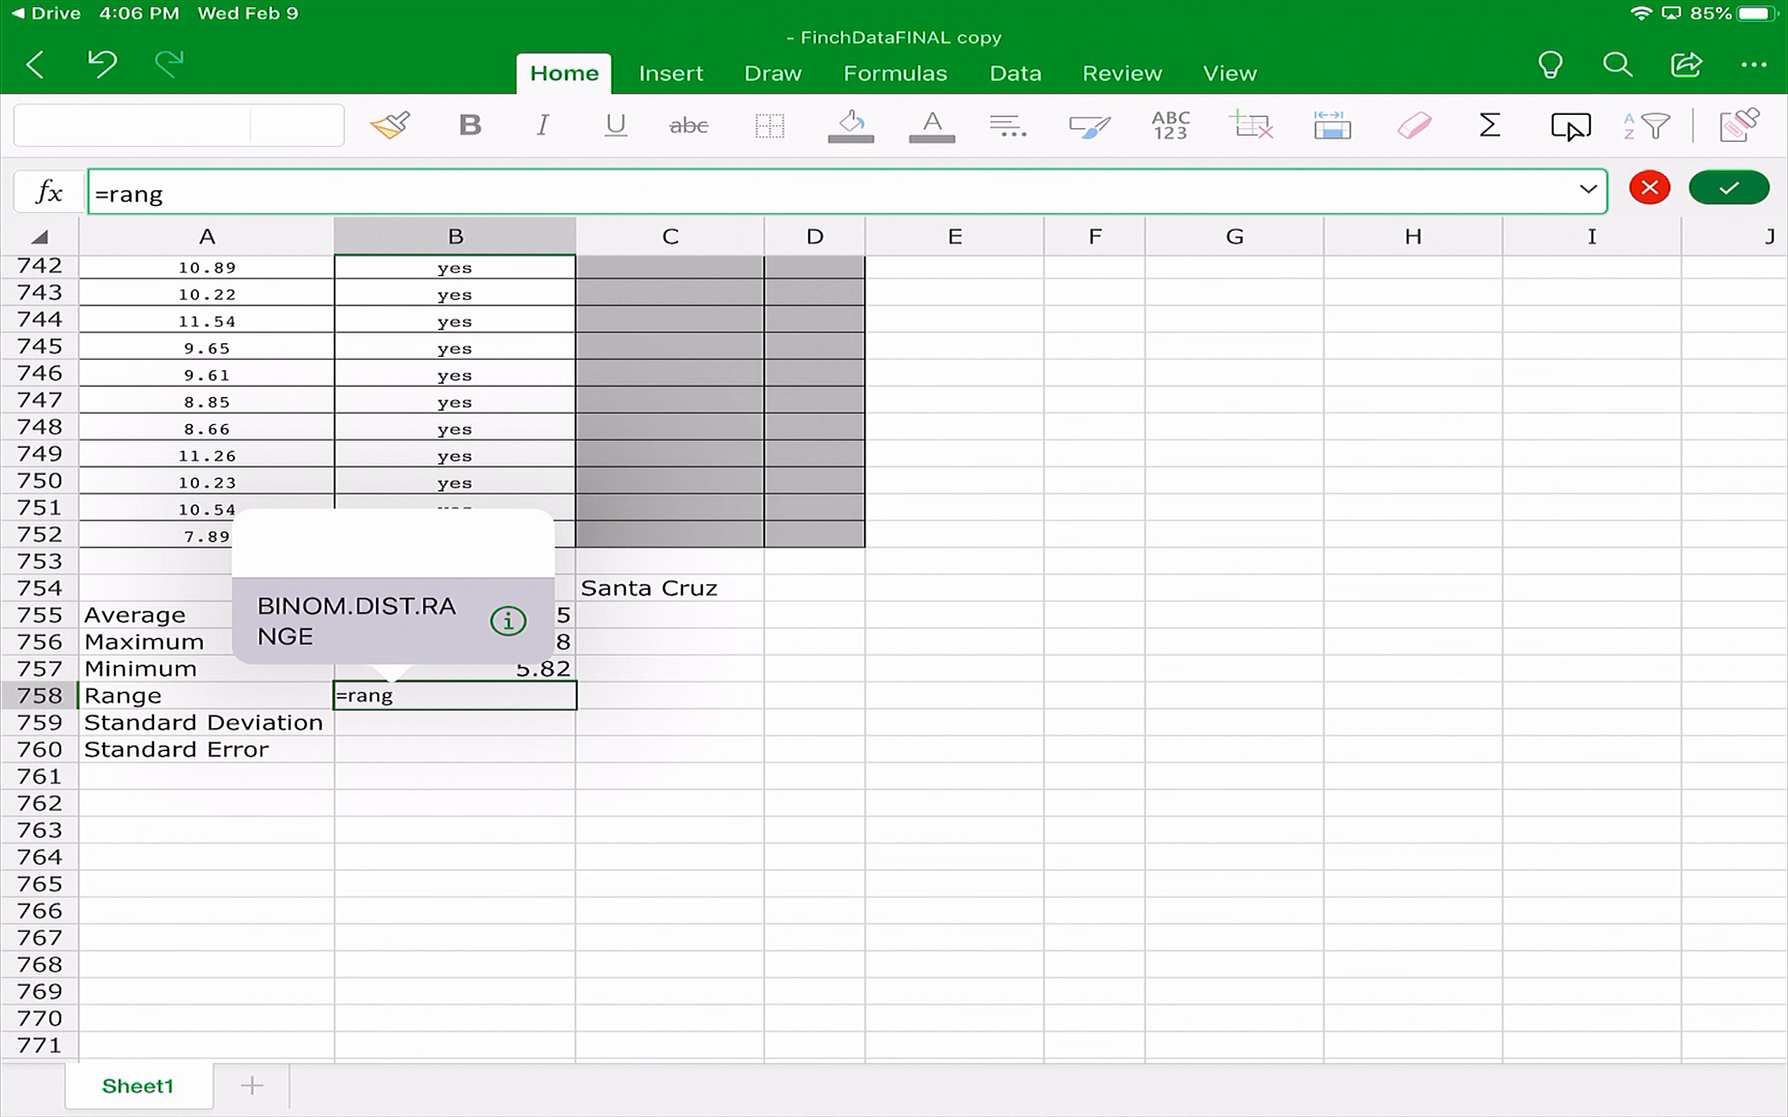
pyautogui.press('backspace')
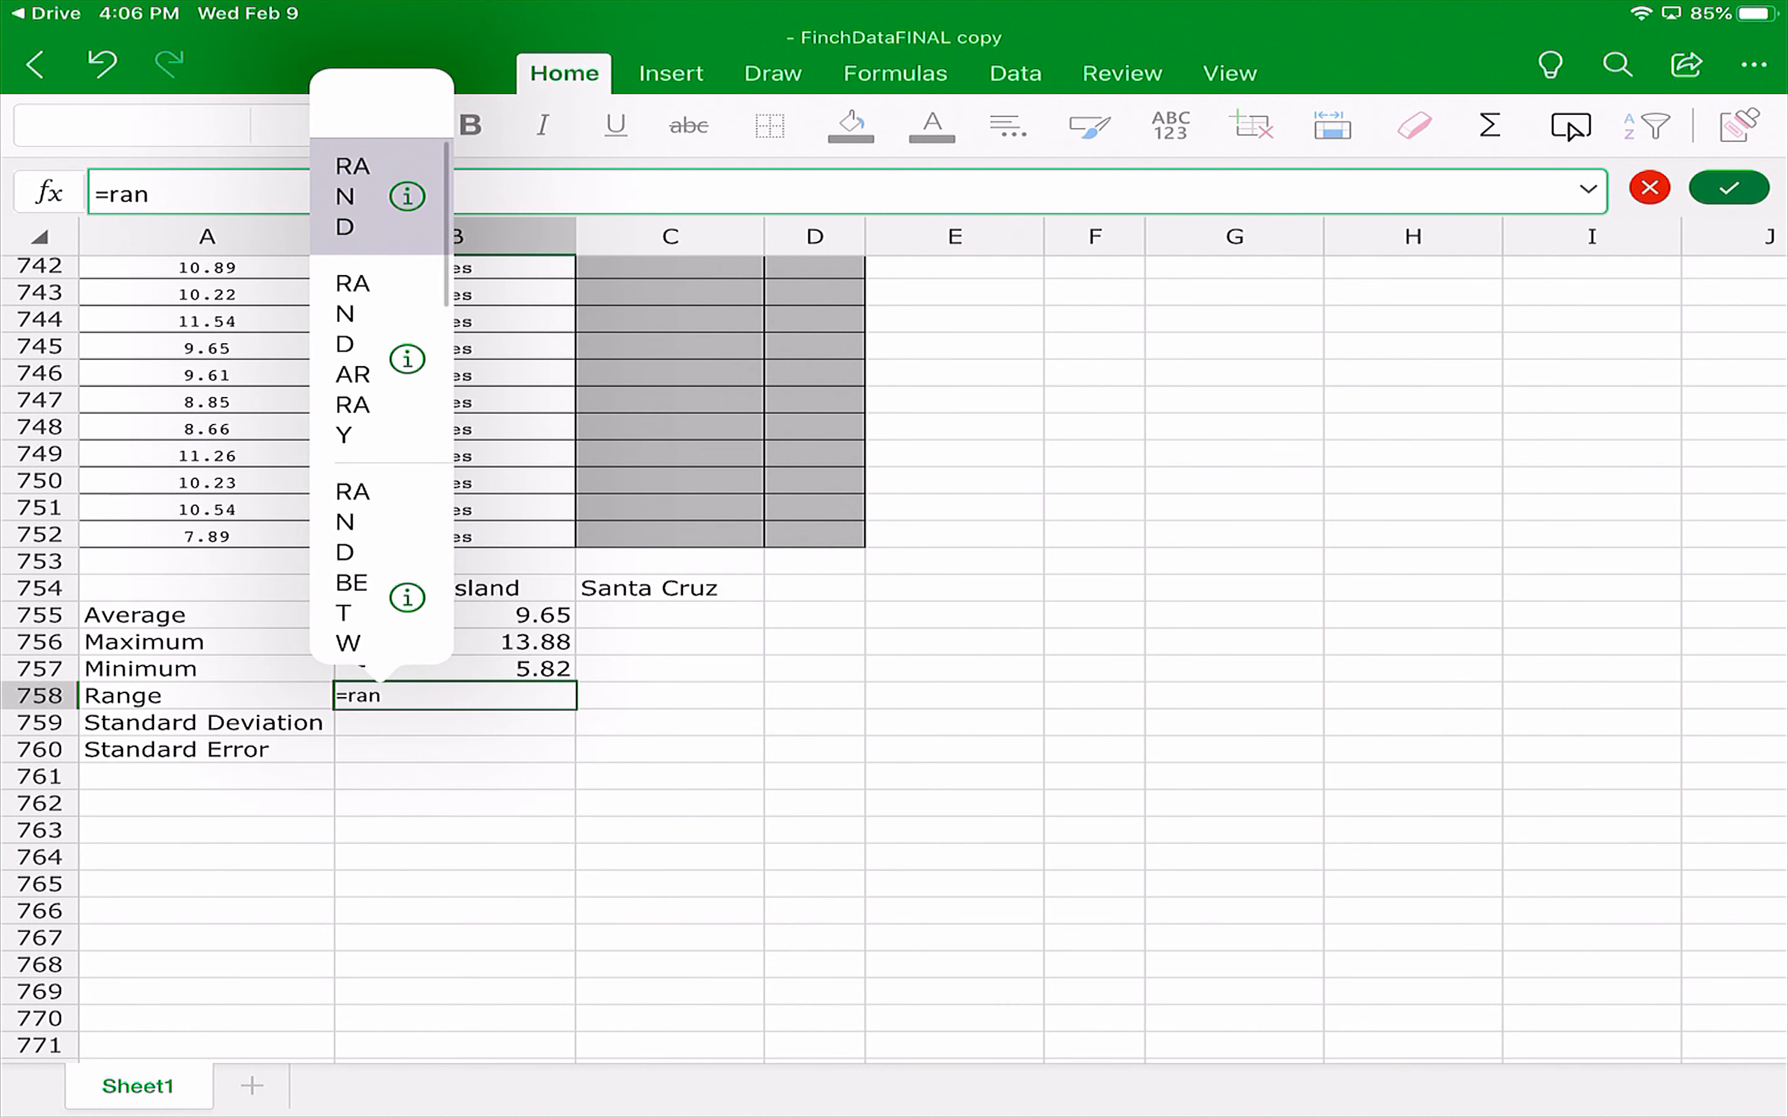
pyautogui.press('Backspace')
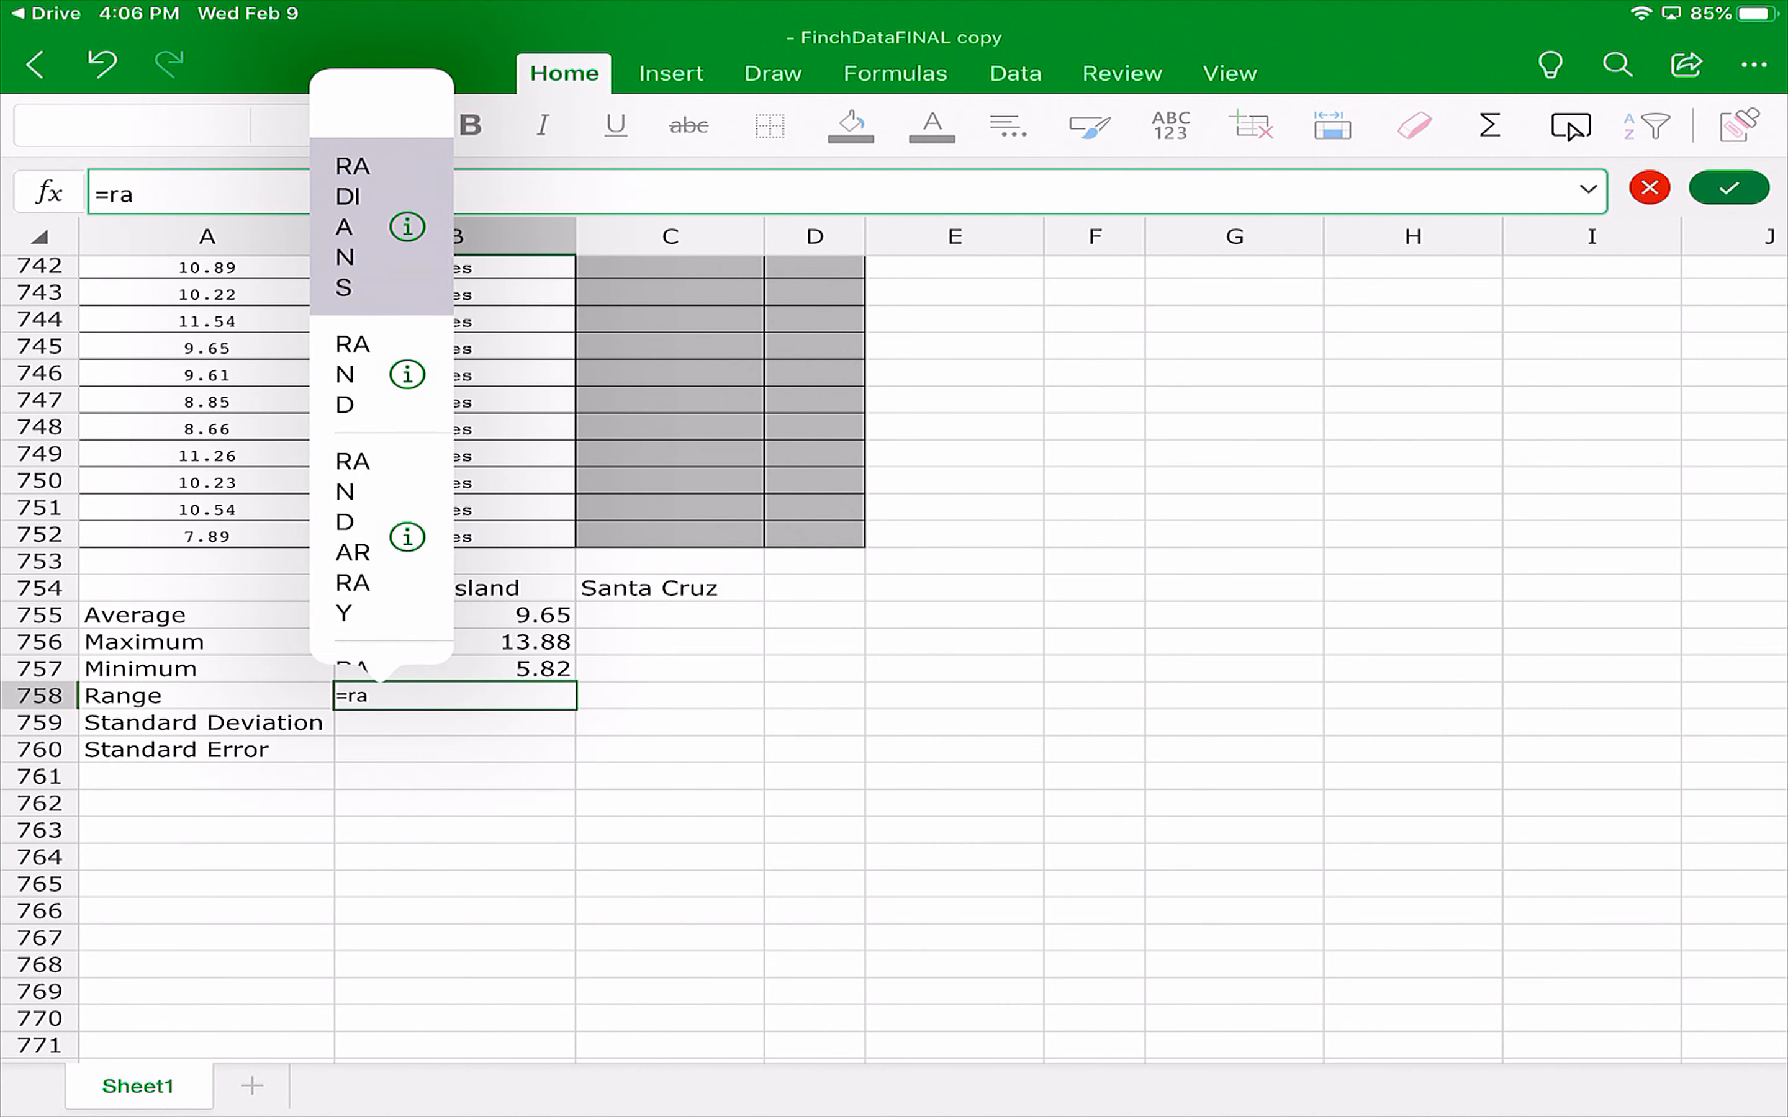
pyautogui.press('Backspace')
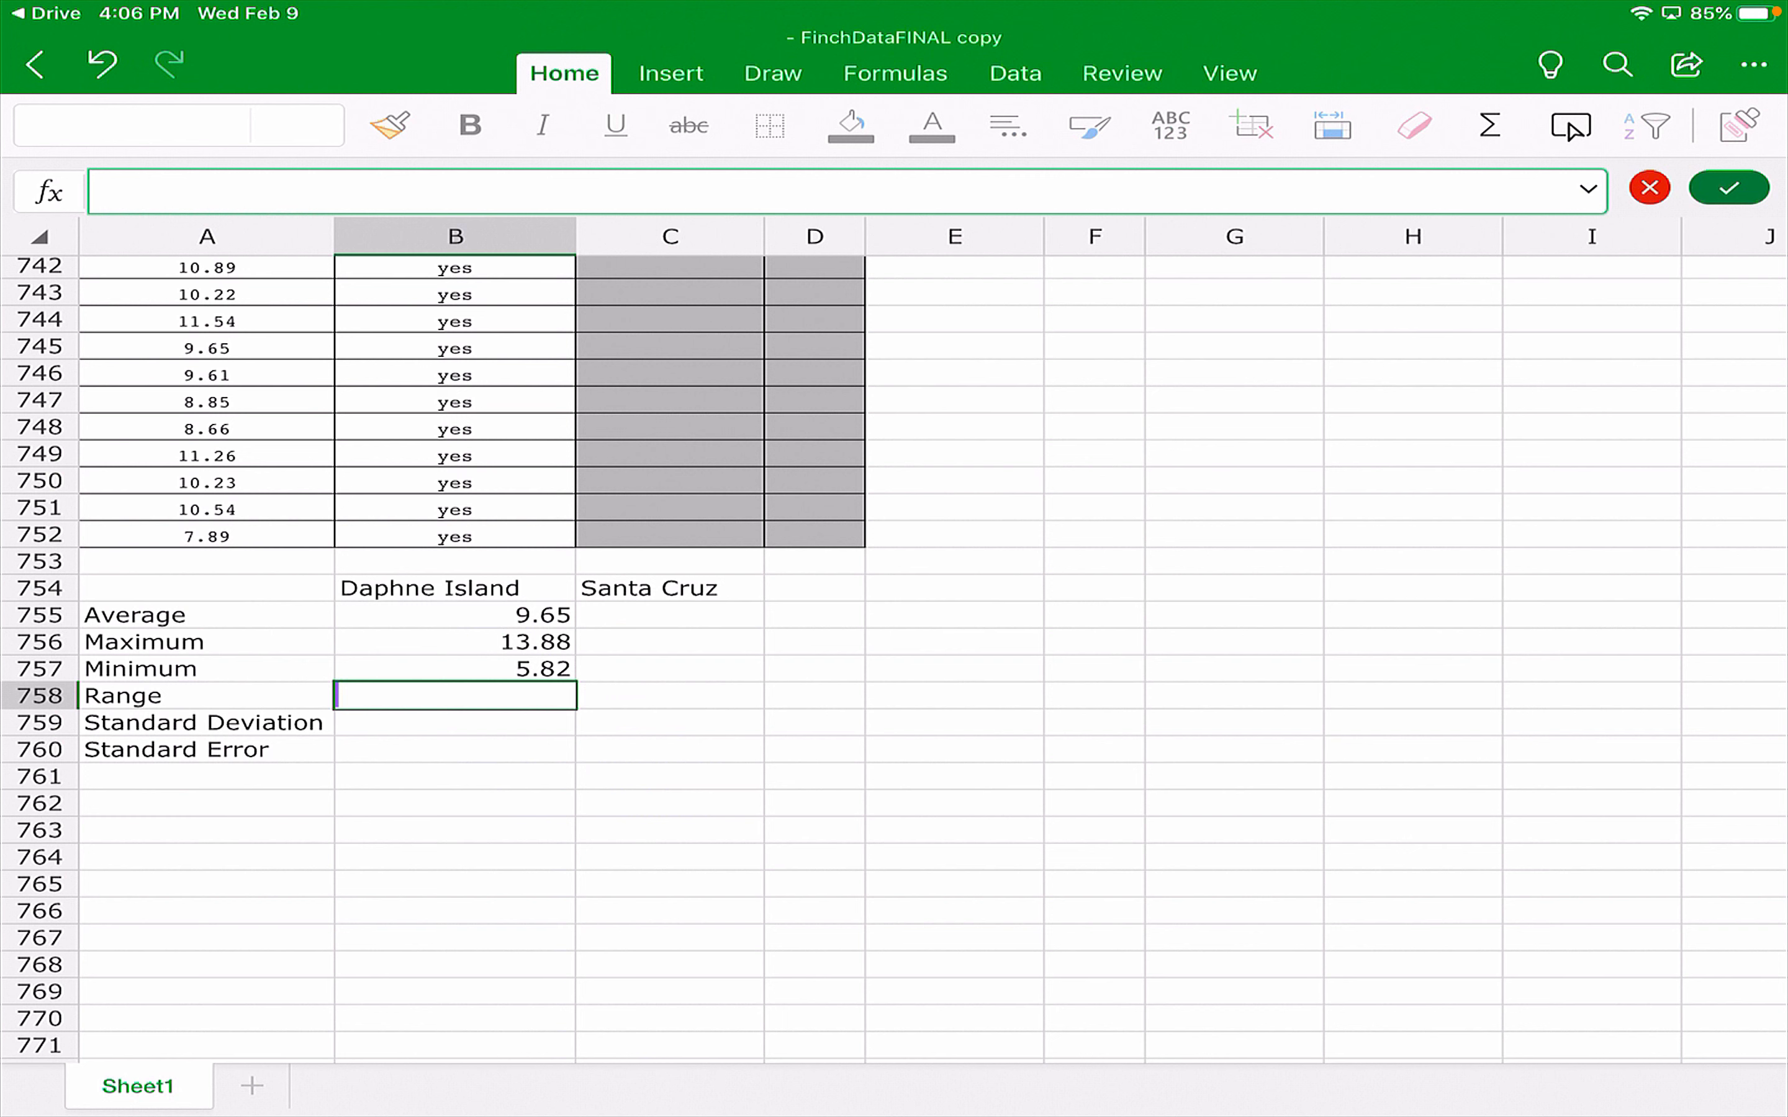
# Enter =B756-B757 in B758 to get the Daphne Island range, 8.06.
pyautogui.write('=')
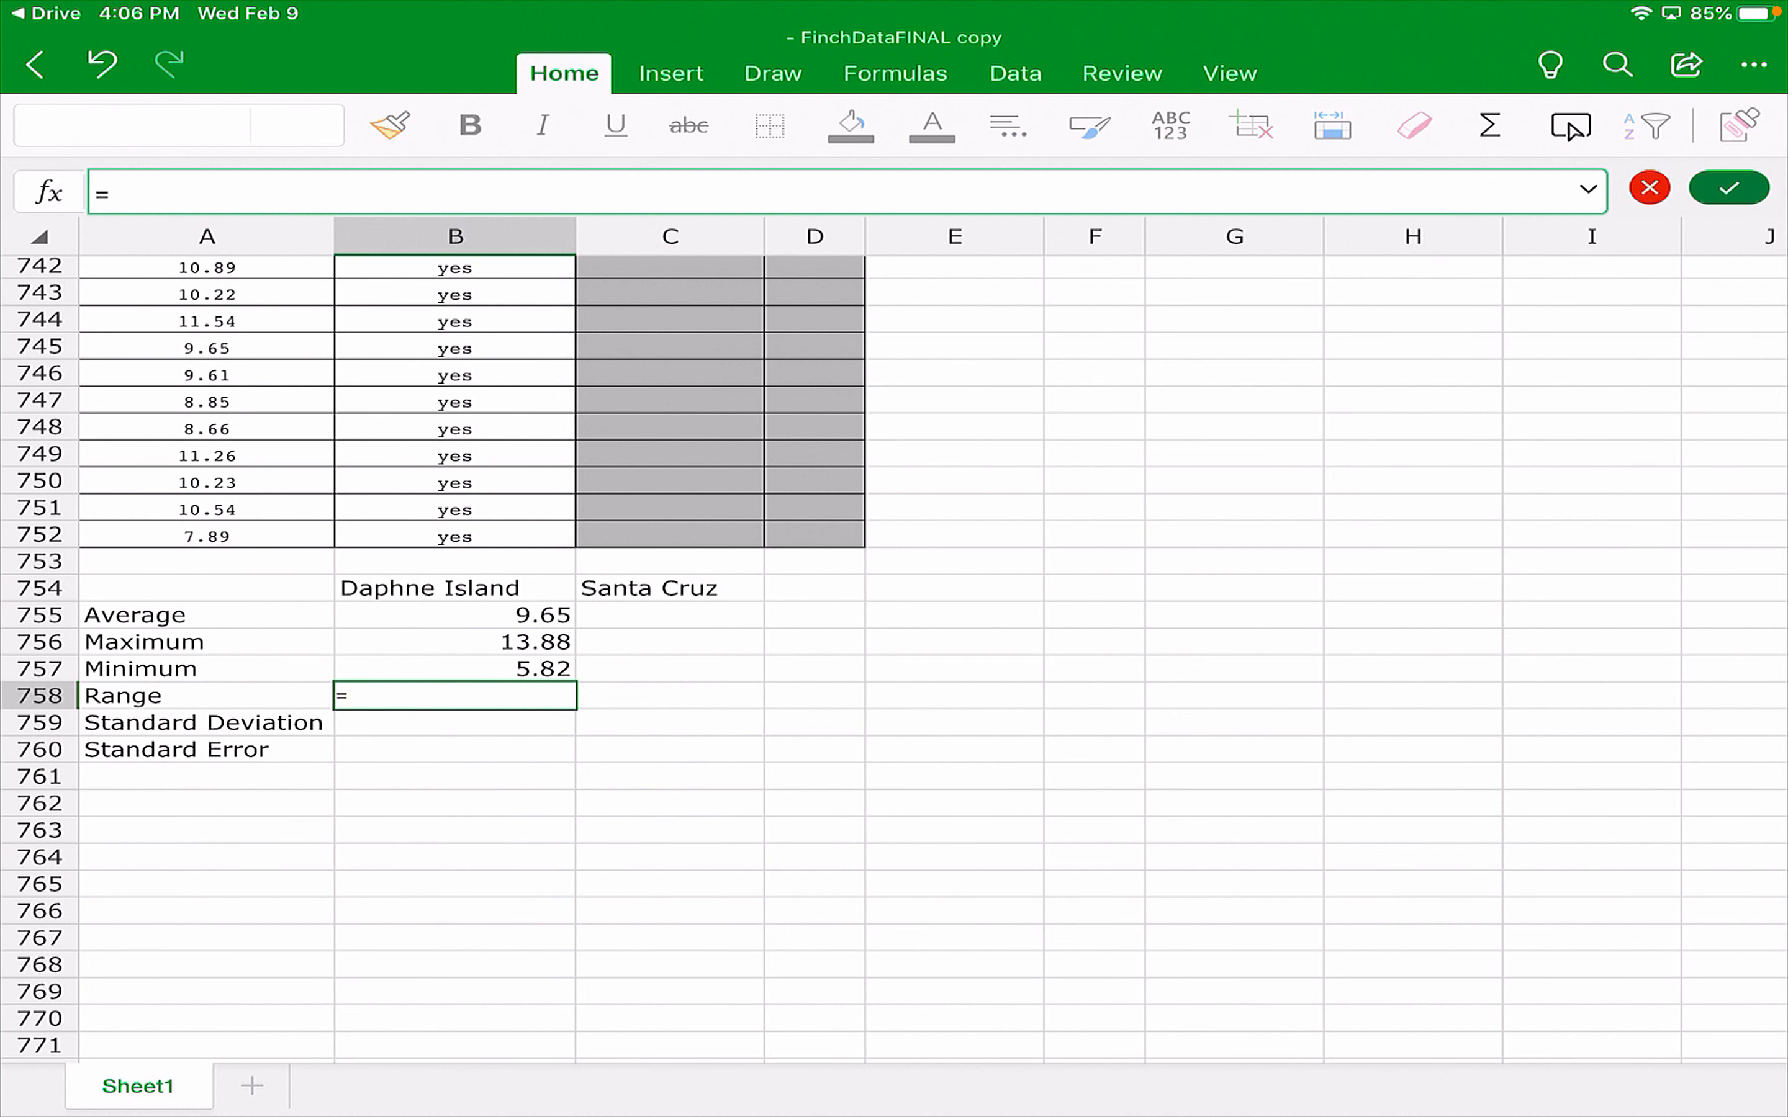
pyautogui.write('m')
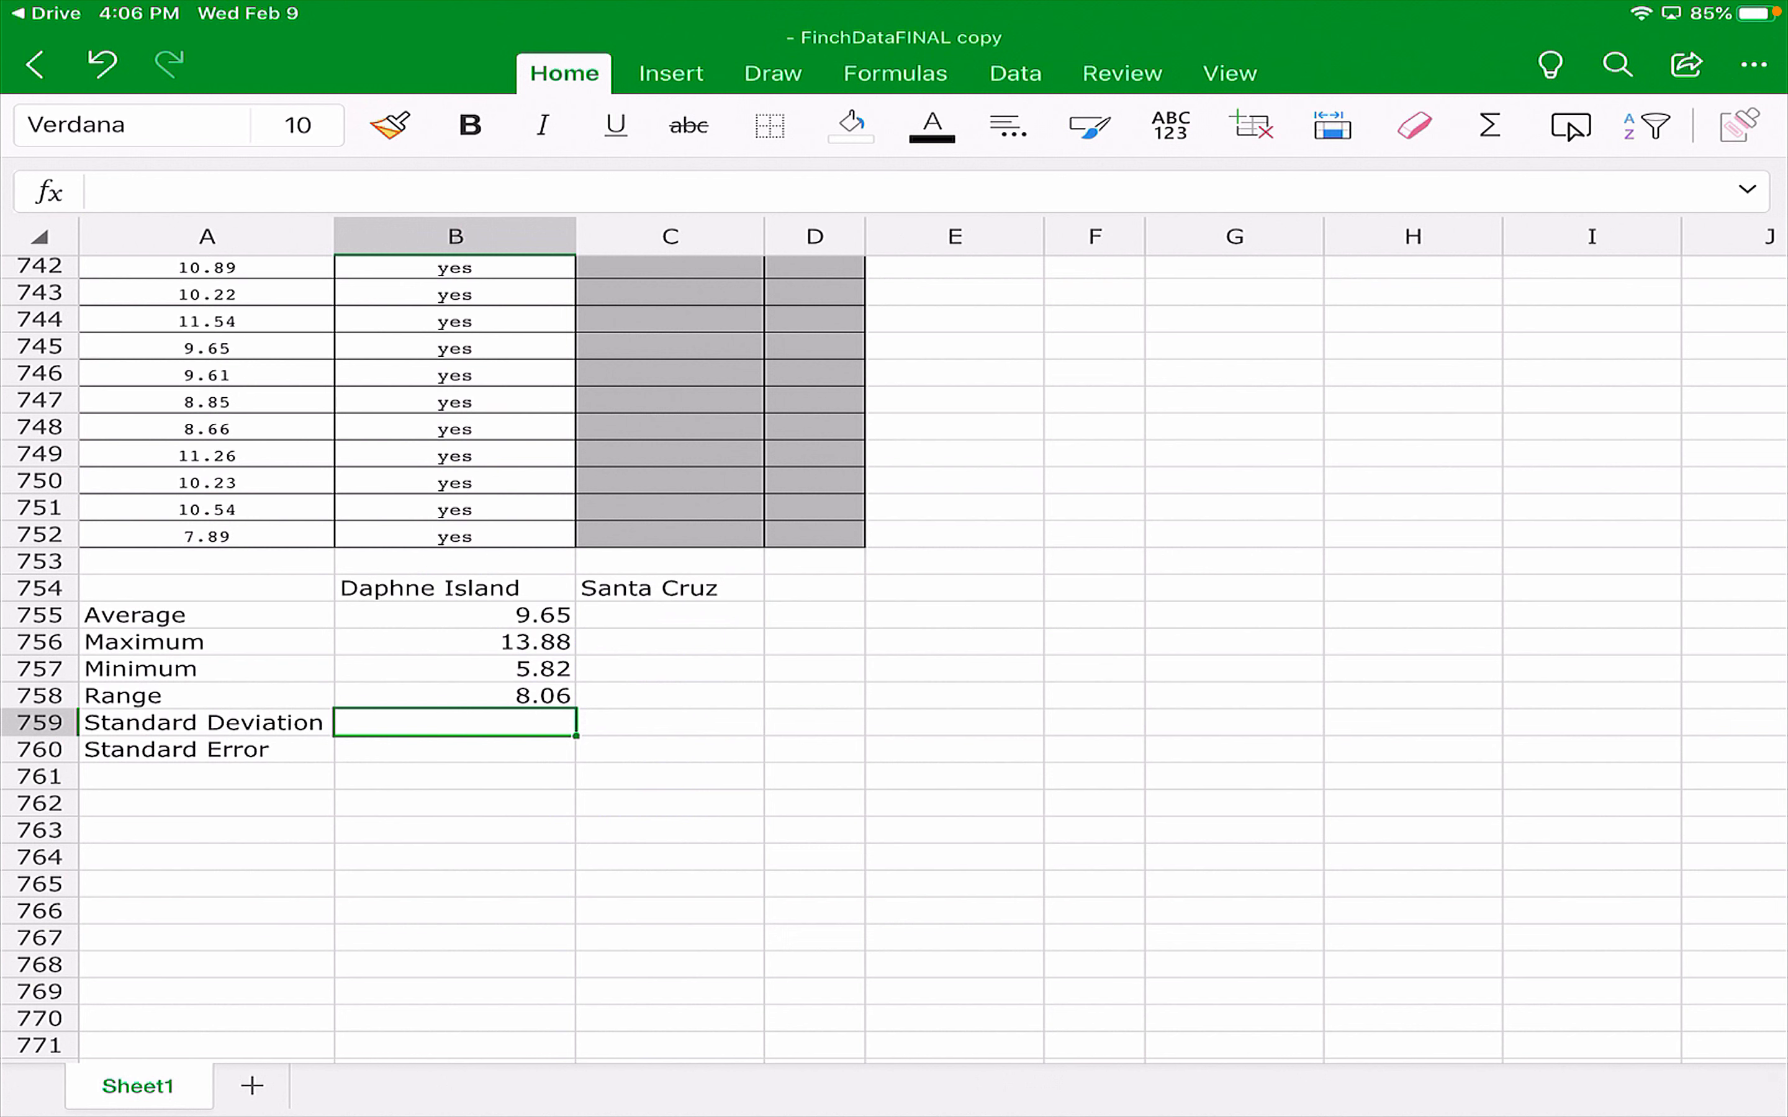
# Enter =STDEV(A2:A752) in B759, giving 1.060010961.
pyautogui.write('=s')
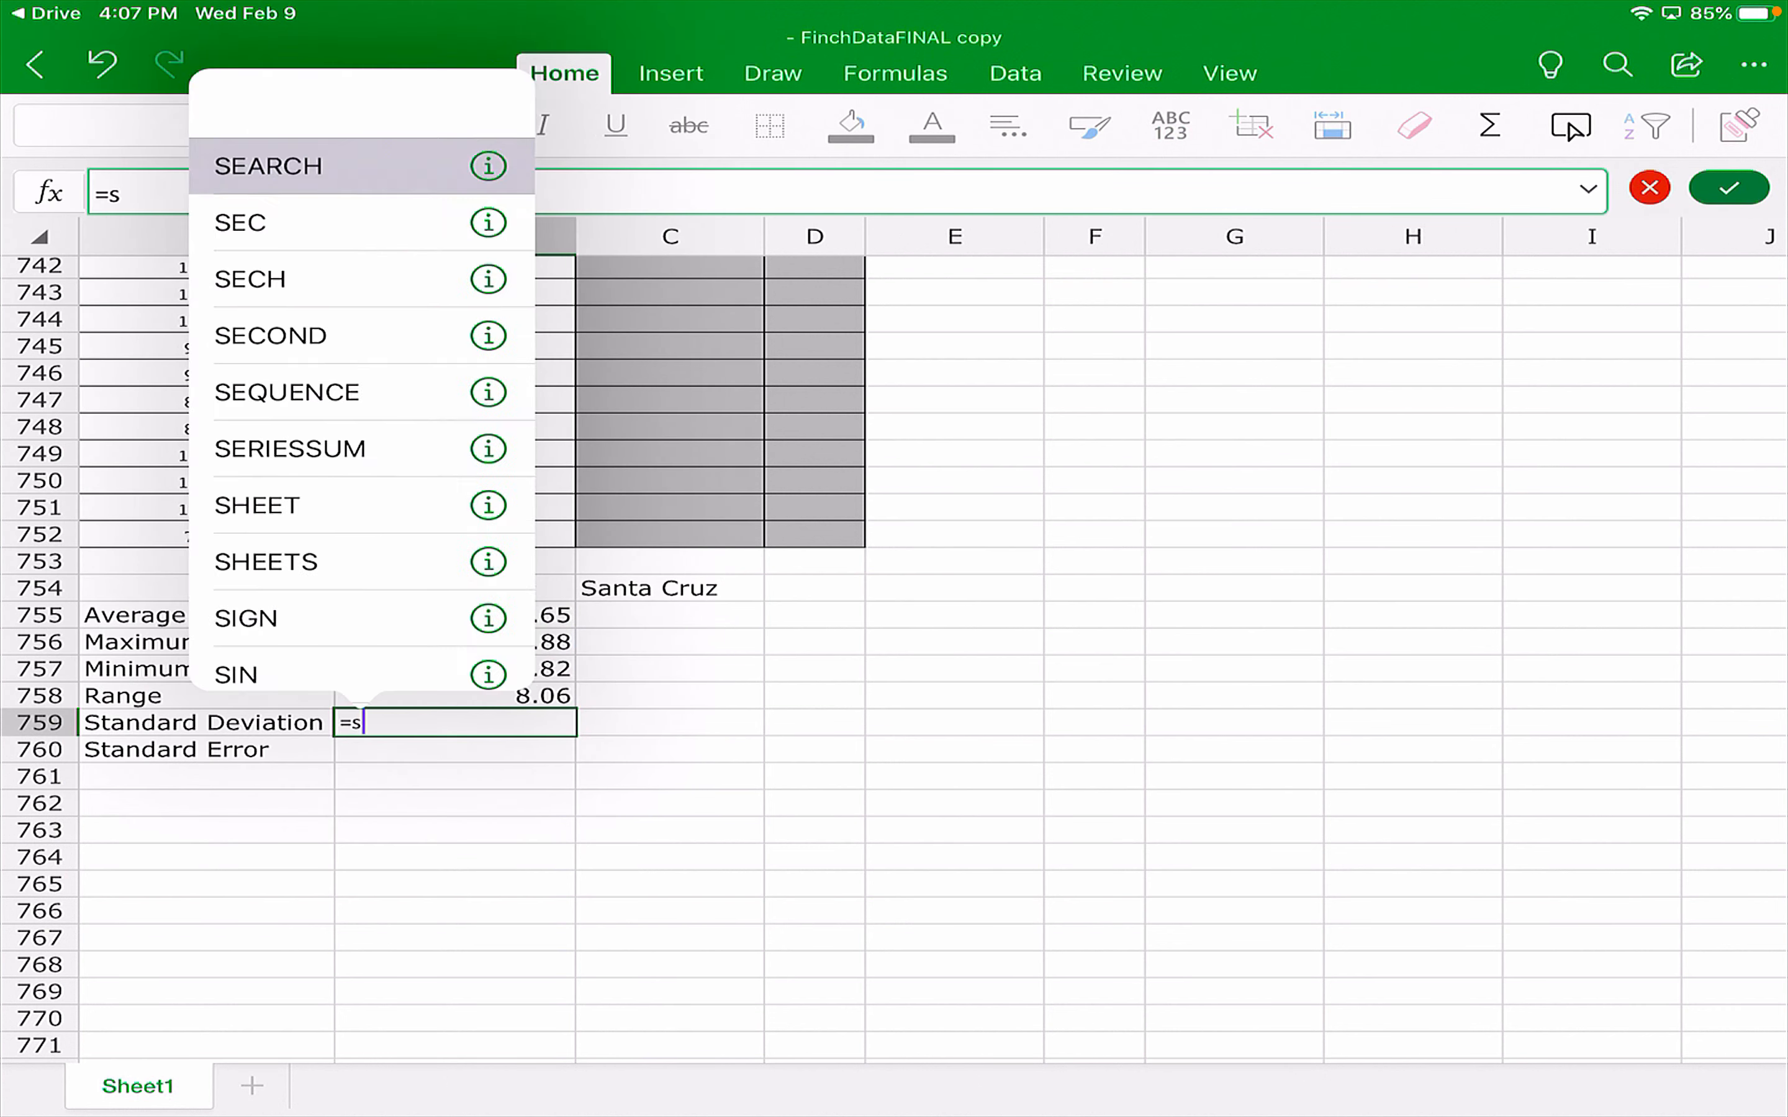
pyautogui.write('tdev( A2 :')
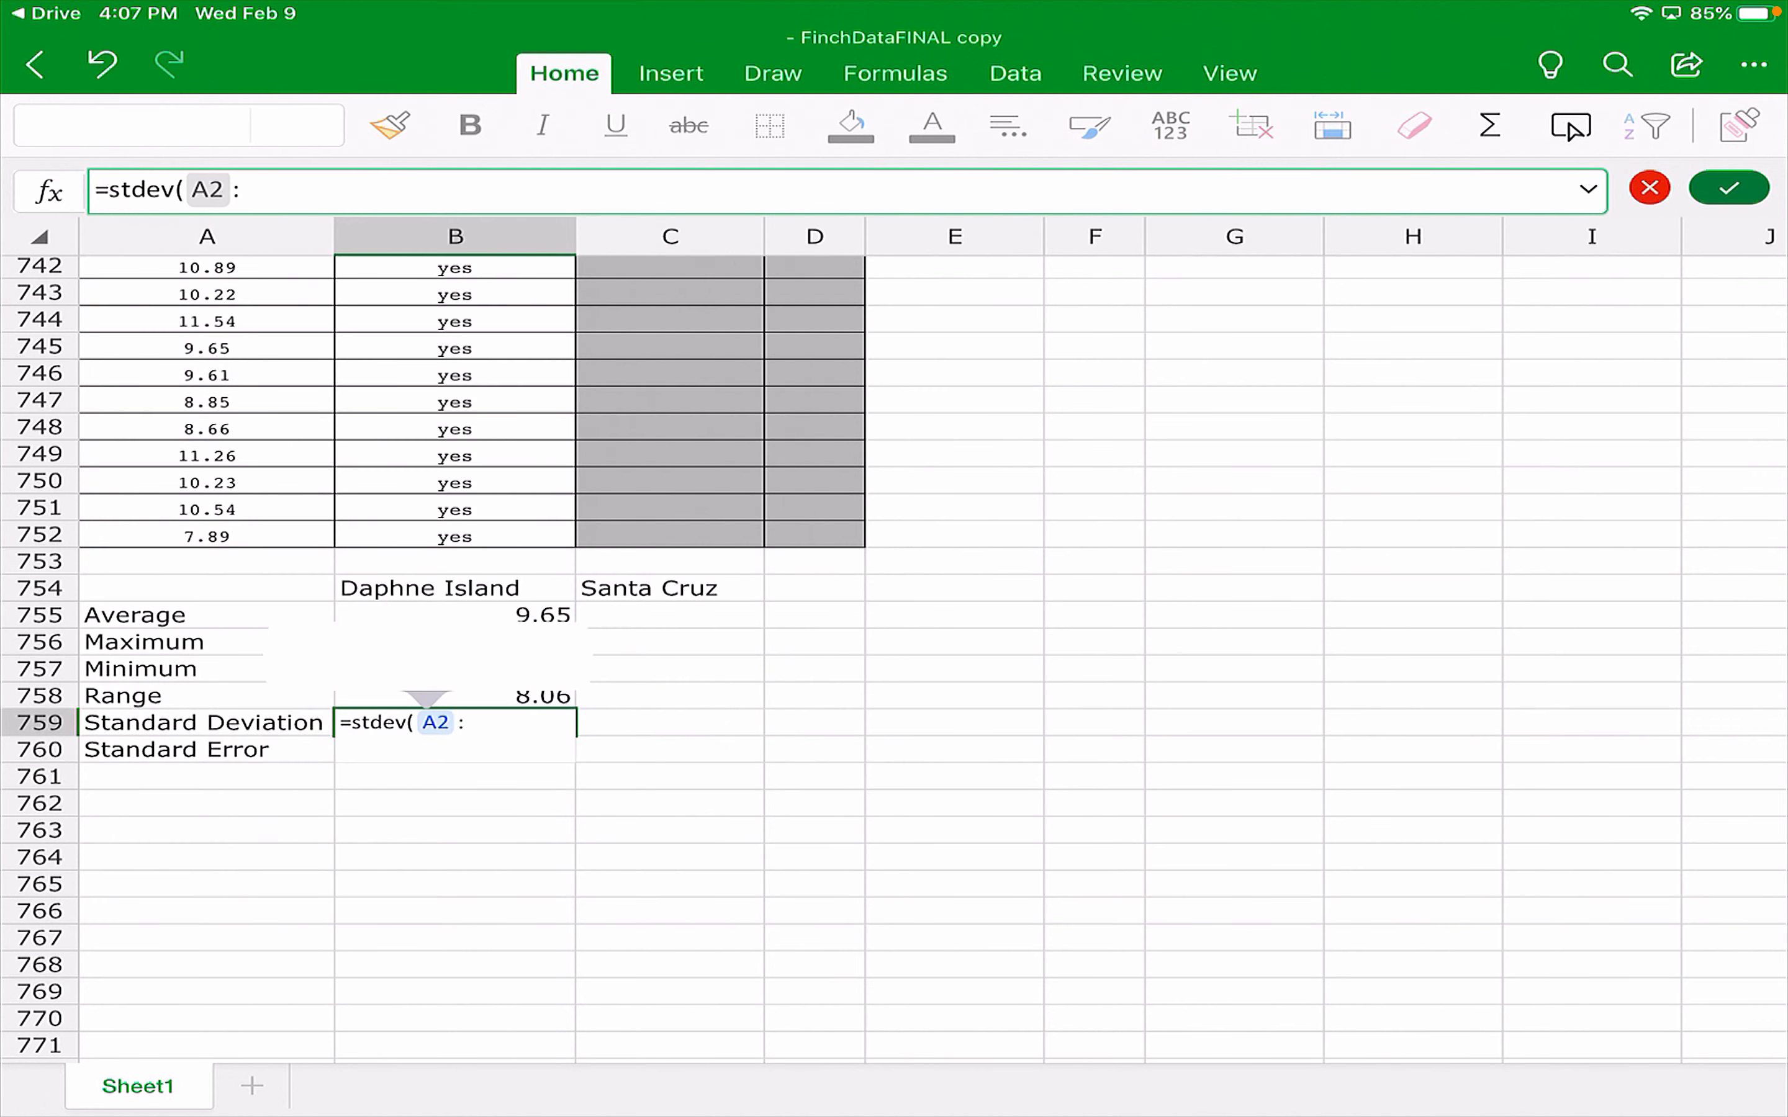
pyautogui.write('A')
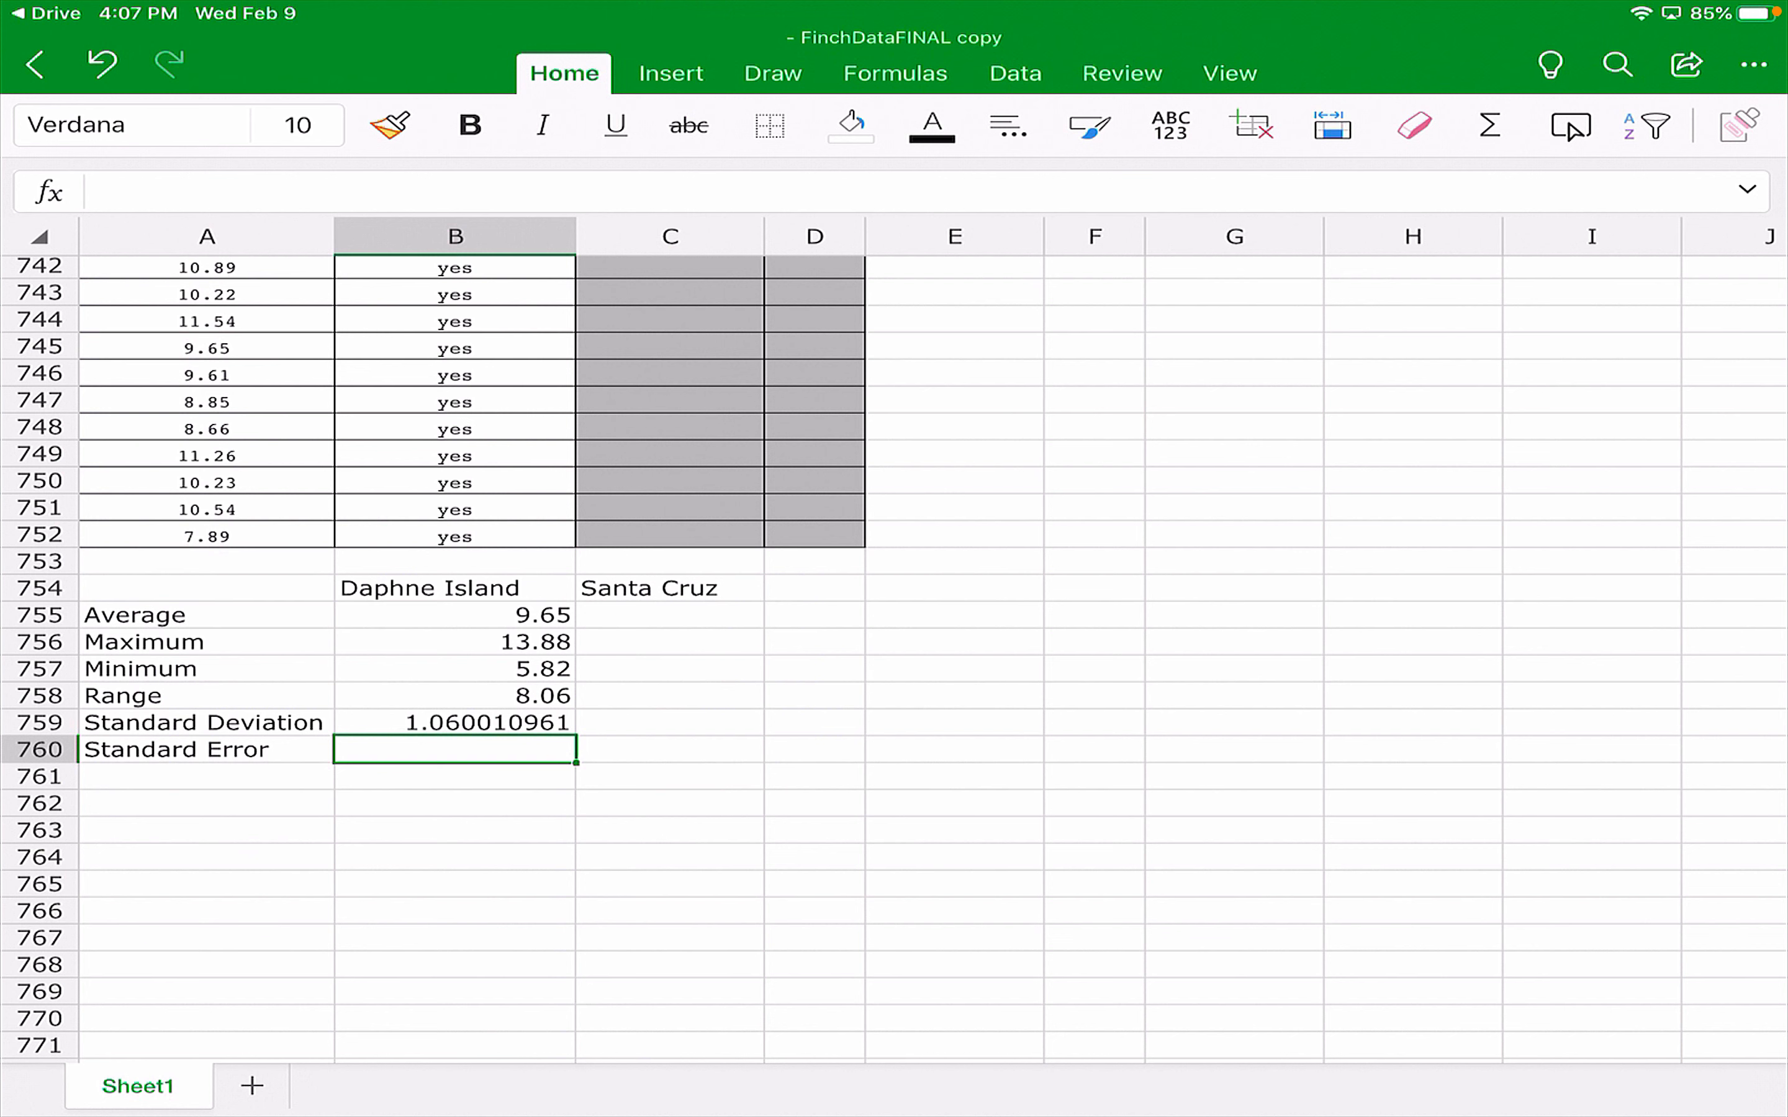
# Enter =STDEV(A2:A752)/SQRT(751) in B760, giving a standard error of 0.037618381.
pyautogui.write('=')
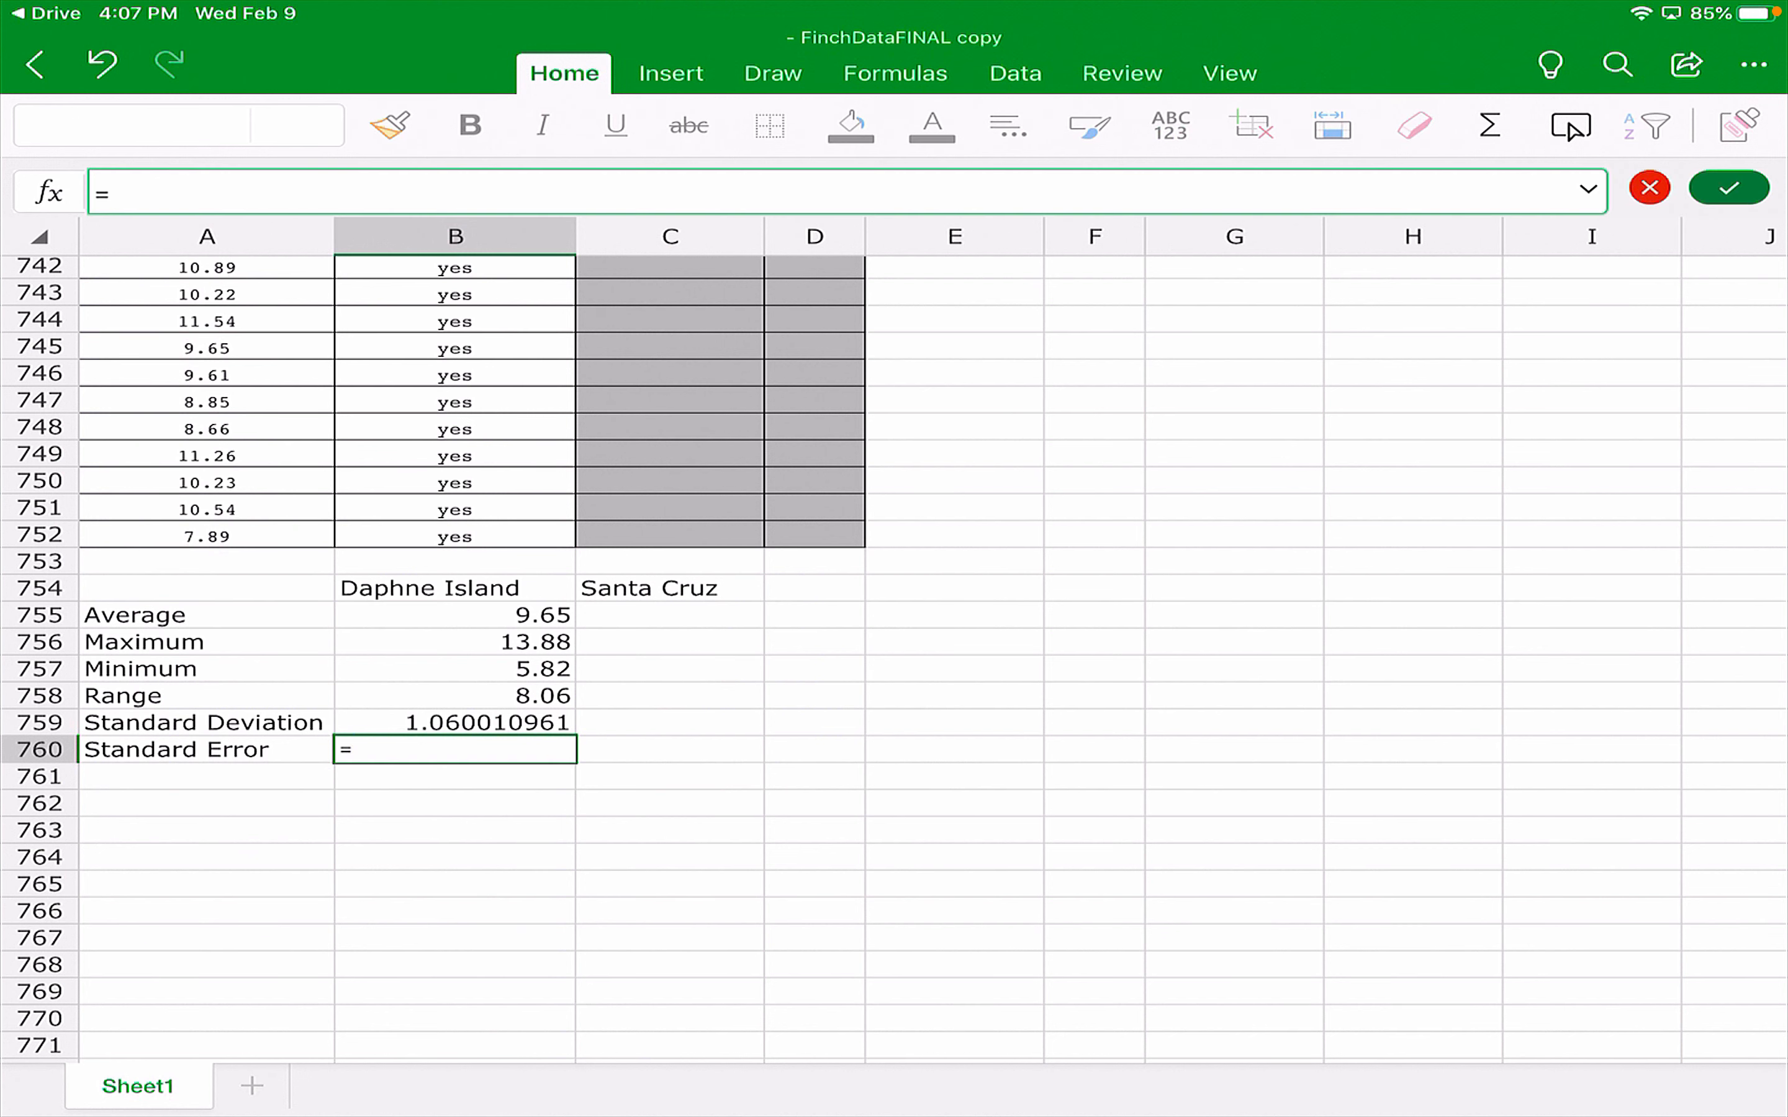
pyautogui.write('stdev( a2:A752')
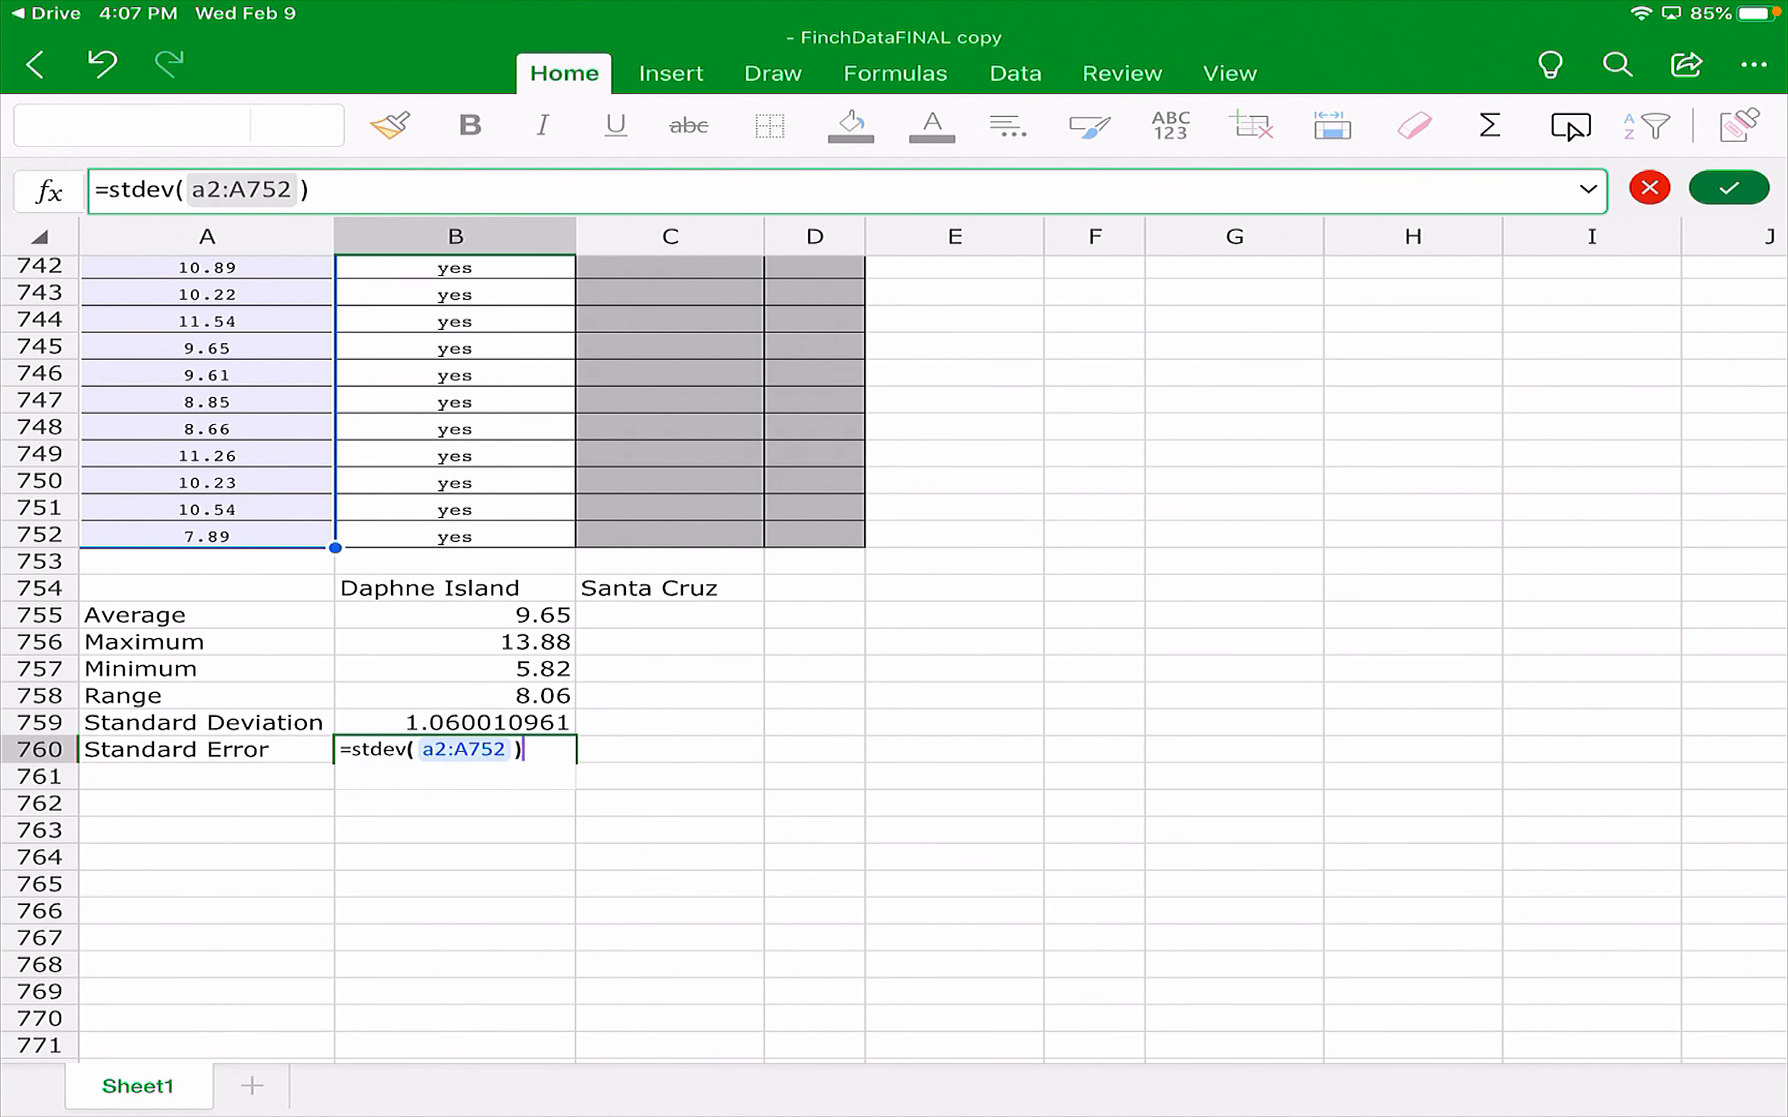
pyautogui.write('/')
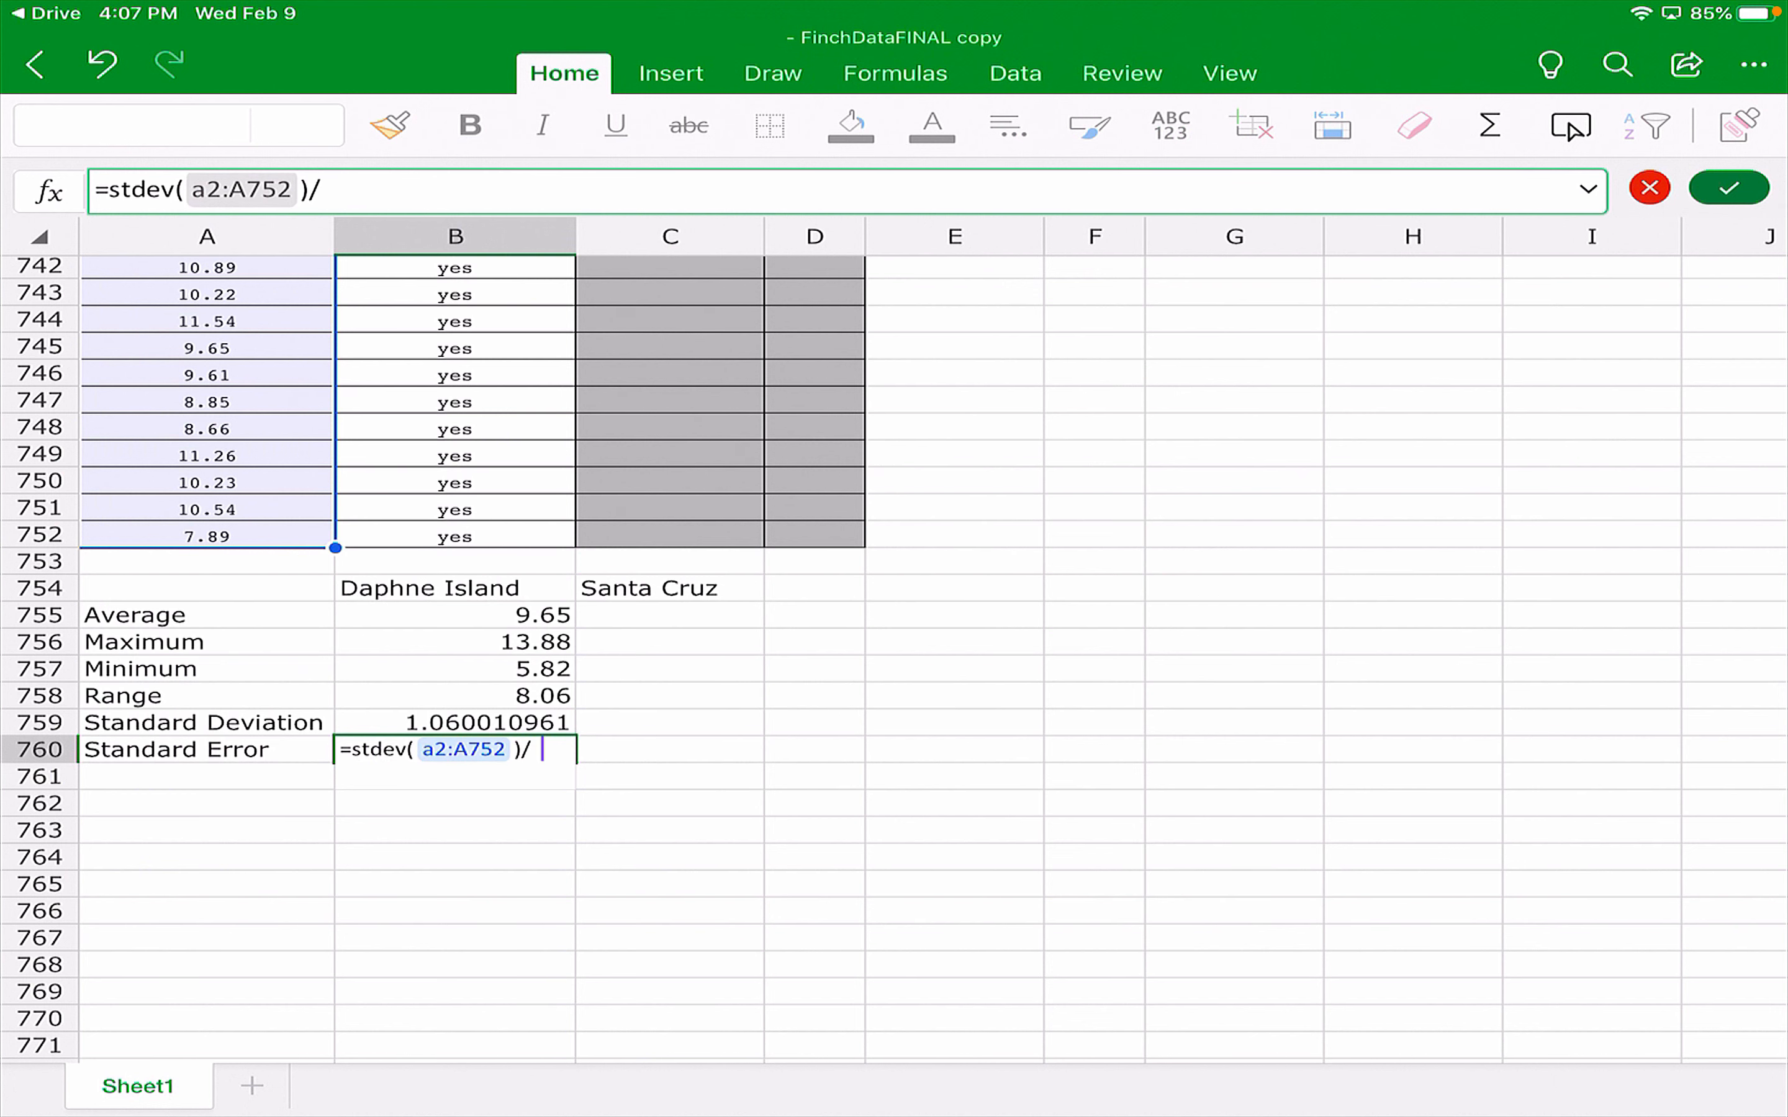
pyautogui.write('sqrt(')
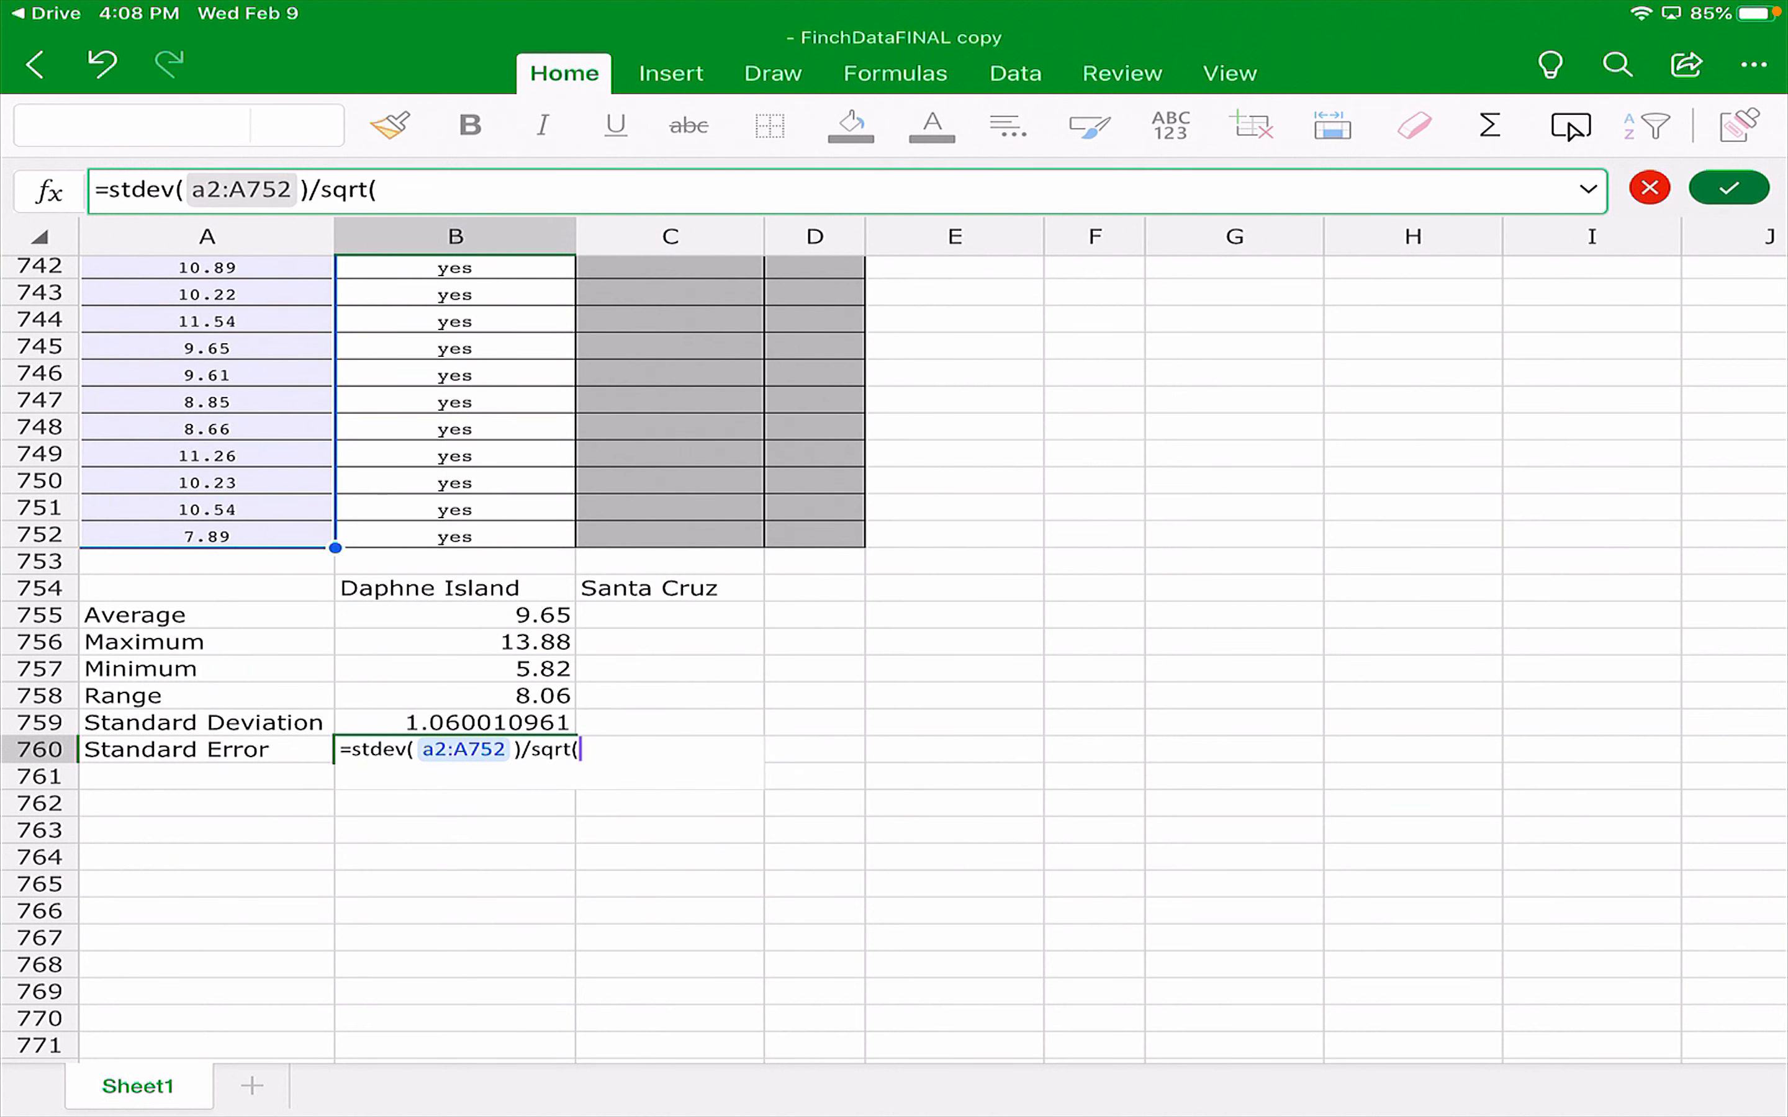
pyautogui.write('7')
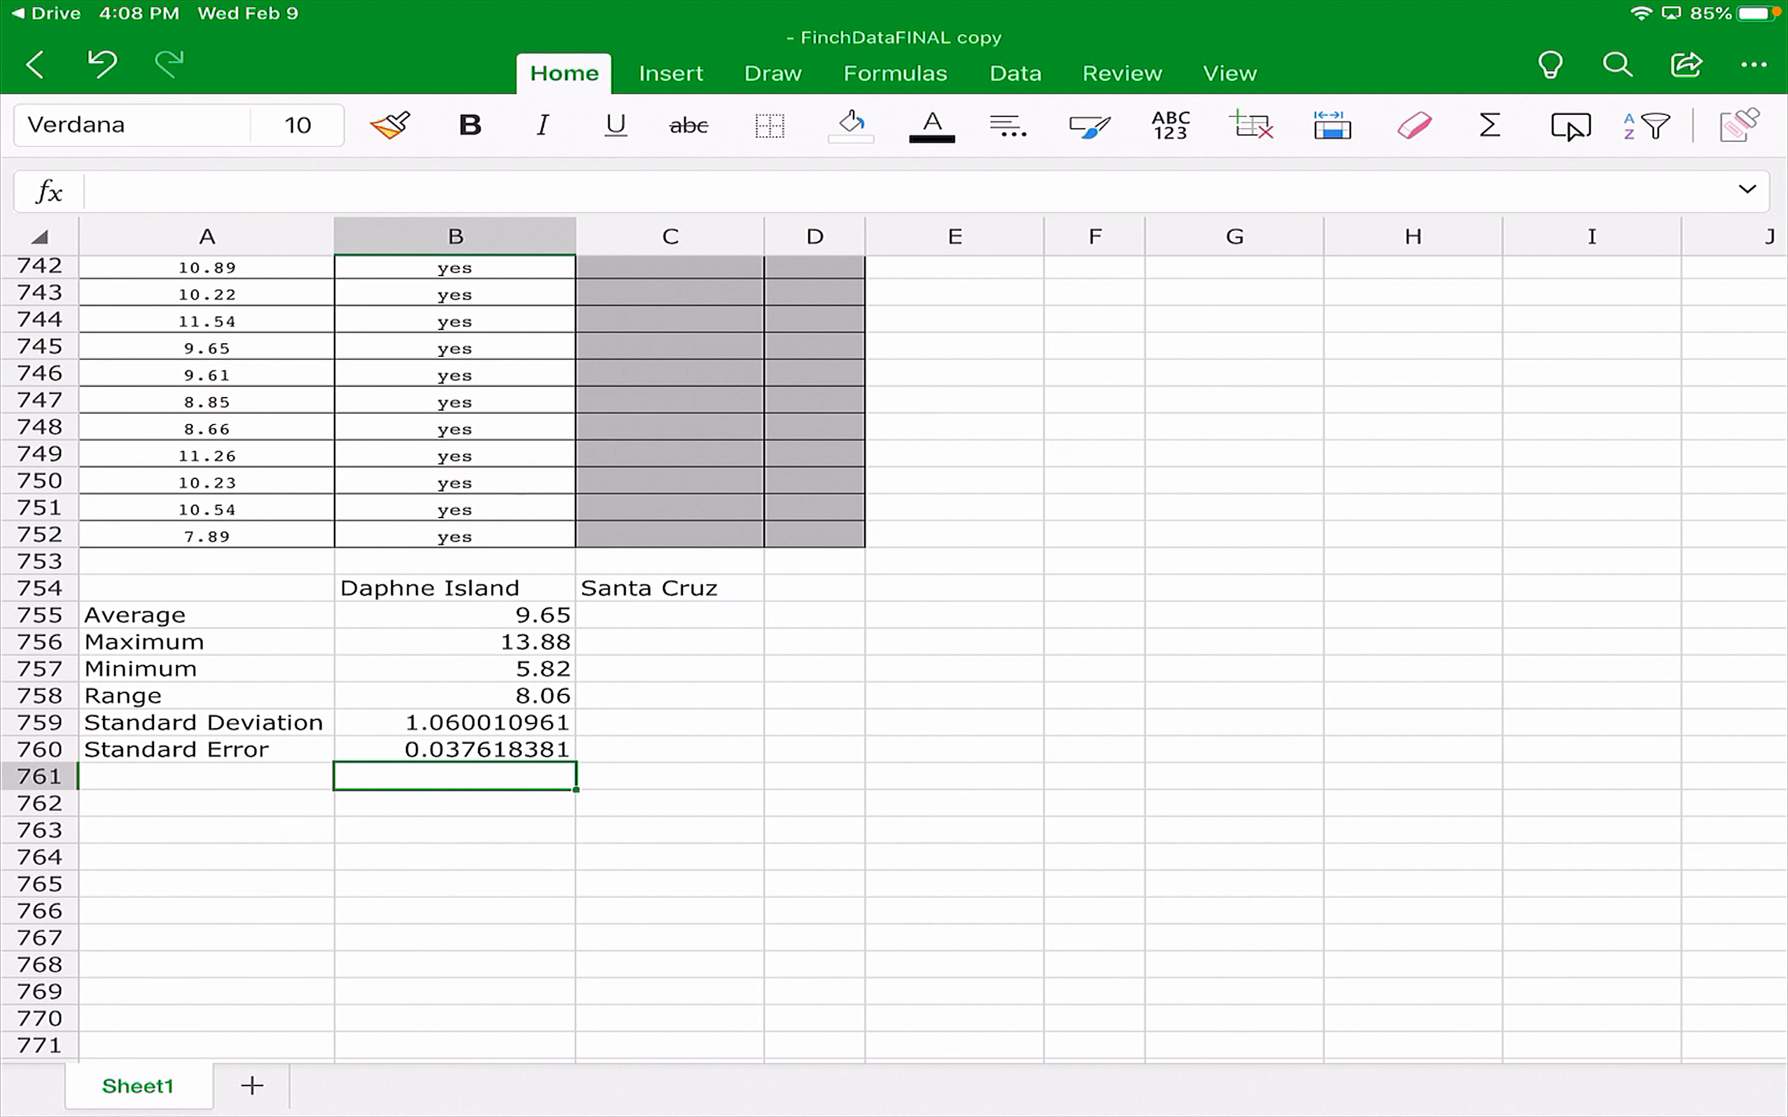
# Scroll through the Santa Cruz beak data back down to the summary table at row 754.
pyautogui.scroll(3)
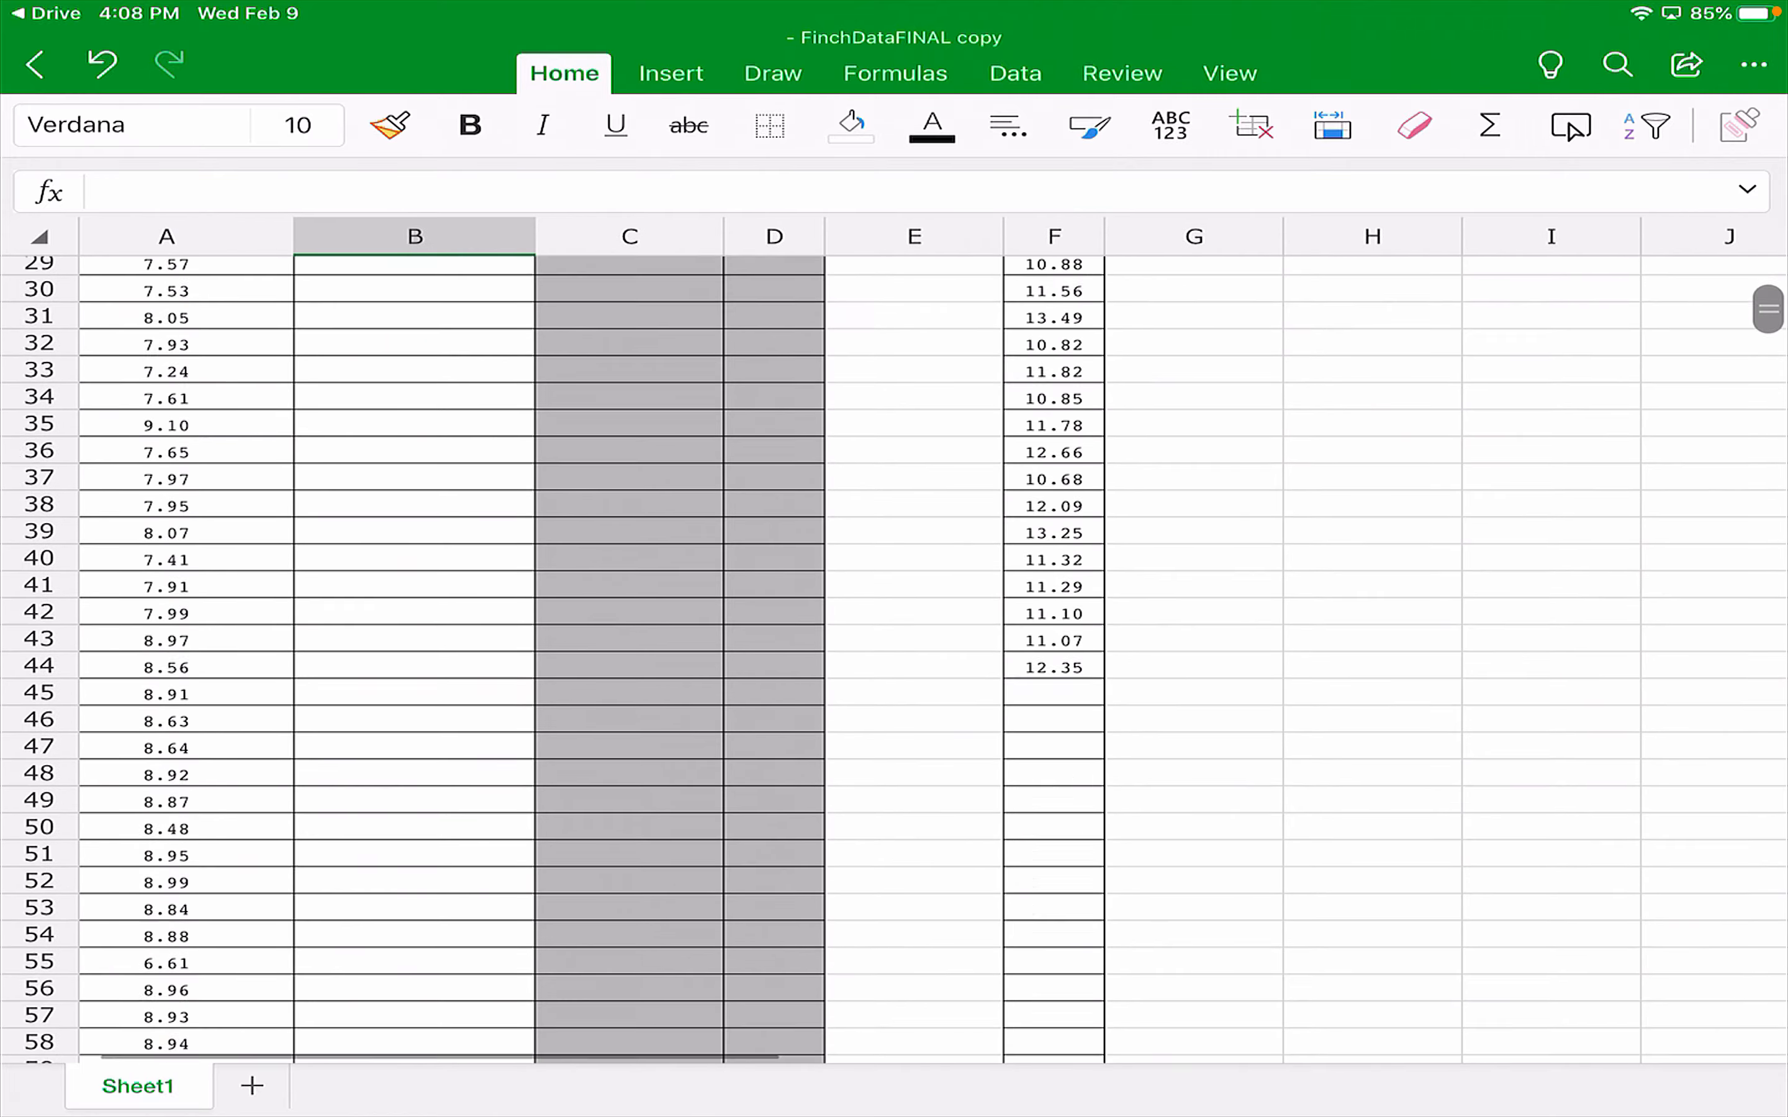
pyautogui.scroll(3)
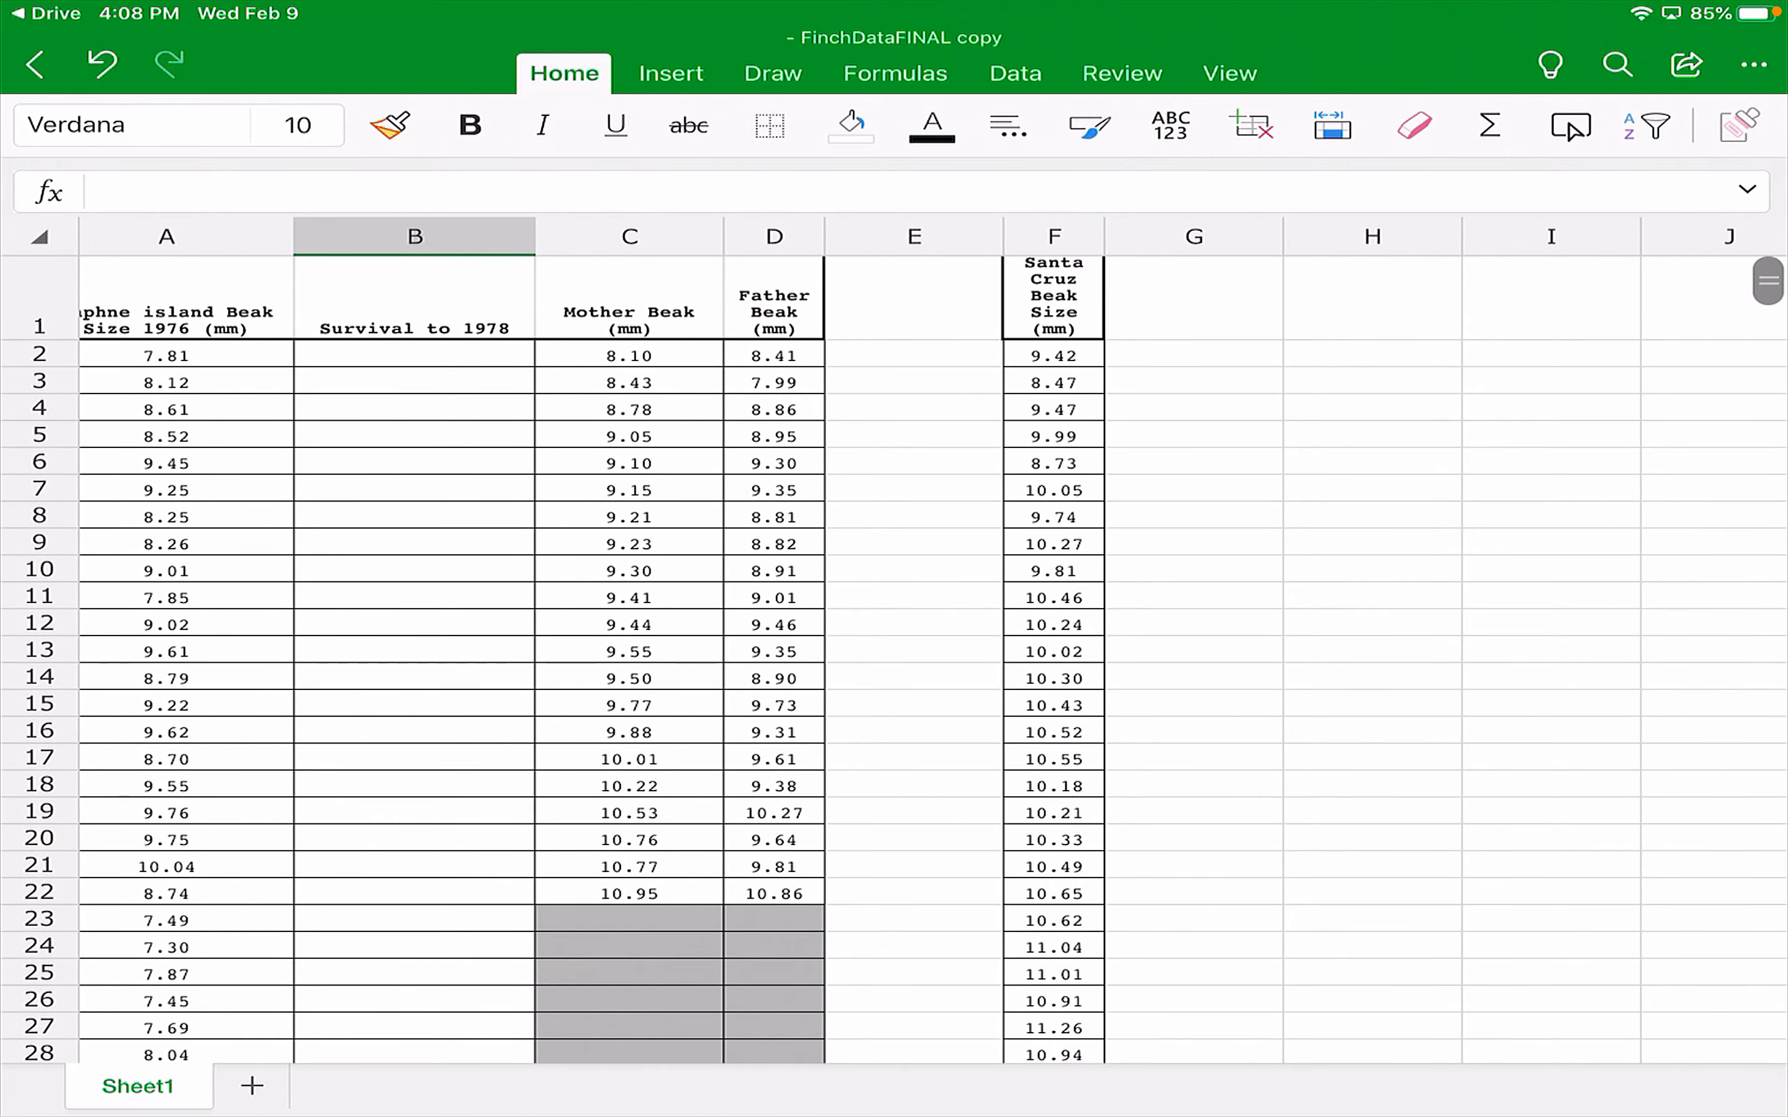
pyautogui.scroll(-3)
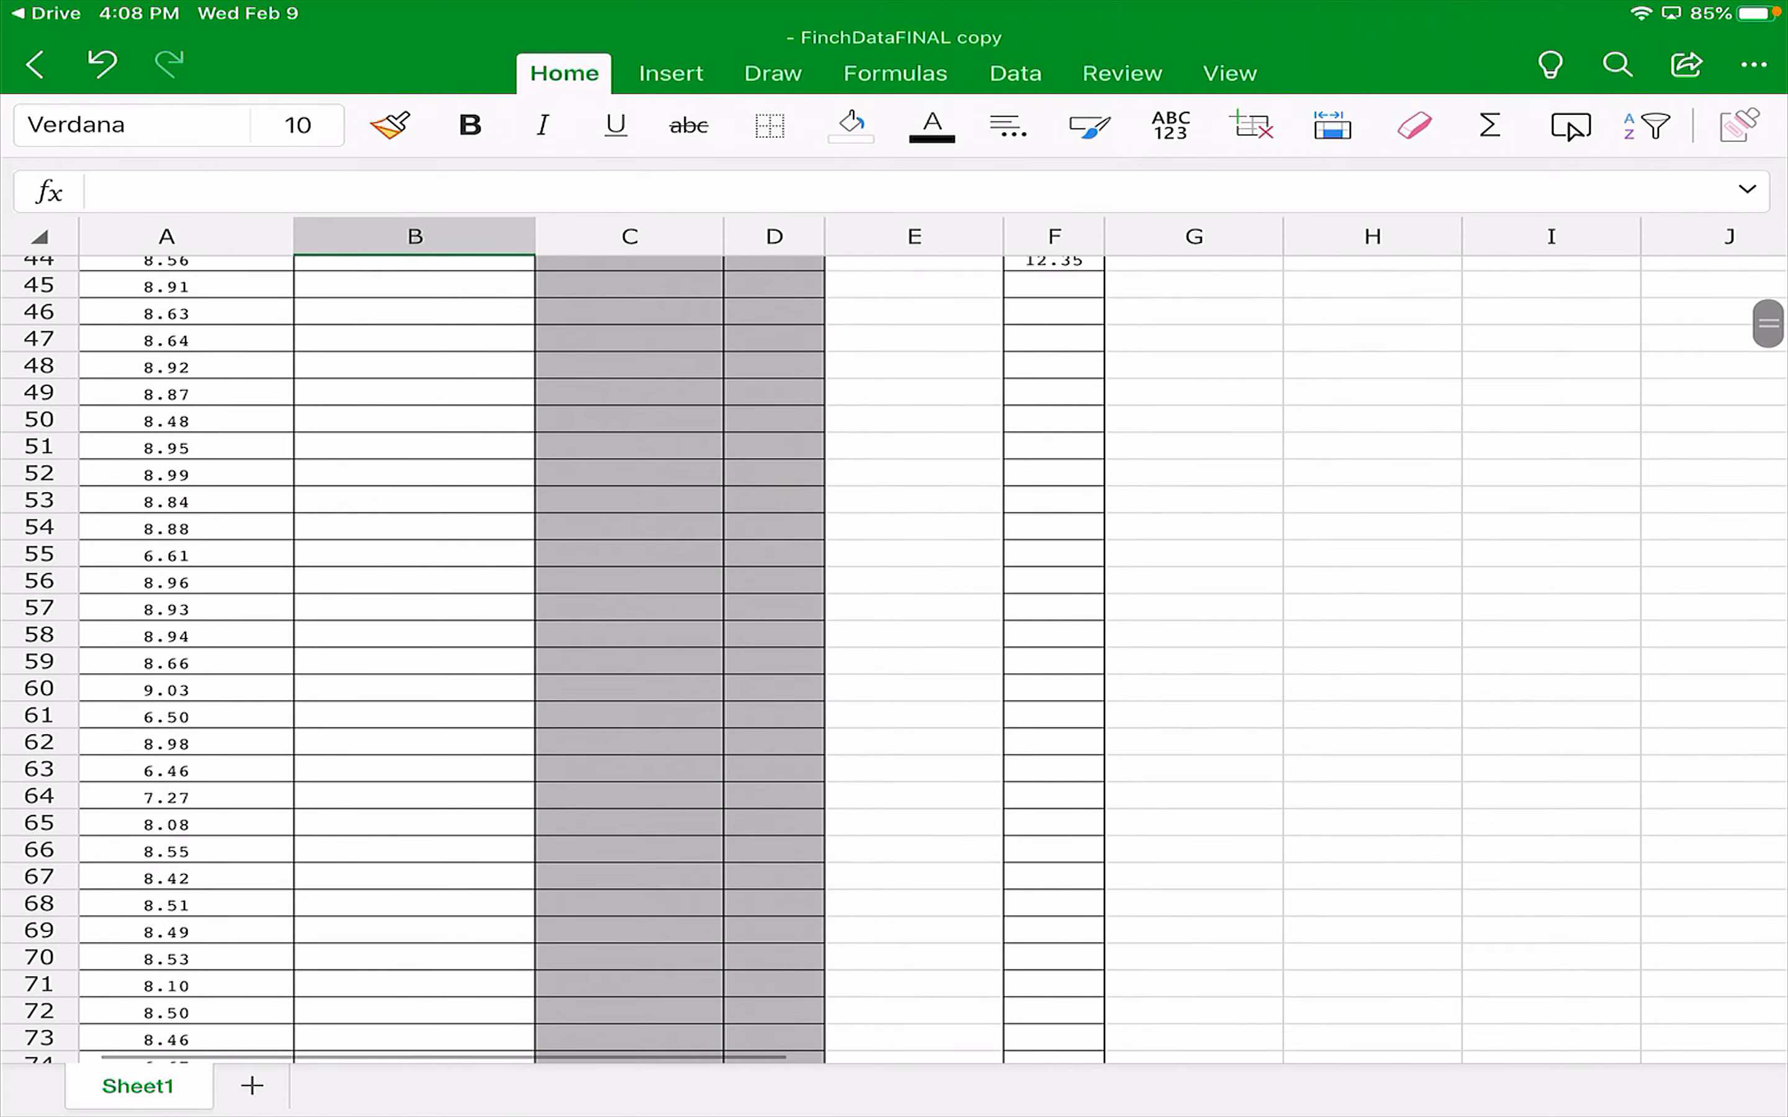
pyautogui.scroll(3)
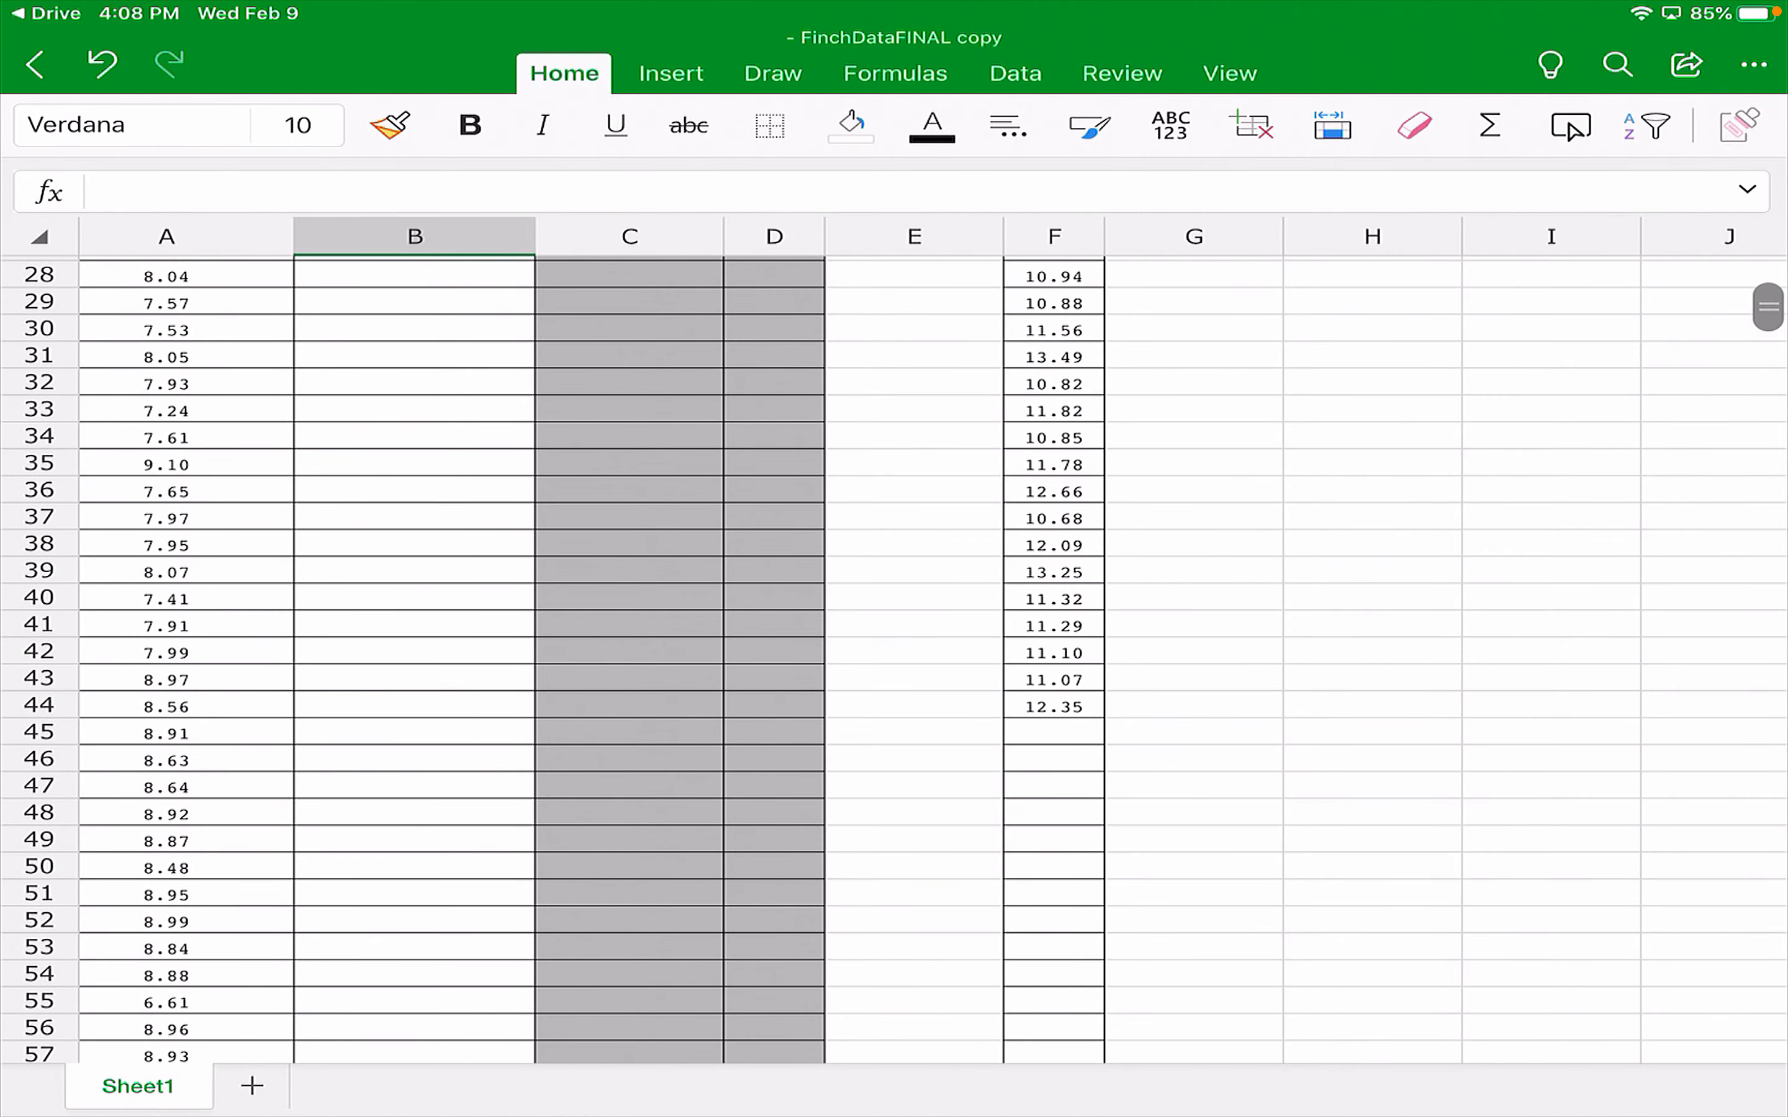
pyautogui.scroll(-3)
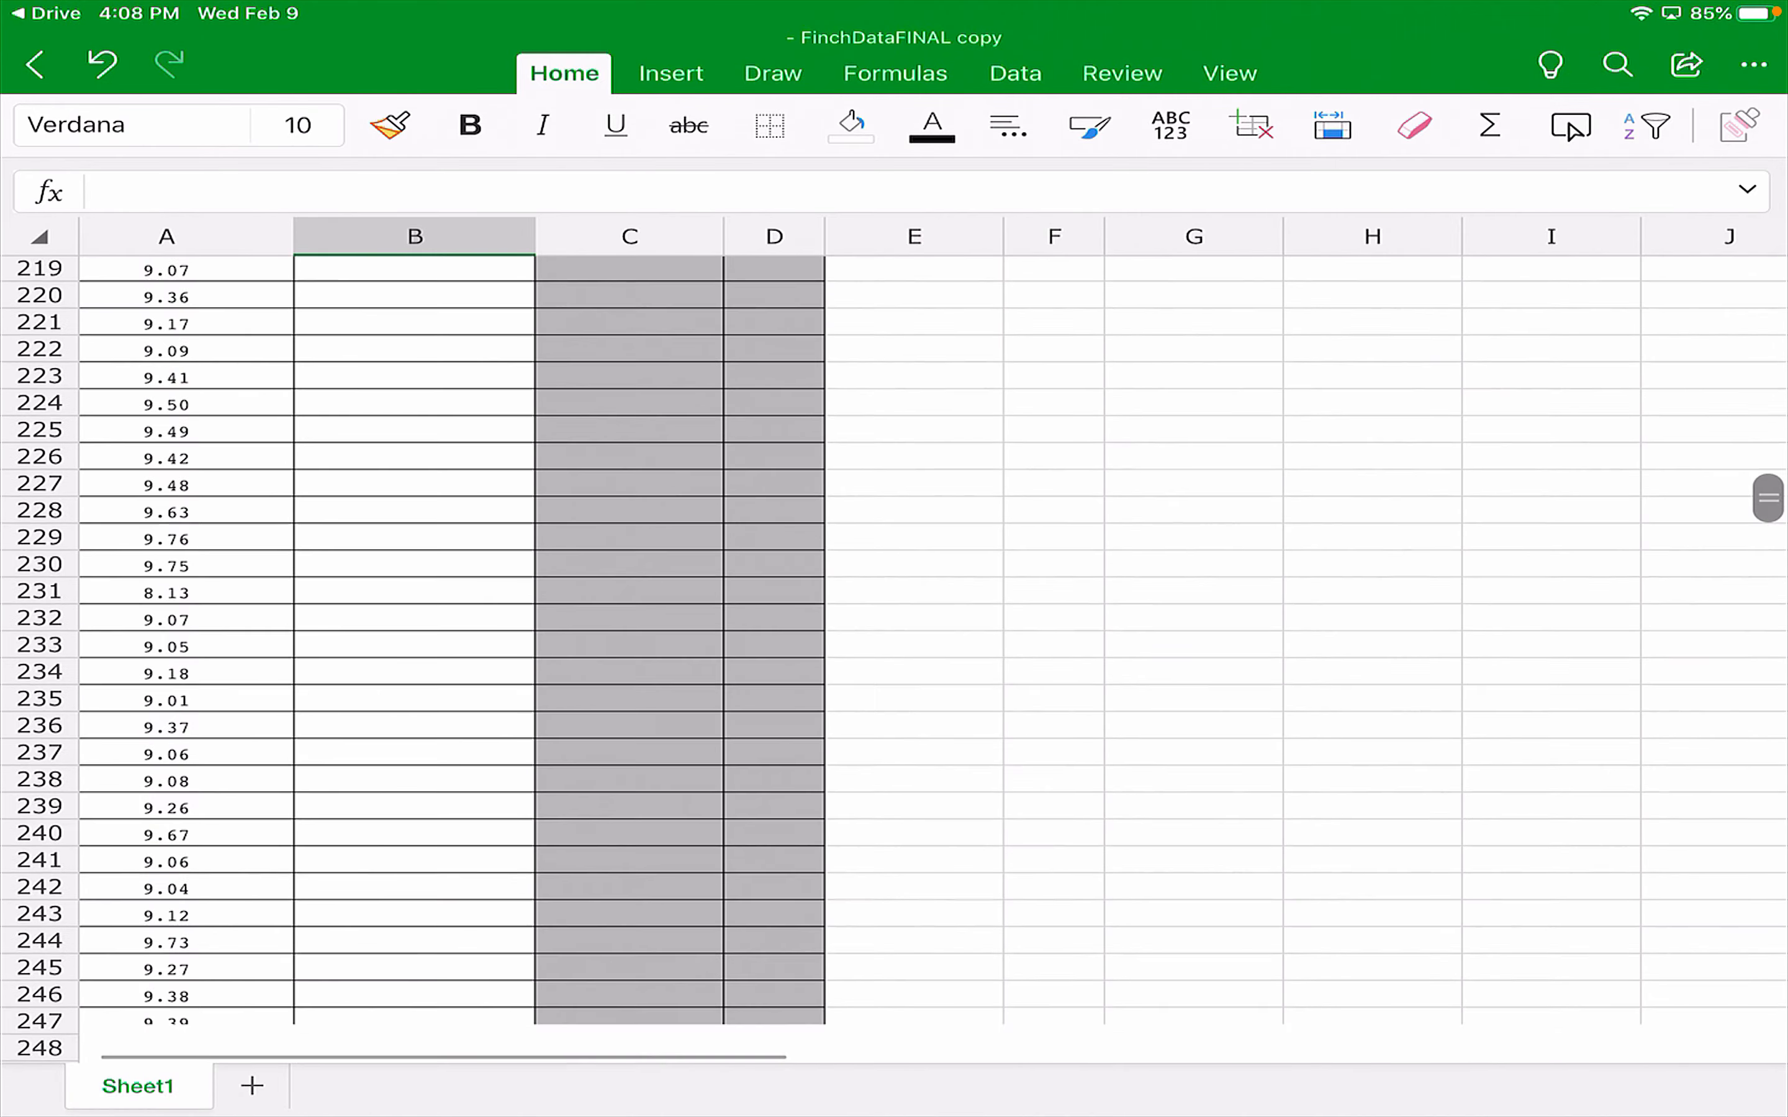
pyautogui.scroll(-3)
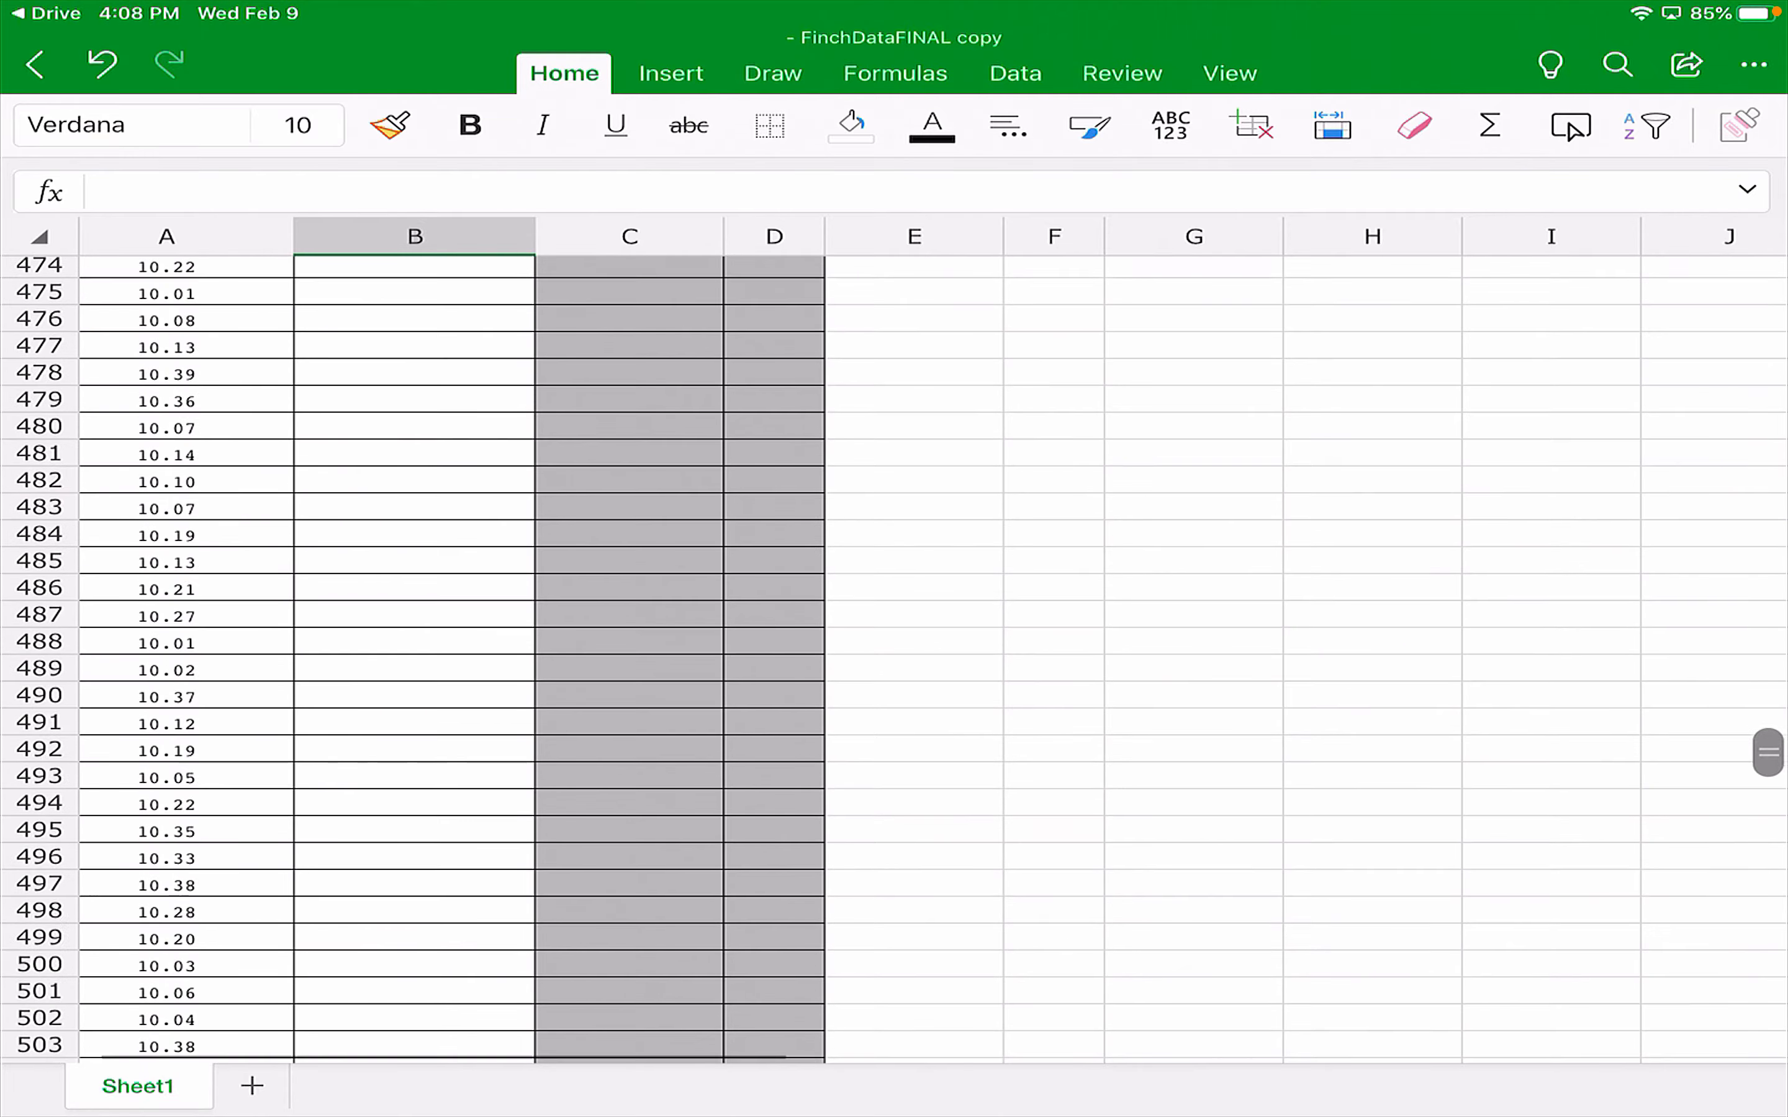
pyautogui.scroll(-3)
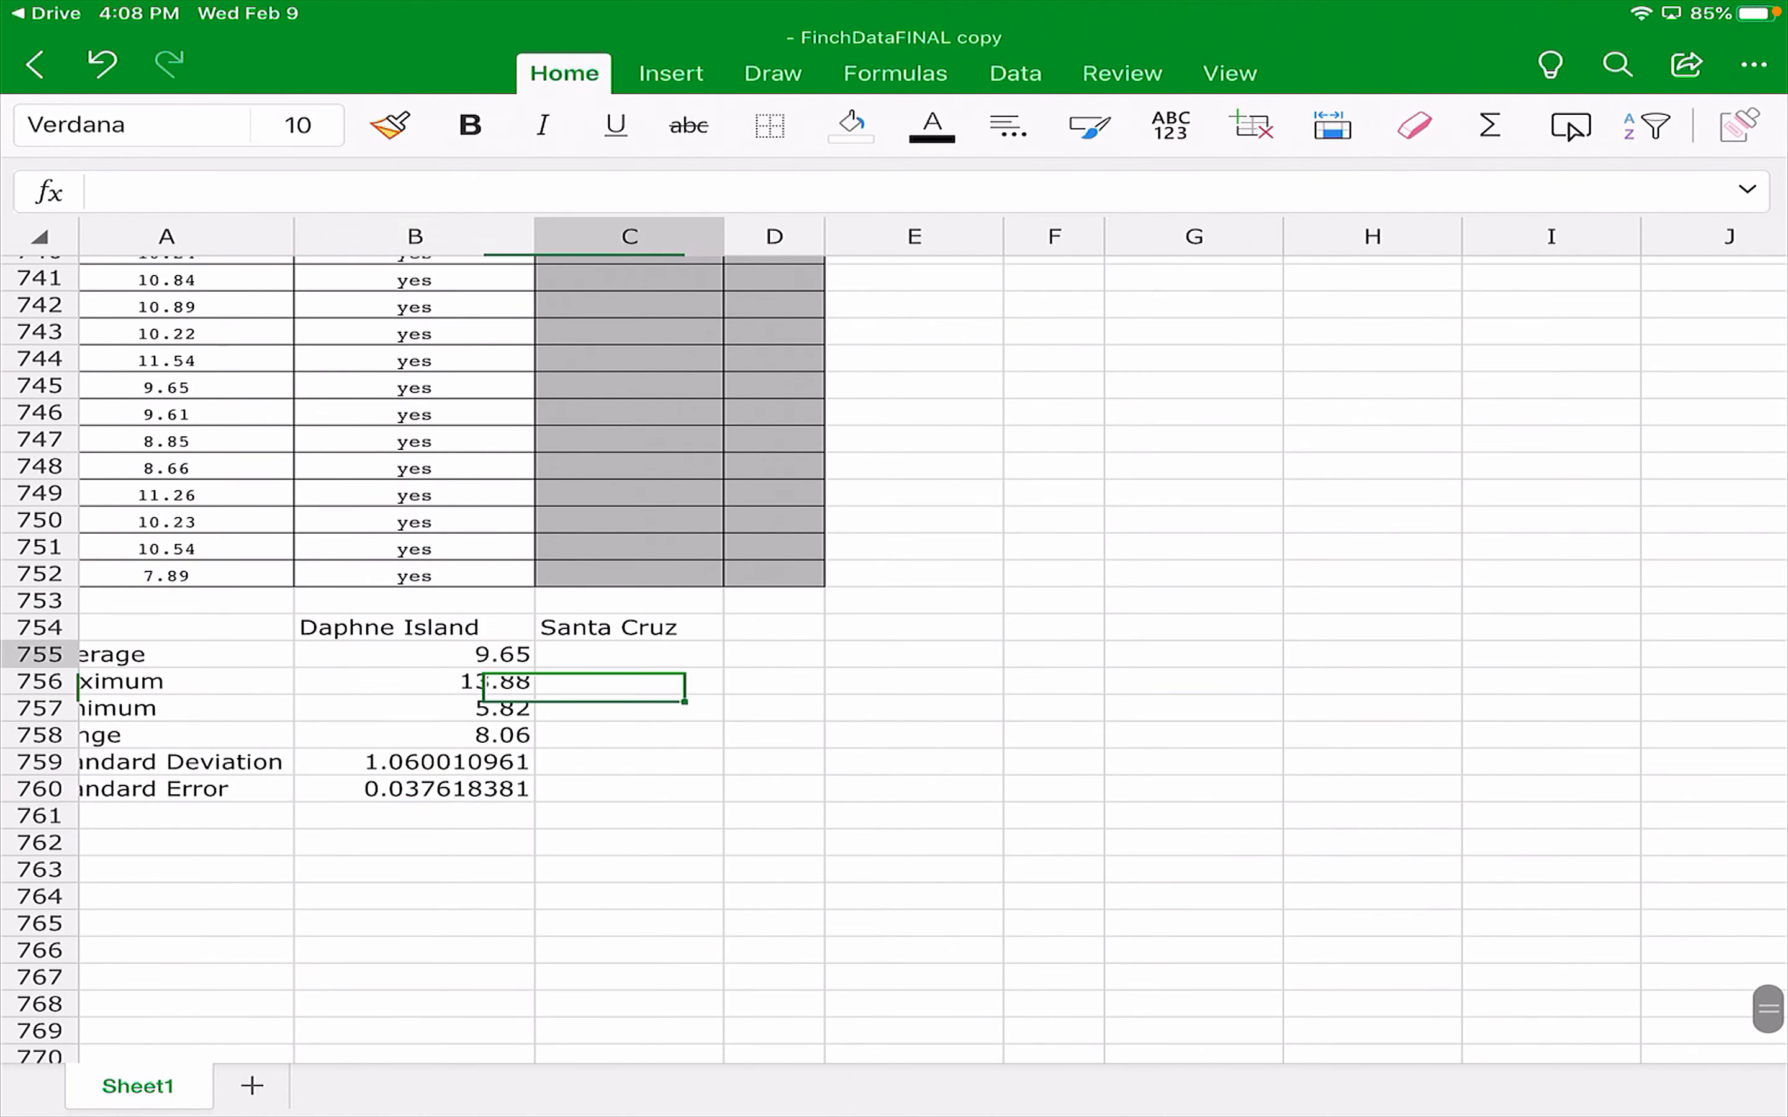
# Enter =AVERAGE(F2:F44) in C755 for the Santa Cruz average, 10.77.
pyautogui.write('=a')
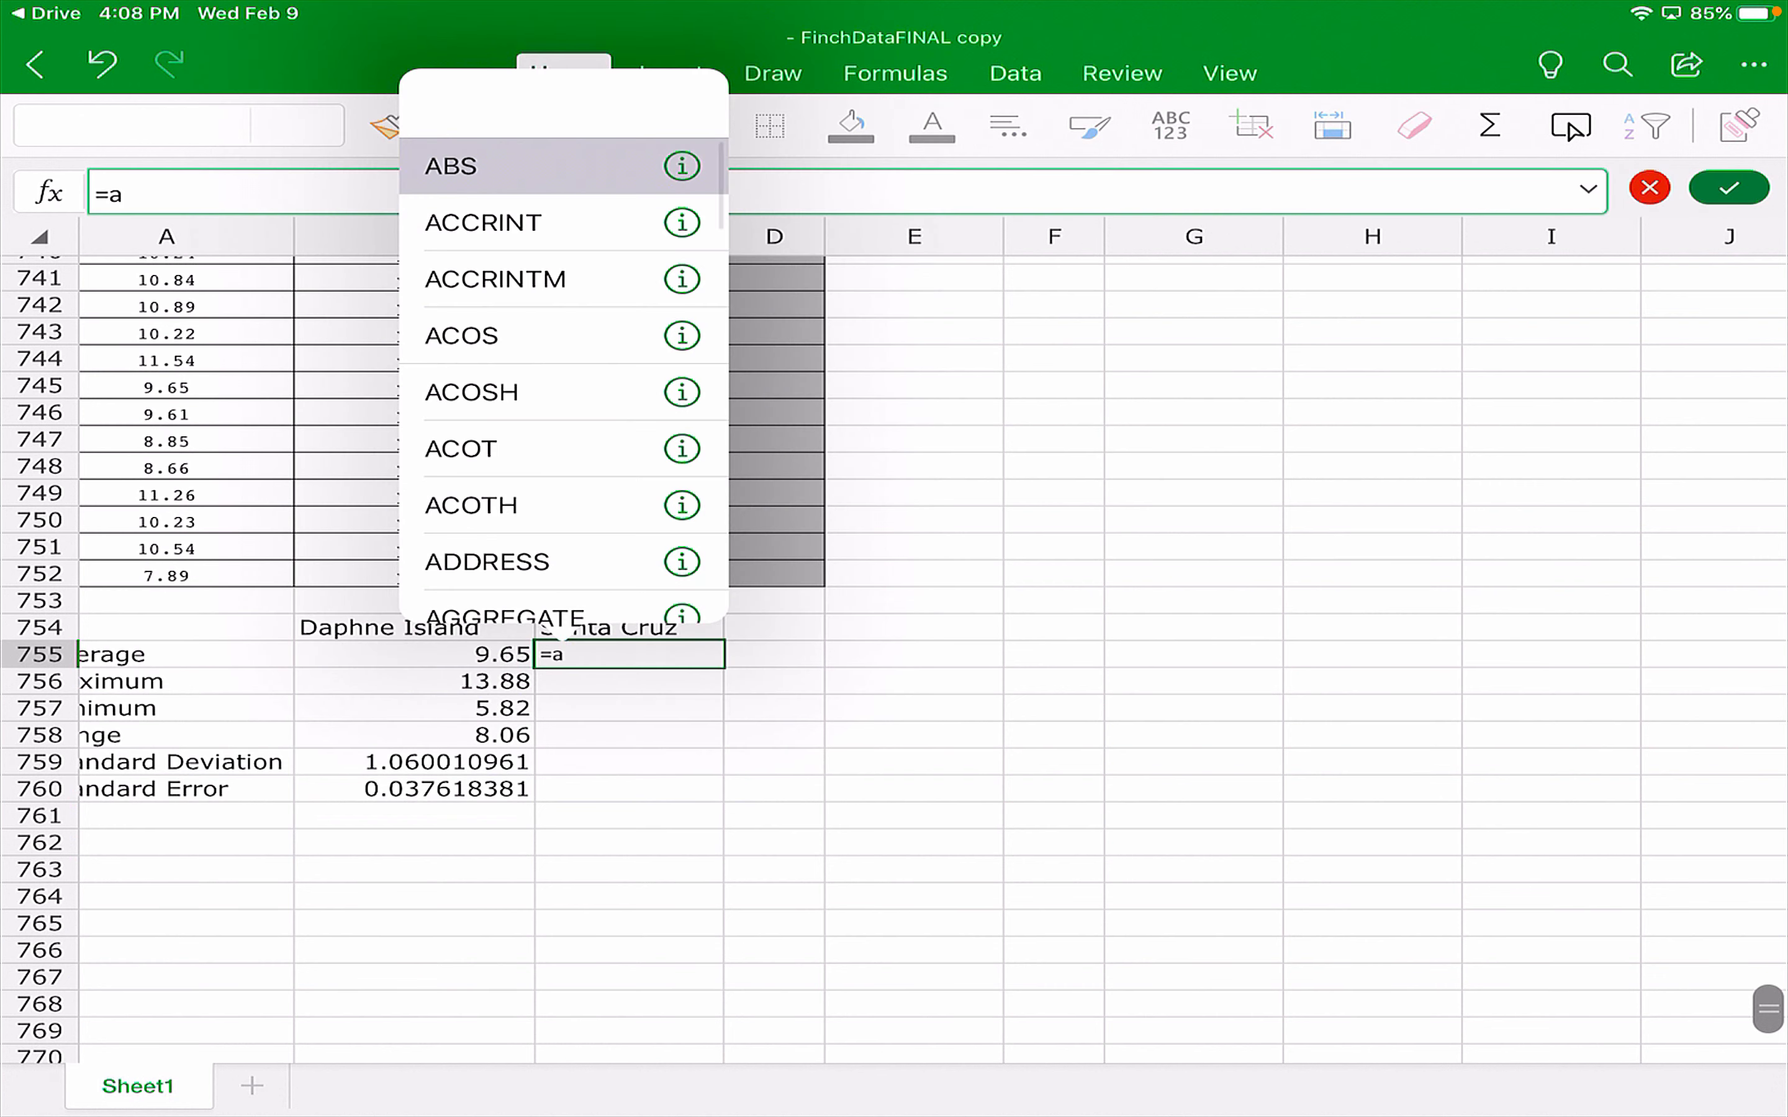
pyautogui.write('ver')
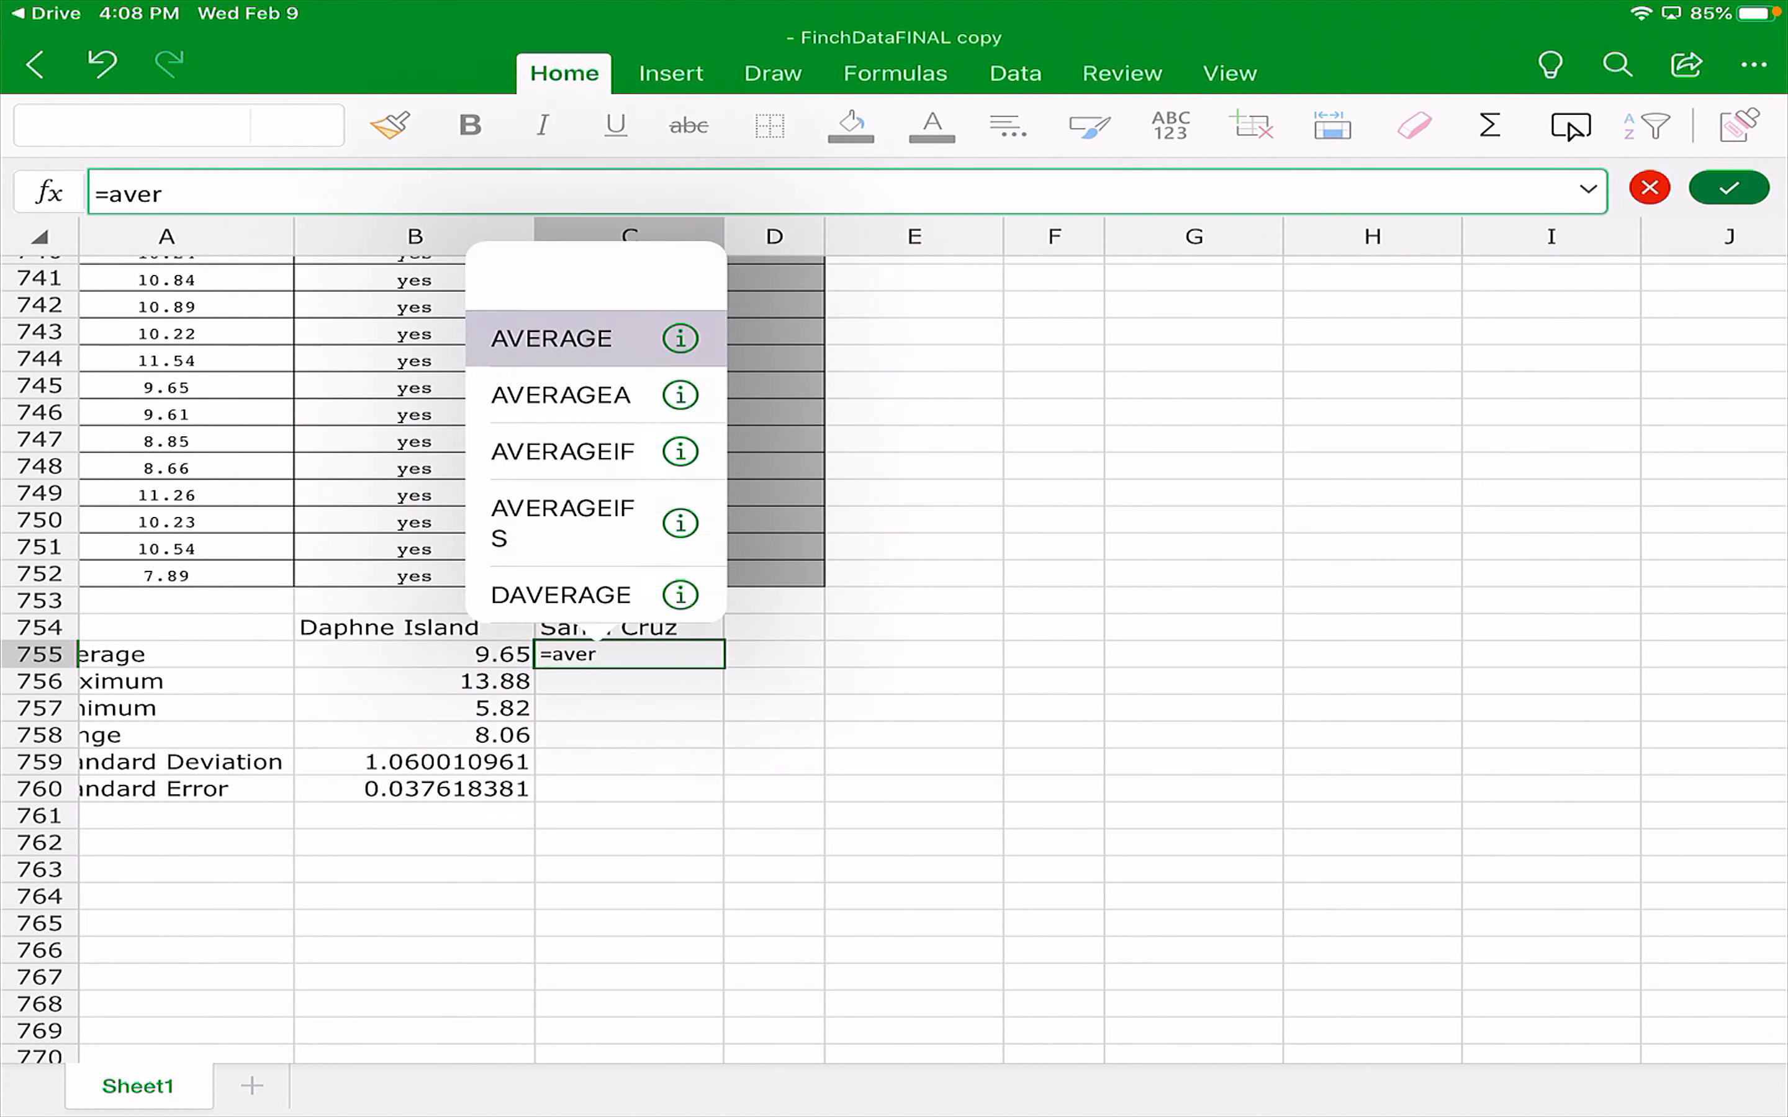
pyautogui.click(568, 338)
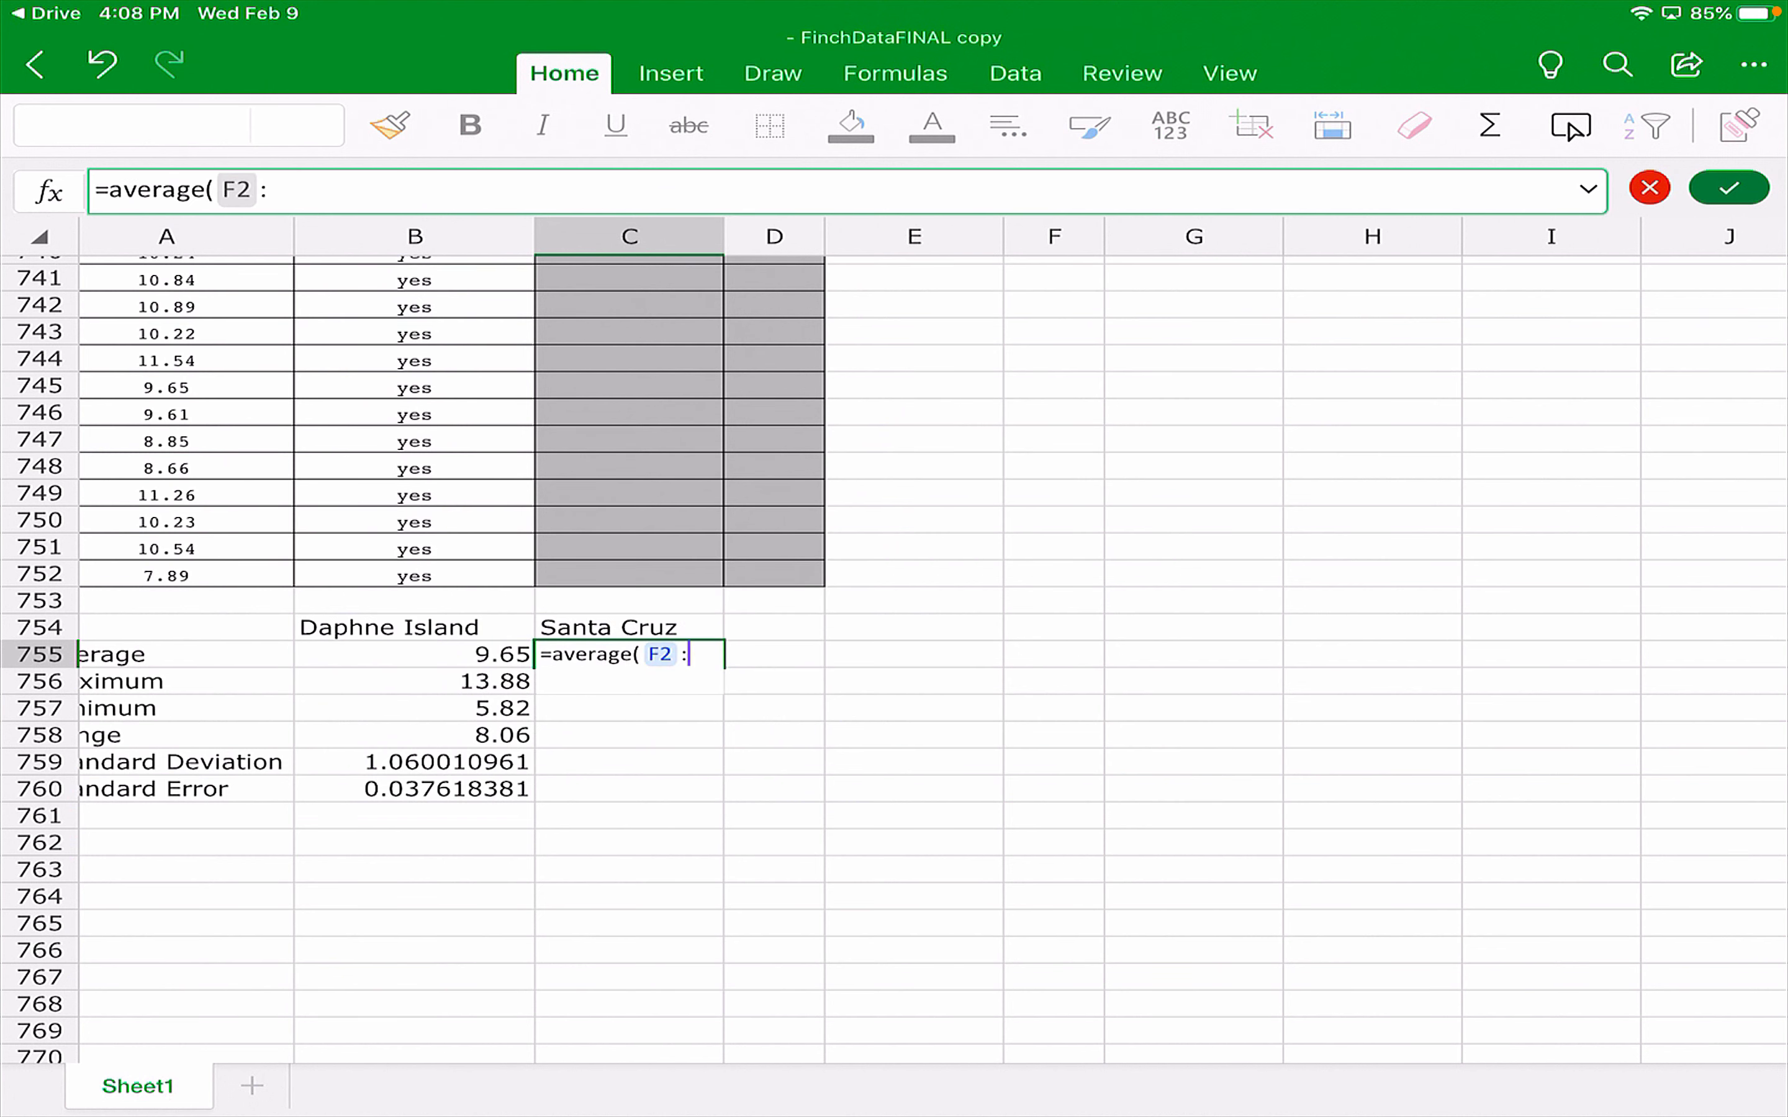
pyautogui.press('Enter')
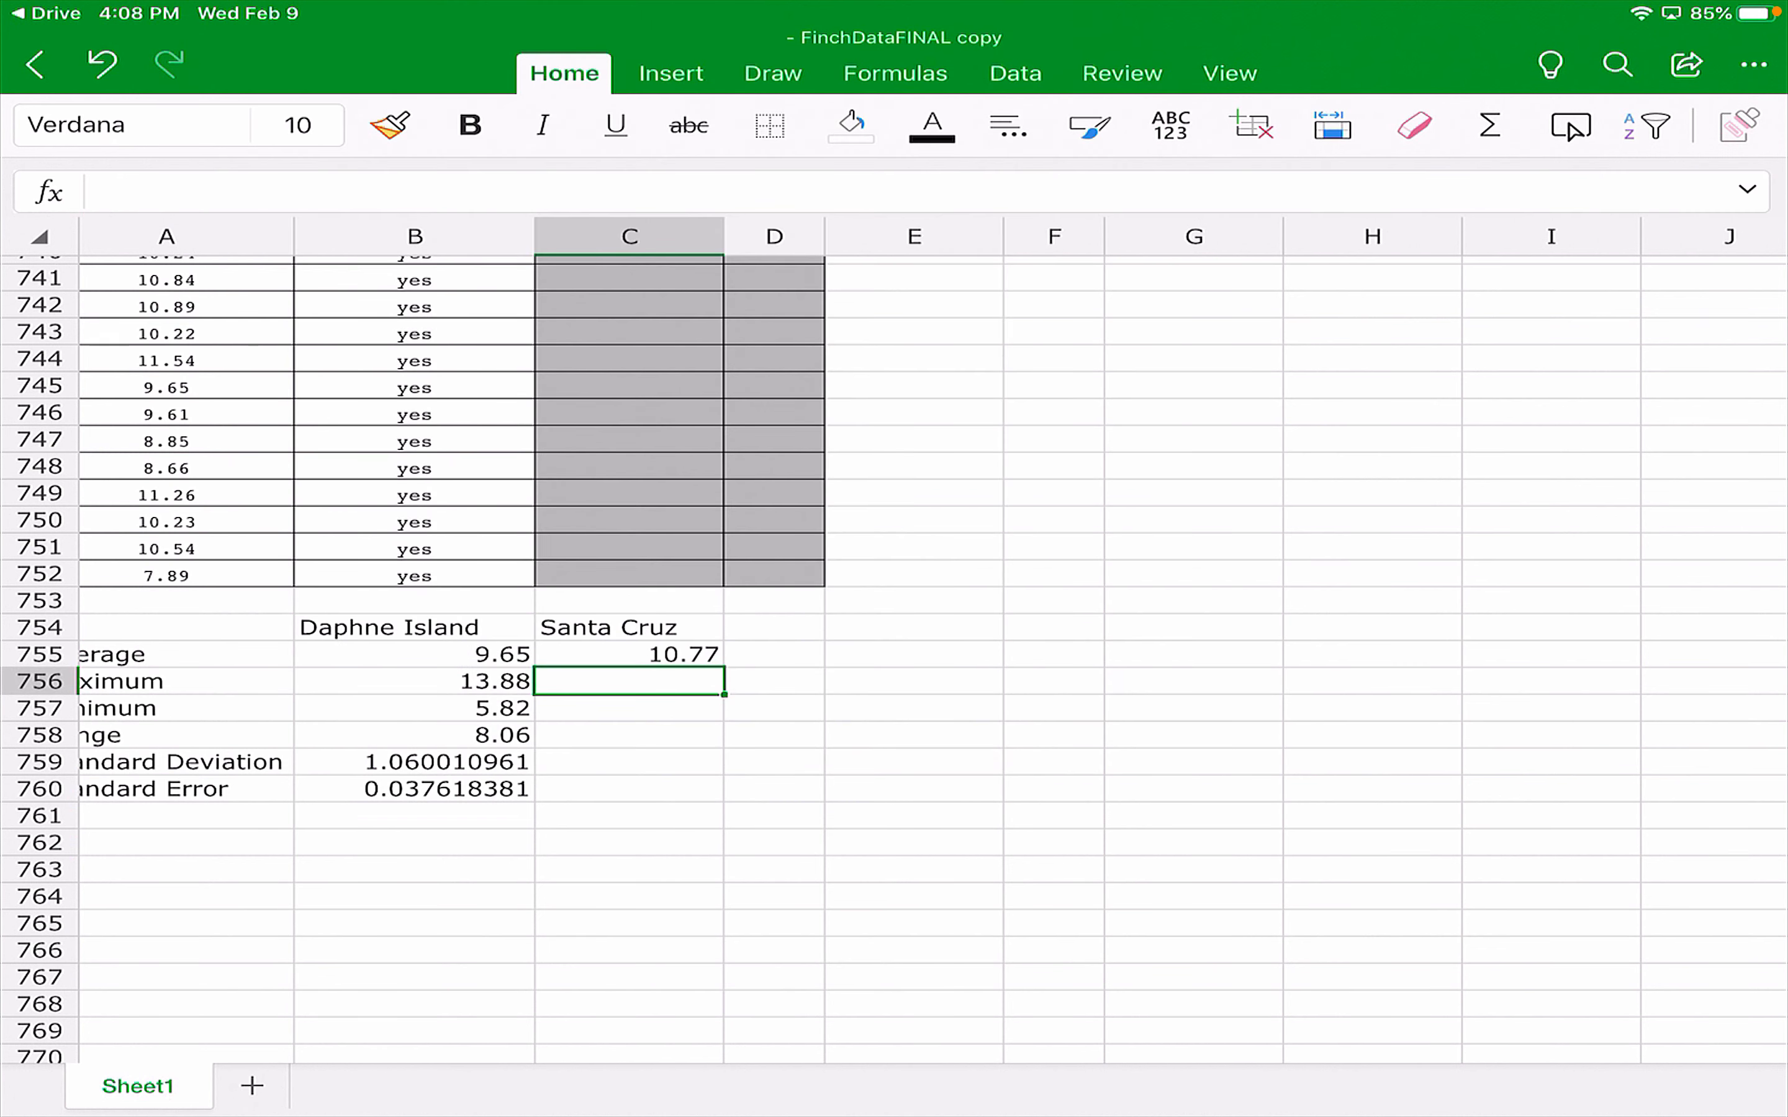
# Fill Santa Cruz maximum 13.49, minimum 8.47 and range =C756-C757 (5.02) in C756:C758.
pyautogui.write('=')
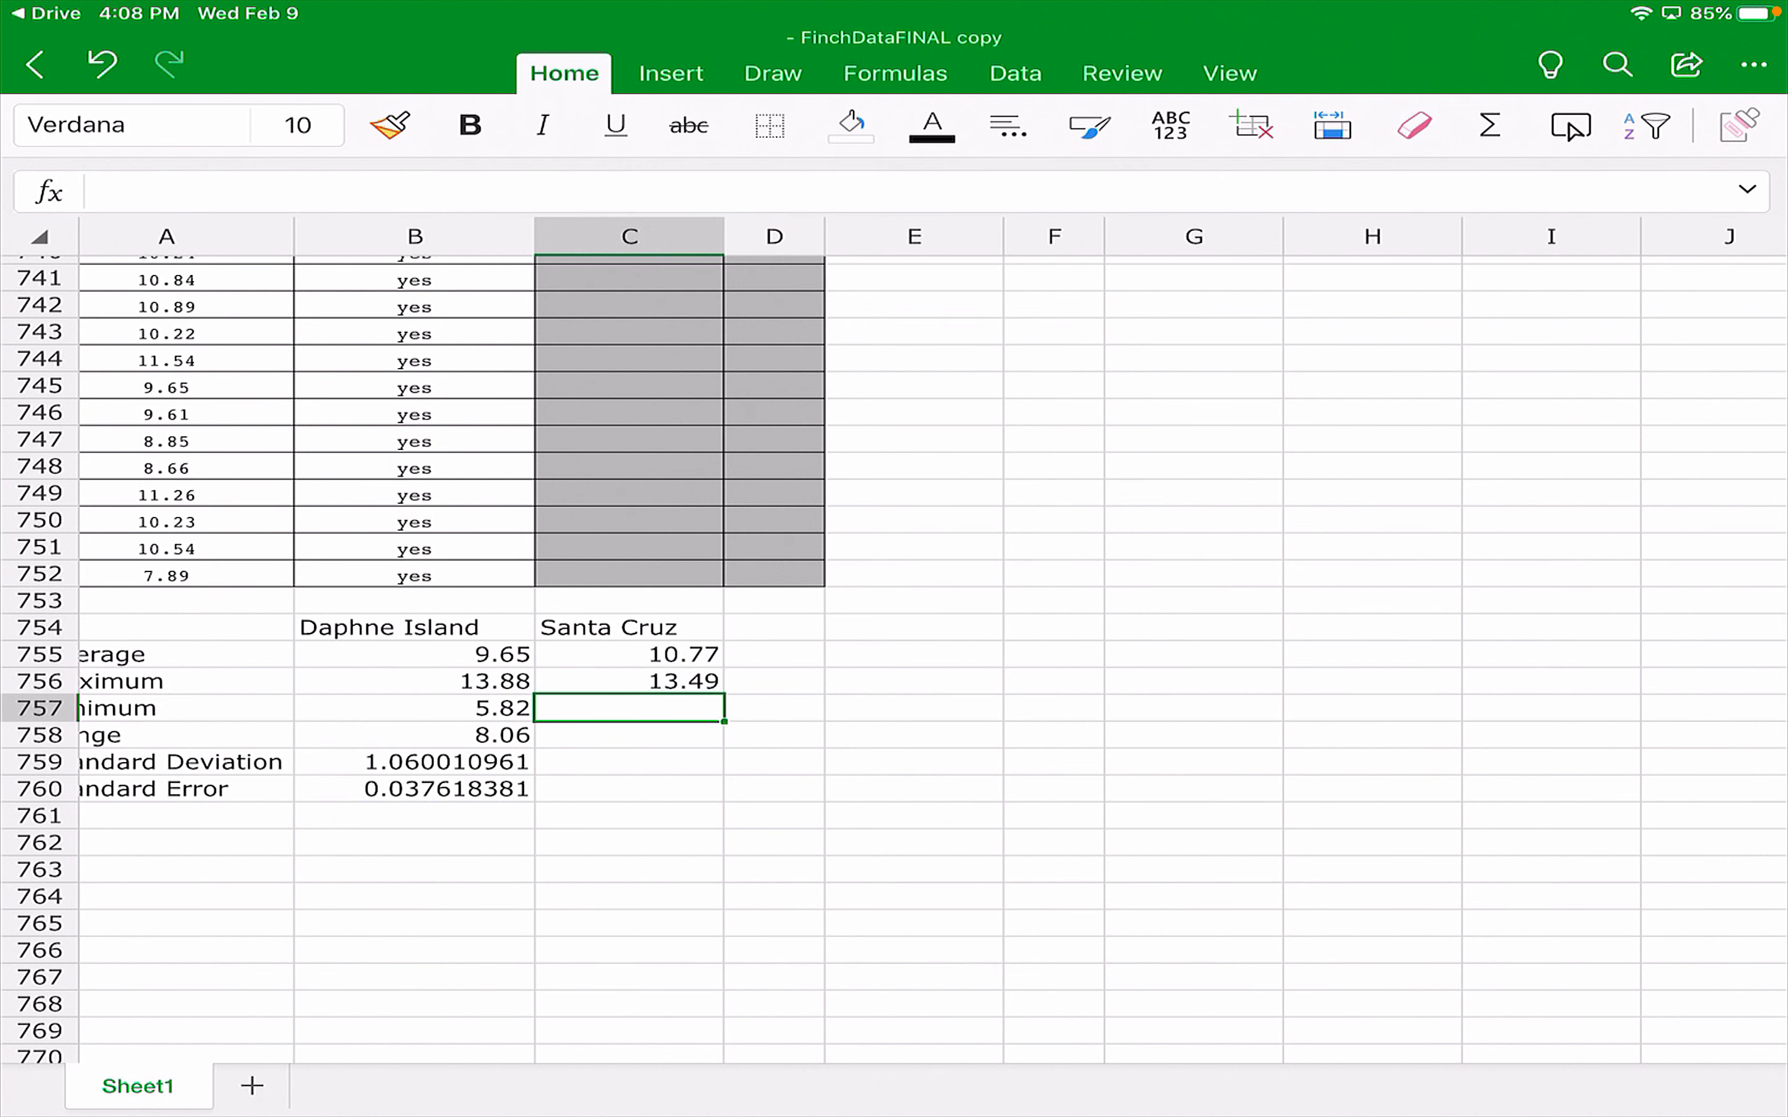
pyautogui.write('=min(')
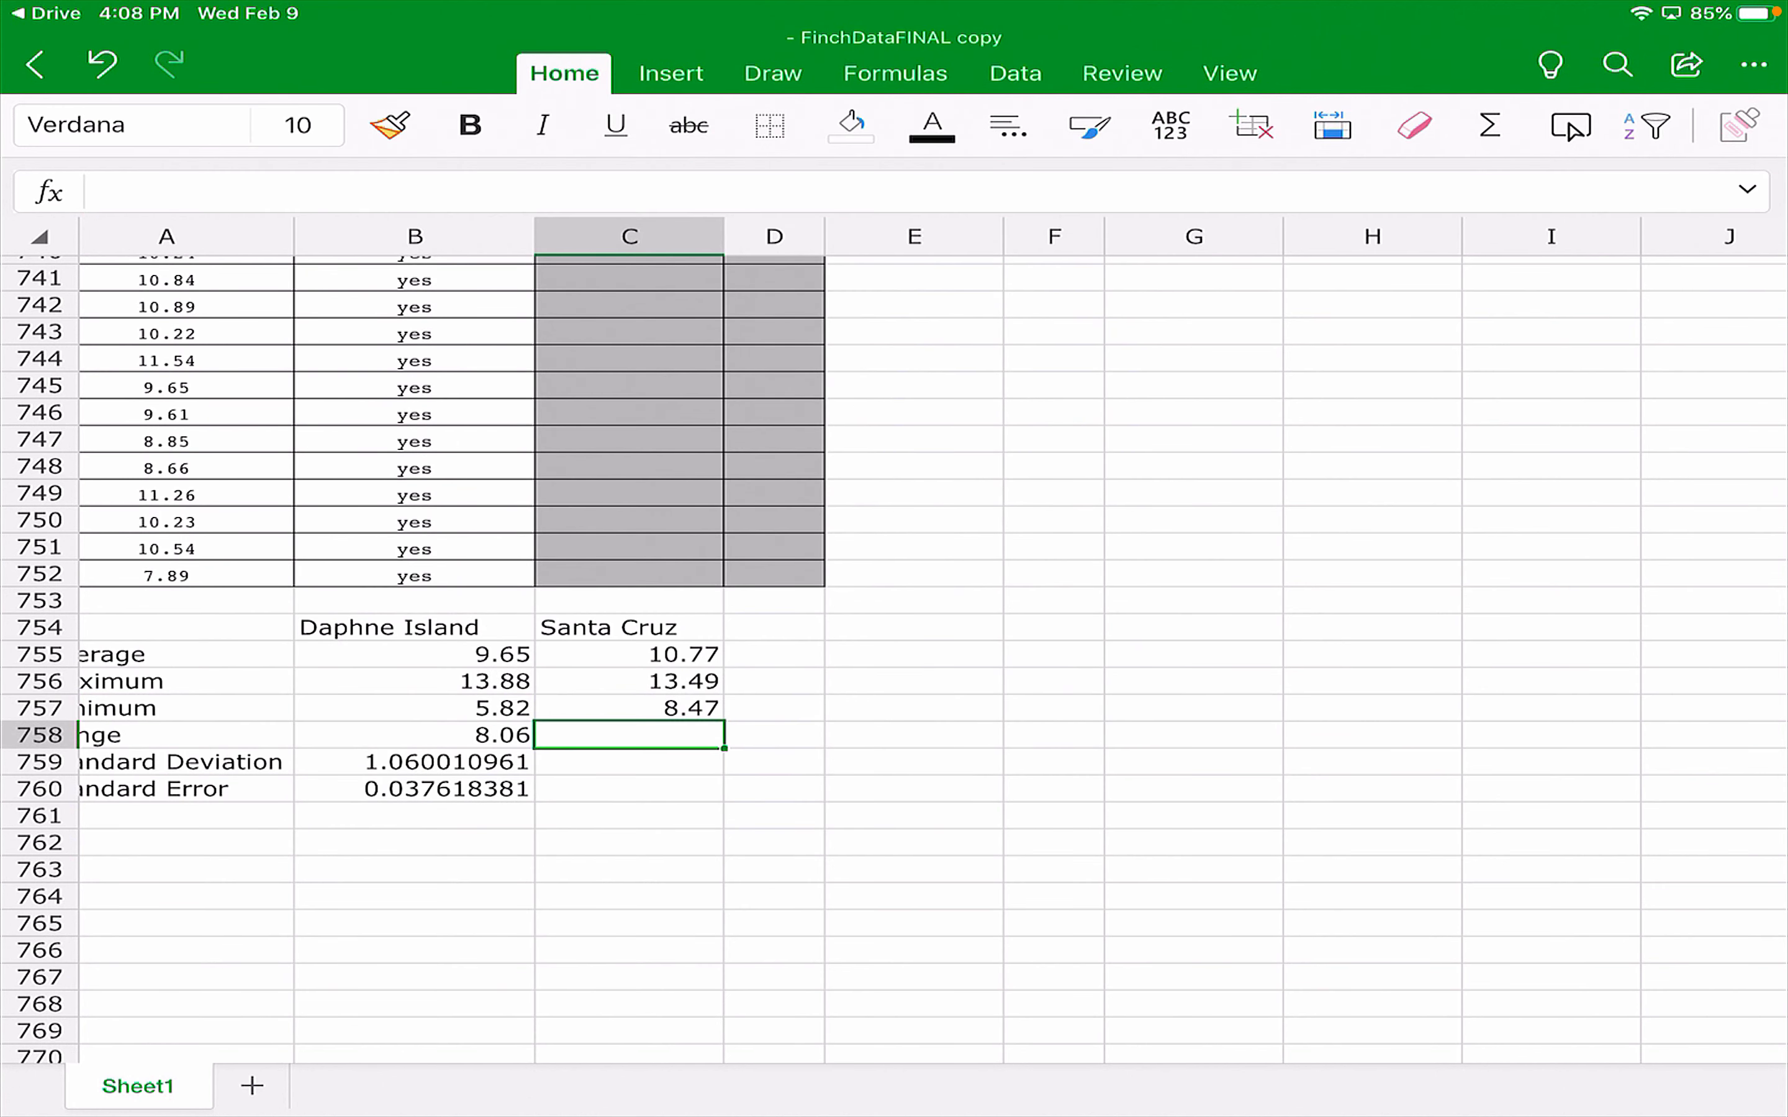
pyautogui.write('=')
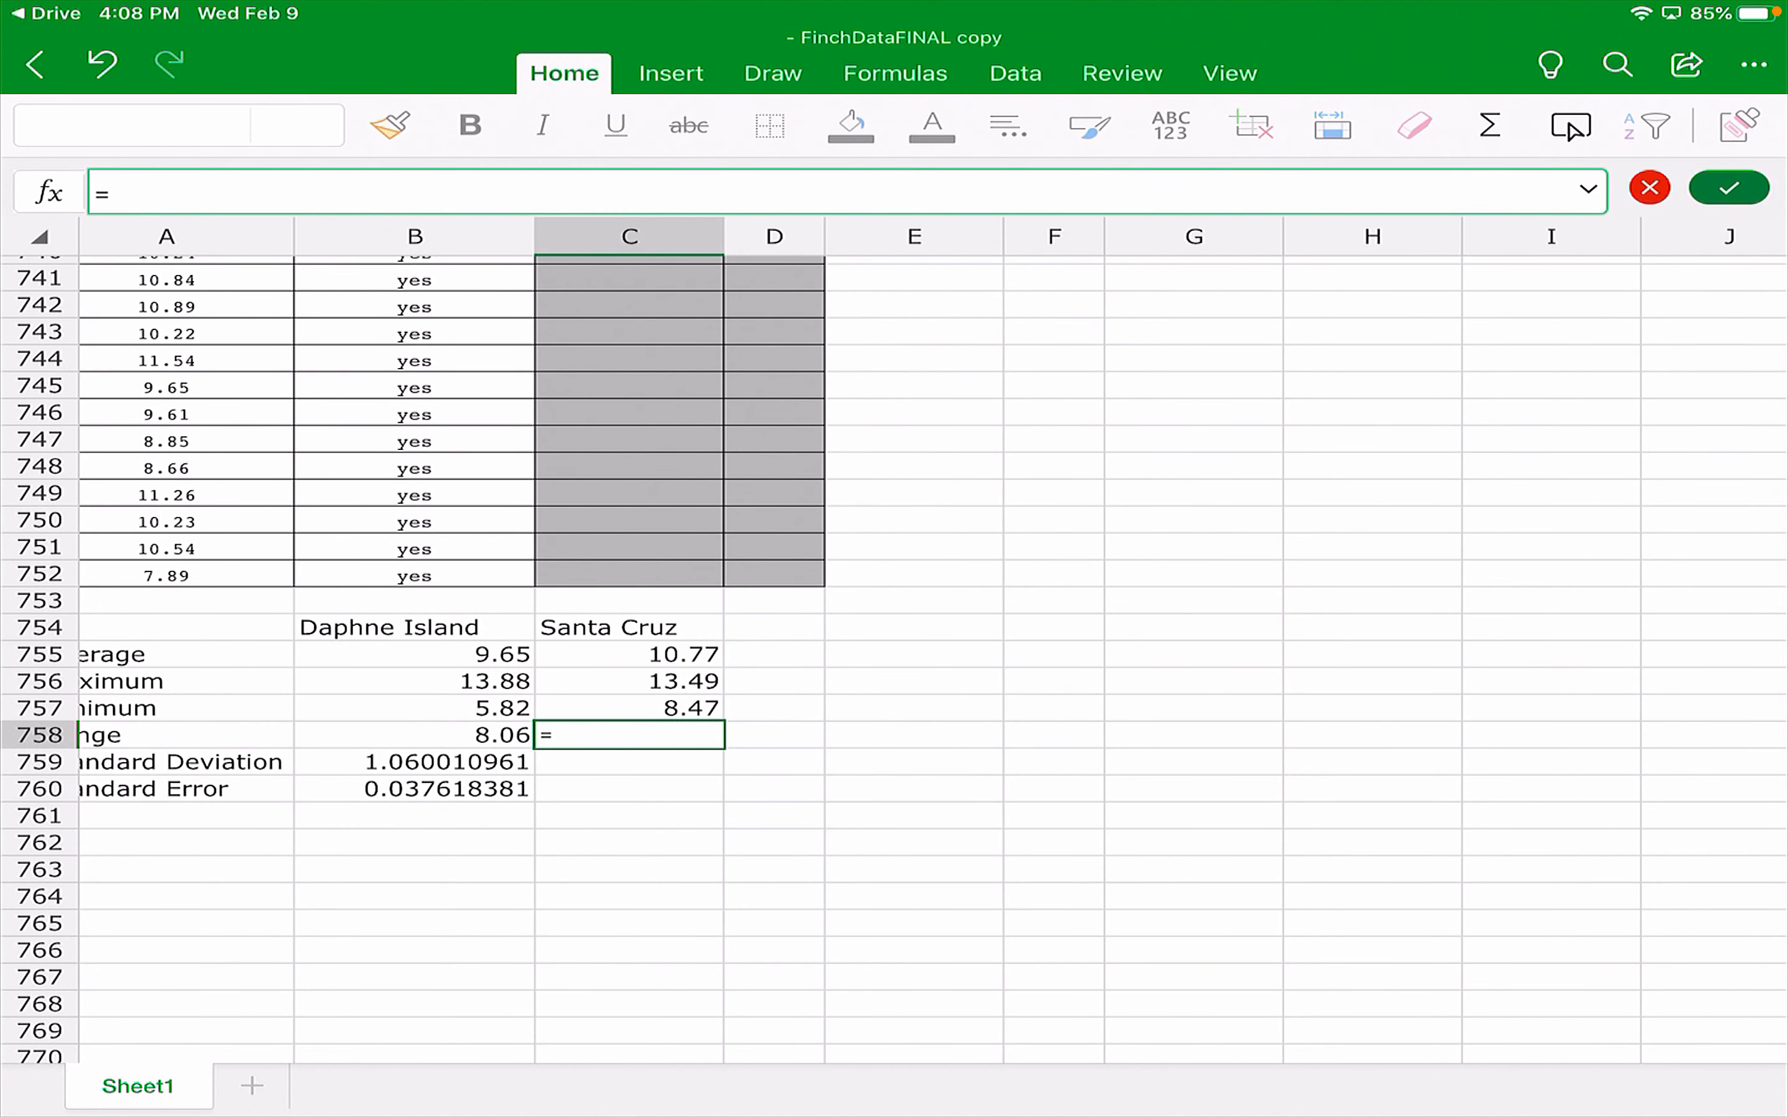
pyautogui.click(628, 680)
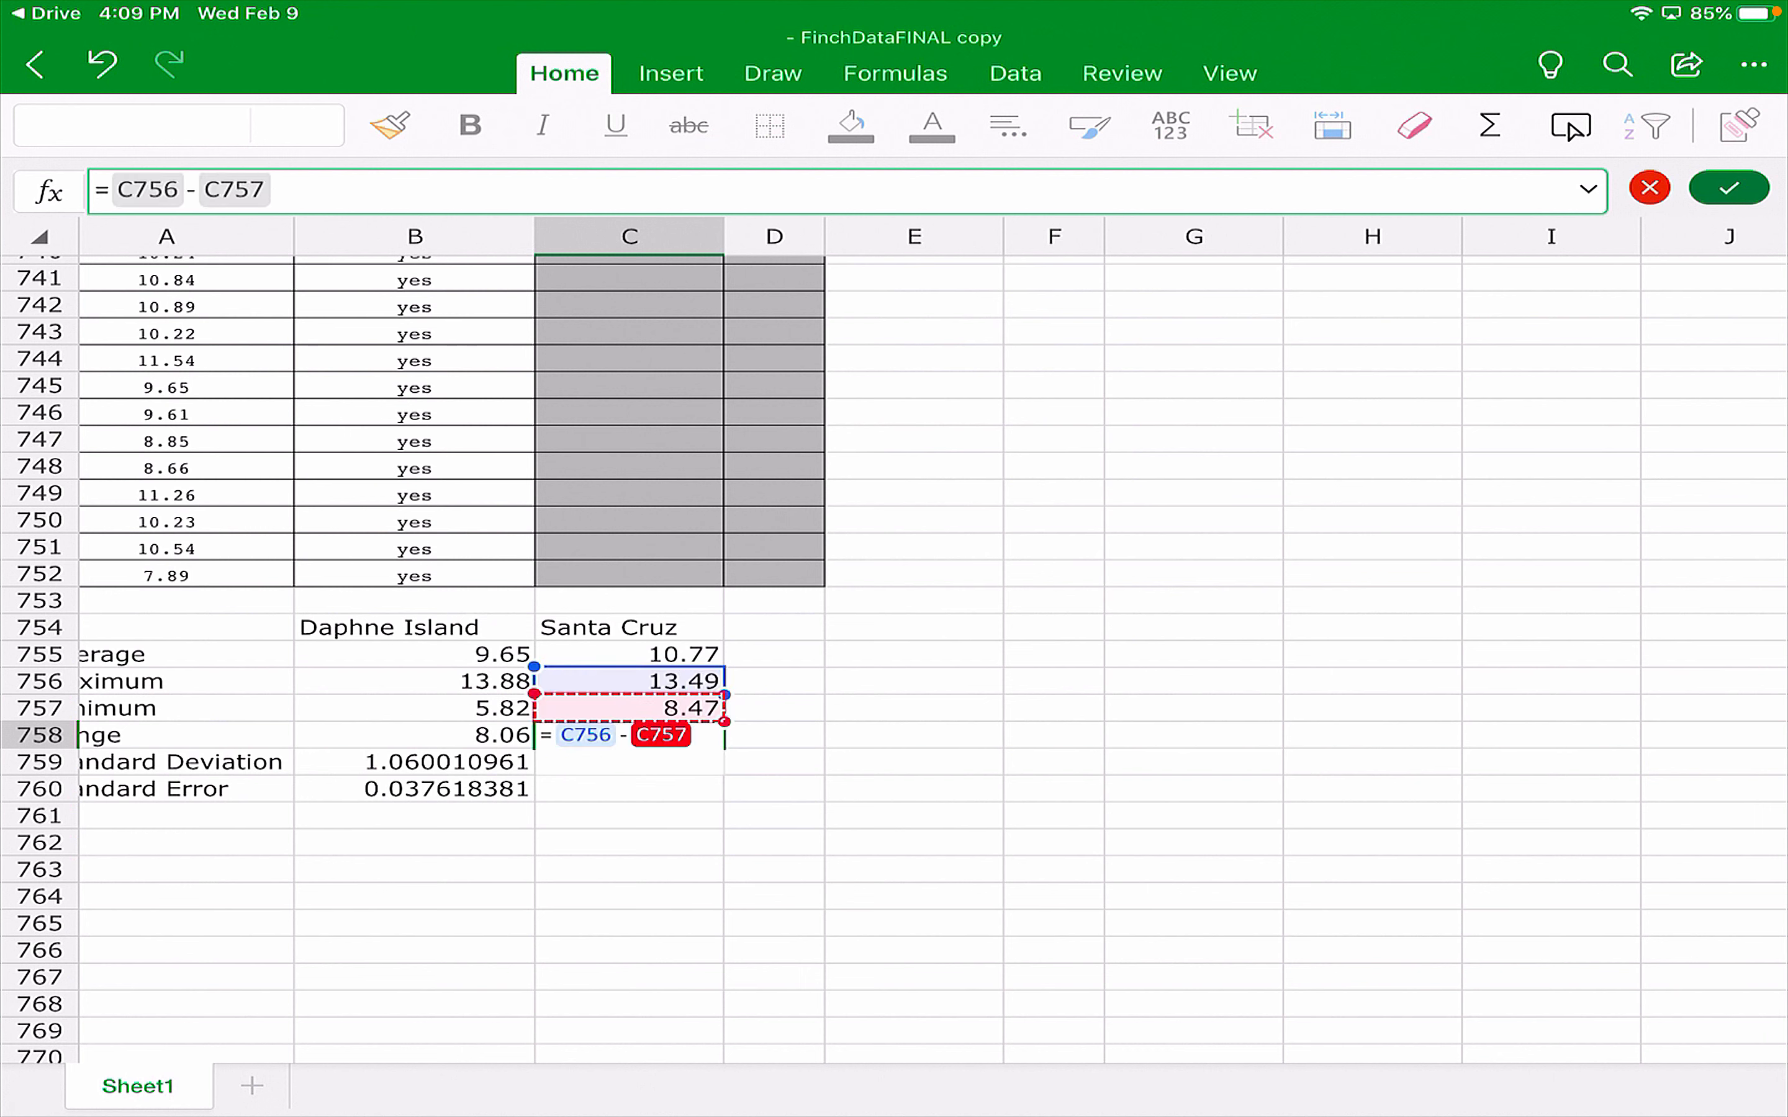
pyautogui.press('enter')
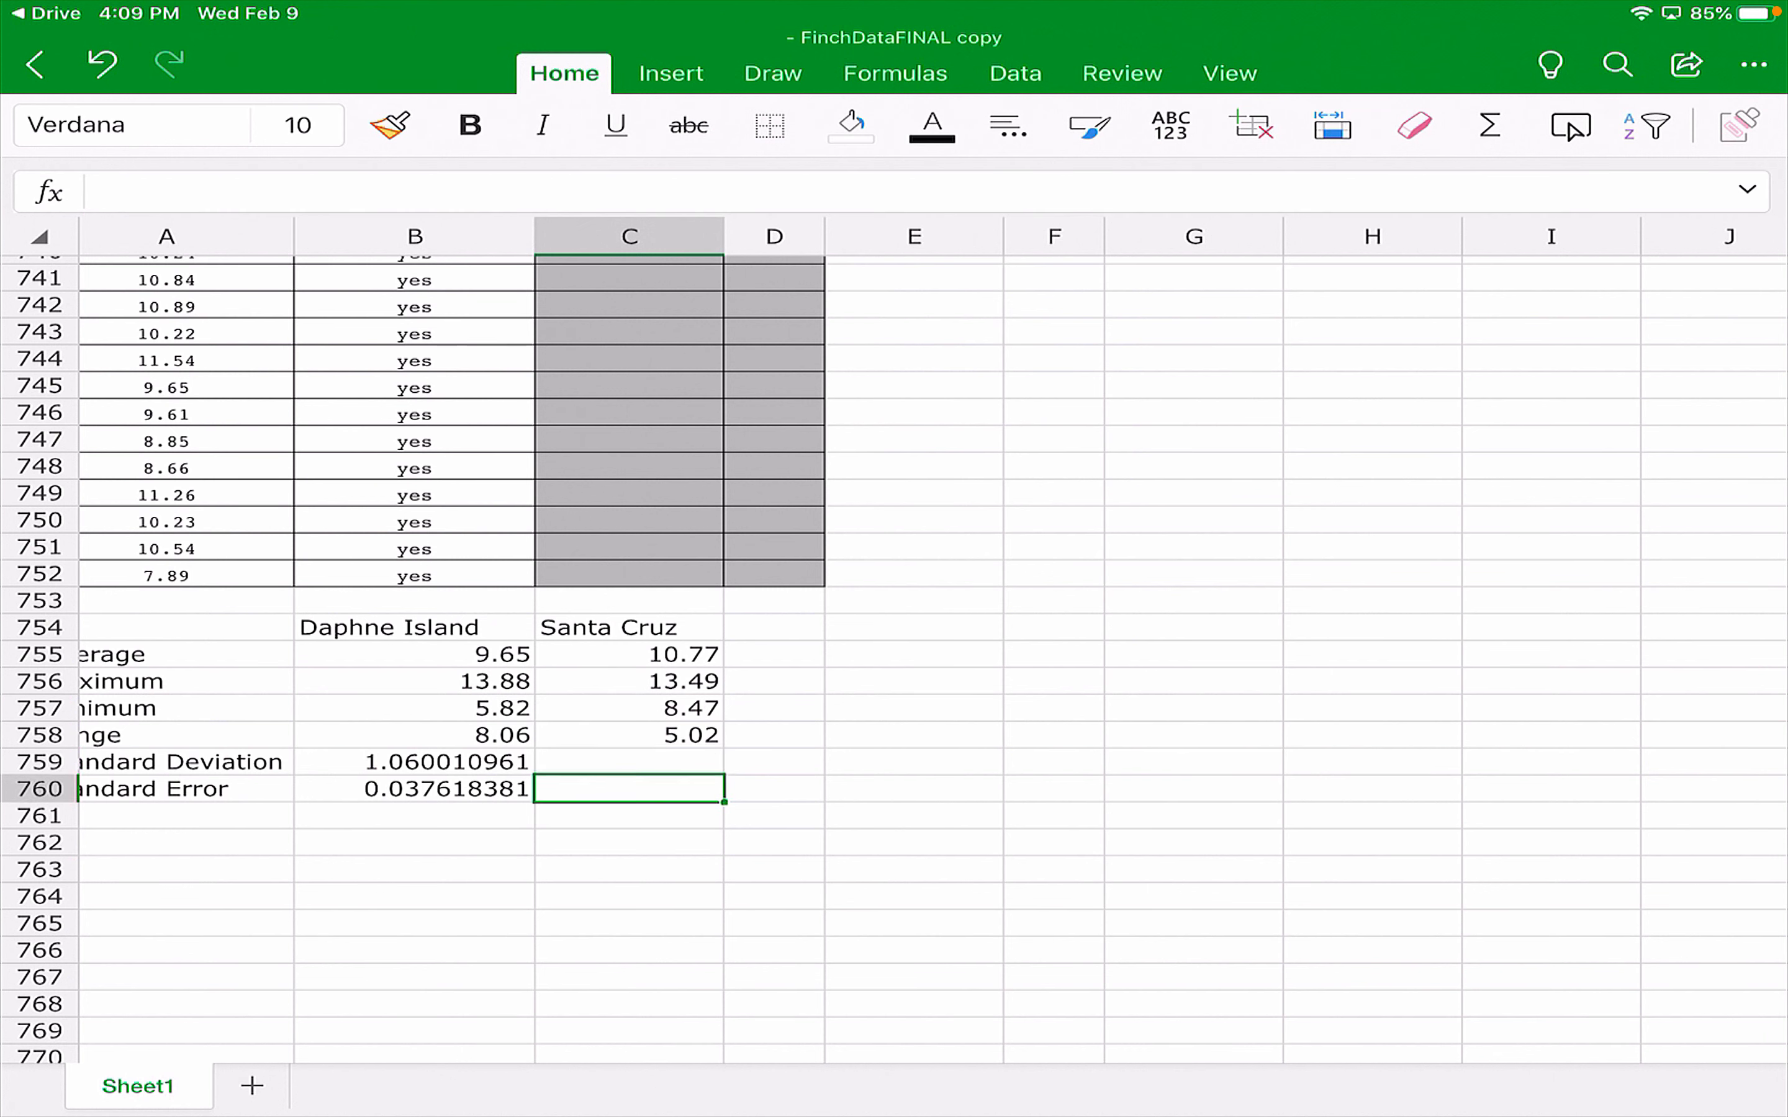
# Enter =STDEV(F2:F44) in C759 for the Santa Cruz standard deviation, 1.023617508.
pyautogui.write('=std')
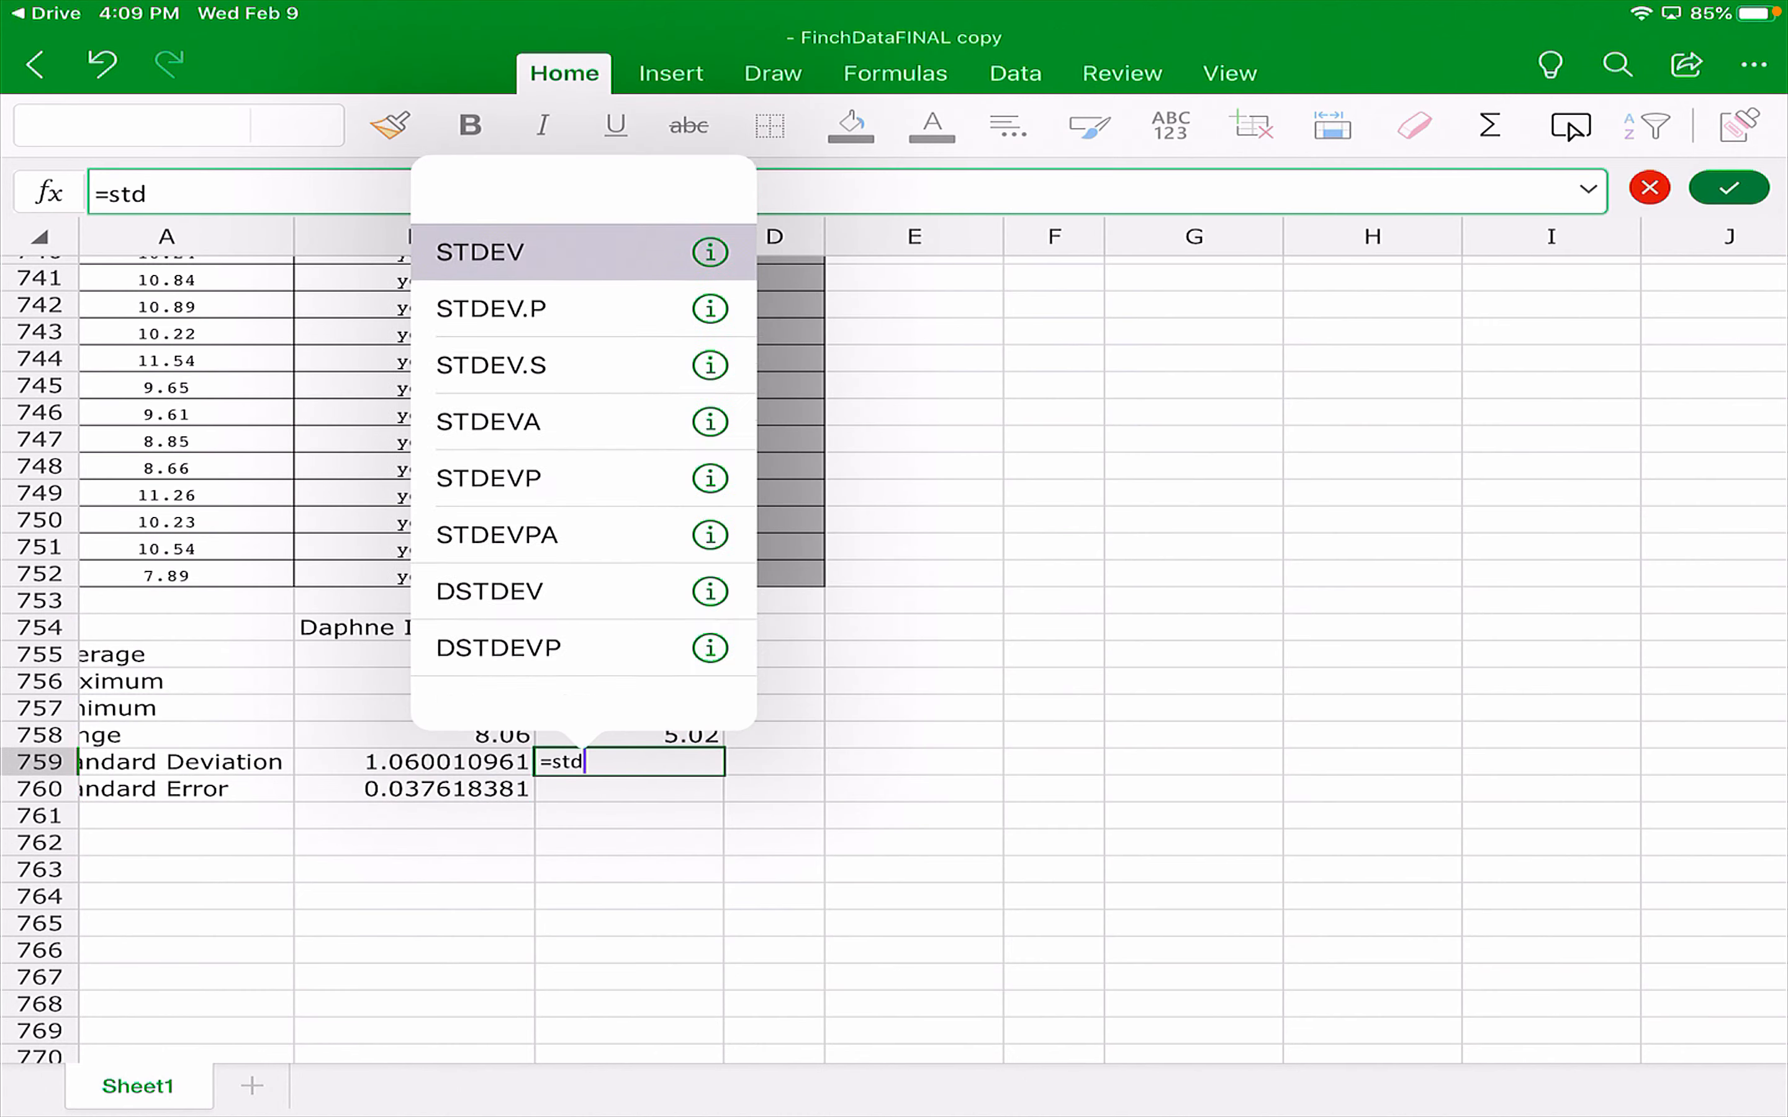
pyautogui.click(479, 251)
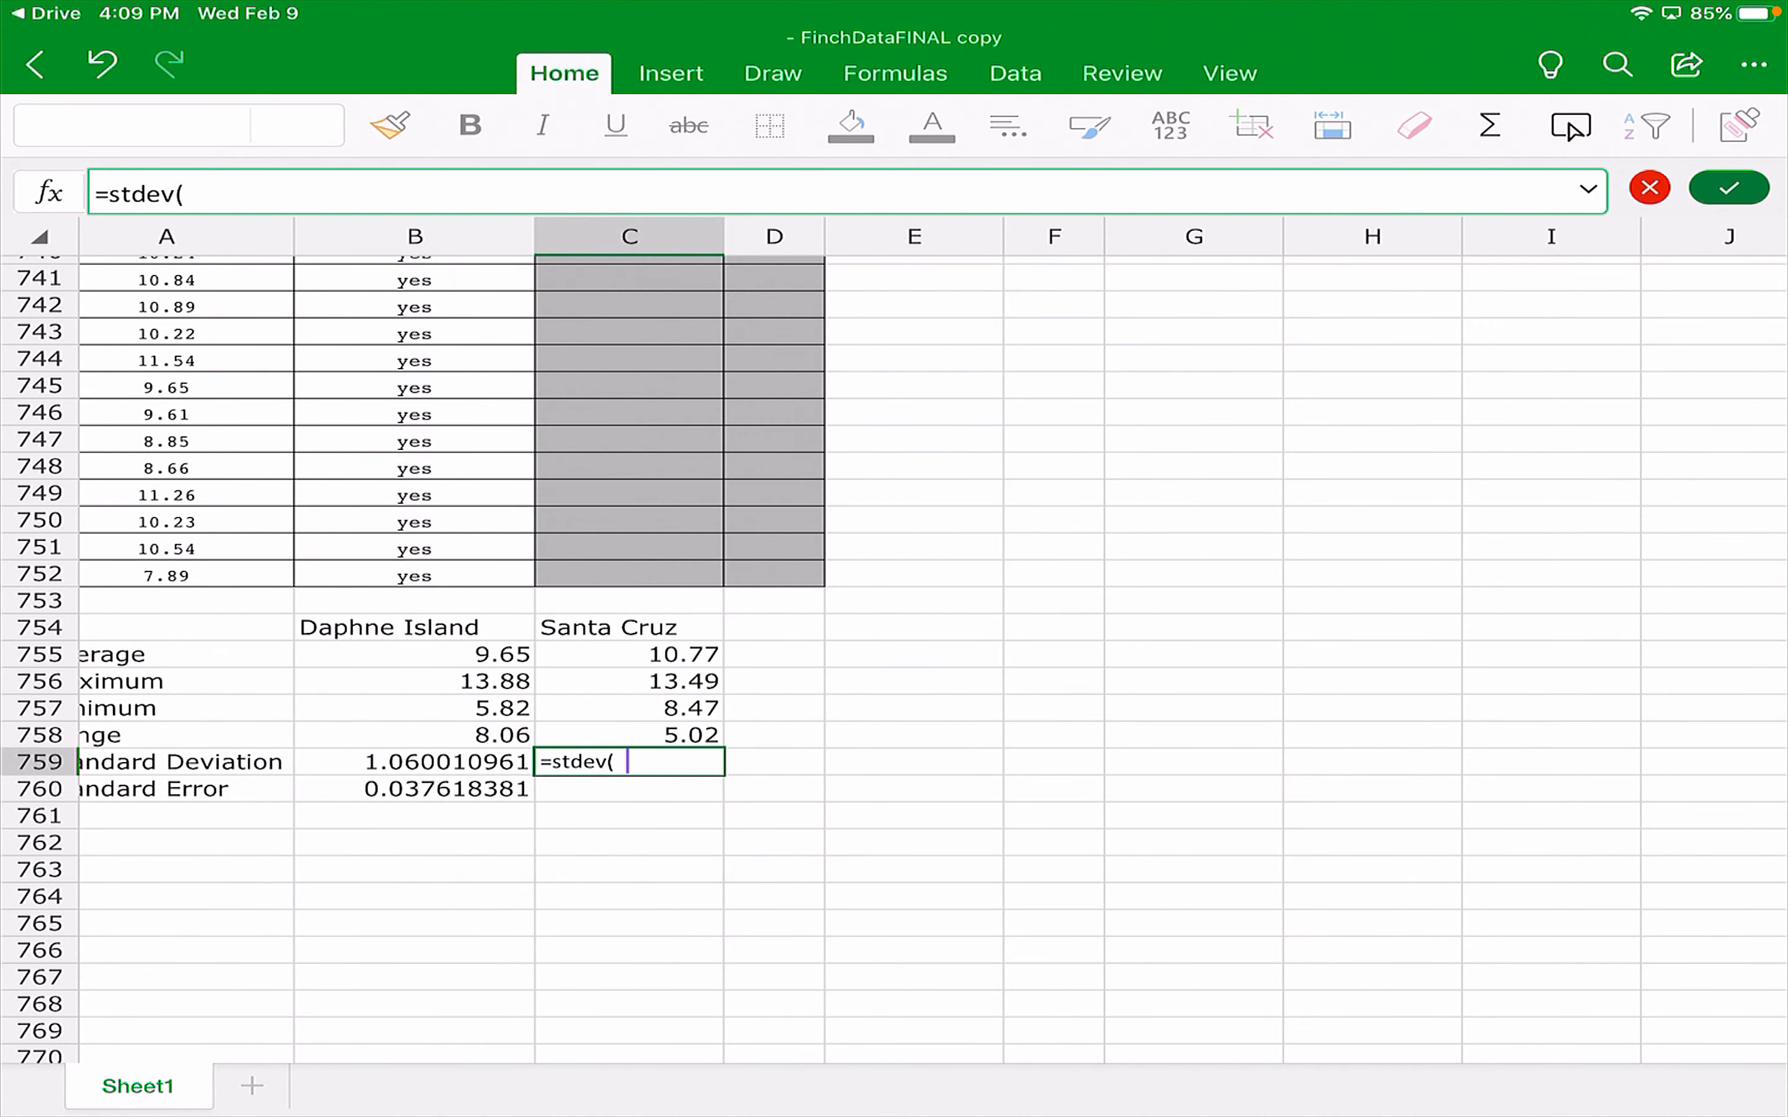
pyautogui.write('F2:F')
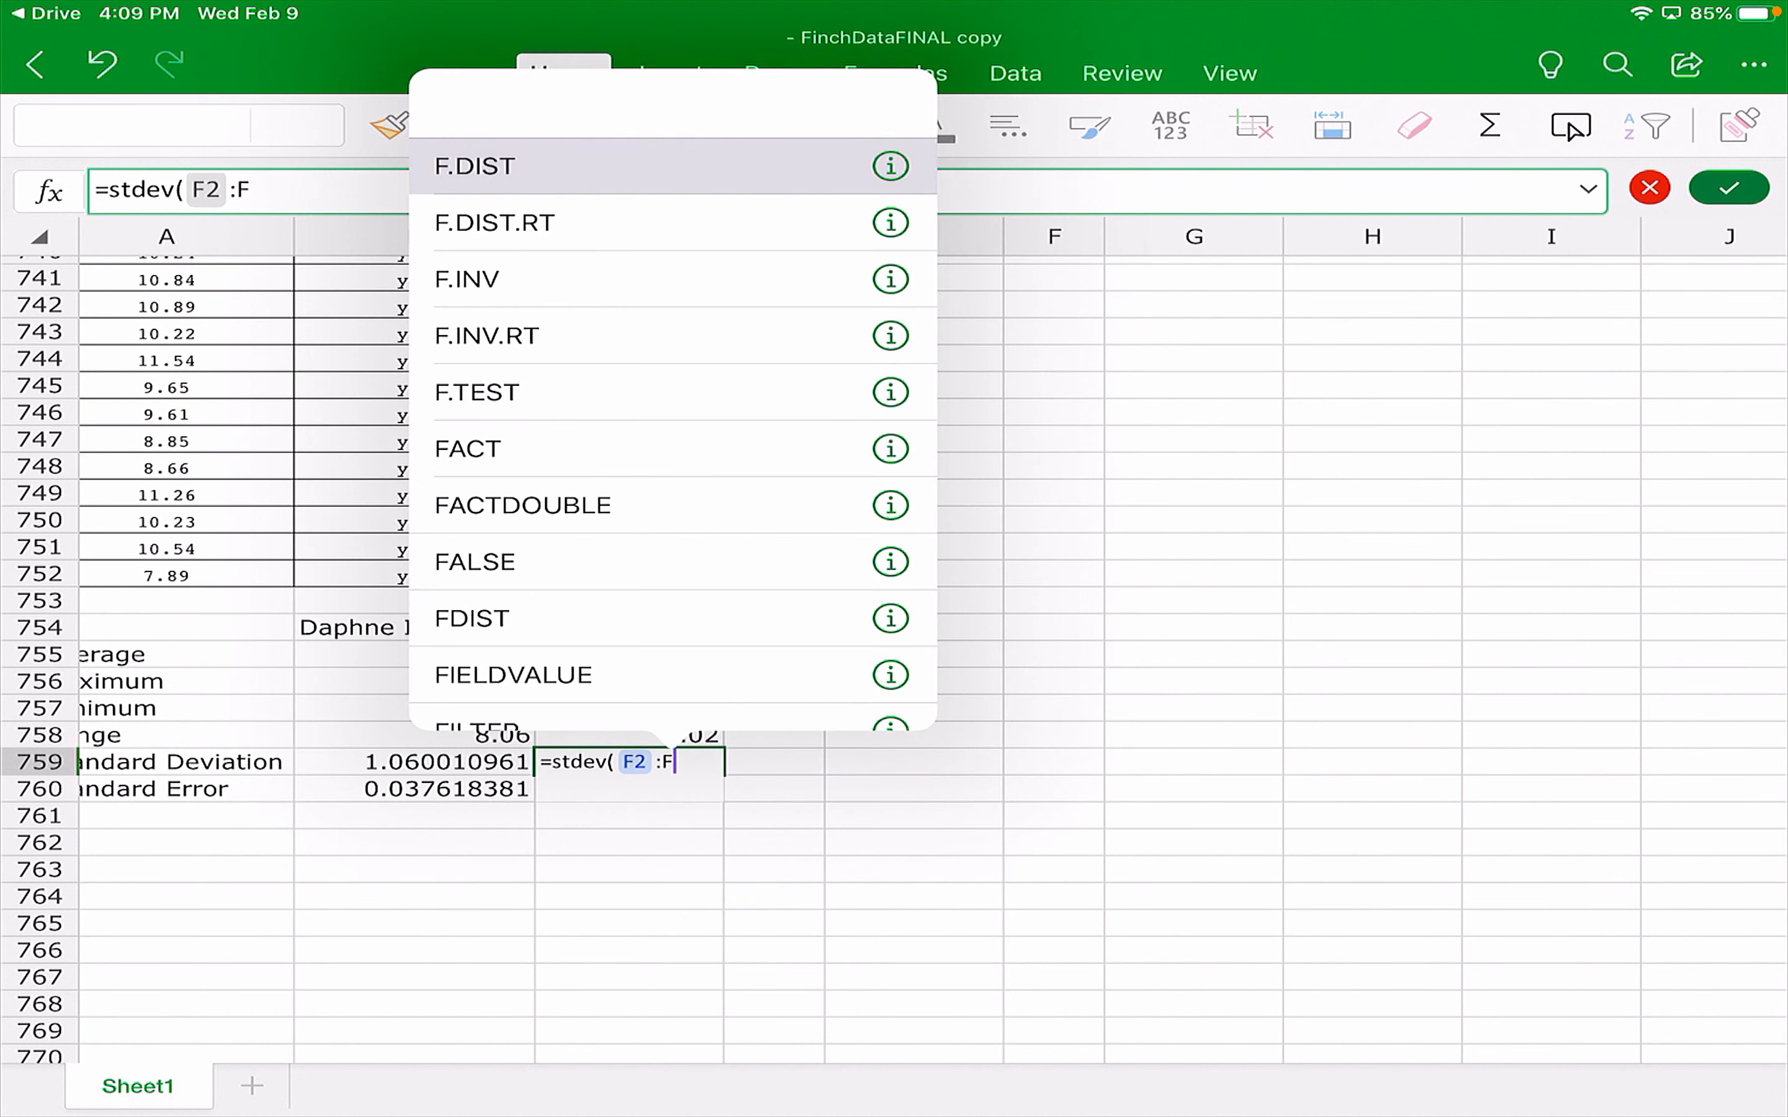
pyautogui.click(1728, 187)
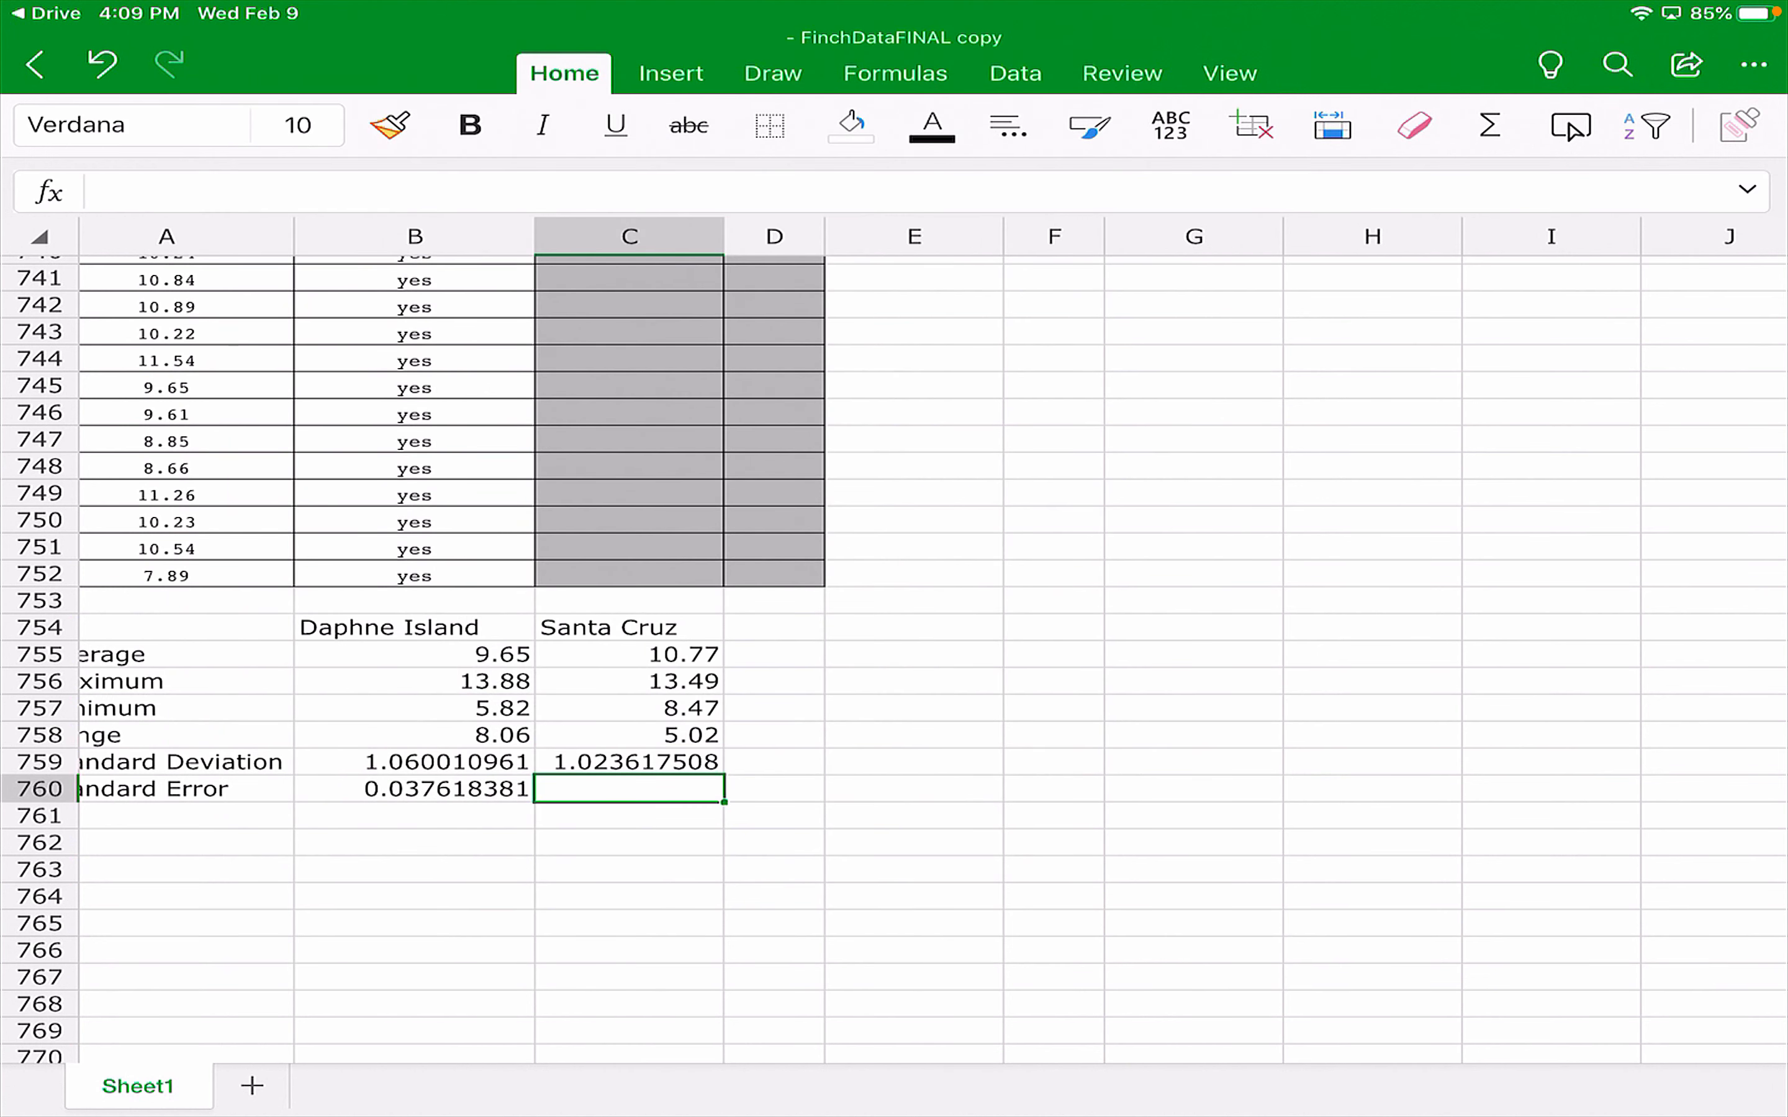
# Enter the Santa Cruz standard error =STDEV(F2:F44)/SQRT(n) in C760, giving 0.036326826.
pyautogui.write('=')
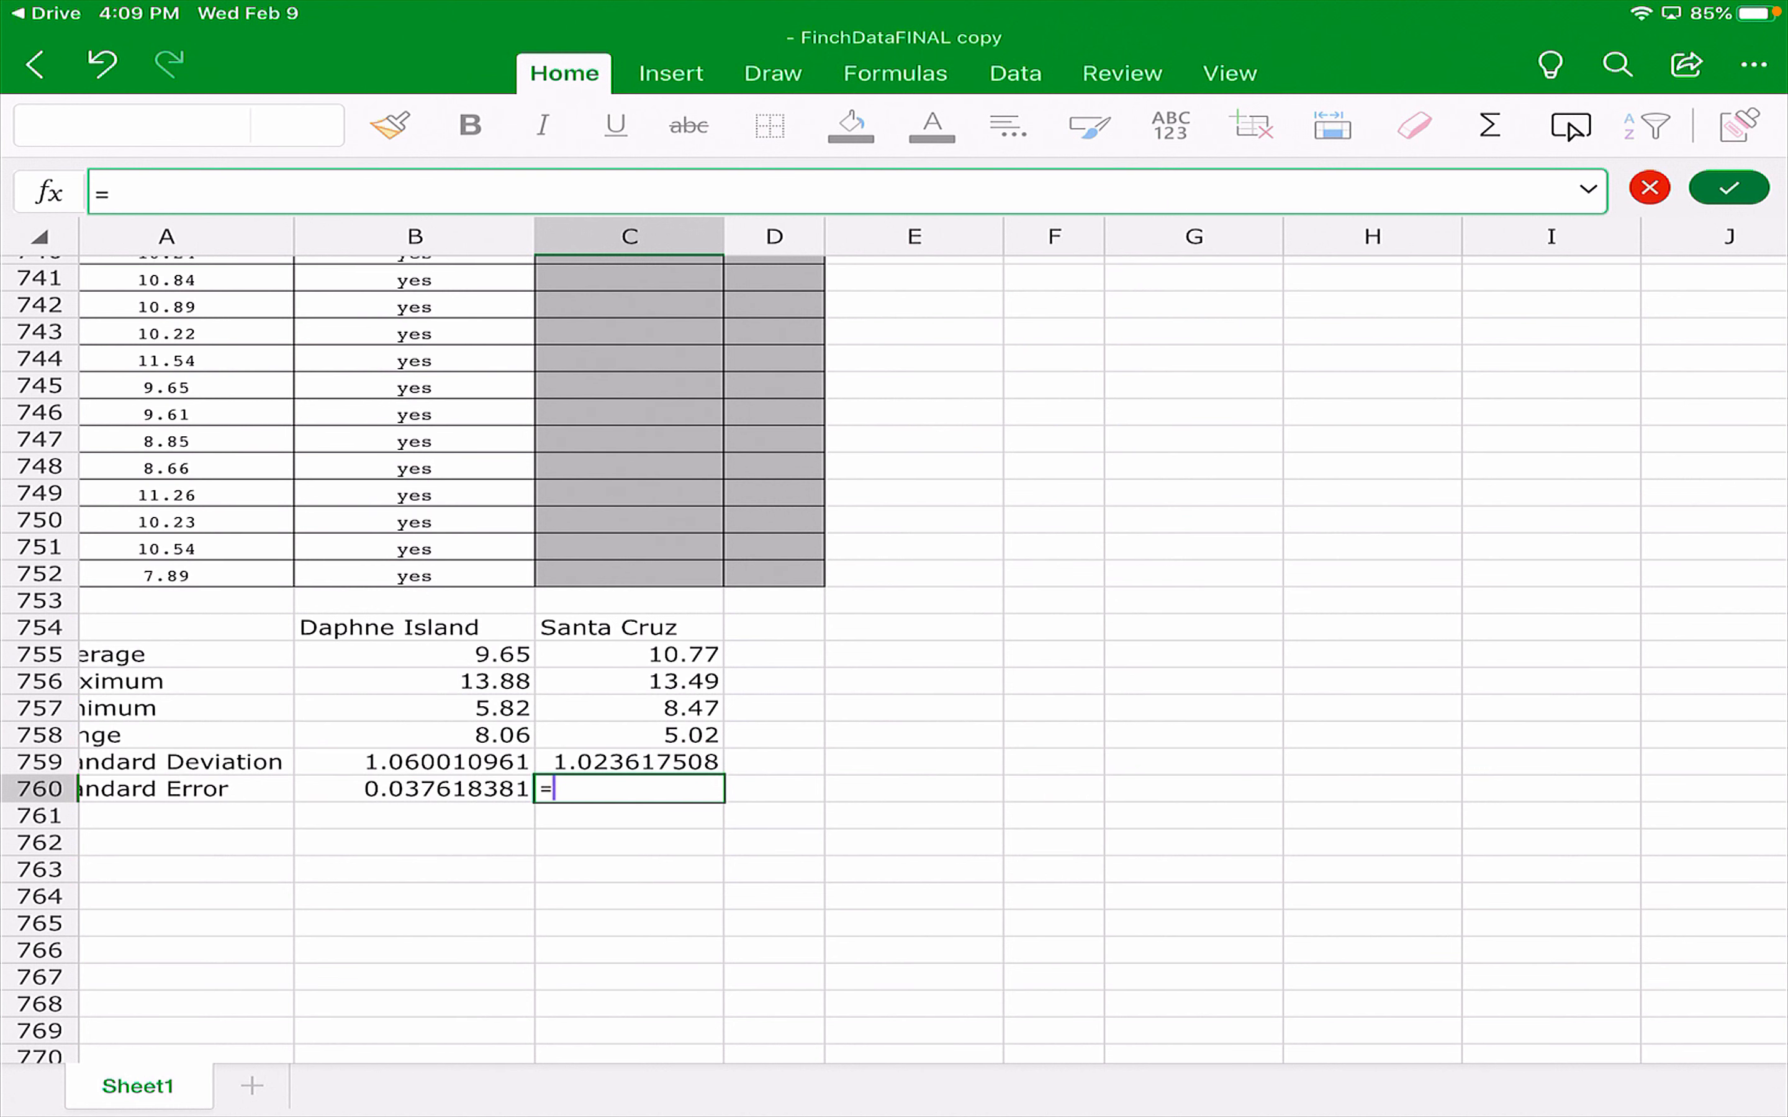
pyautogui.write('stdev( F2 :')
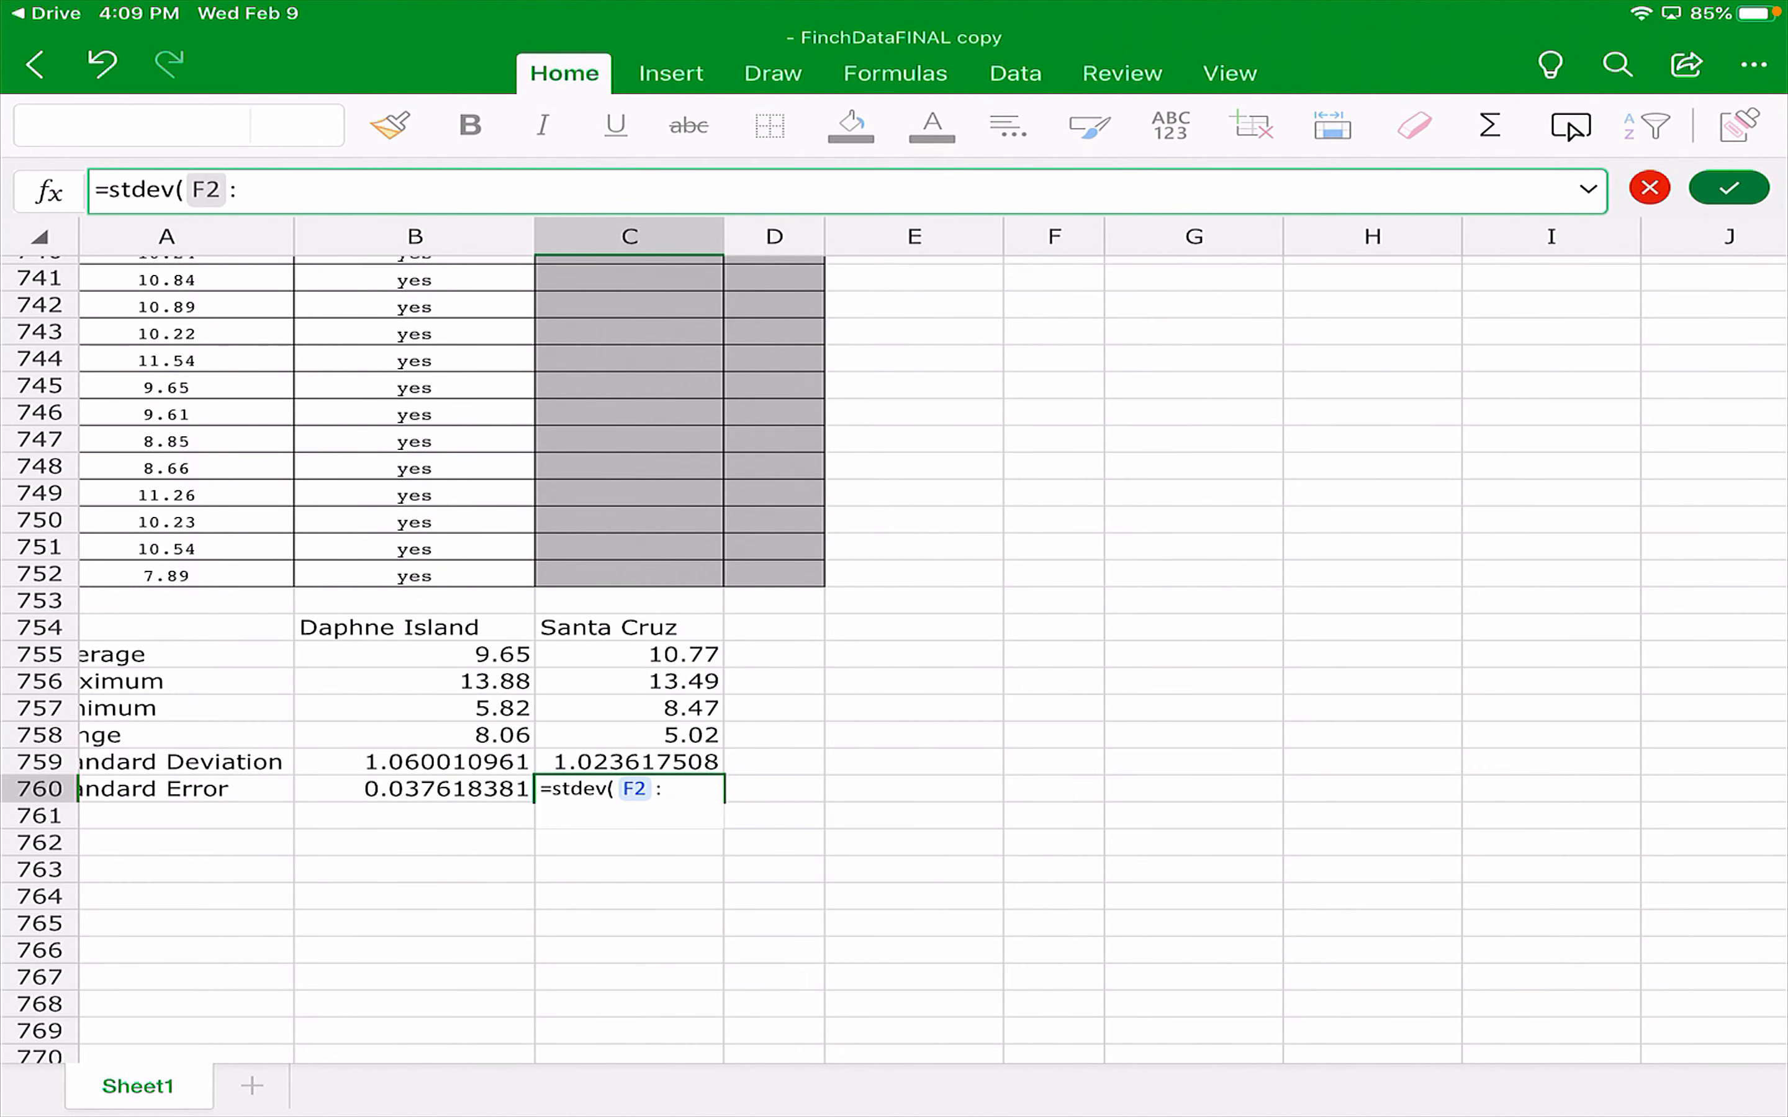
pyautogui.write('F44)')
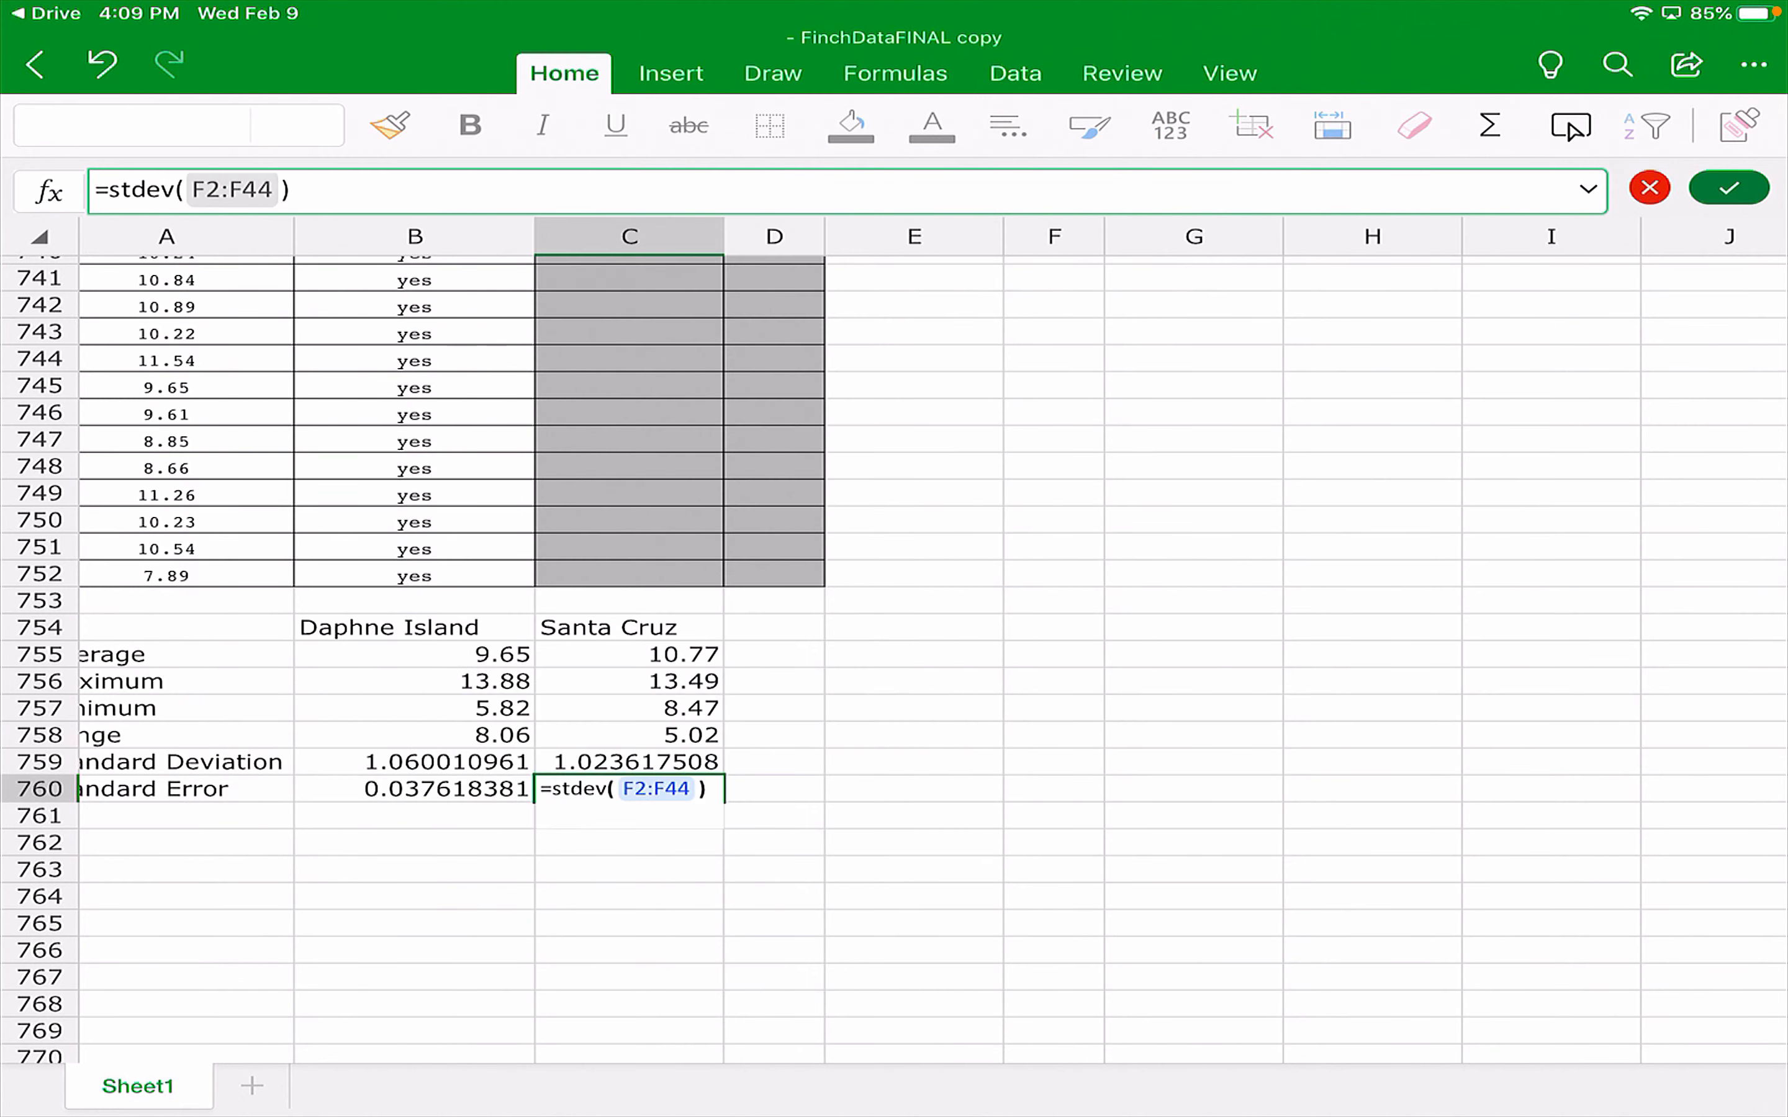
pyautogui.write('/sqrt')
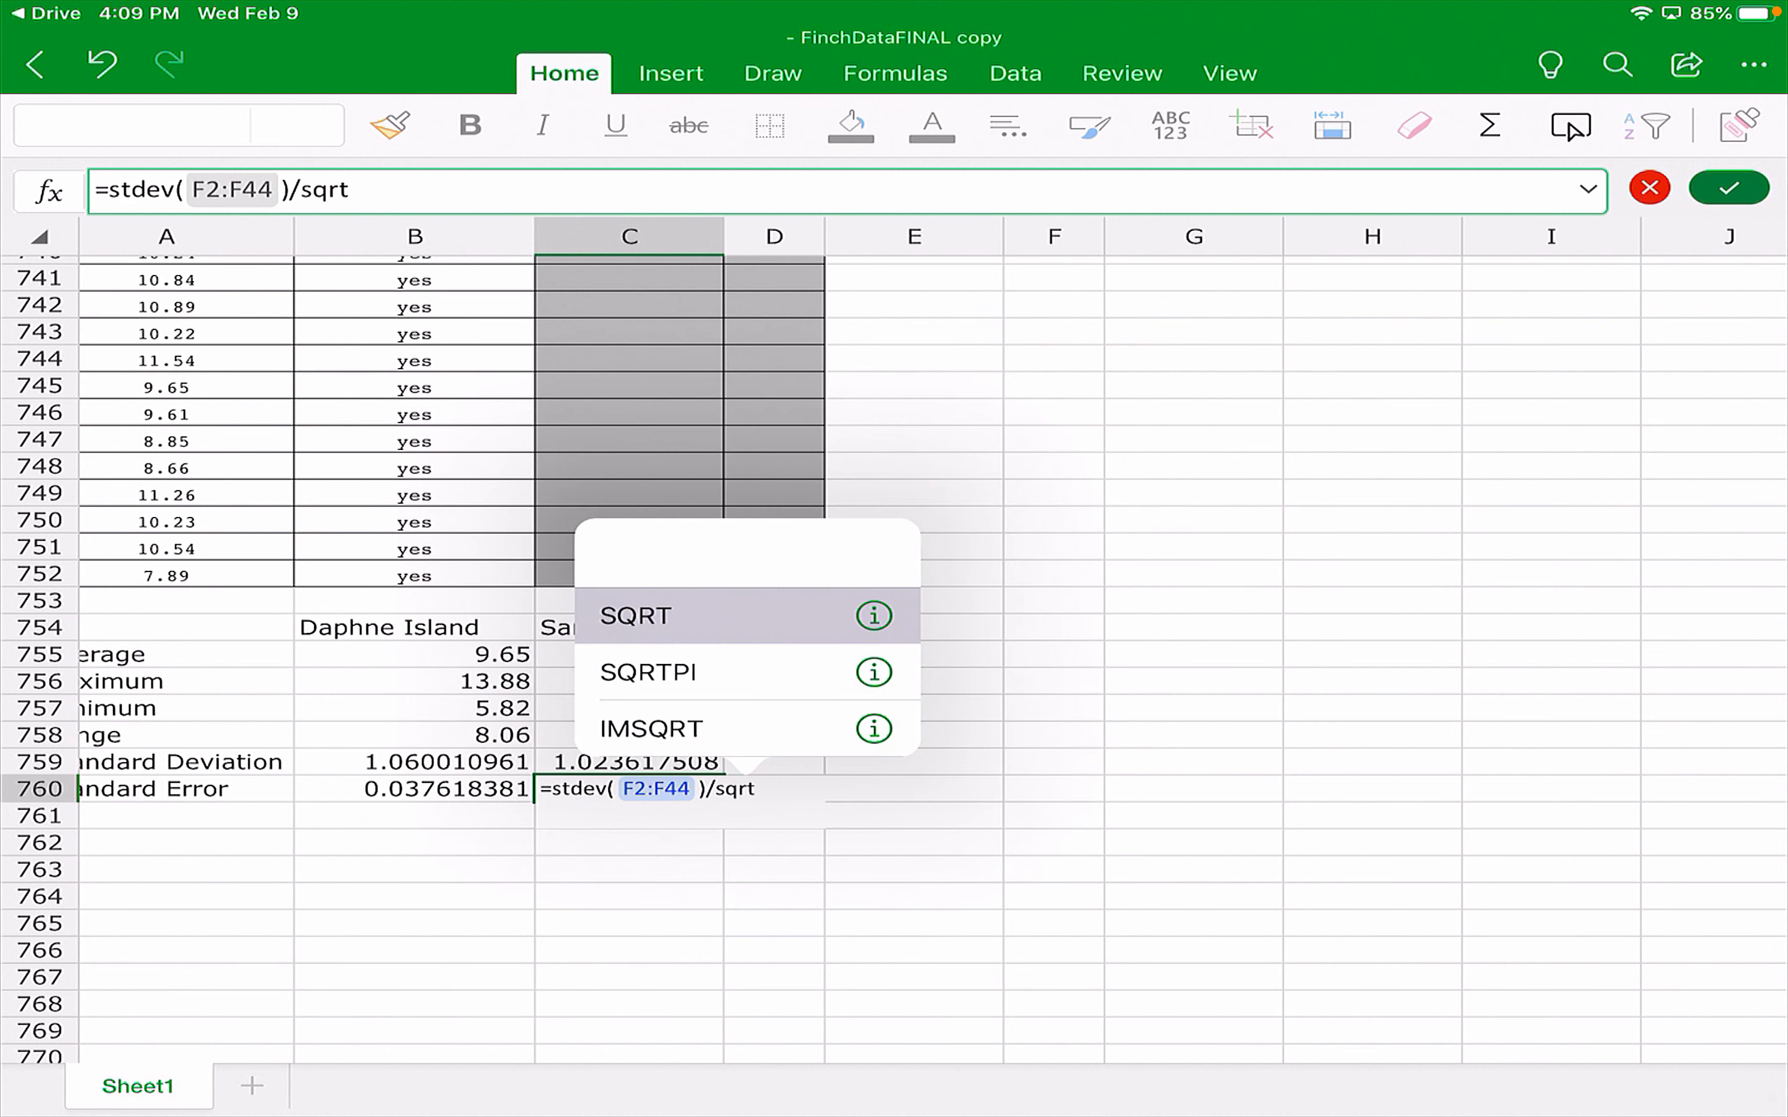
pyautogui.press('BackSpace')
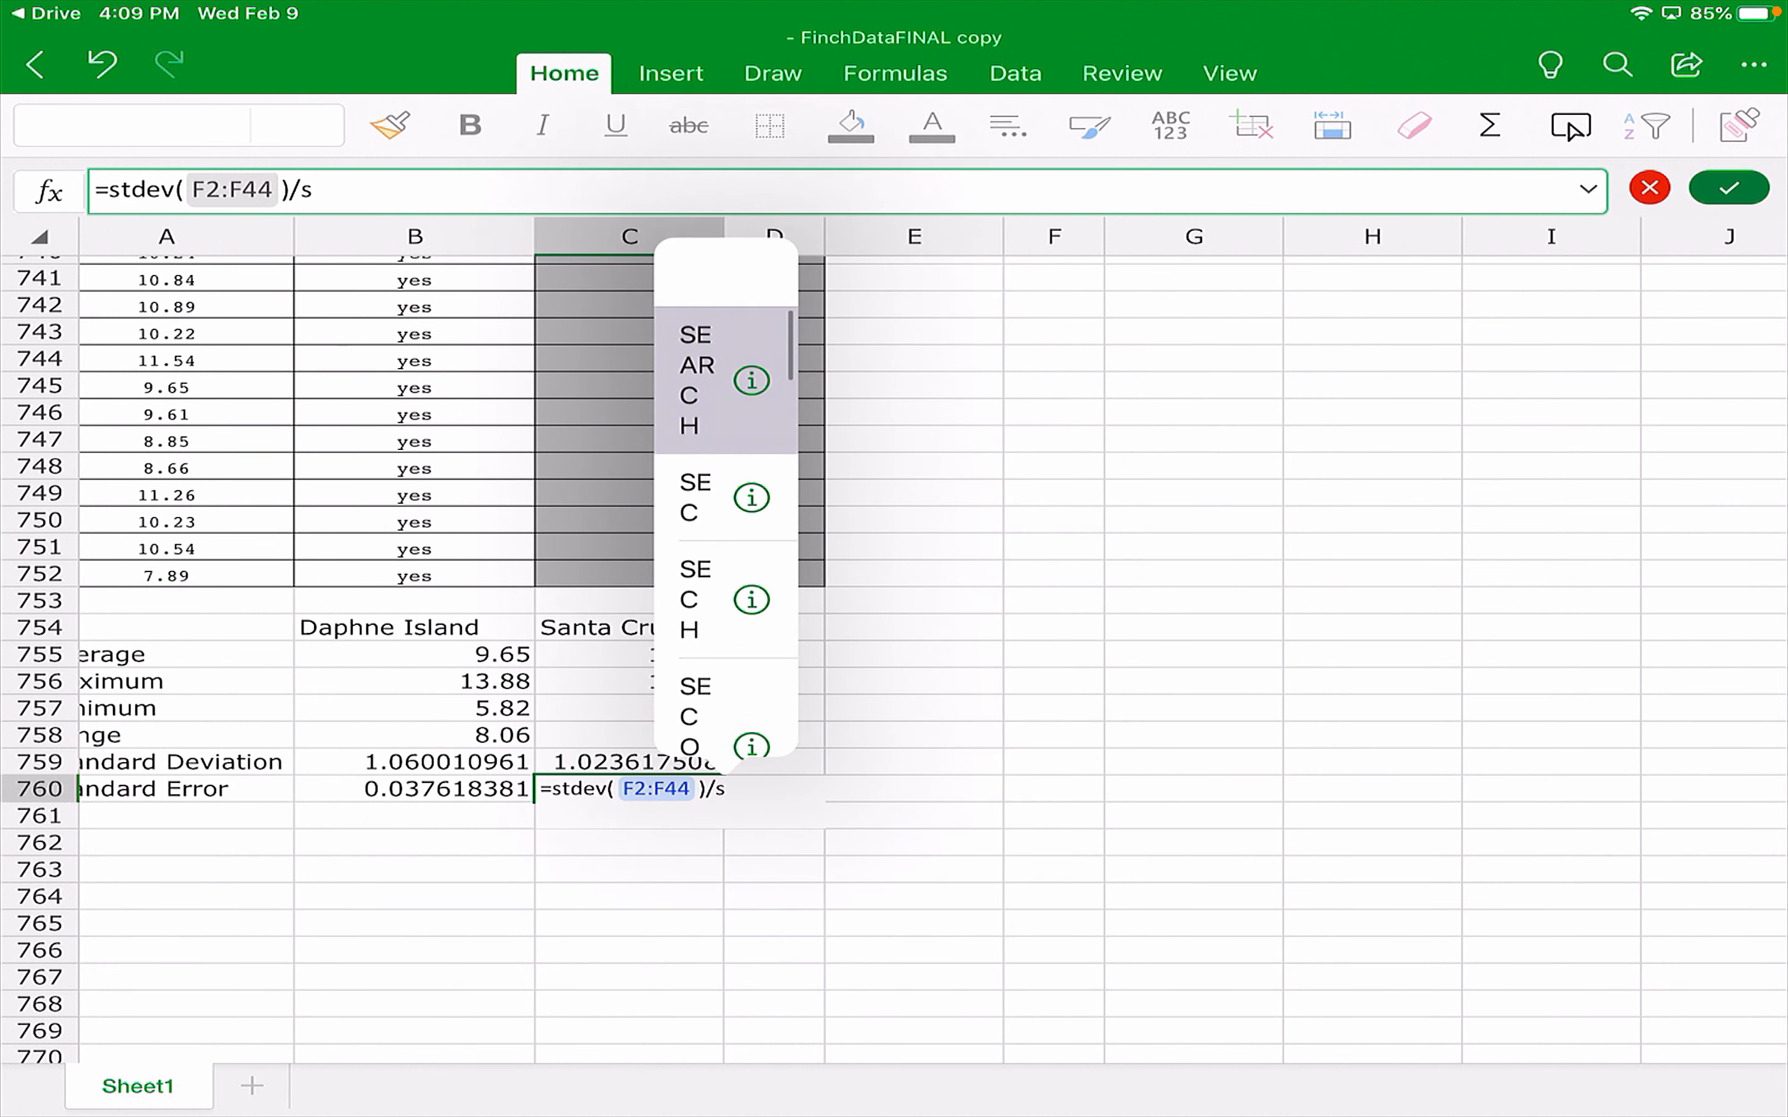
pyautogui.write('QRT(F2')
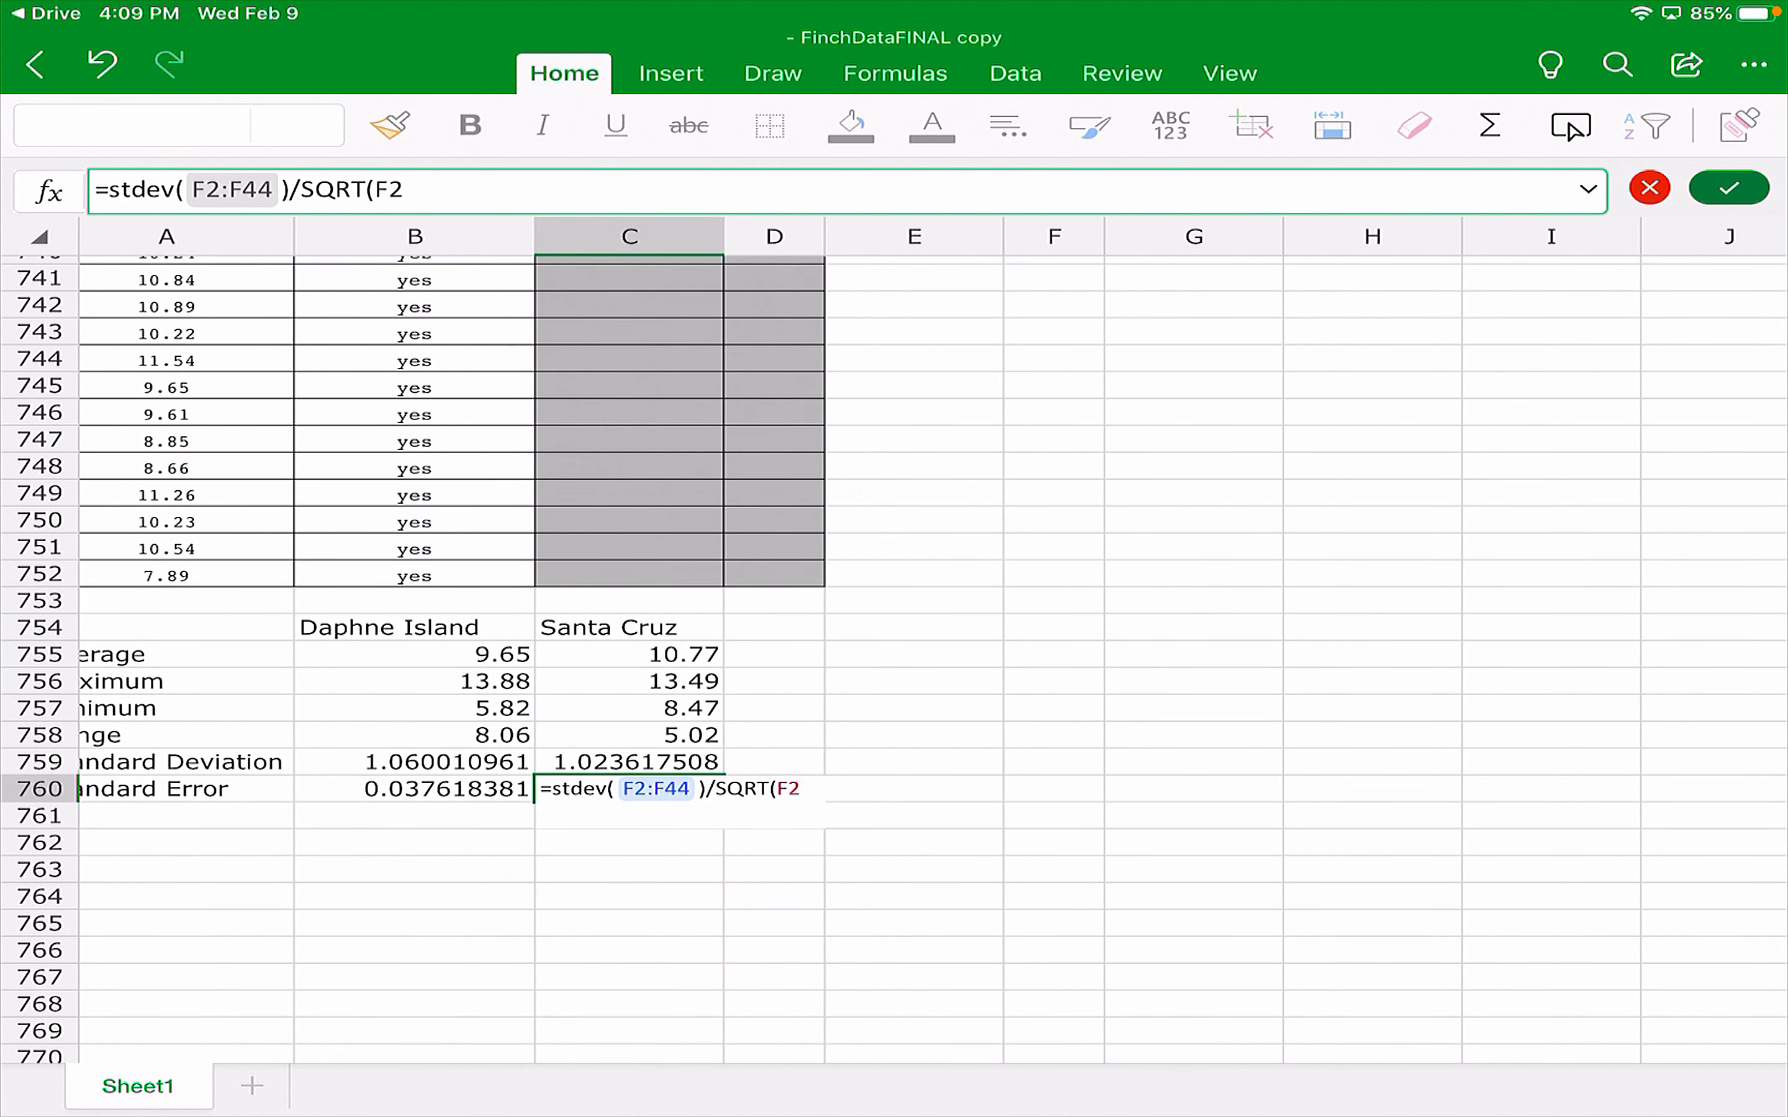
pyautogui.write(':')
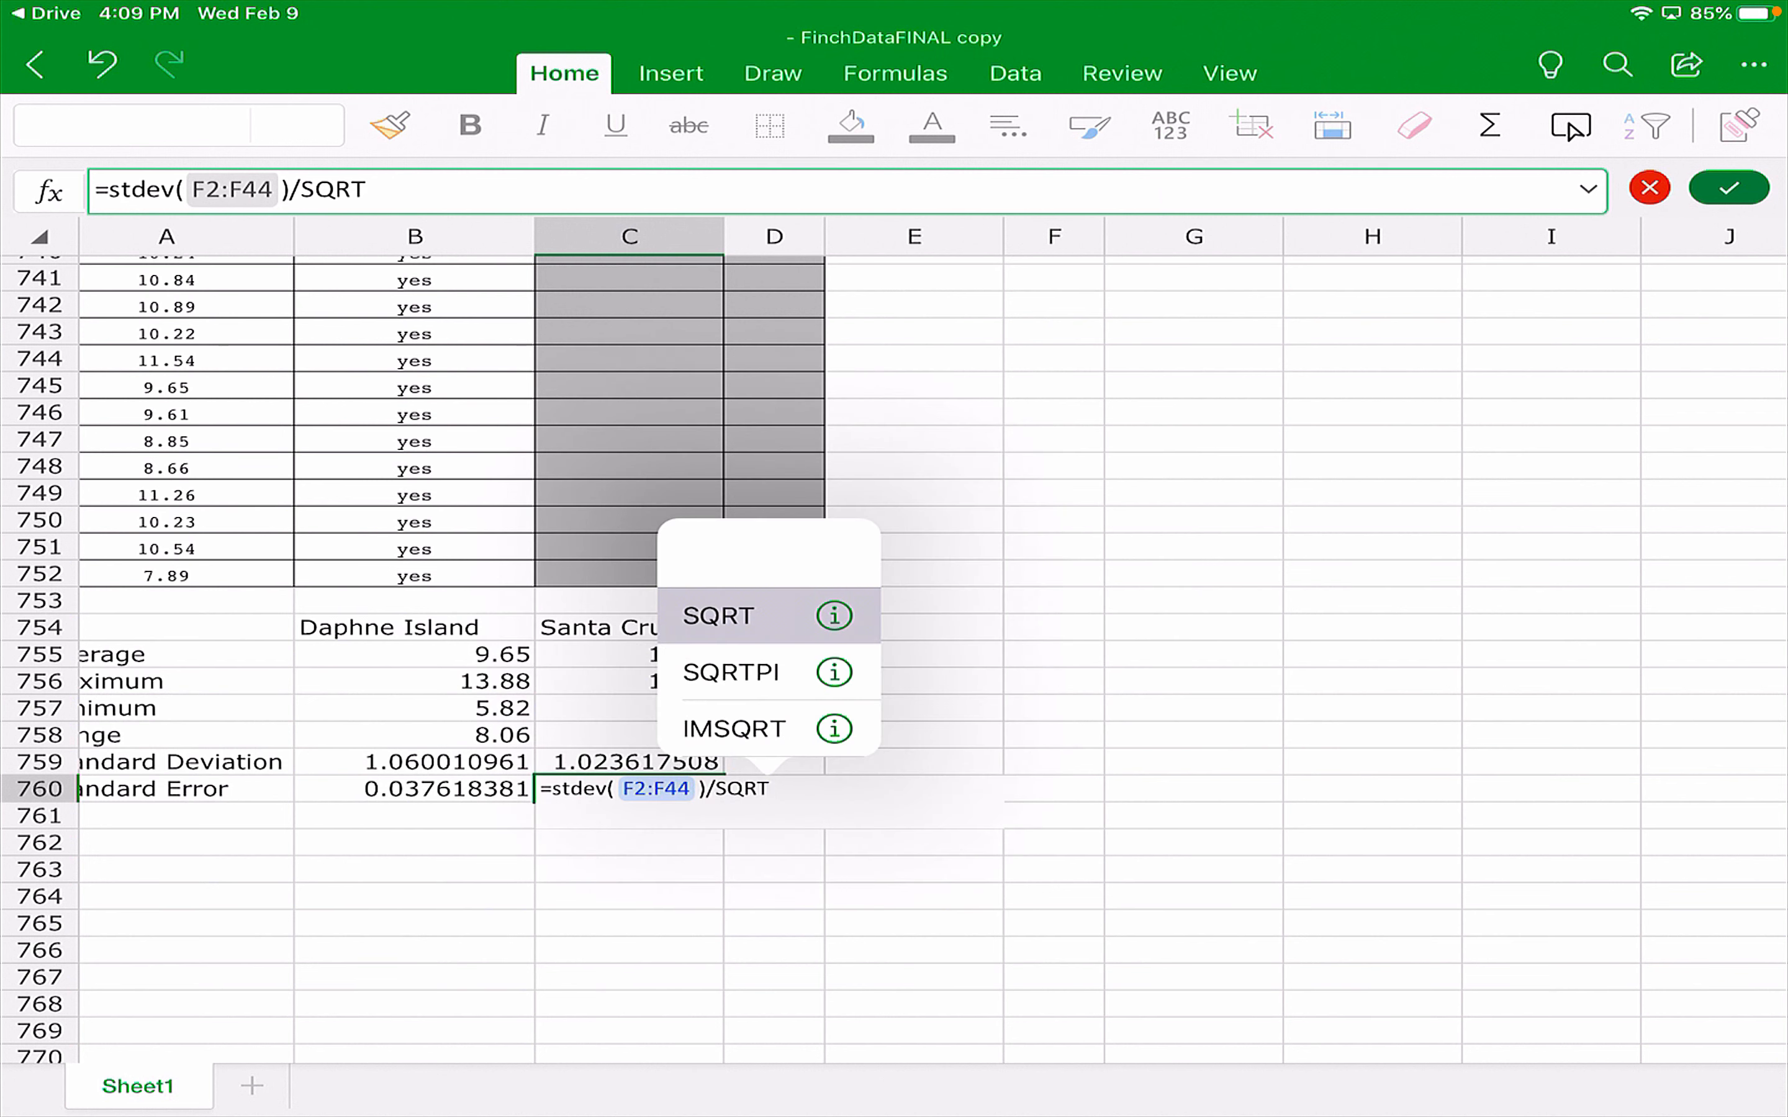
pyautogui.click(718, 615)
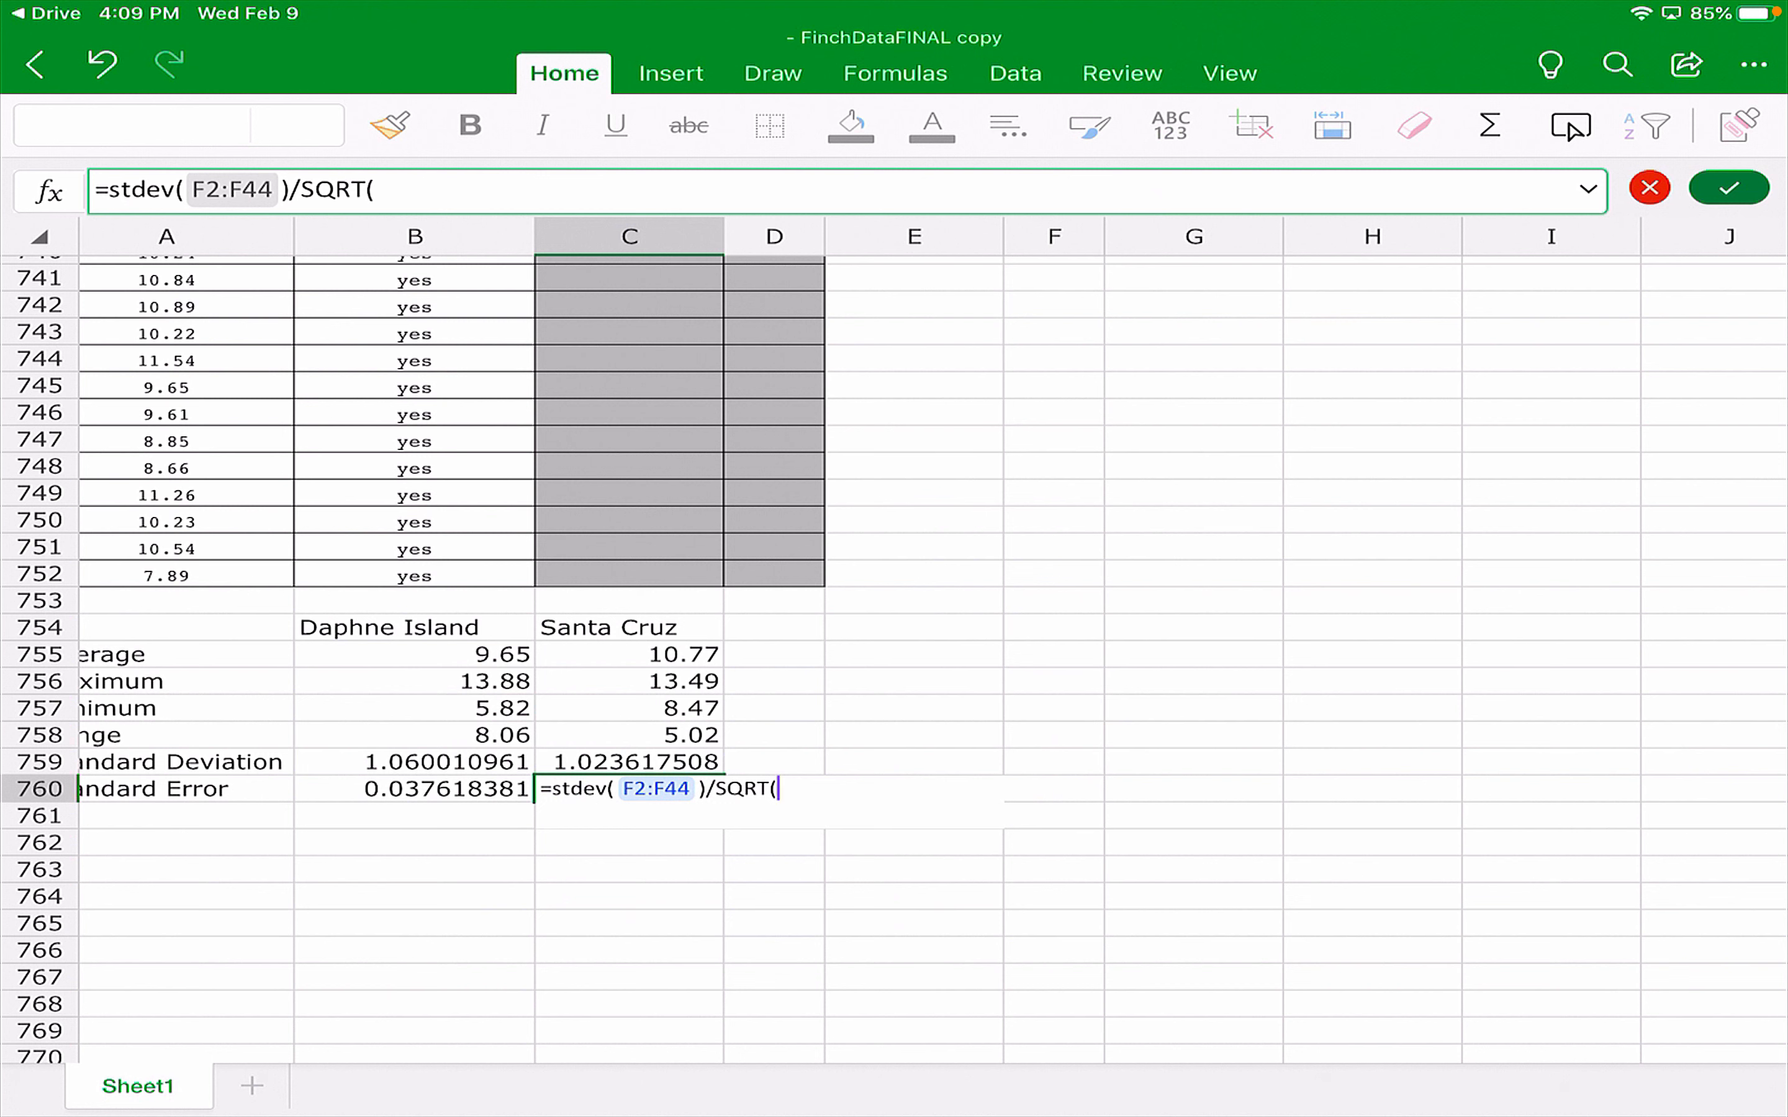
pyautogui.write('794')
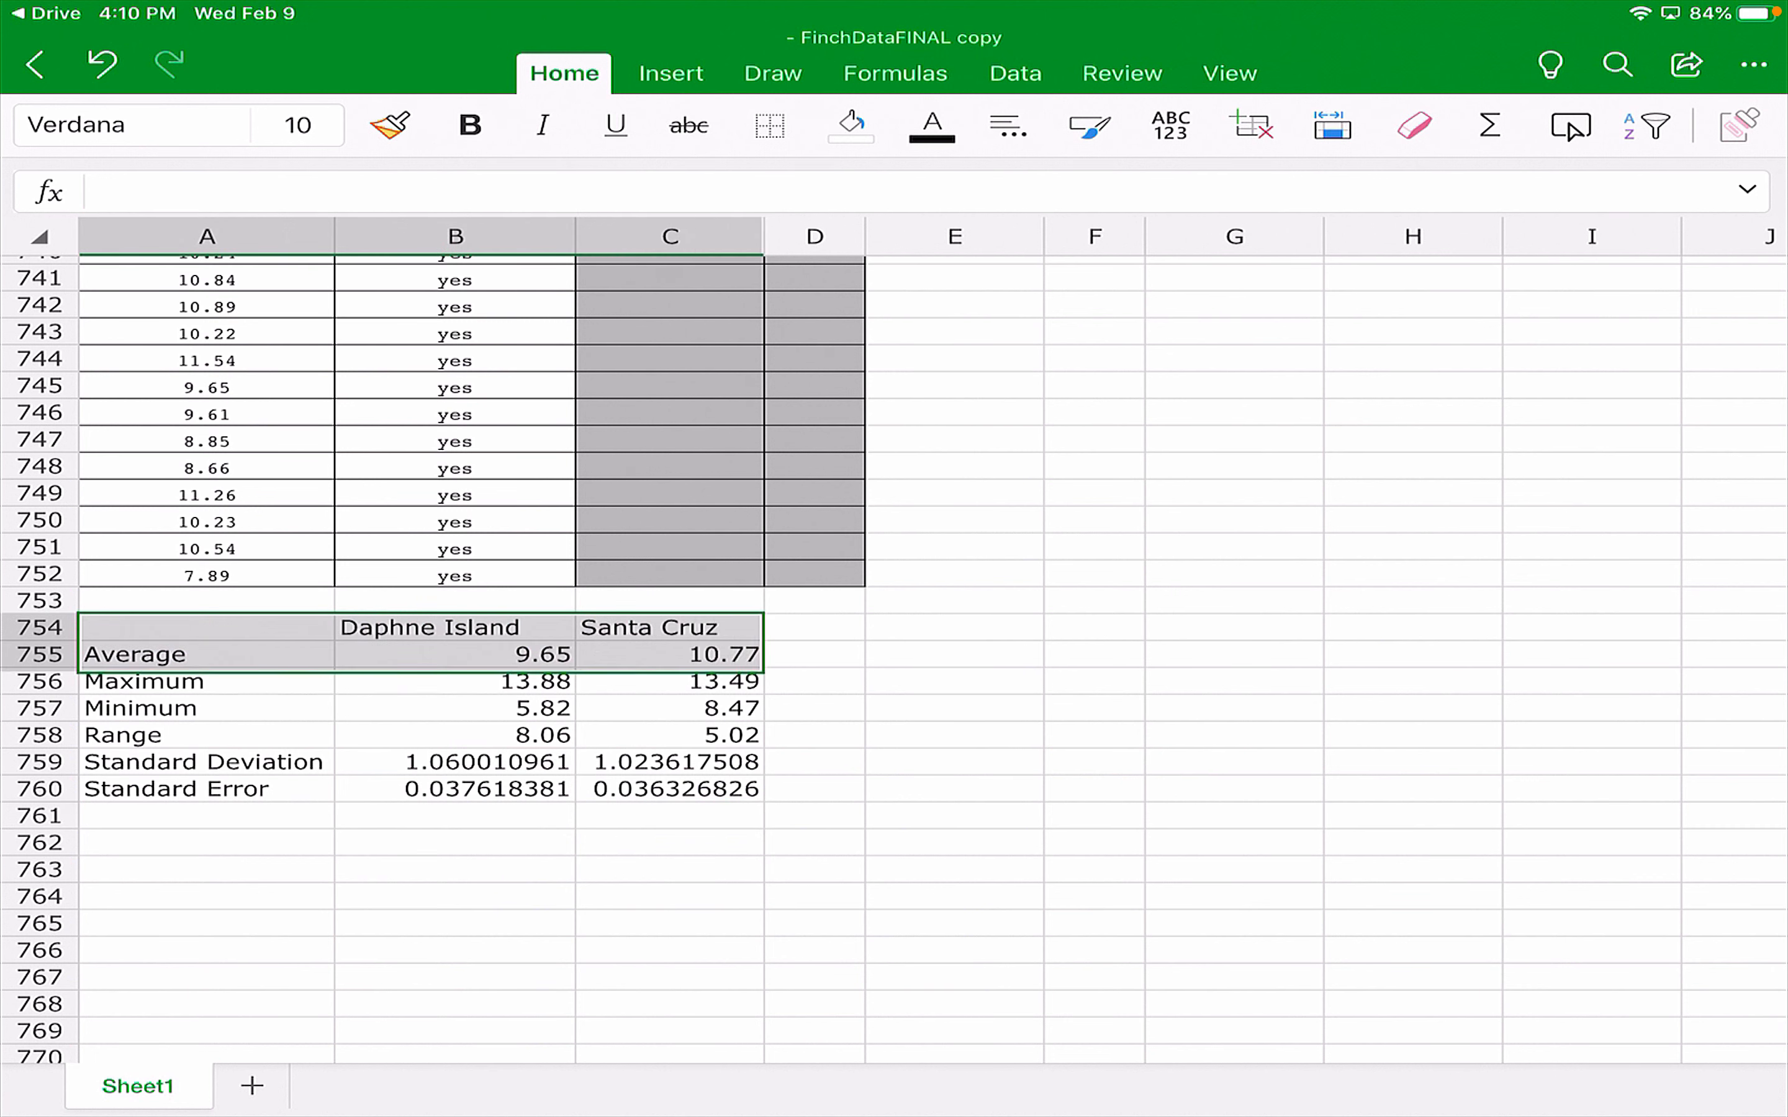
# Insert a column chart of the Daphne Island and Santa Cruz averages.
pyautogui.click(670, 72)
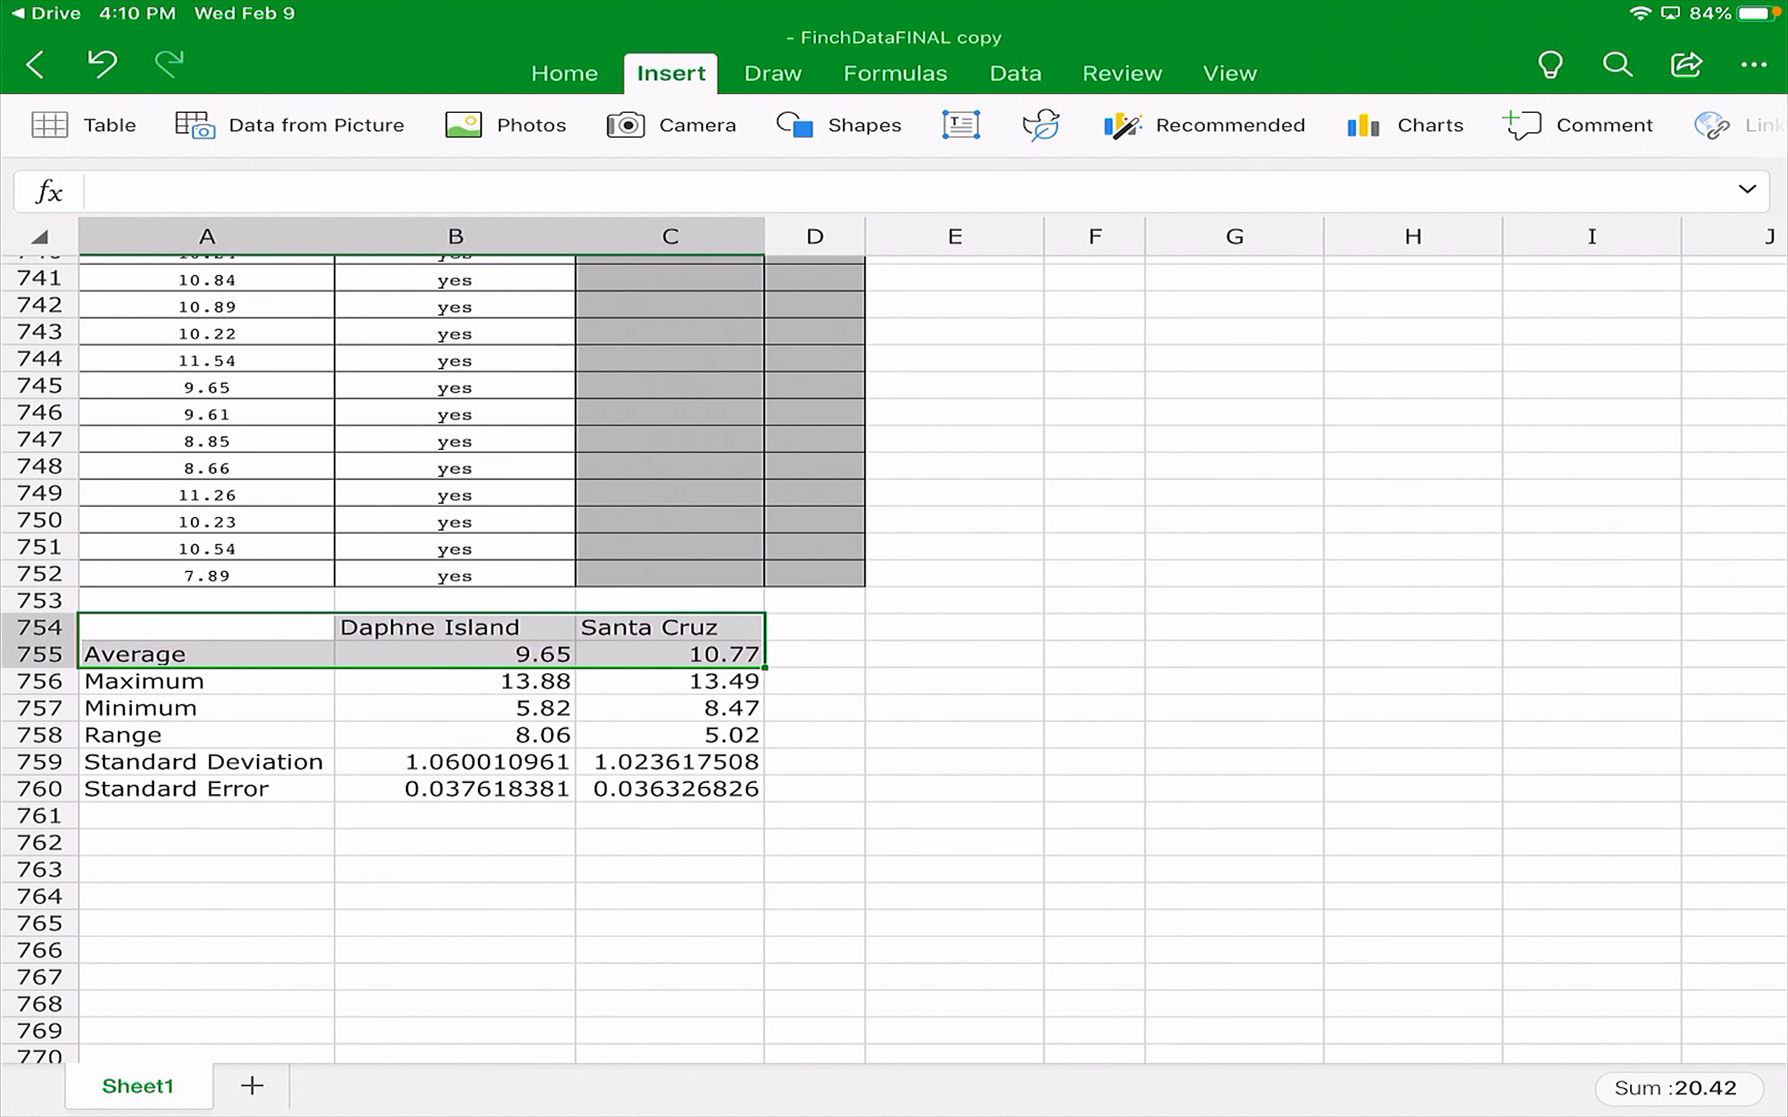
pyautogui.click(1424, 125)
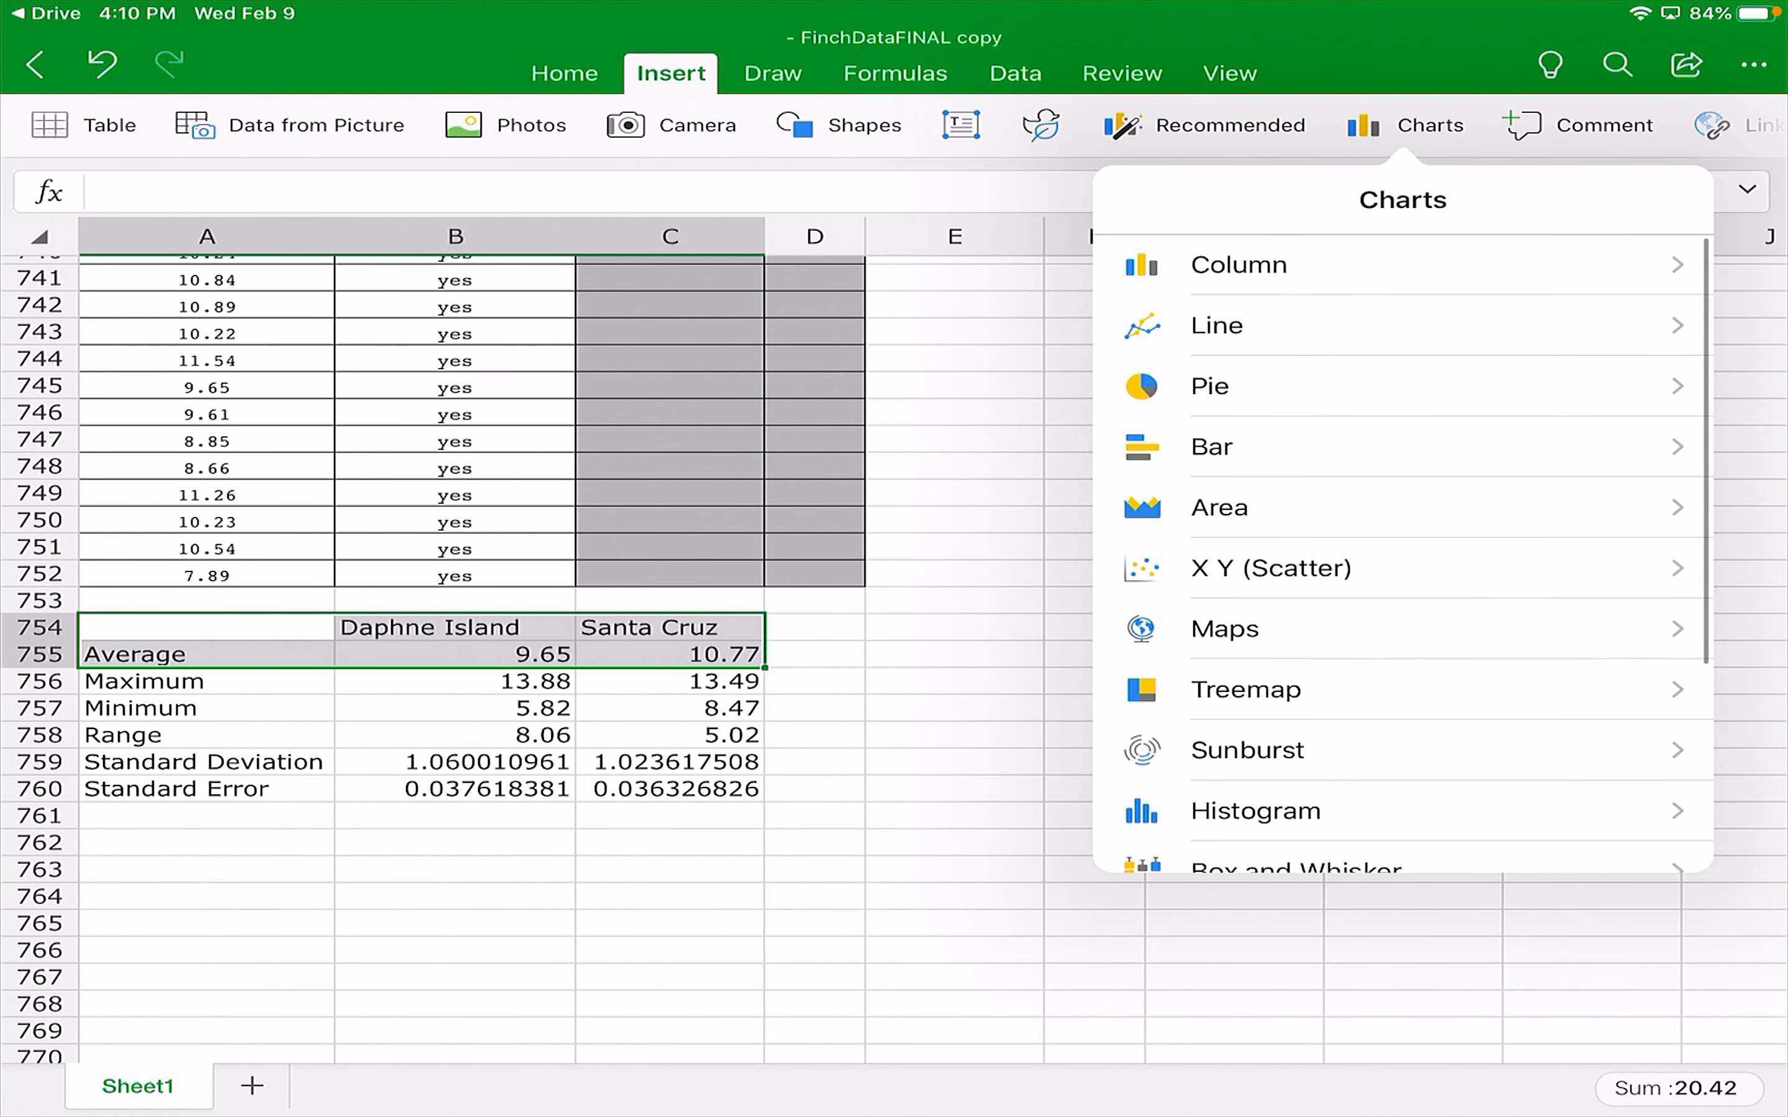
pyautogui.click(1239, 265)
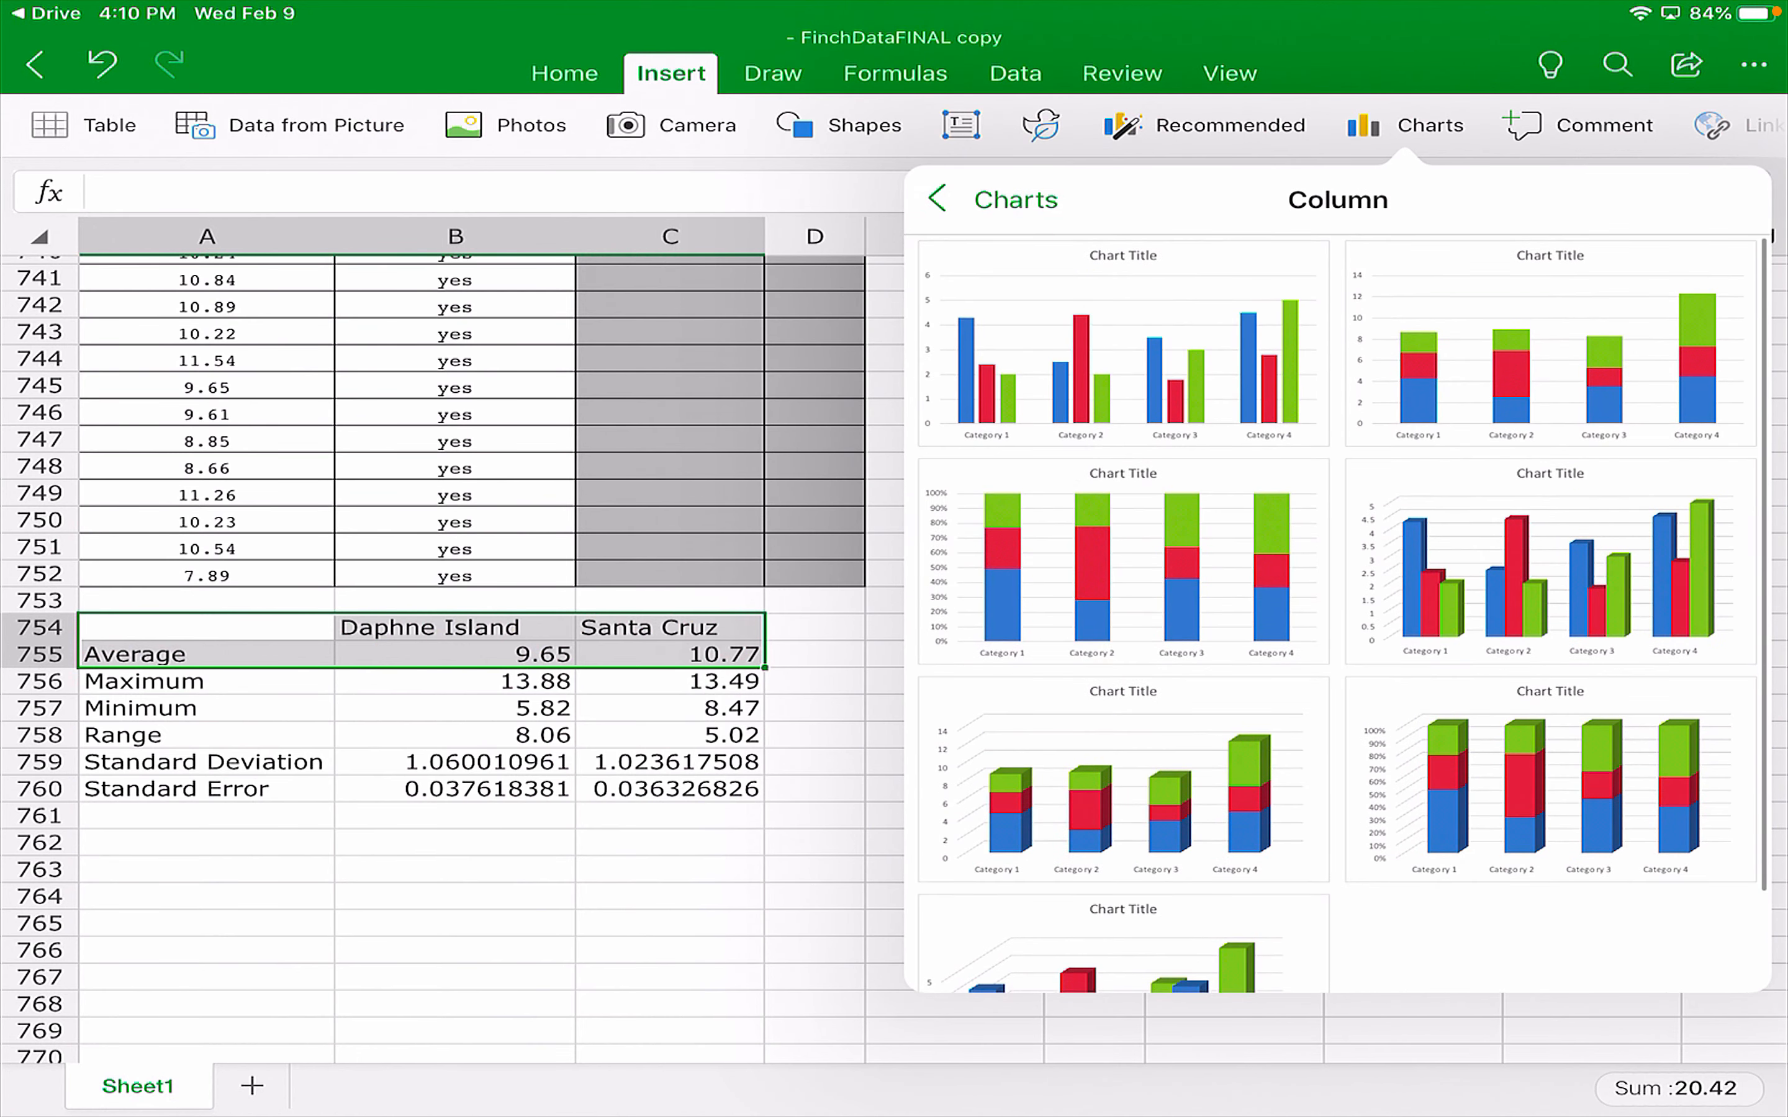
pyautogui.click(1122, 343)
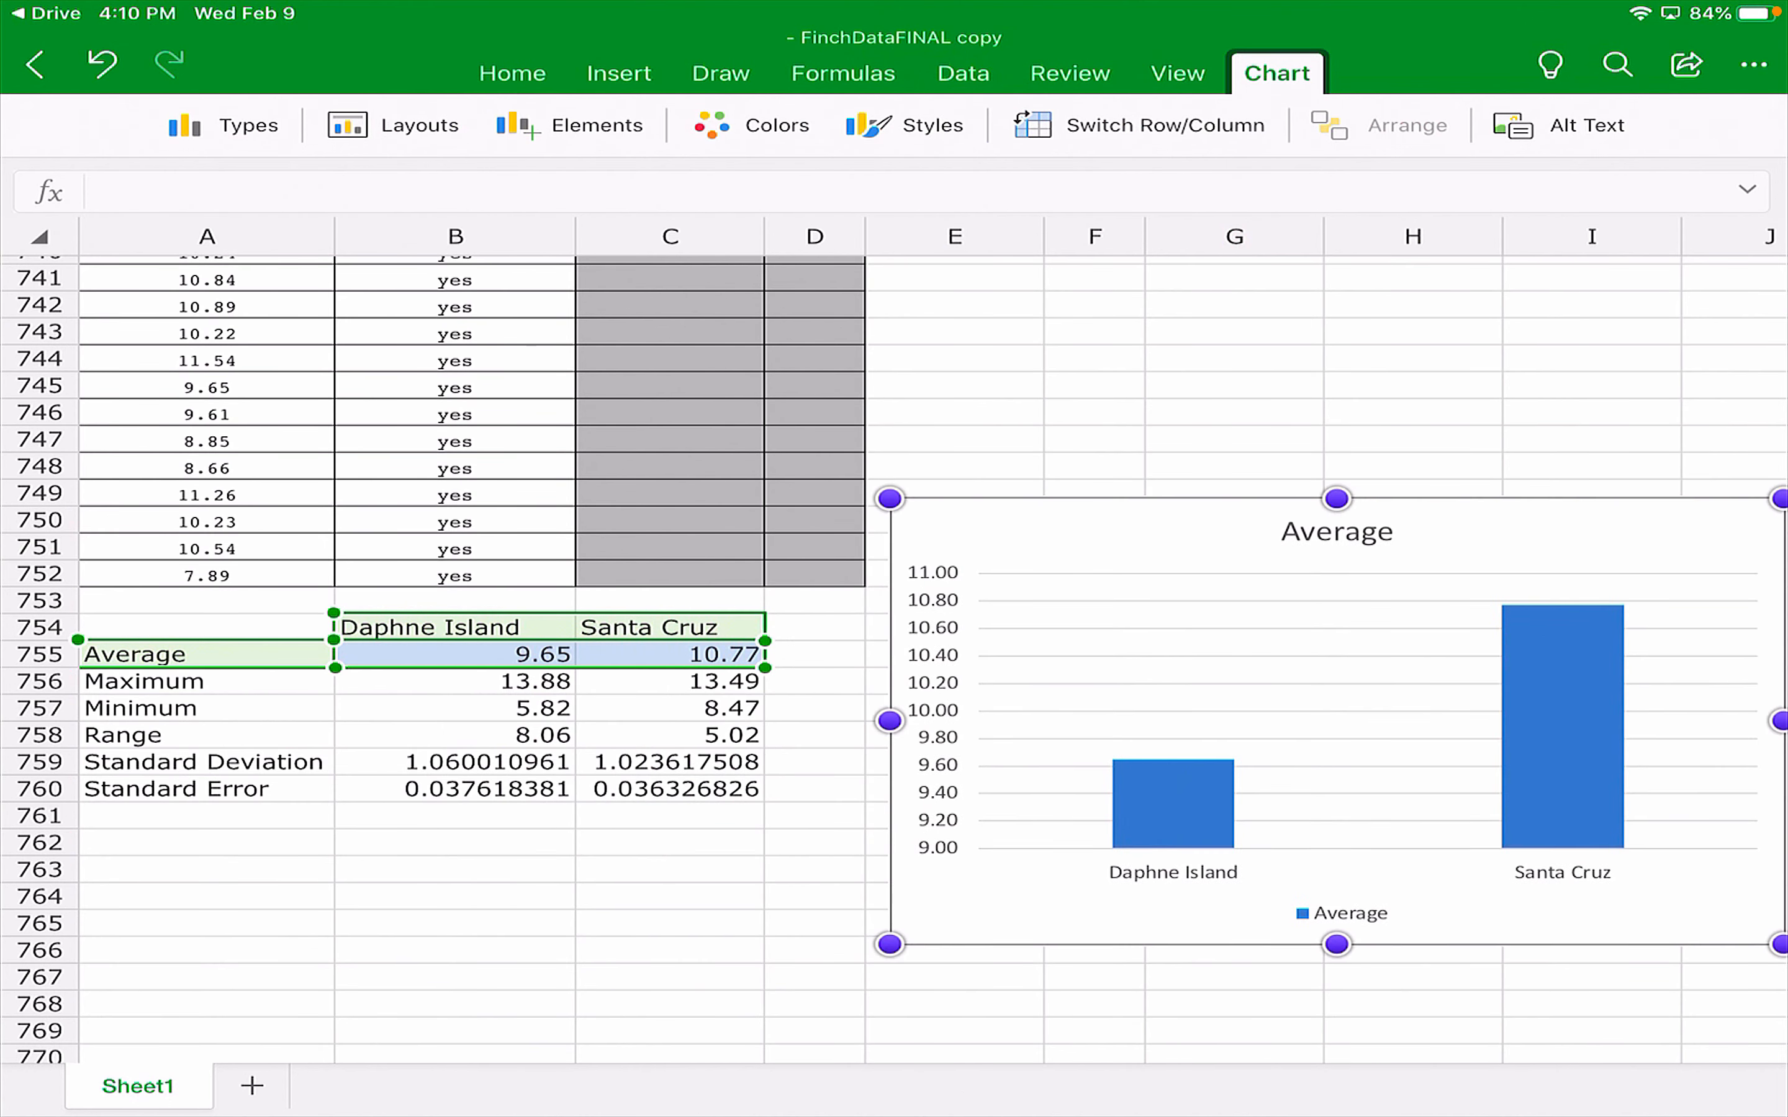
# Browse the chart Layouts gallery for a layout with axis titles and a right-hand legend.
pyautogui.hscroll(3)
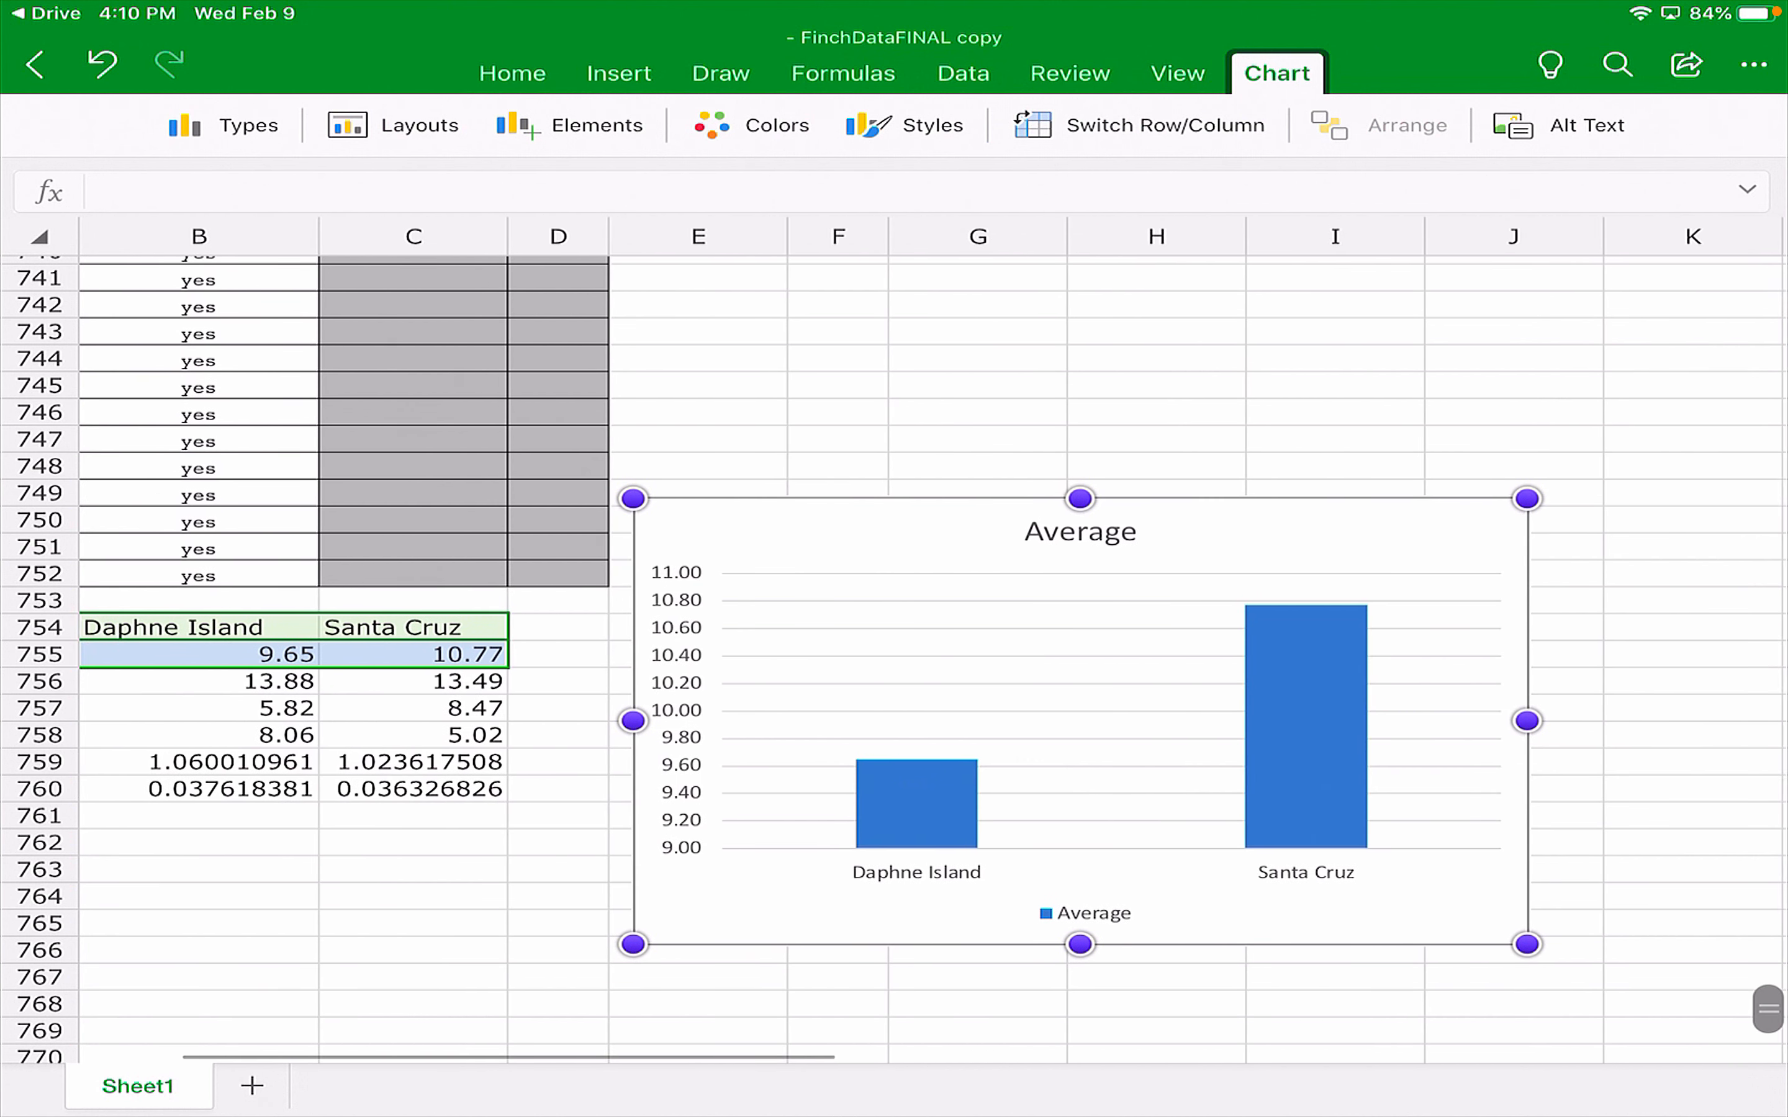
pyautogui.click(420, 125)
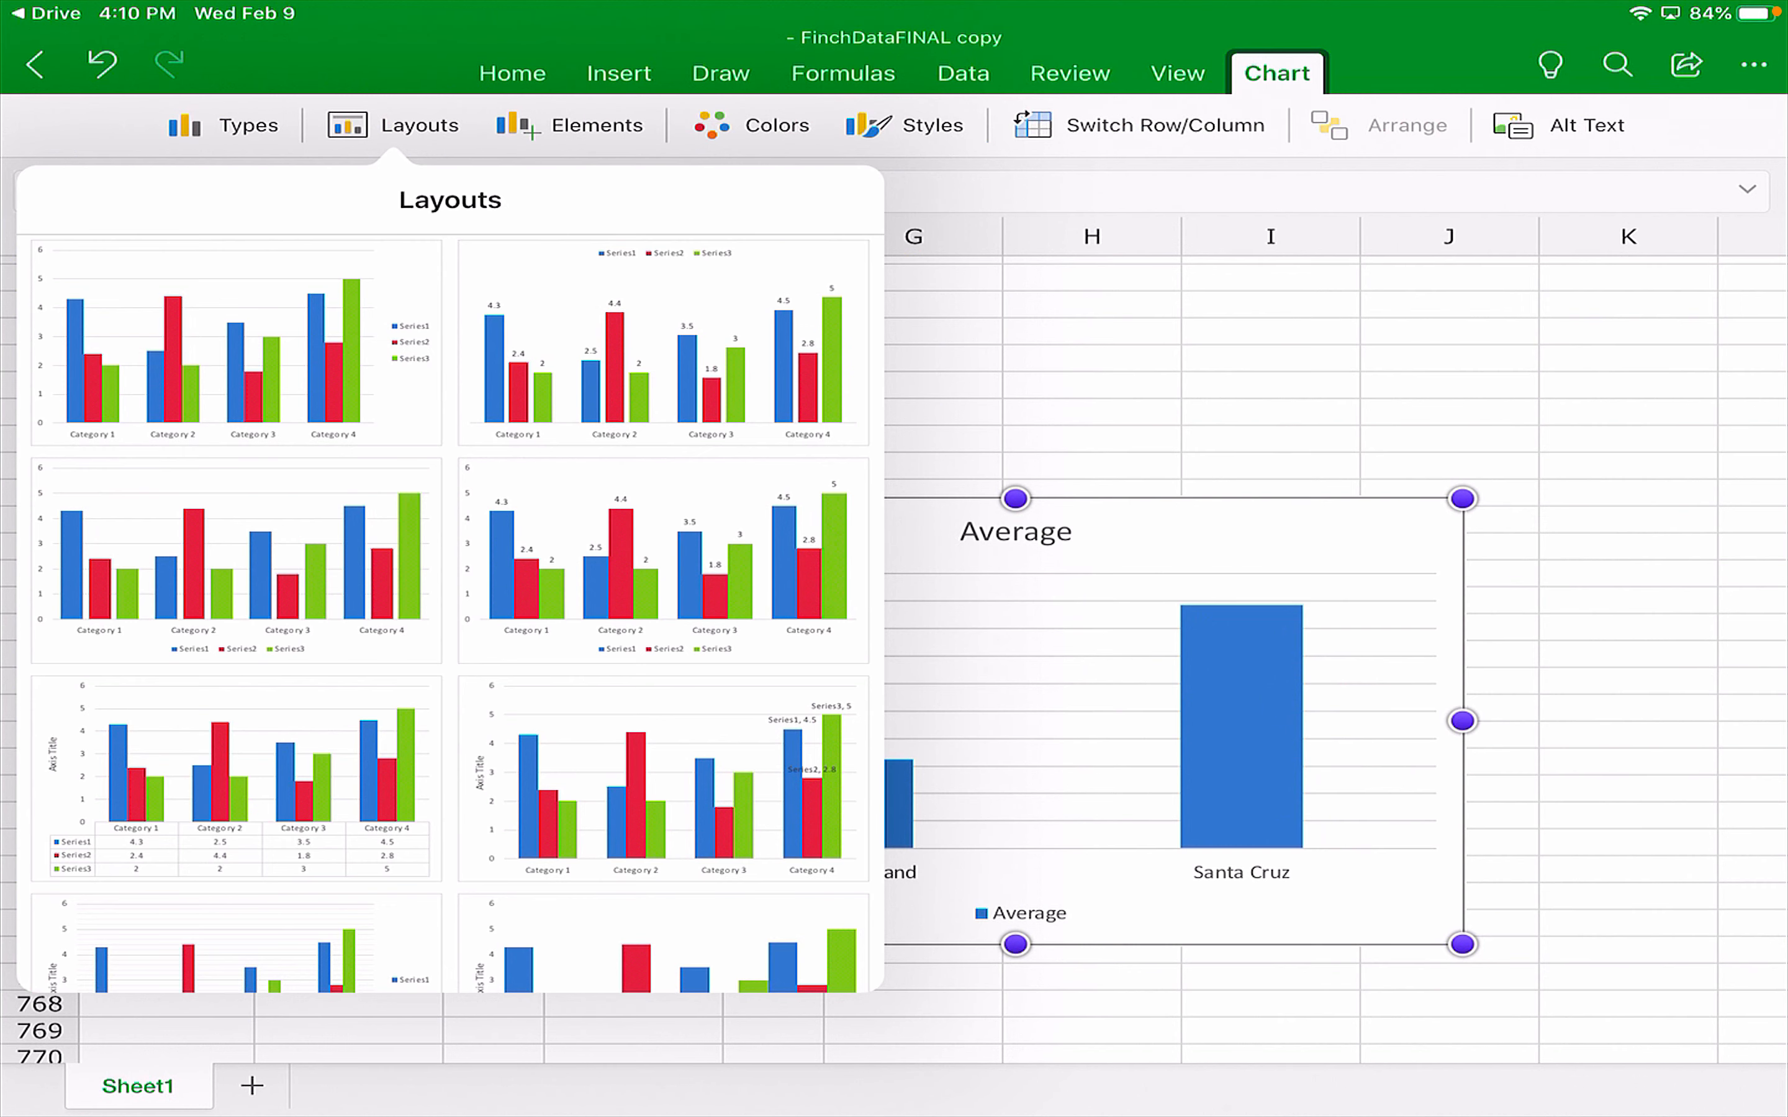
pyautogui.scroll(-3)
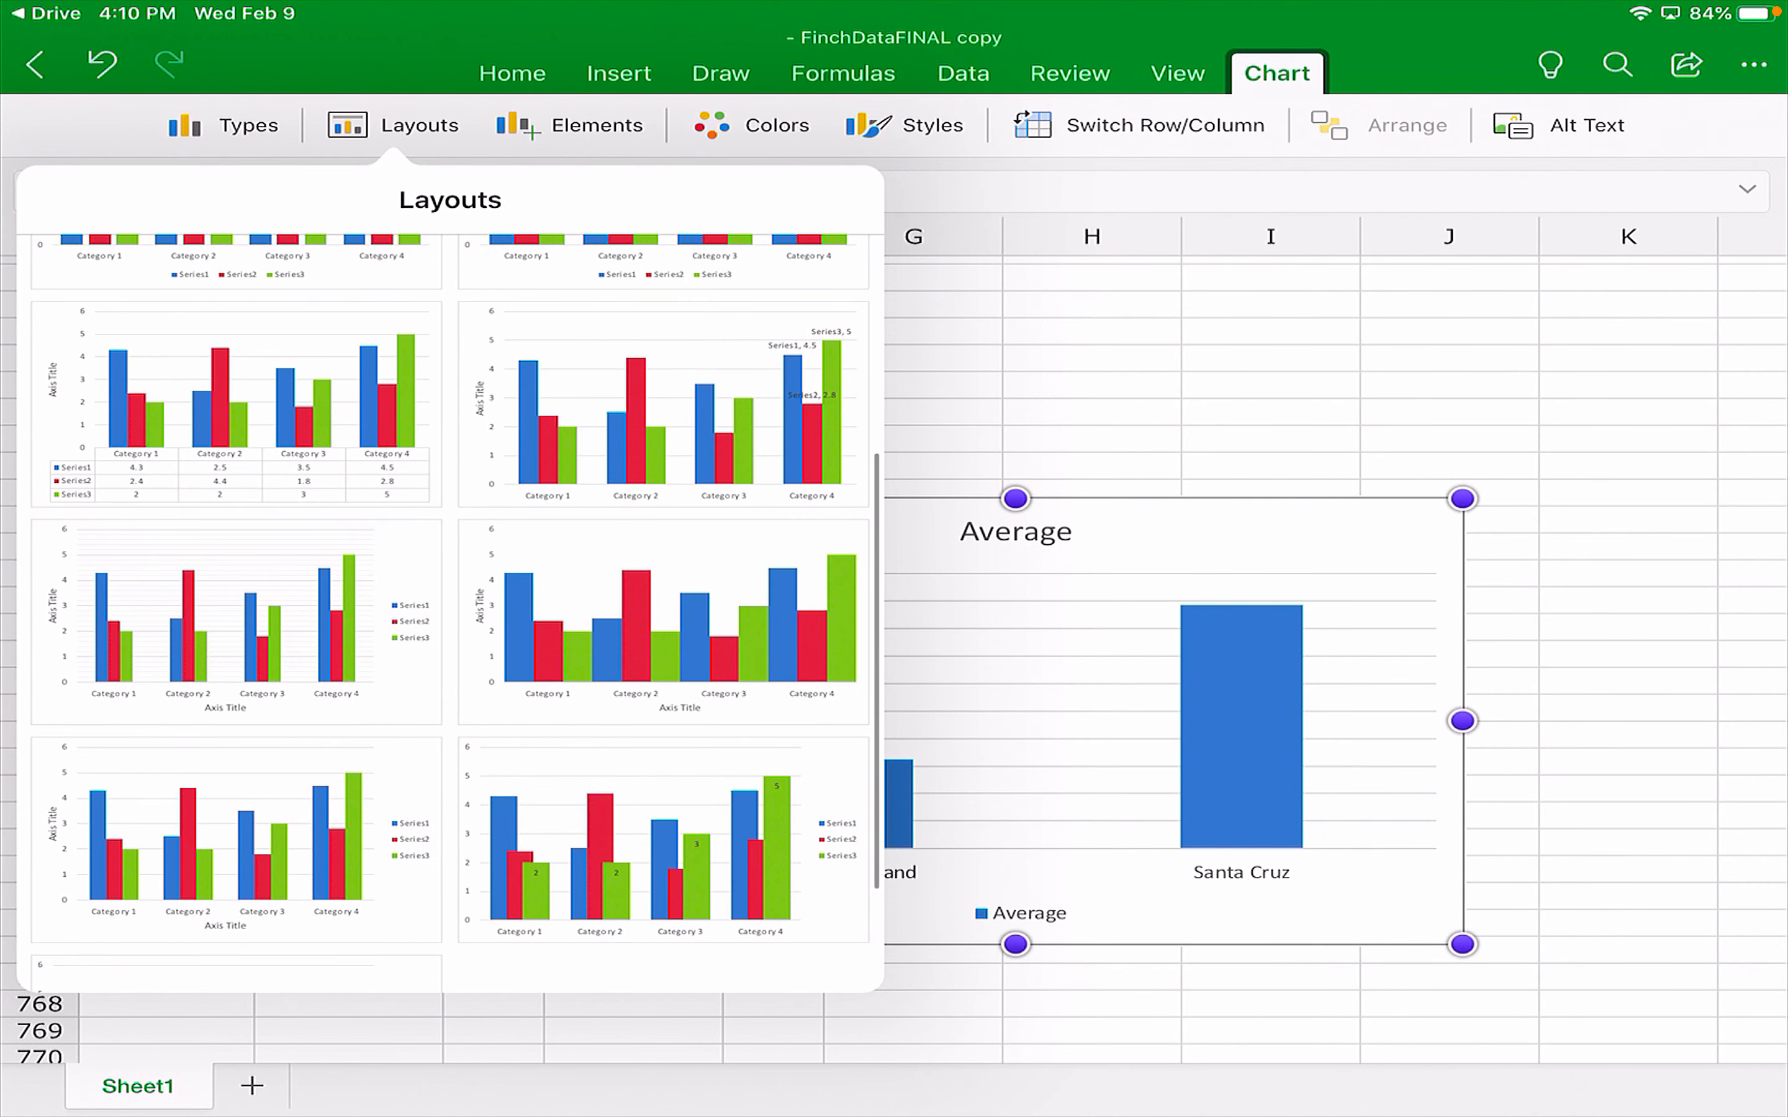
pyautogui.scroll(-3)
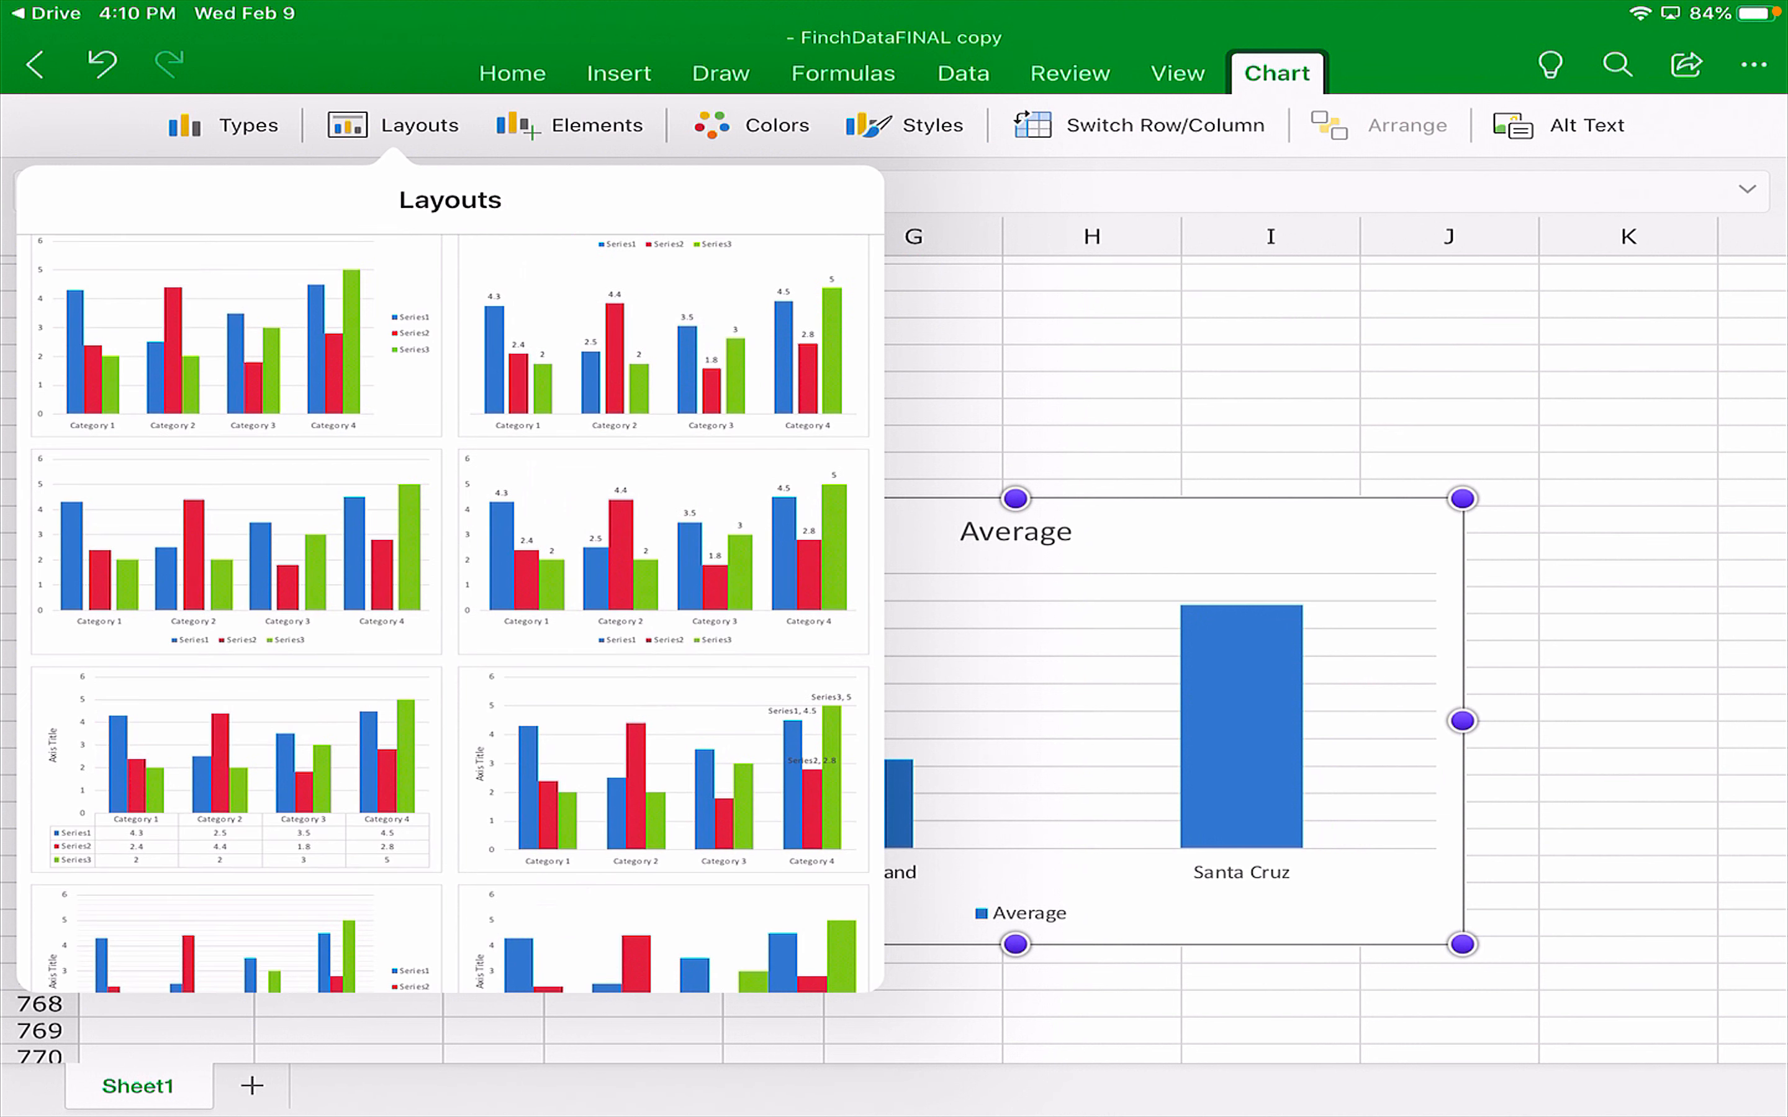
pyautogui.scroll(-3)
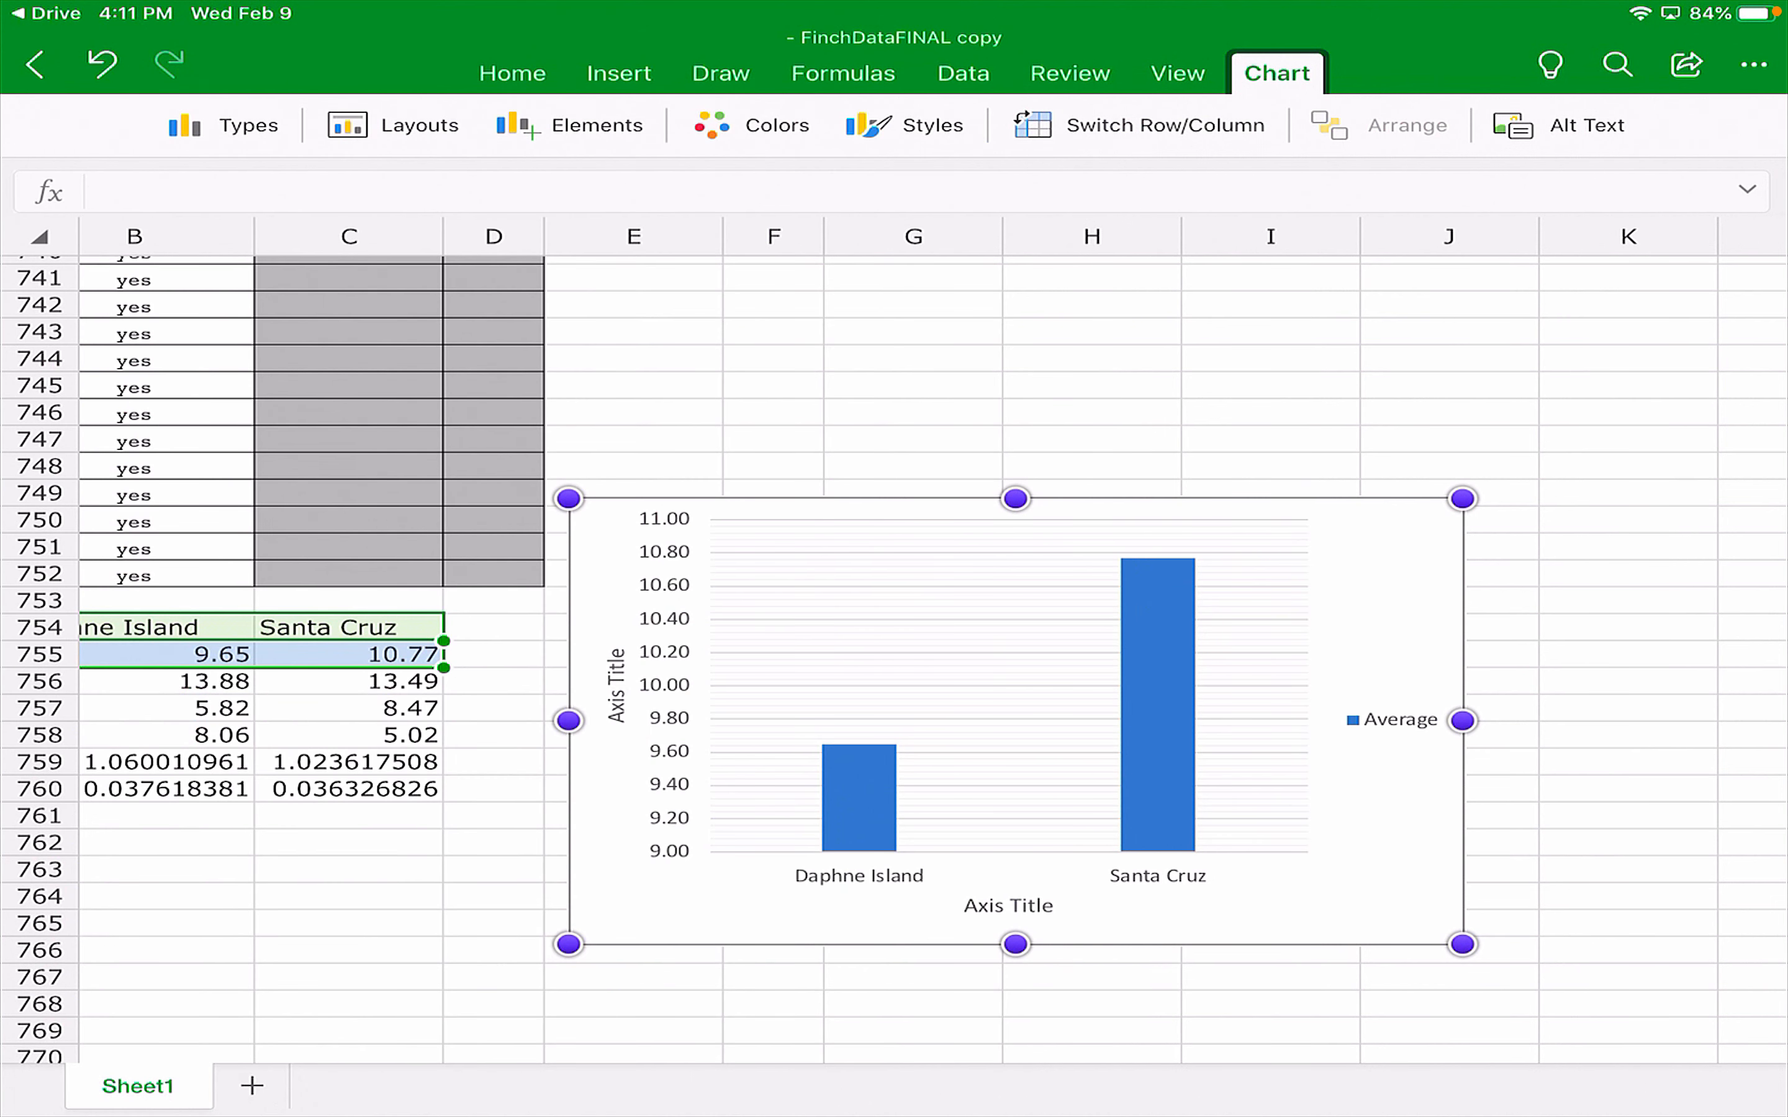
# Apply the chosen layout and set the vertical axis title to Beak Size (mm).
pyautogui.click(417, 124)
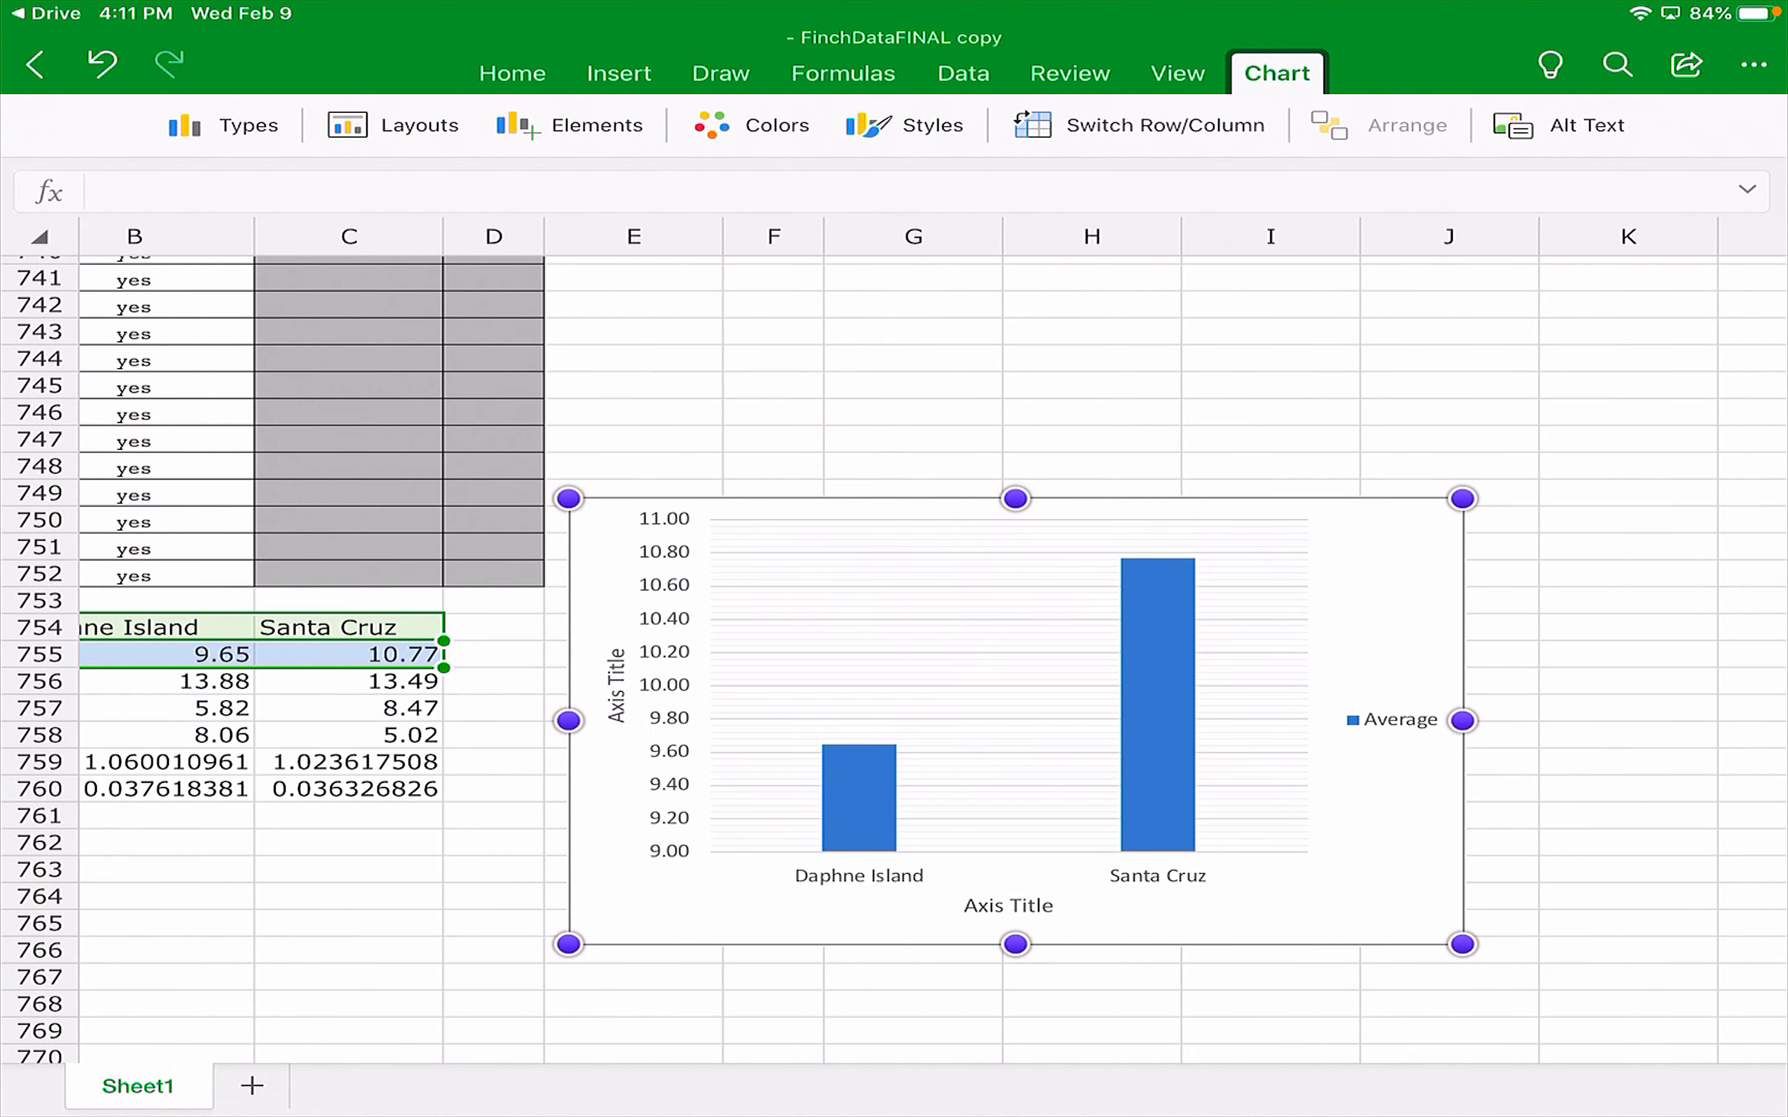
pyautogui.click(583, 124)
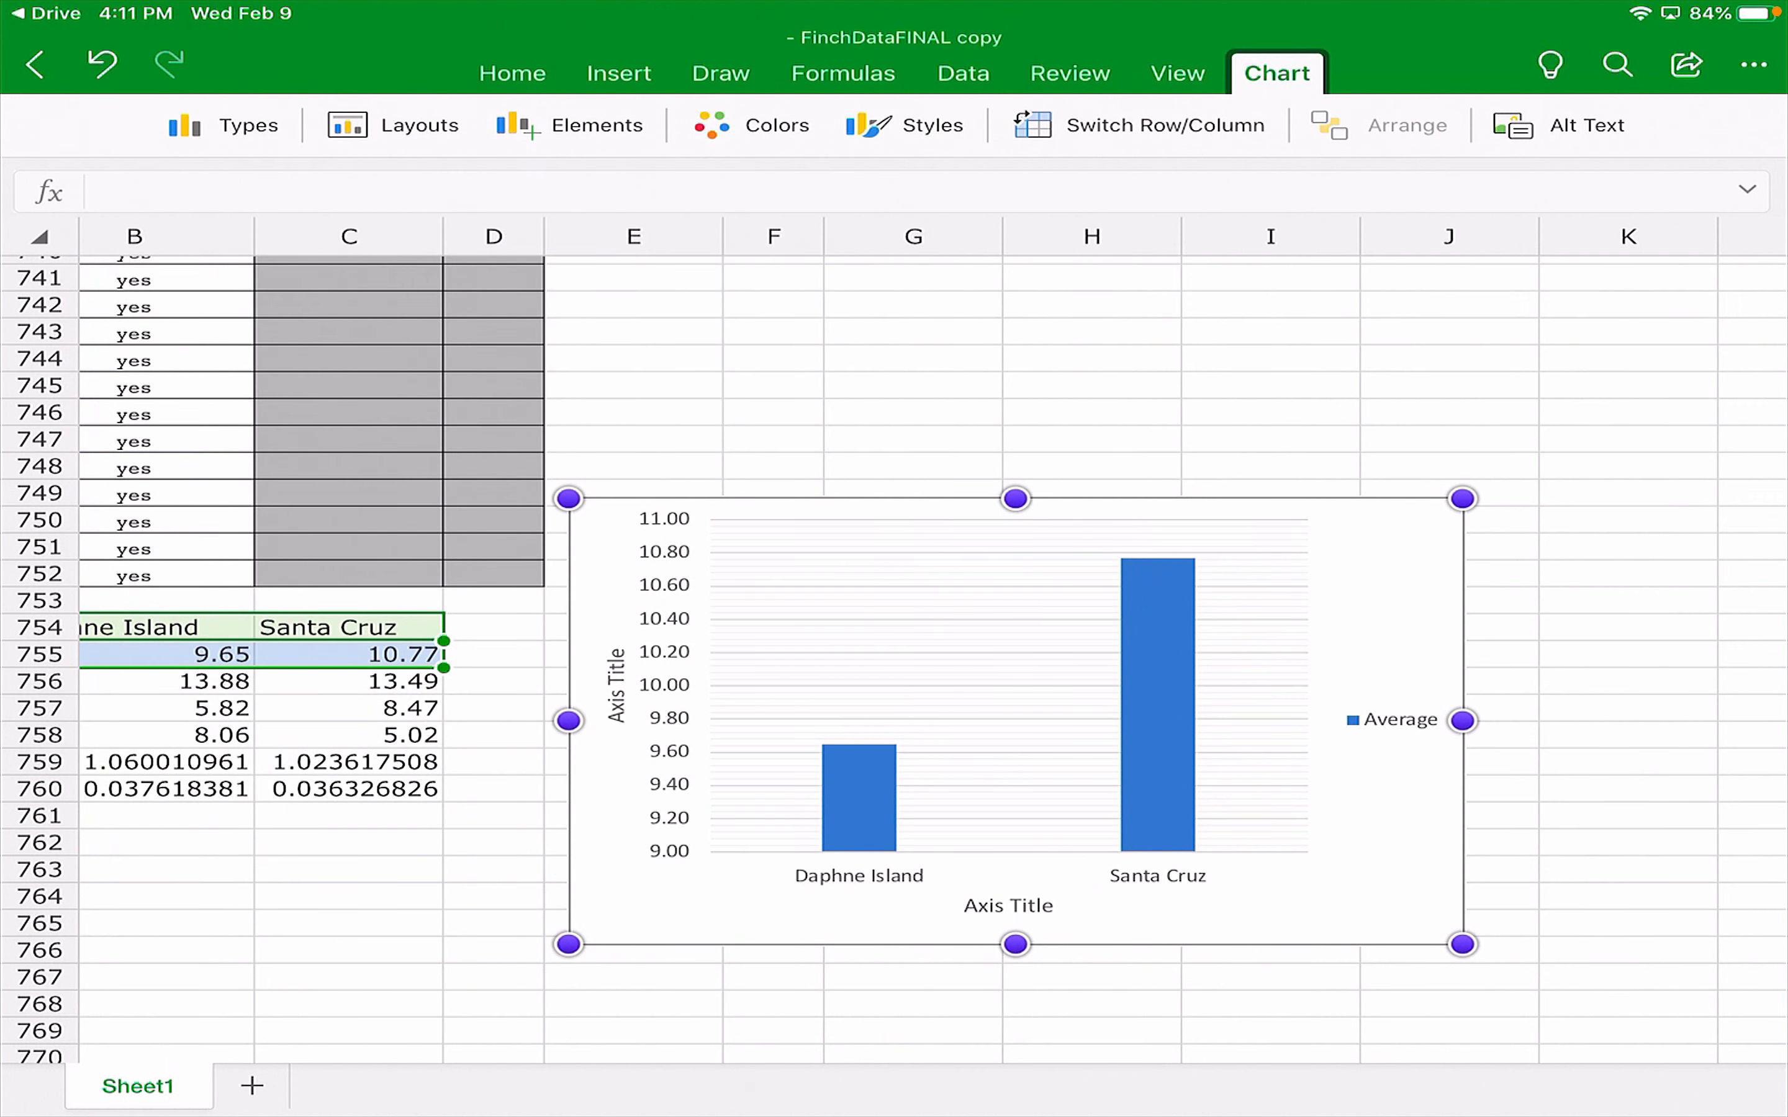
pyautogui.click(616, 688)
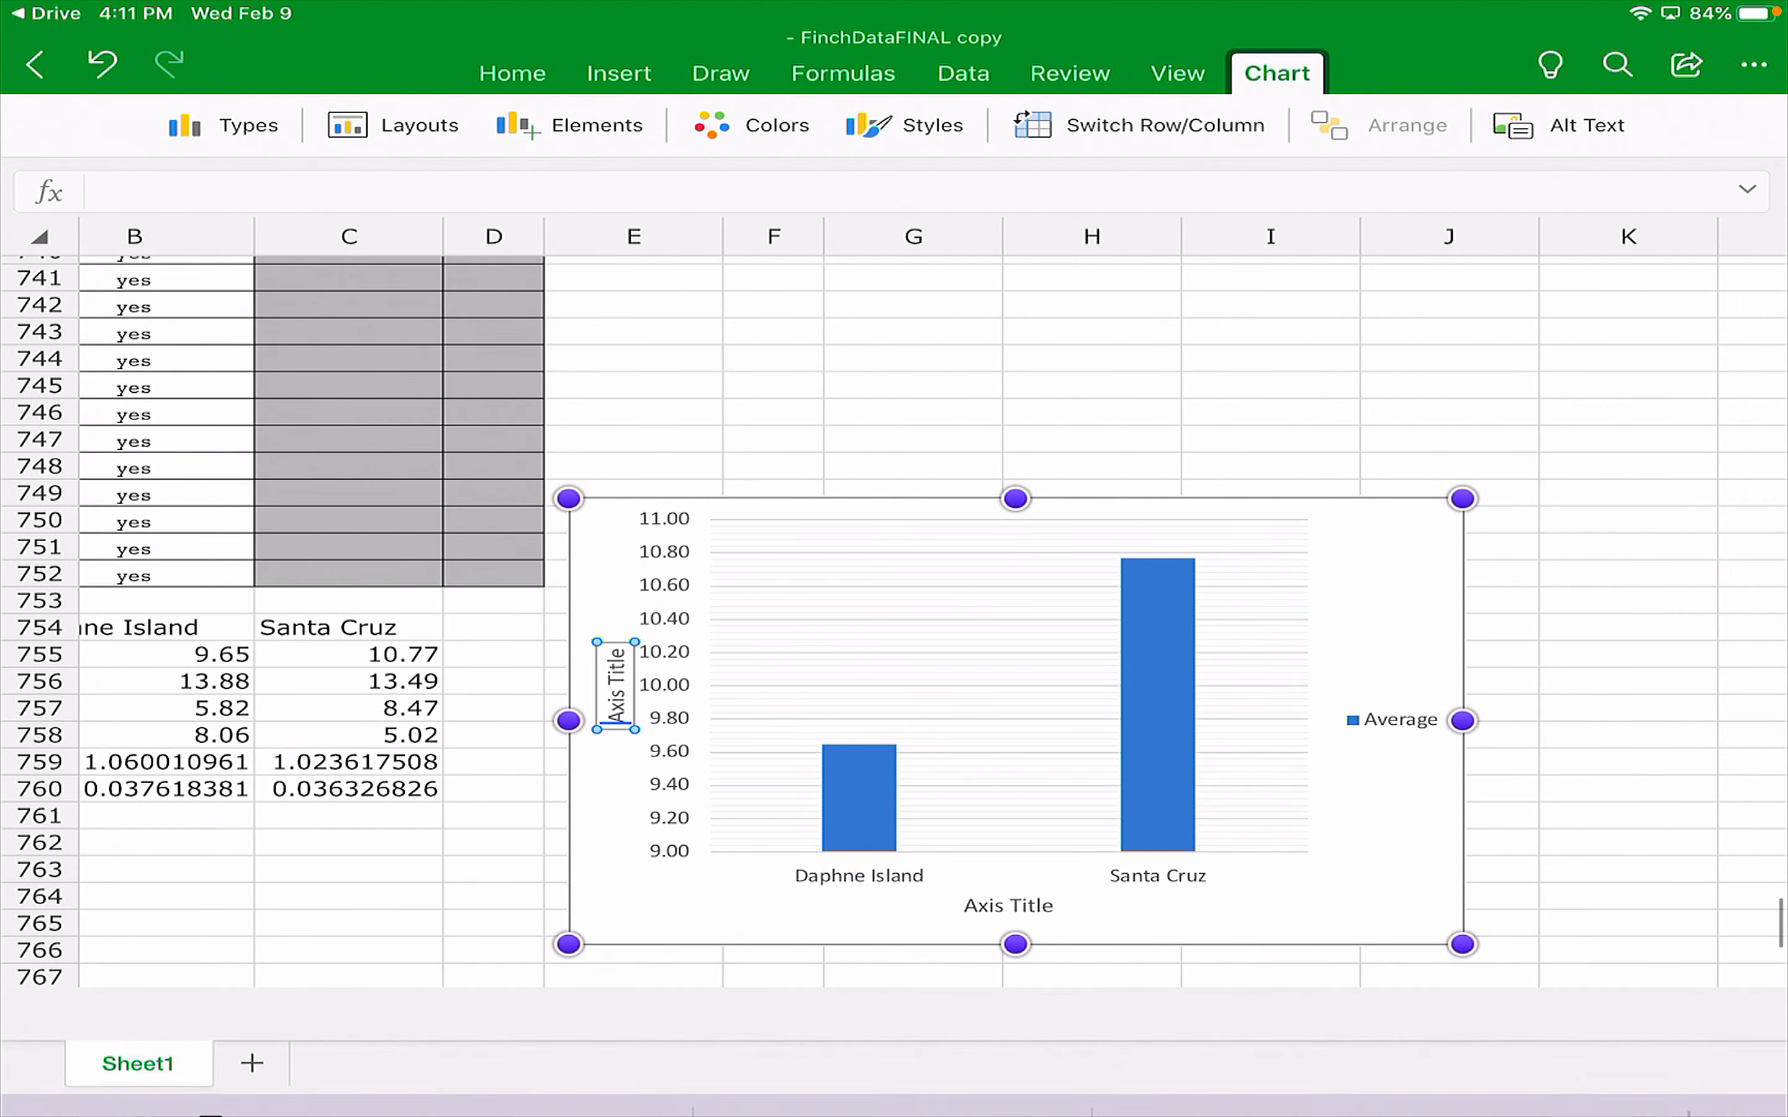
pyautogui.doubleClick(616, 686)
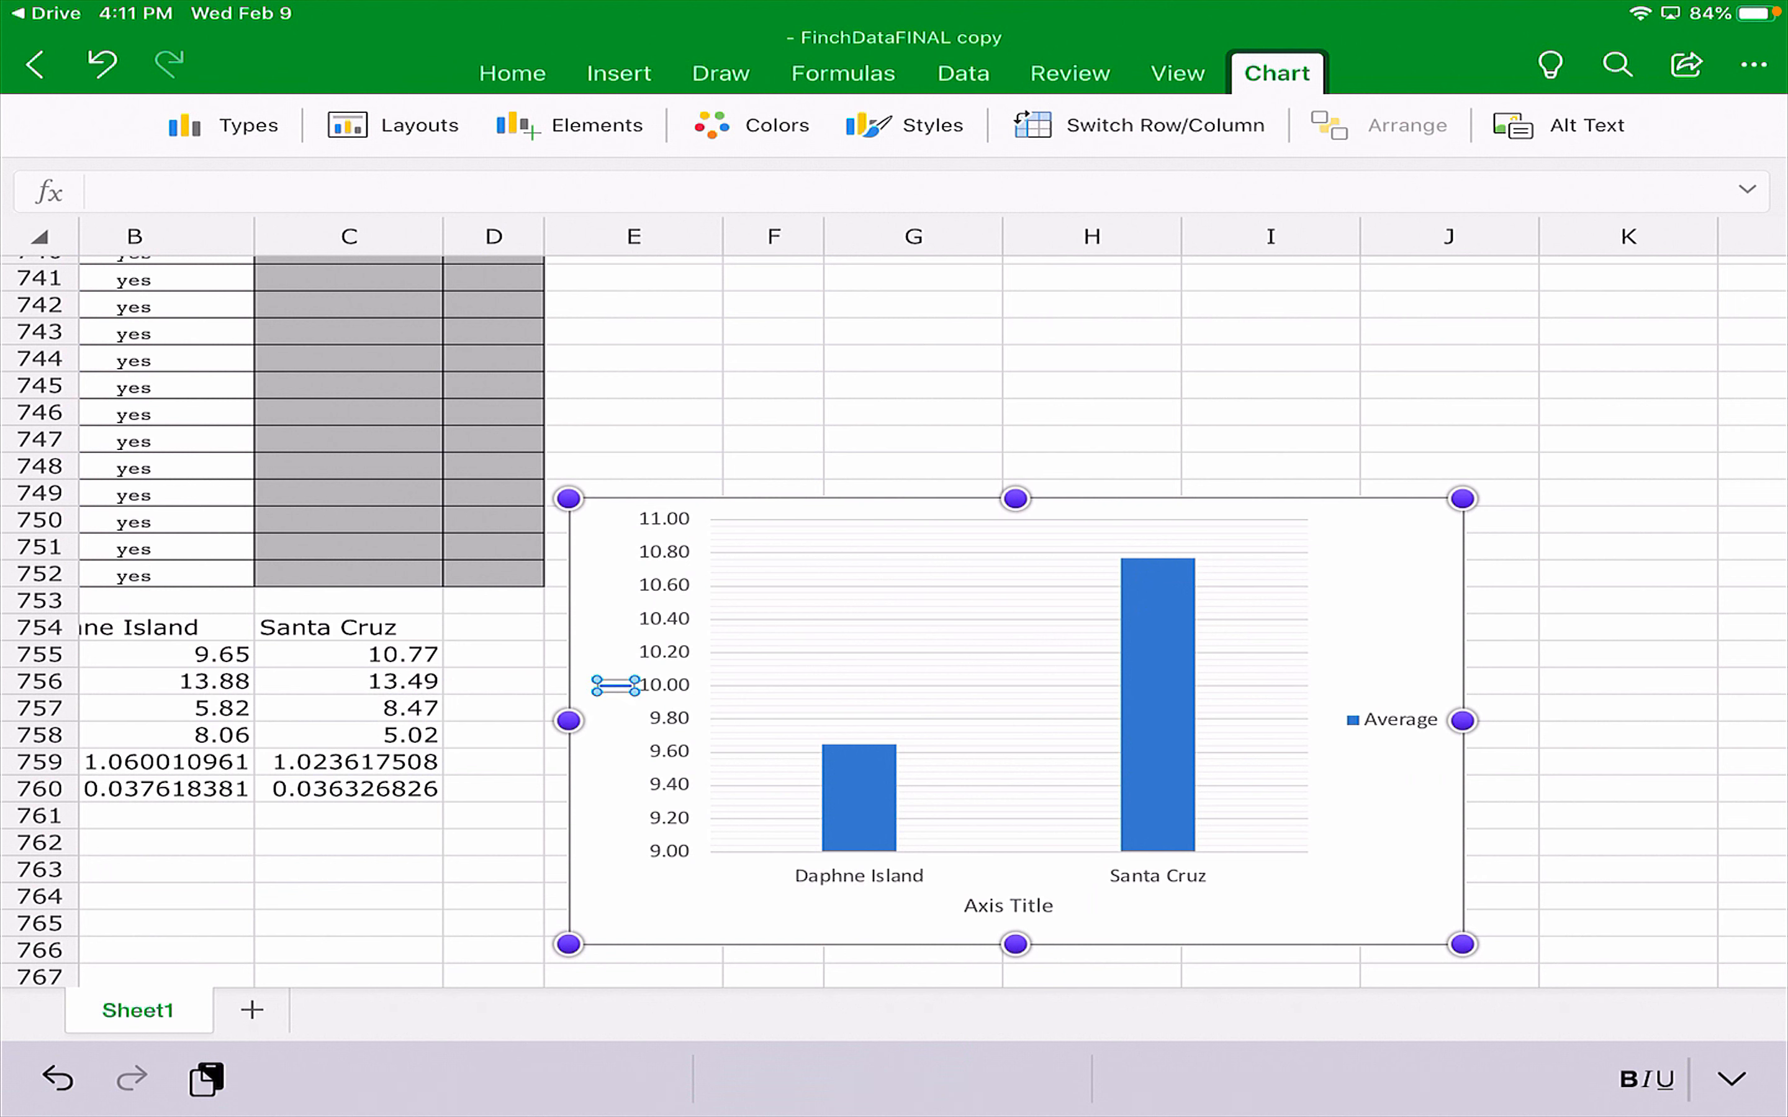
pyautogui.write('Beak Size (mm')
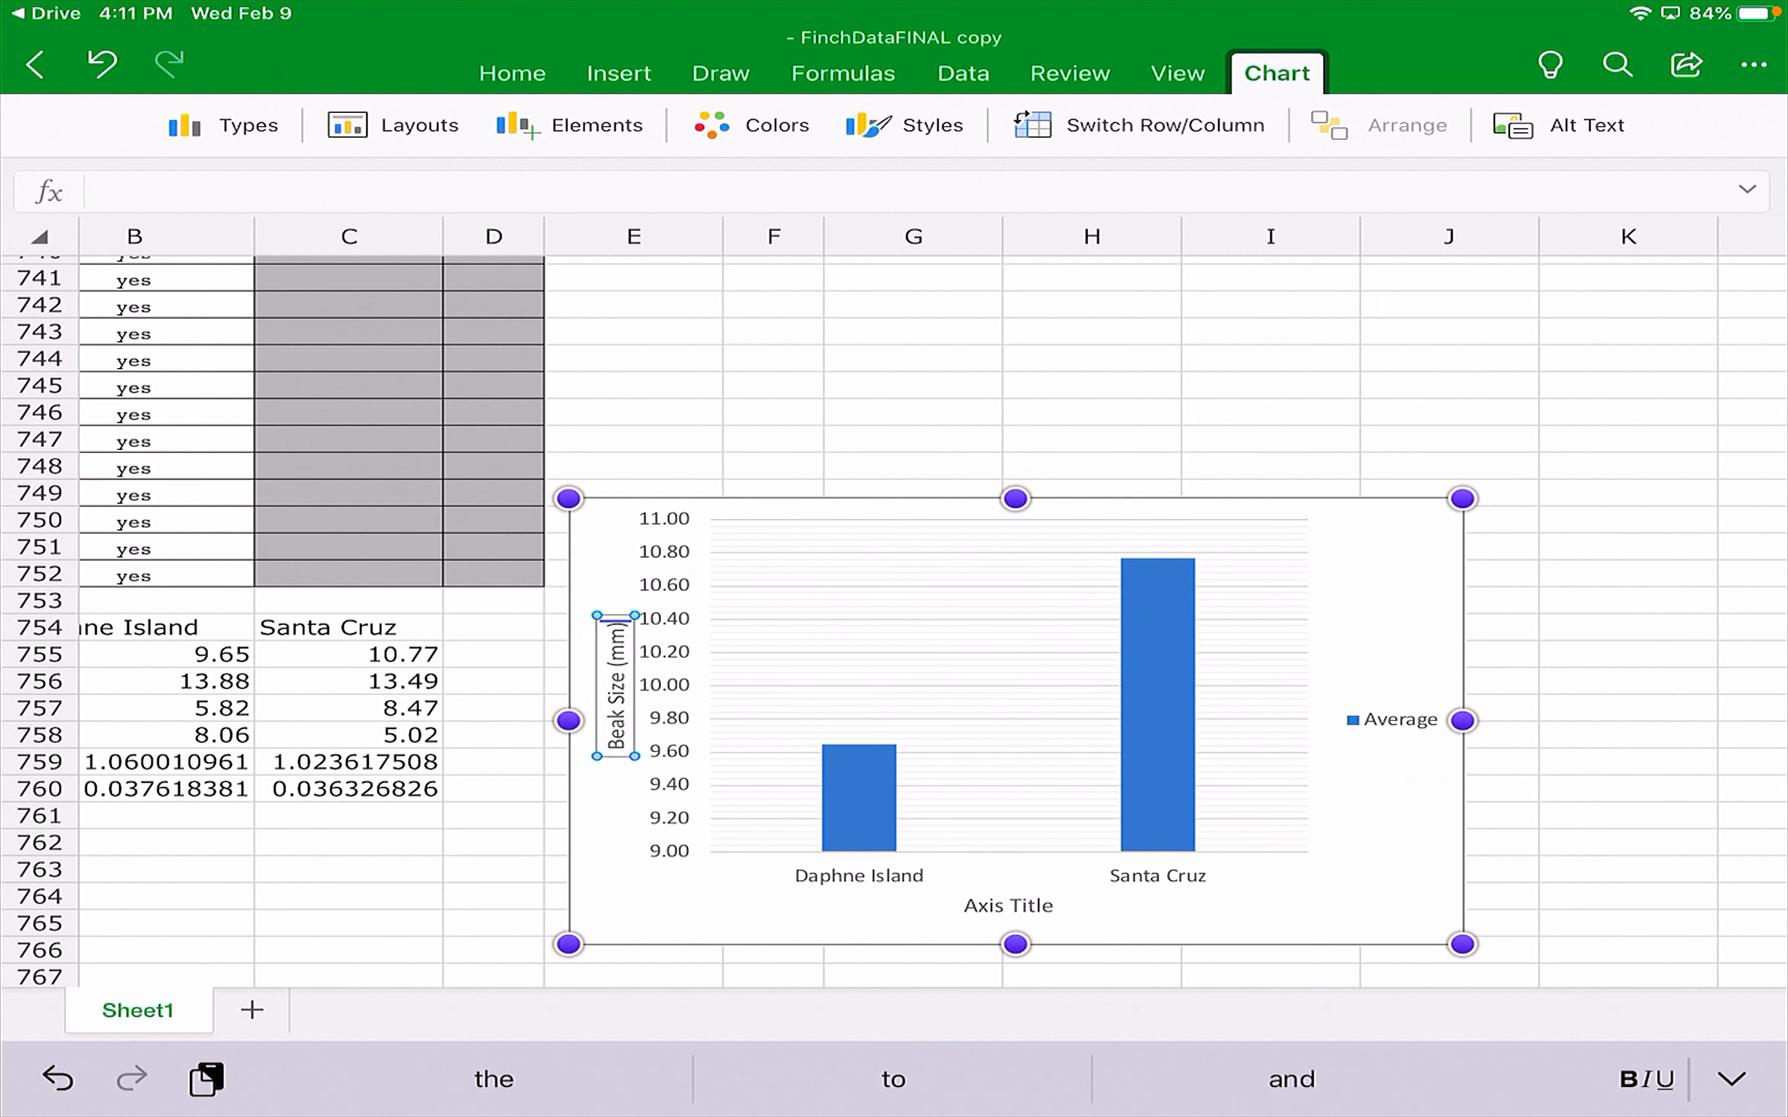
pyautogui.click(1008, 907)
pyautogui.write('Island')
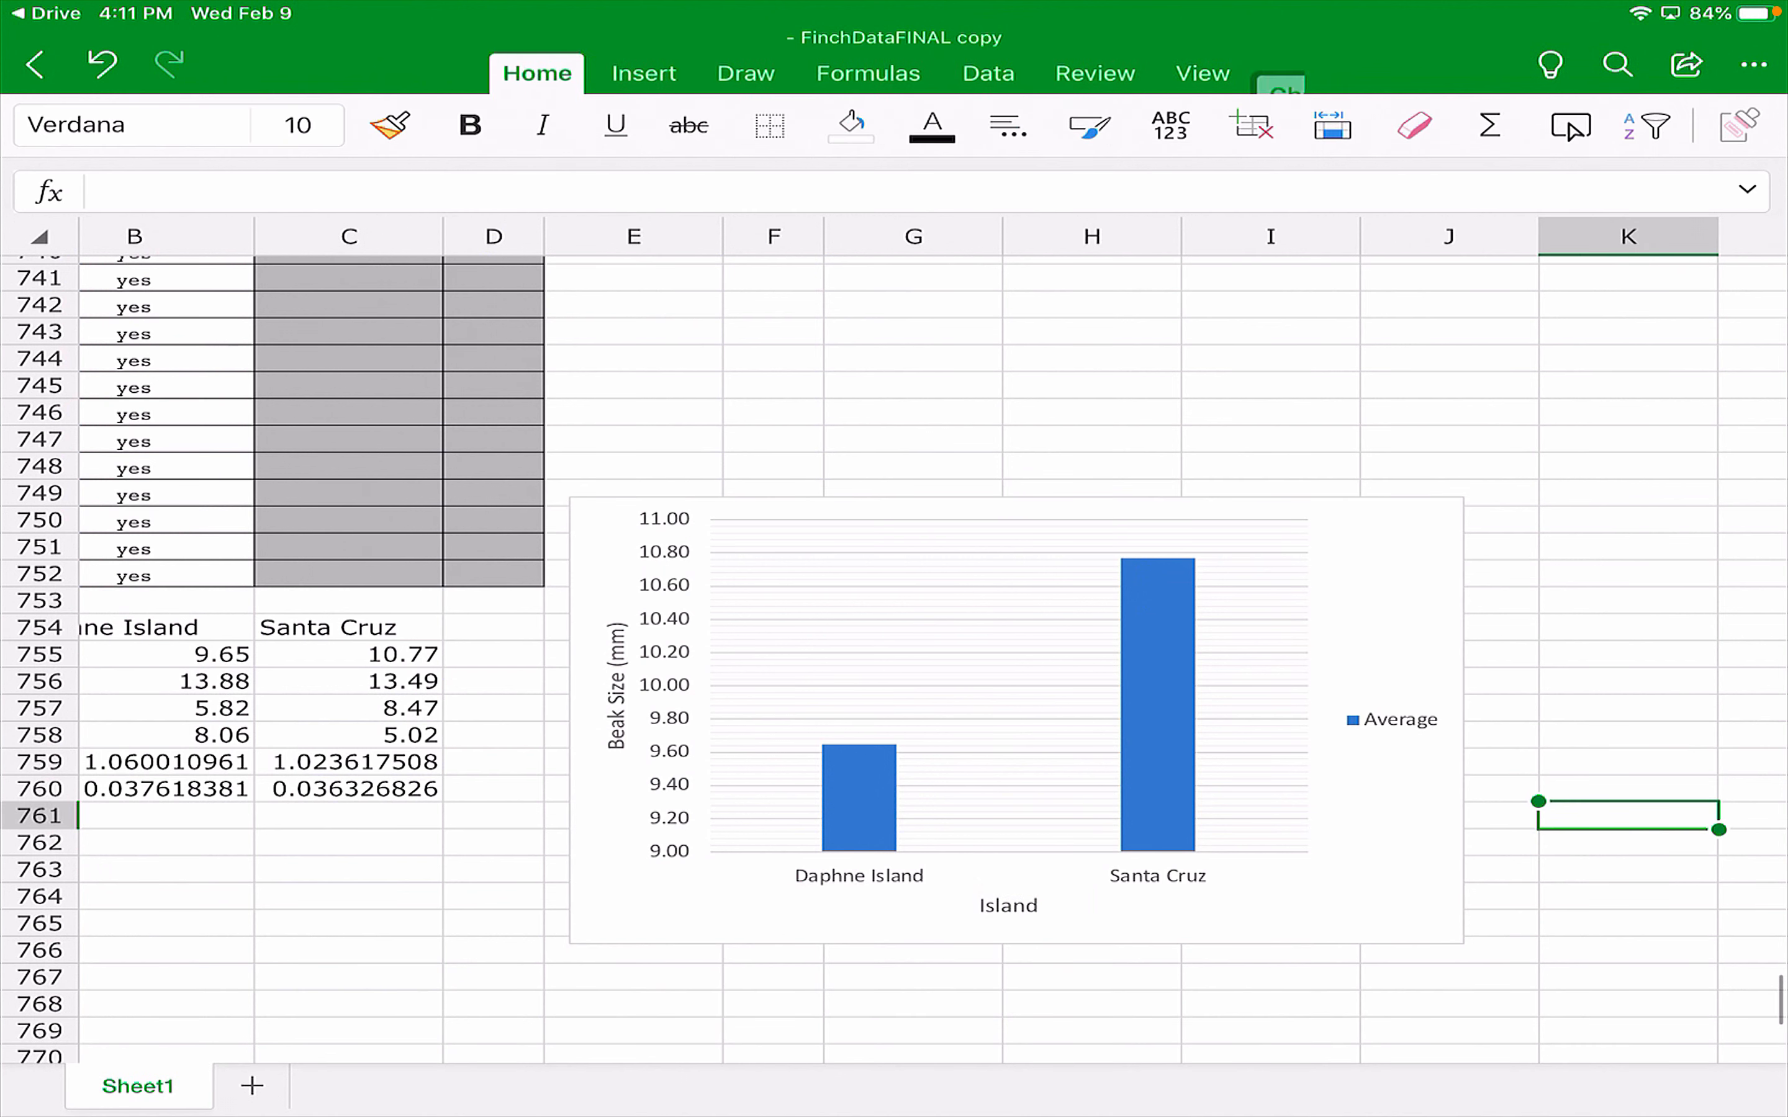
# Add a chart title above the chart reading 'Comparing Average Beak Sizes of Finches Between Daphne Island and Santa Cruz'.
pyautogui.click(571, 124)
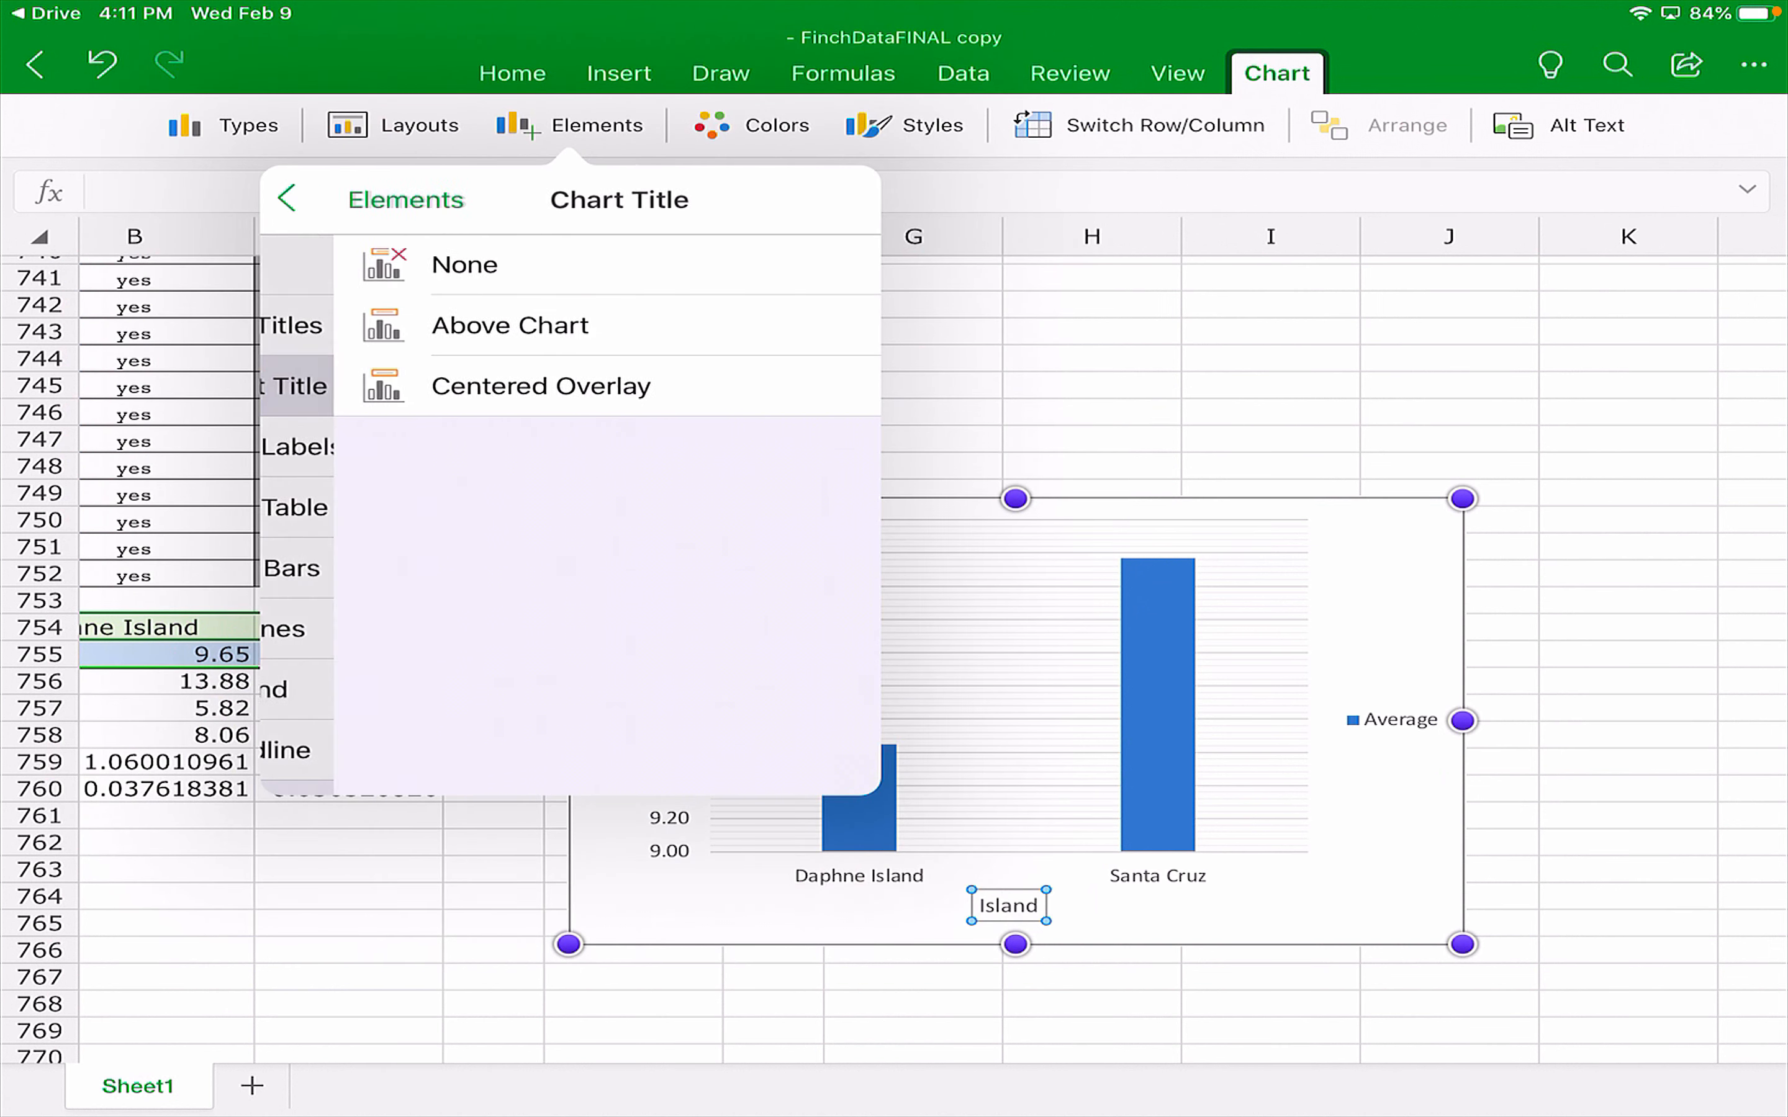
pyautogui.click(509, 325)
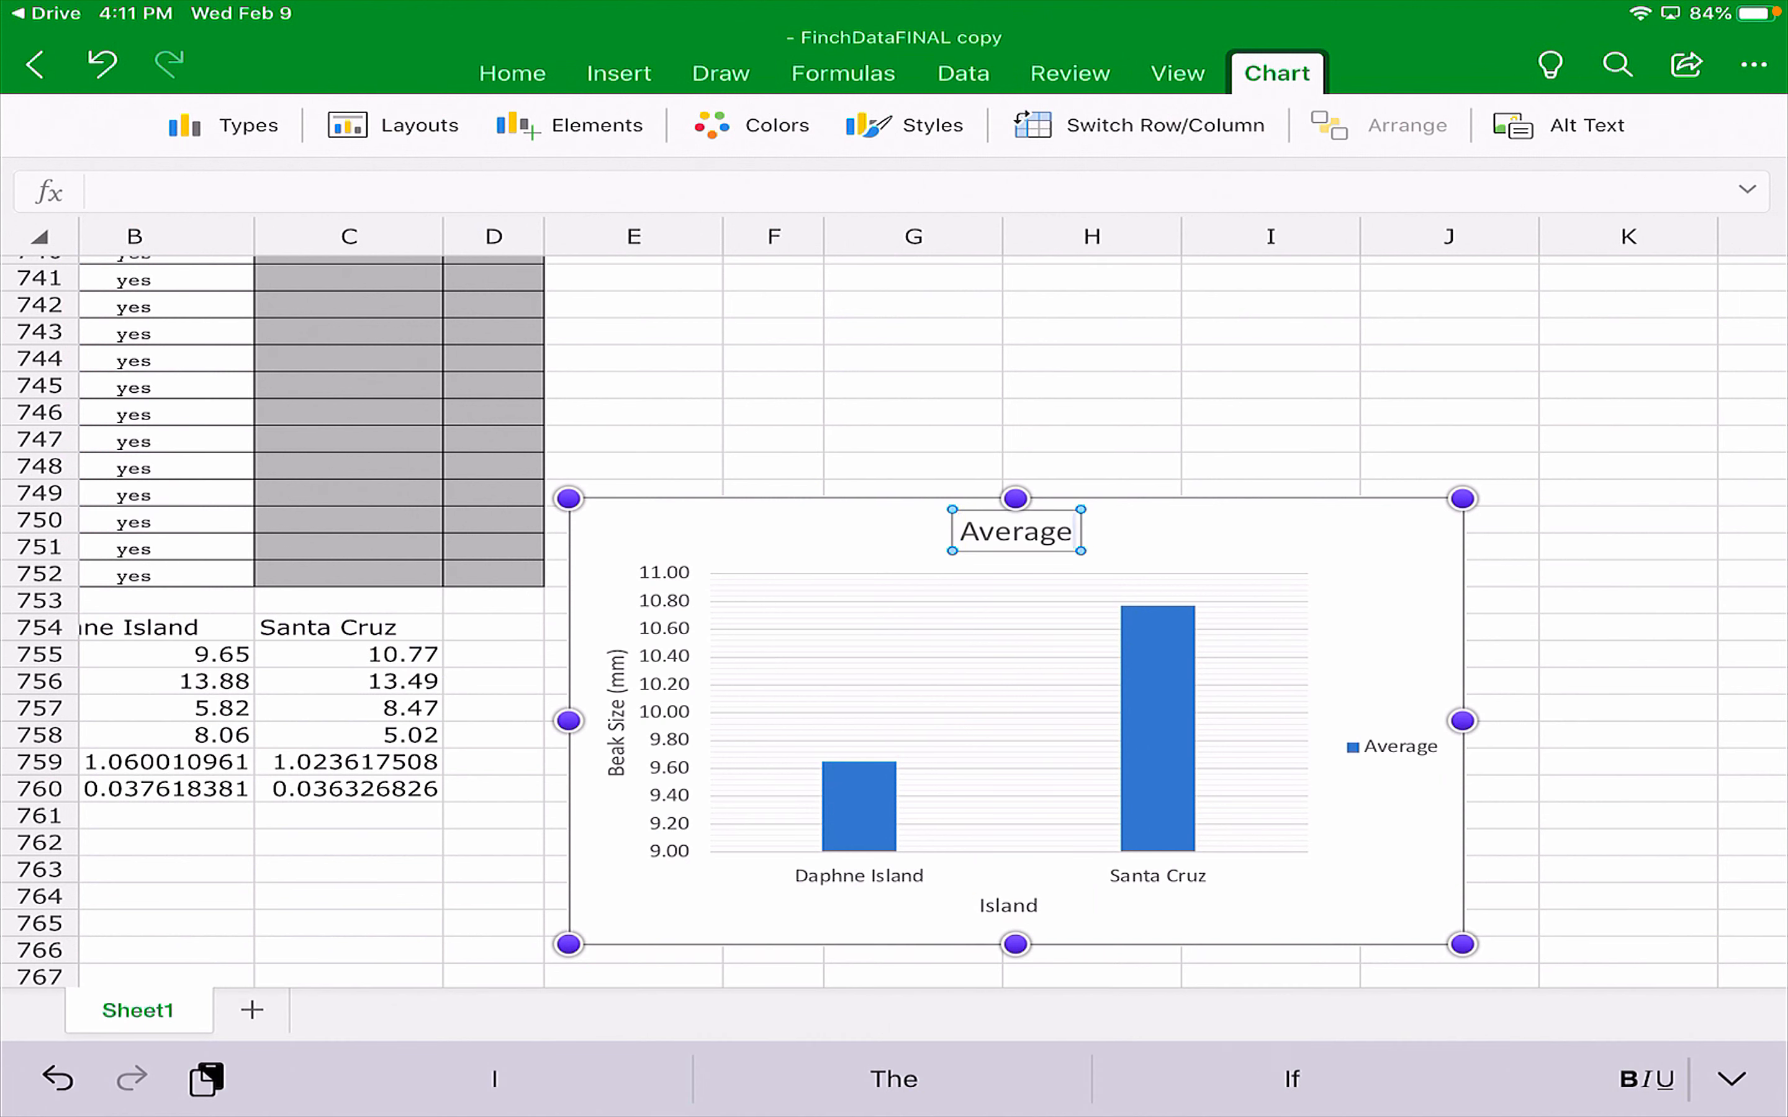
pyautogui.write('Comparing')
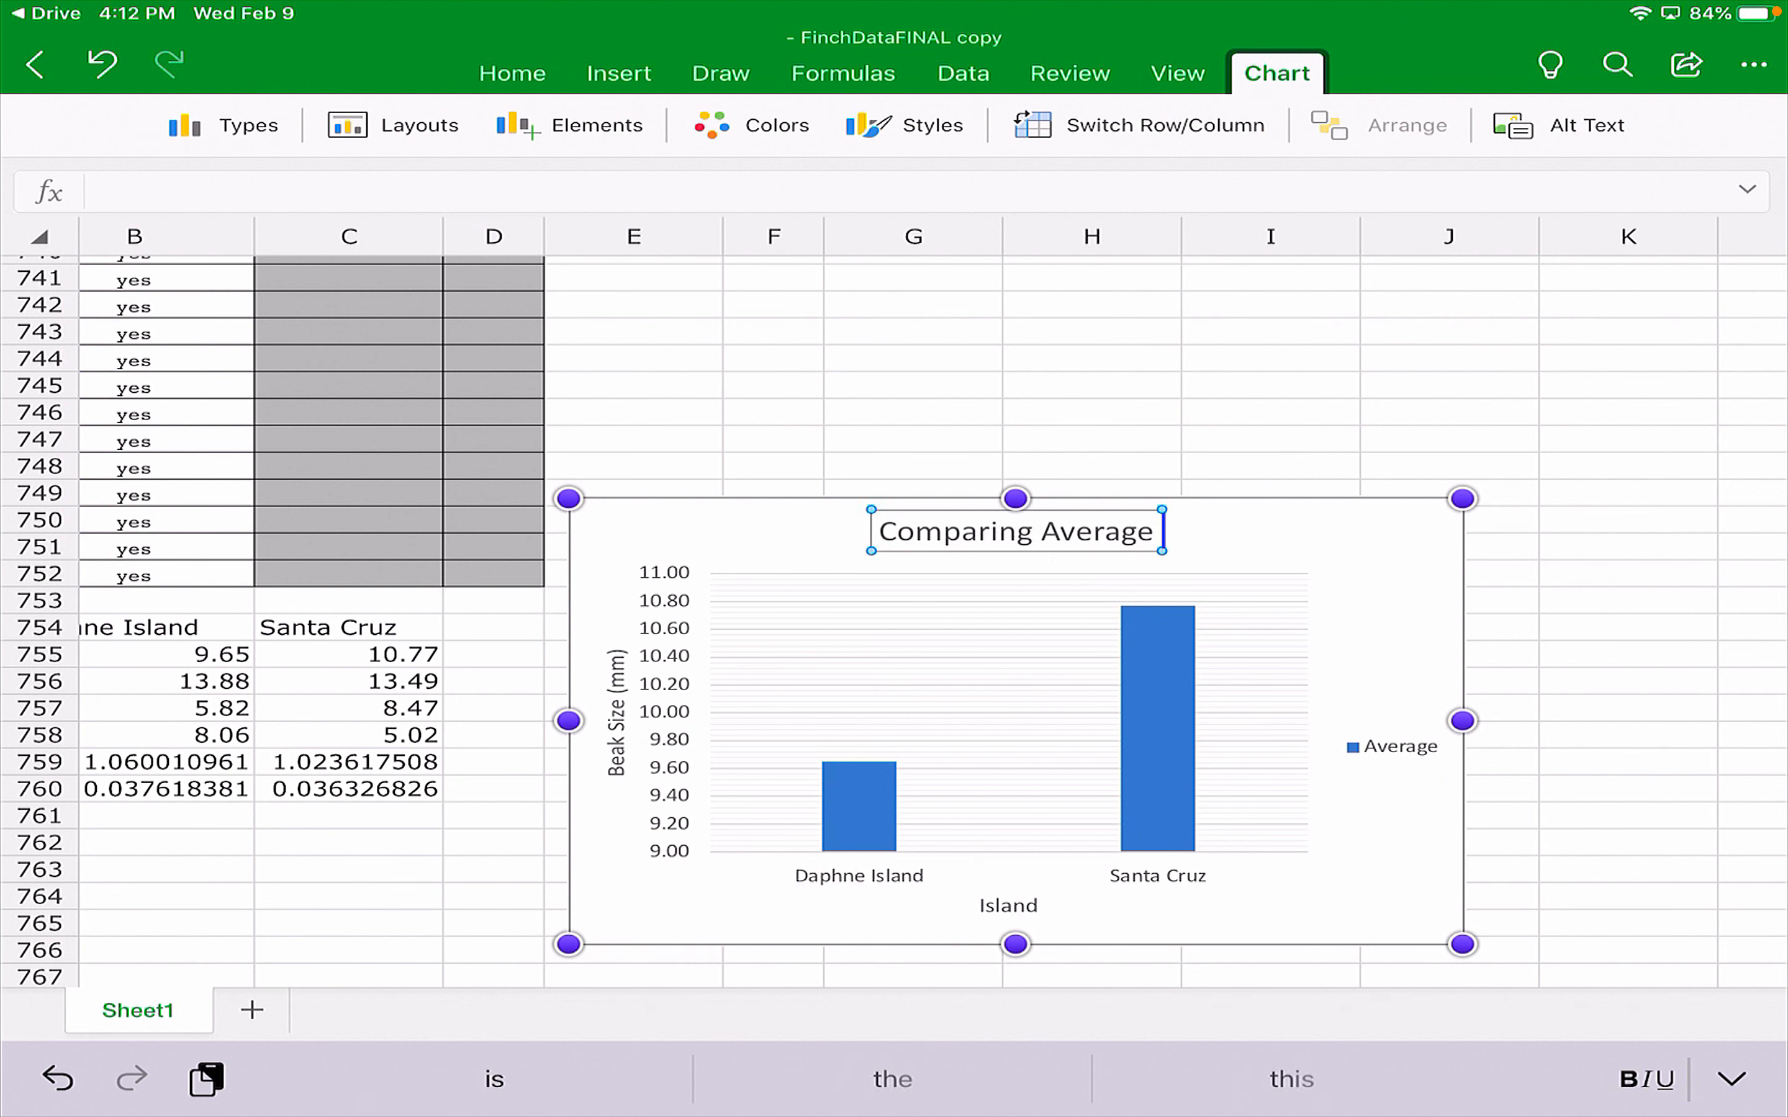
pyautogui.write('Beak Sizes Bet')
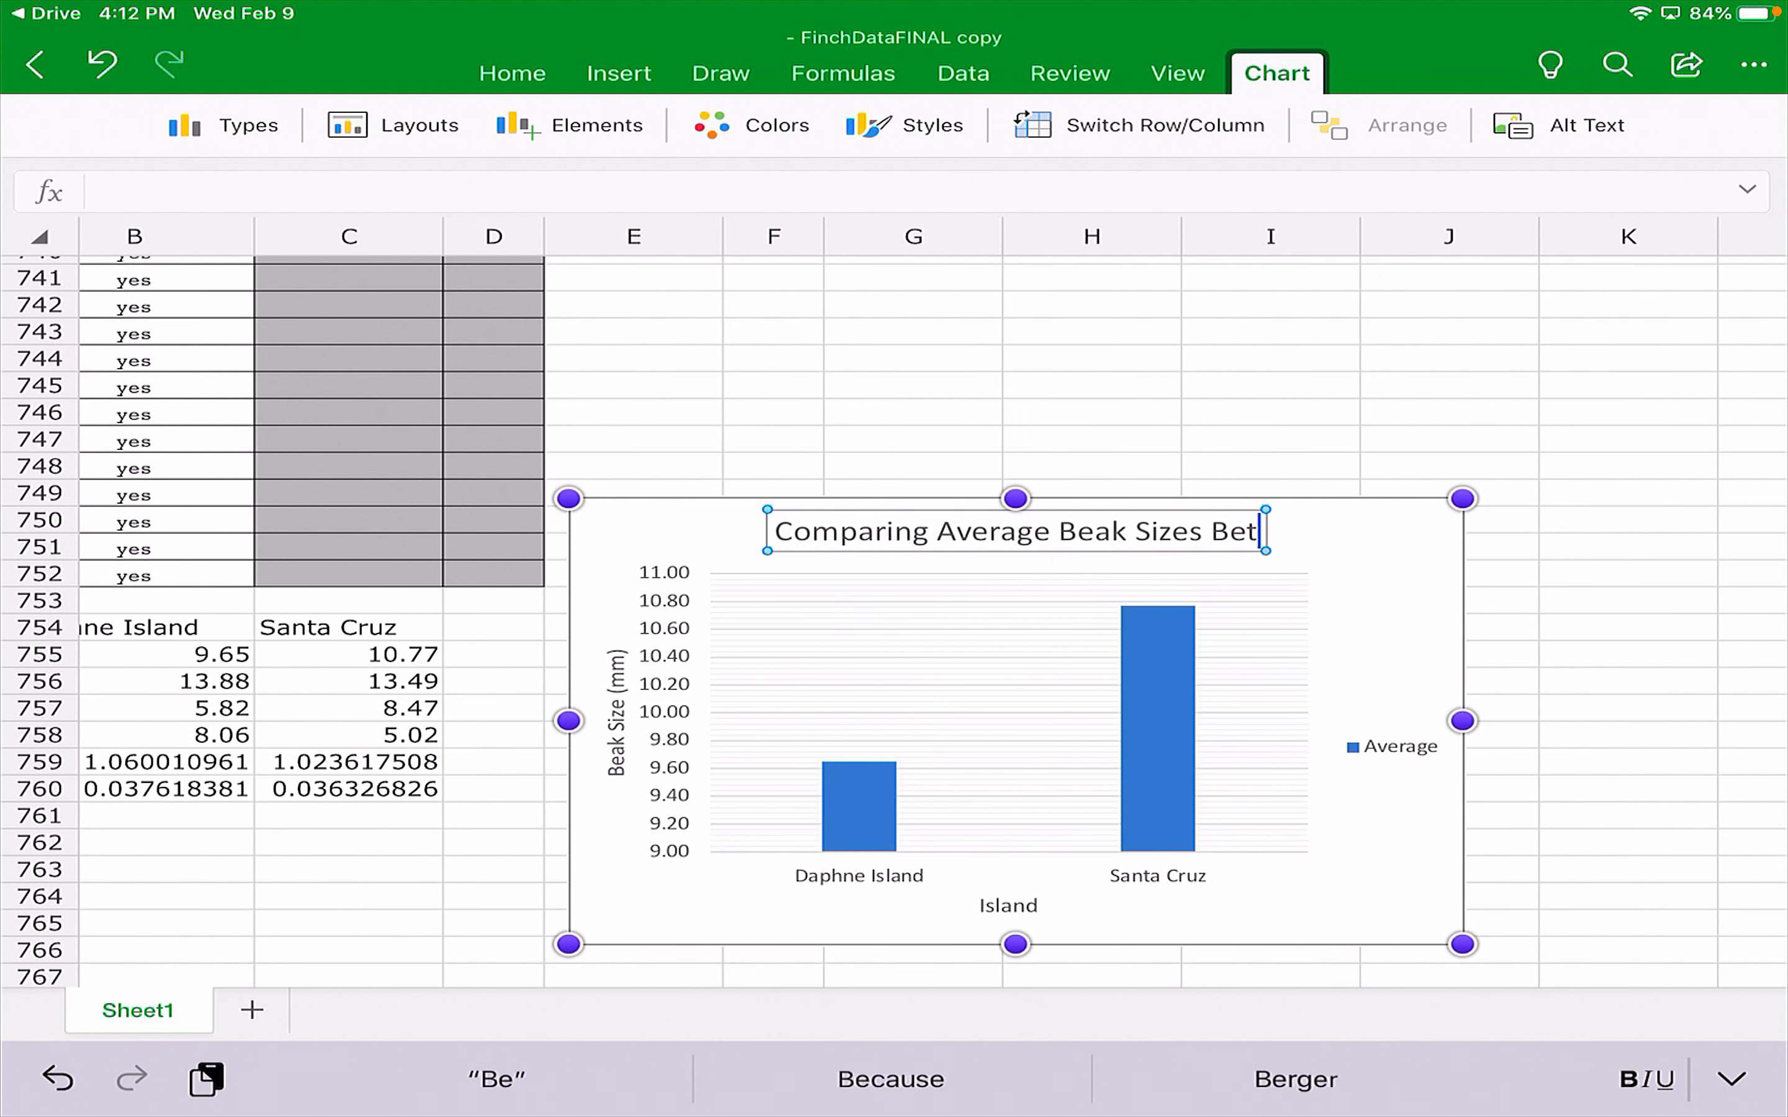
pyautogui.write('ween Daphne')
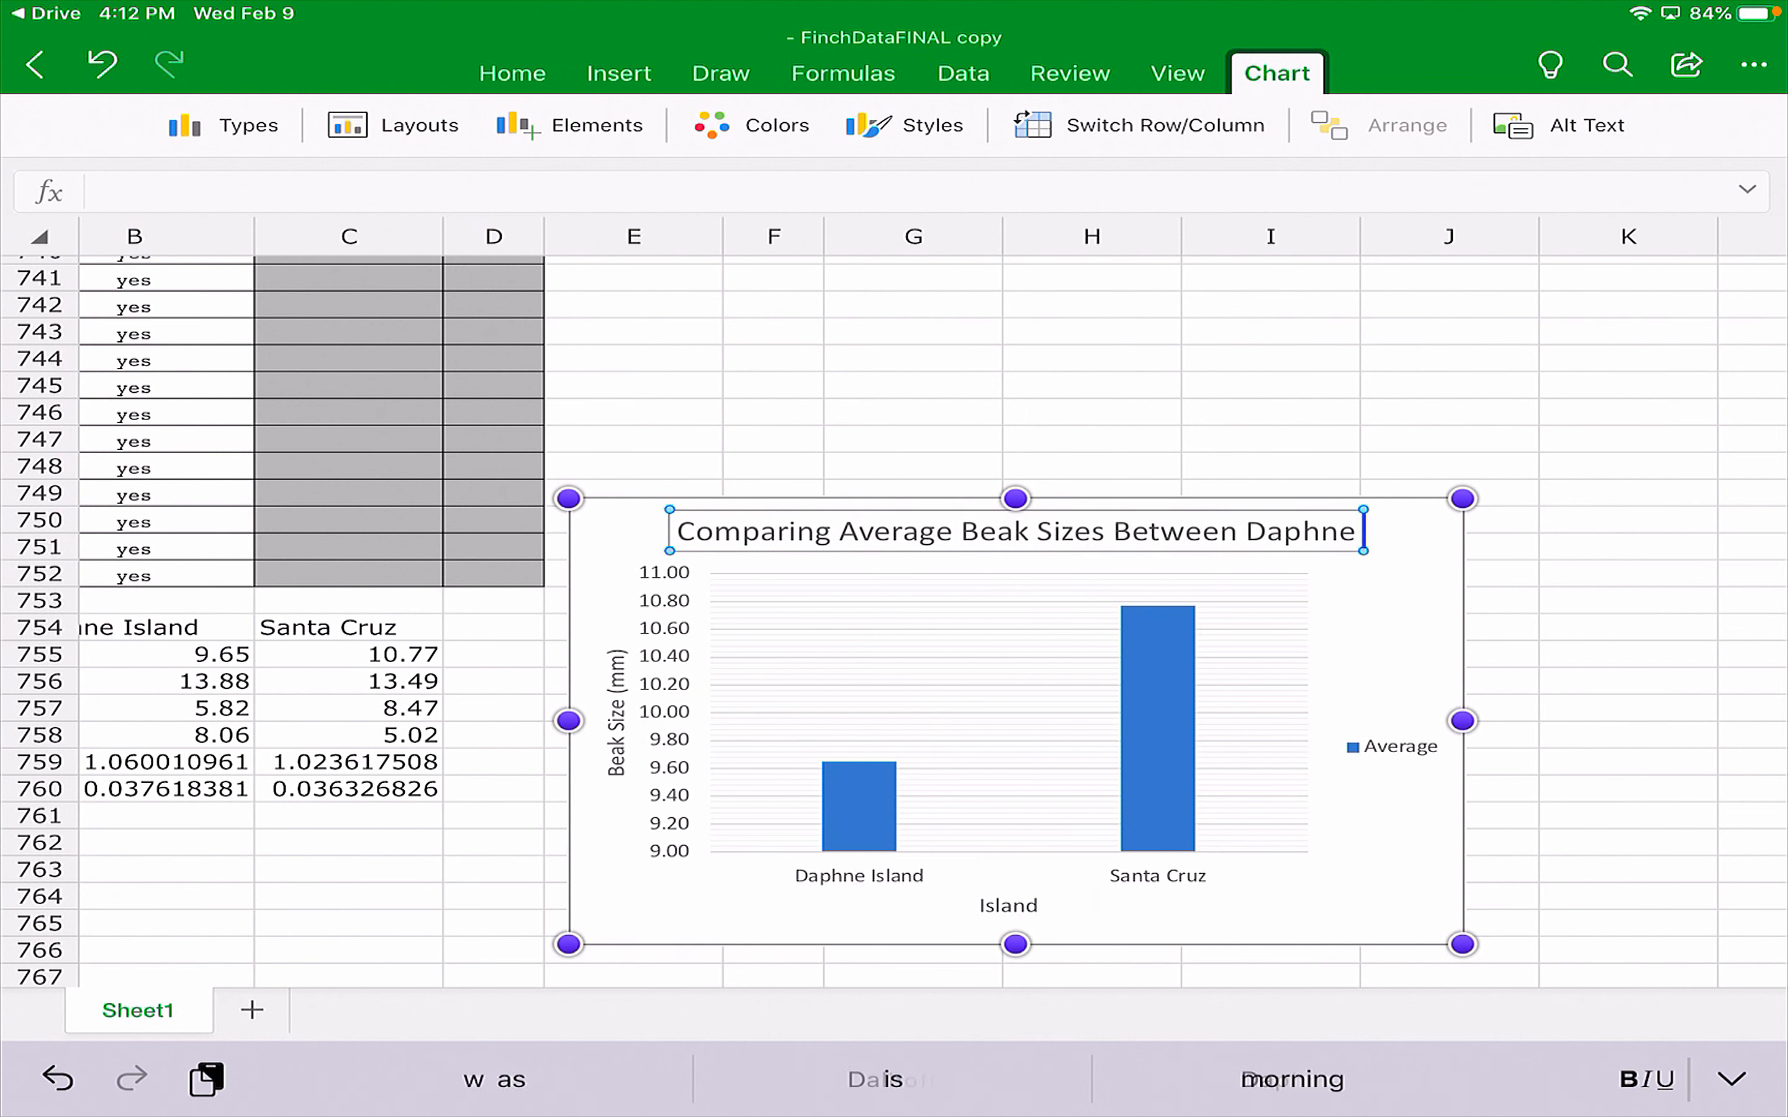
pyautogui.write('Island and St')
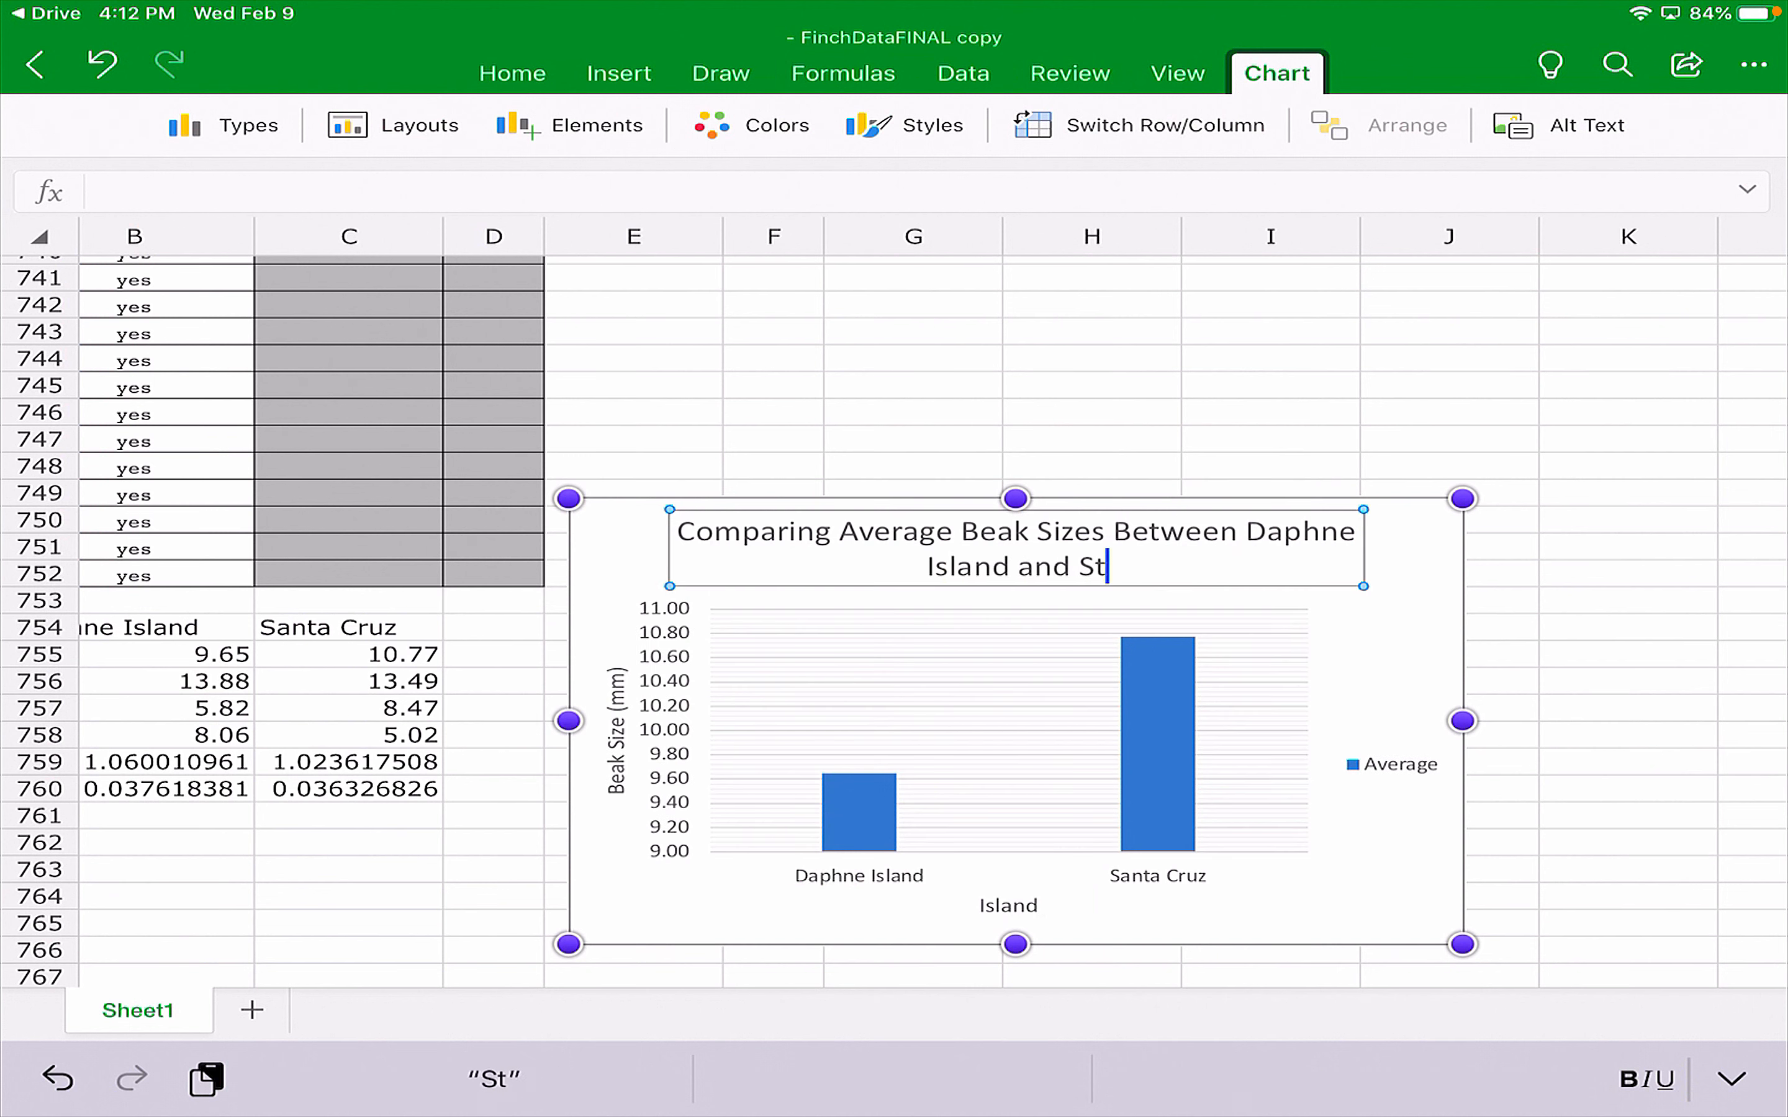
pyautogui.write('anta Cruz')
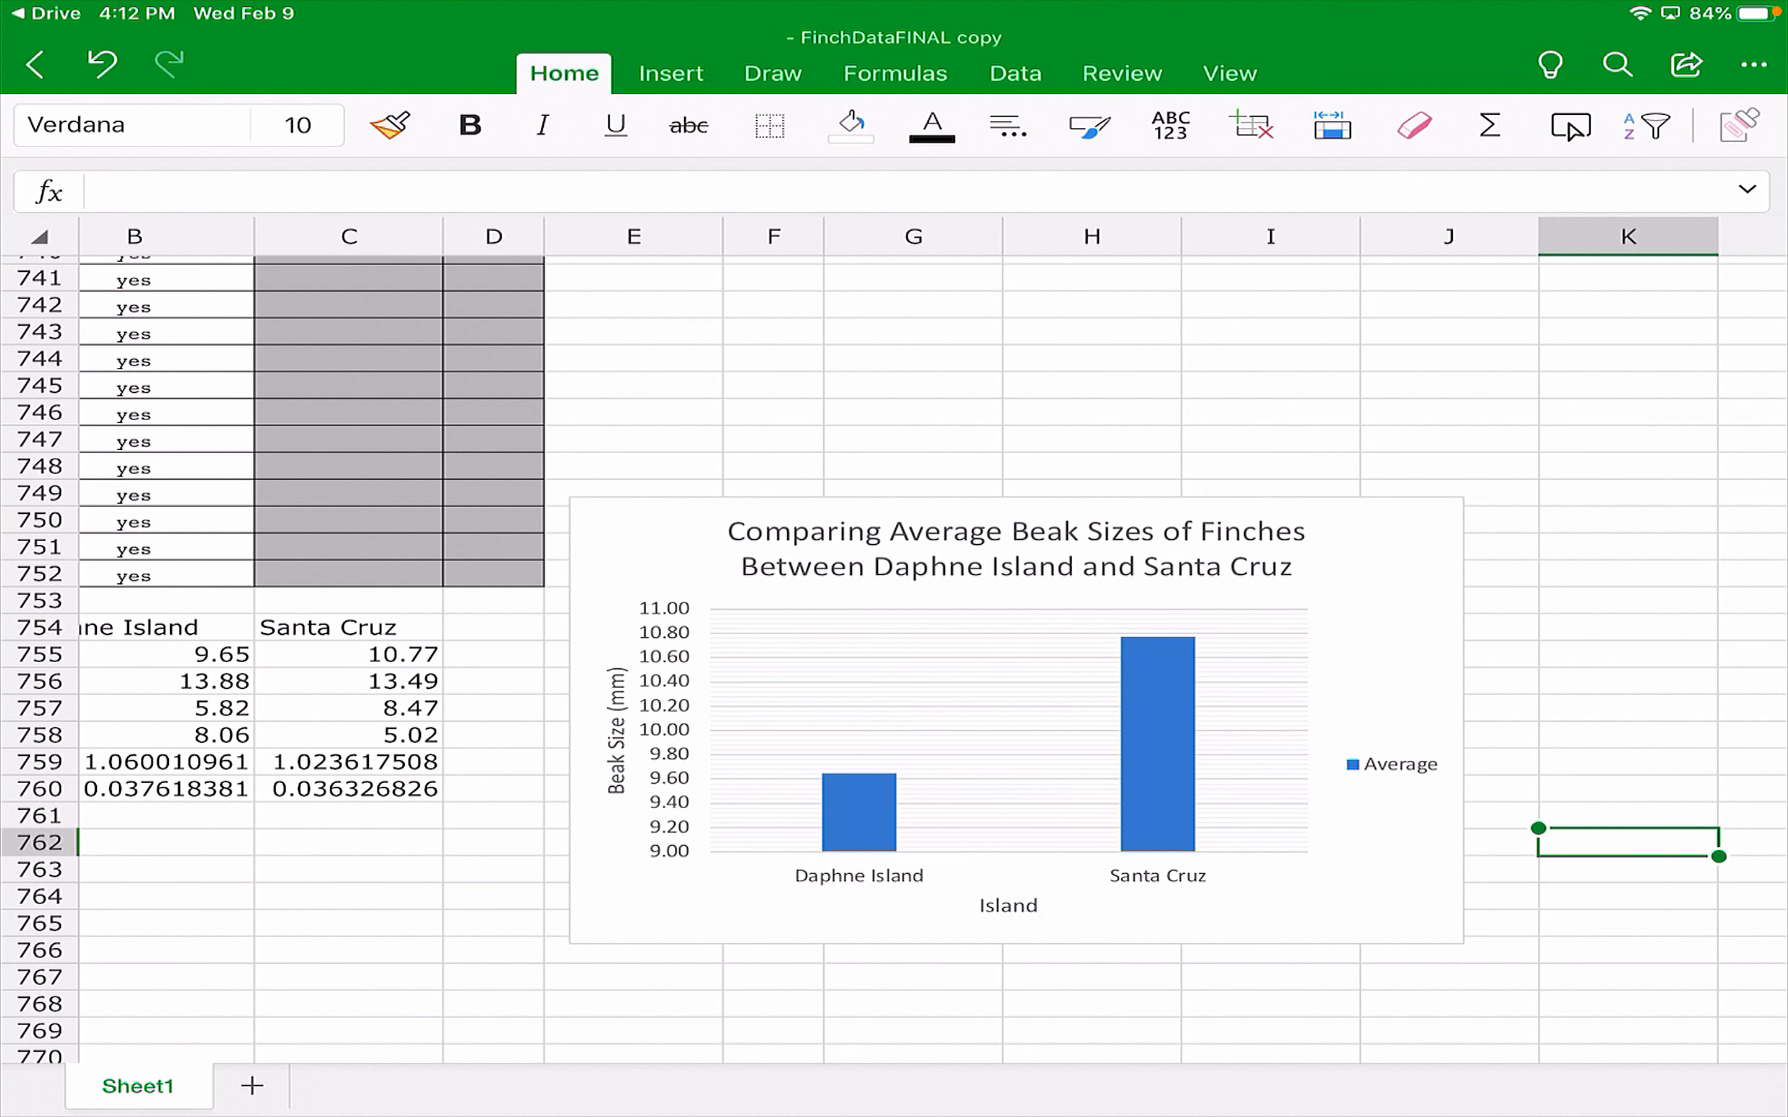
pyautogui.click(1015, 718)
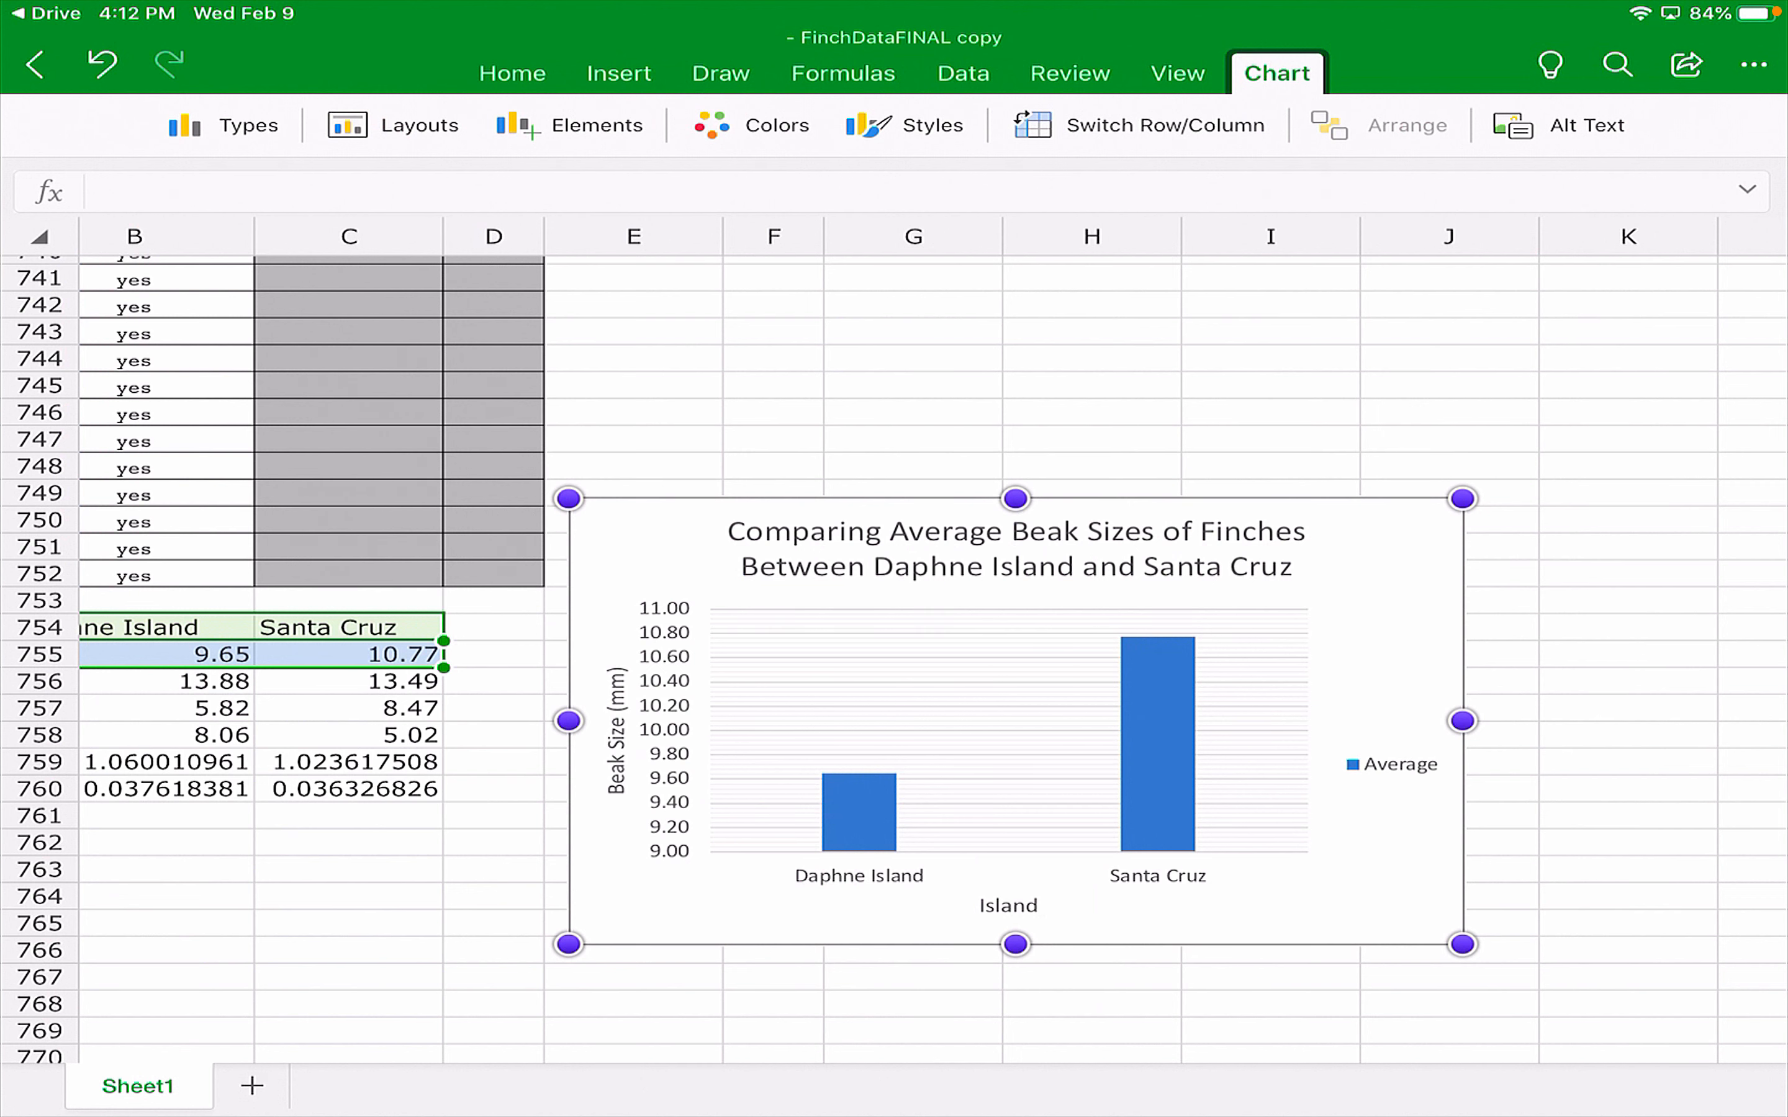
# Add error bars to the Daphne Island and Santa Cruz columns via Elements > Error Bars.
pyautogui.click(595, 124)
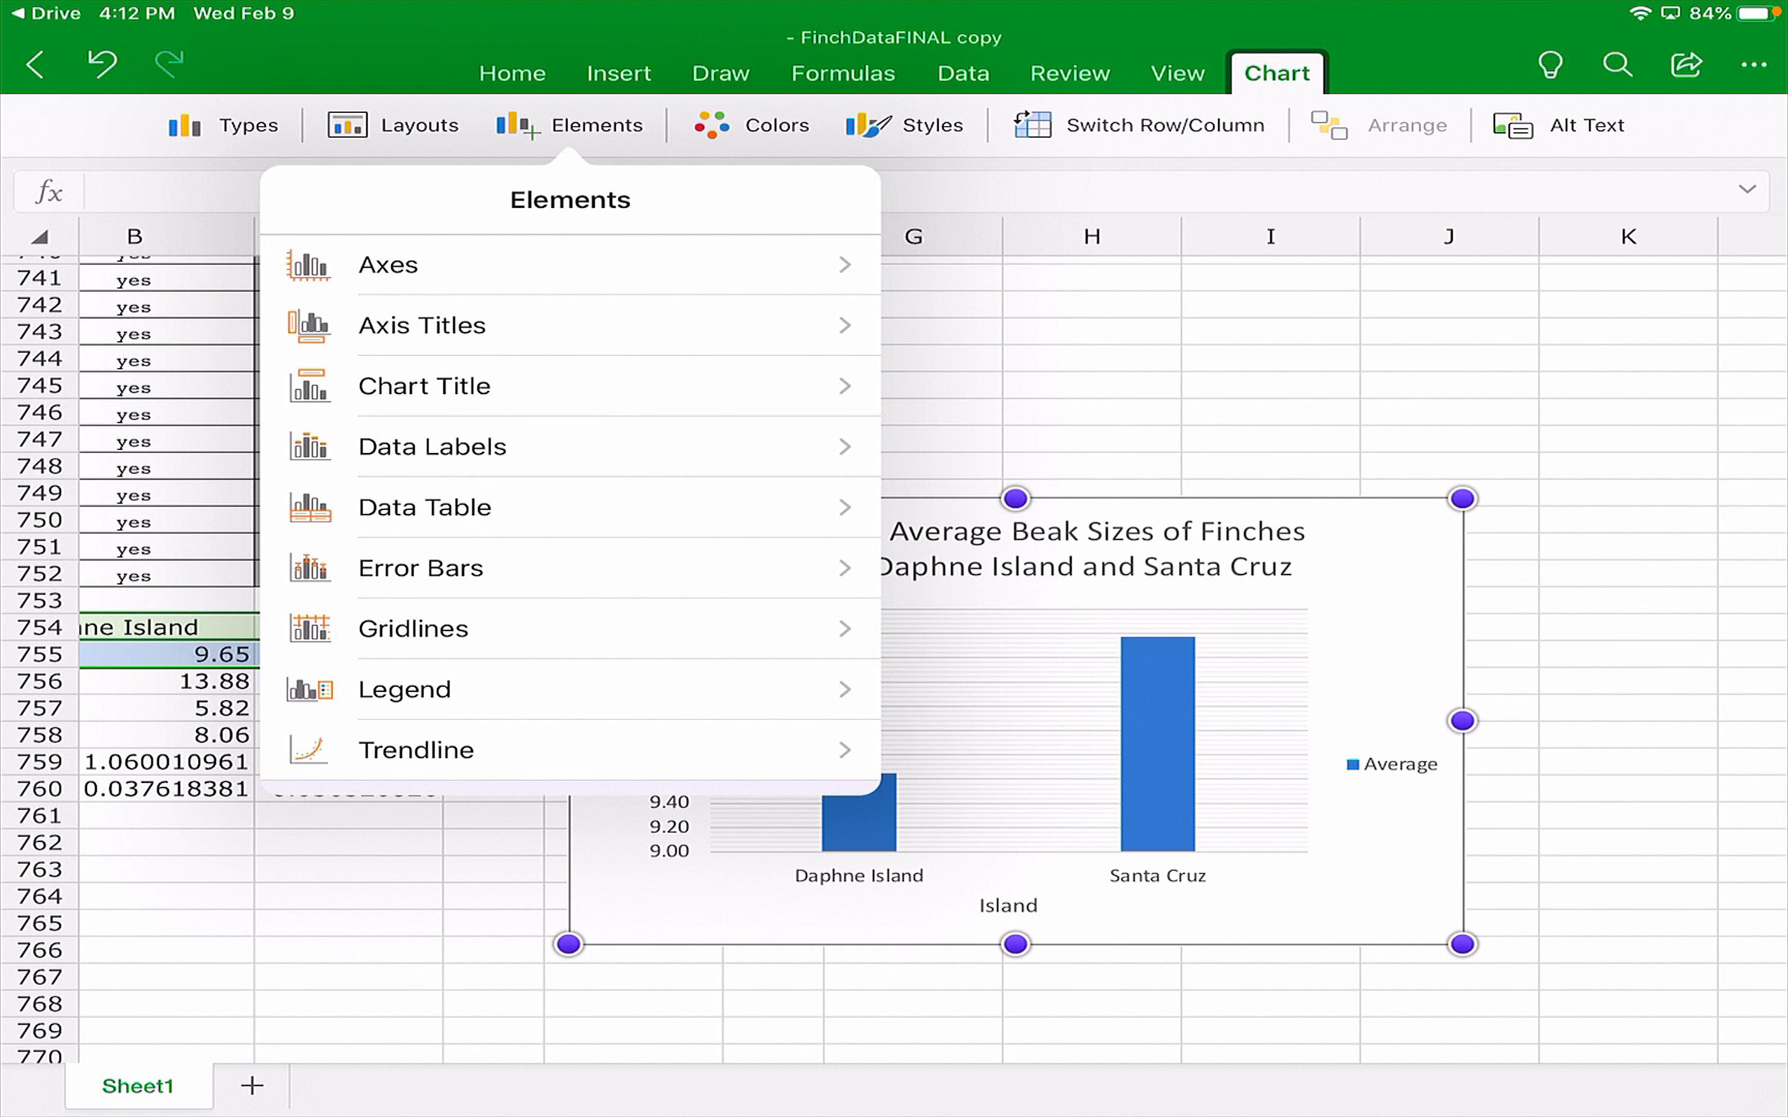
pyautogui.click(420, 568)
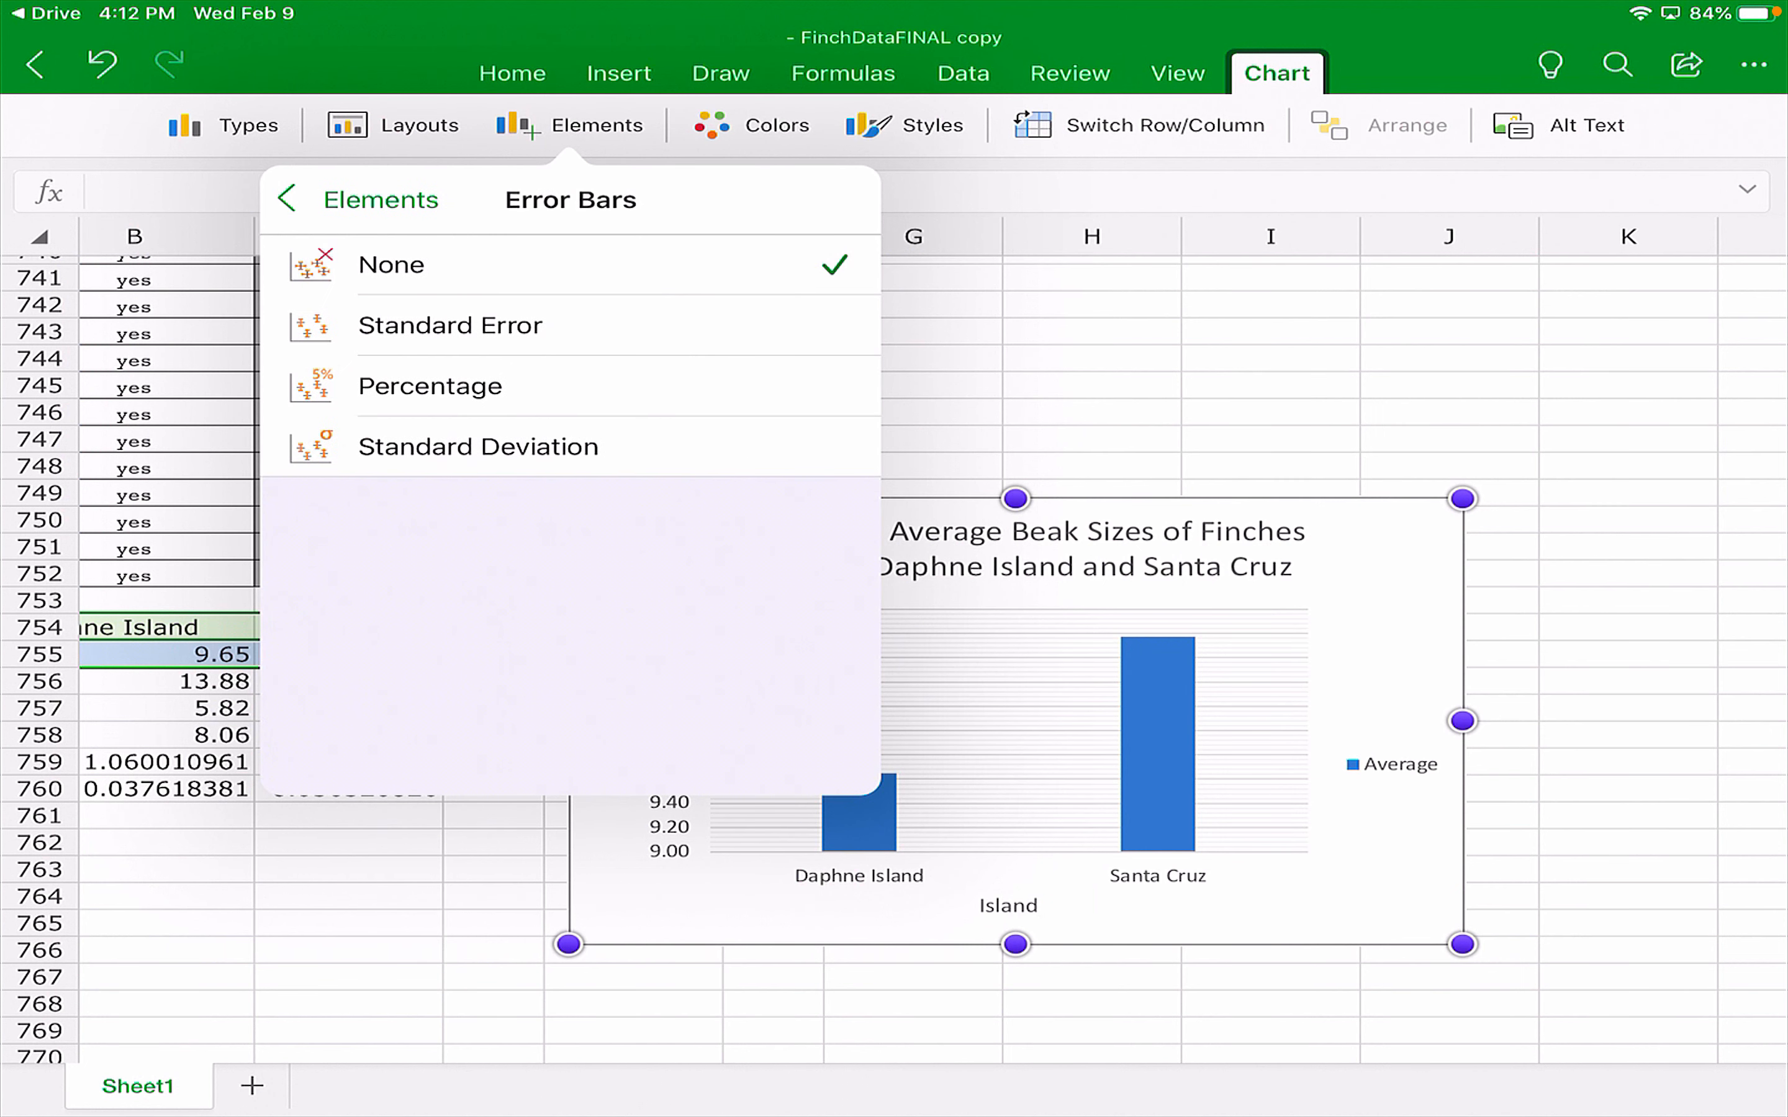
pyautogui.click(449, 326)
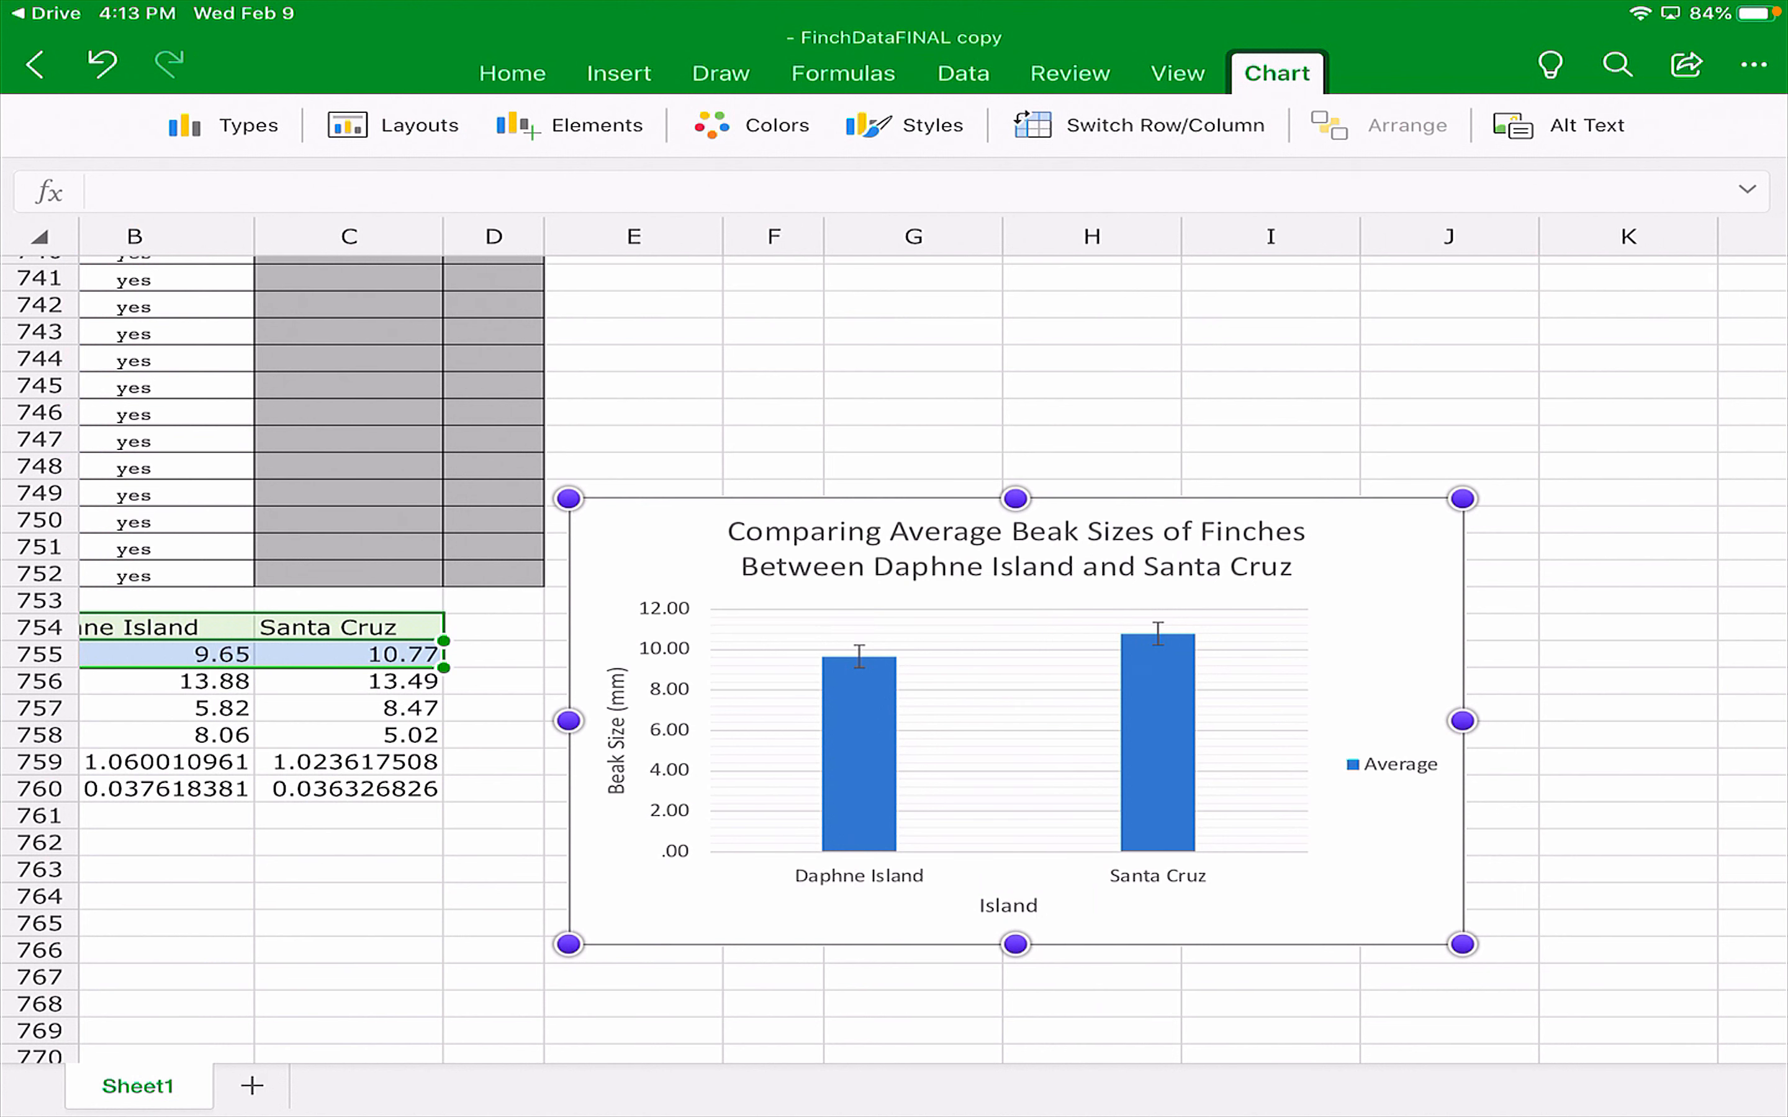
pyautogui.click(597, 125)
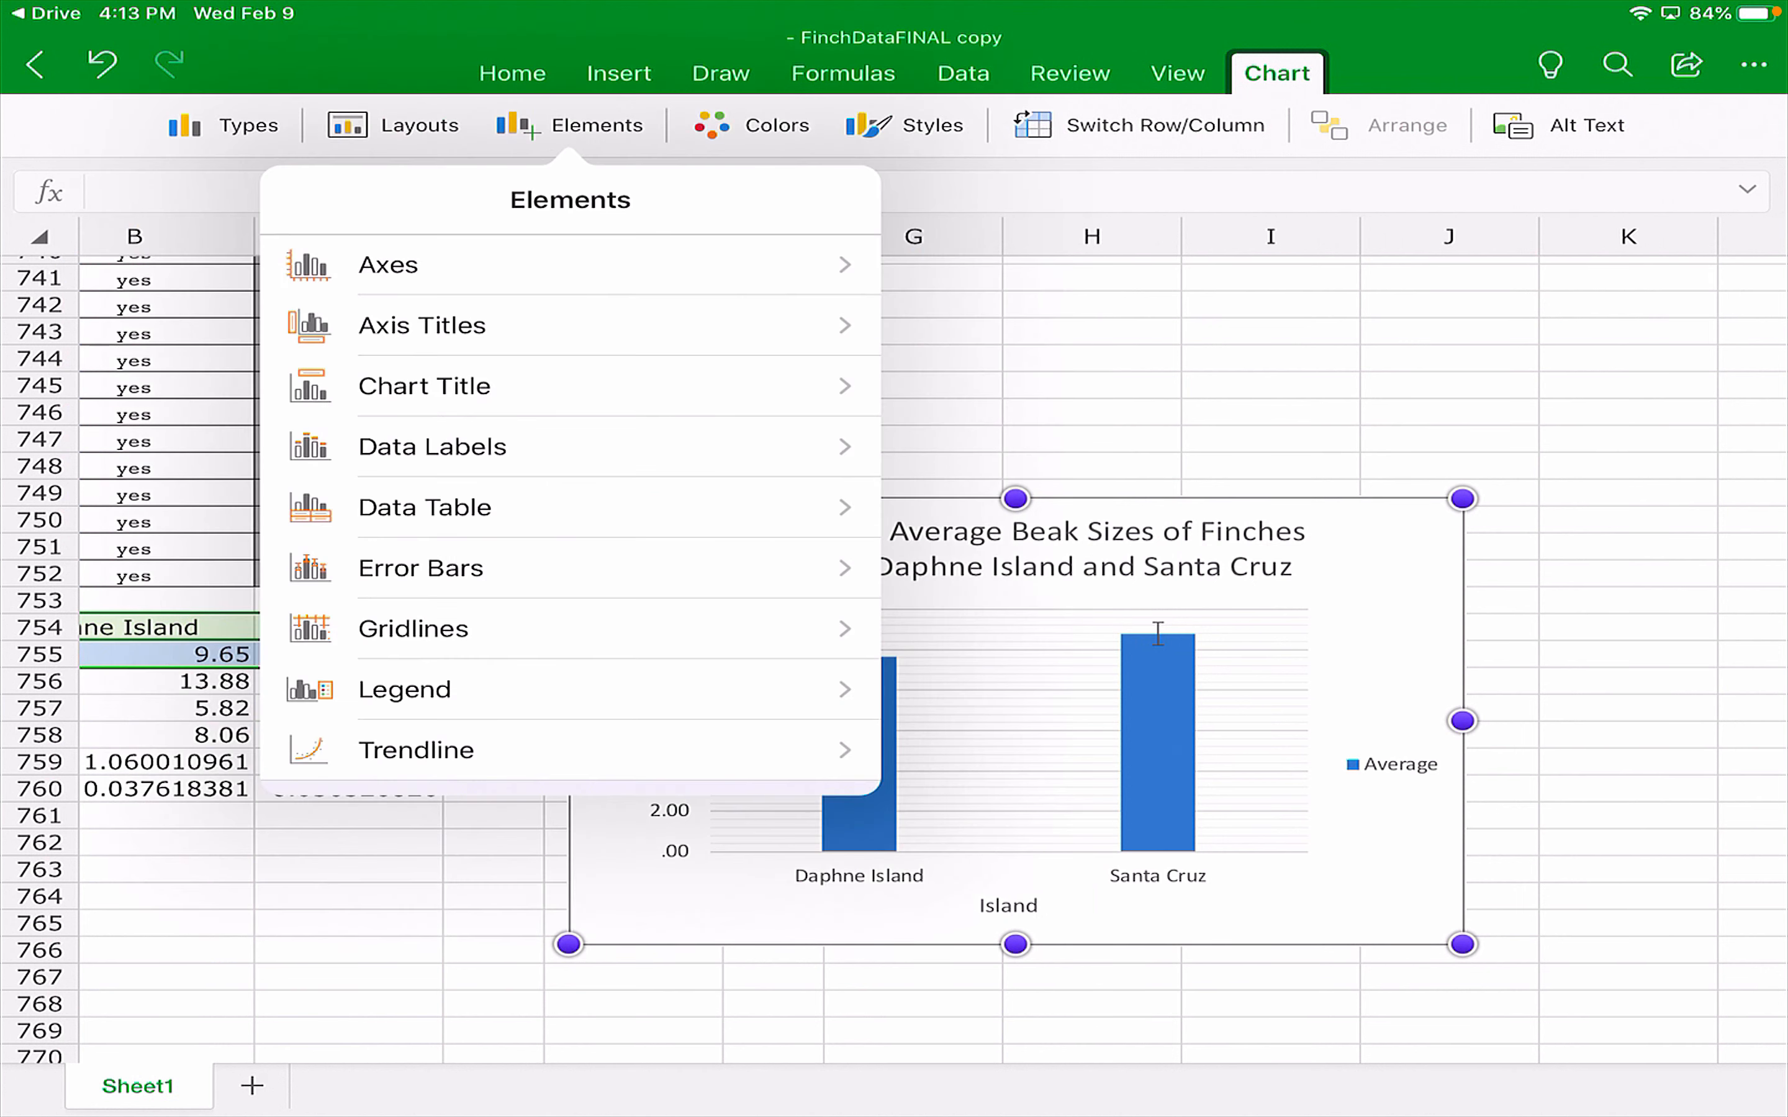
# Try a different error bar kind and settle on the small error bars.
pyautogui.click(420, 567)
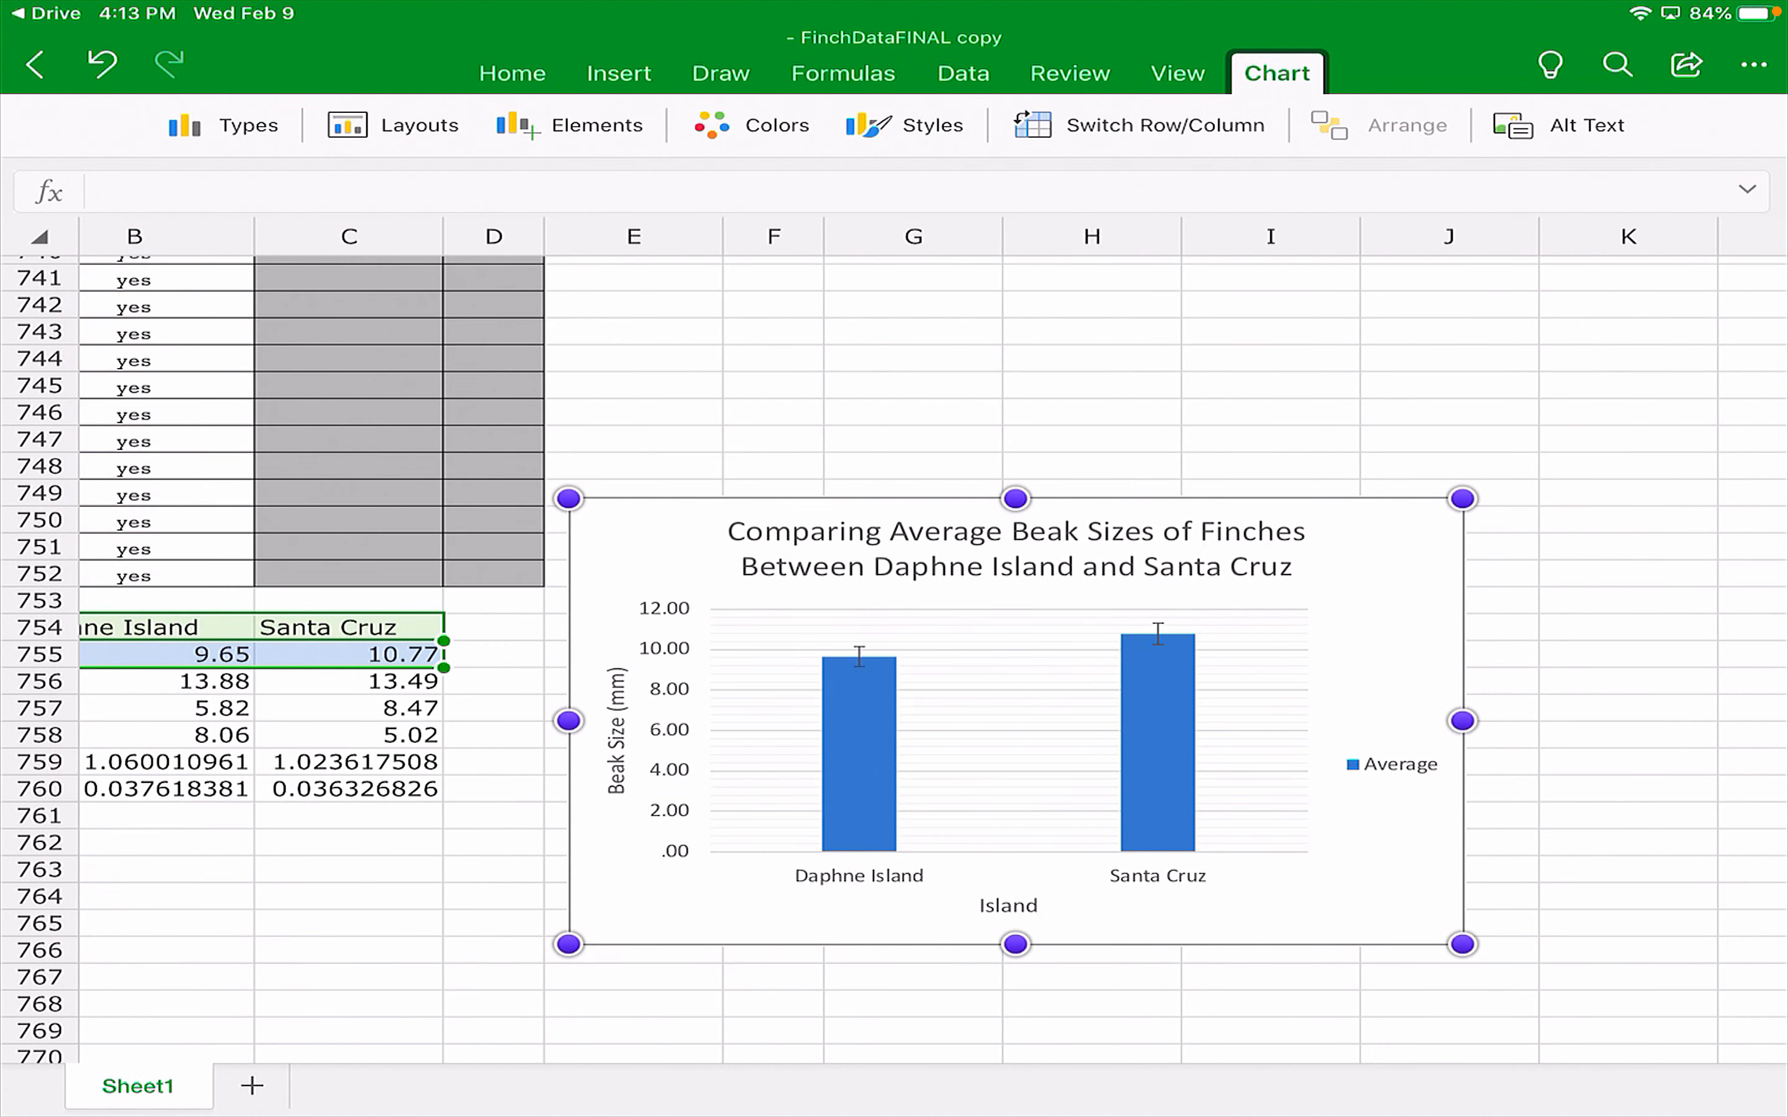
pyautogui.click(570, 125)
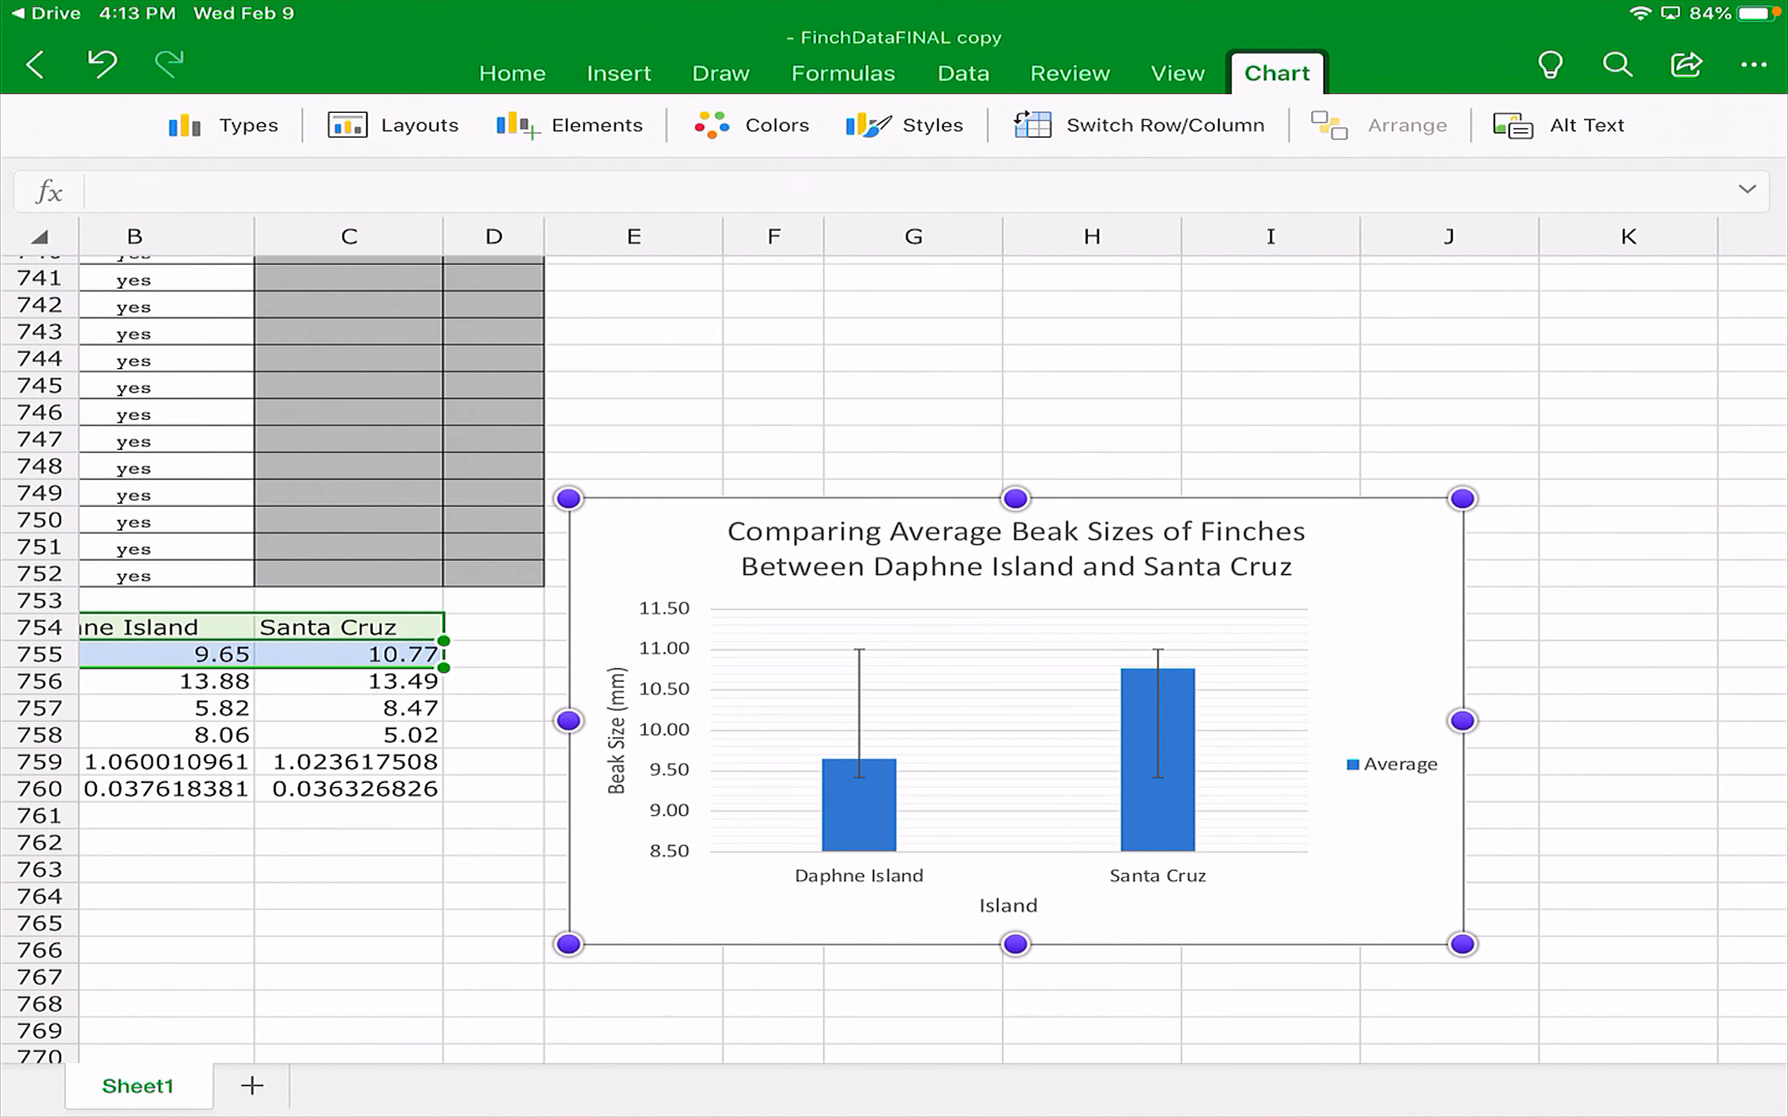
pyautogui.click(572, 124)
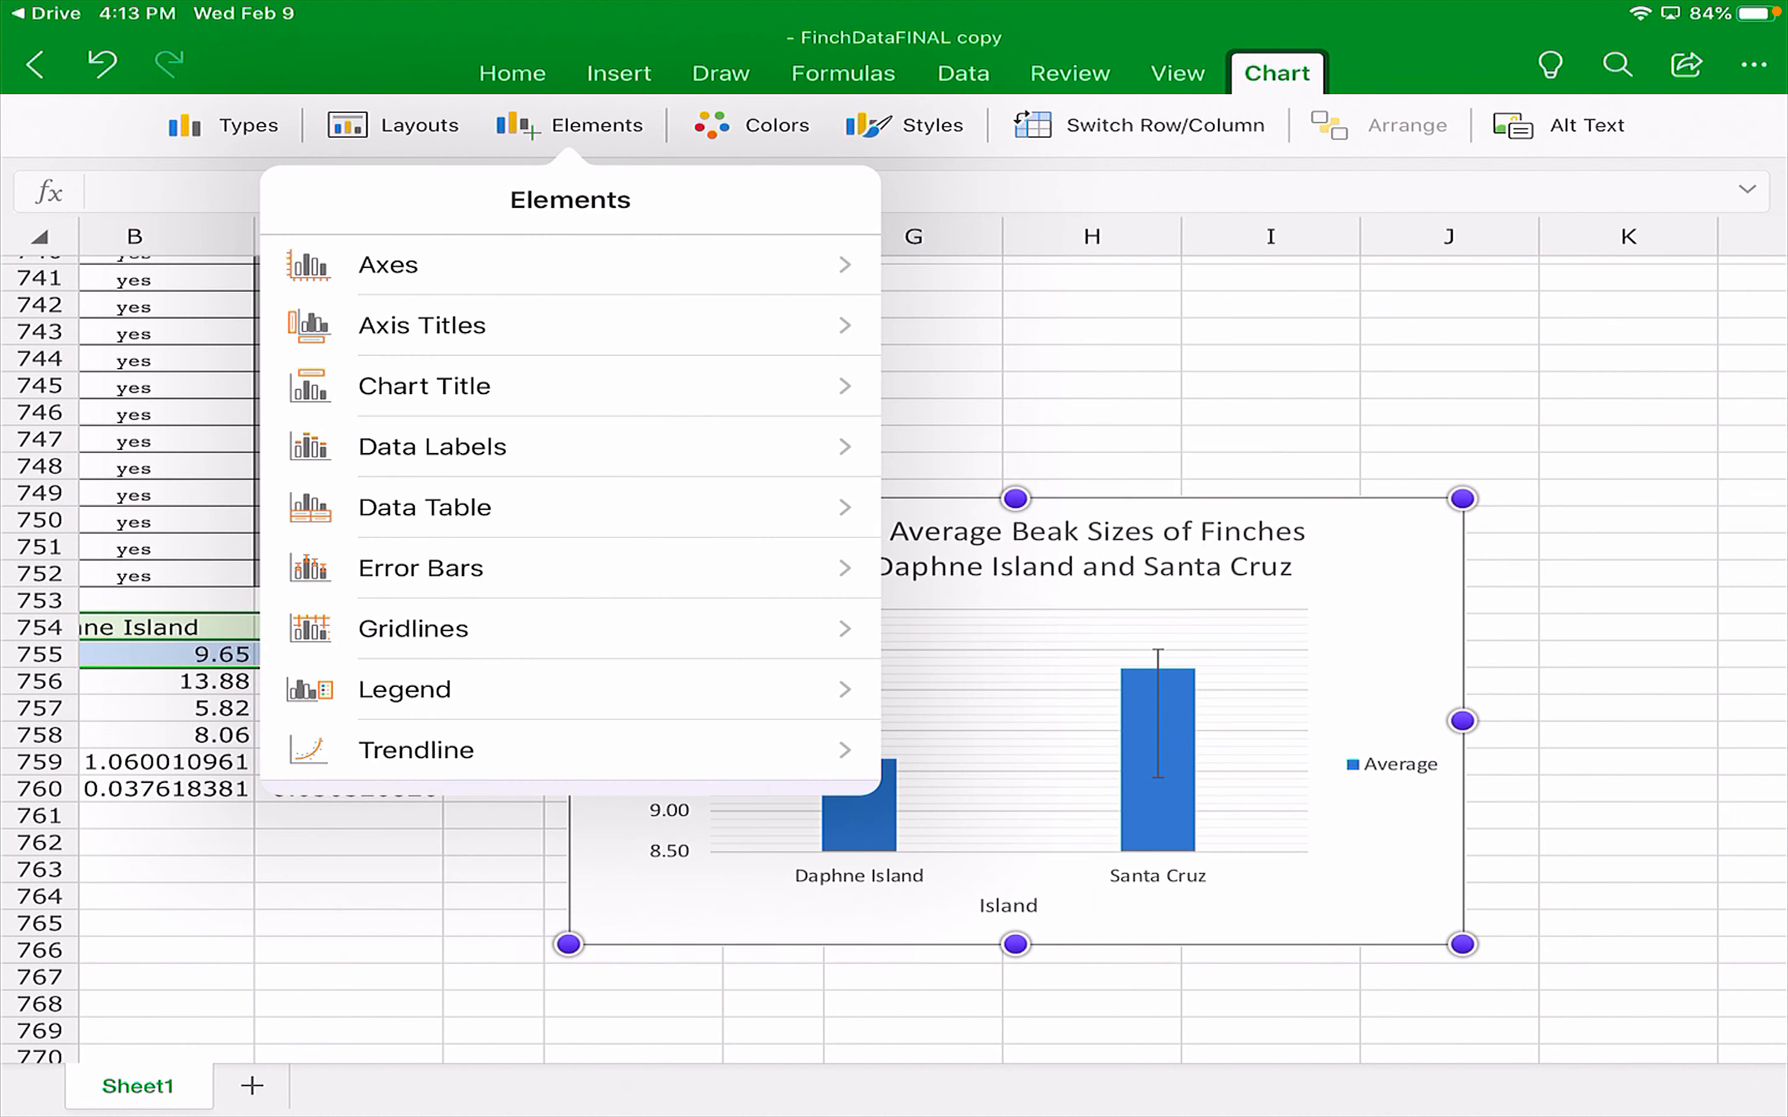
pyautogui.click(420, 569)
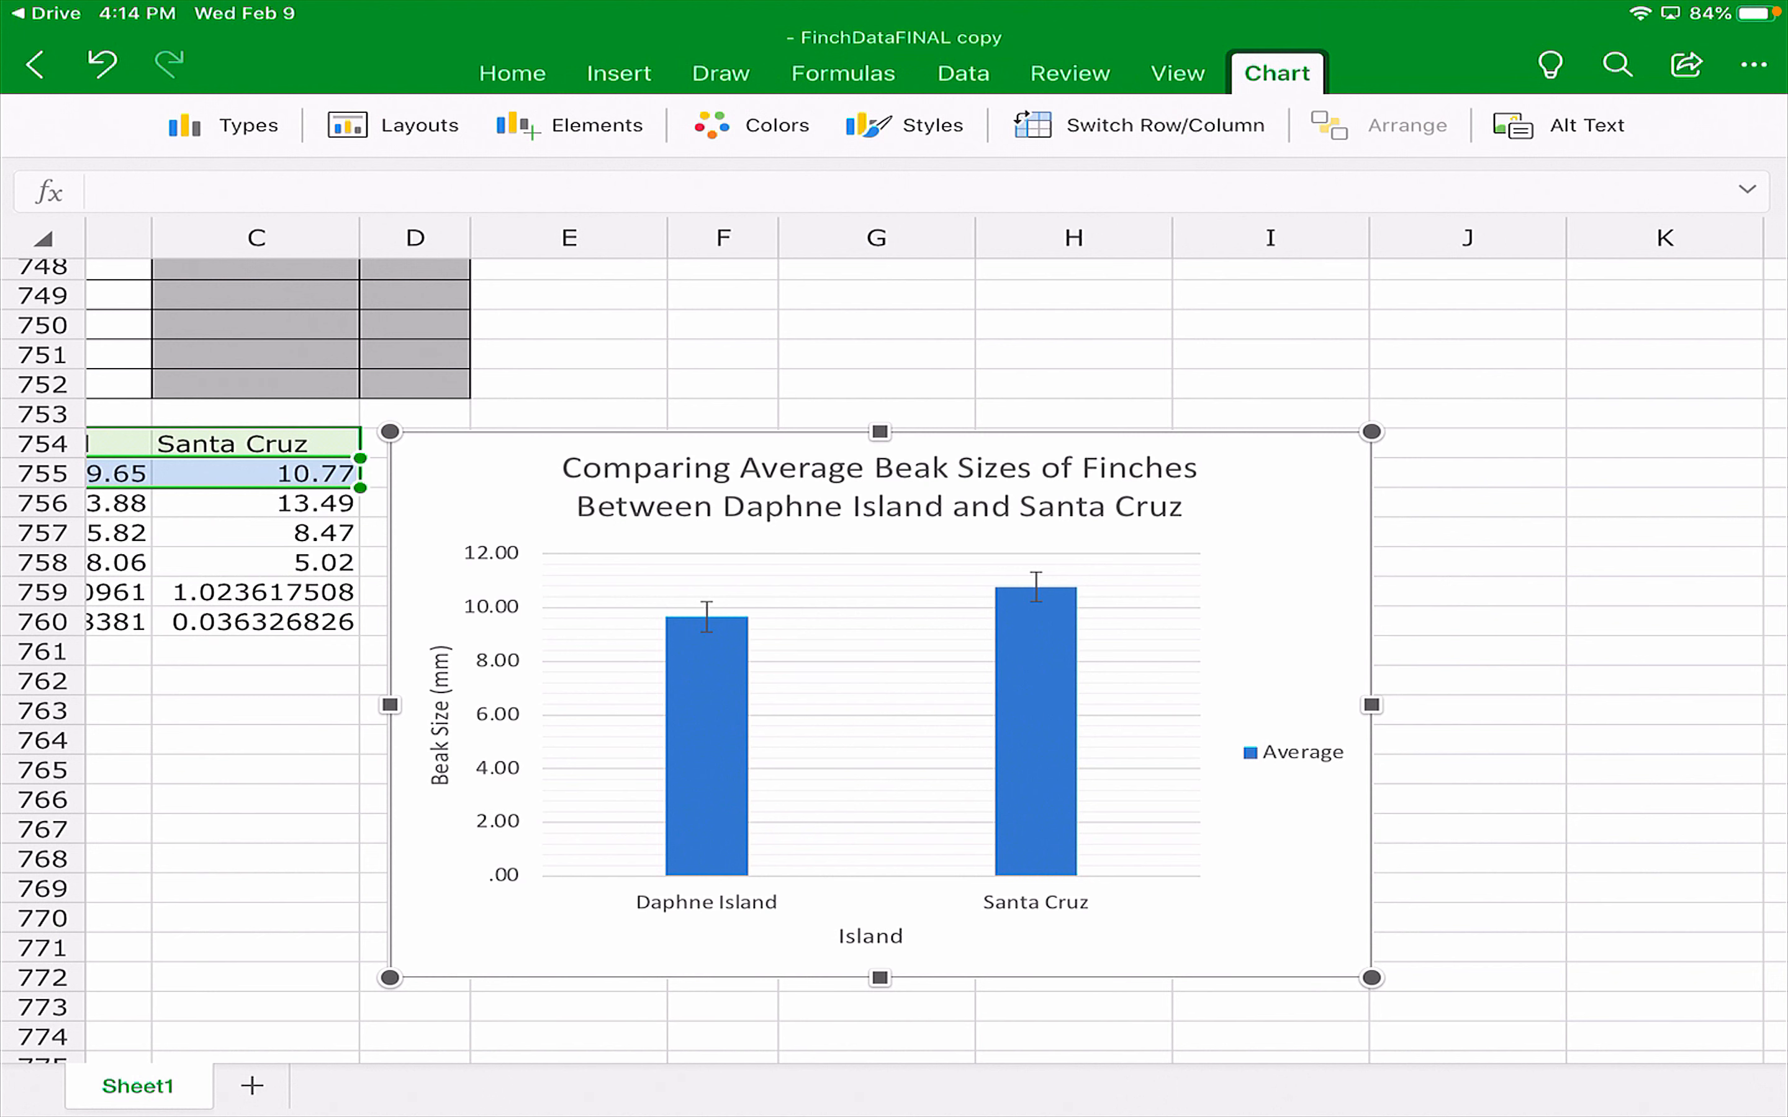
# Review the gridline settings, then show the legend position options.
pyautogui.click(597, 124)
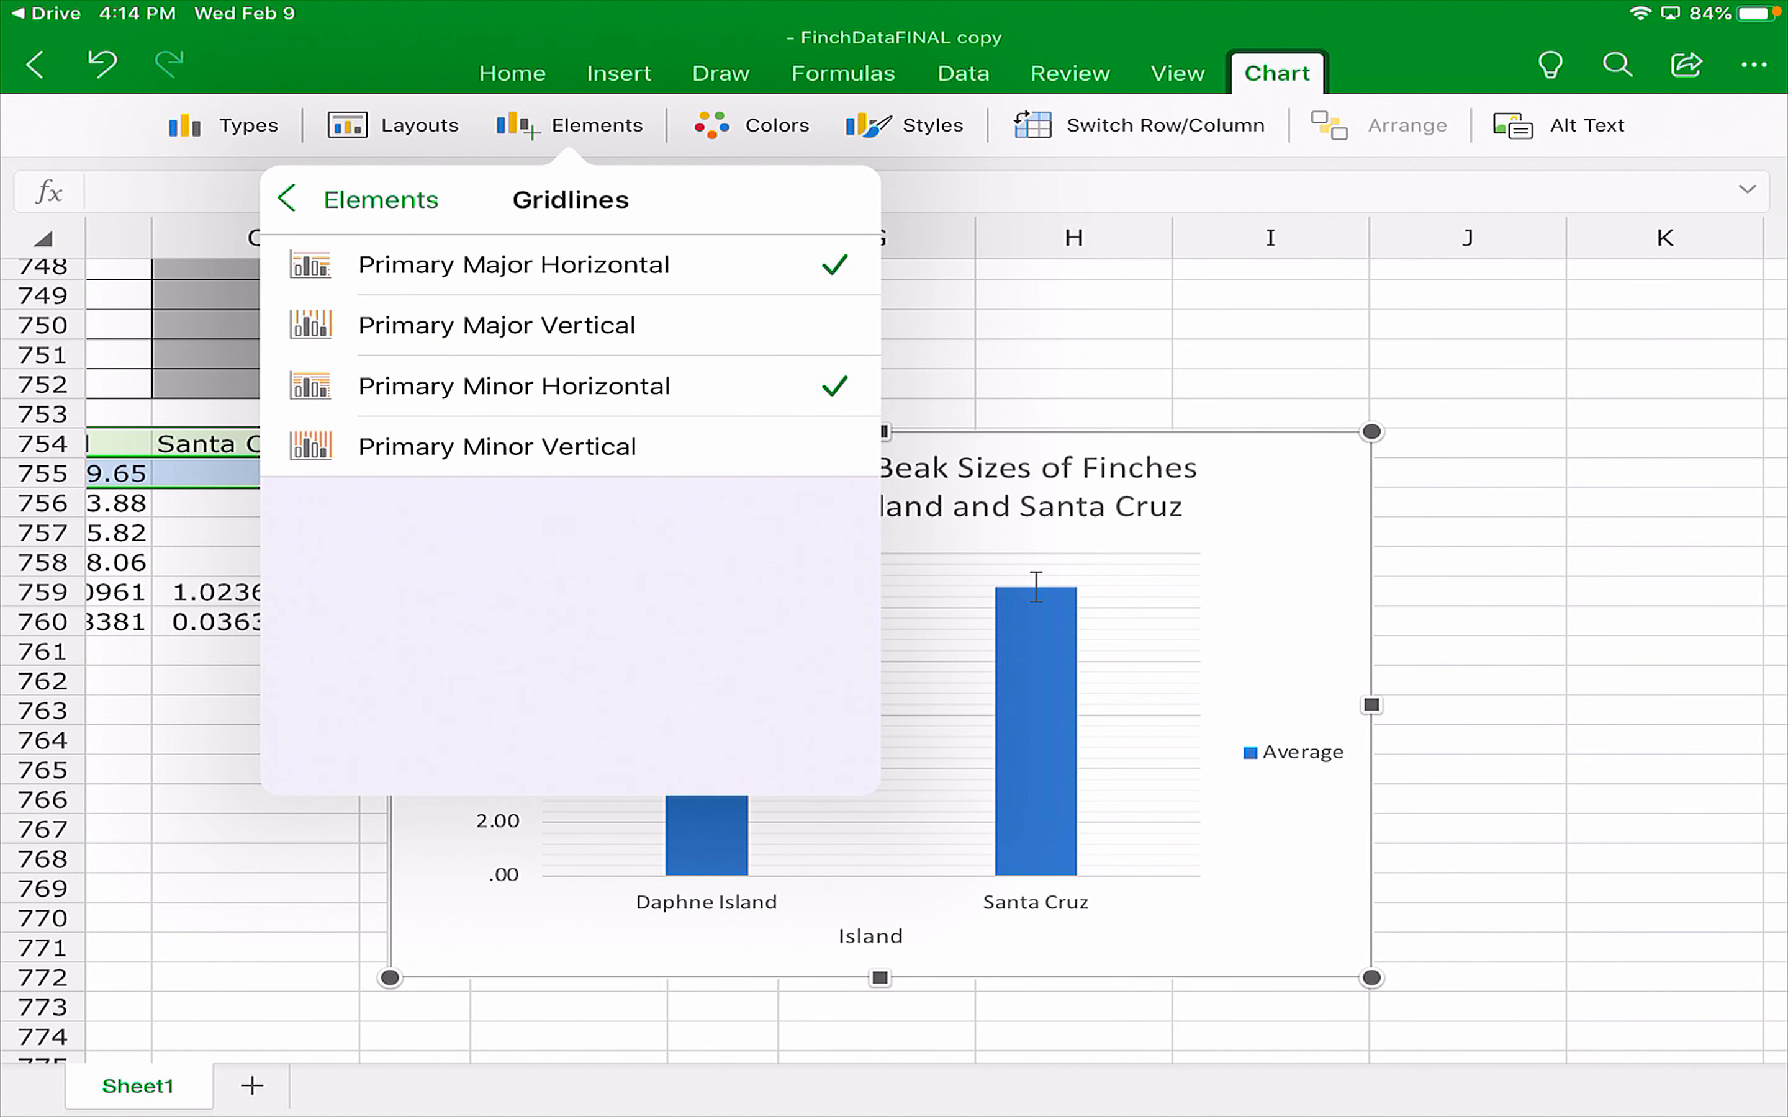
pyautogui.click(287, 199)
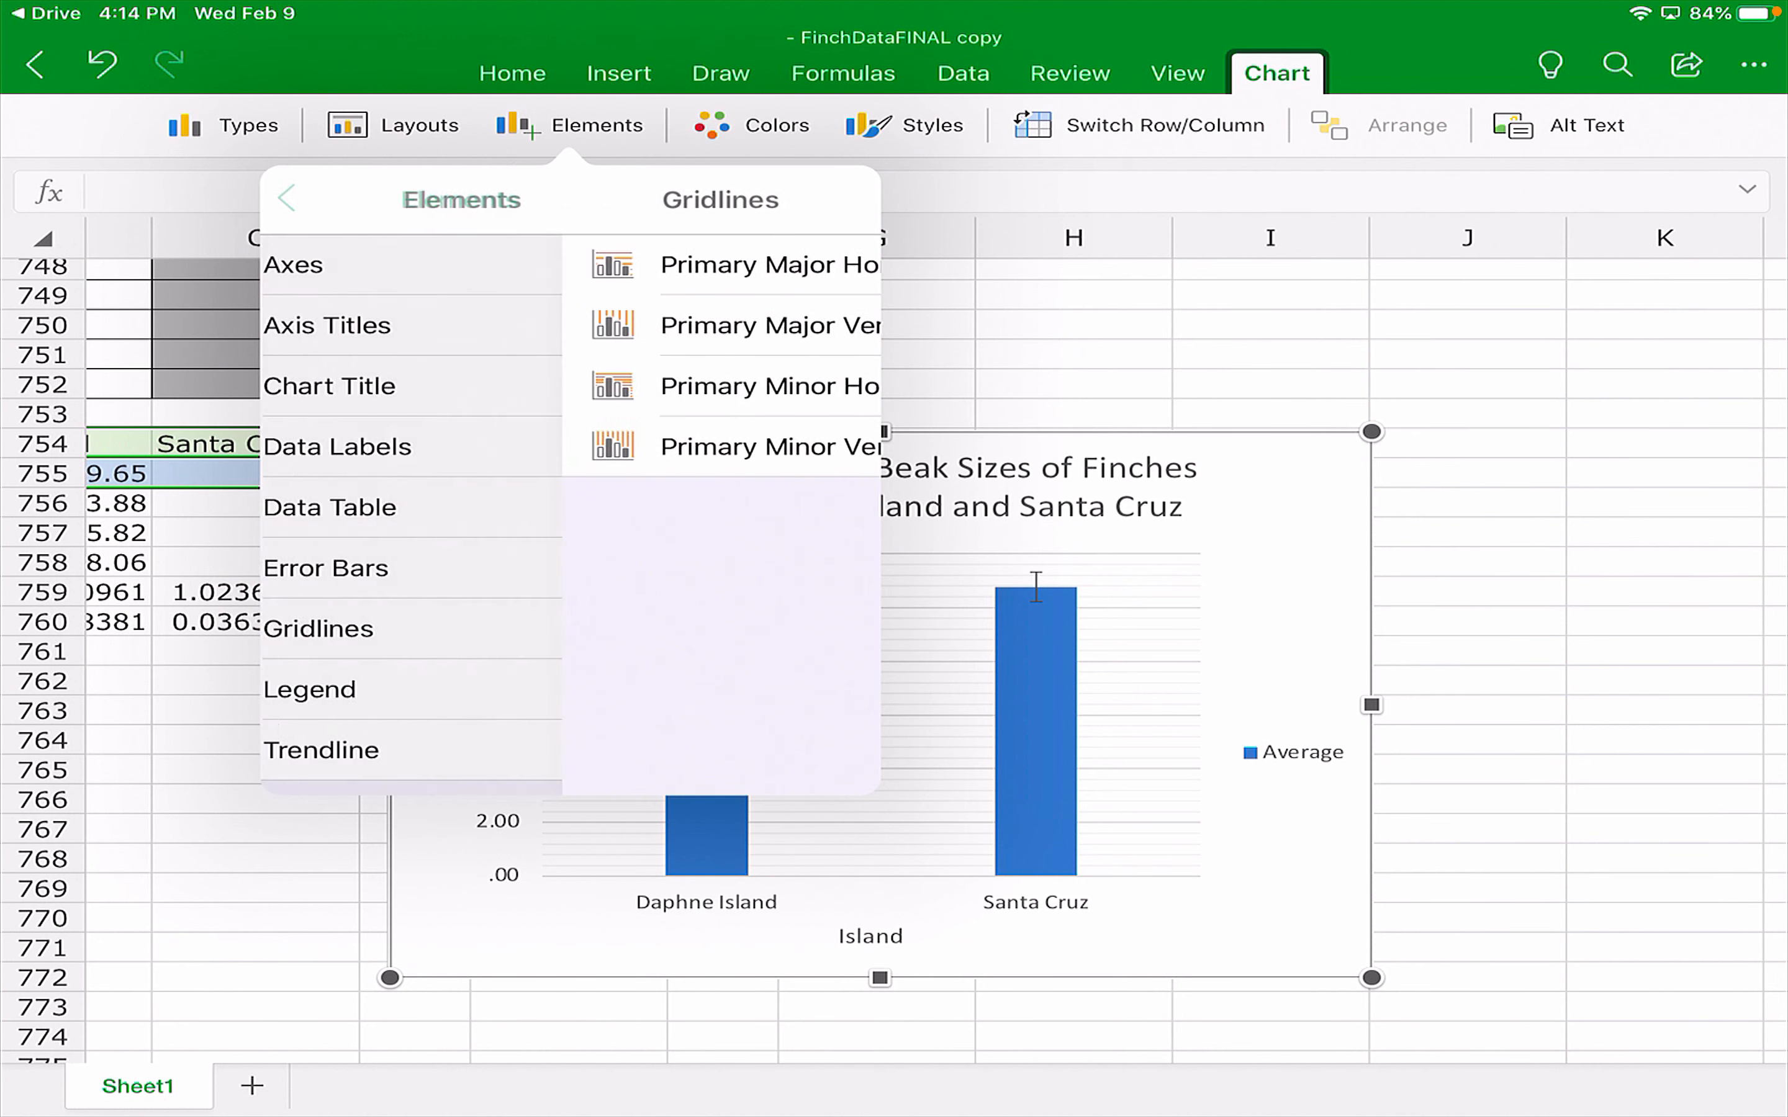
pyautogui.click(309, 689)
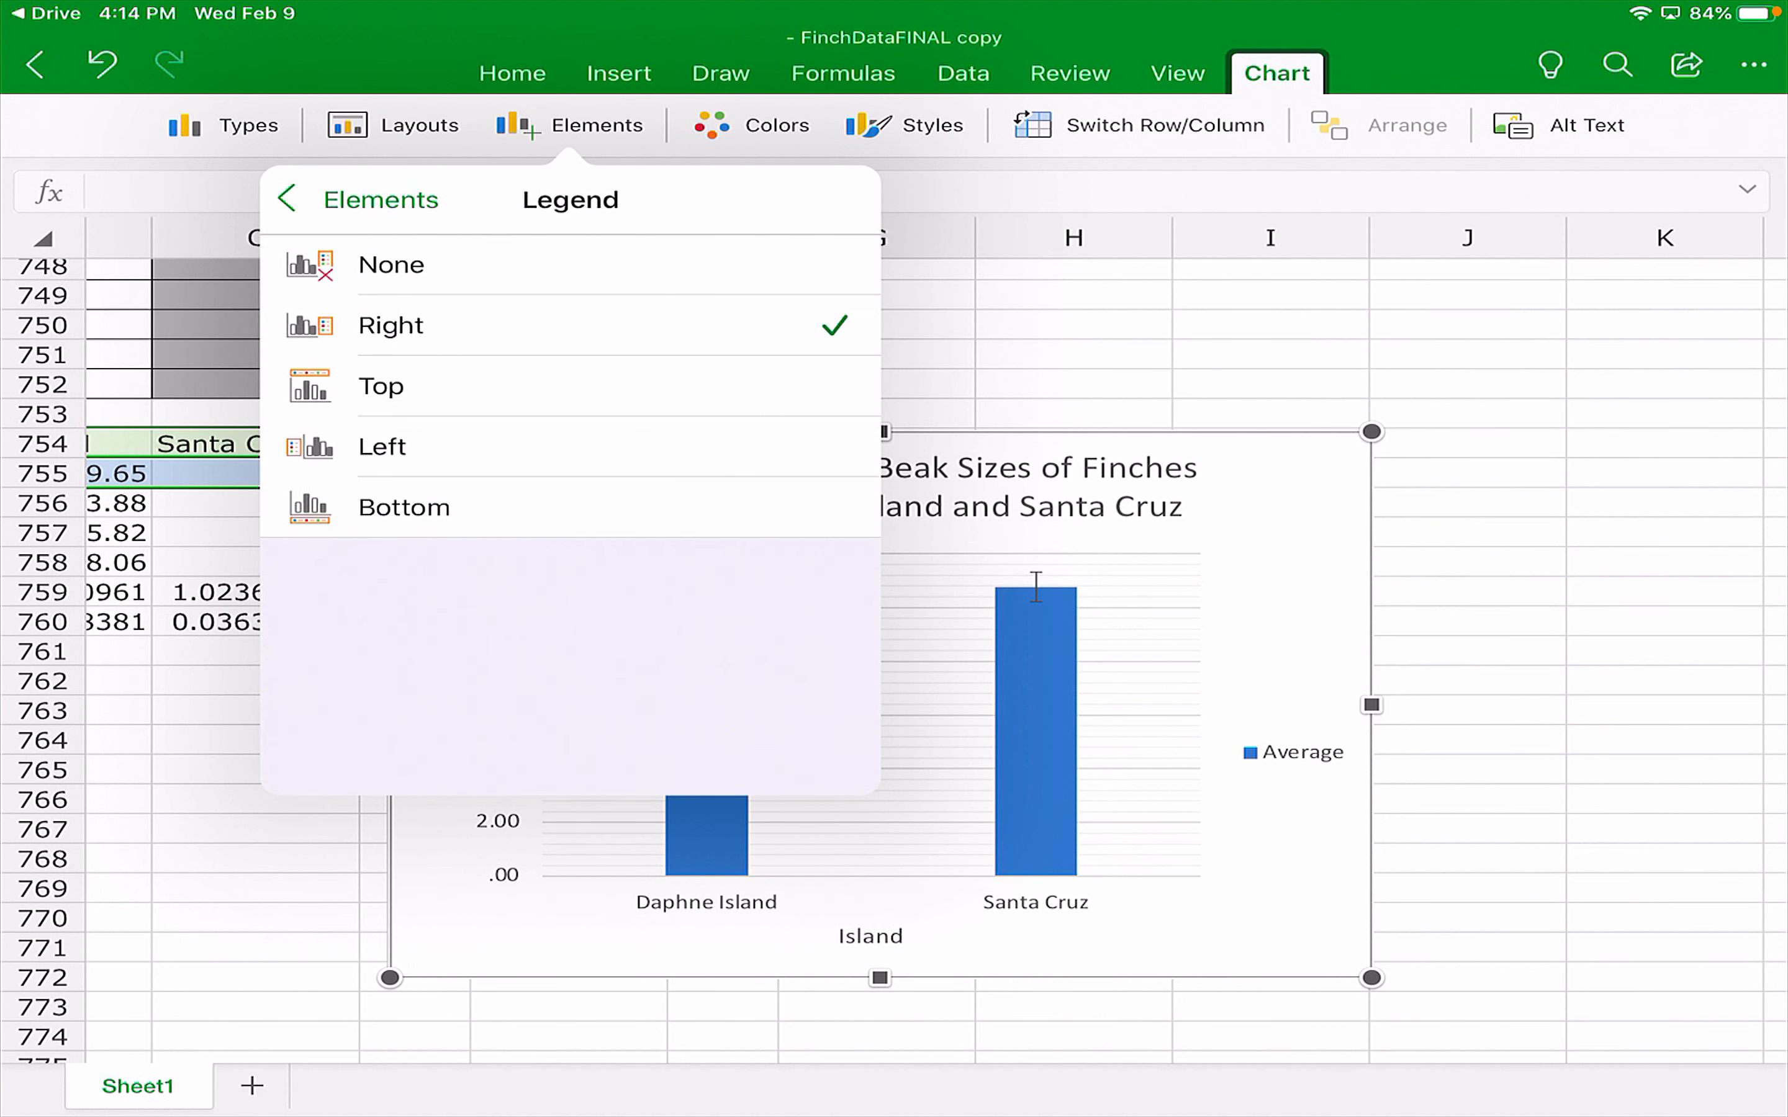
pyautogui.click(289, 198)
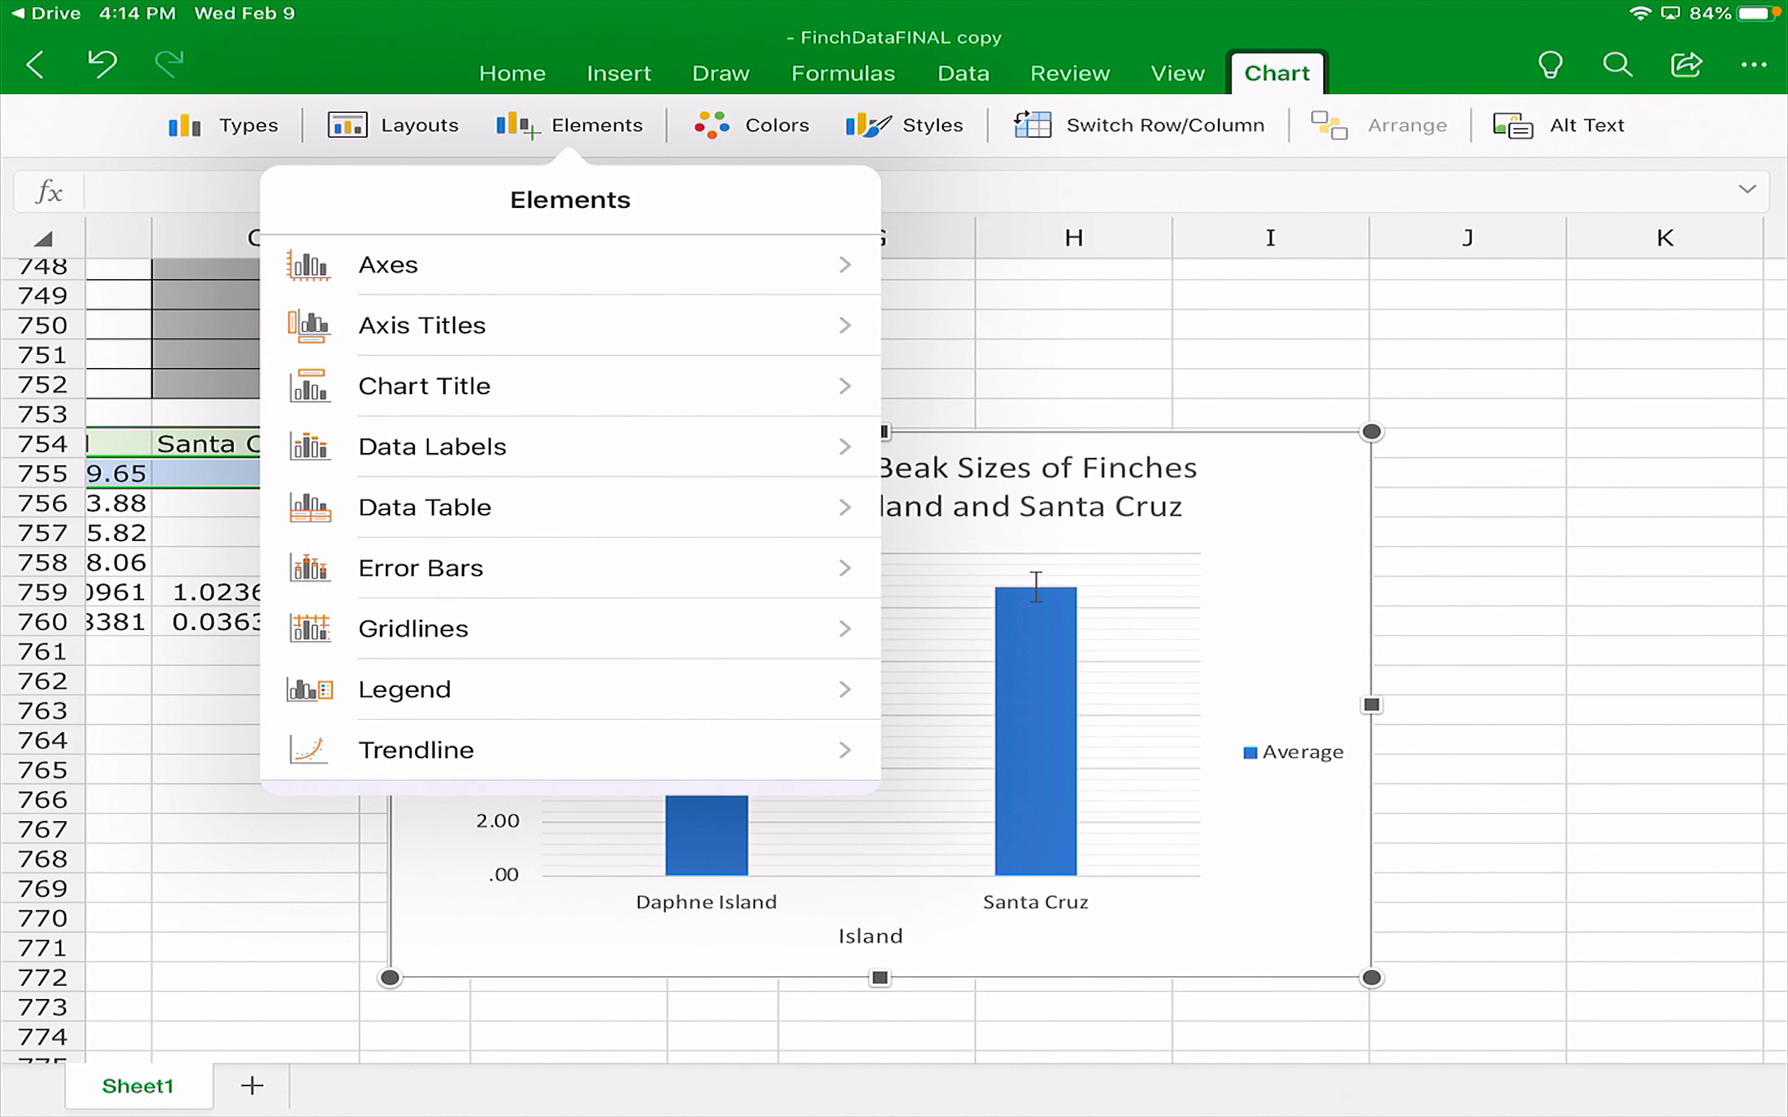
pyautogui.click(415, 750)
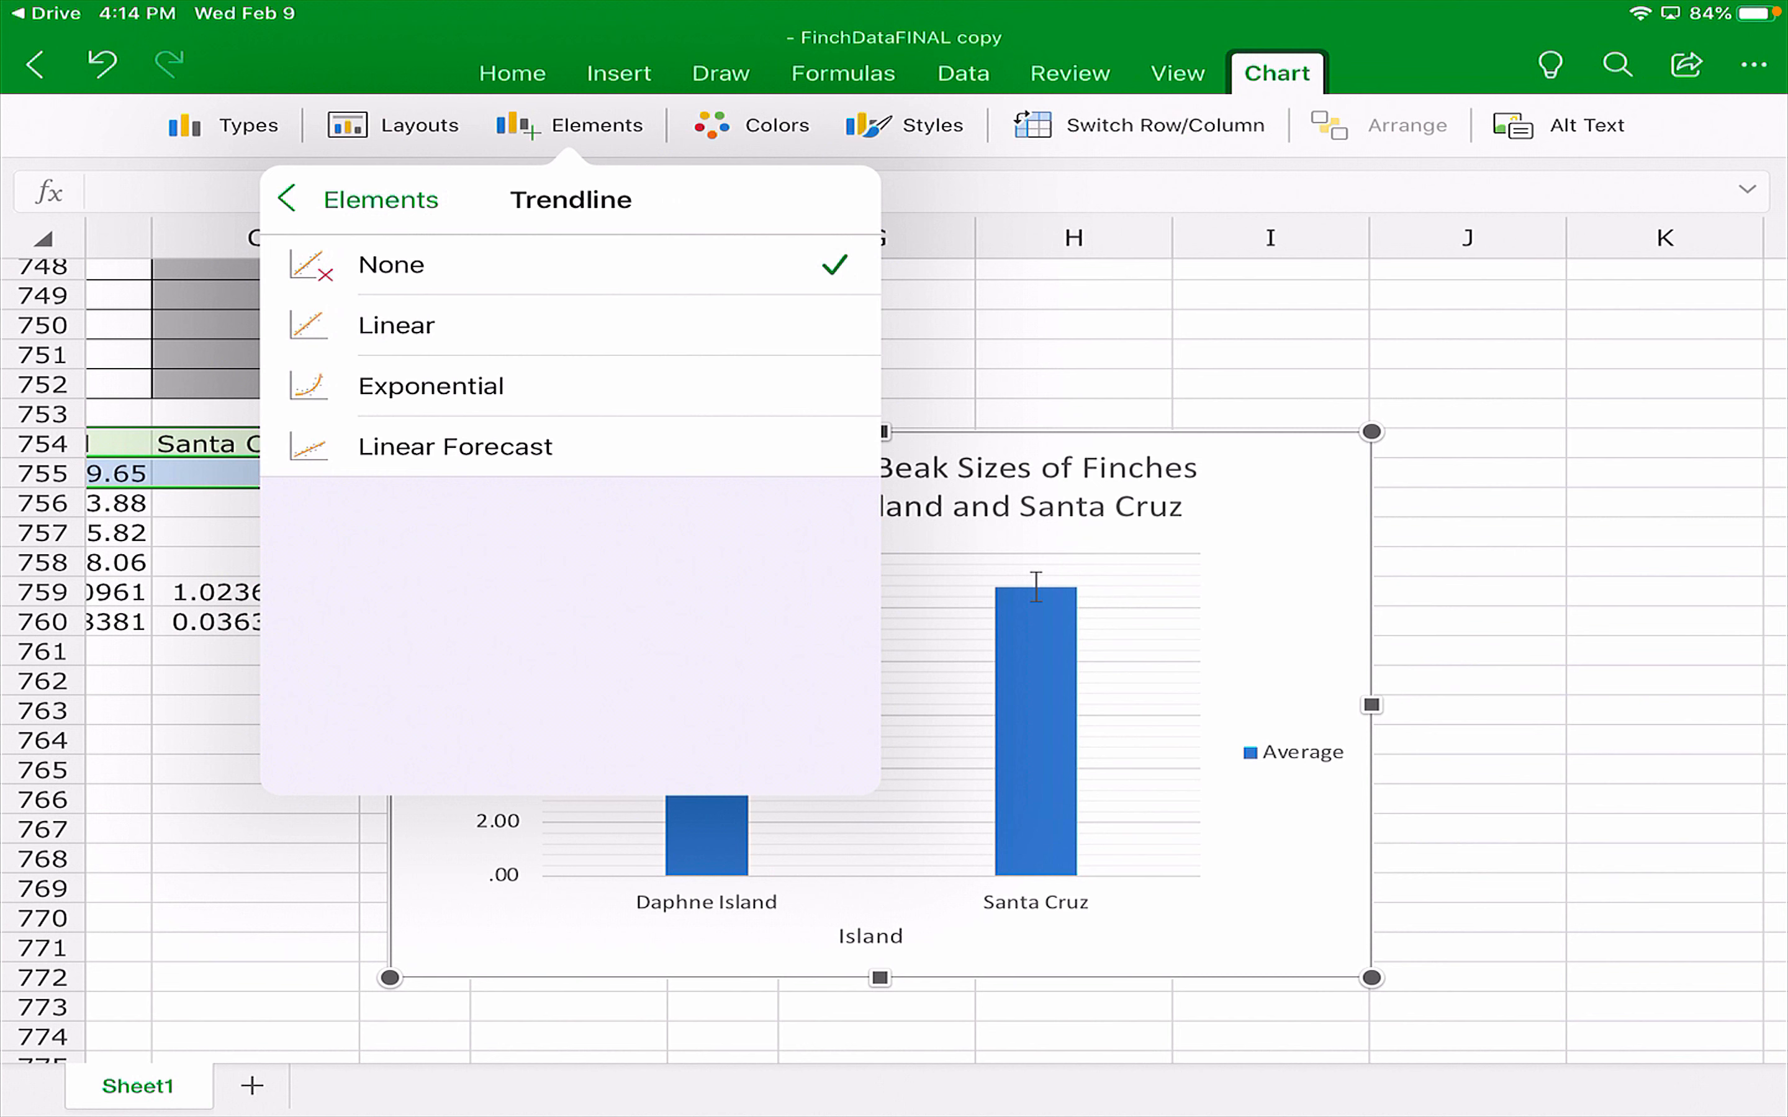
pyautogui.click(289, 199)
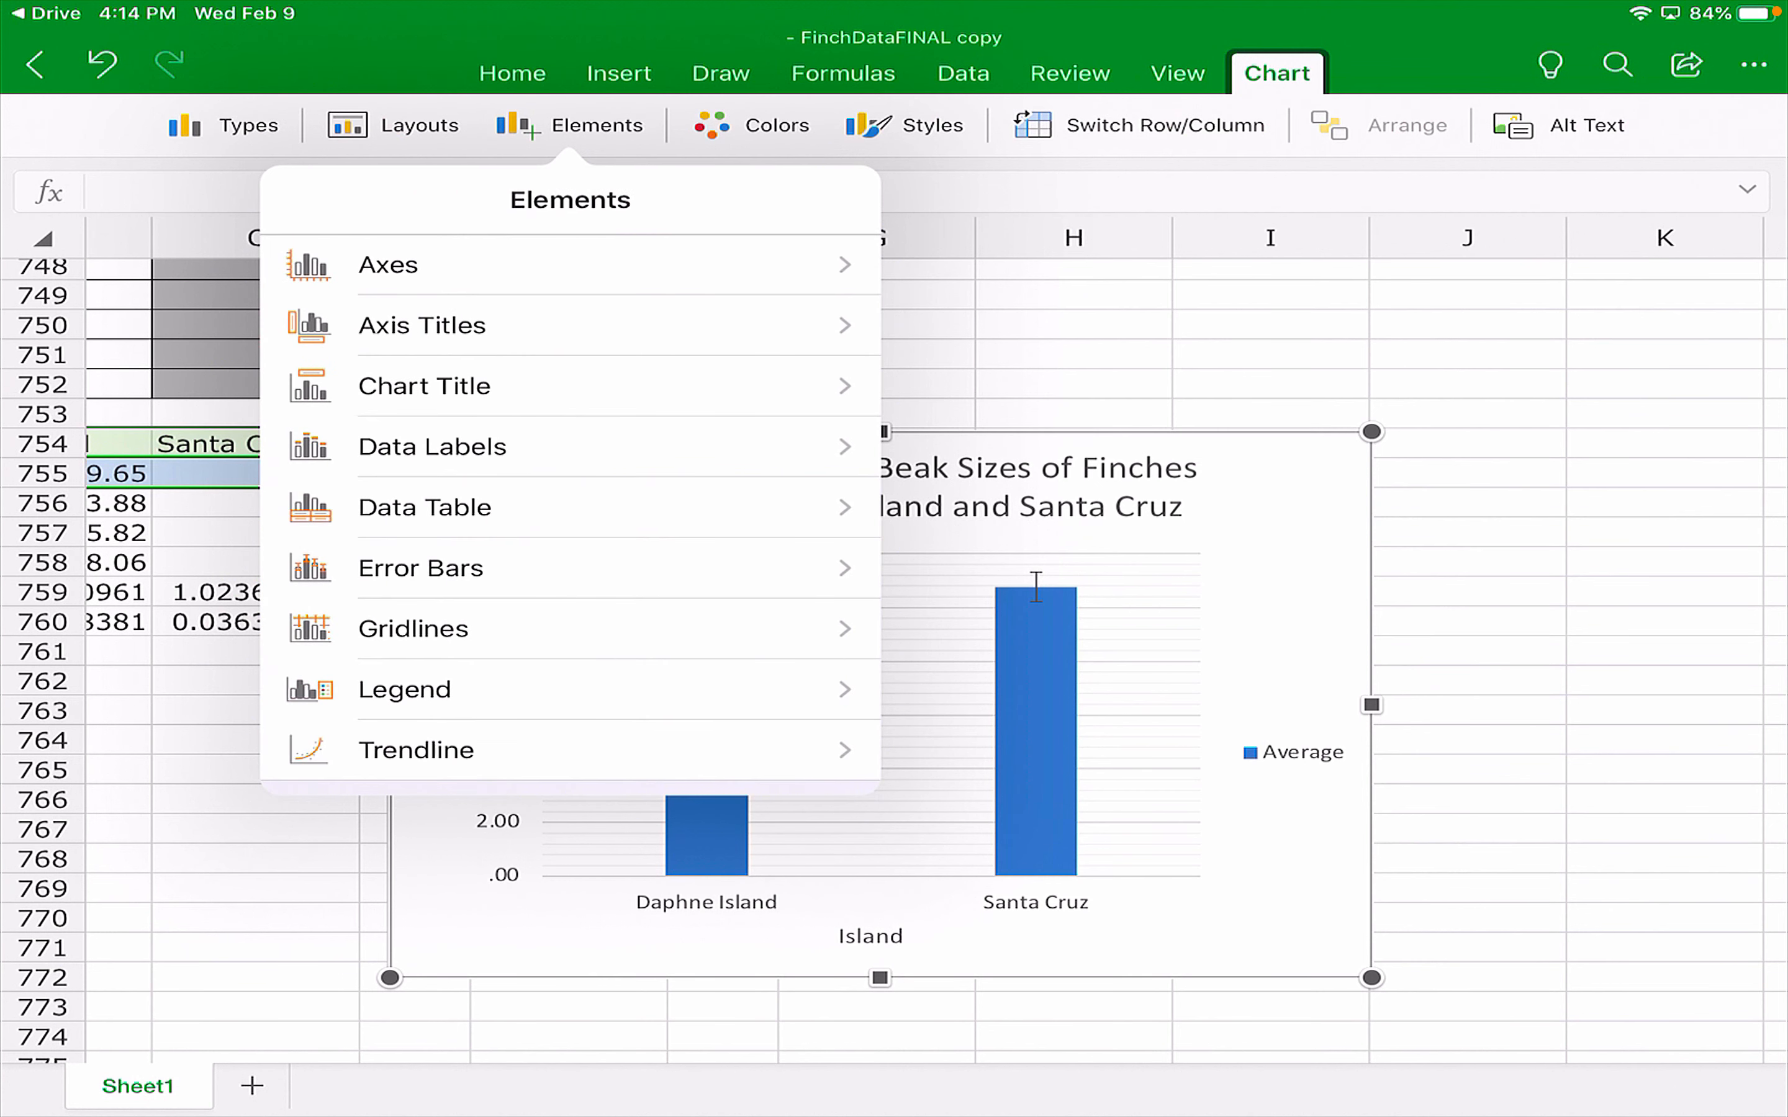
pyautogui.click(425, 506)
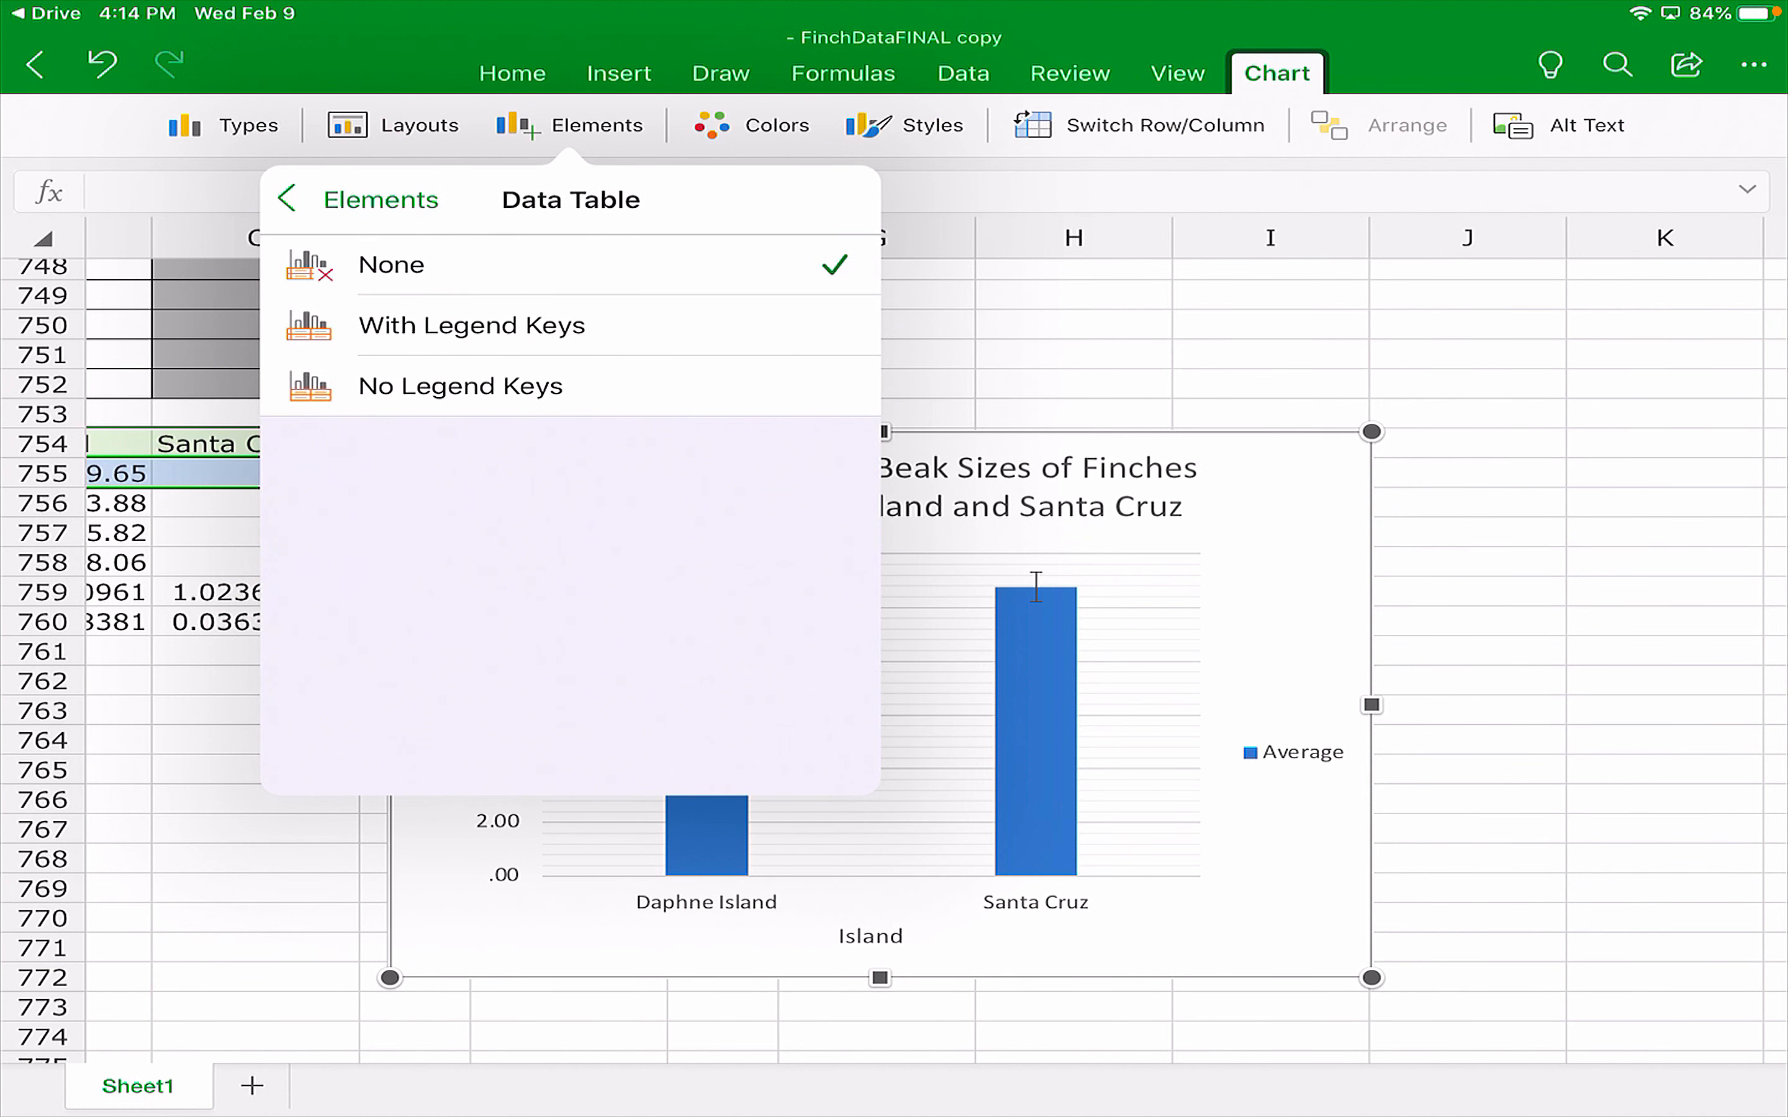
pyautogui.click(286, 198)
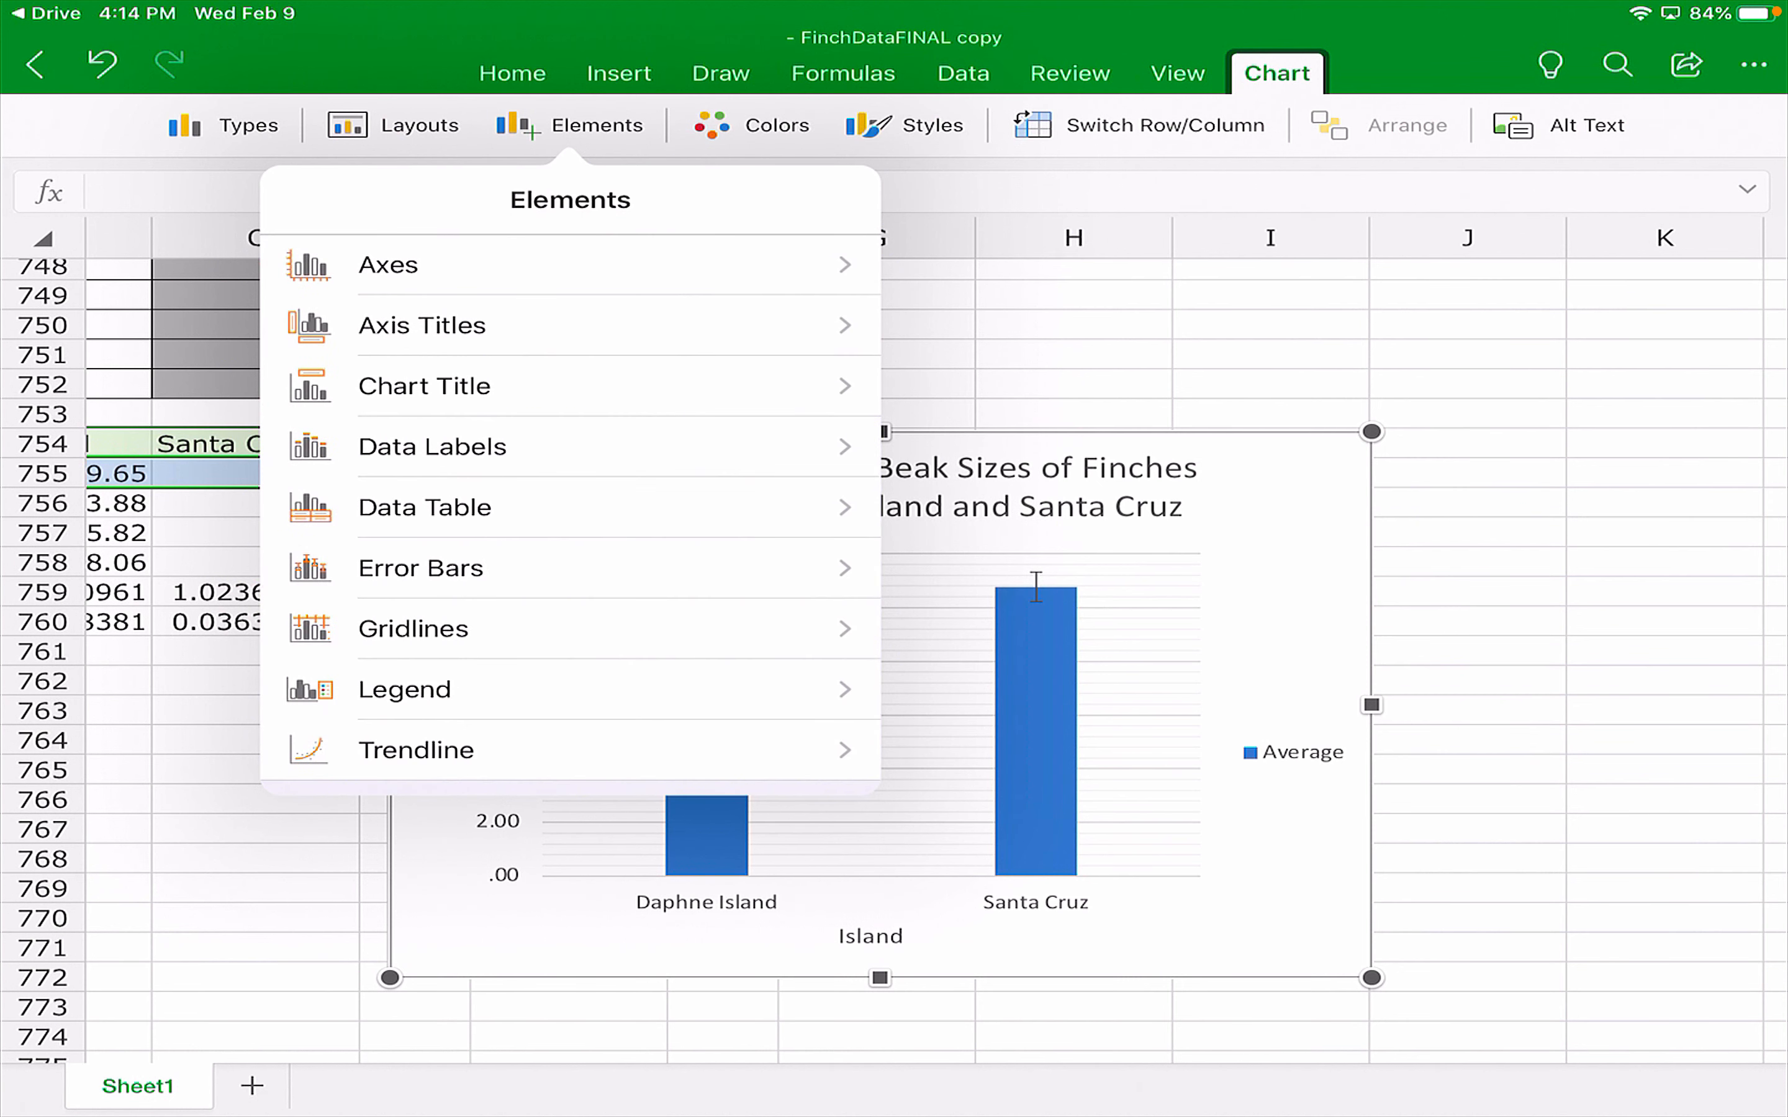
pyautogui.click(419, 569)
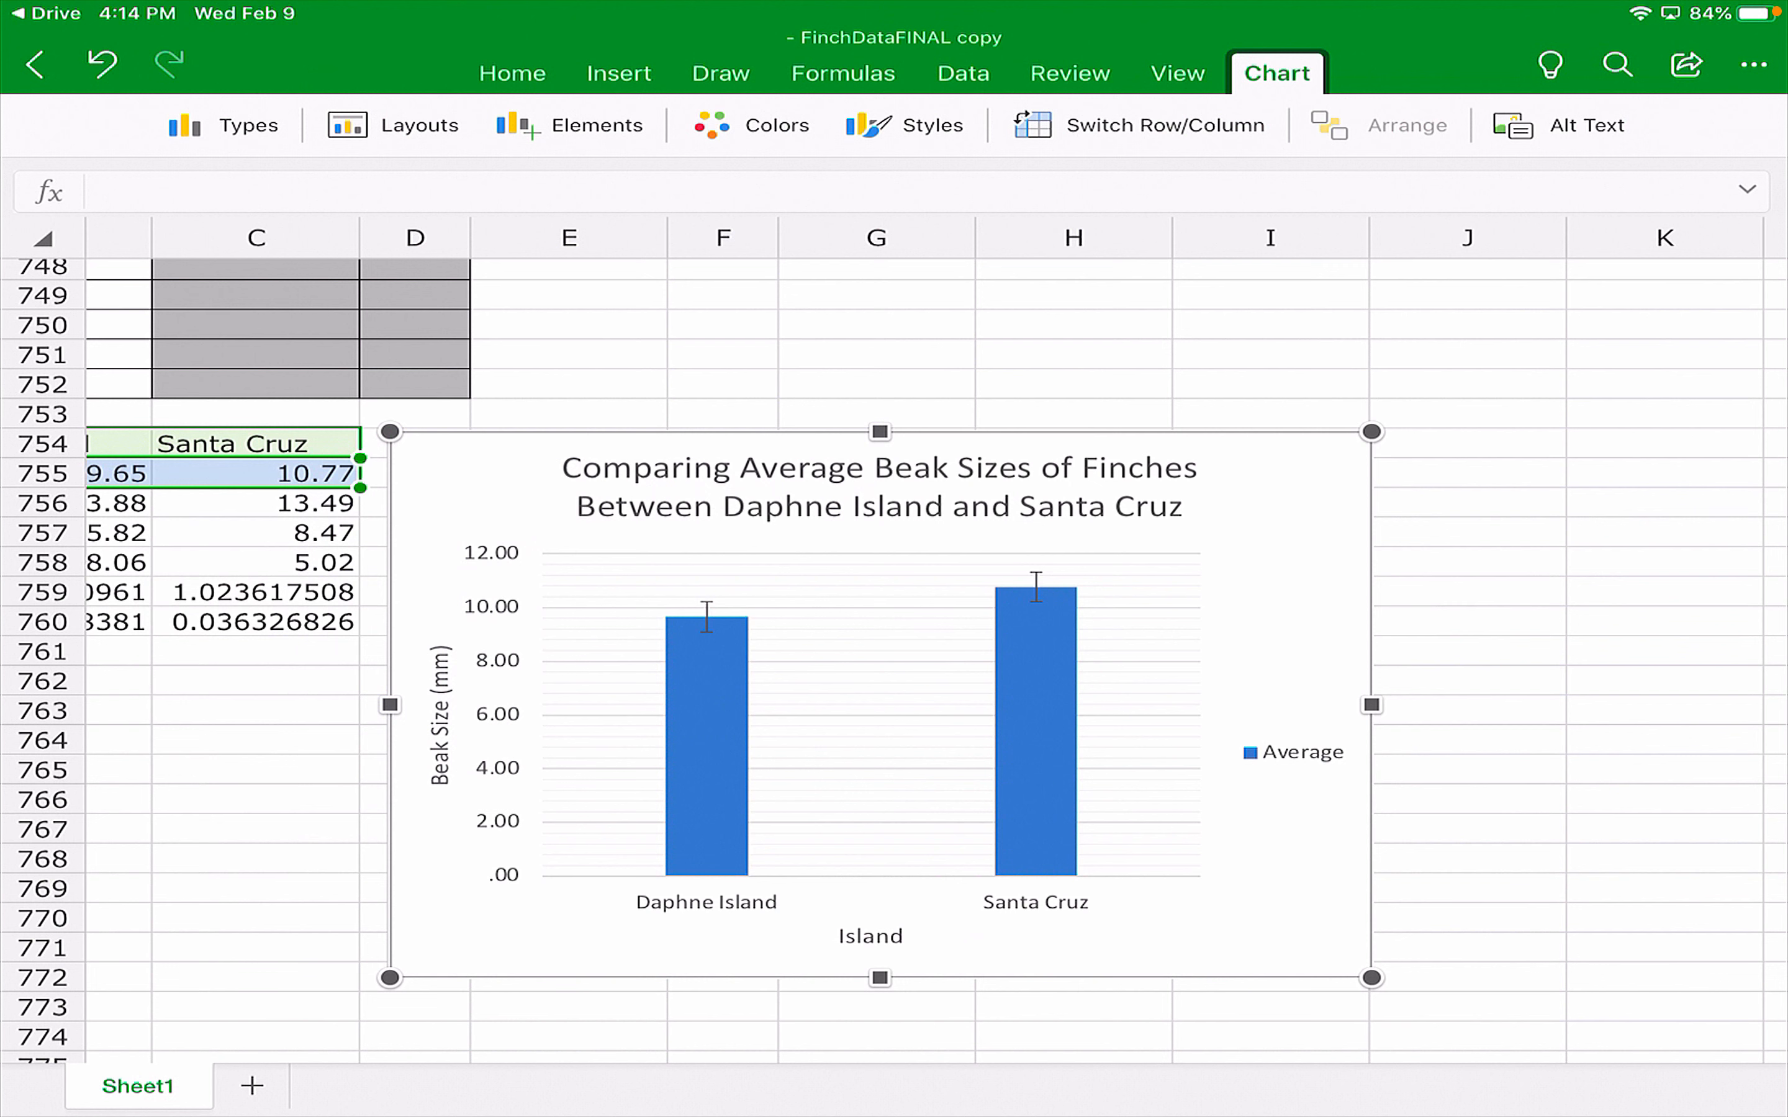
pyautogui.moveTo(1262, 11)
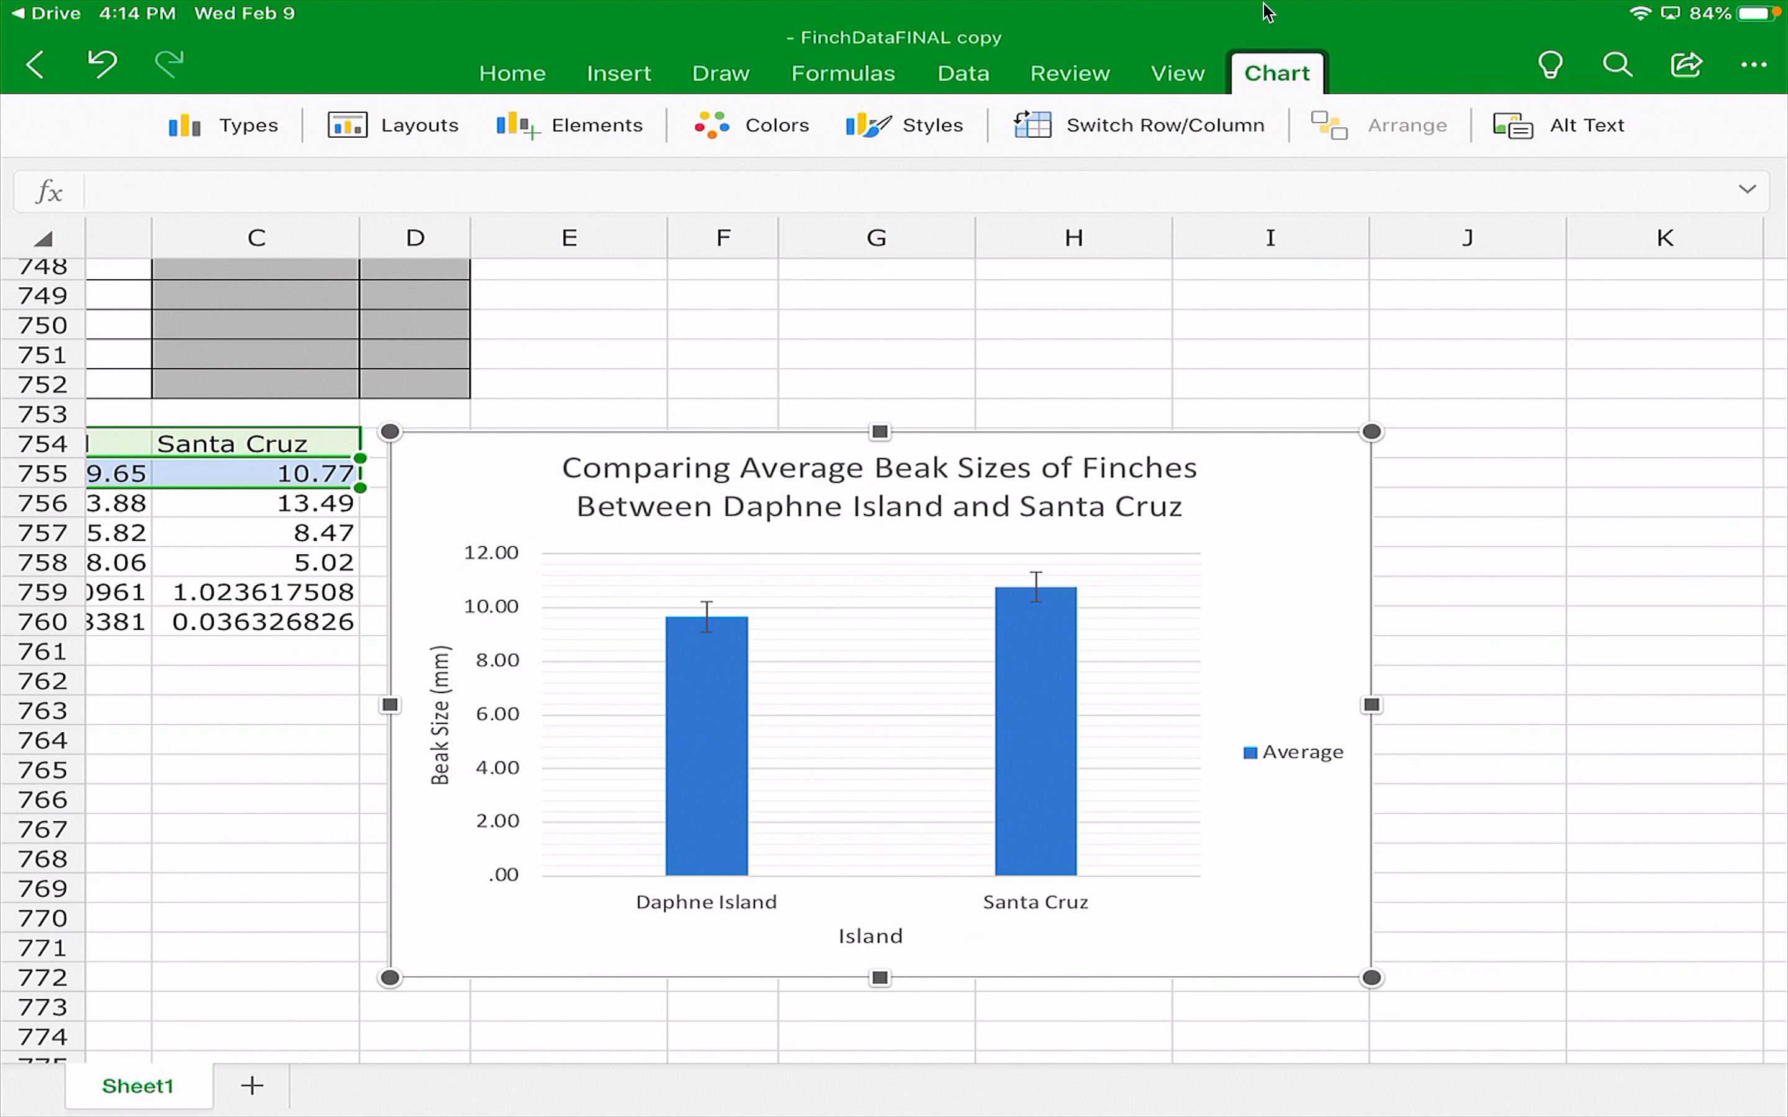
pyautogui.moveTo(205, 7)
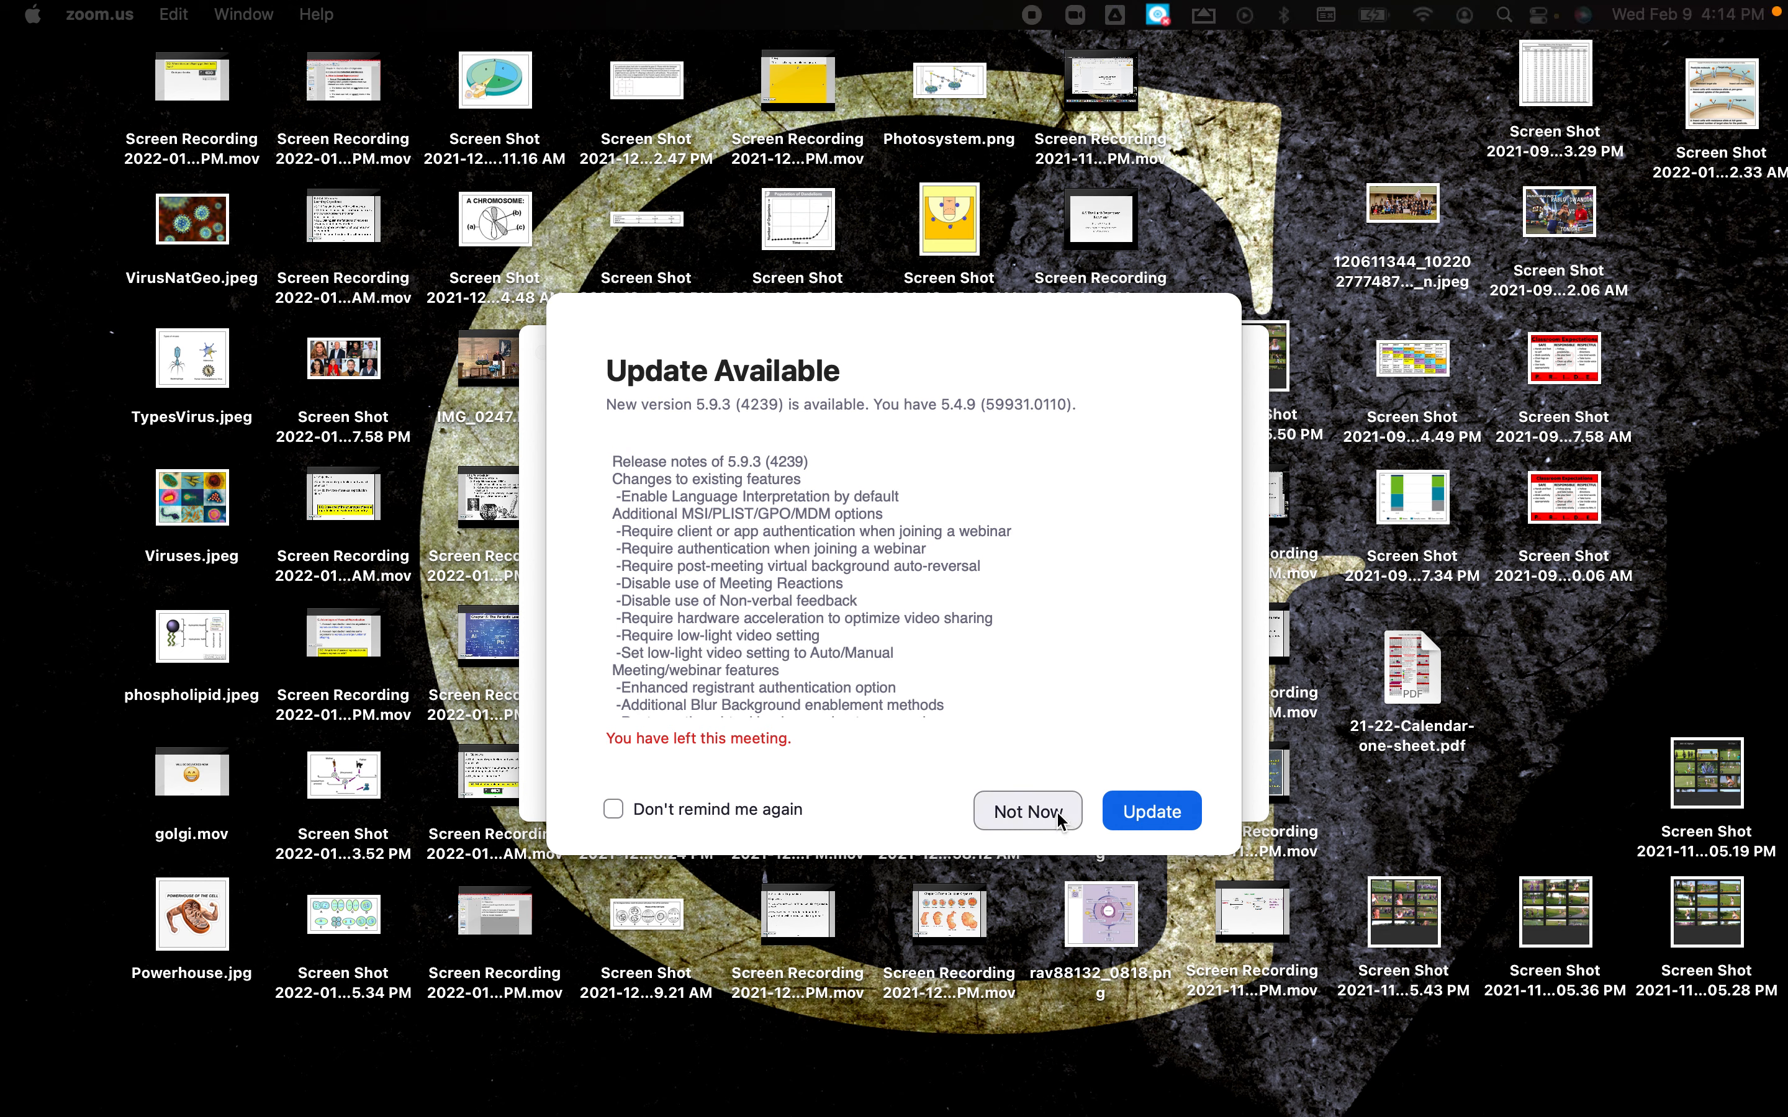
# Dismiss Zoom's Update Available dialog with Not Now.
pyautogui.click(1027, 811)
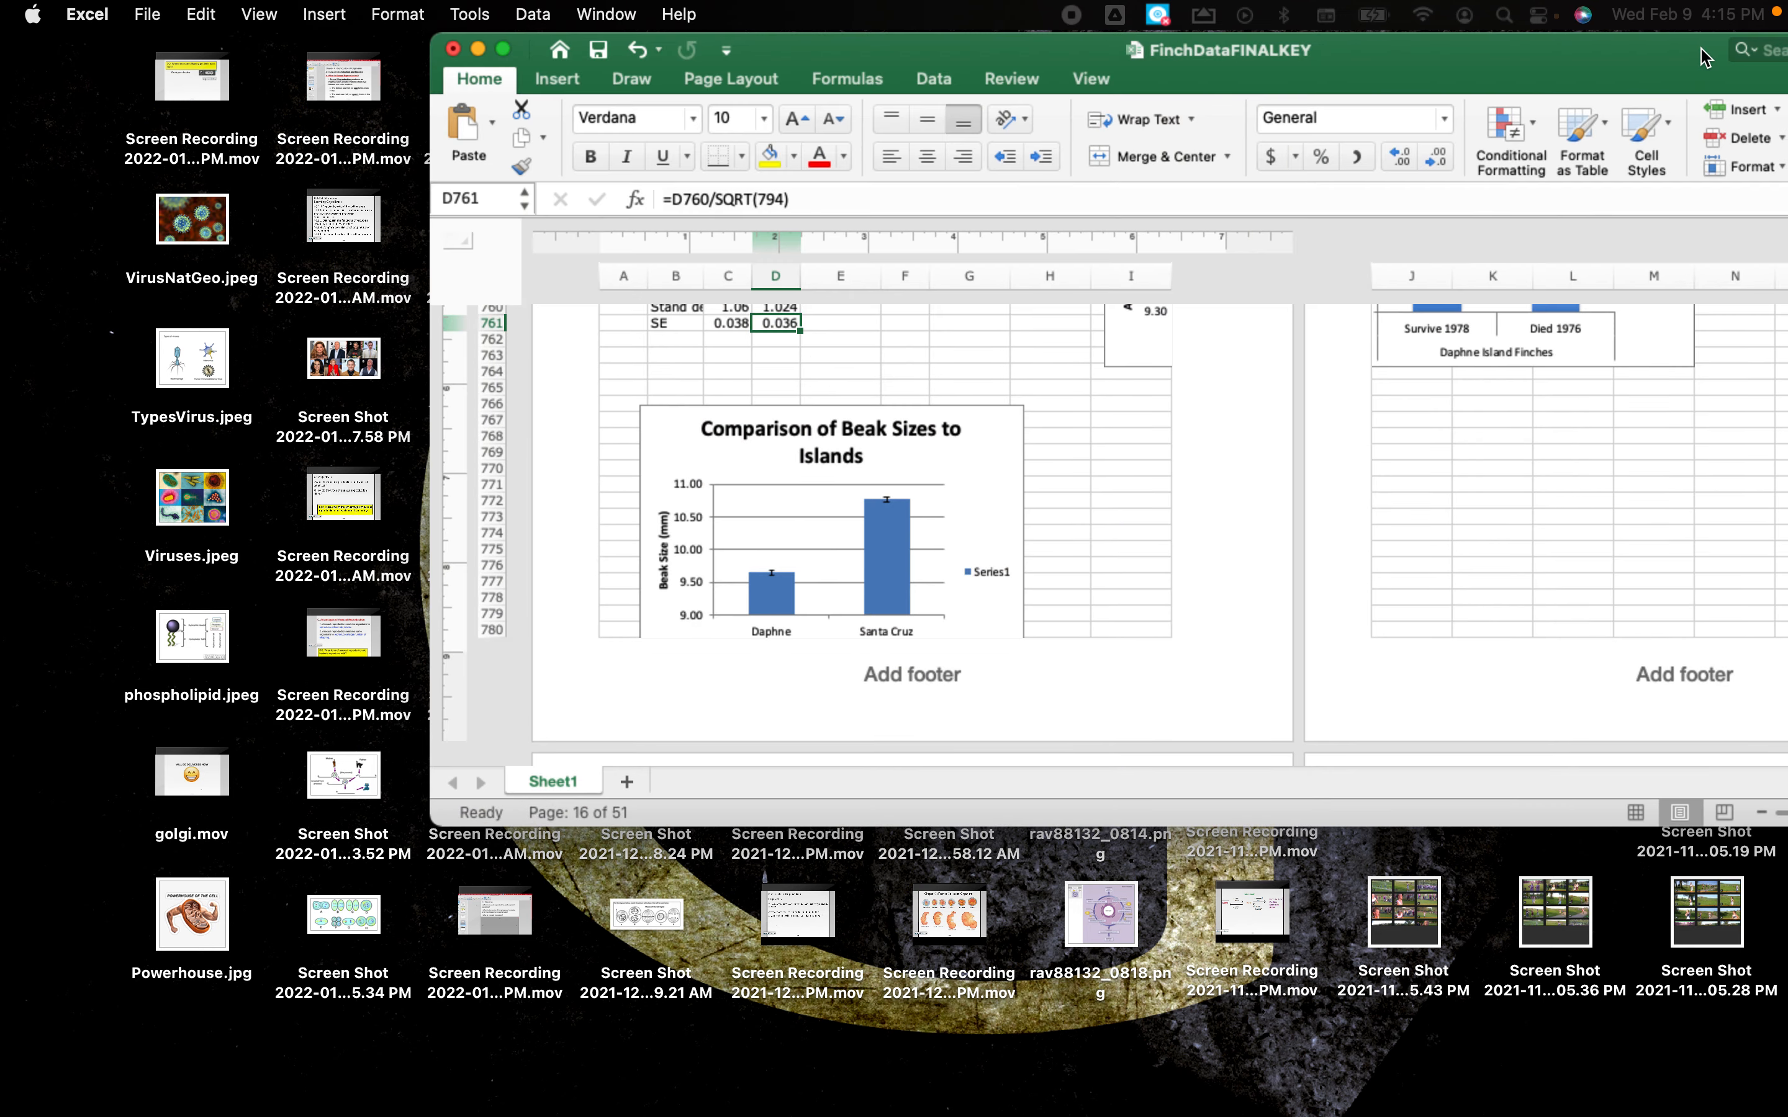
pyautogui.scroll(-3)
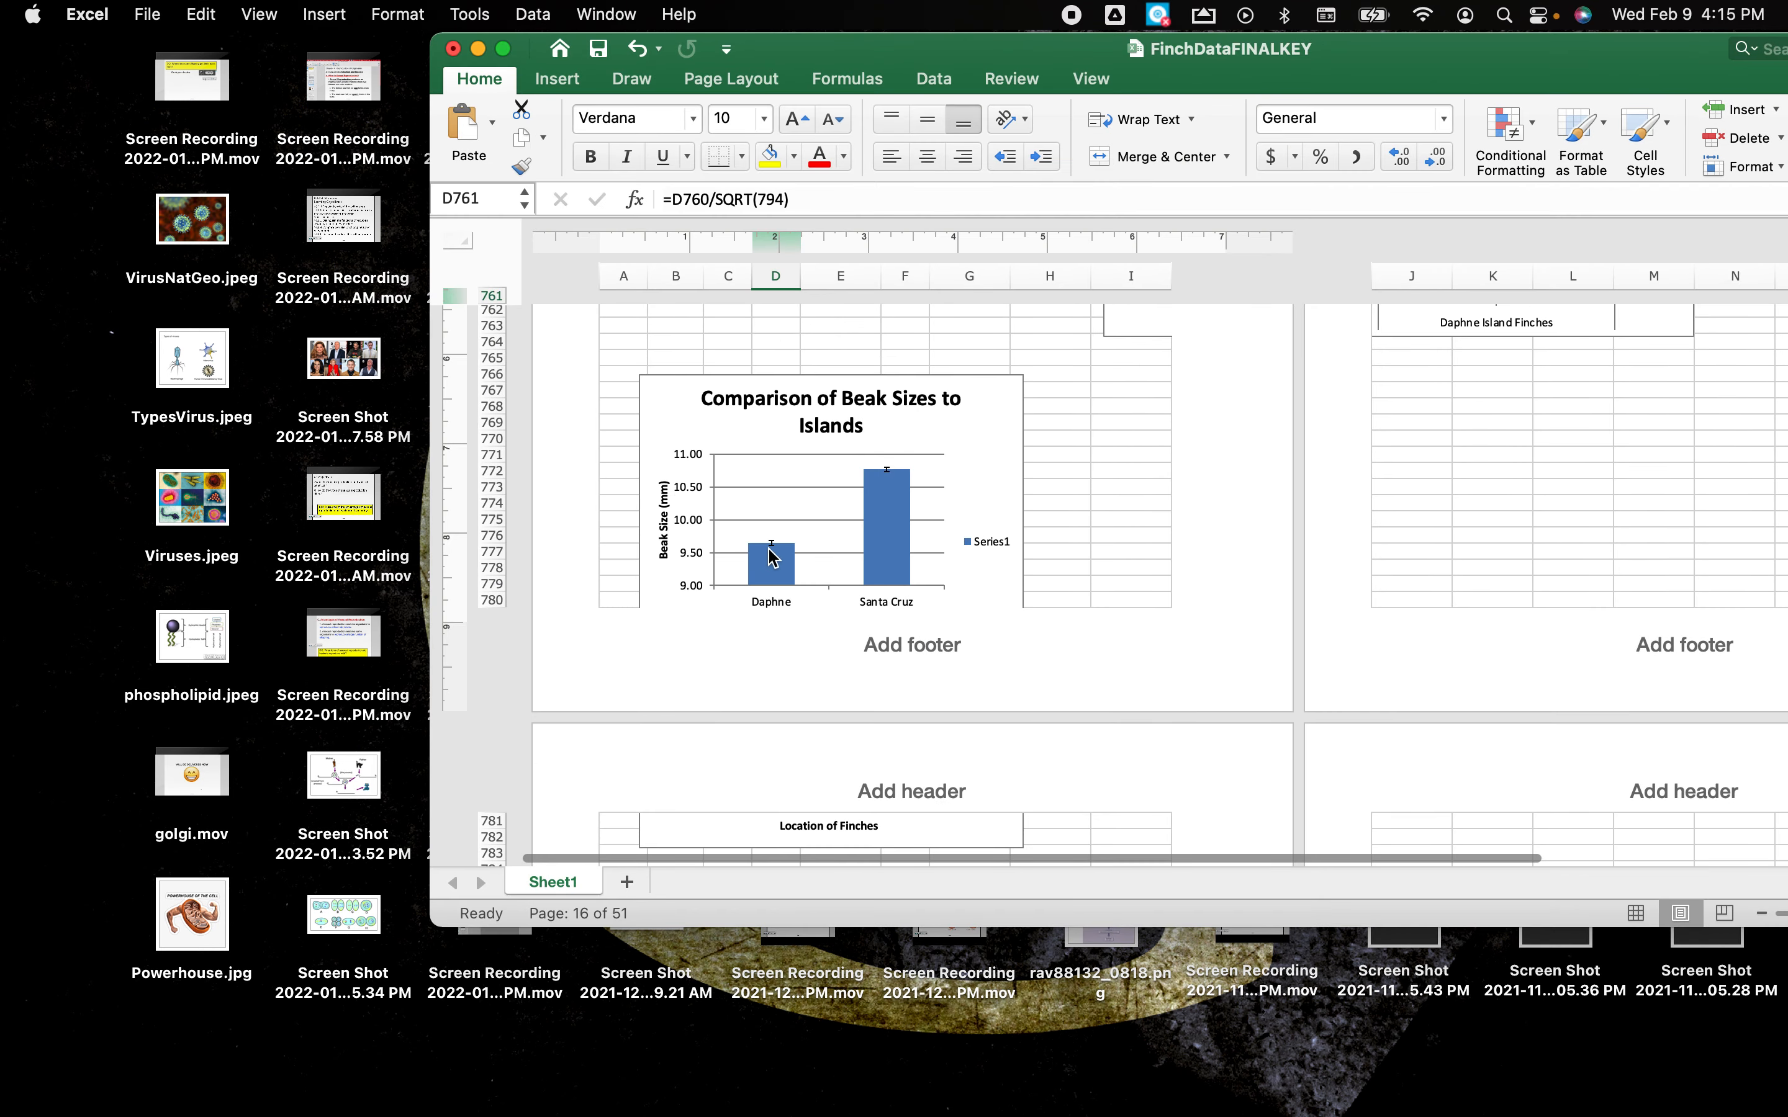
pyautogui.moveTo(887, 482)
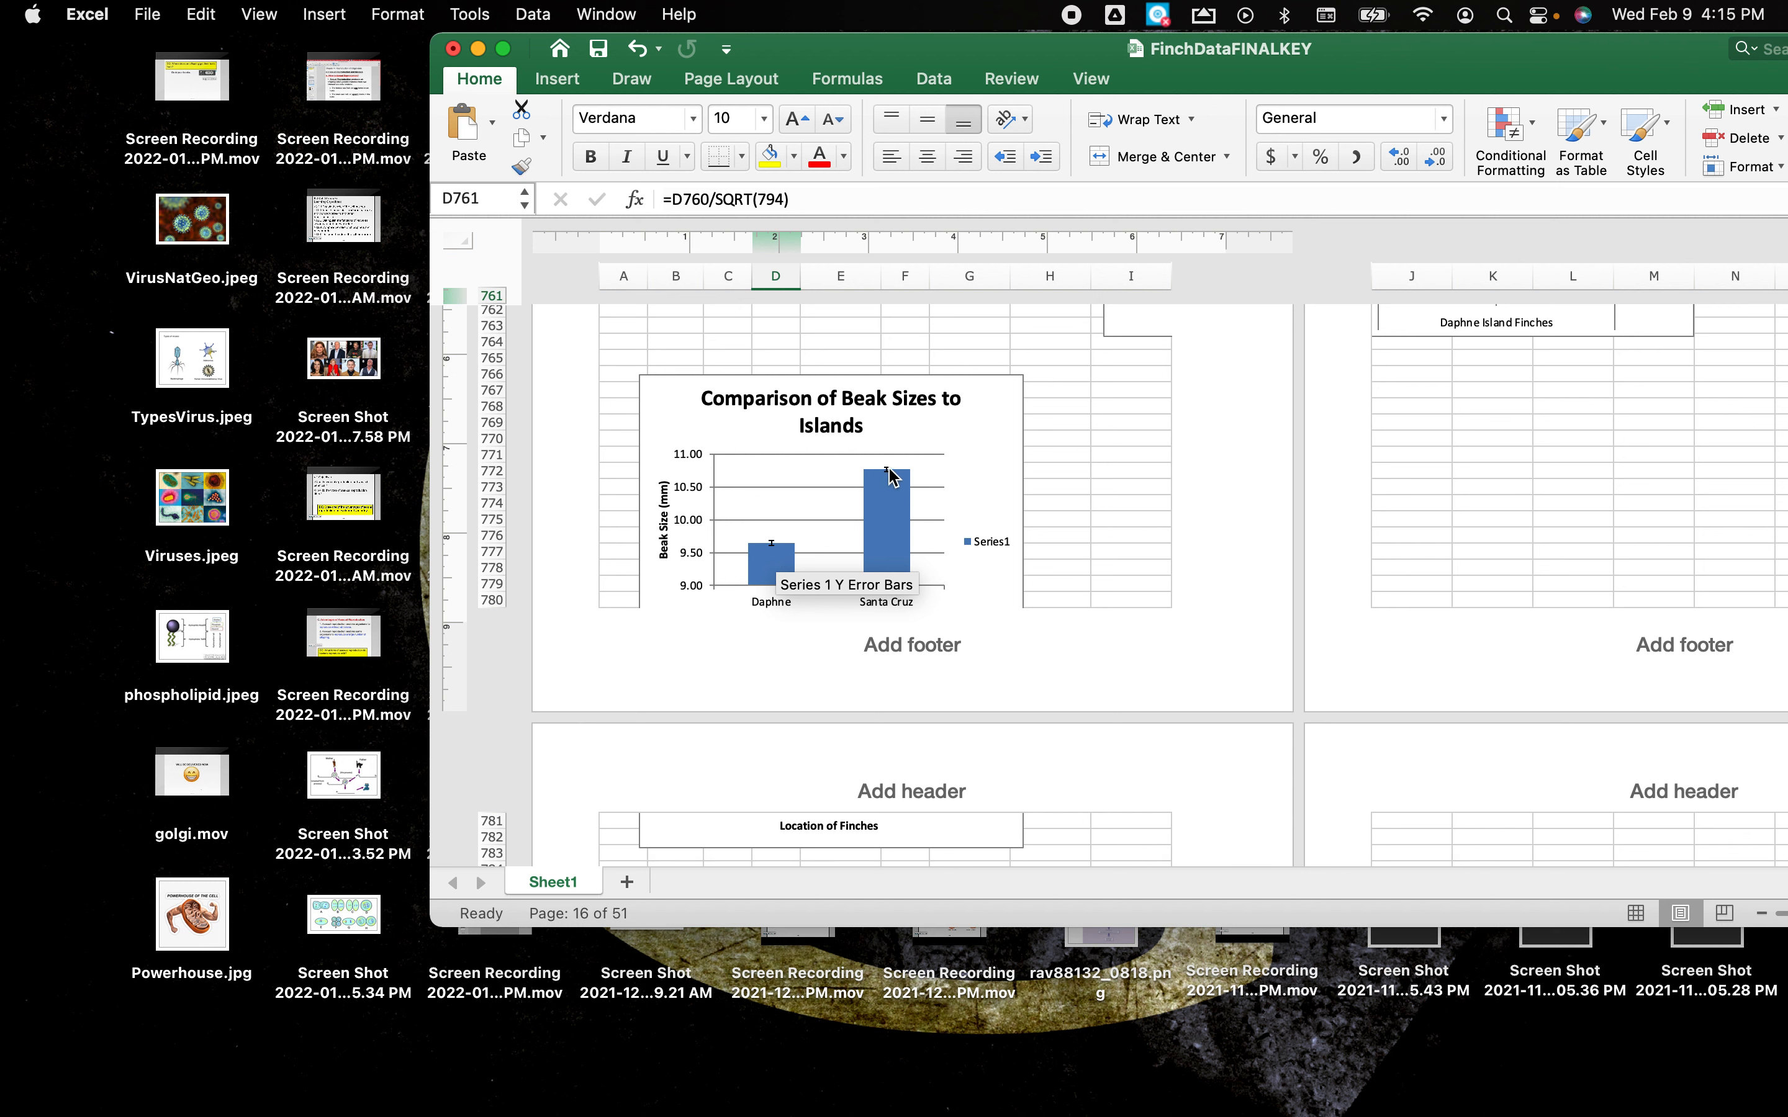
pyautogui.moveTo(811, 522)
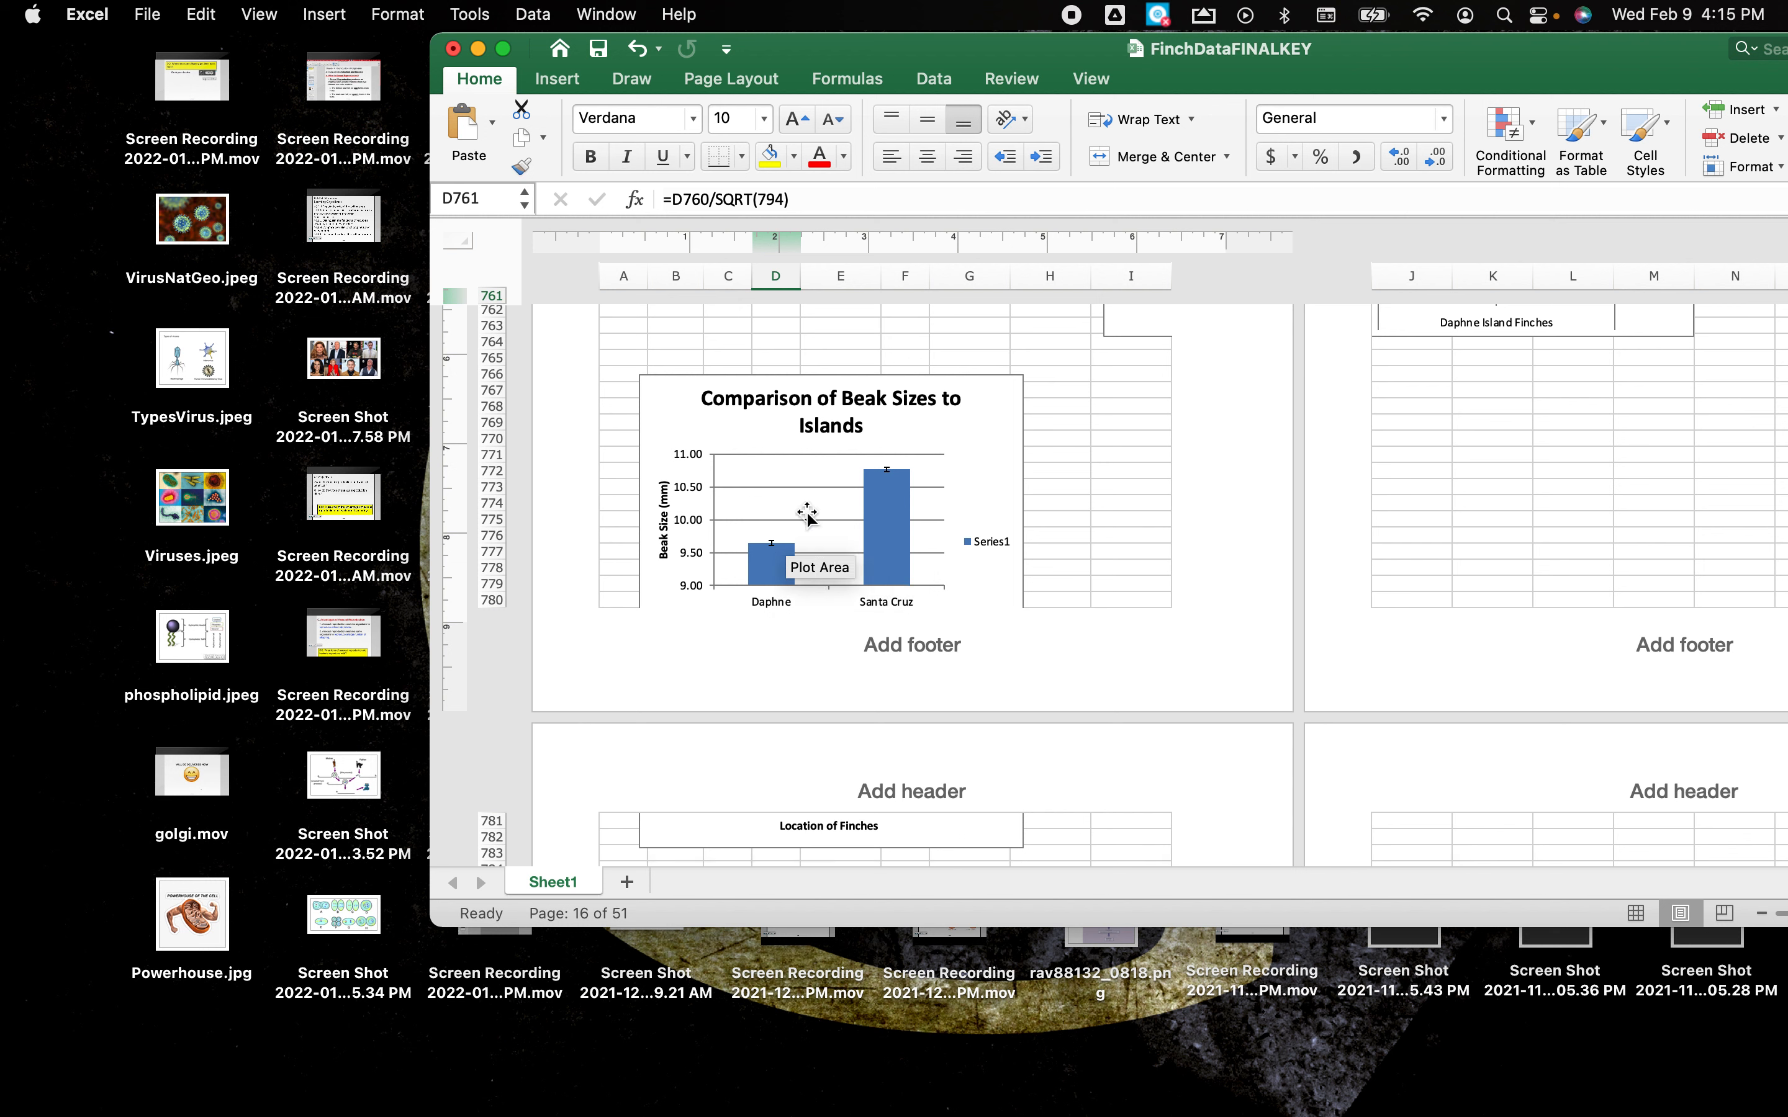
pyautogui.moveTo(1040, 196)
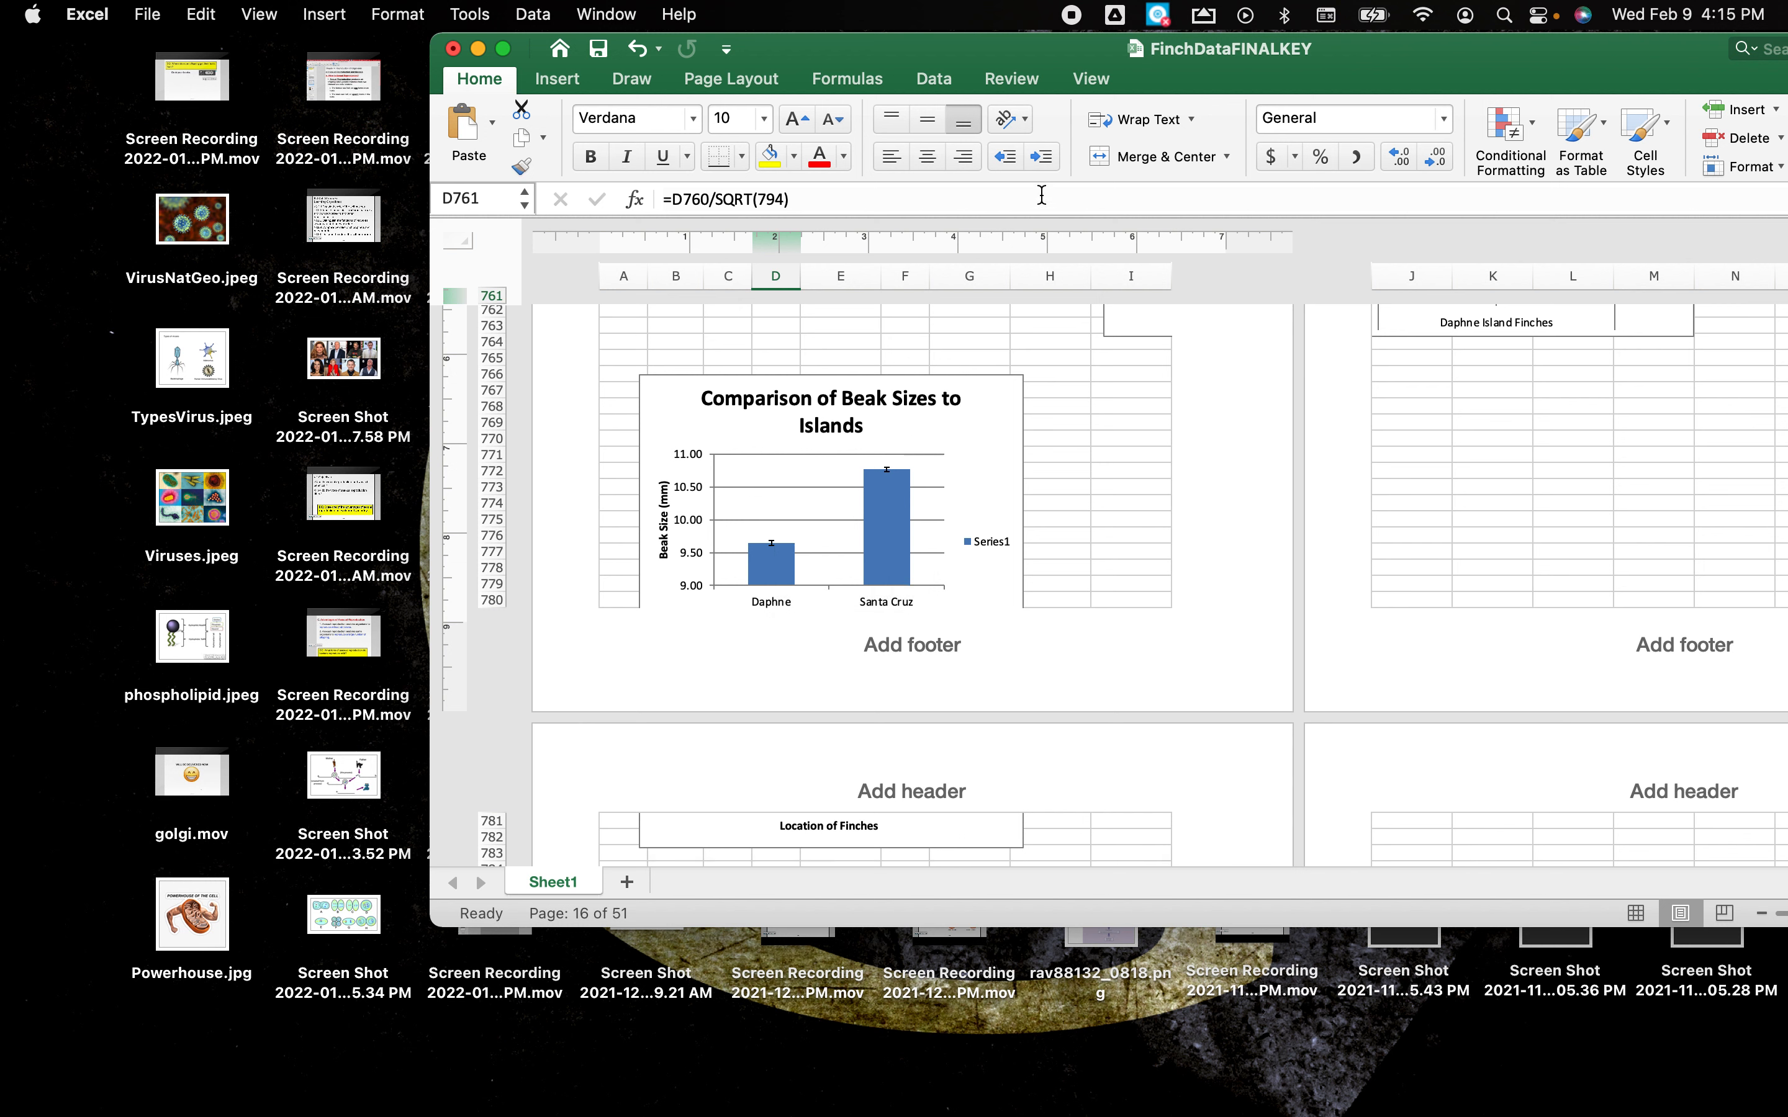
pyautogui.moveTo(1362, 152)
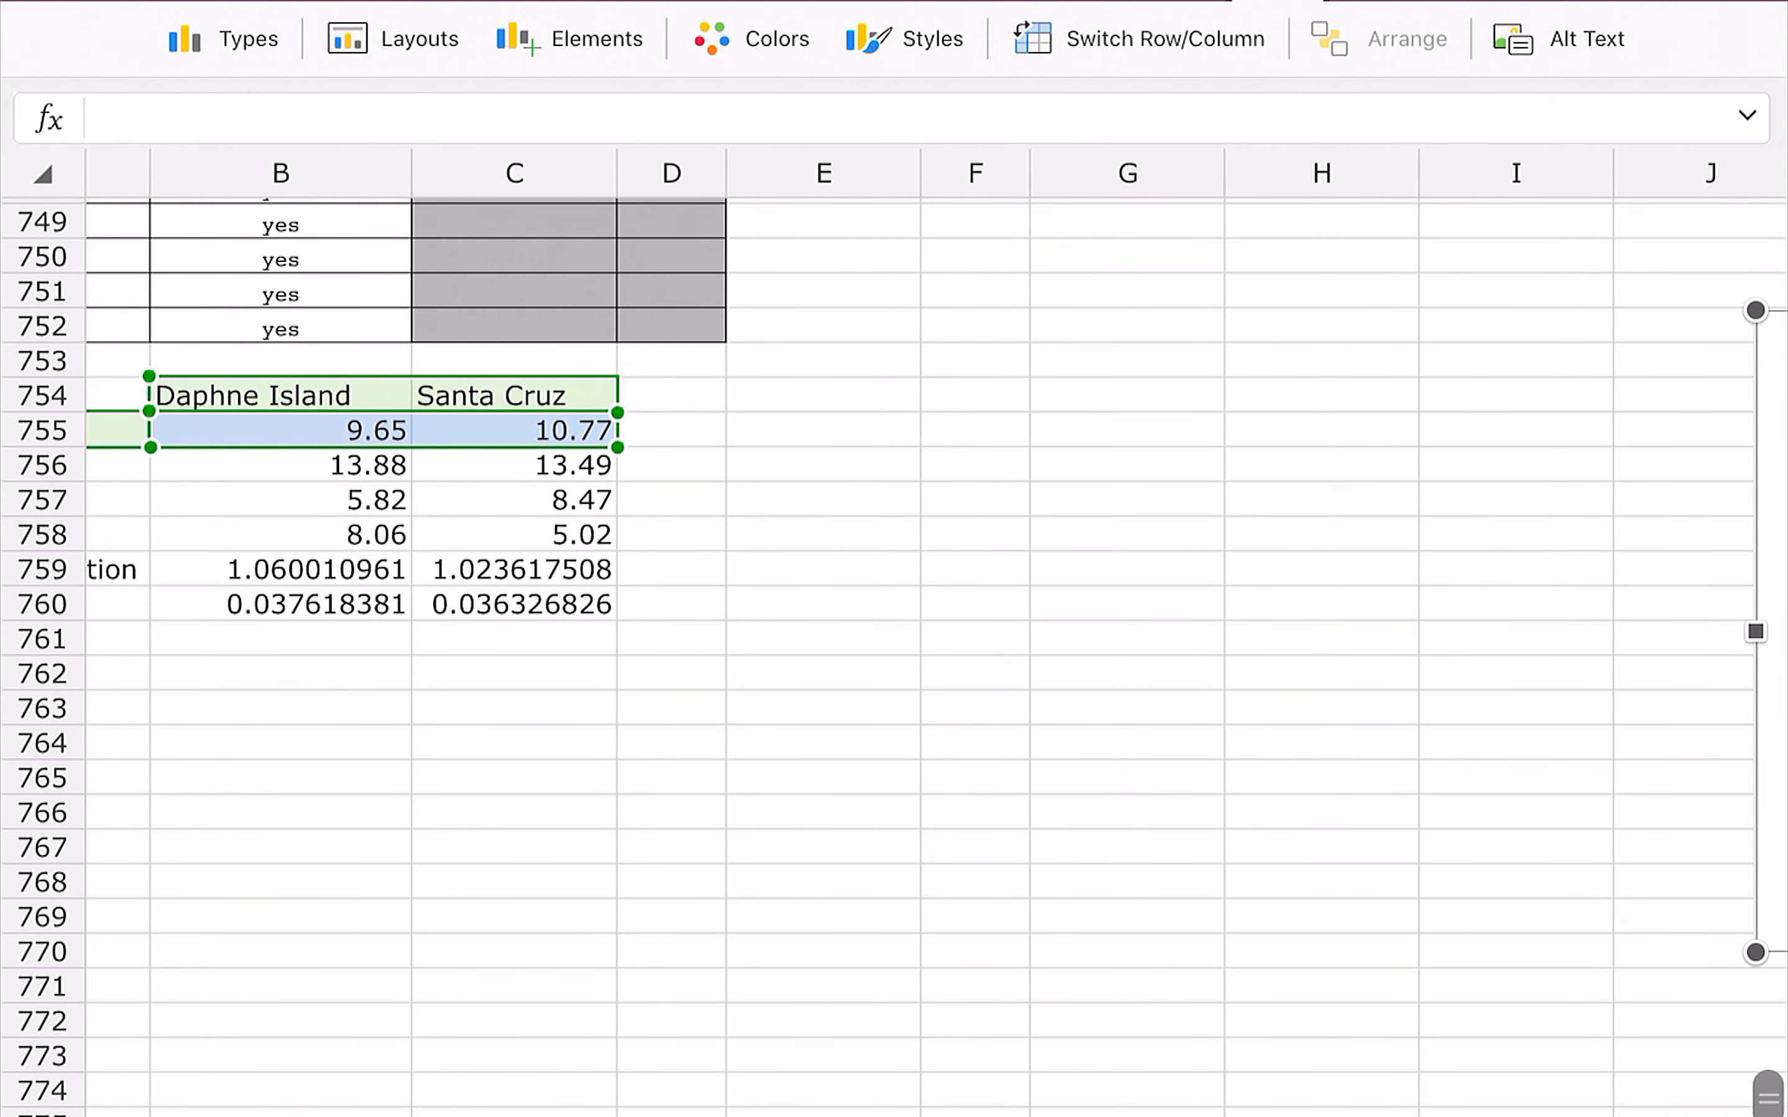
# Enter the heading Daphne Island Finches with Survived 1978 and Died 1976 labels, widening column E to fit.
pyautogui.write('Dap')
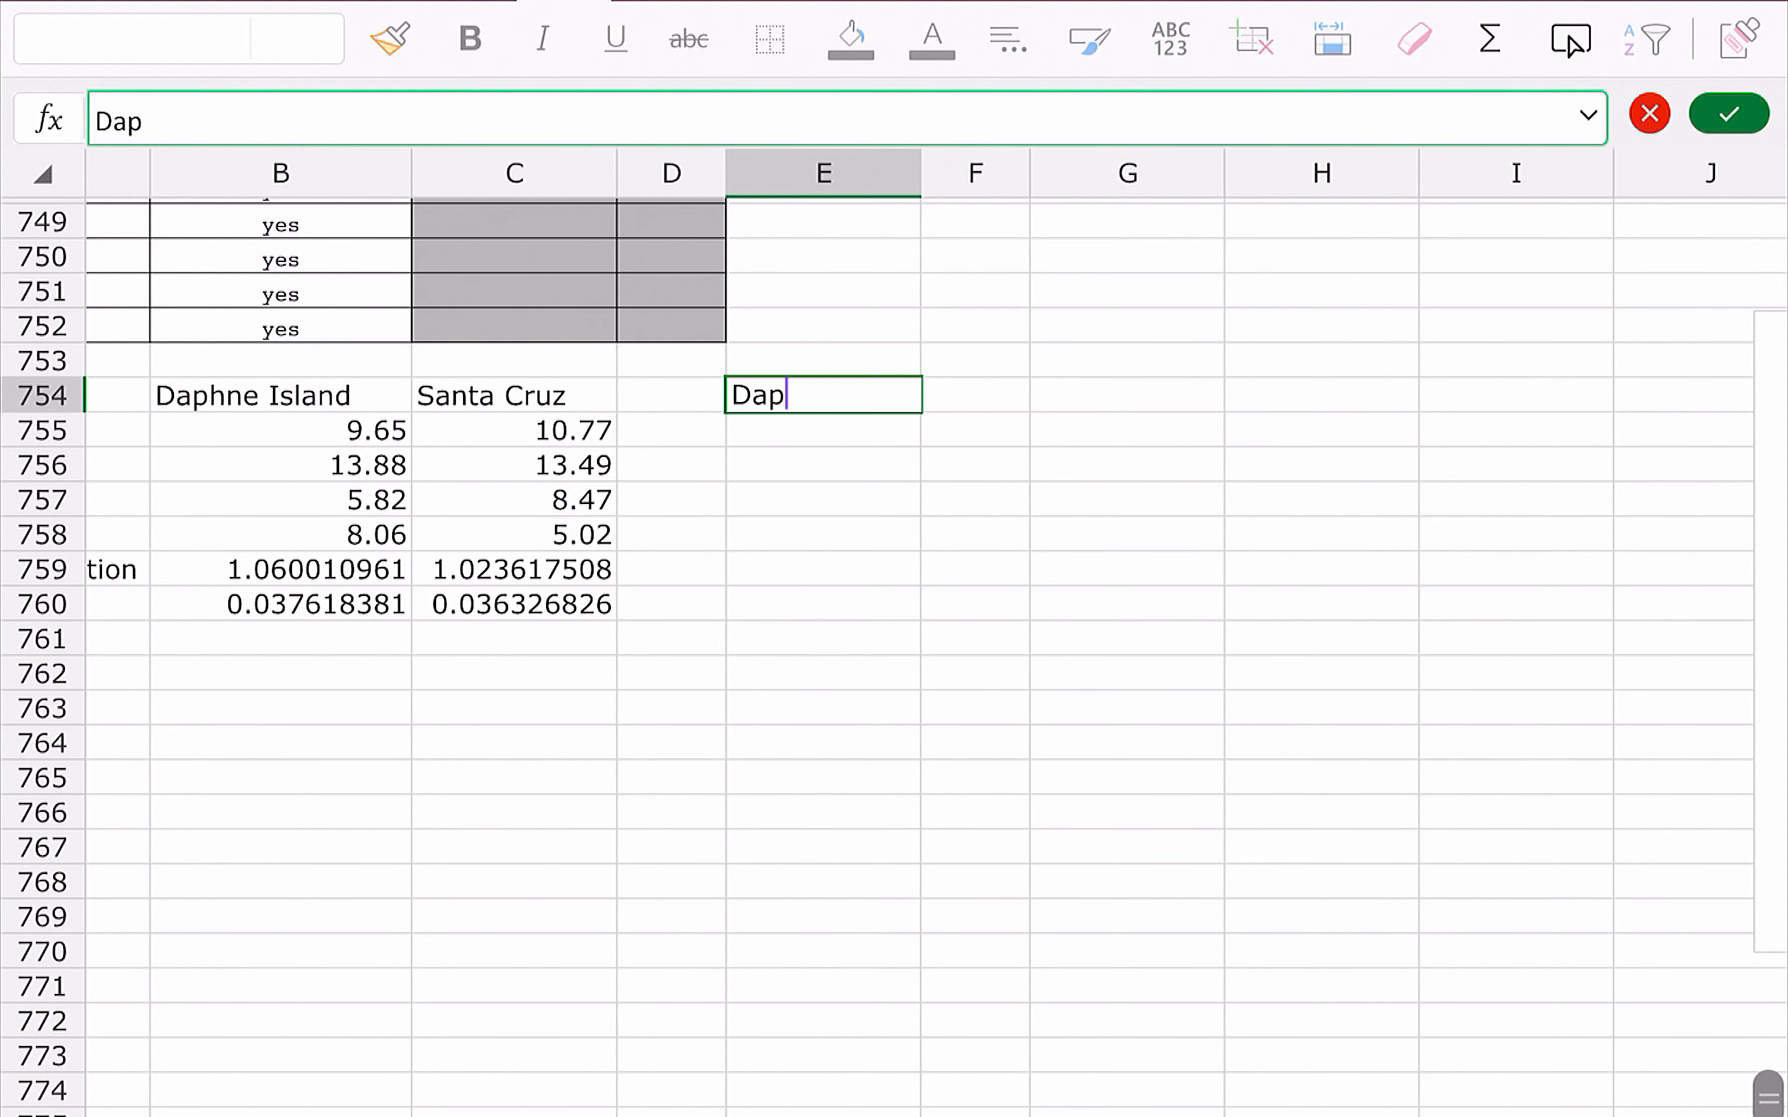
pyautogui.write('hne Island Finches')
pyautogui.click(823, 429)
pyautogui.write('Surive')
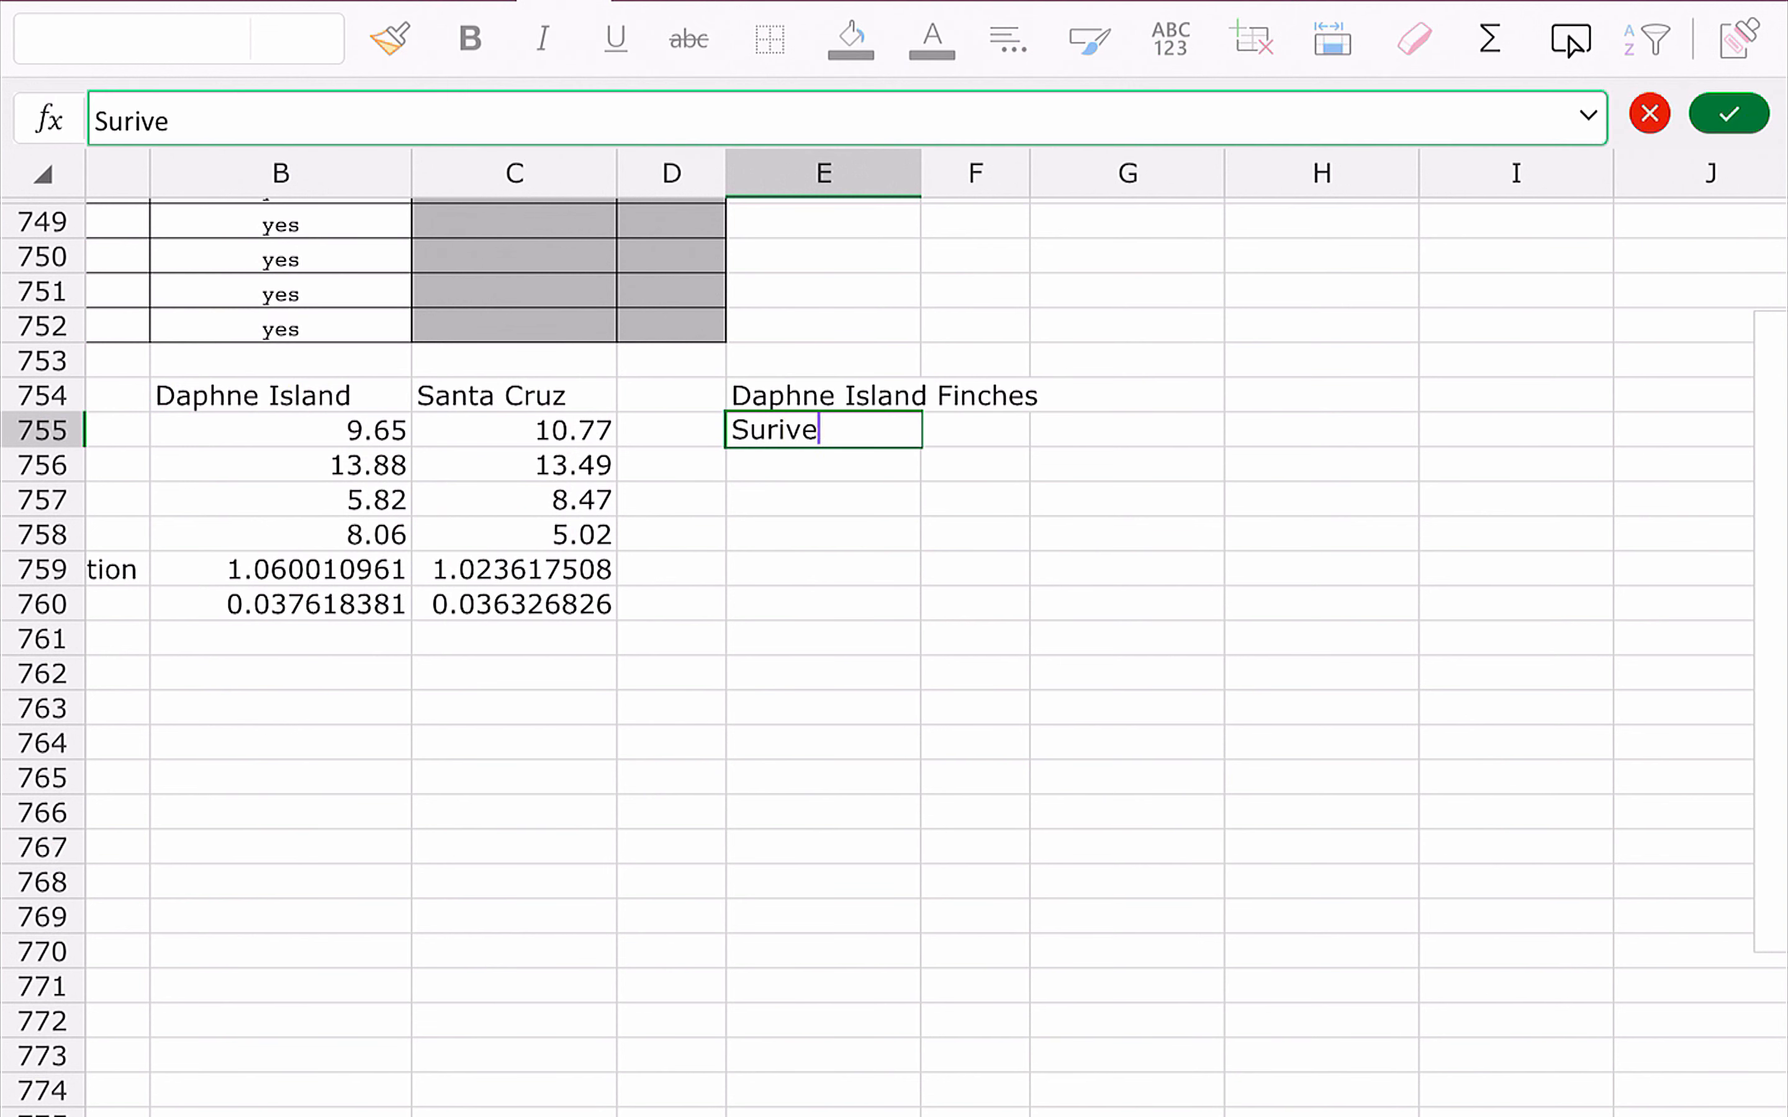
pyautogui.write('Survived')
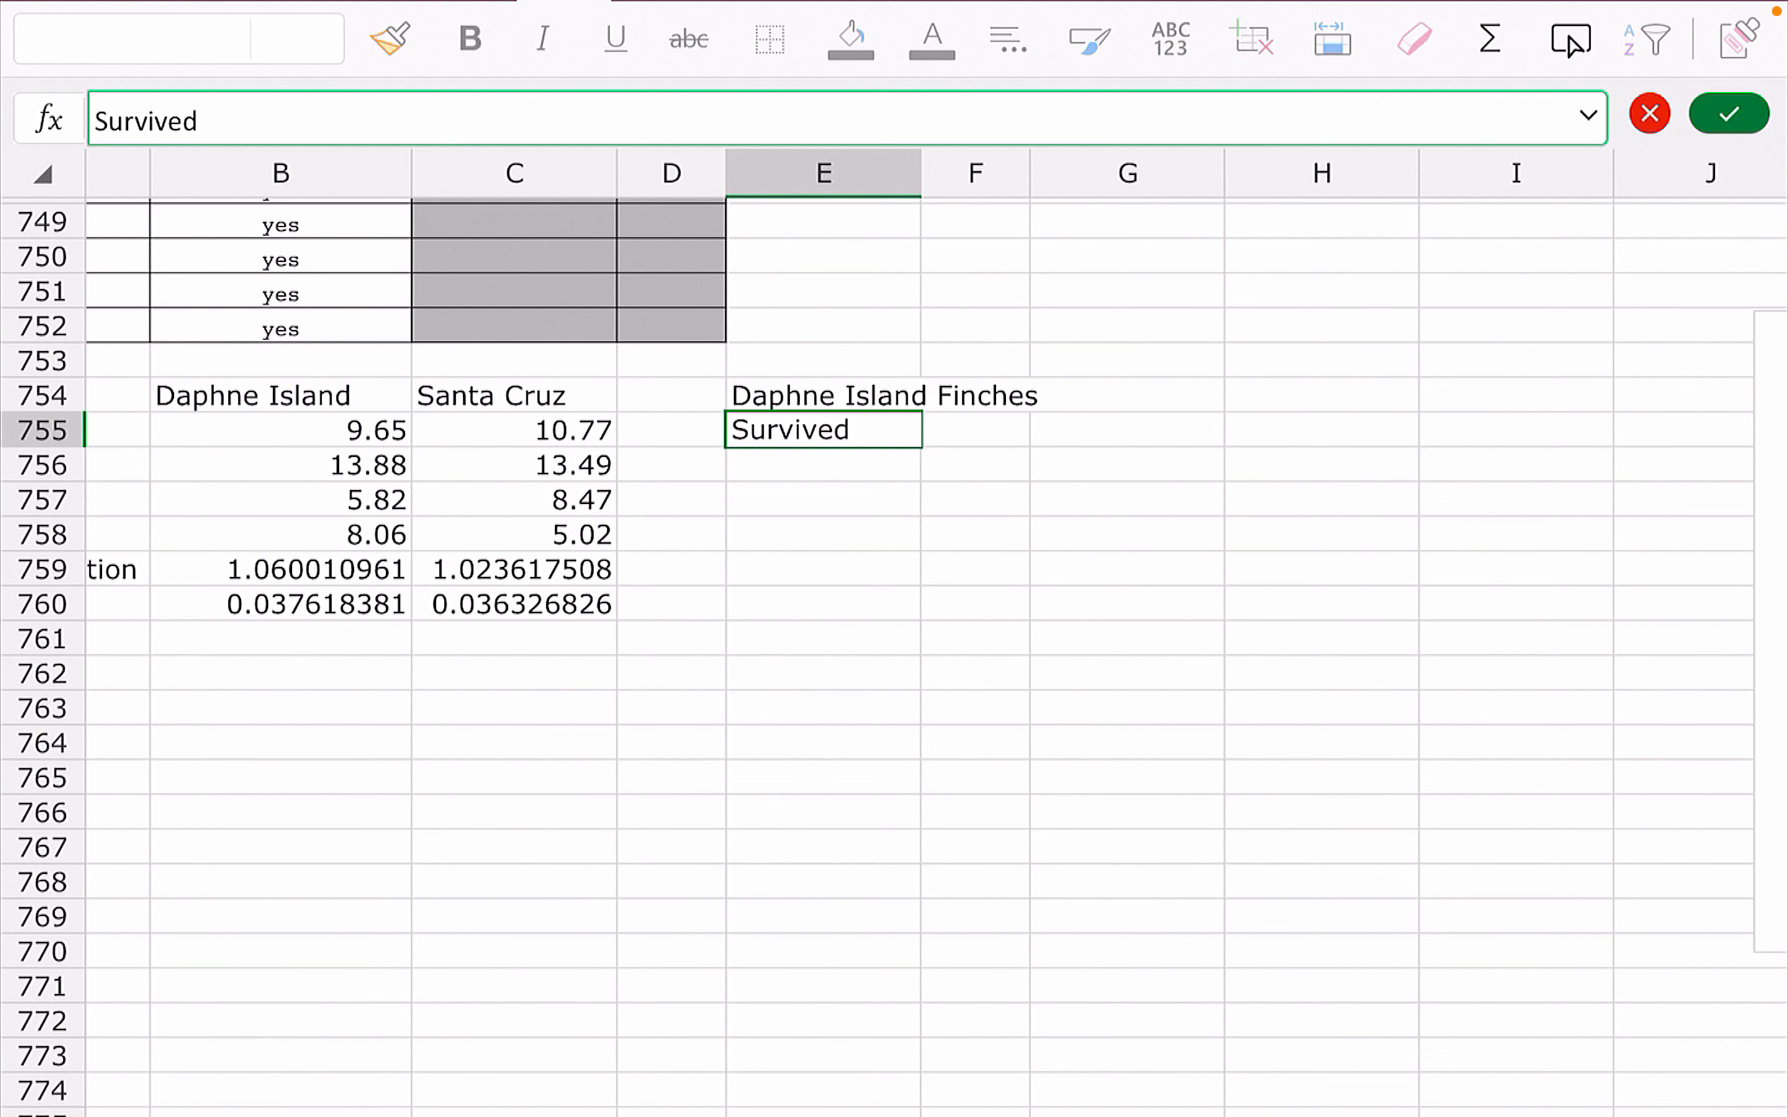
pyautogui.write('1')
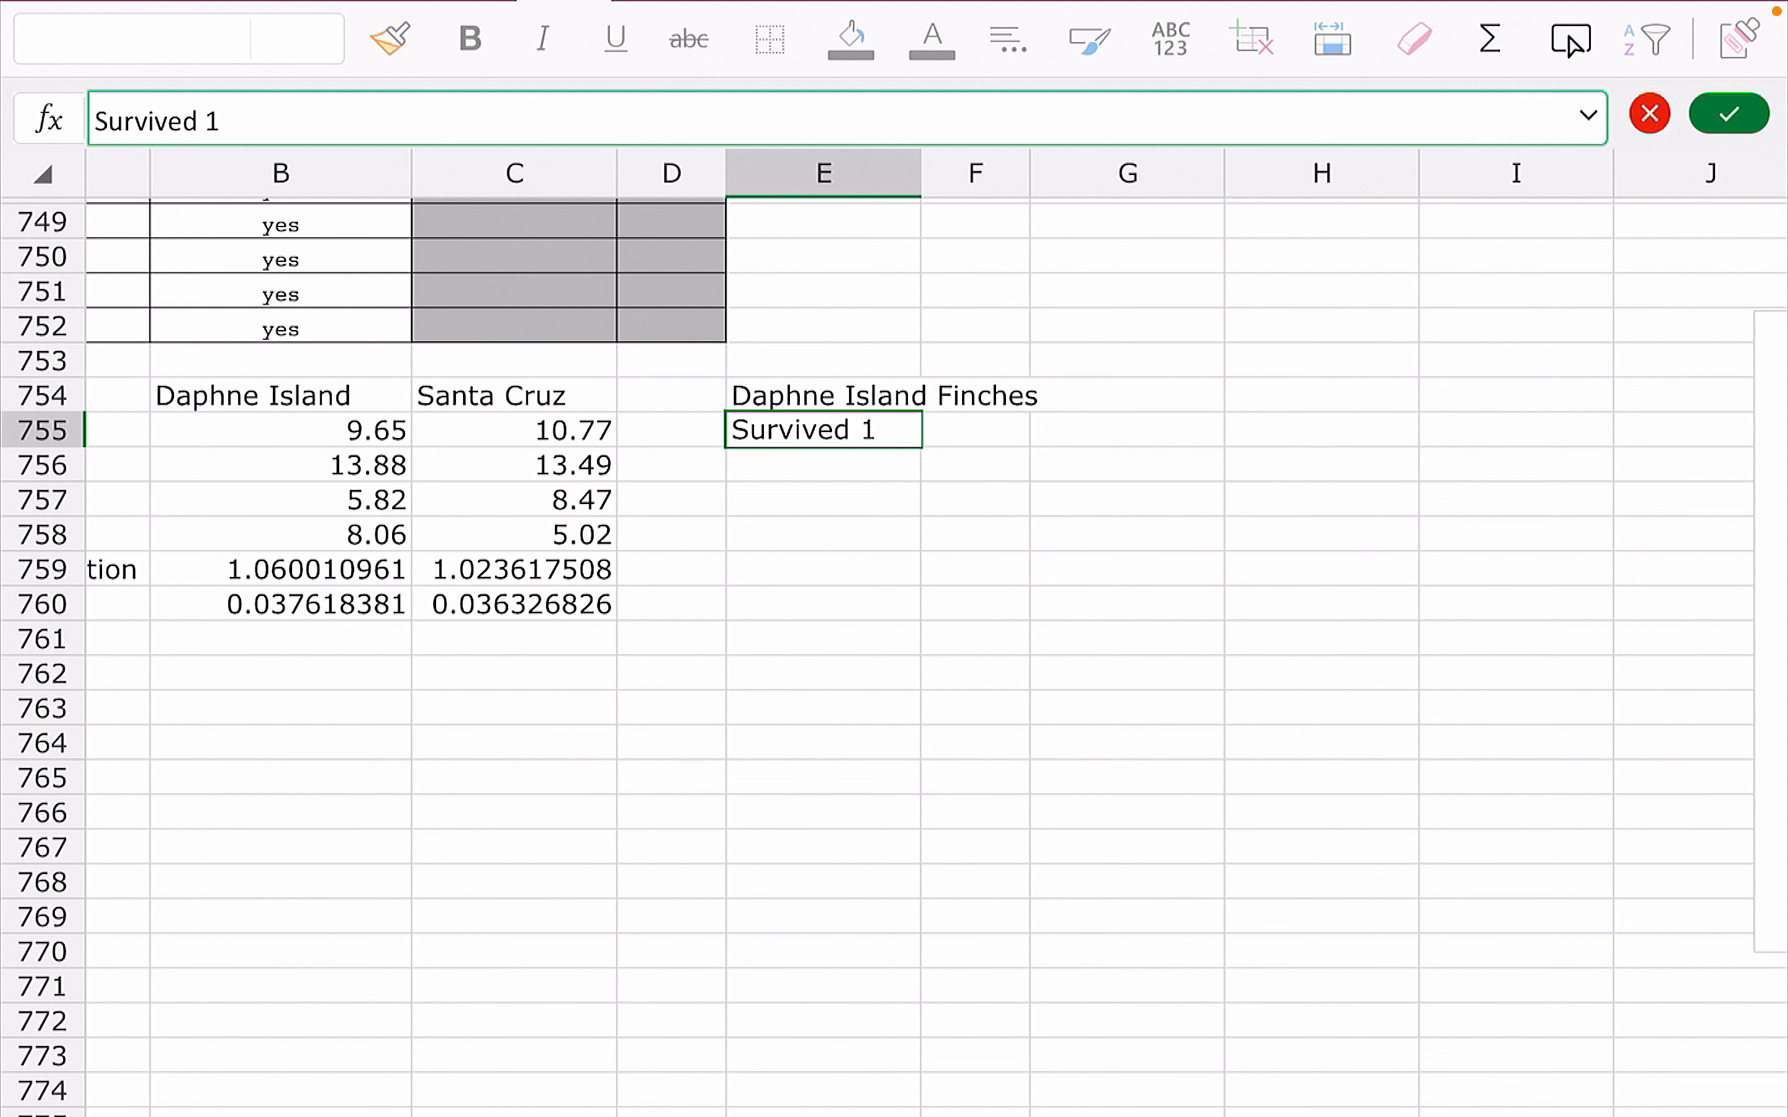
pyautogui.write('98=78')
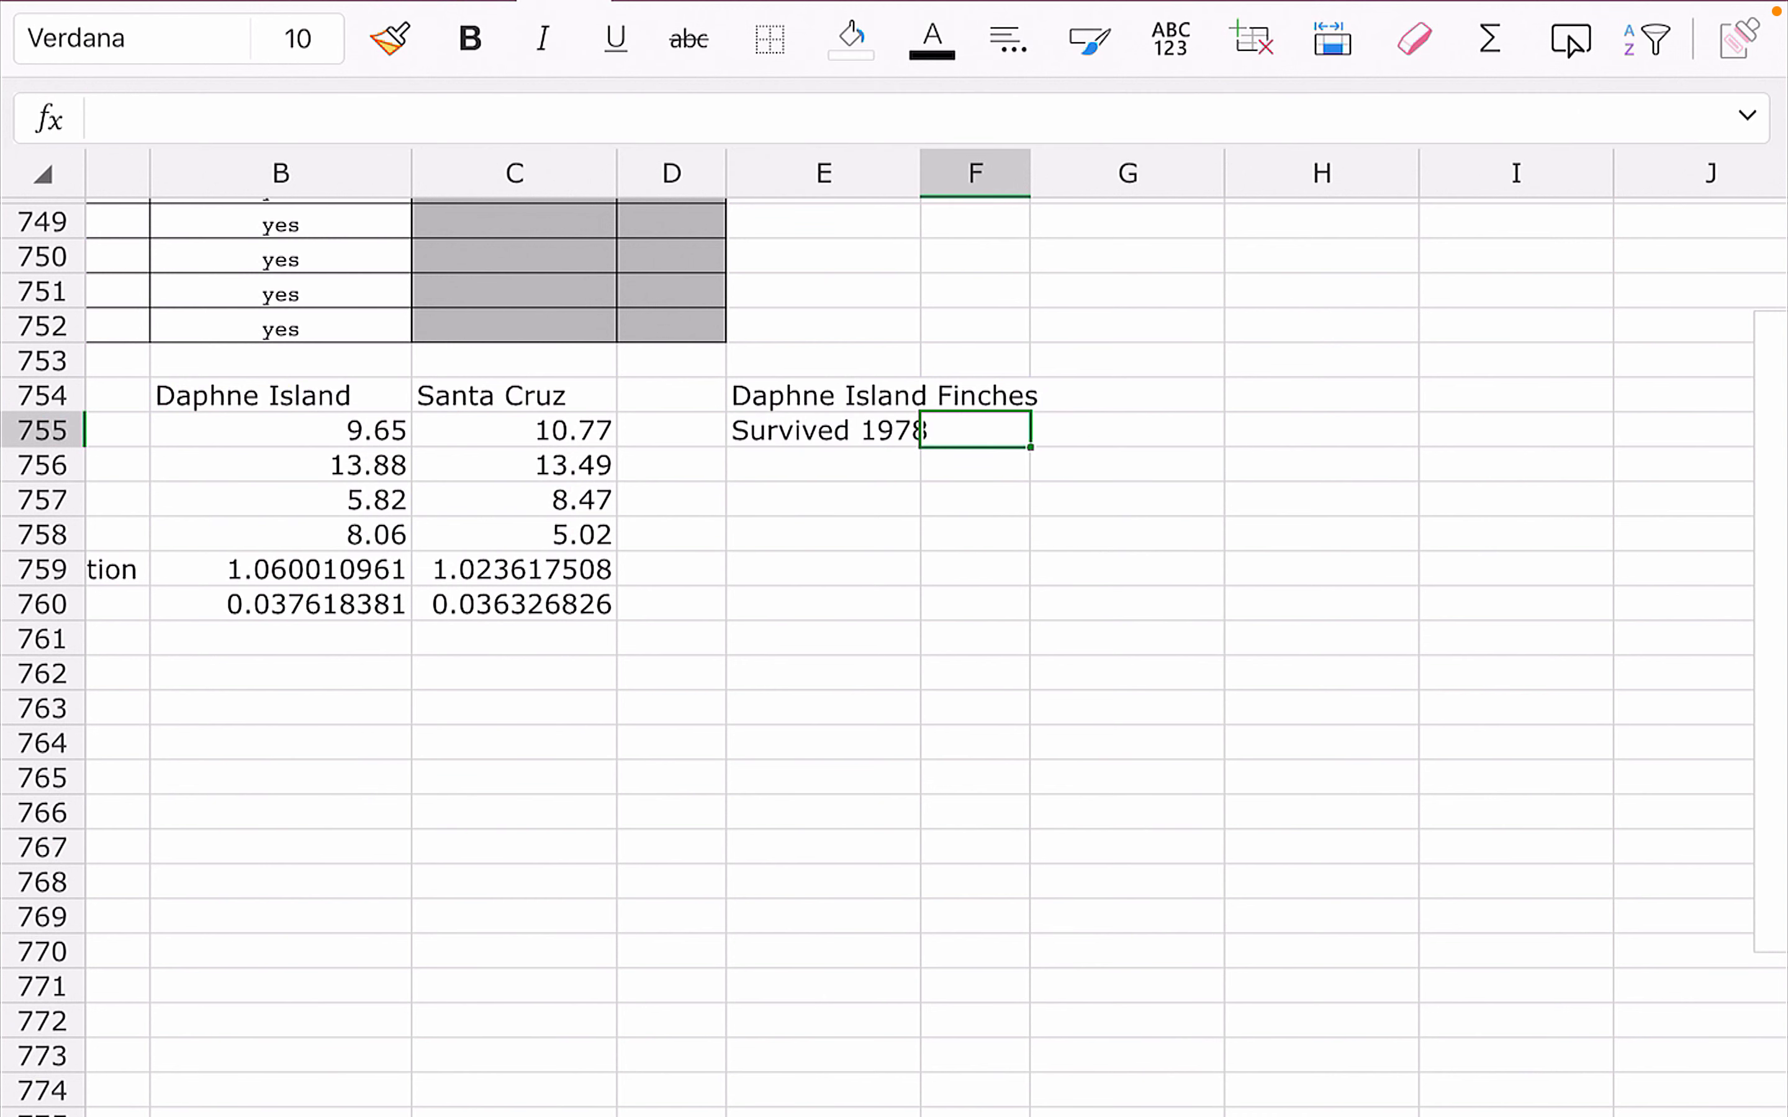
pyautogui.write('Died 1976')
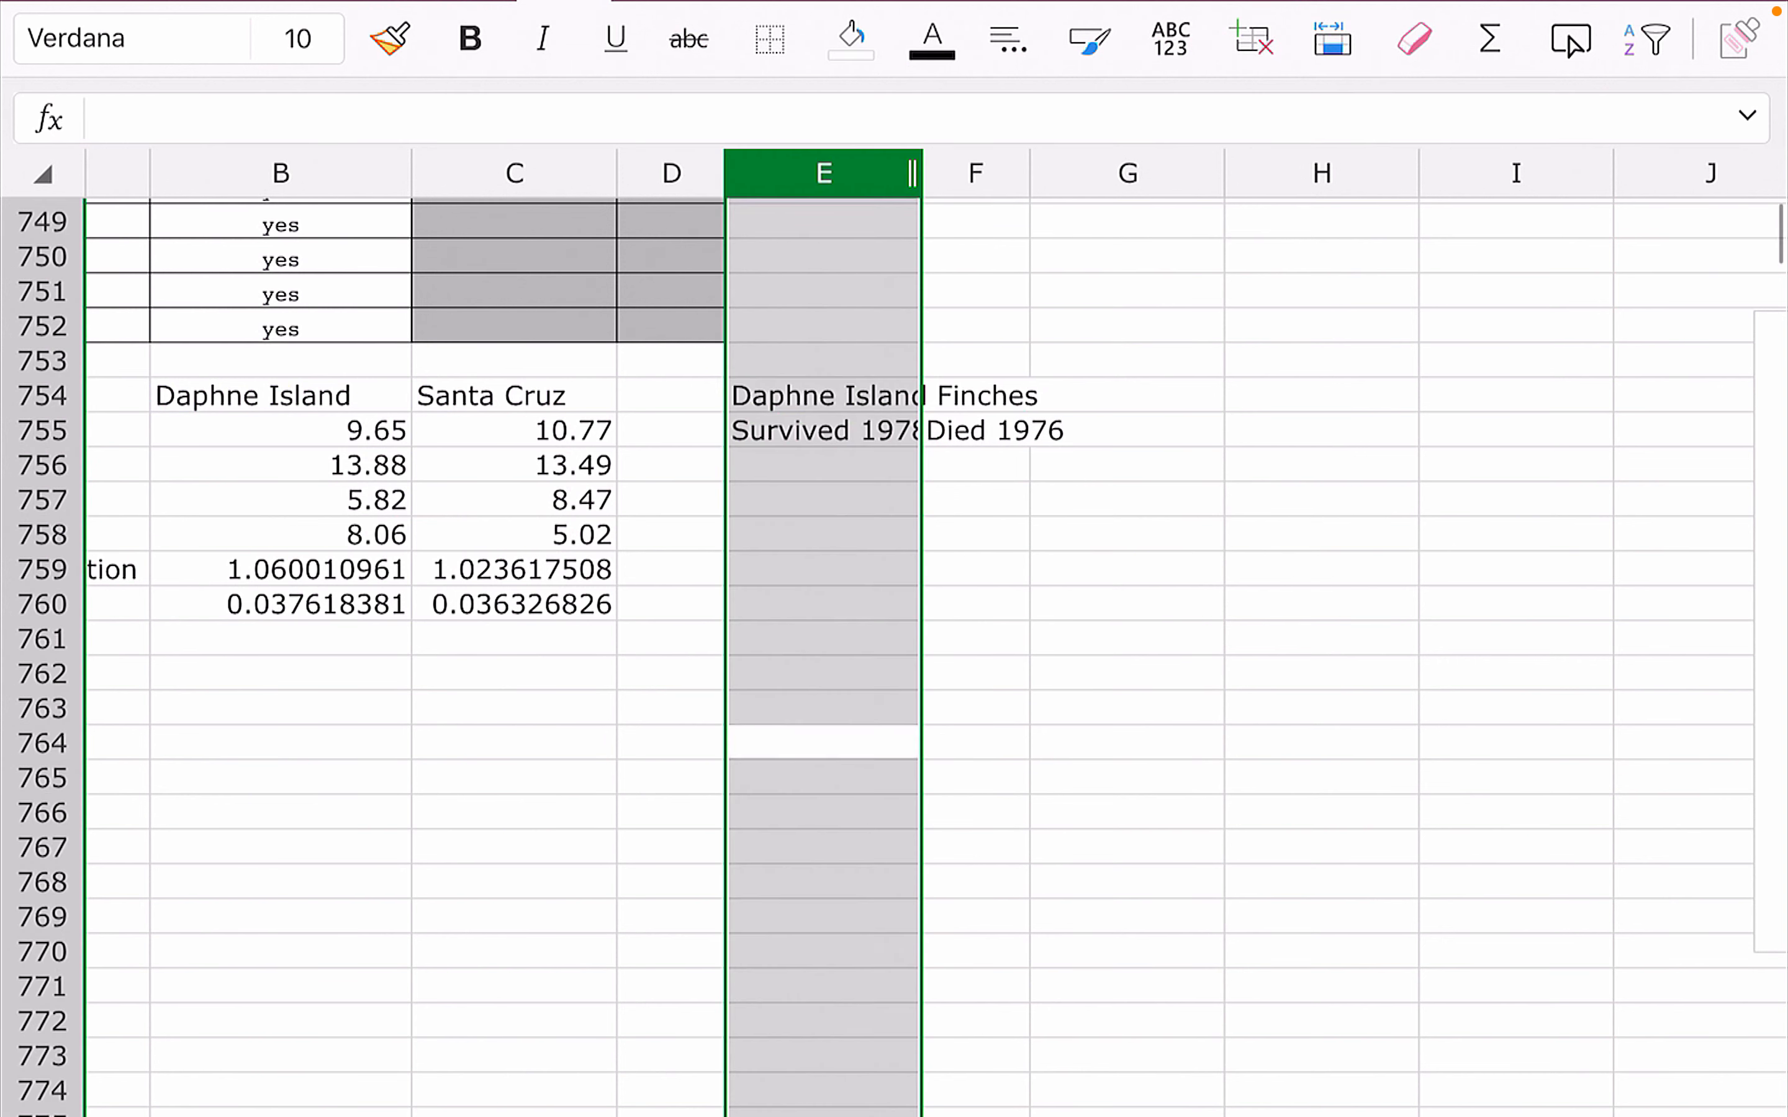
pyautogui.moveTo(921, 174); pyautogui.dragTo(987, 174)
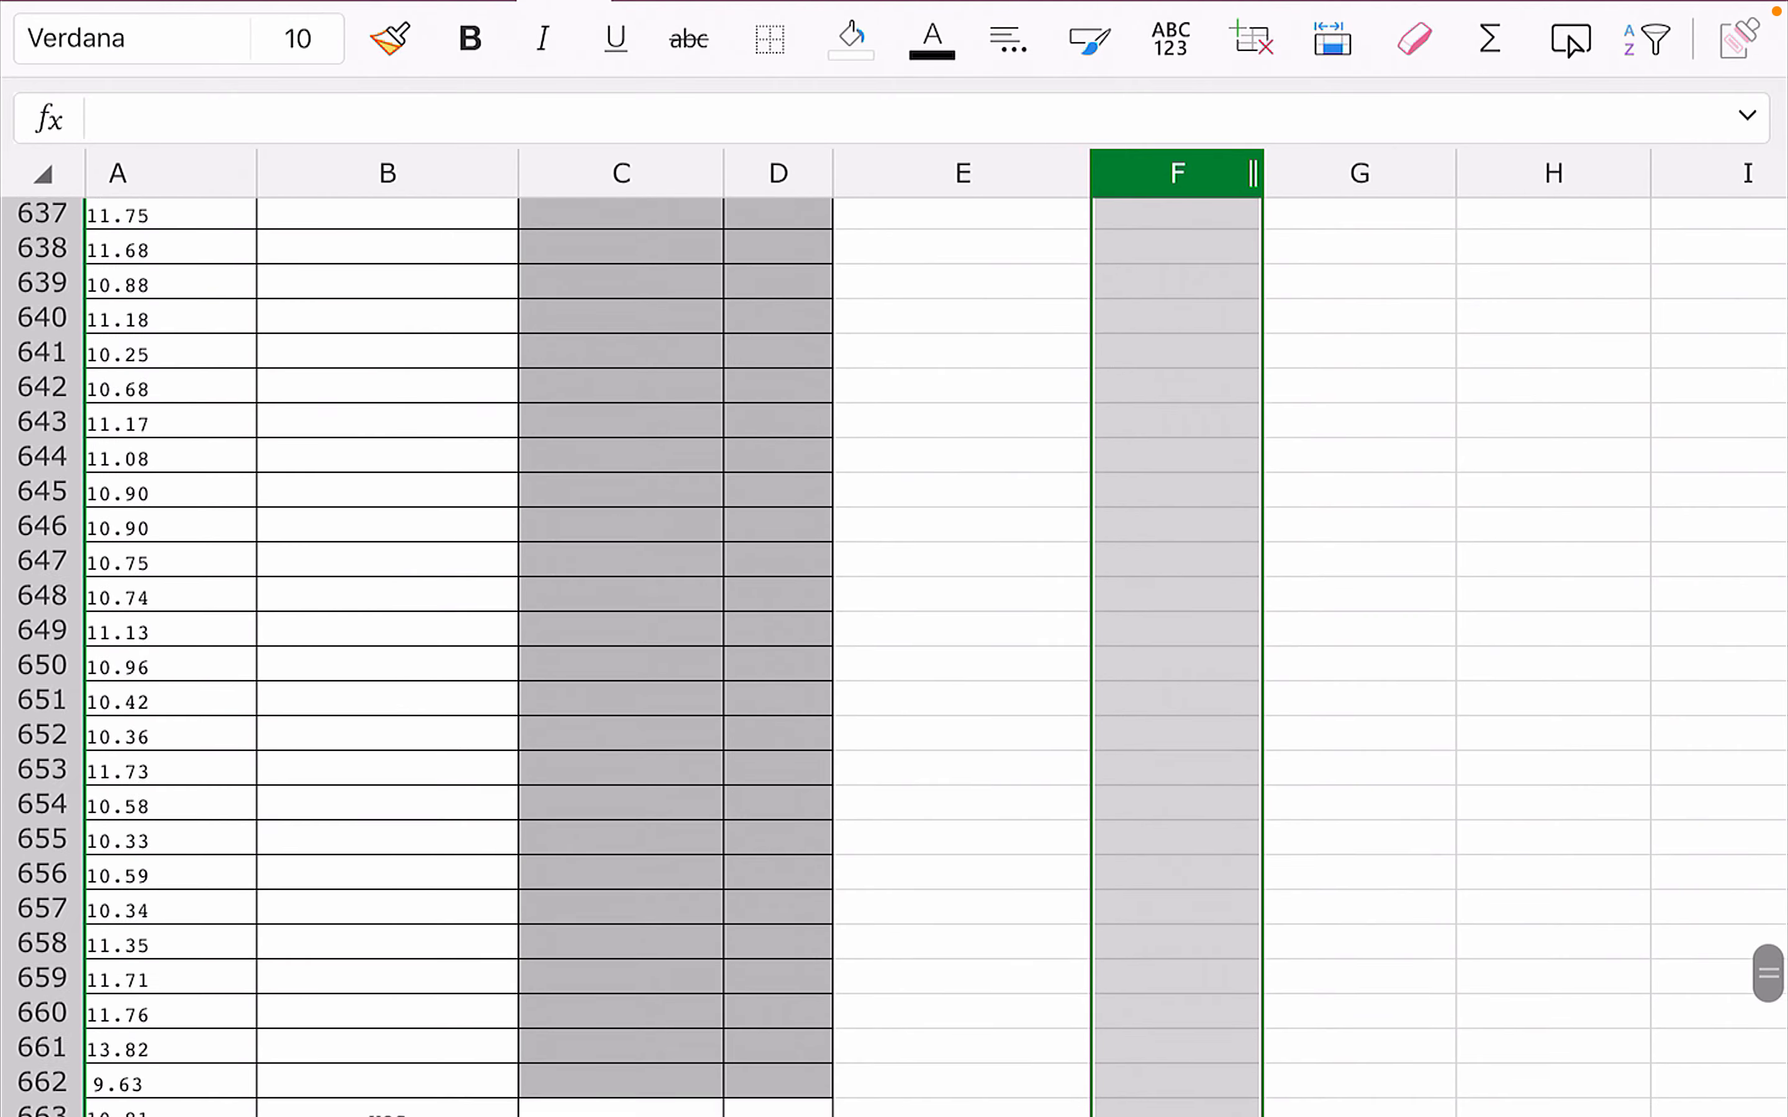
pyautogui.scroll(3)
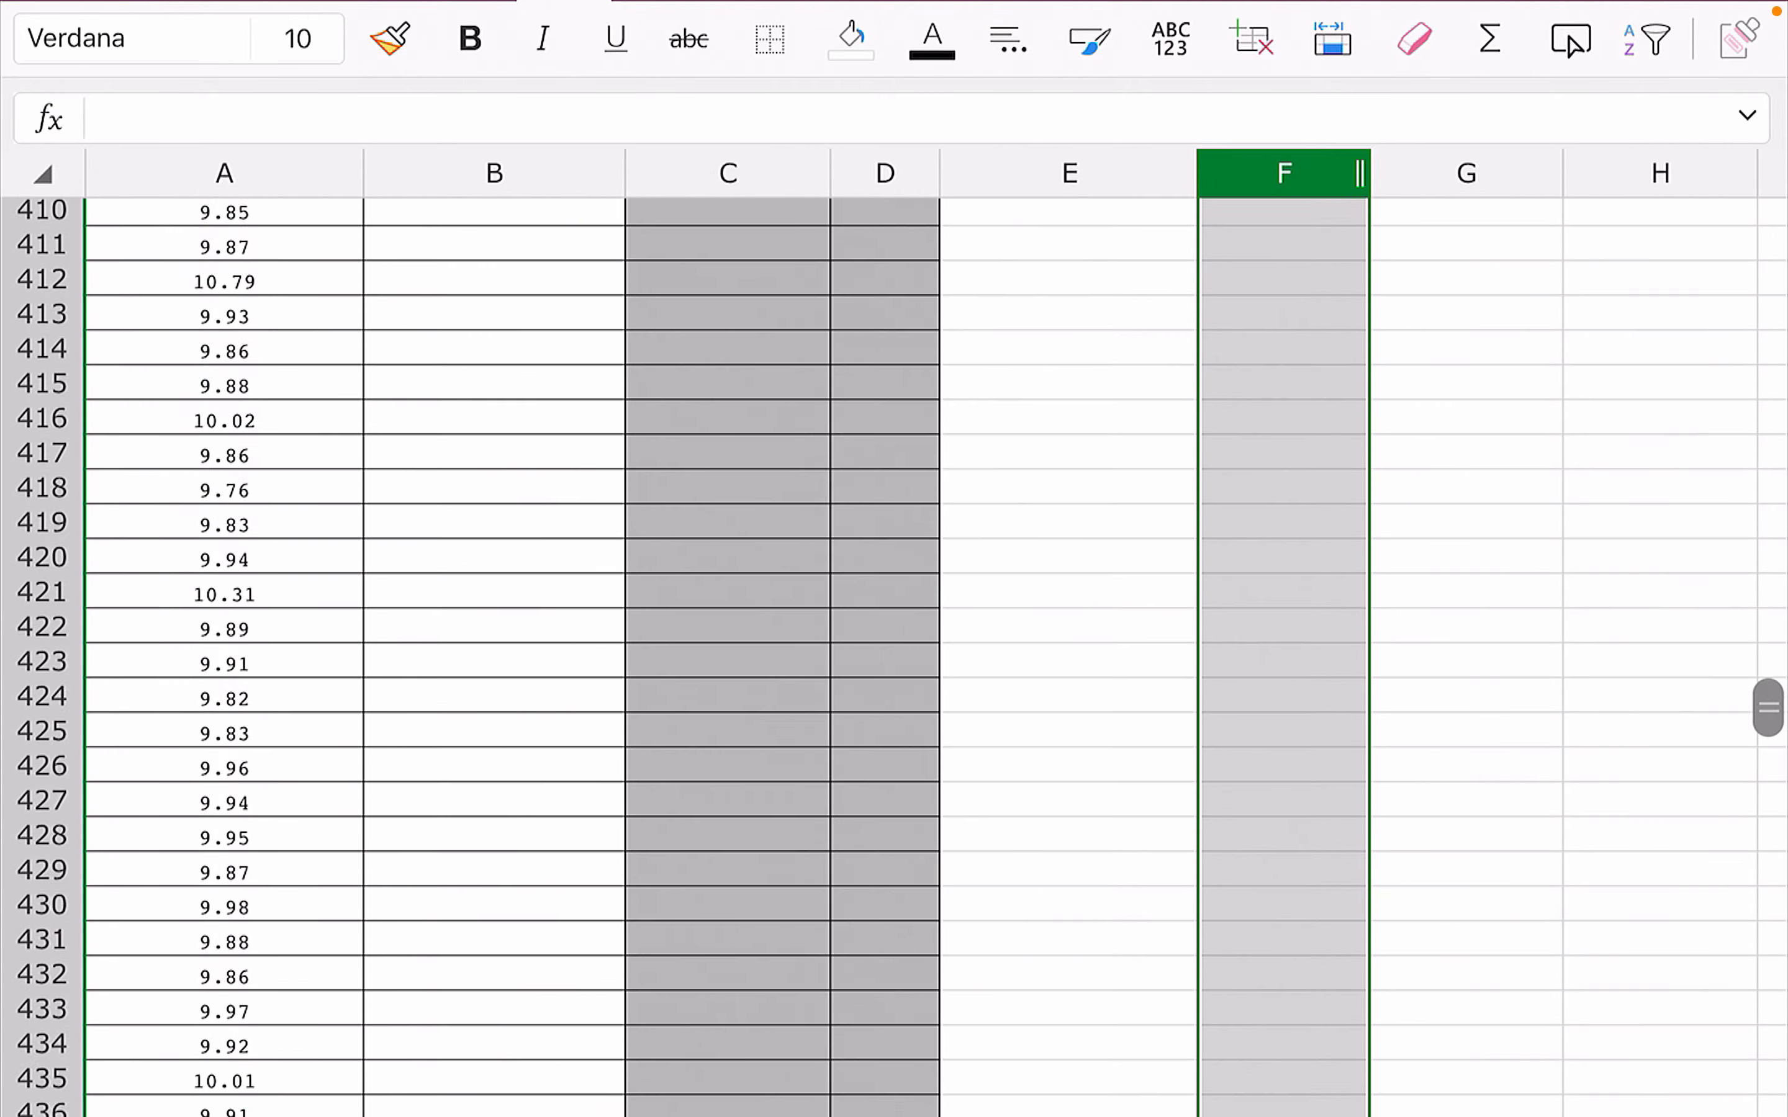
pyautogui.scroll(3)
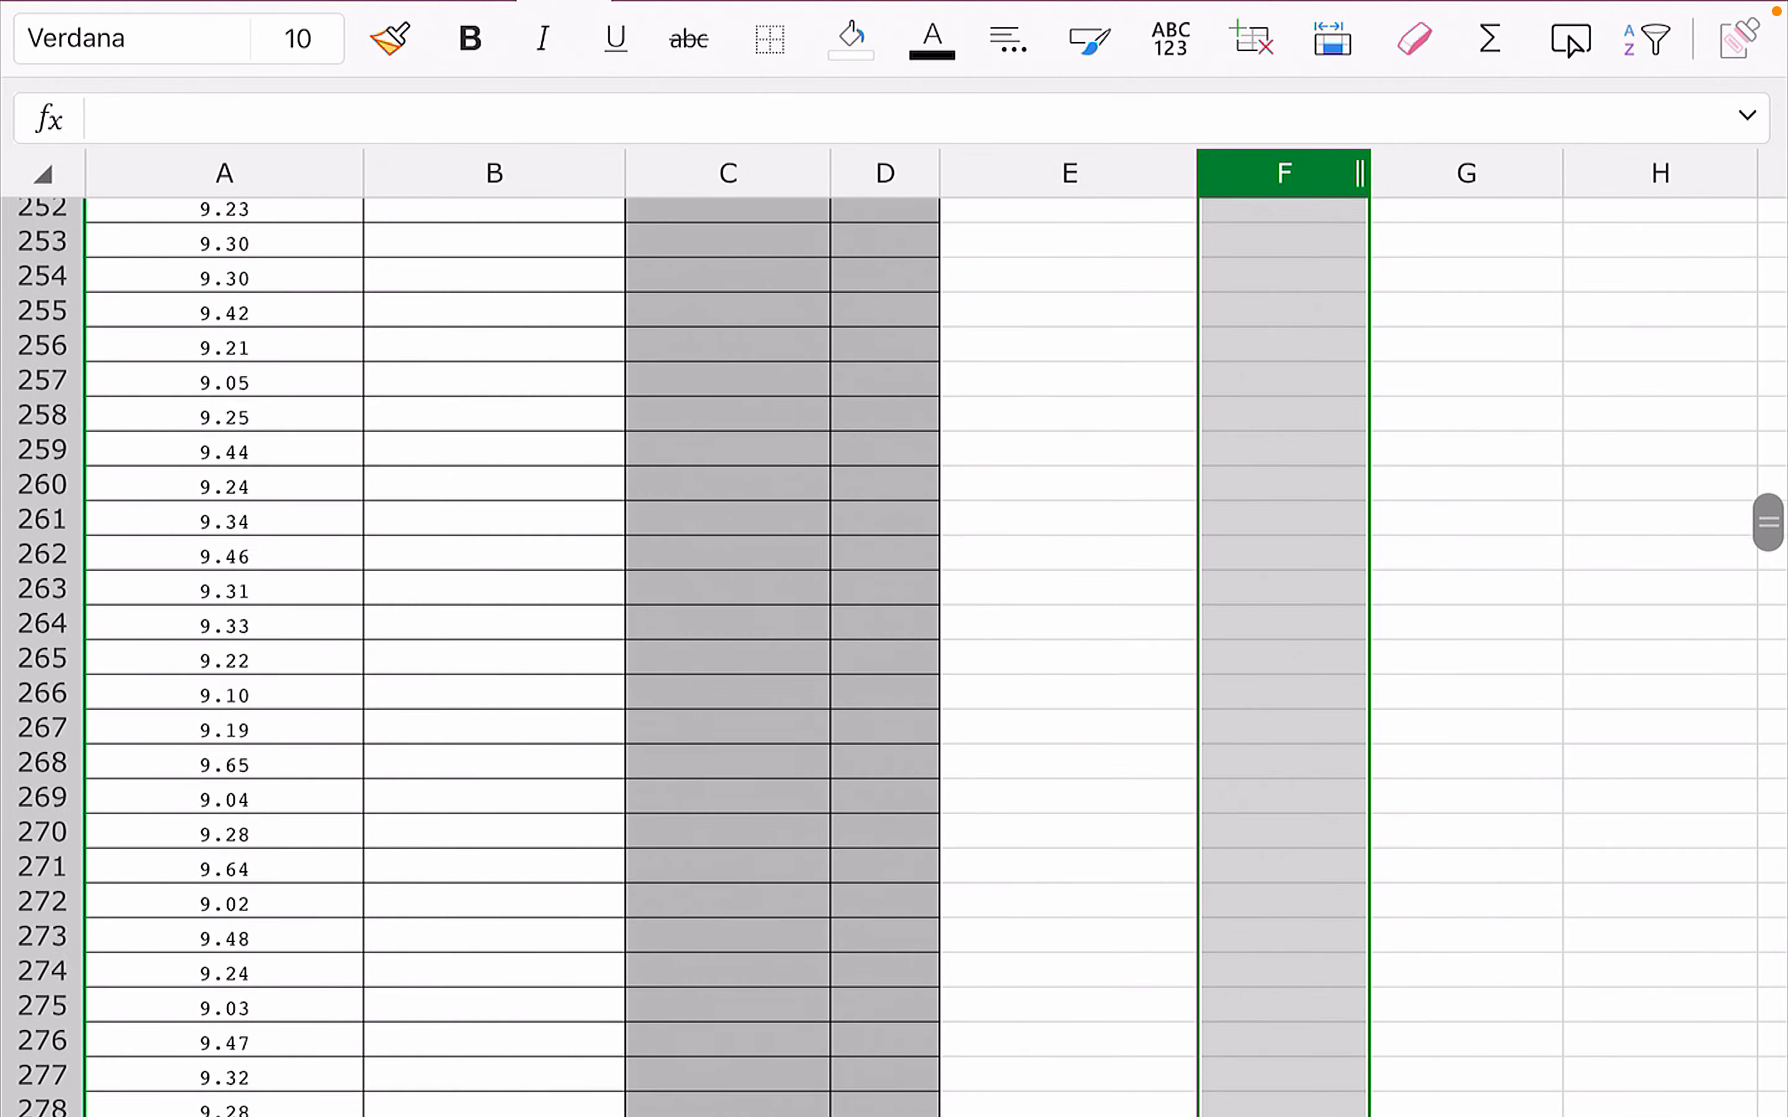
pyautogui.scroll(3)
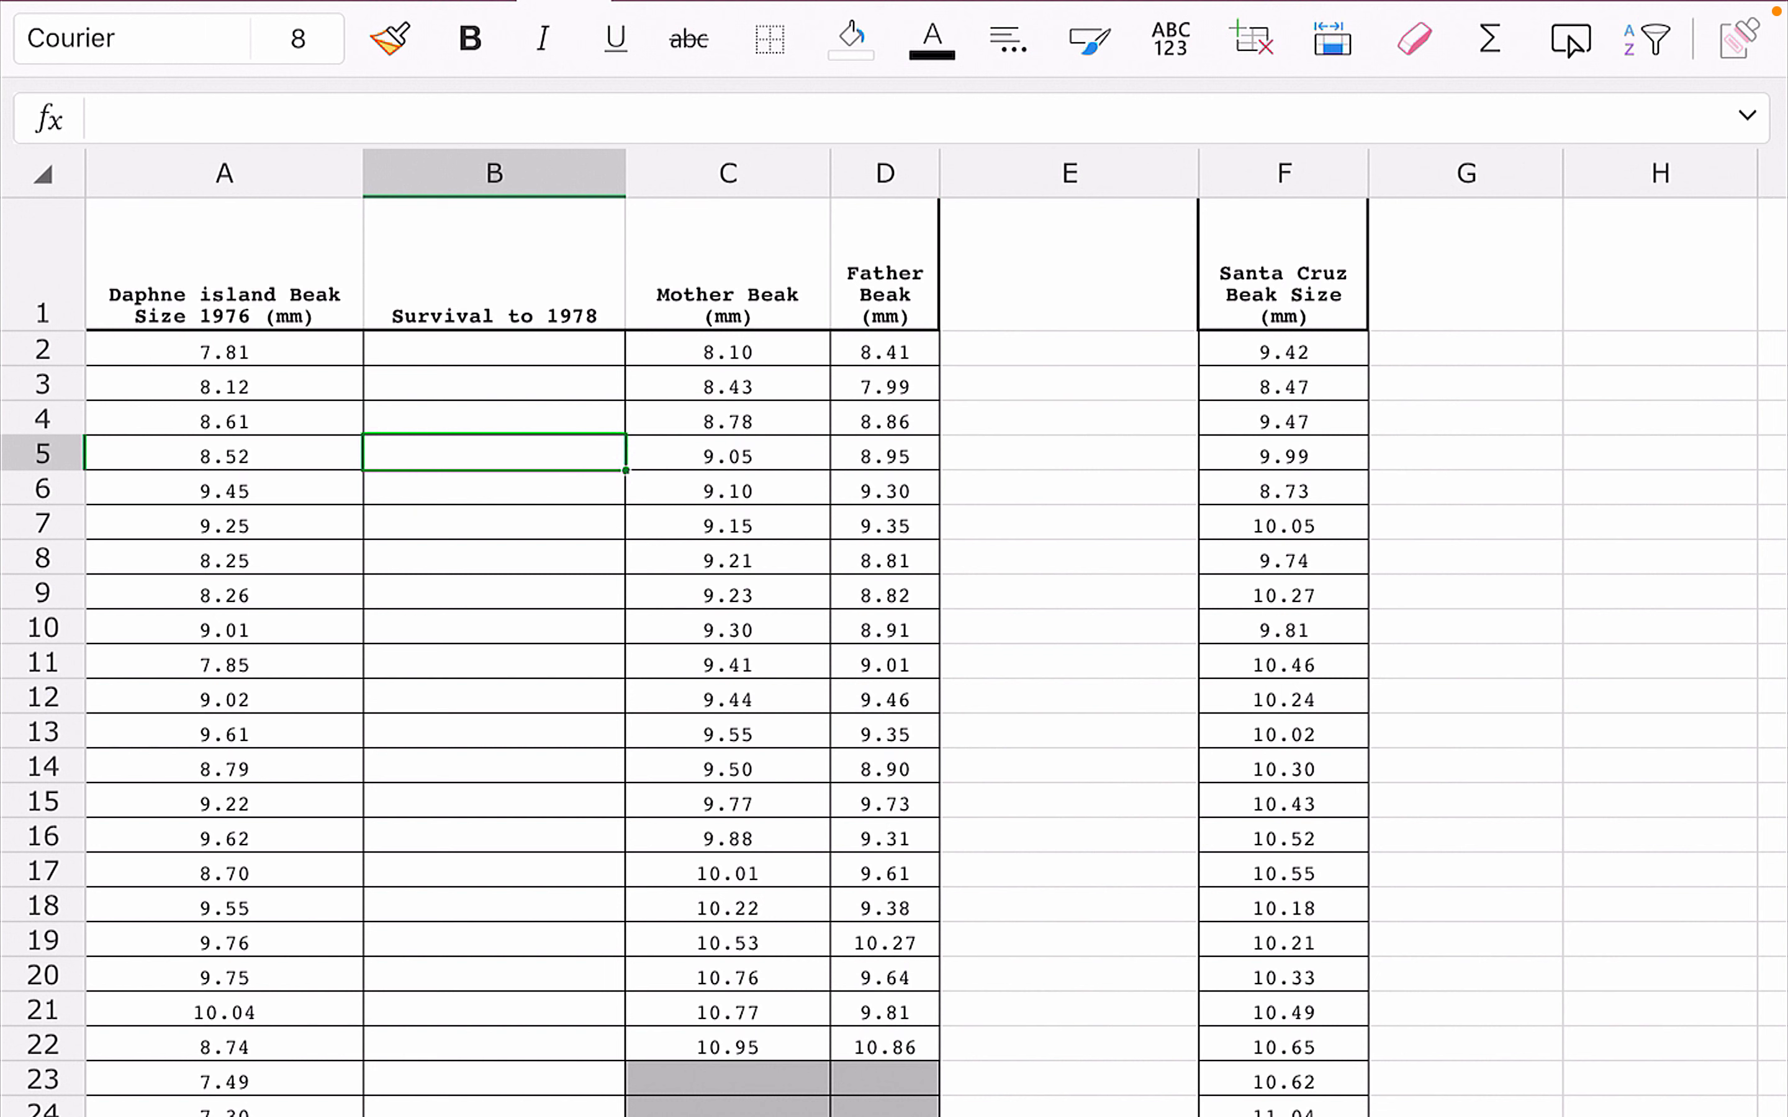
pyautogui.click(223, 351)
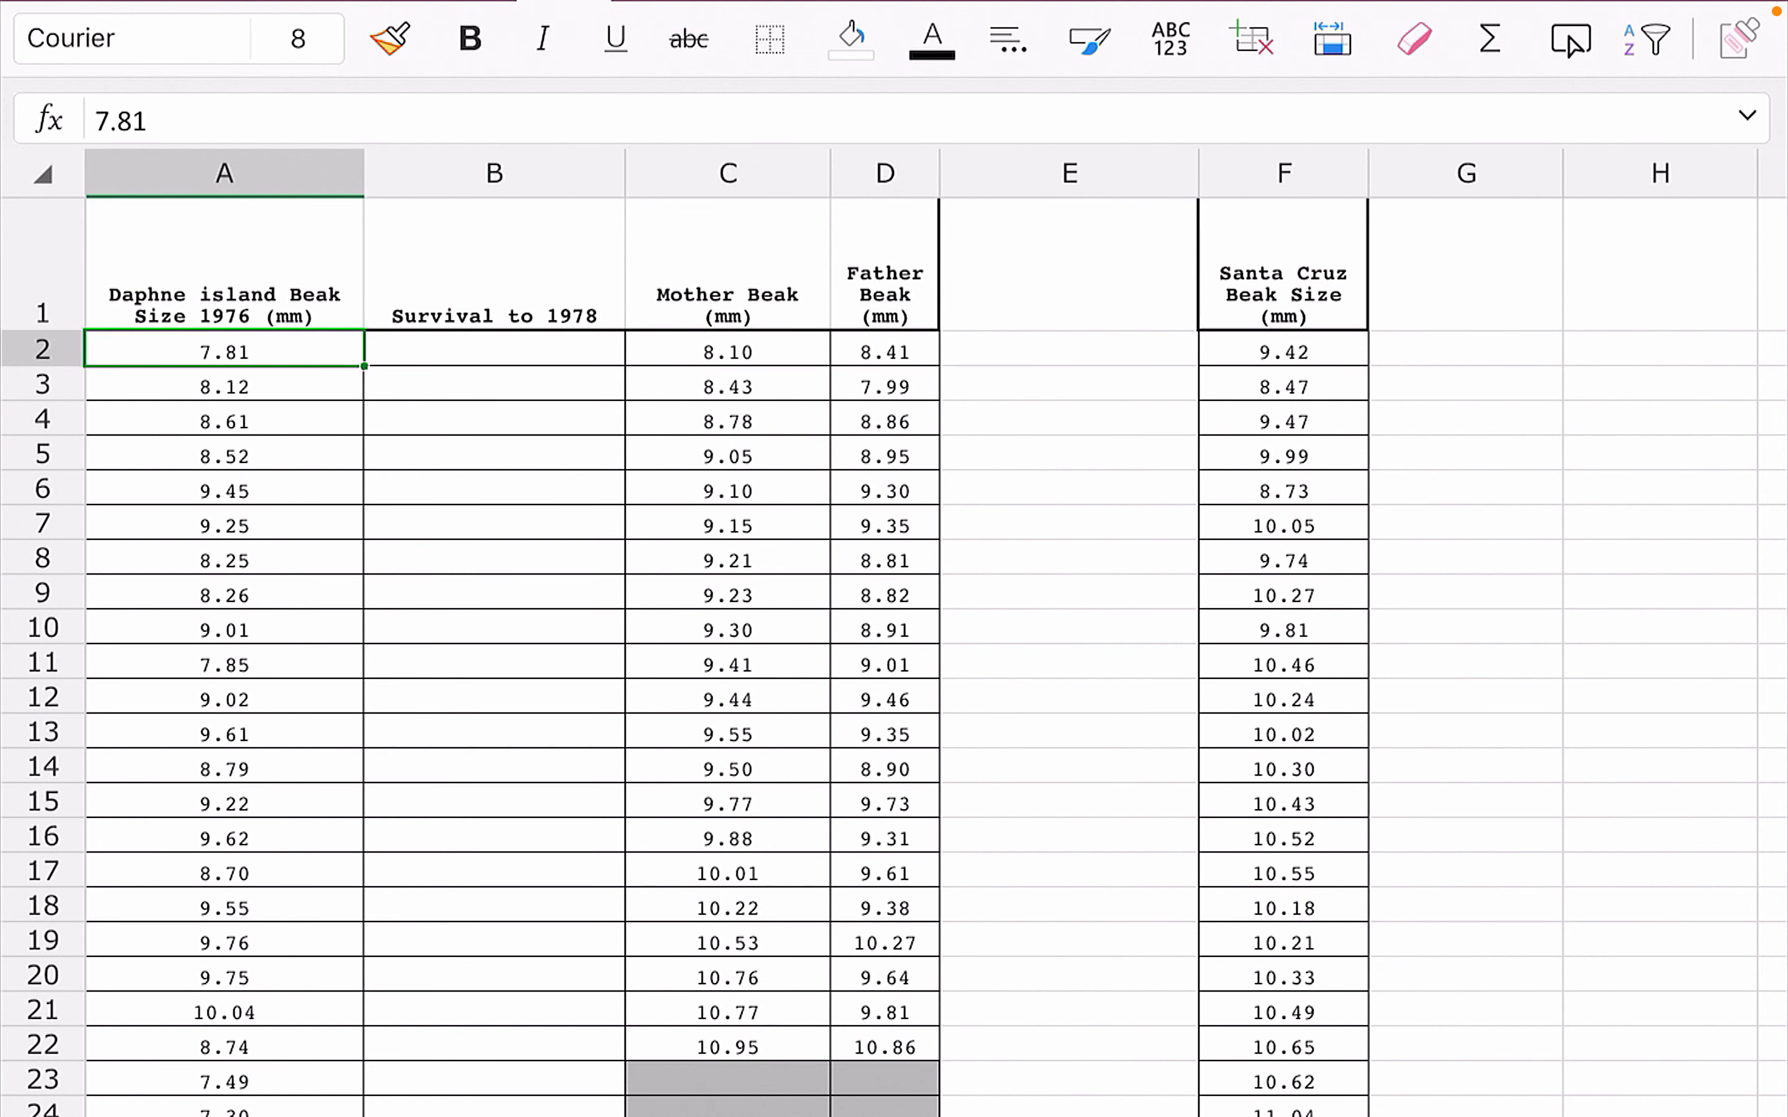
pyautogui.moveTo(224, 351); pyautogui.dragTo(224, 906)
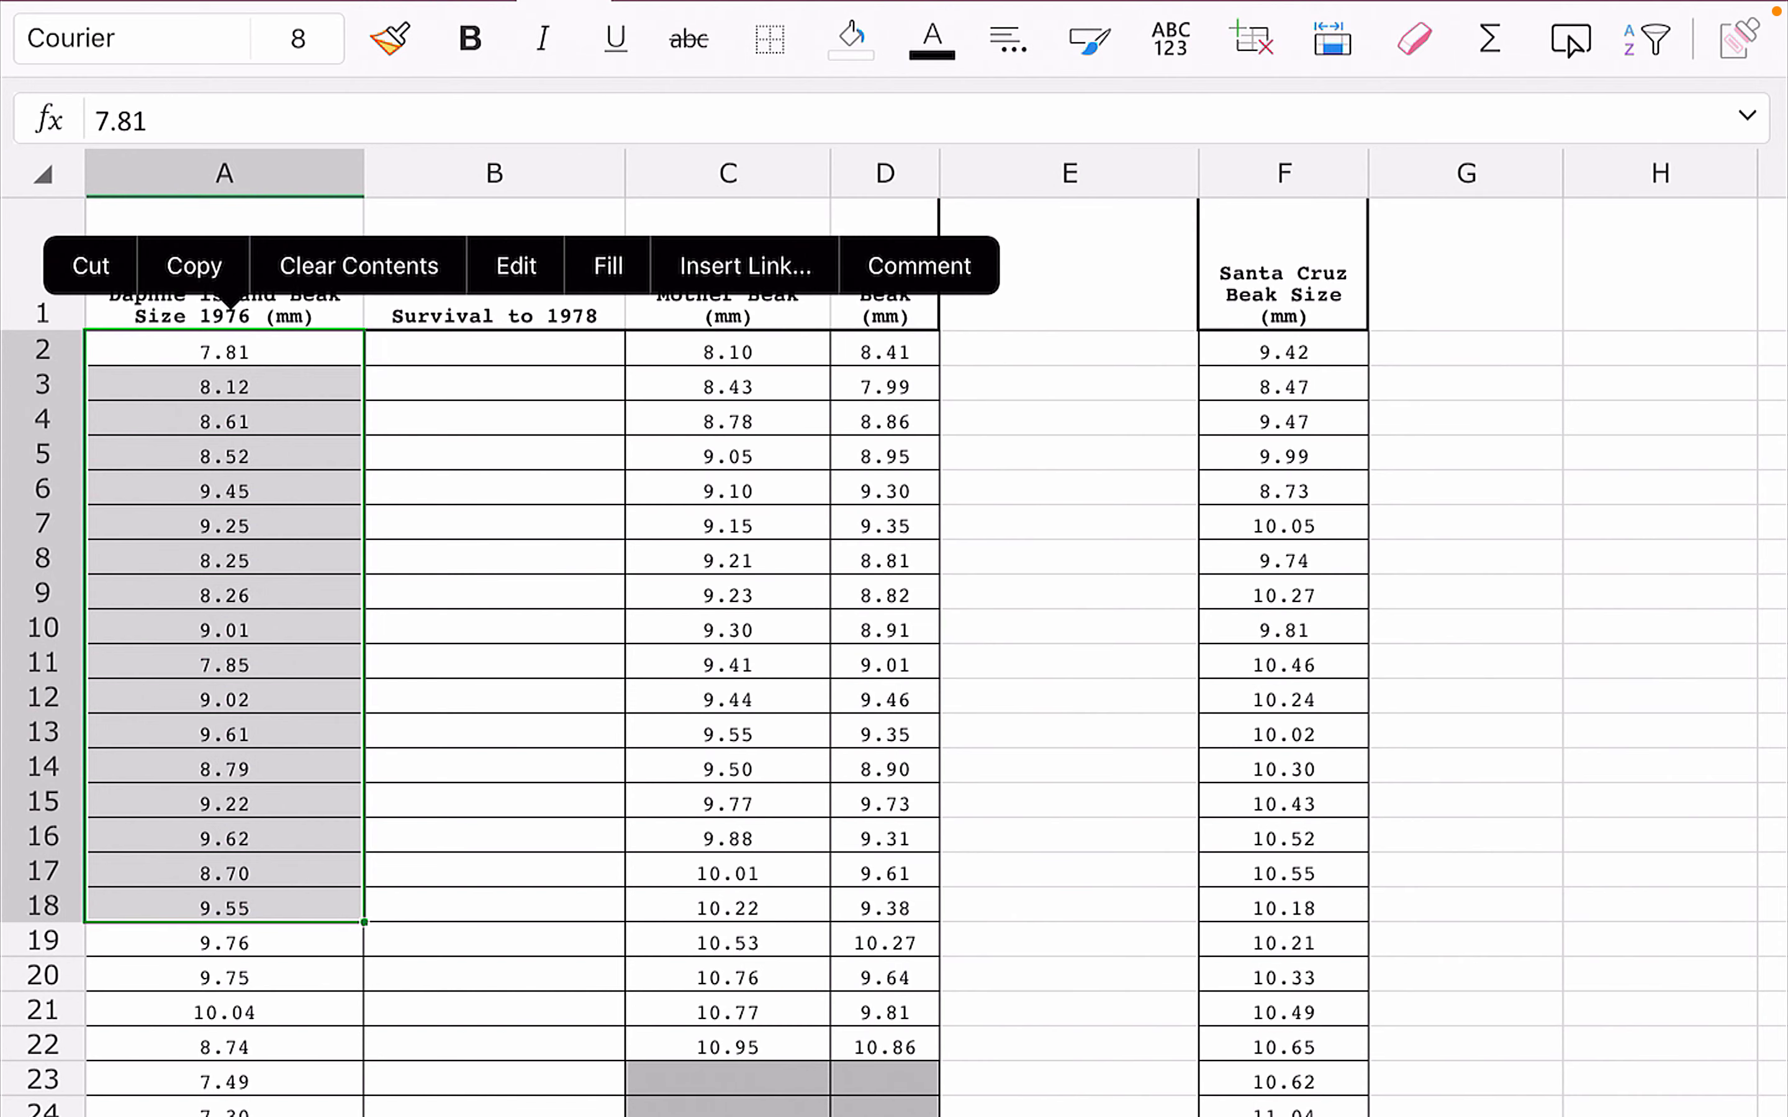
pyautogui.click(493, 837)
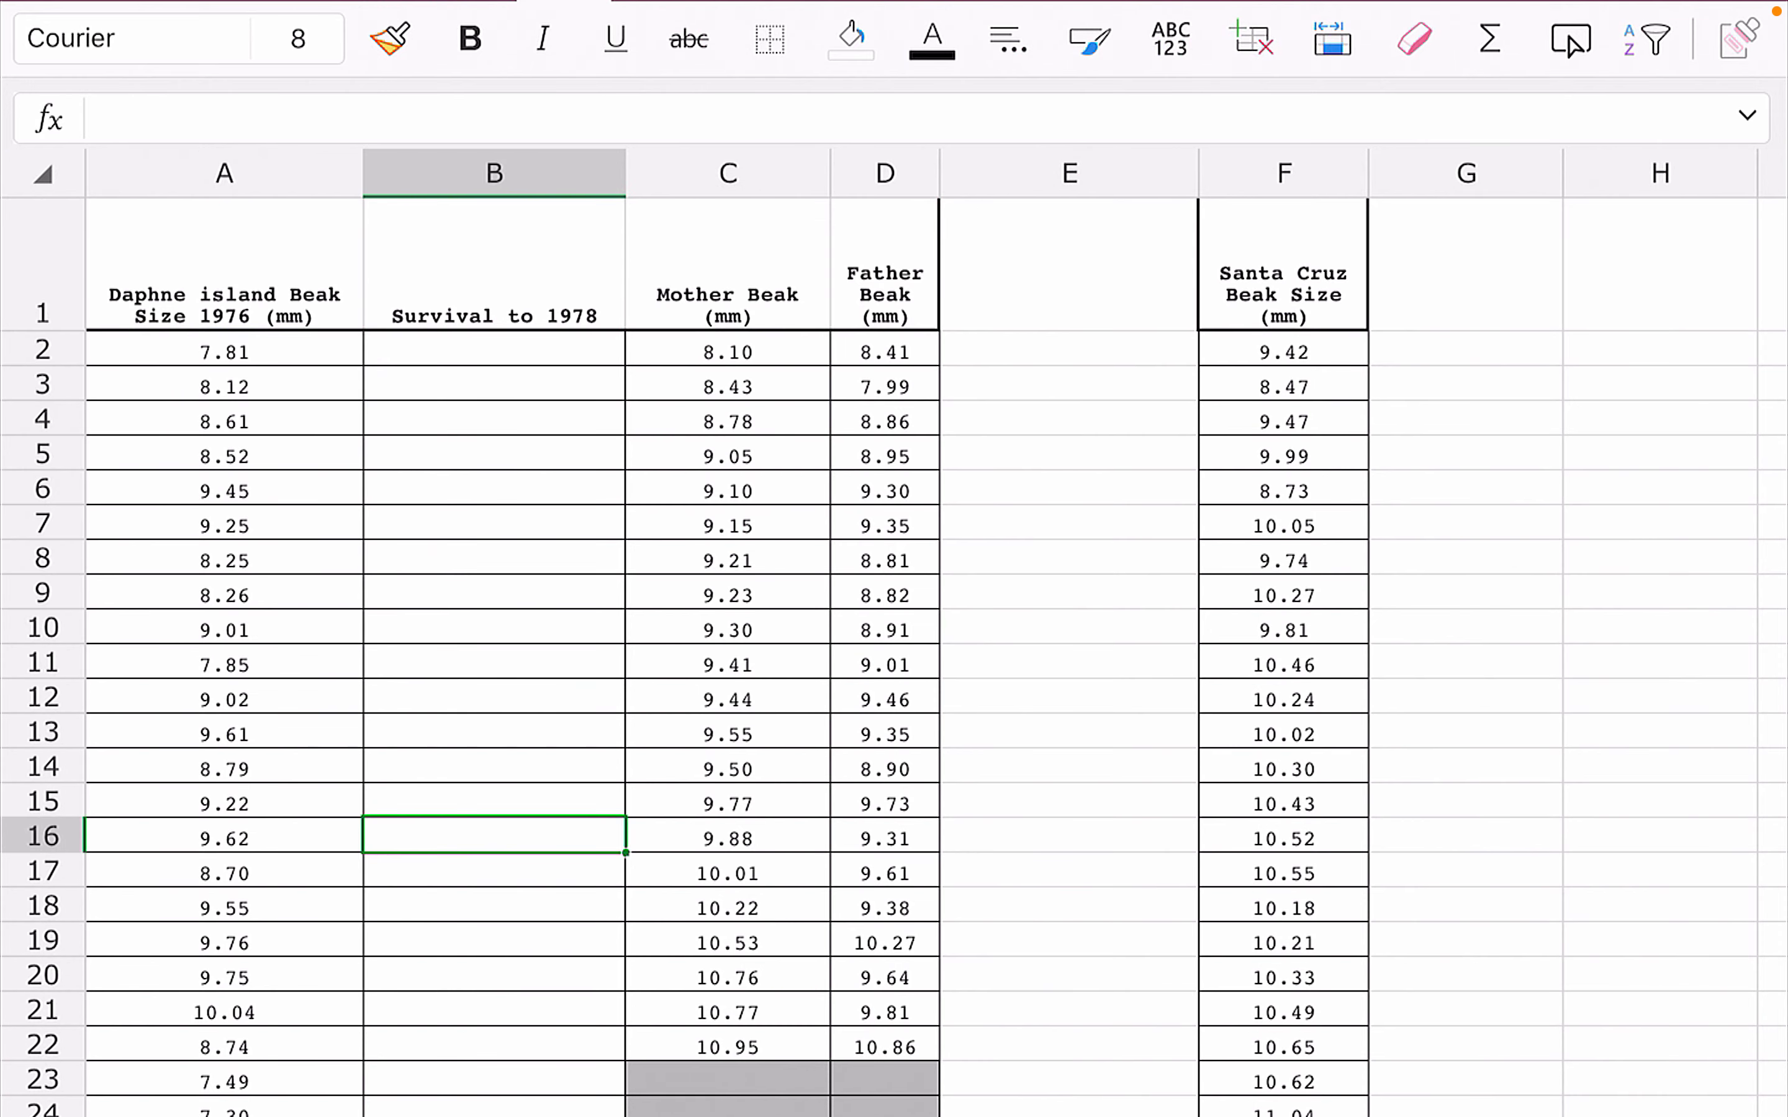
pyautogui.scroll(-3)
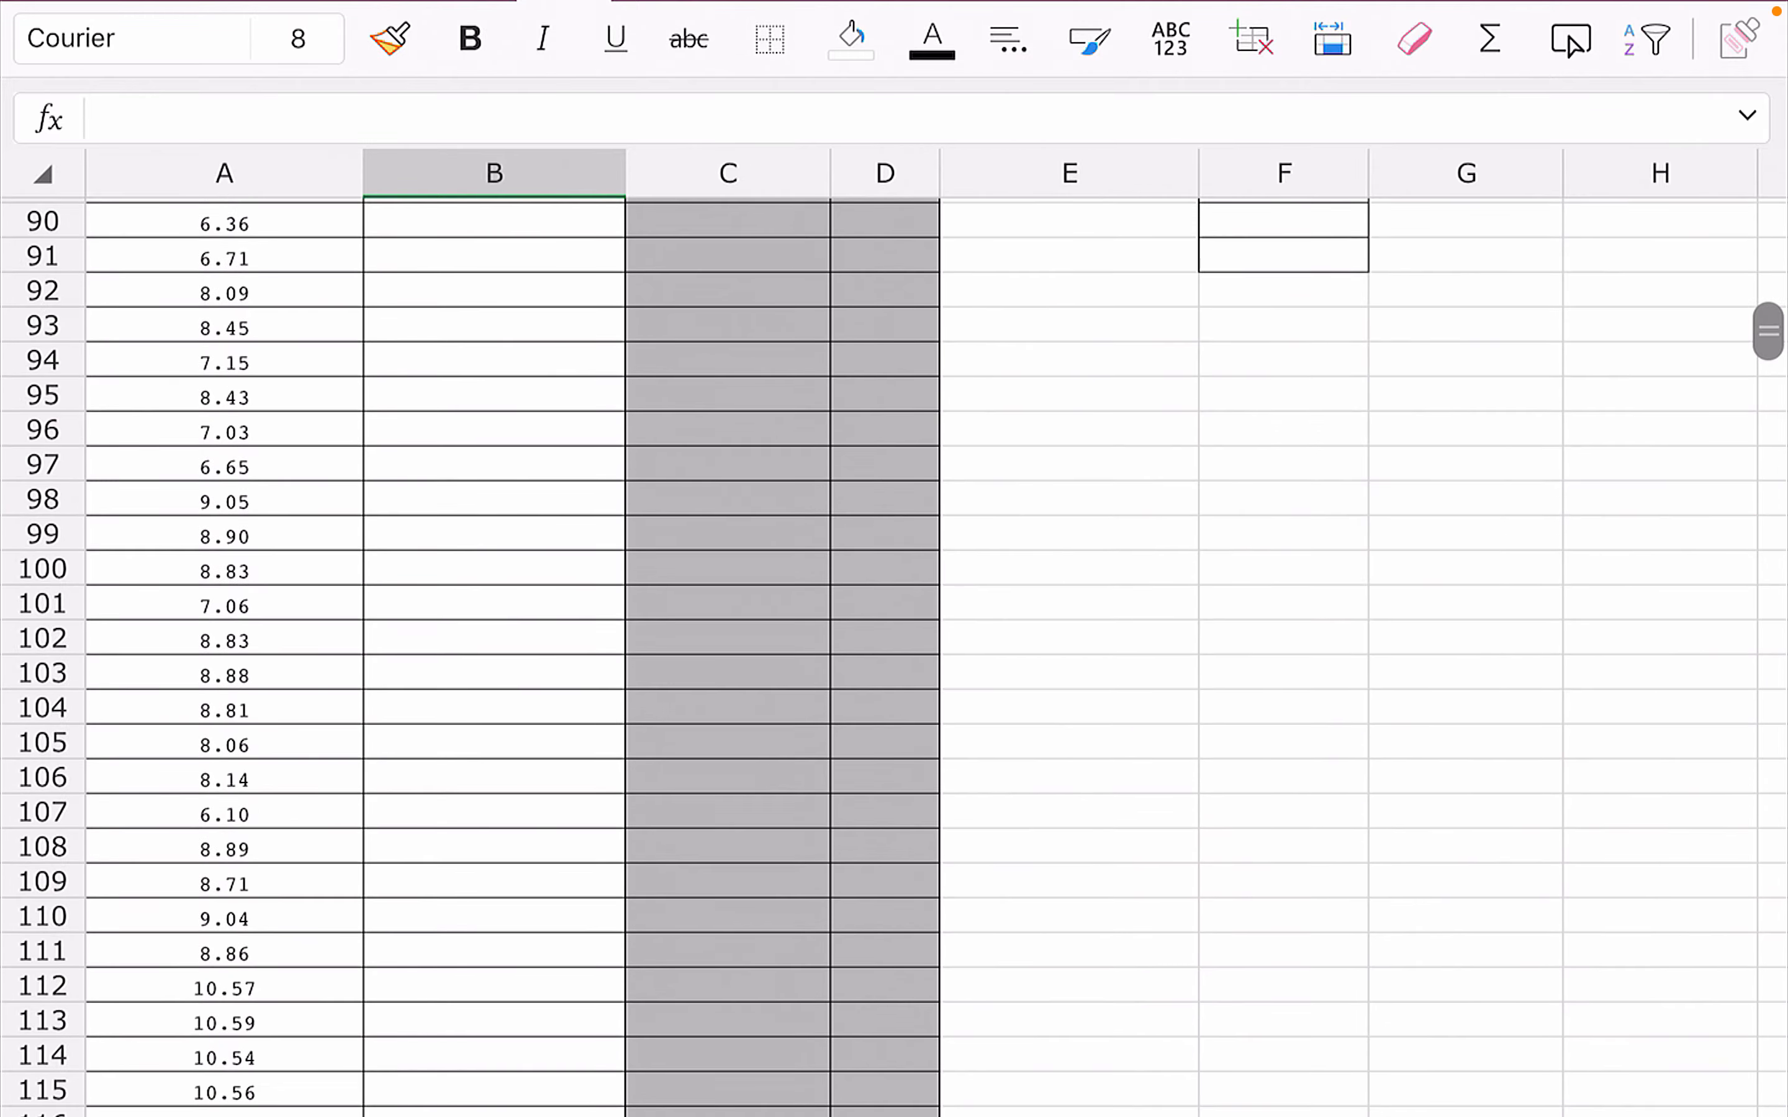
pyautogui.scroll(-3)
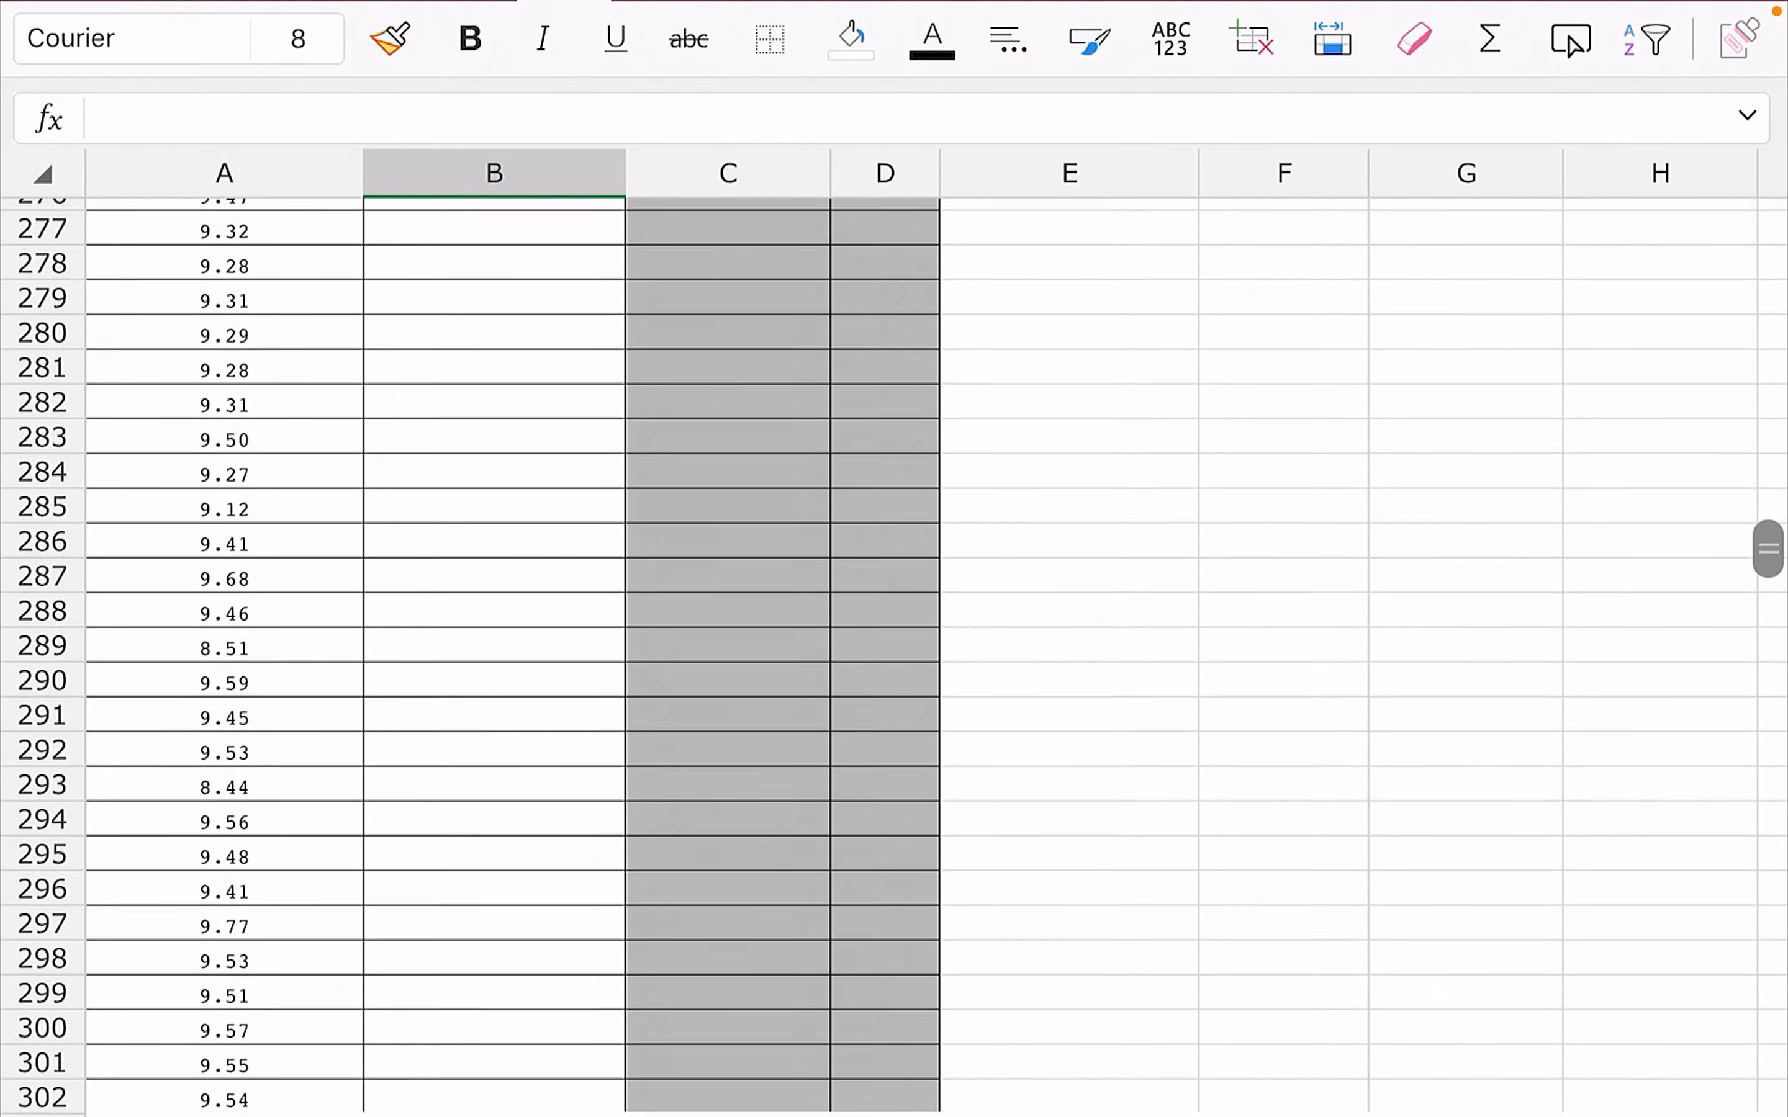
pyautogui.scroll(-3)
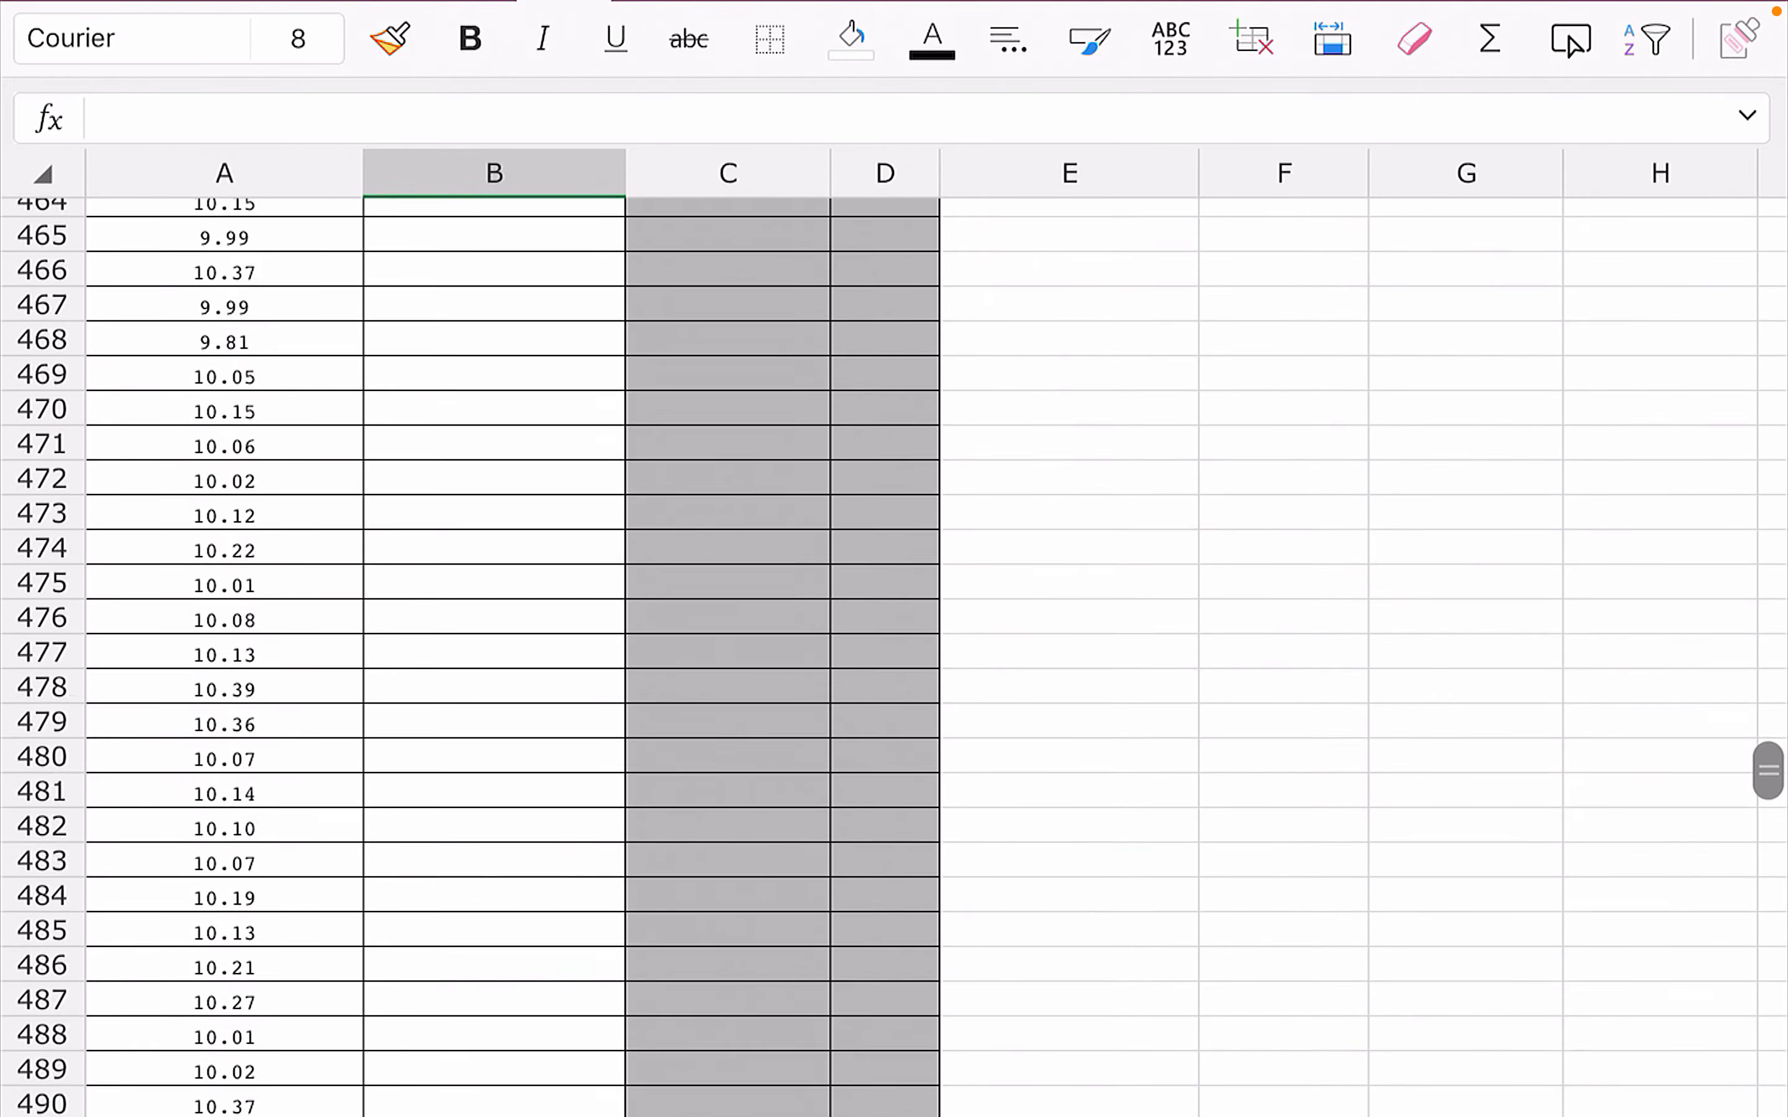
pyautogui.scroll(-3)
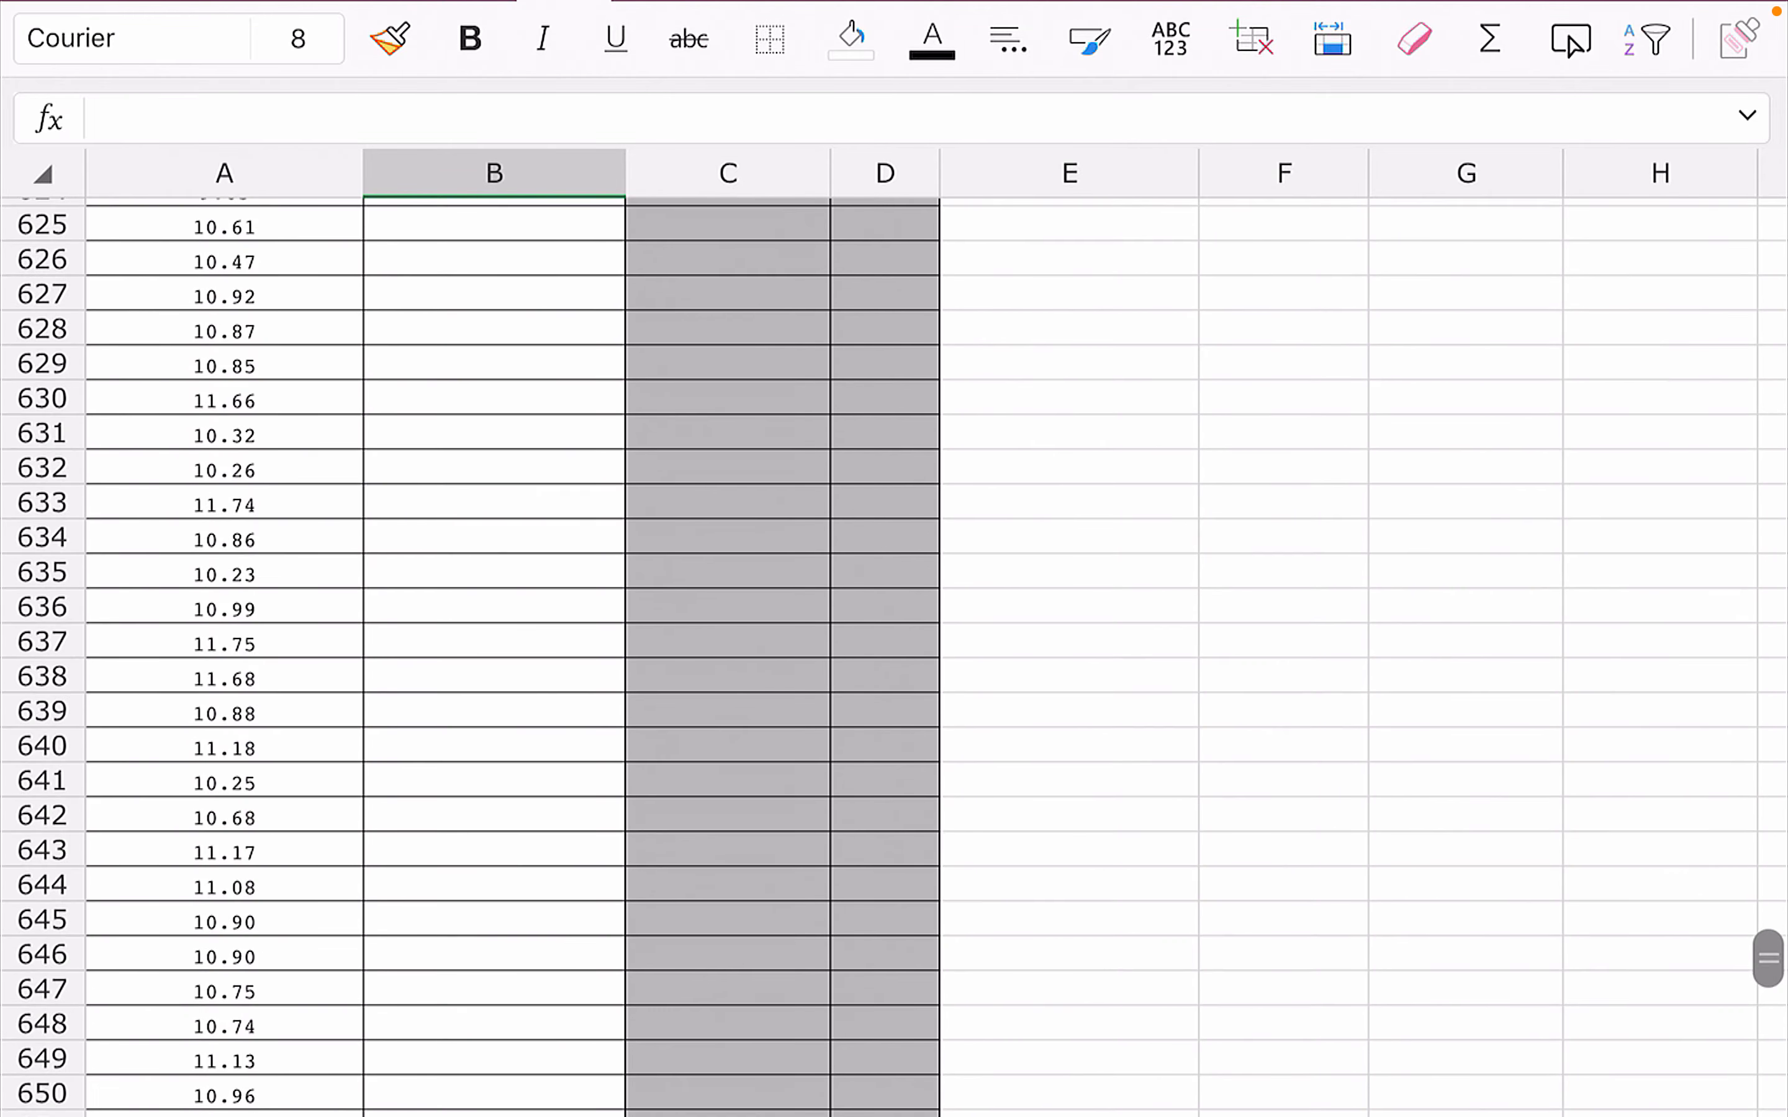
pyautogui.scroll(-3)
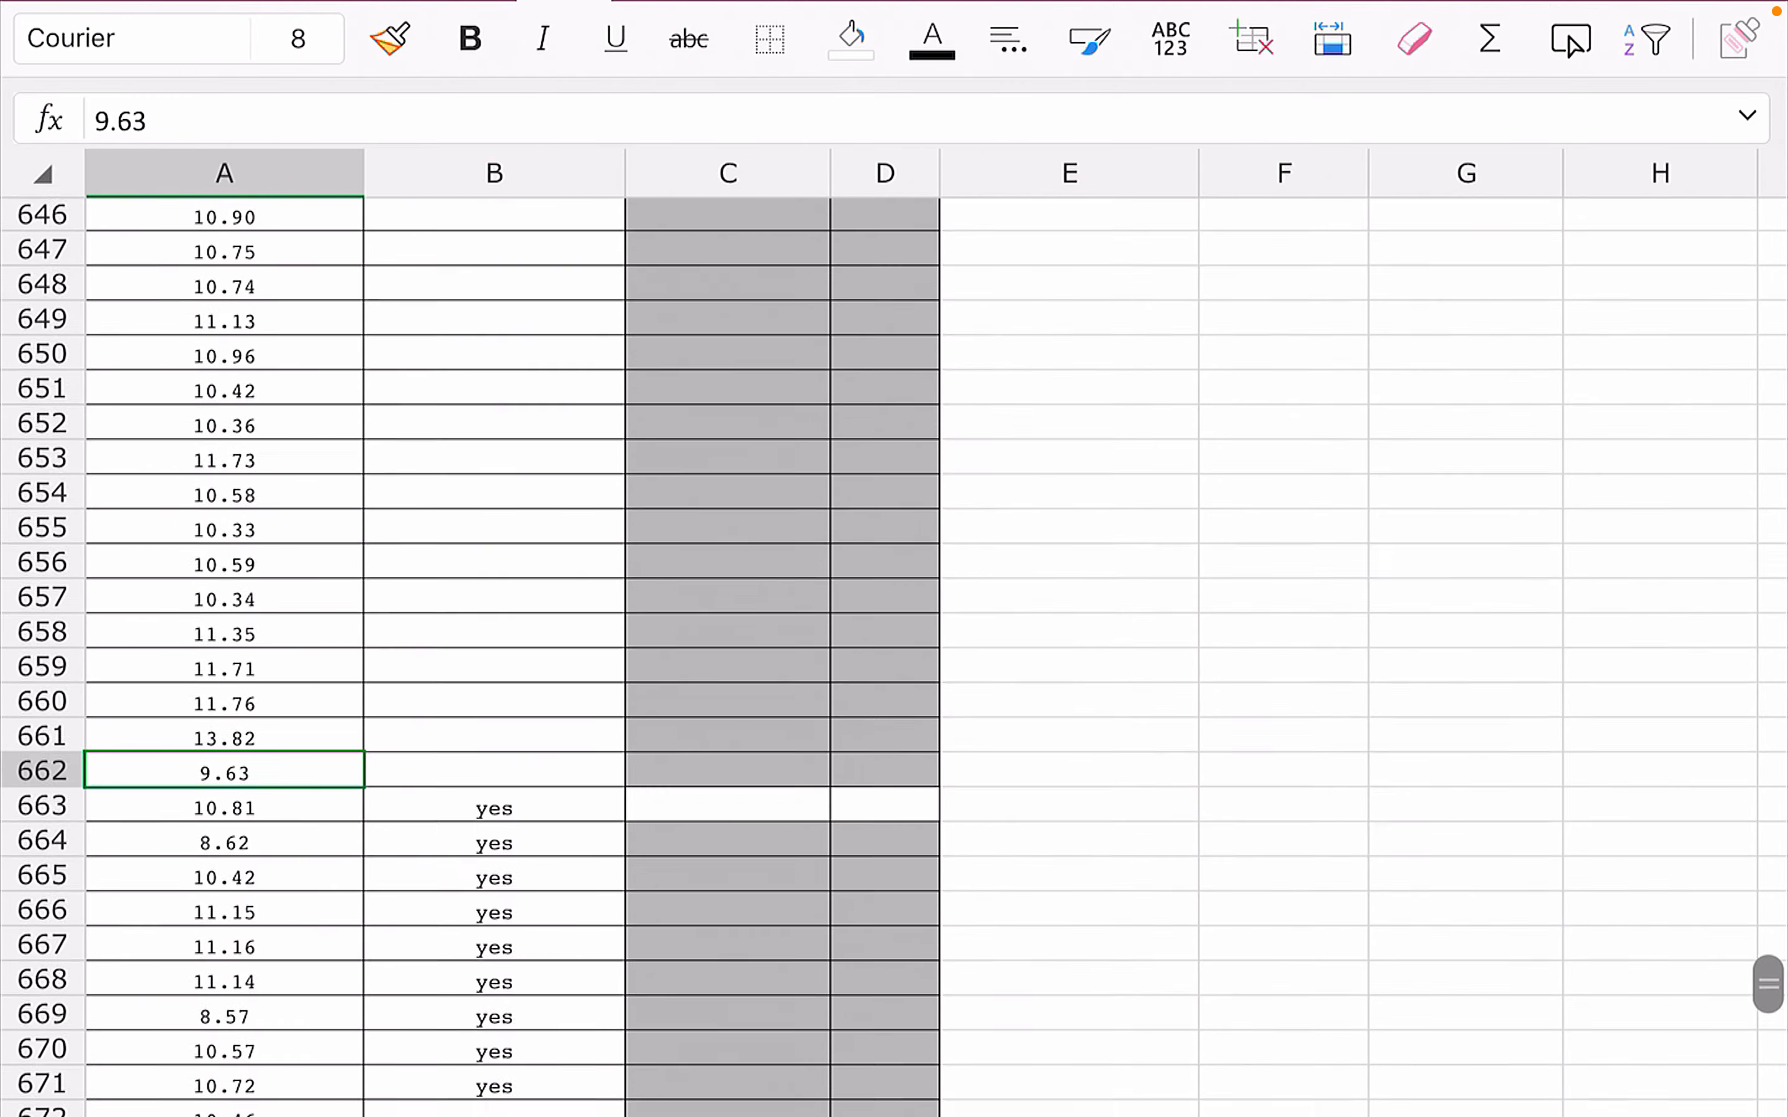
pyautogui.scroll(-3)
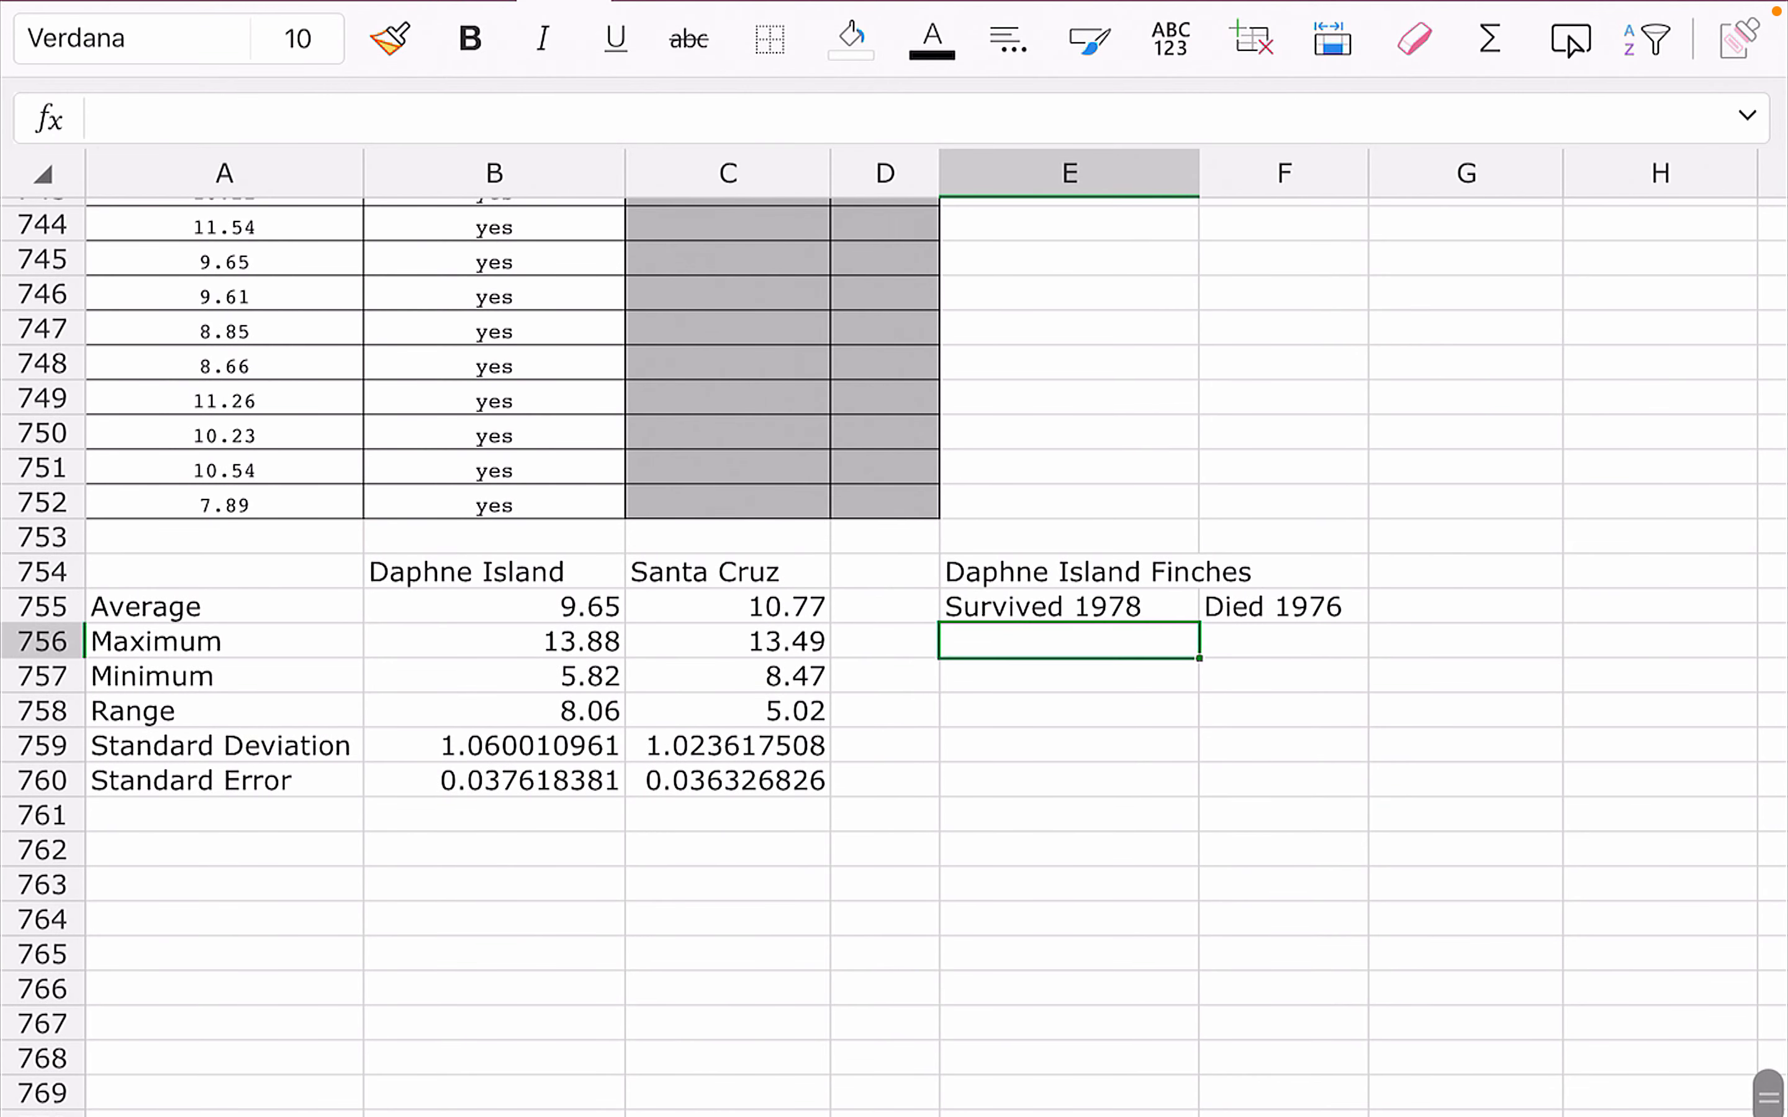
# Enter =average(A2:A6) under Died 1976, giving 9.59.
pyautogui.write('=average(')
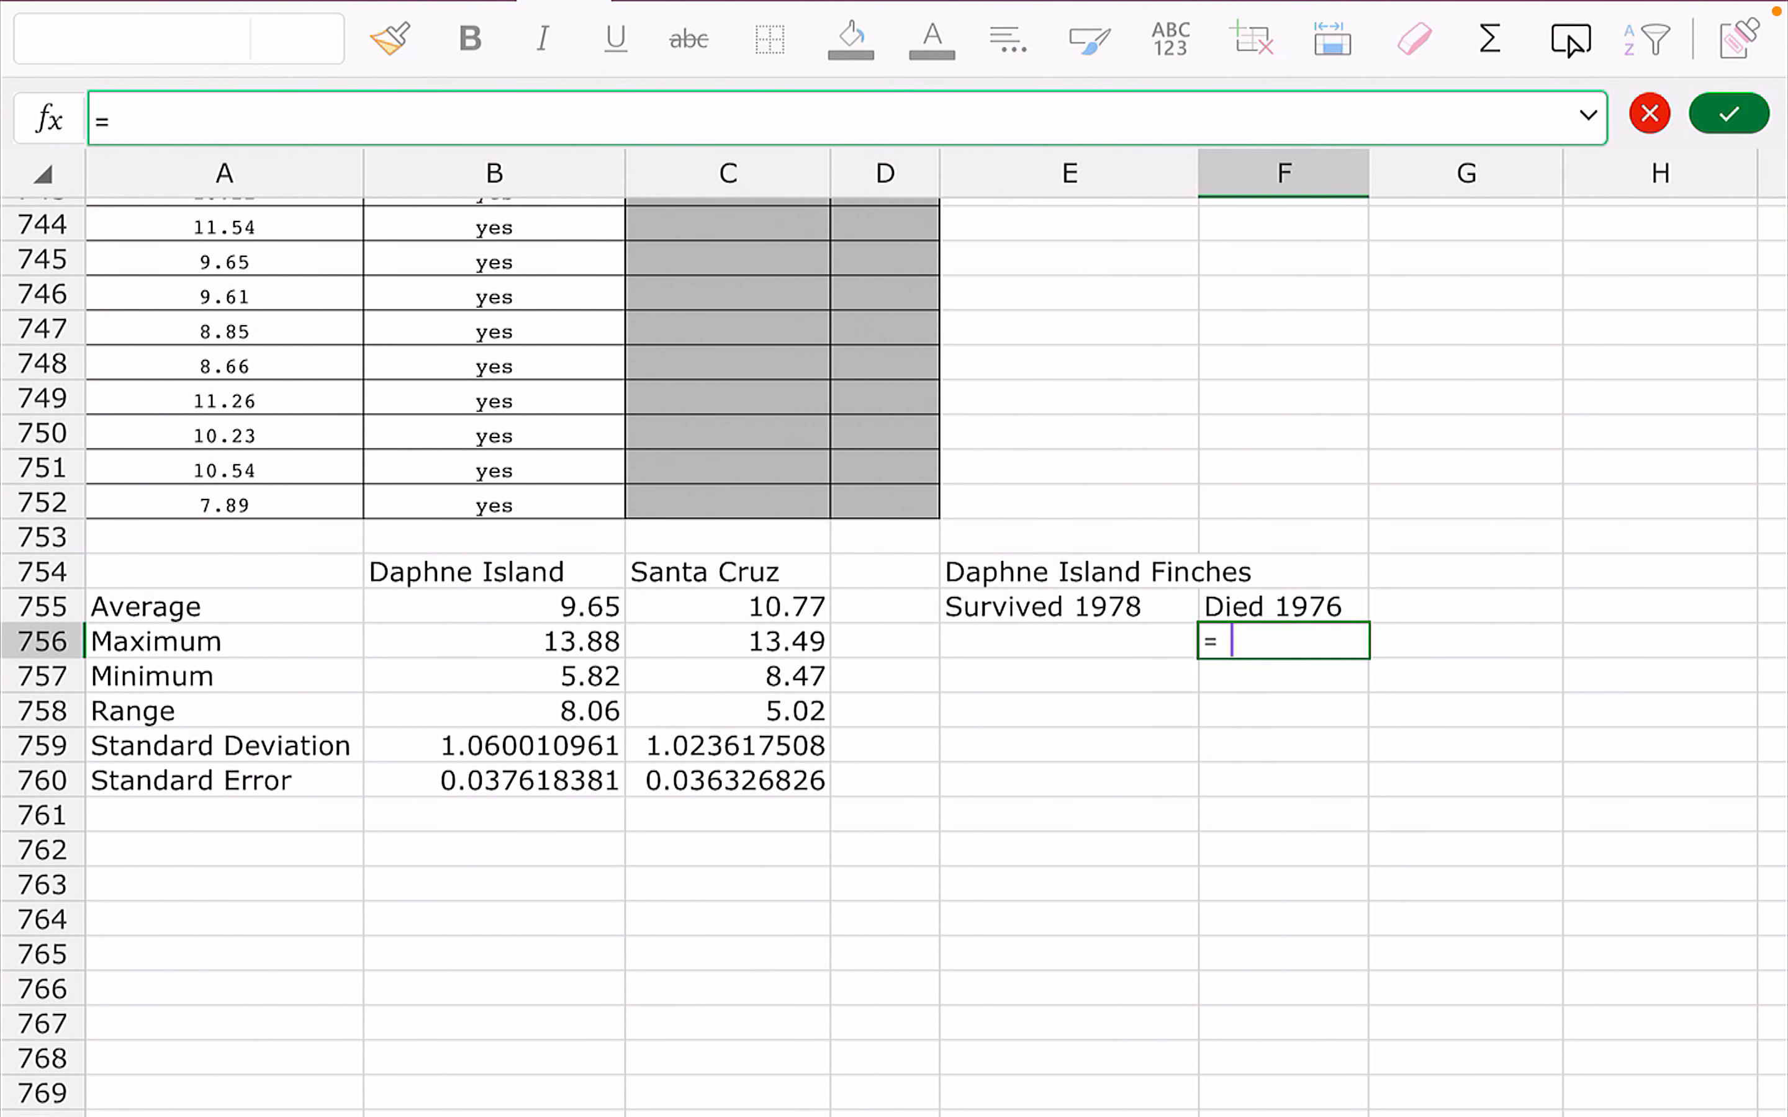
pyautogui.write('average(A2')
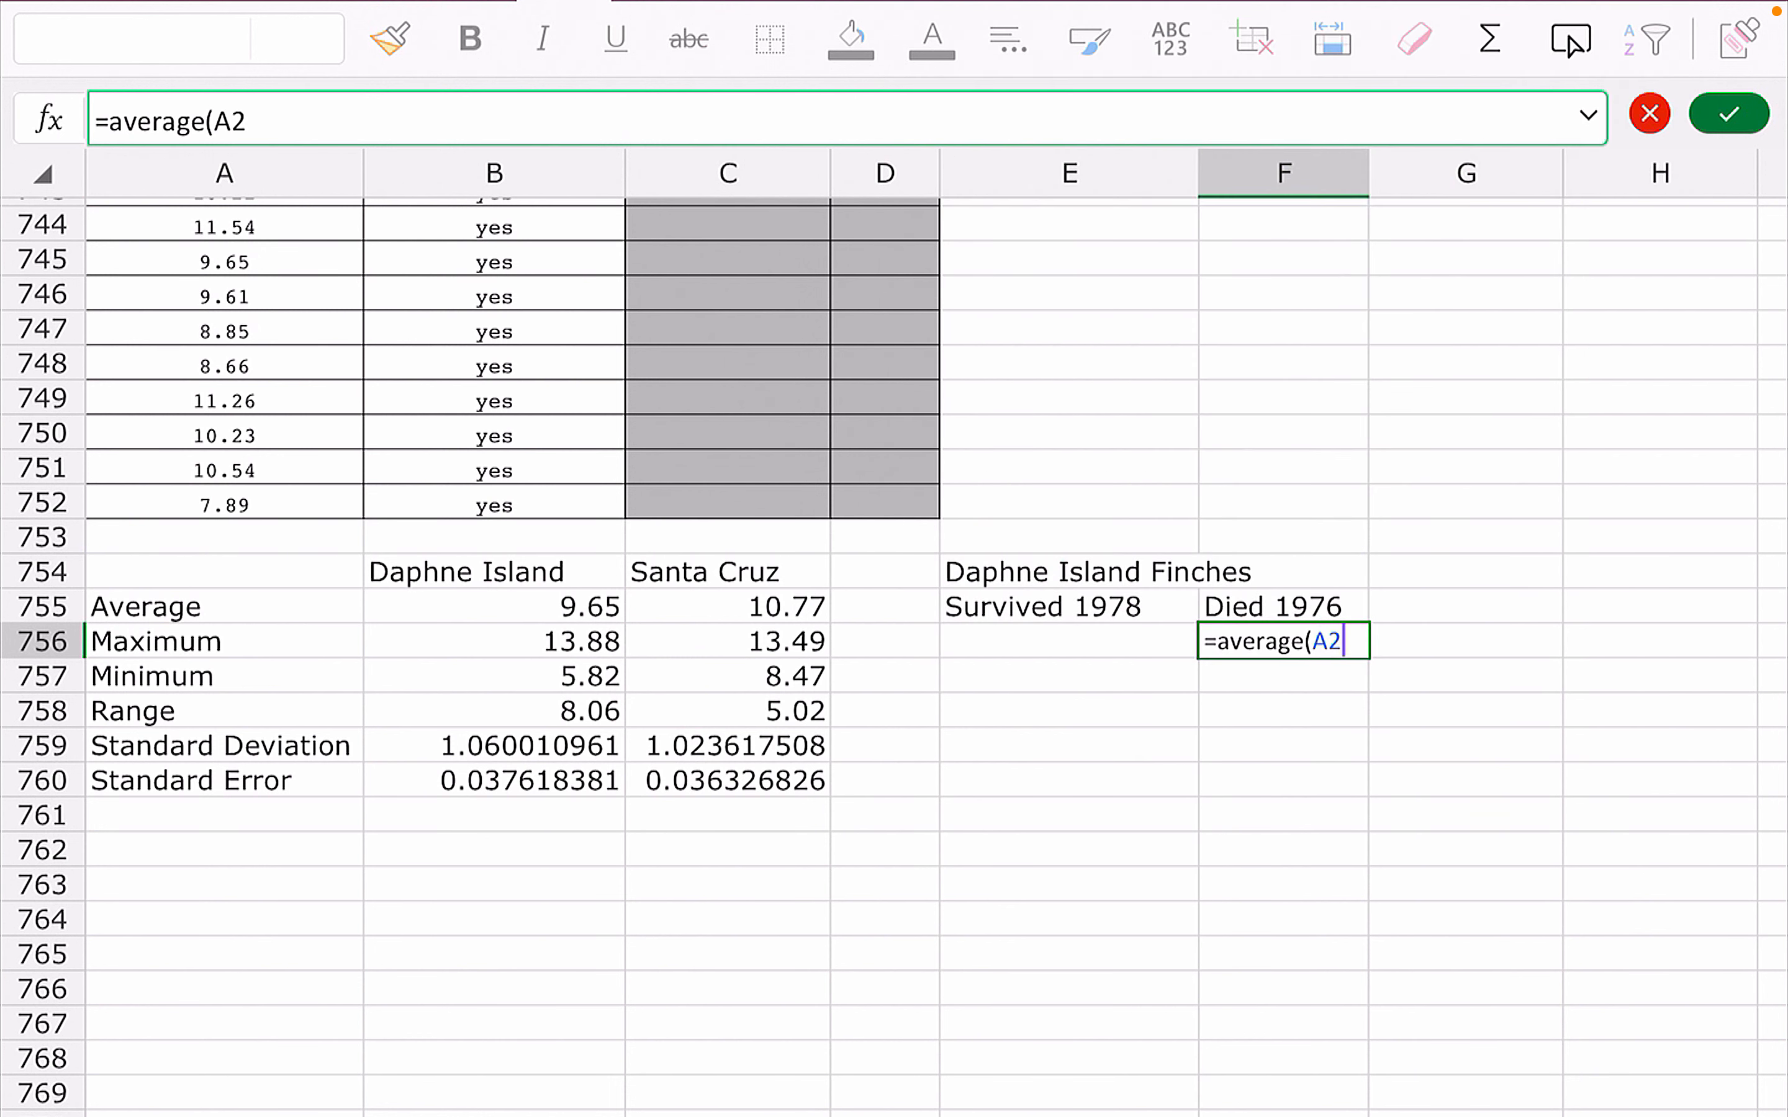
pyautogui.write(':A6')
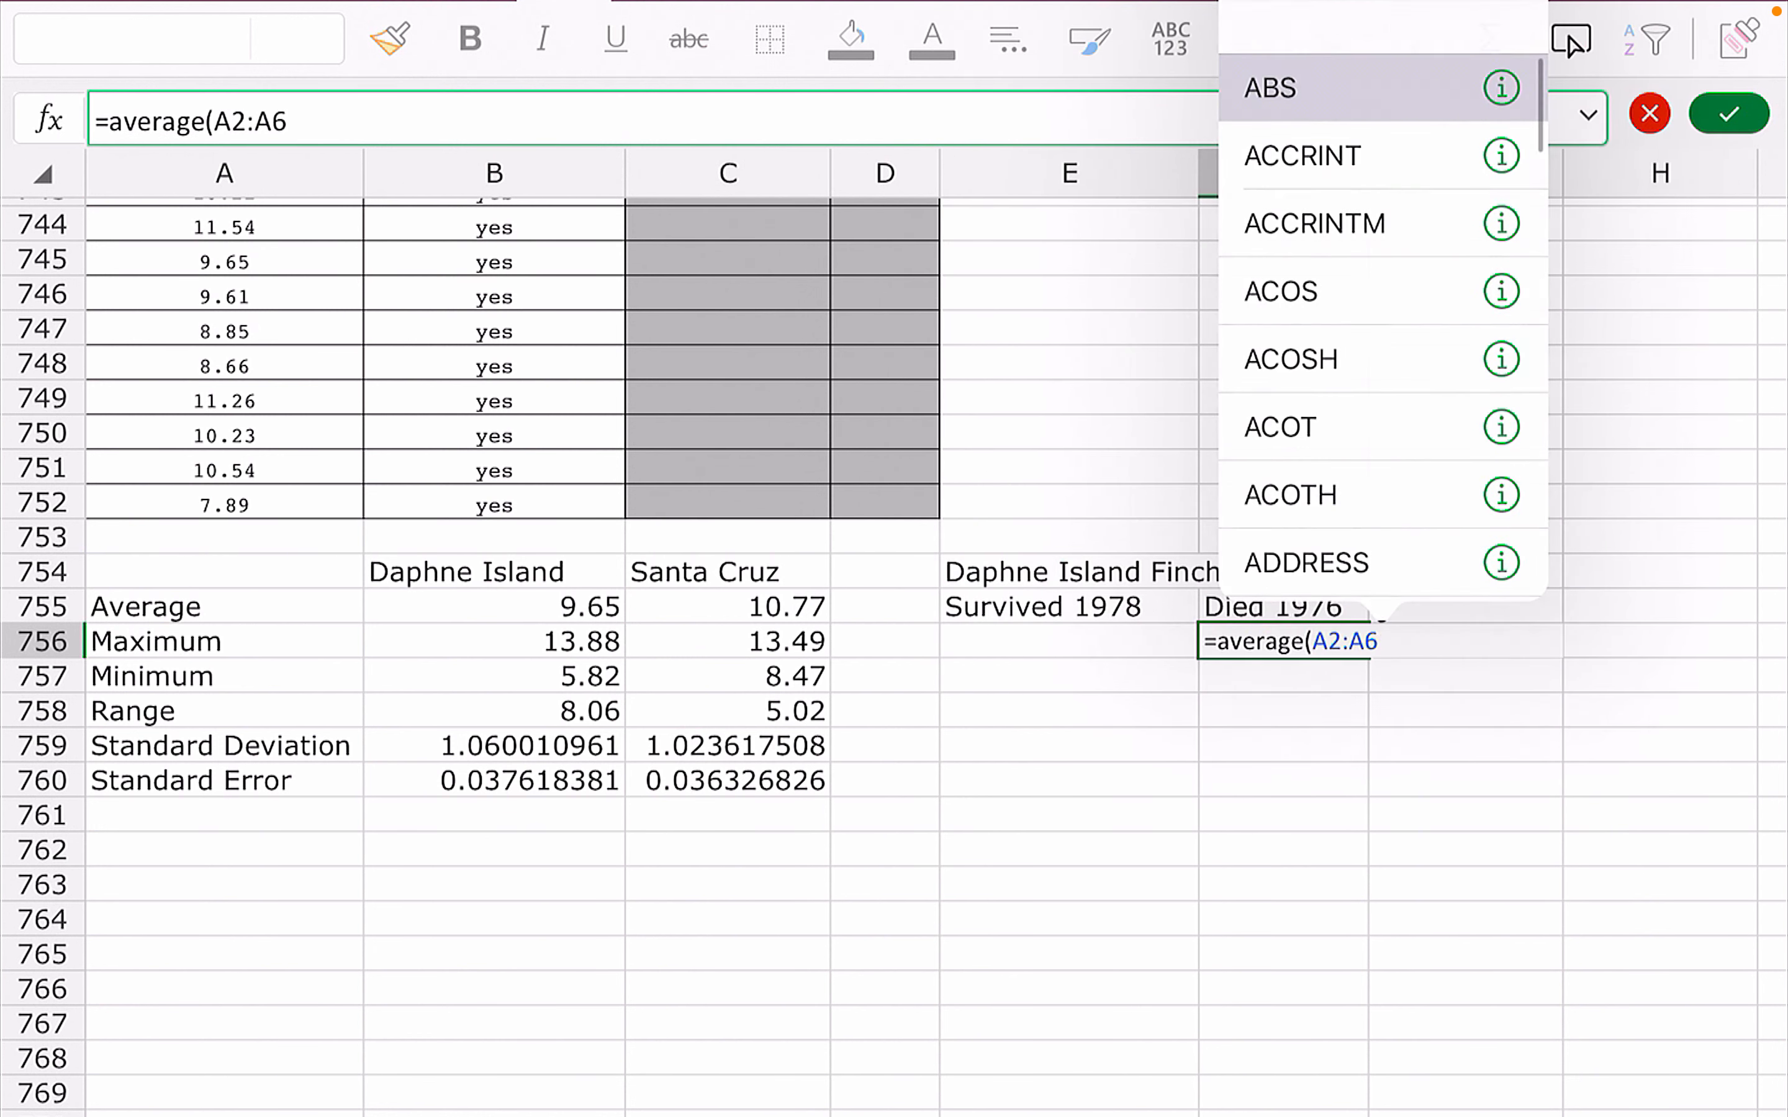
pyautogui.press('Enter')
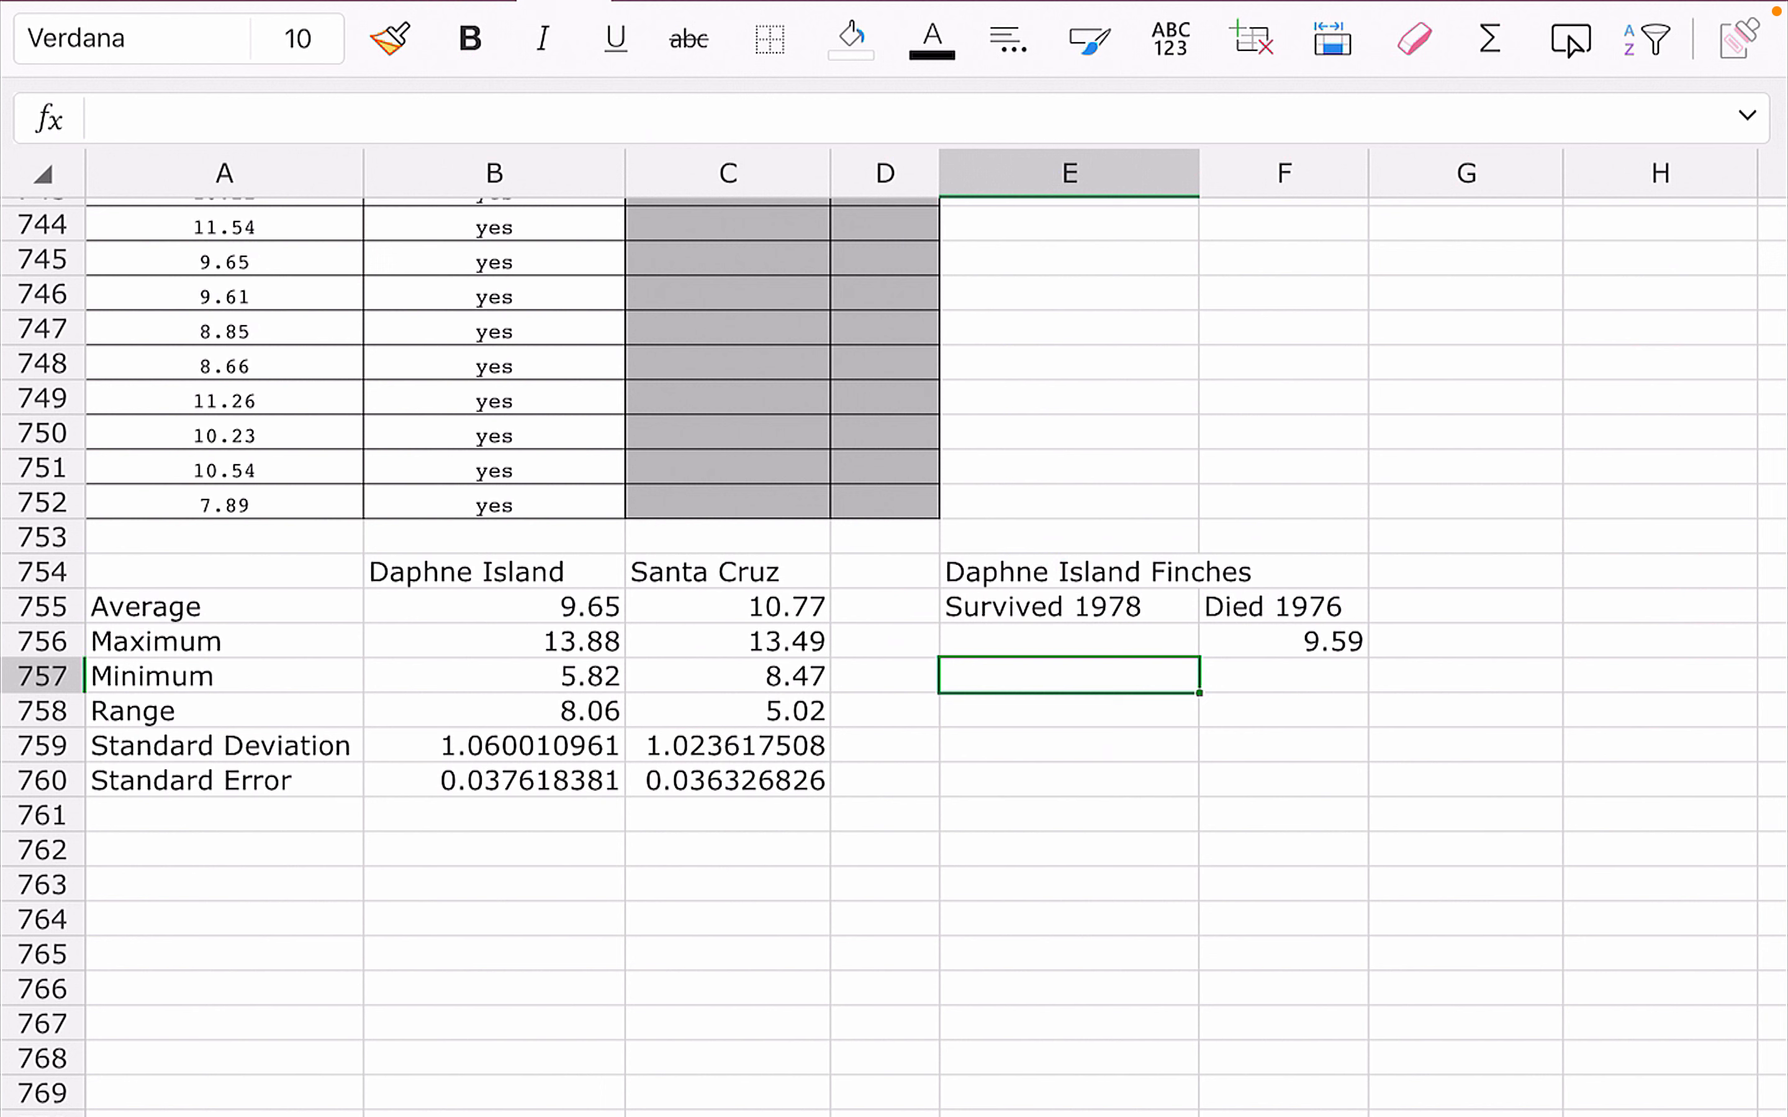
# Start an AVERAGE formula under Survived 1978 and locate the survivor rows.
pyautogui.write('=')
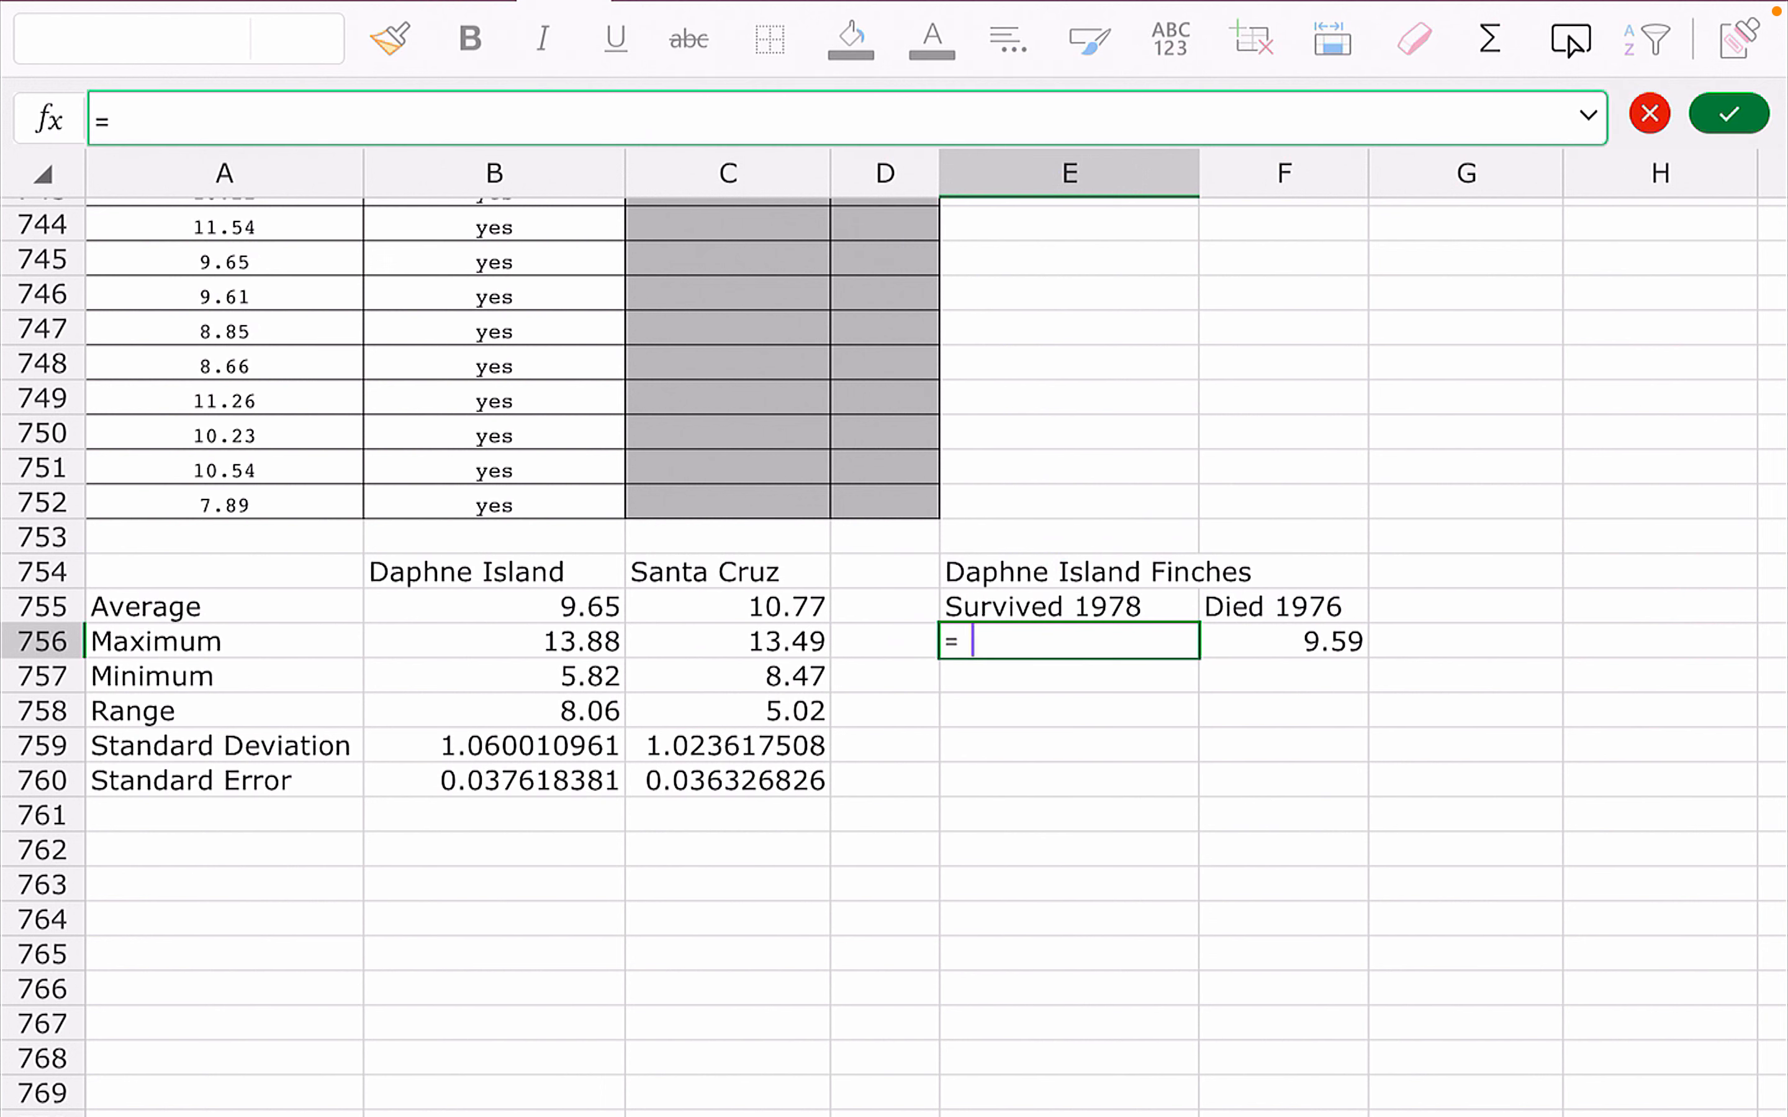
pyautogui.write('average(')
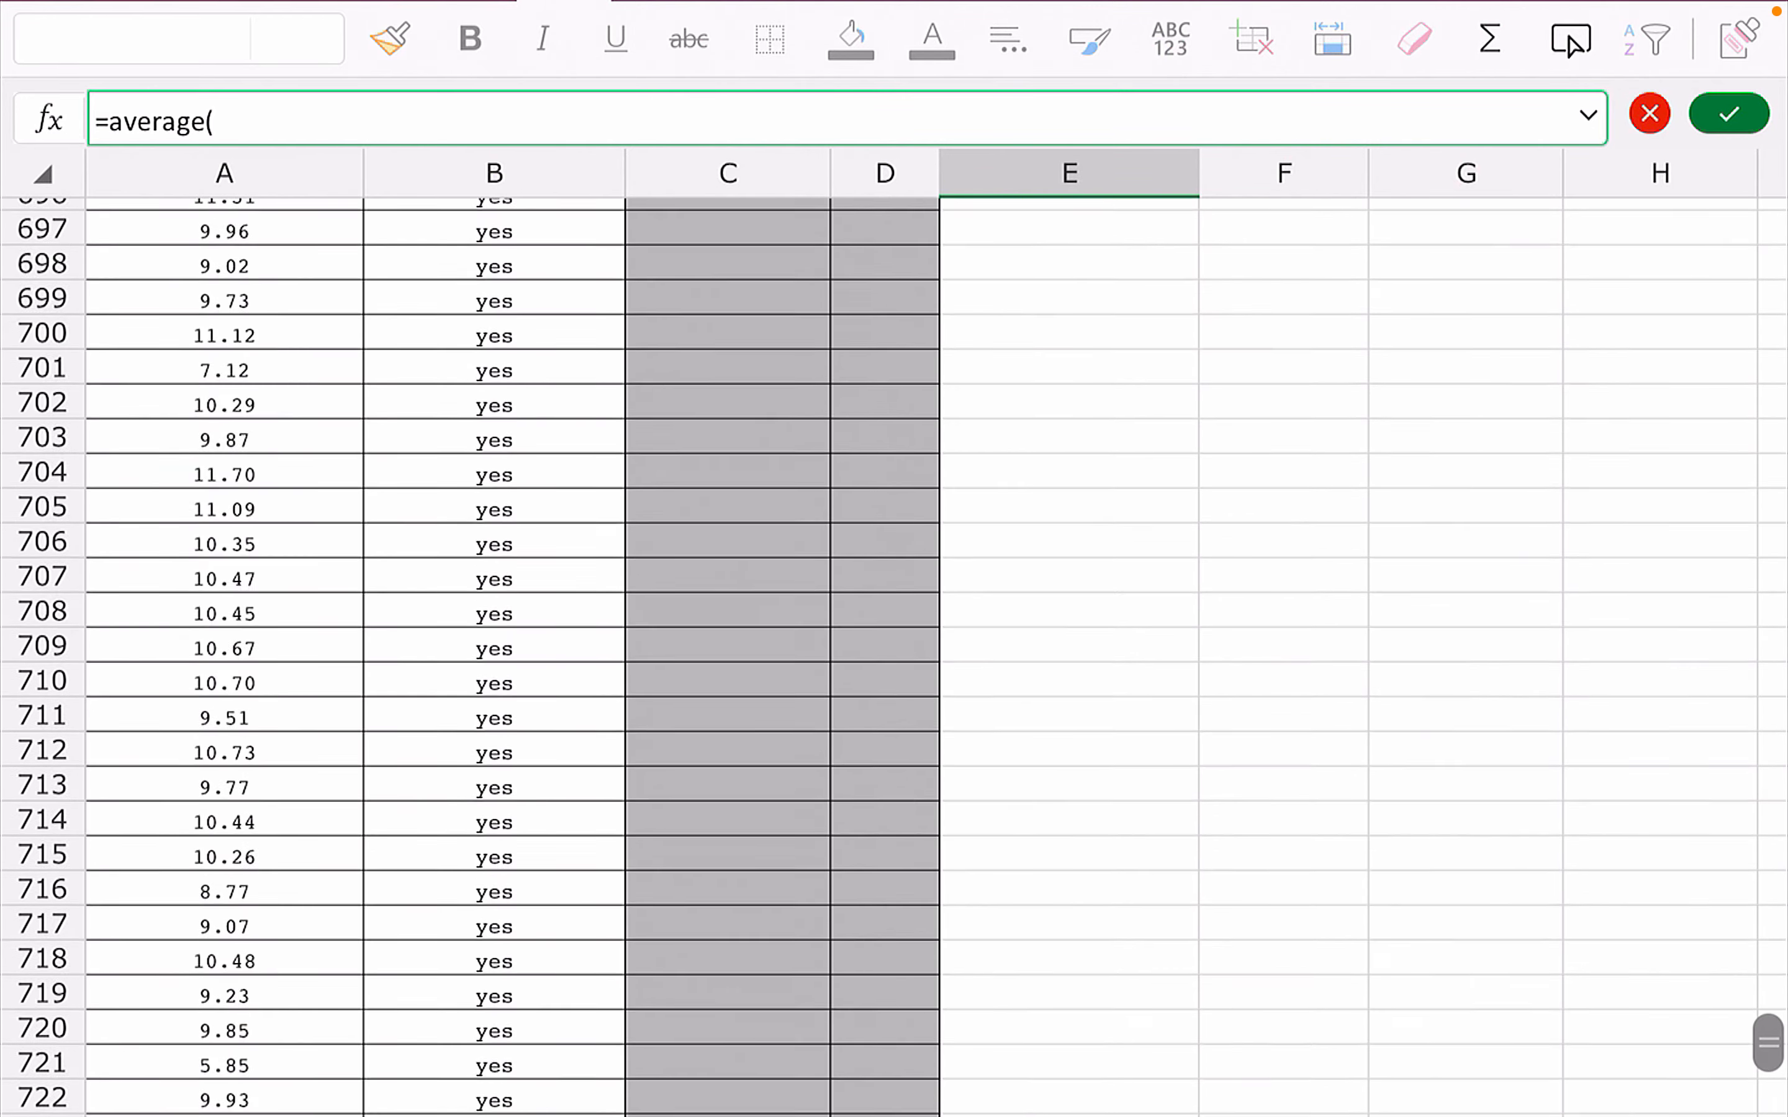
pyautogui.scroll(-3)
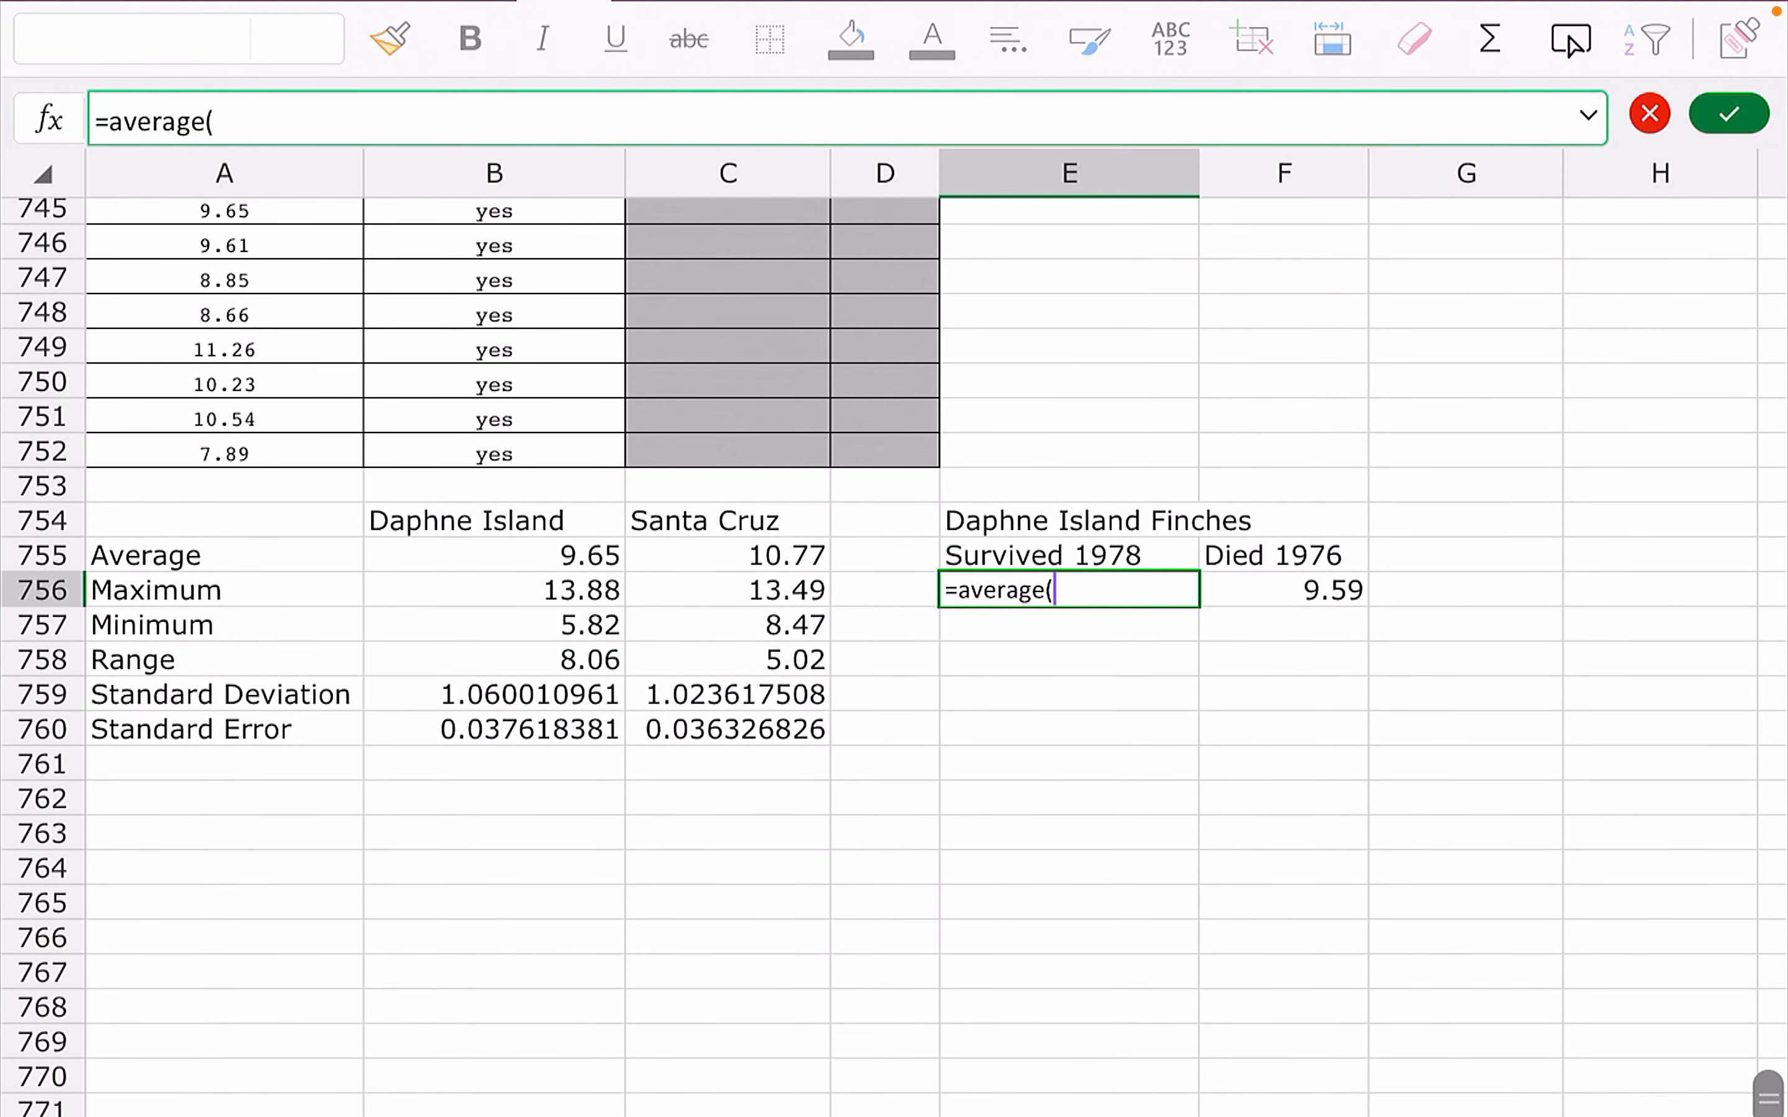
pyautogui.click(1284, 555)
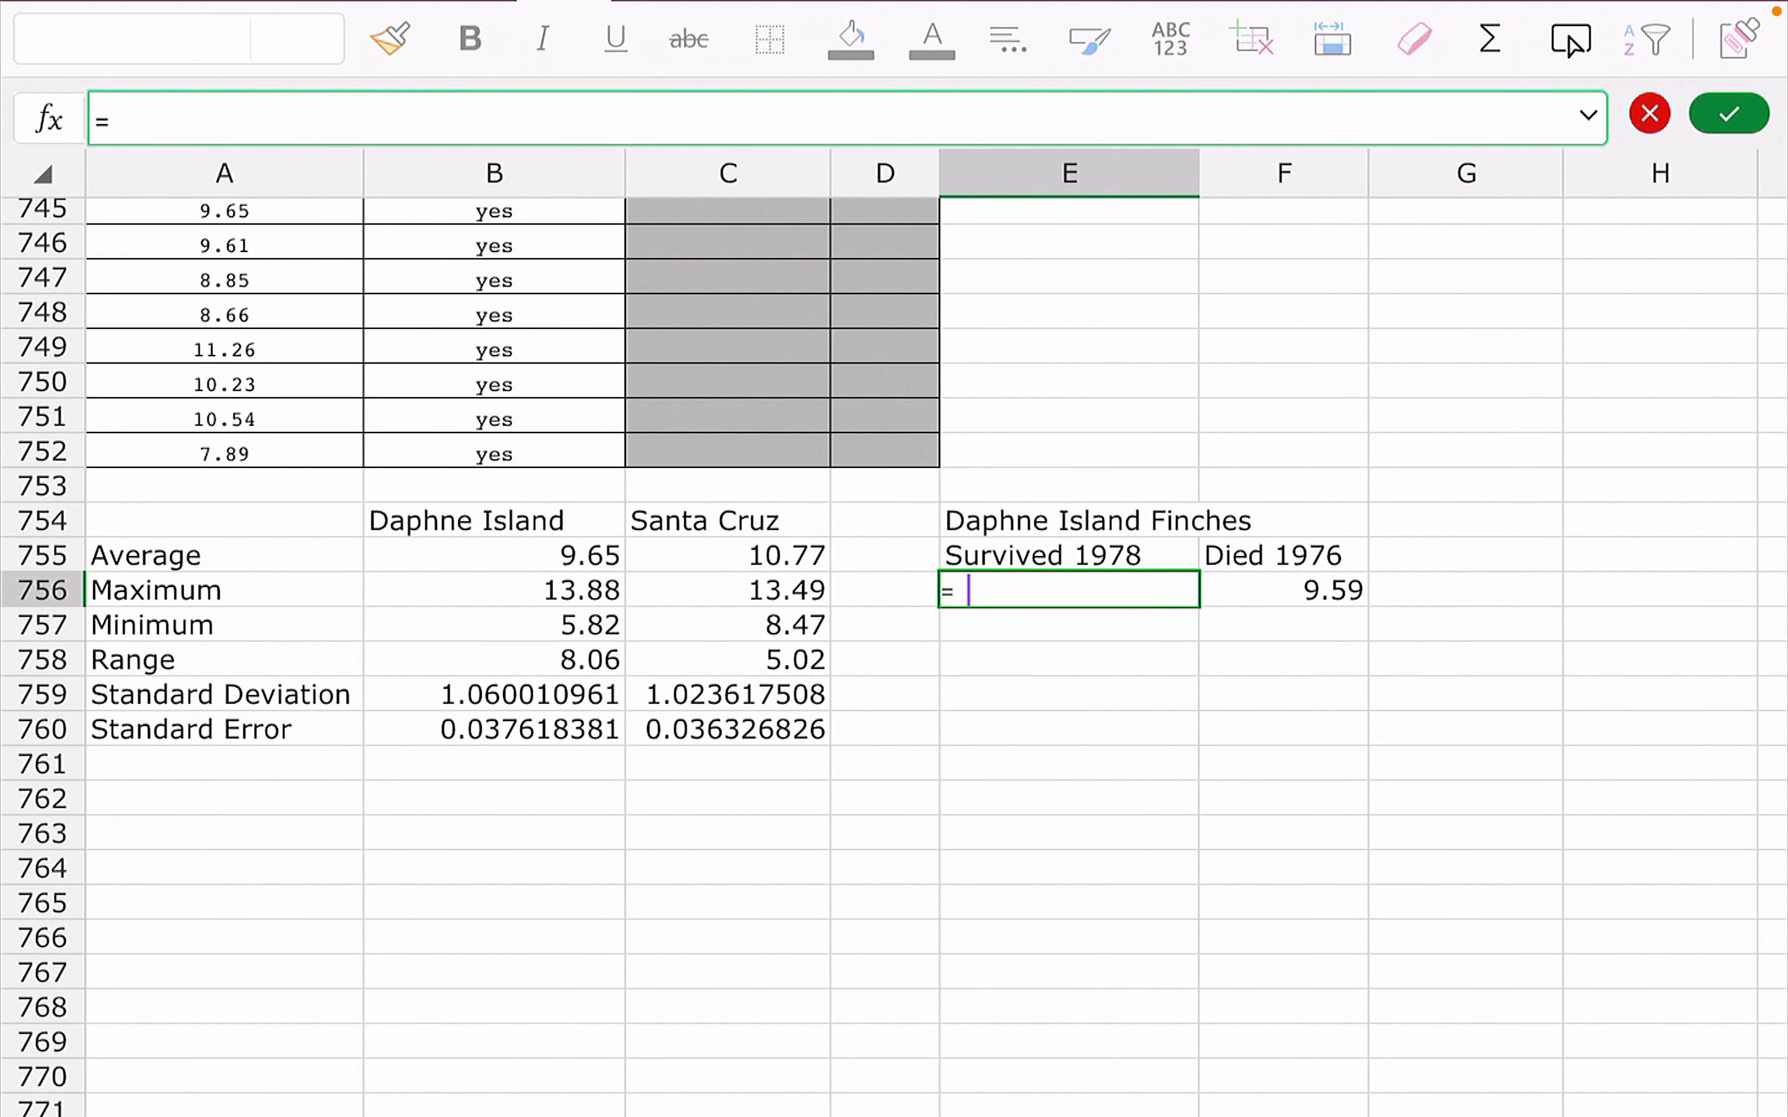
# Complete the AVERAGE over the survivor range from A663, giving 10.09.
pyautogui.write('average(')
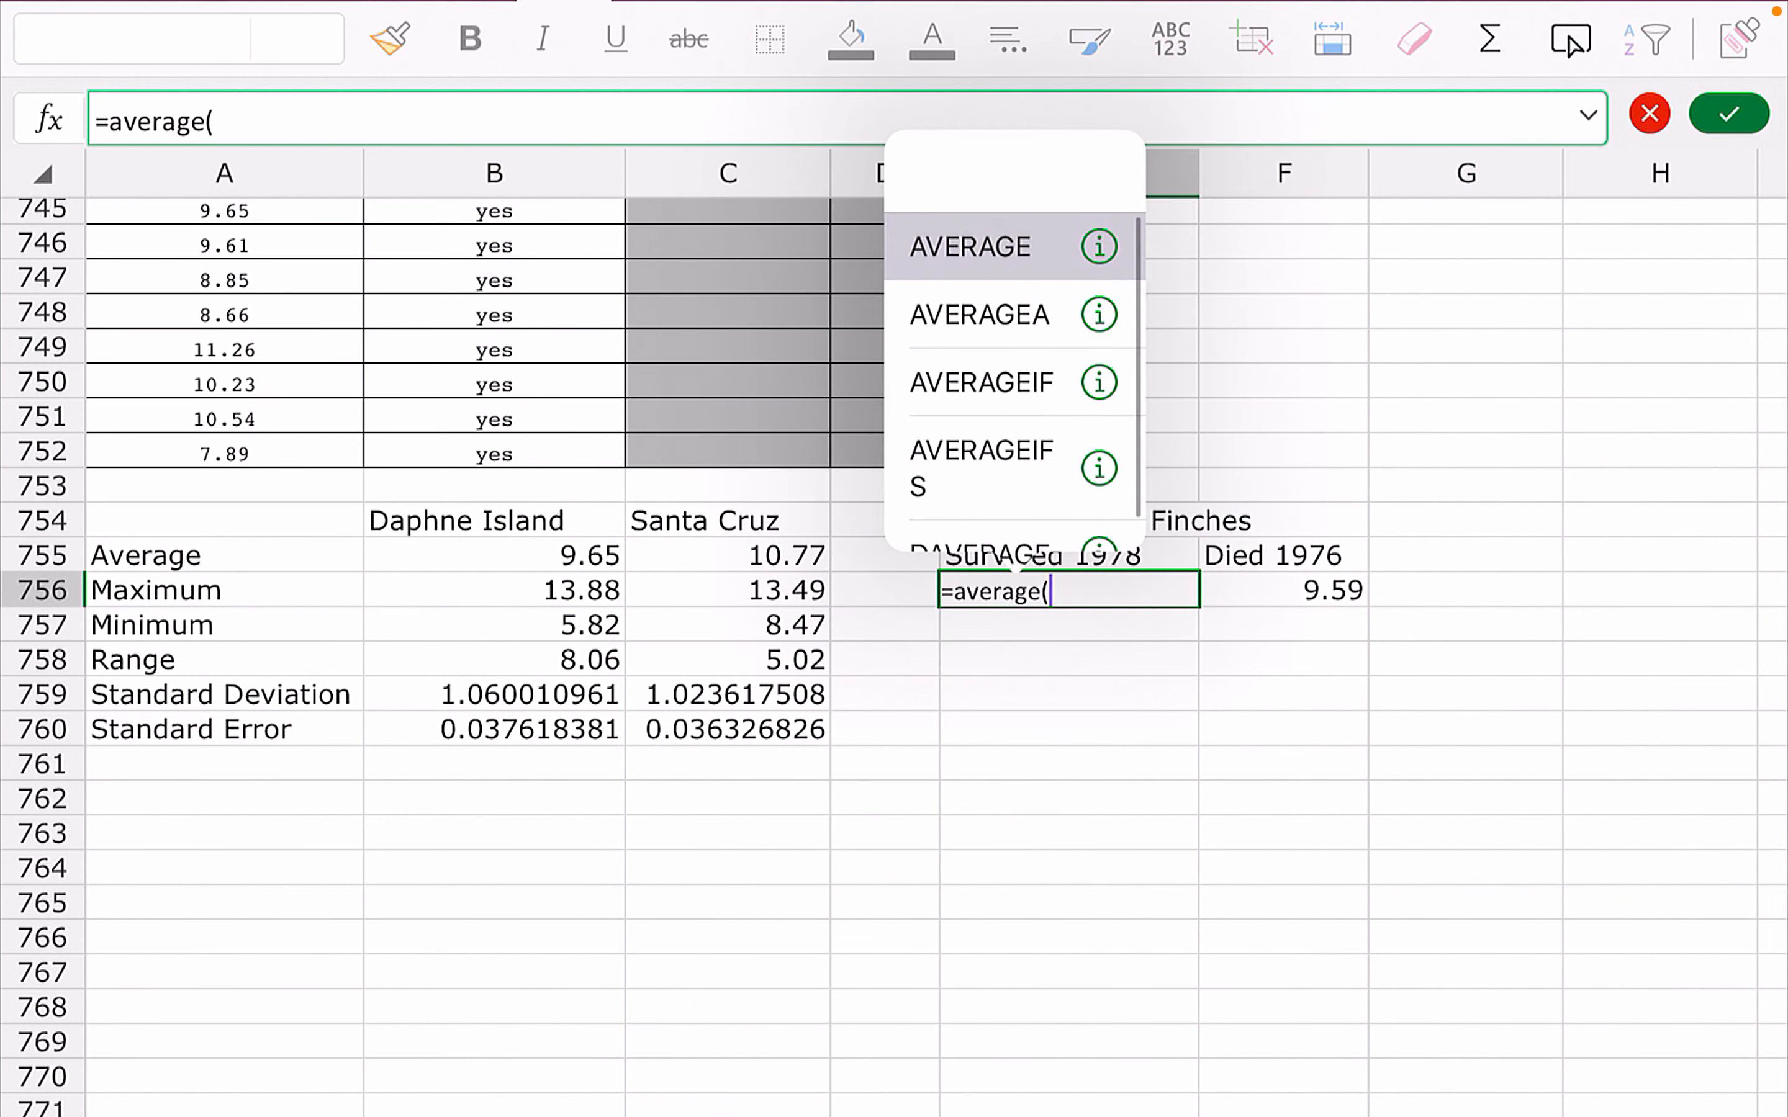
pyautogui.write('A663 :')
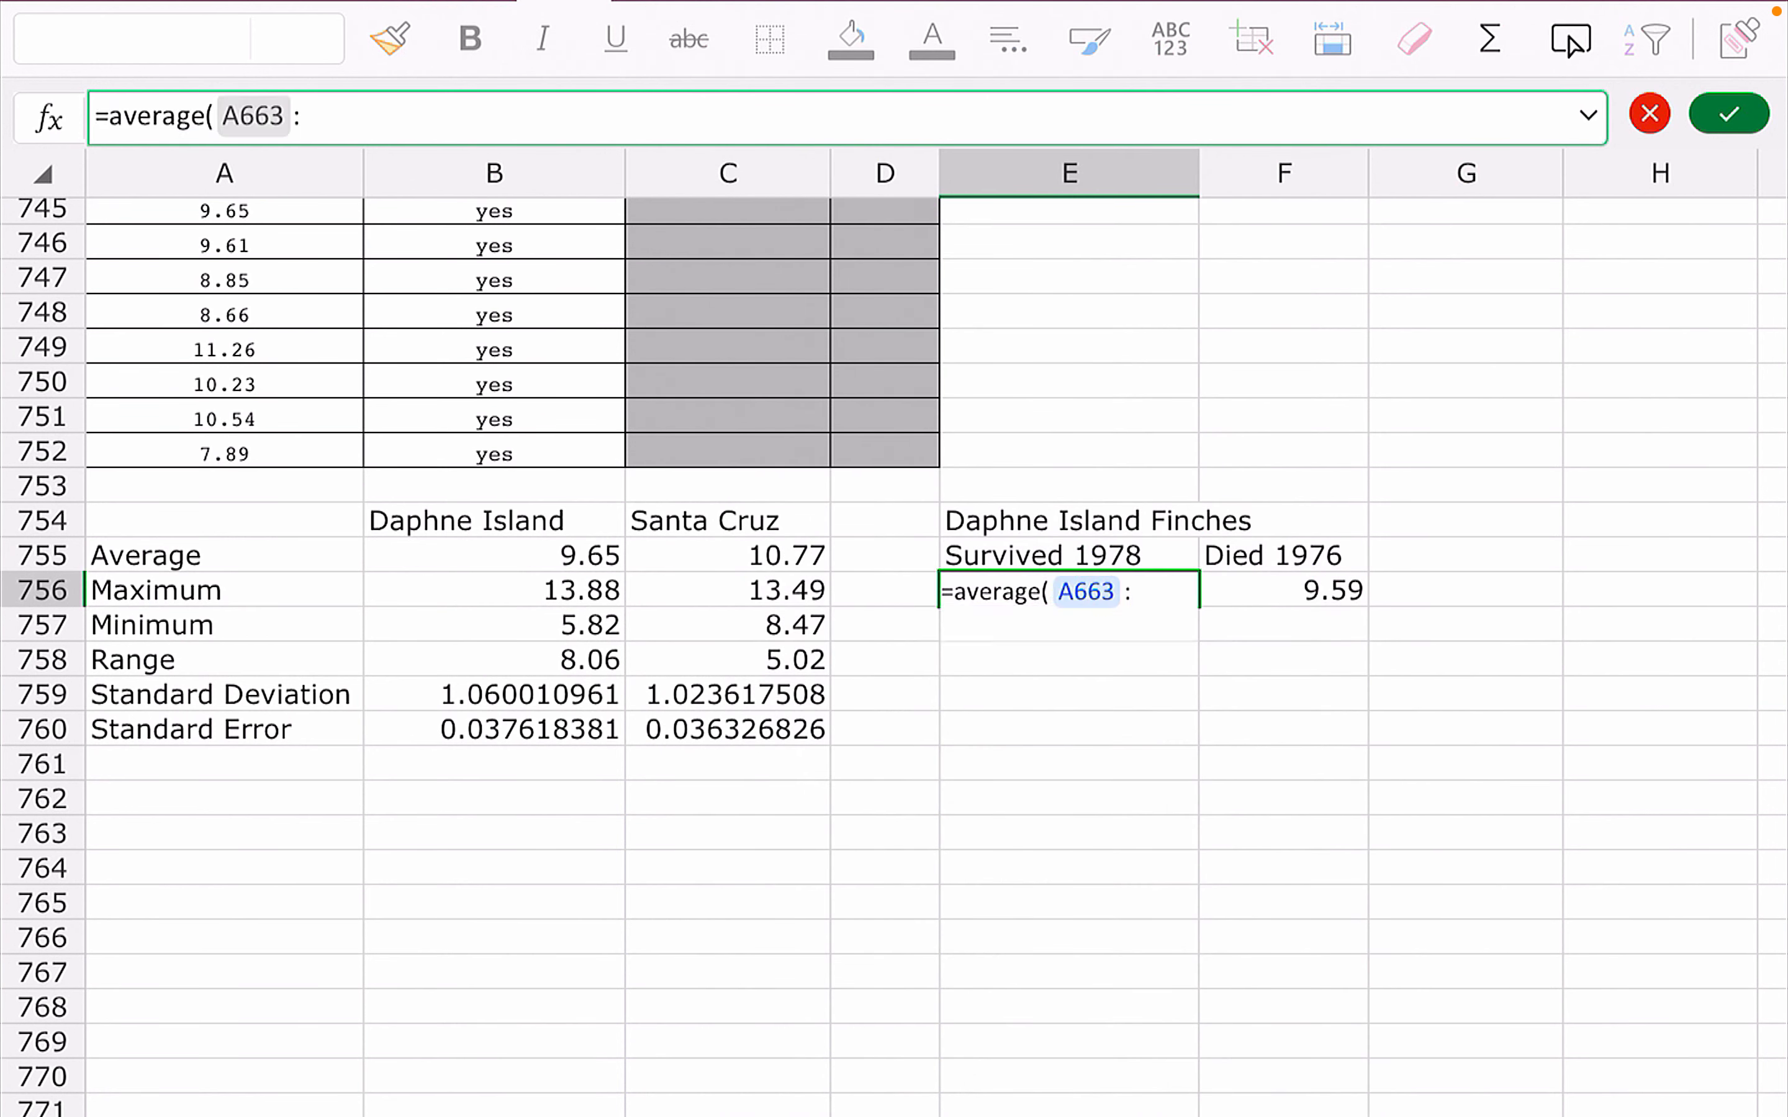
pyautogui.write('A7')
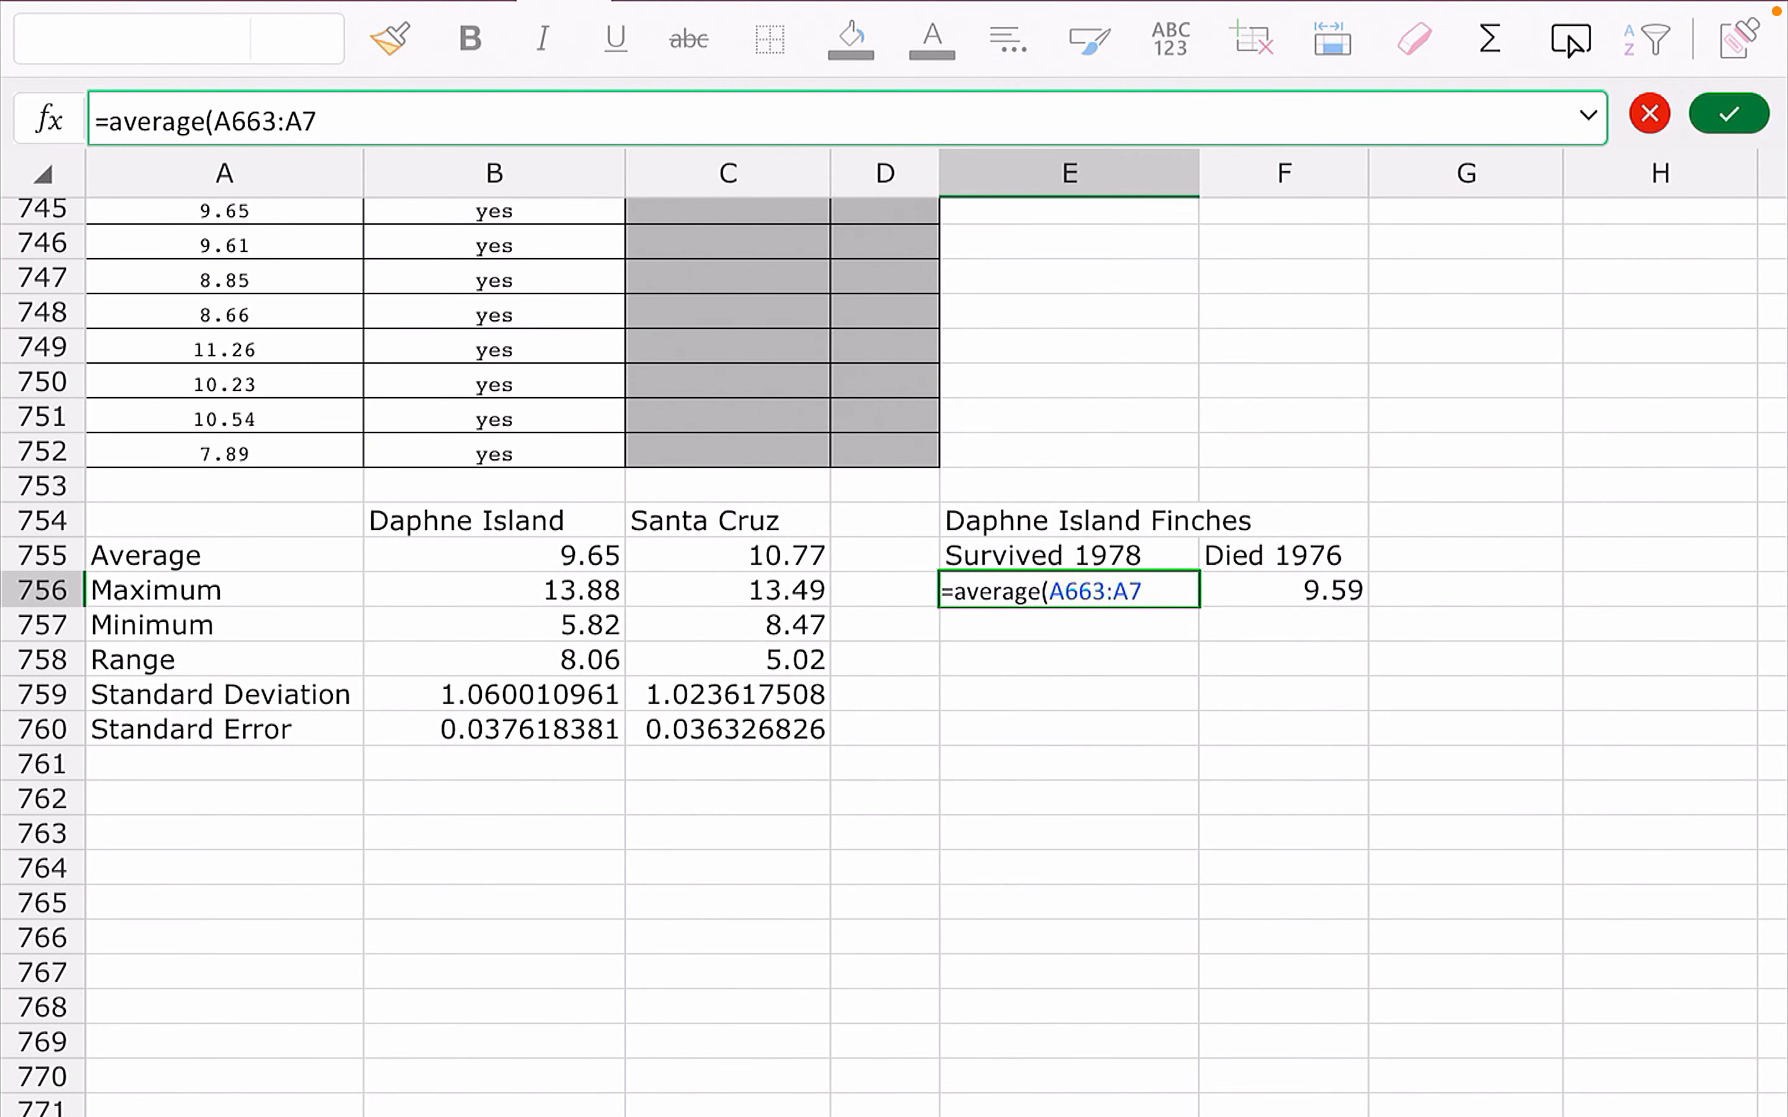
pyautogui.press('Enter')
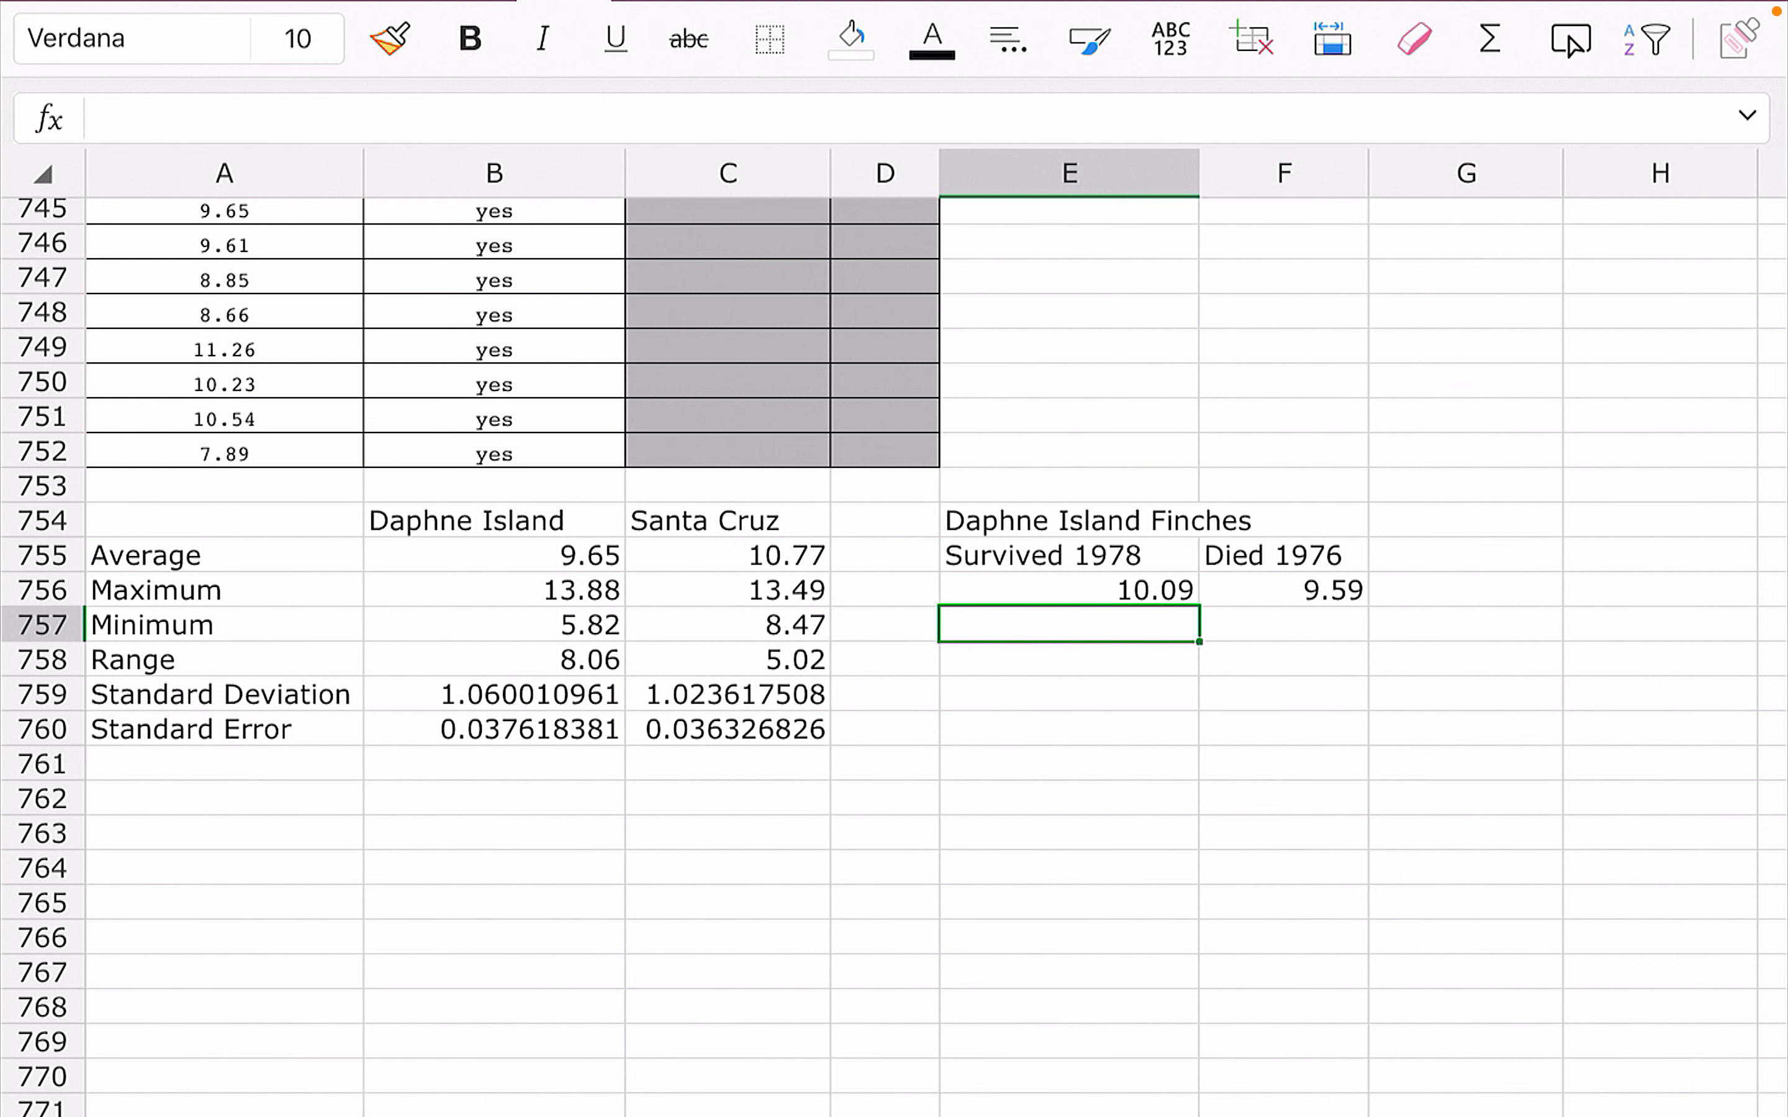
# Select E754:F756 and insert a clustered column chart of the Survived 1978 and Died 1976 averages.
pyautogui.click(1068, 521)
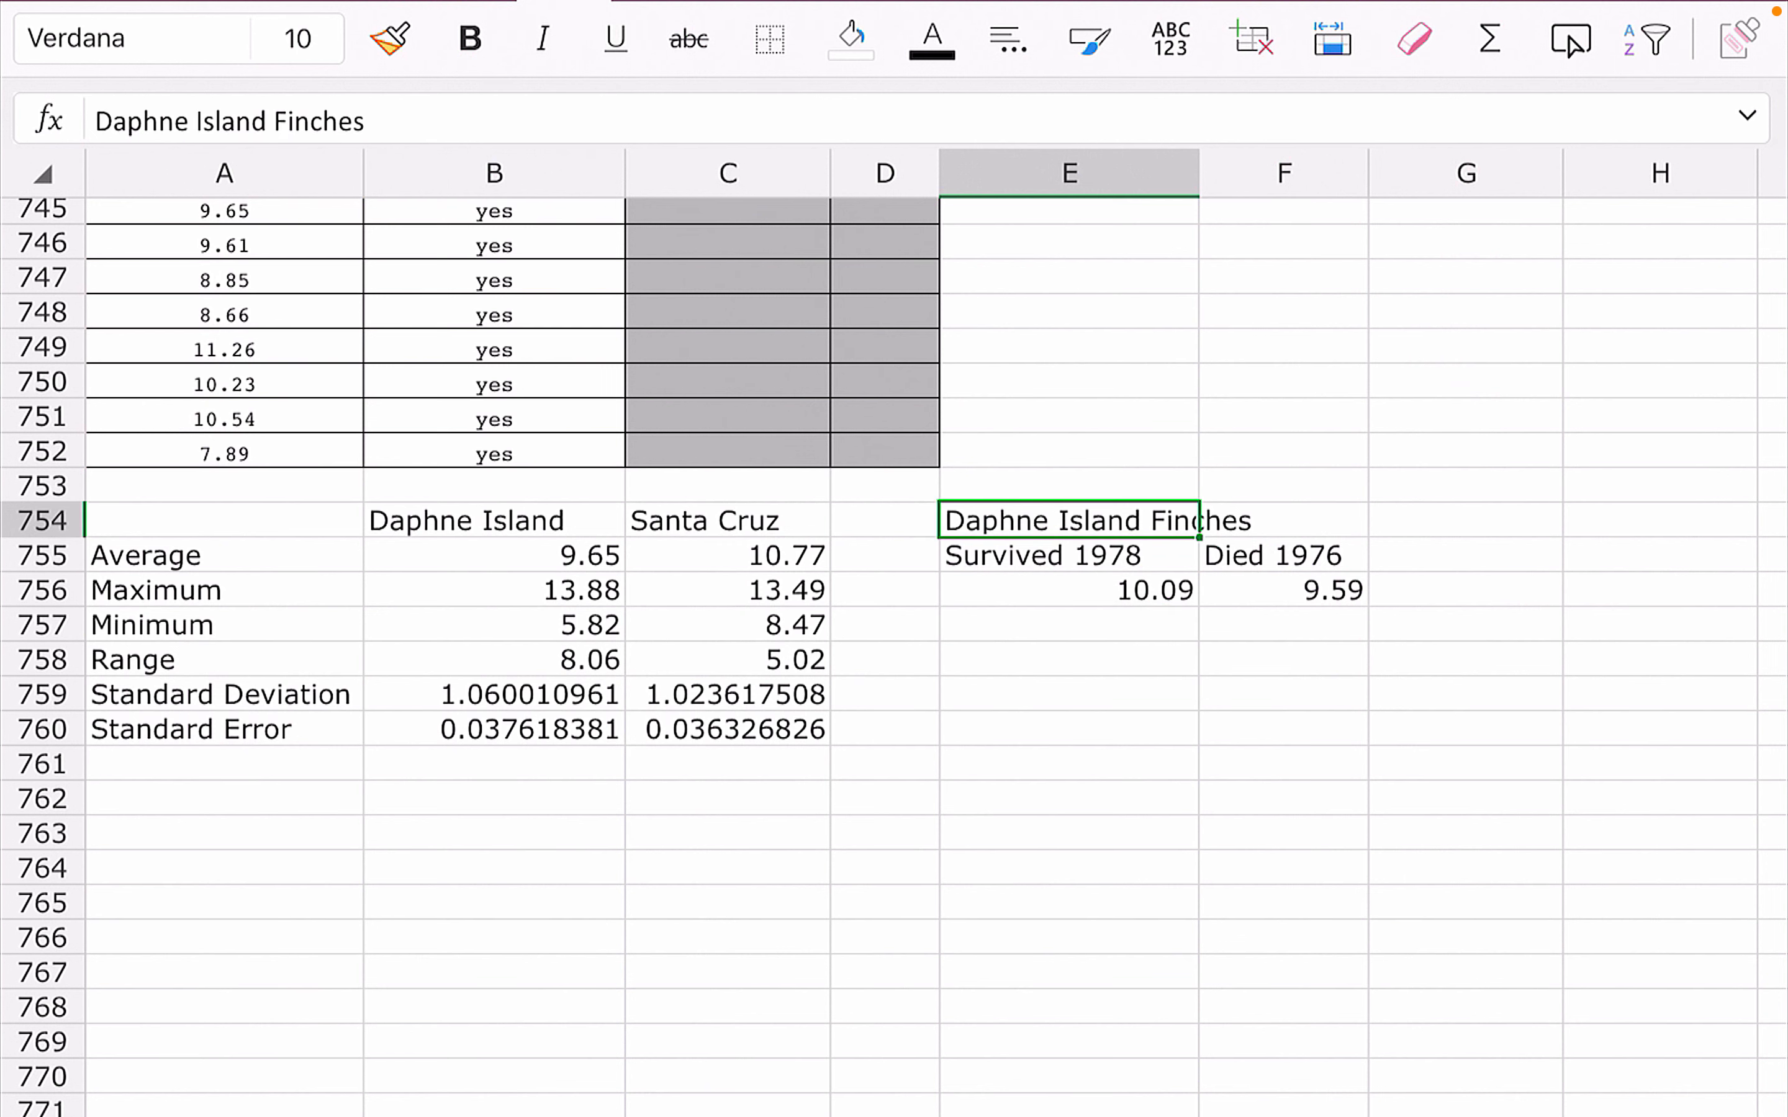
pyautogui.moveTo(1066, 520); pyautogui.dragTo(1282, 589)
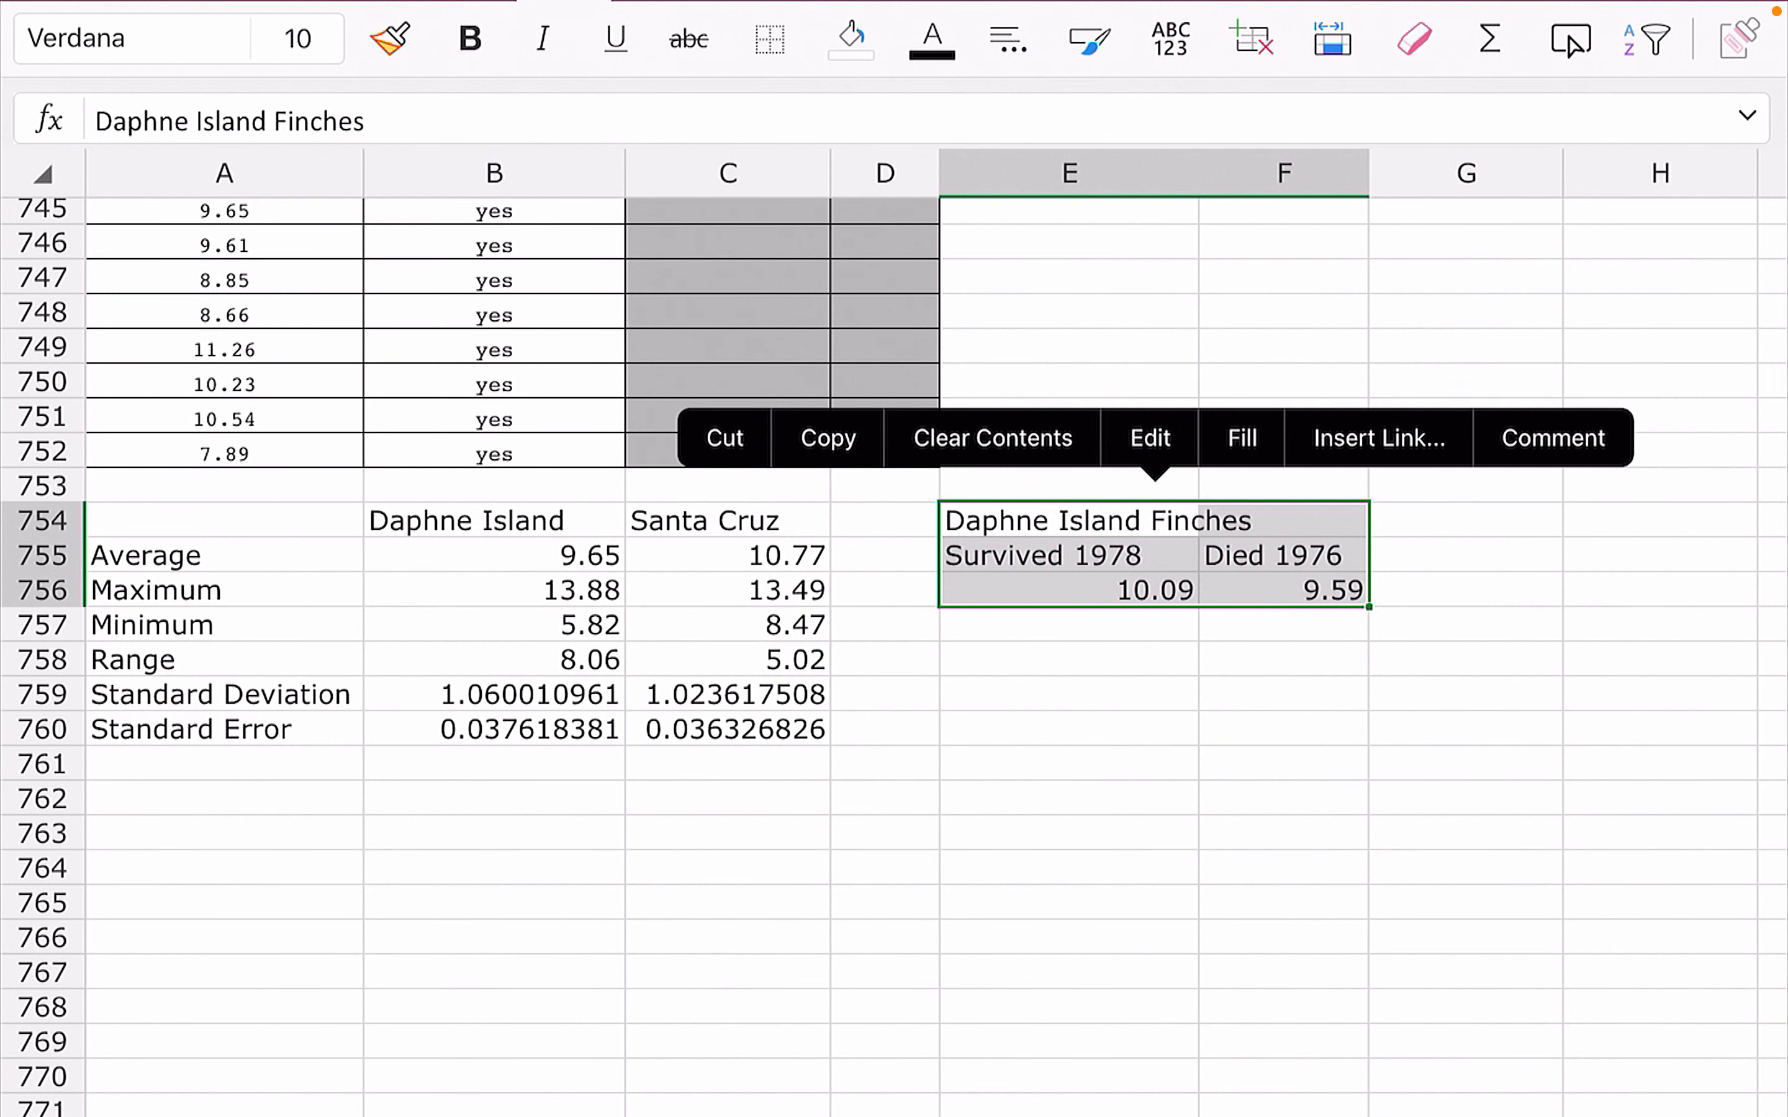
pyautogui.click(1403, 39)
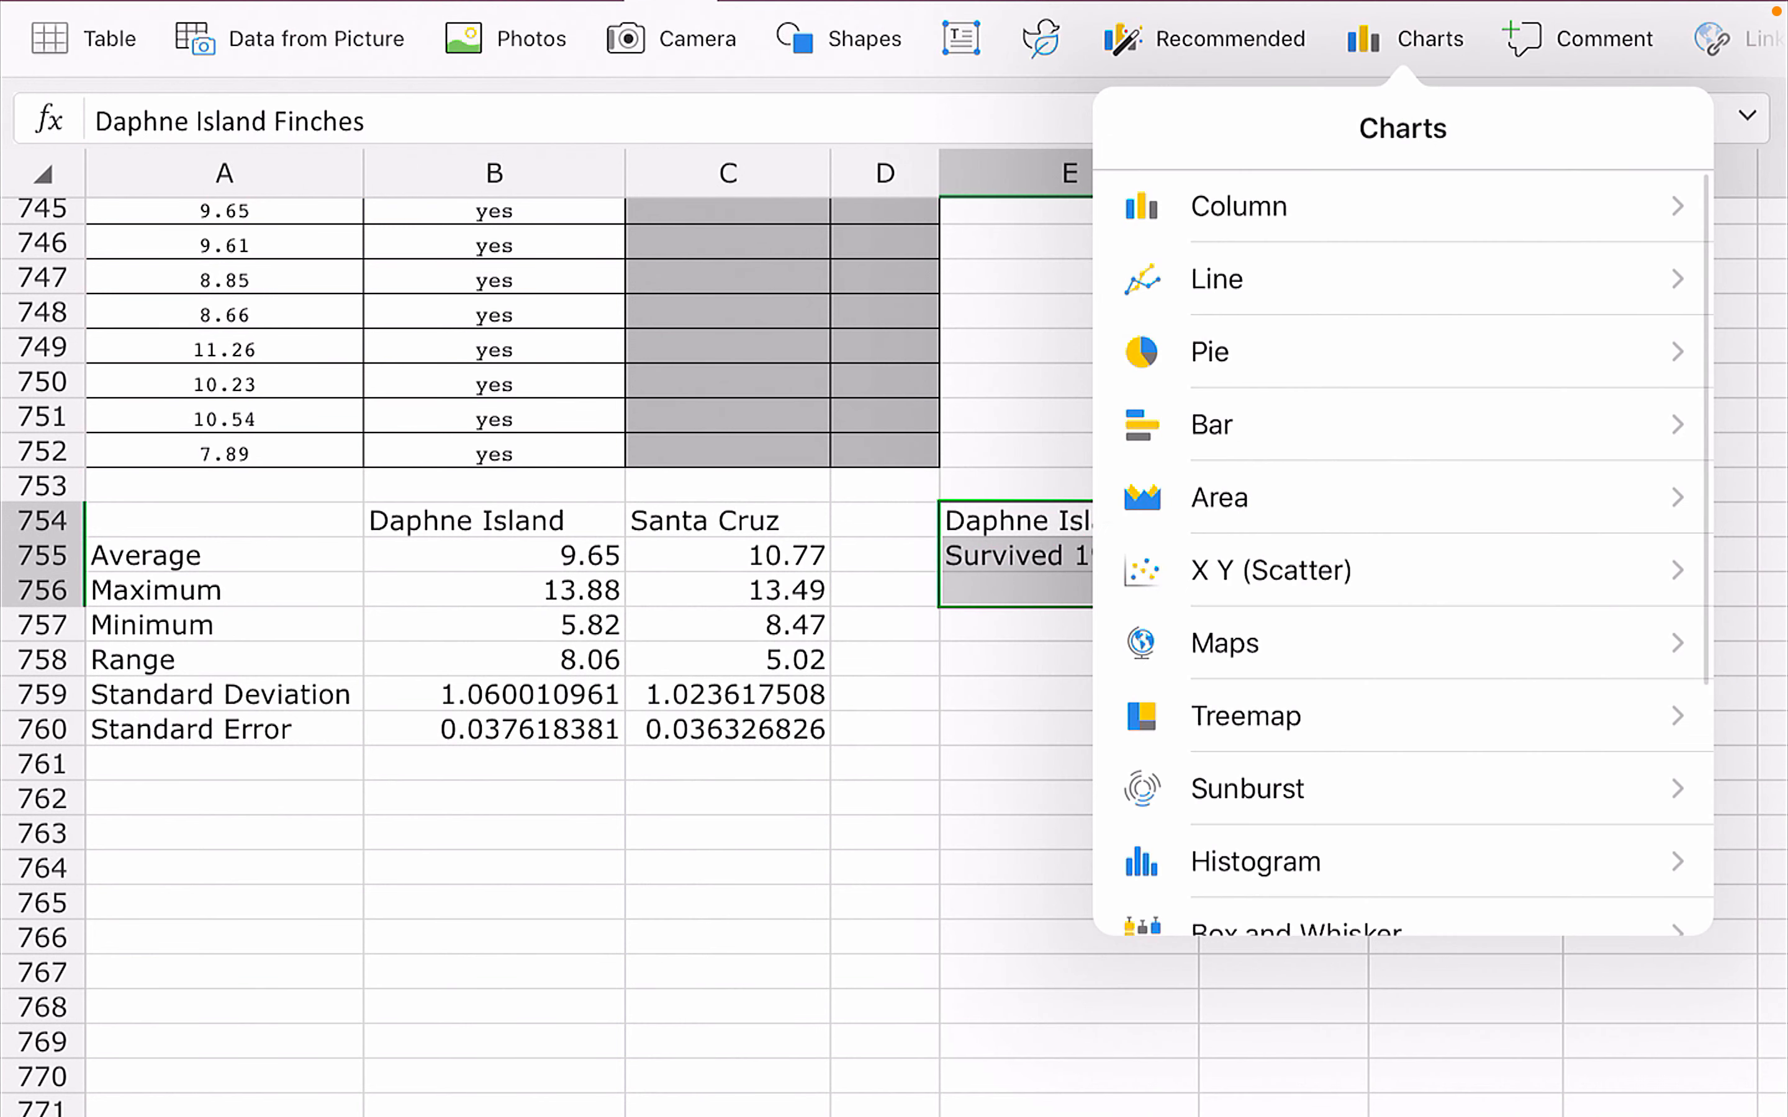
pyautogui.click(1238, 206)
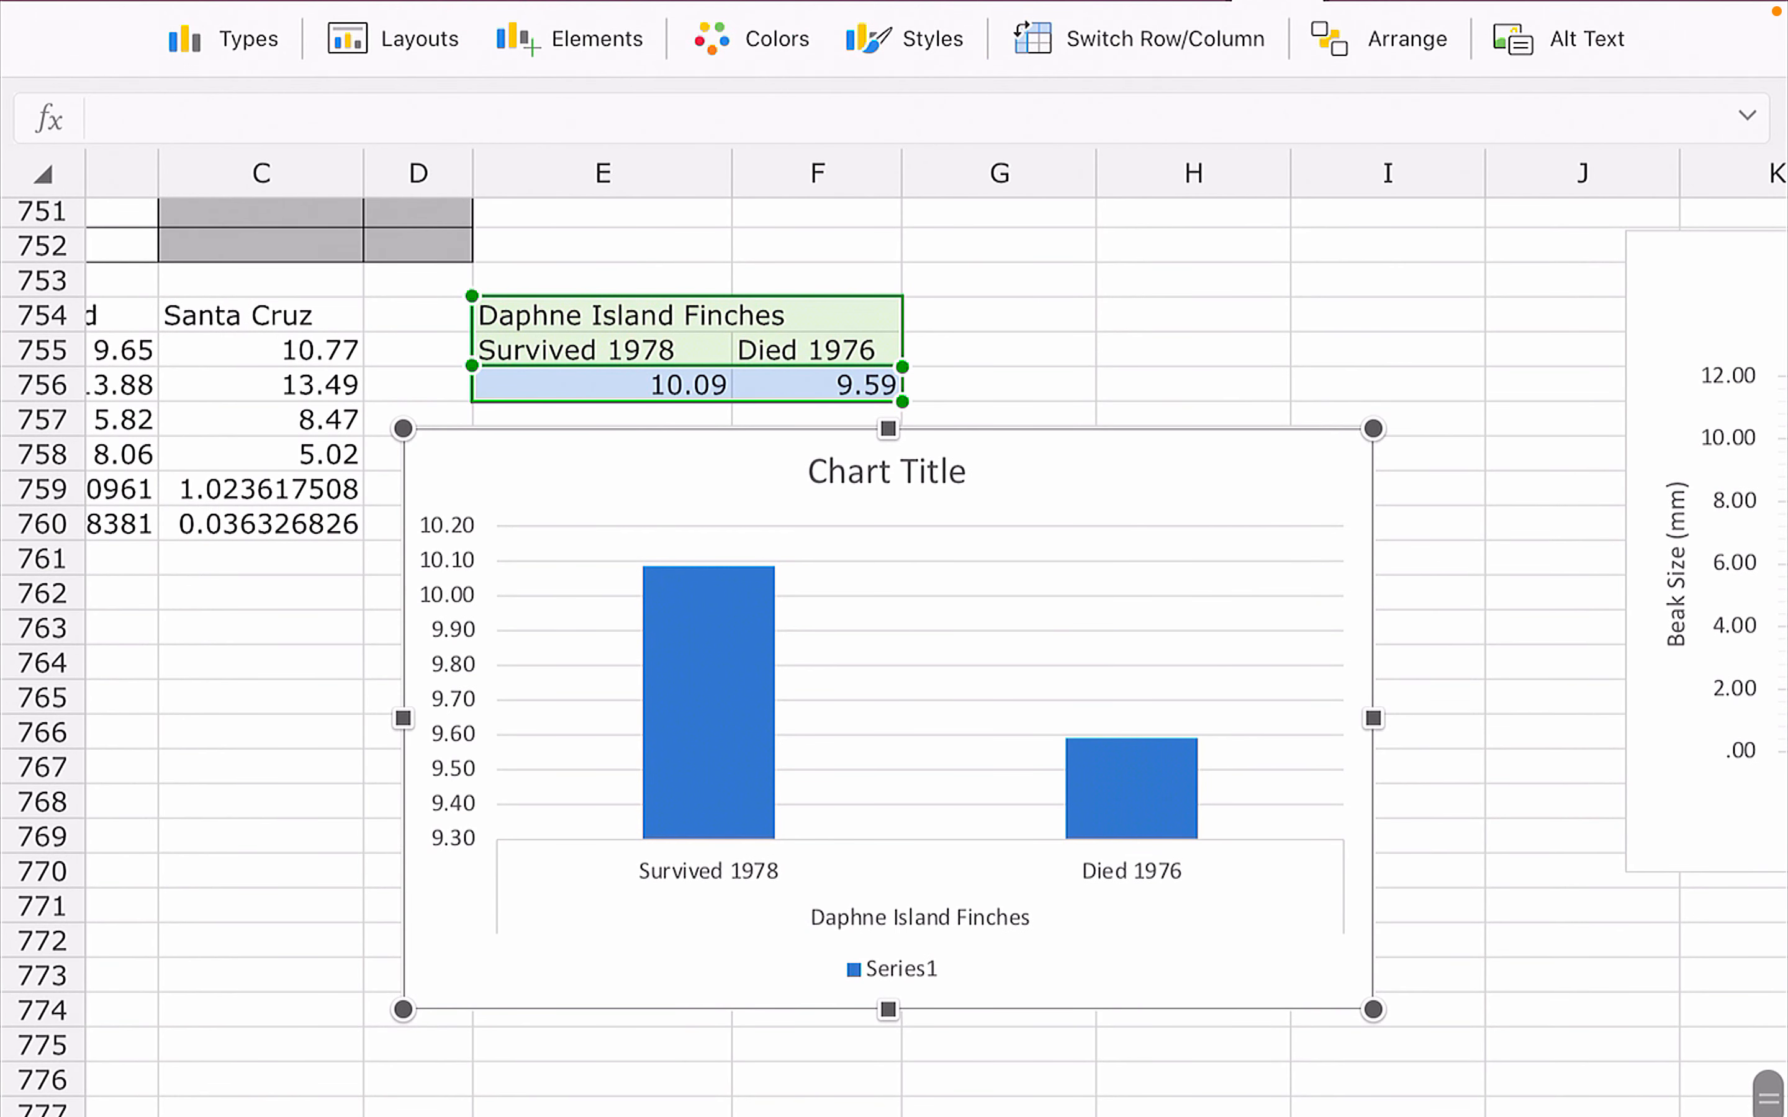
# Replace the placeholder title with the start 'Comparing Average Beak Sizes of Finches'.
pyautogui.click(886, 470)
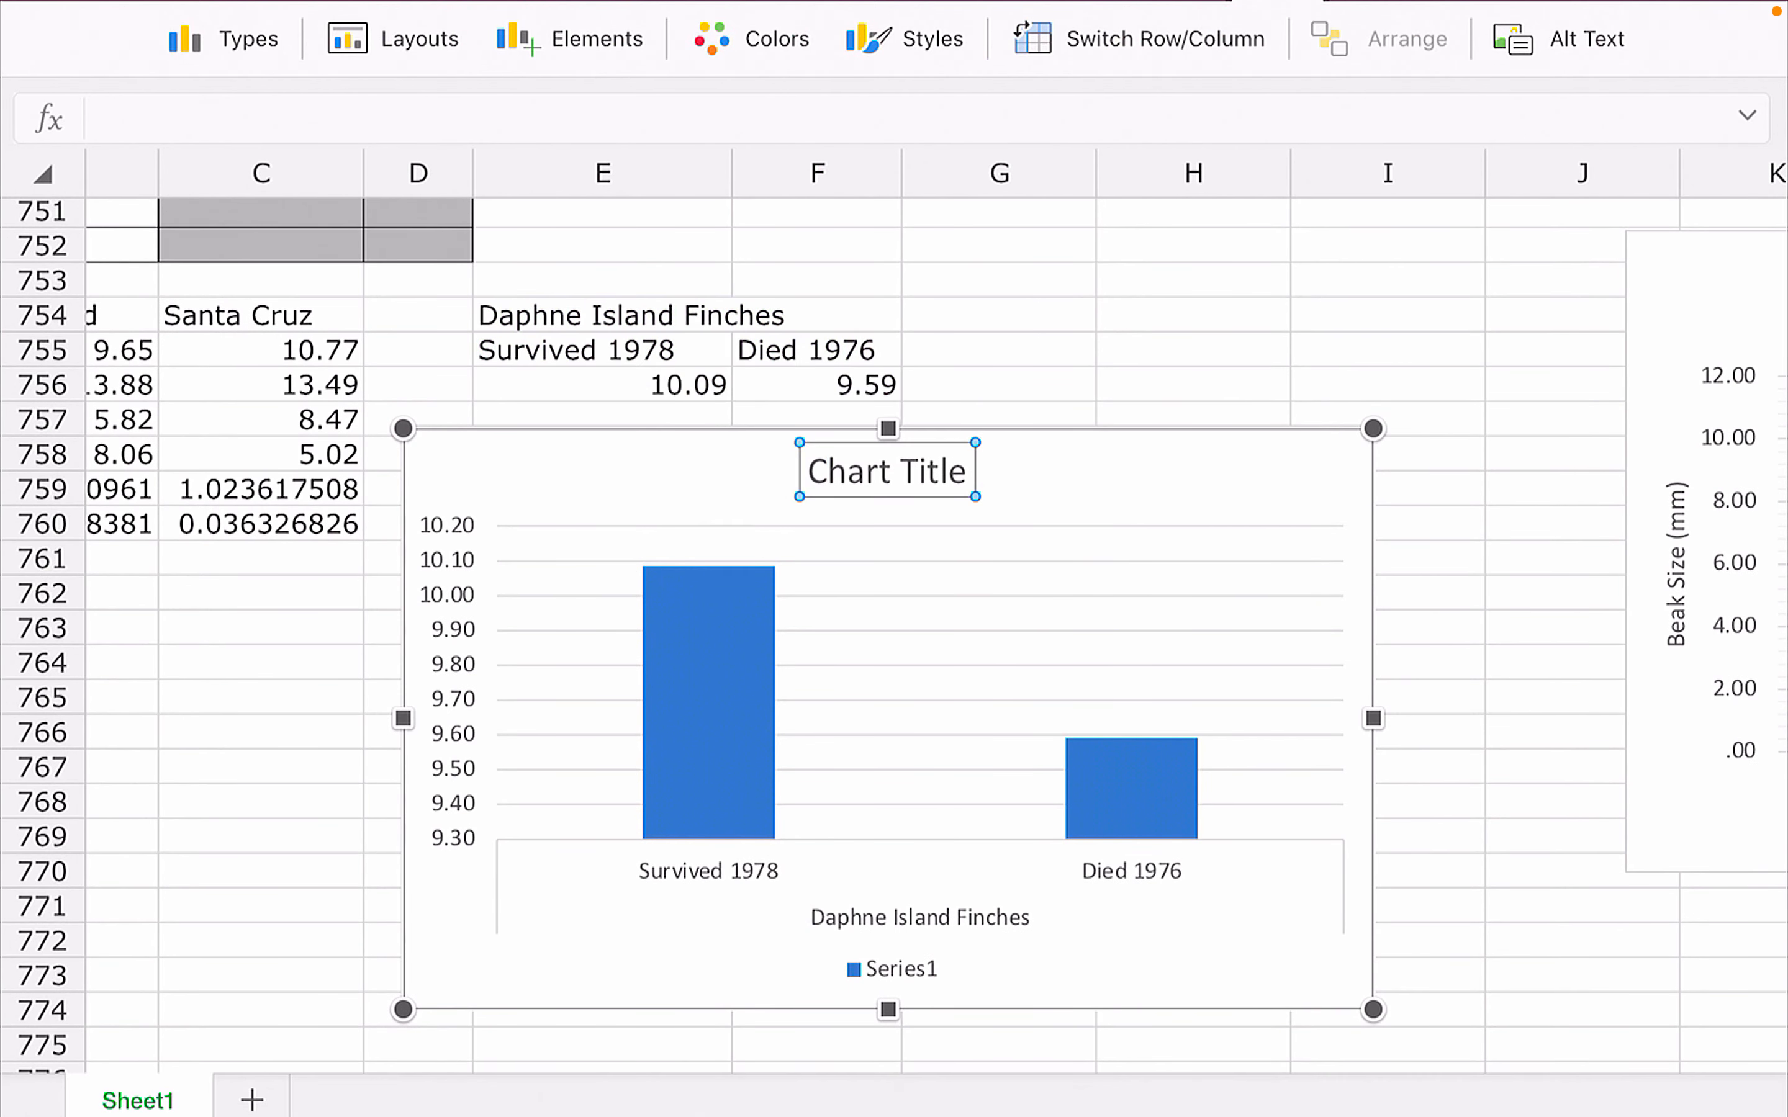
pyautogui.click(938, 470)
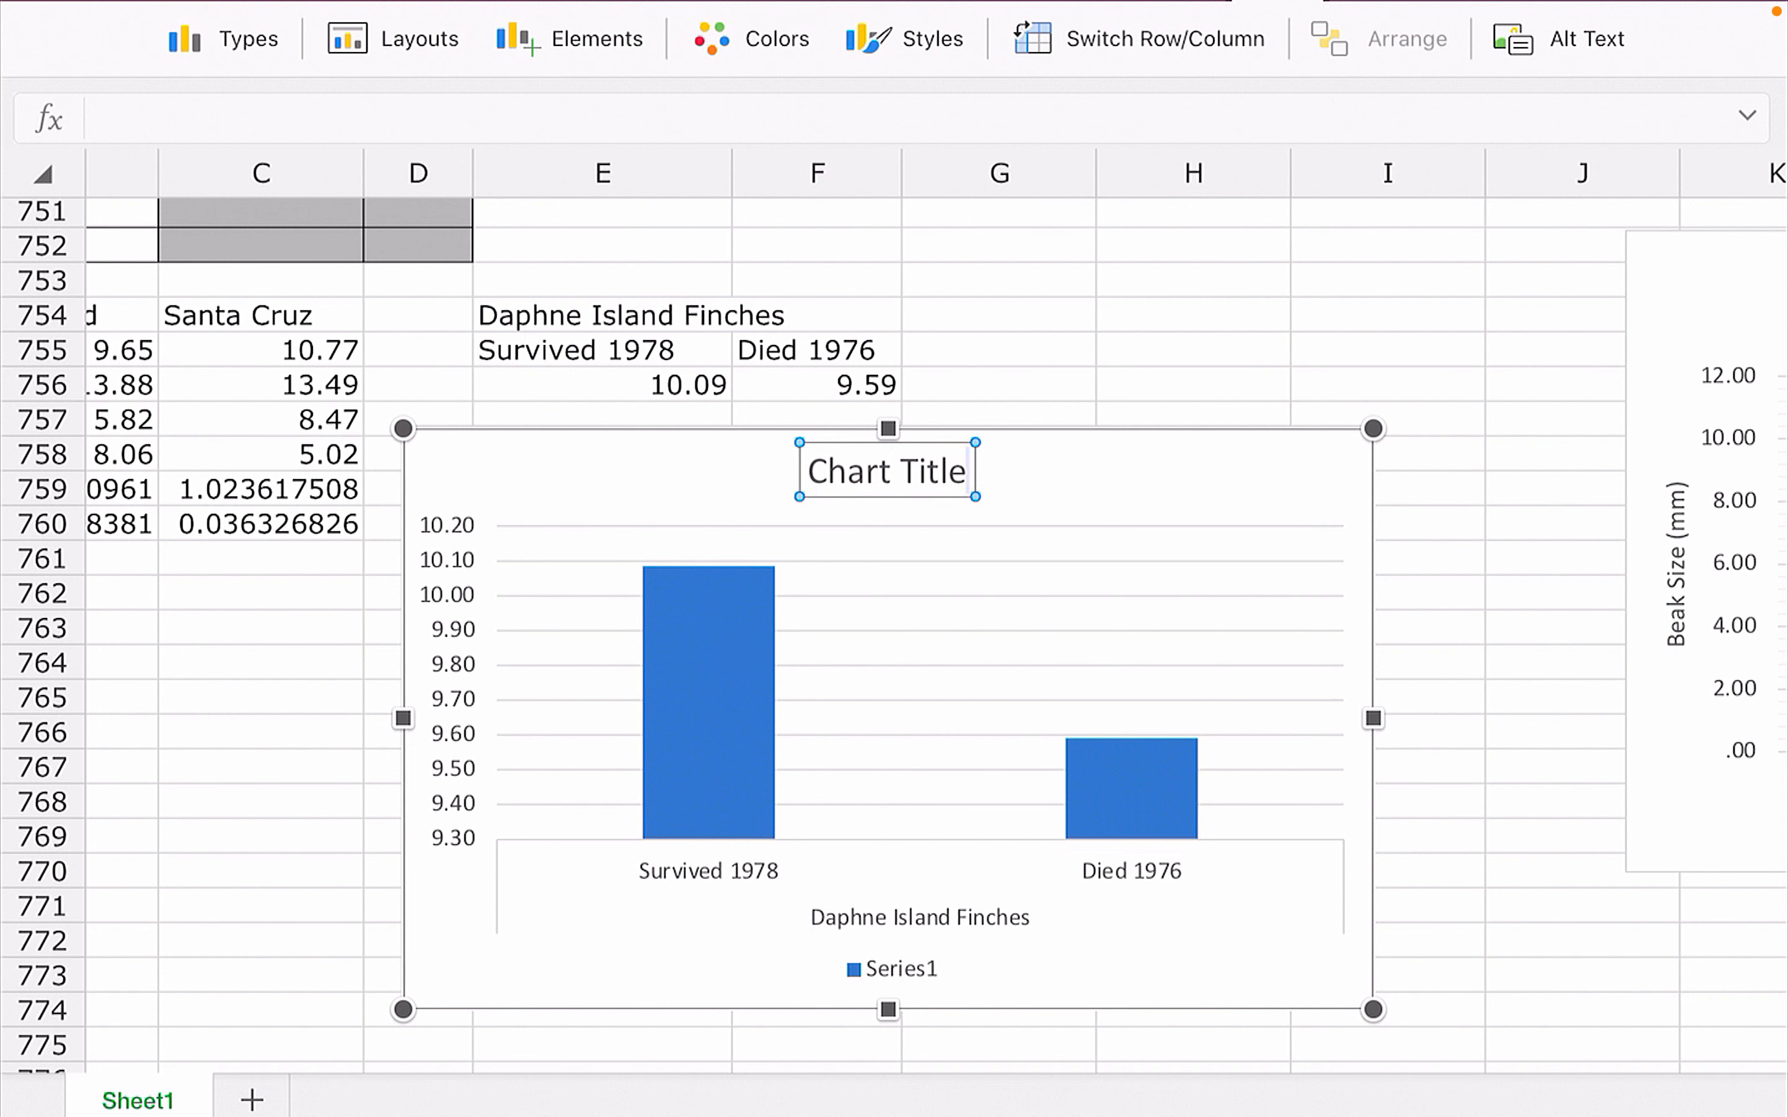
pyautogui.click(886, 472)
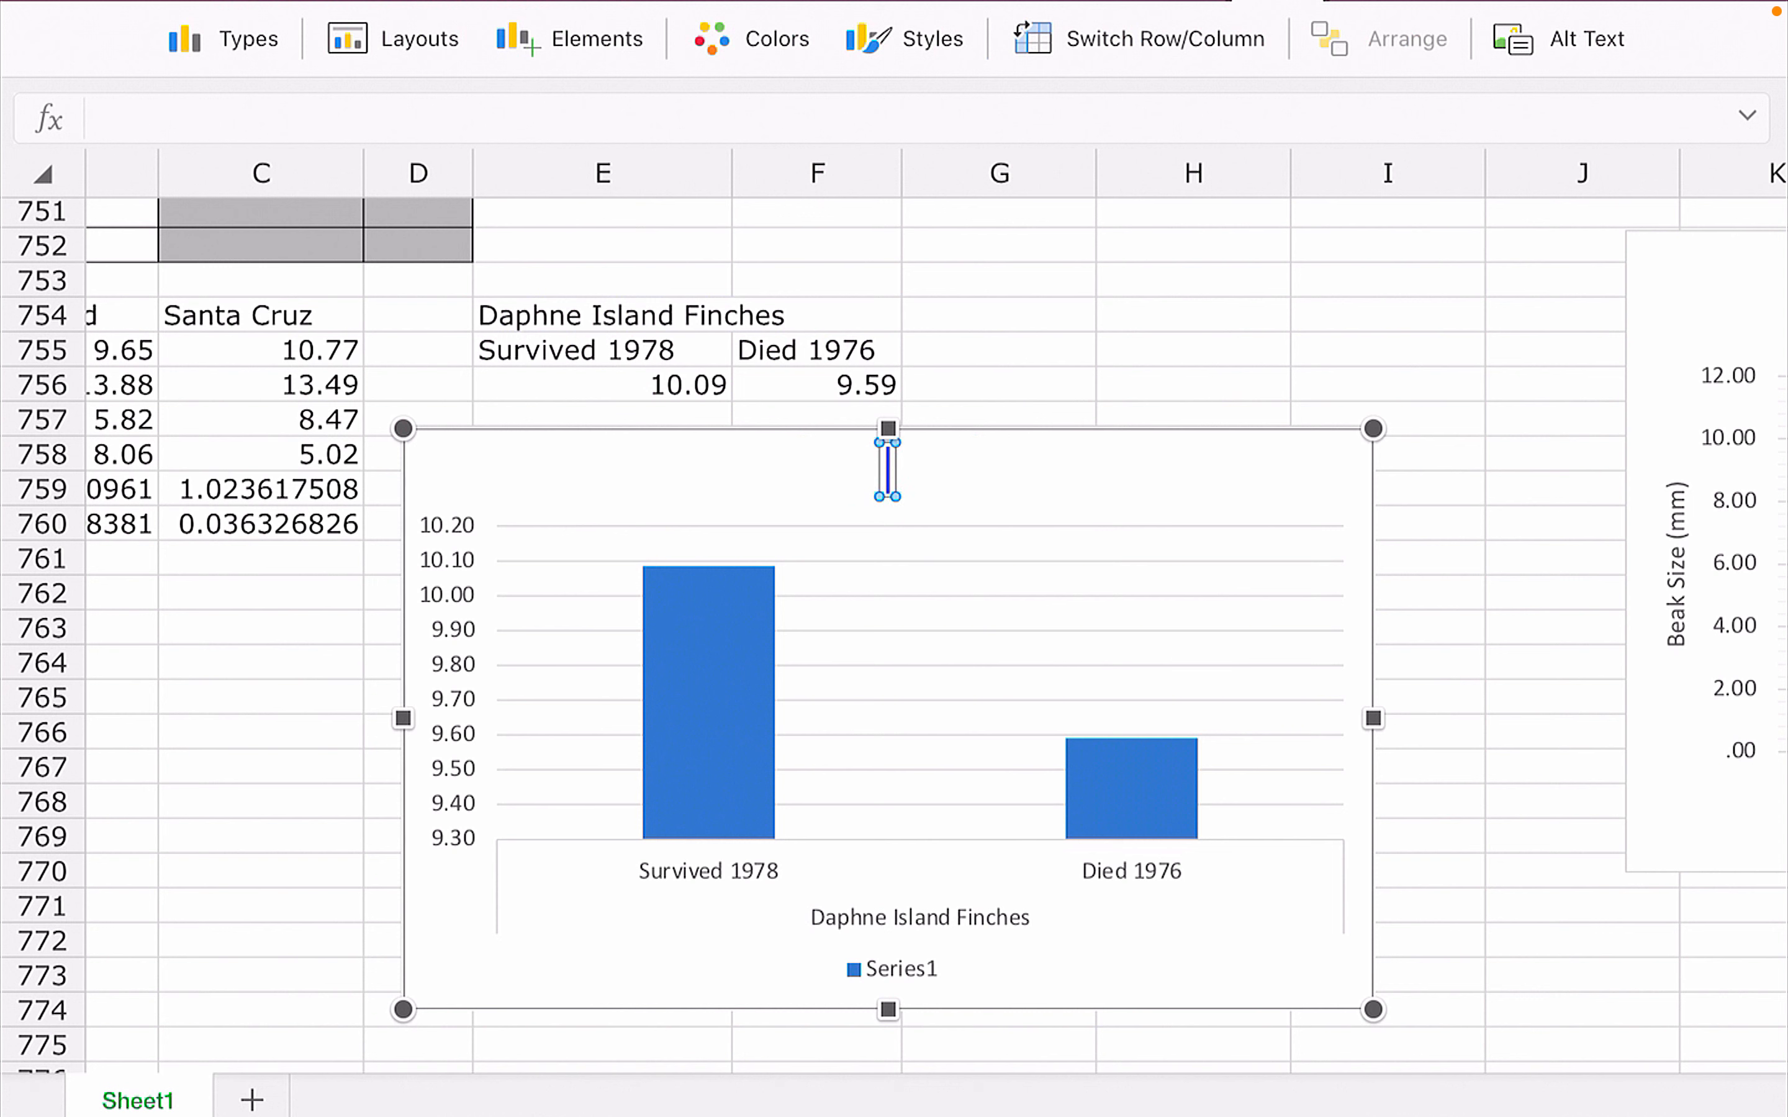
pyautogui.write('Average Beak Sizes of Finche')
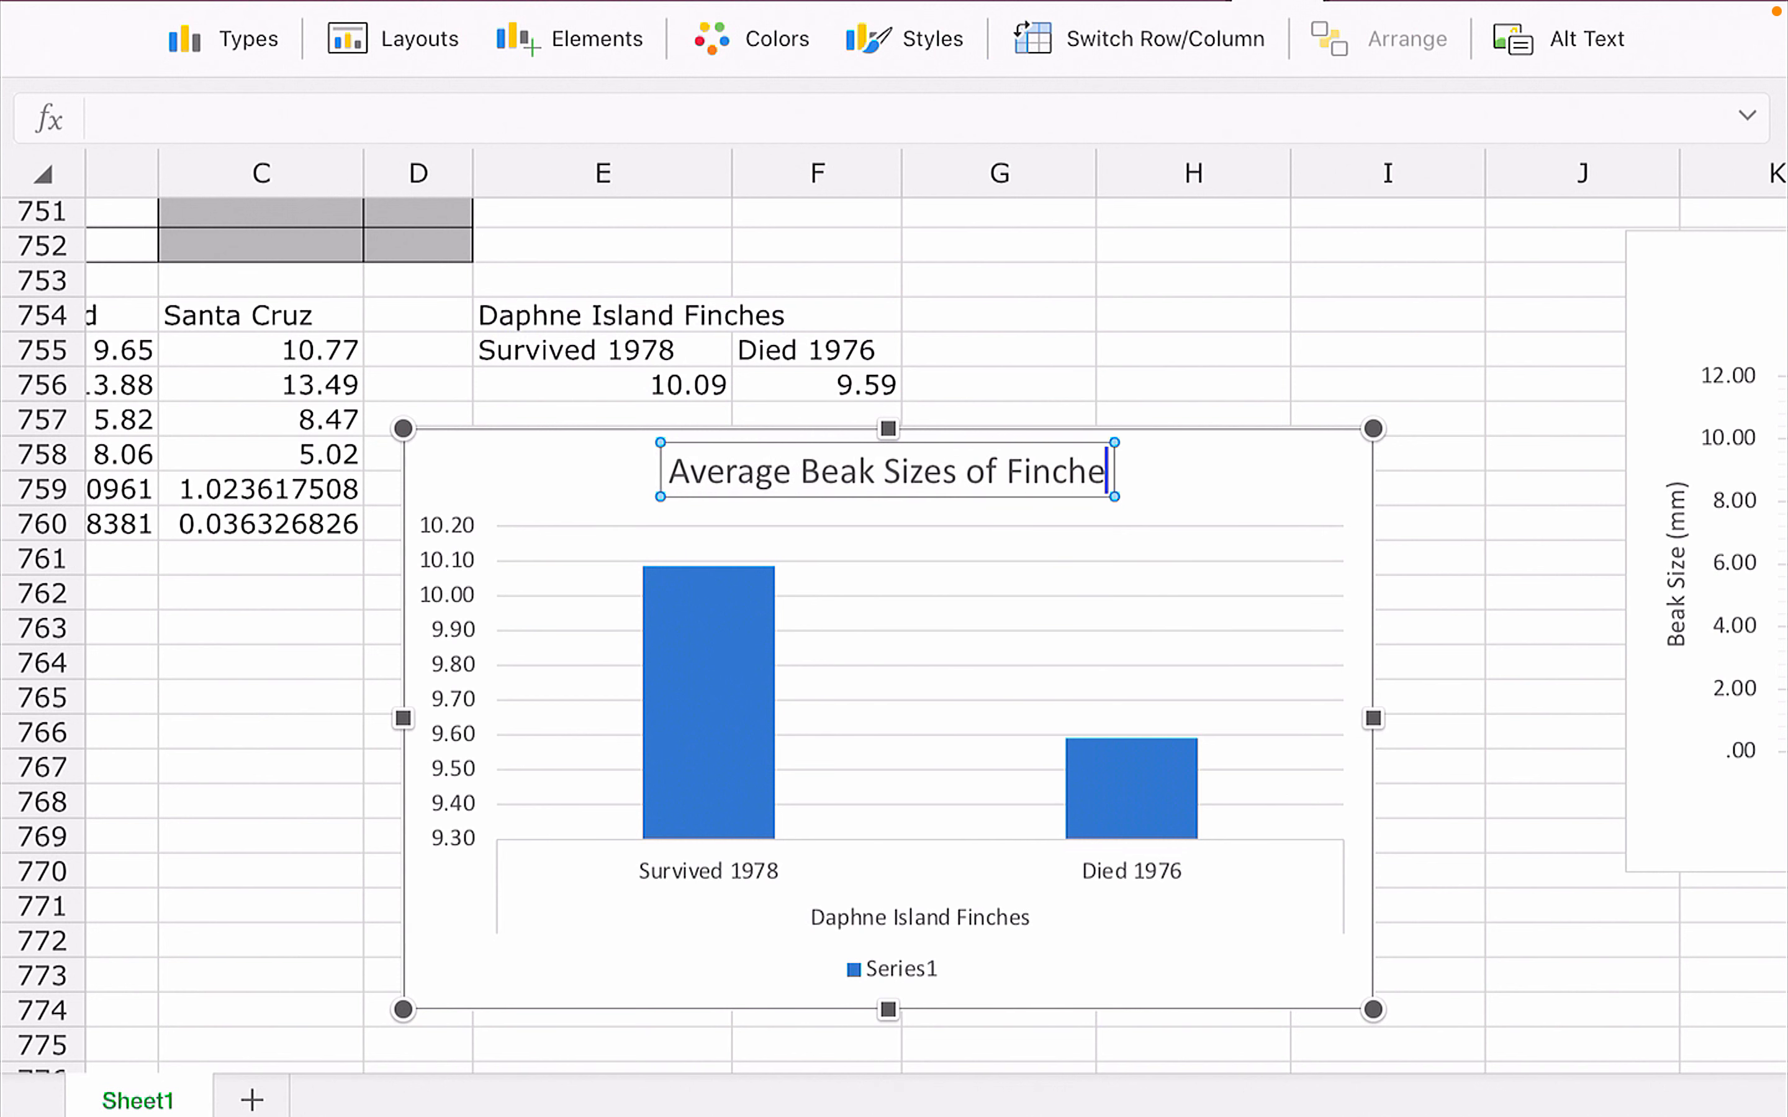
pyautogui.write('s o')
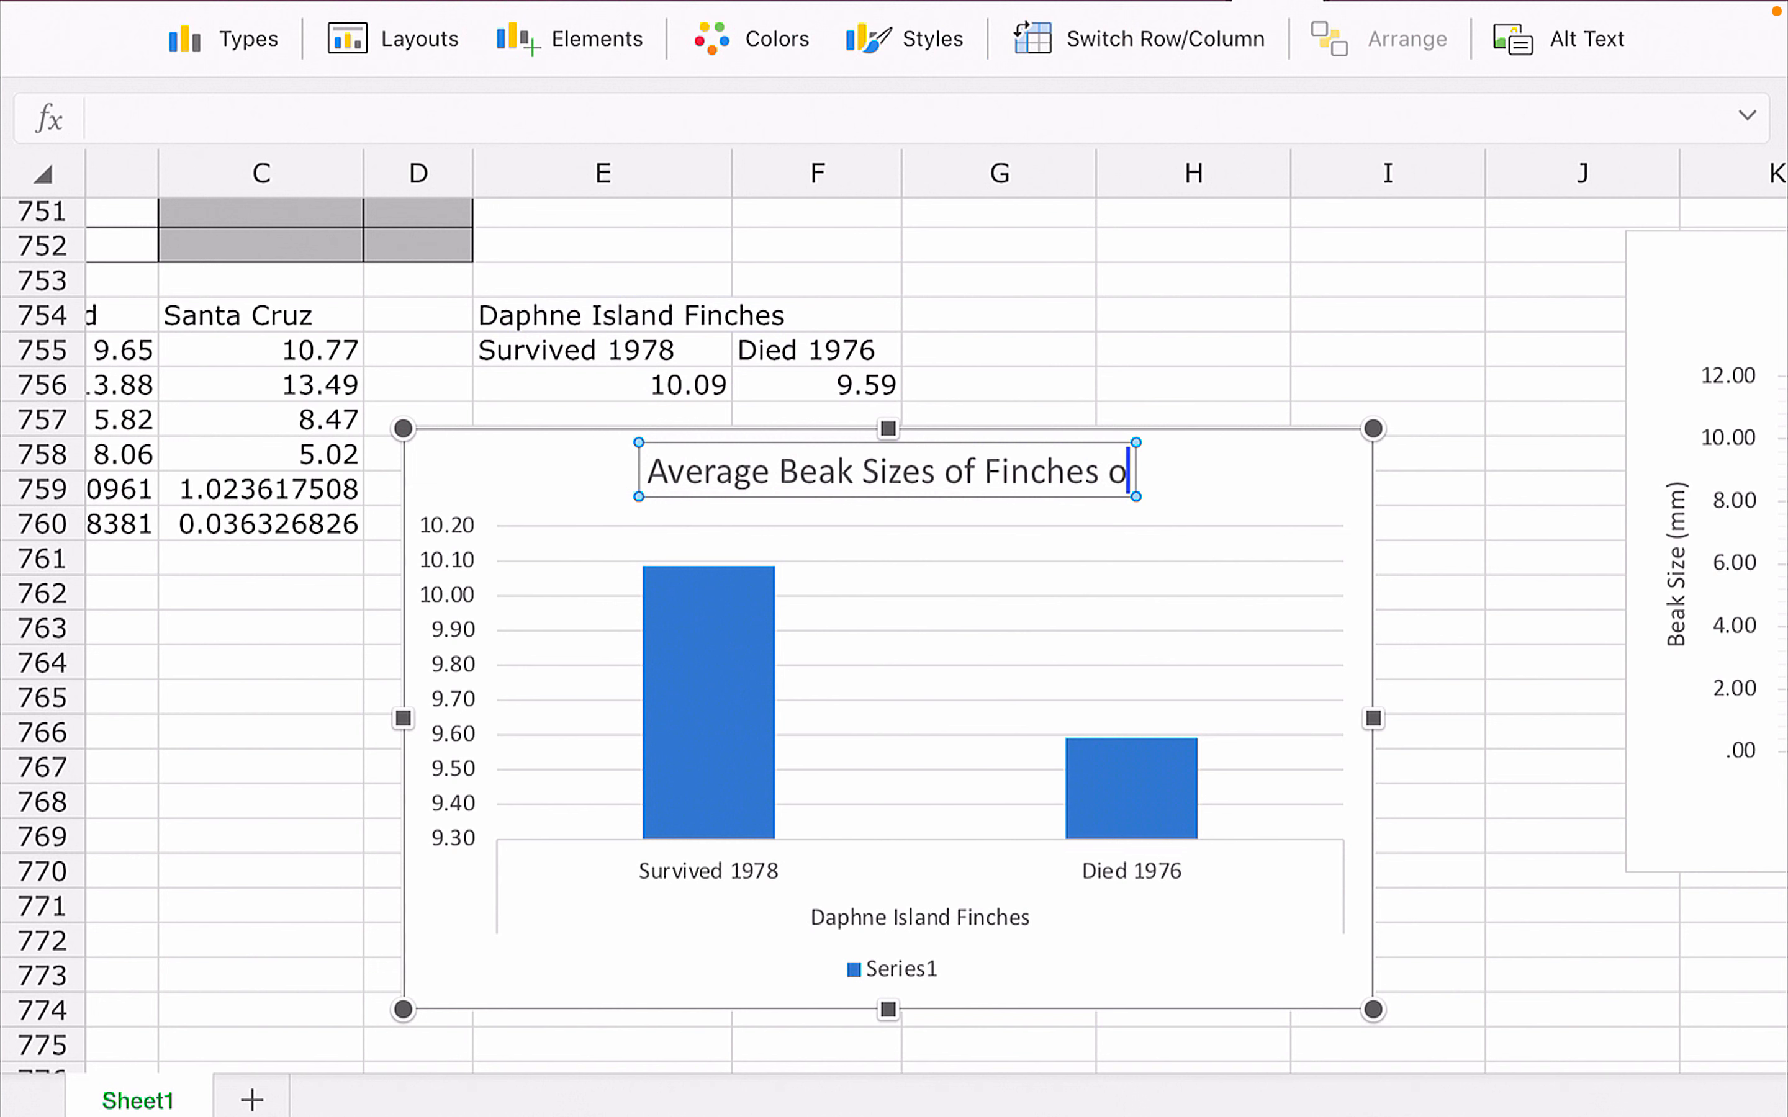
pyautogui.write('Compar')
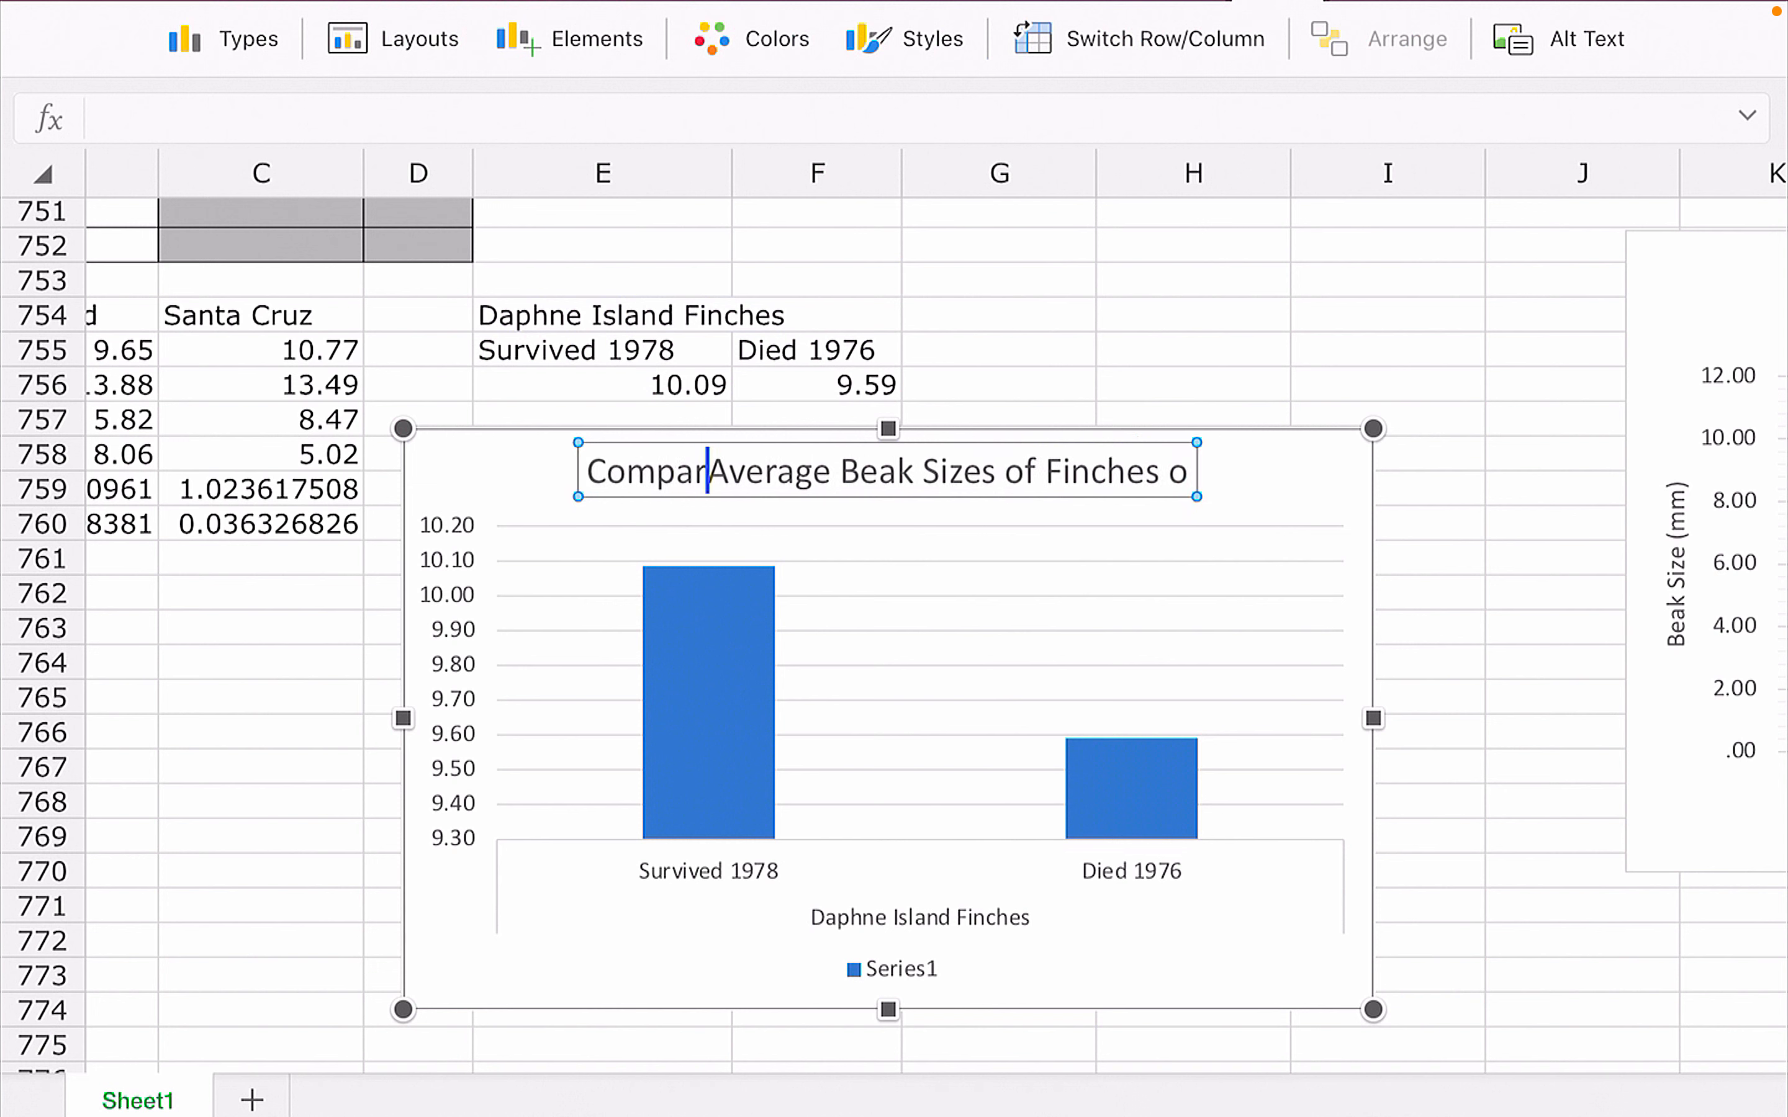
pyautogui.write('ing')
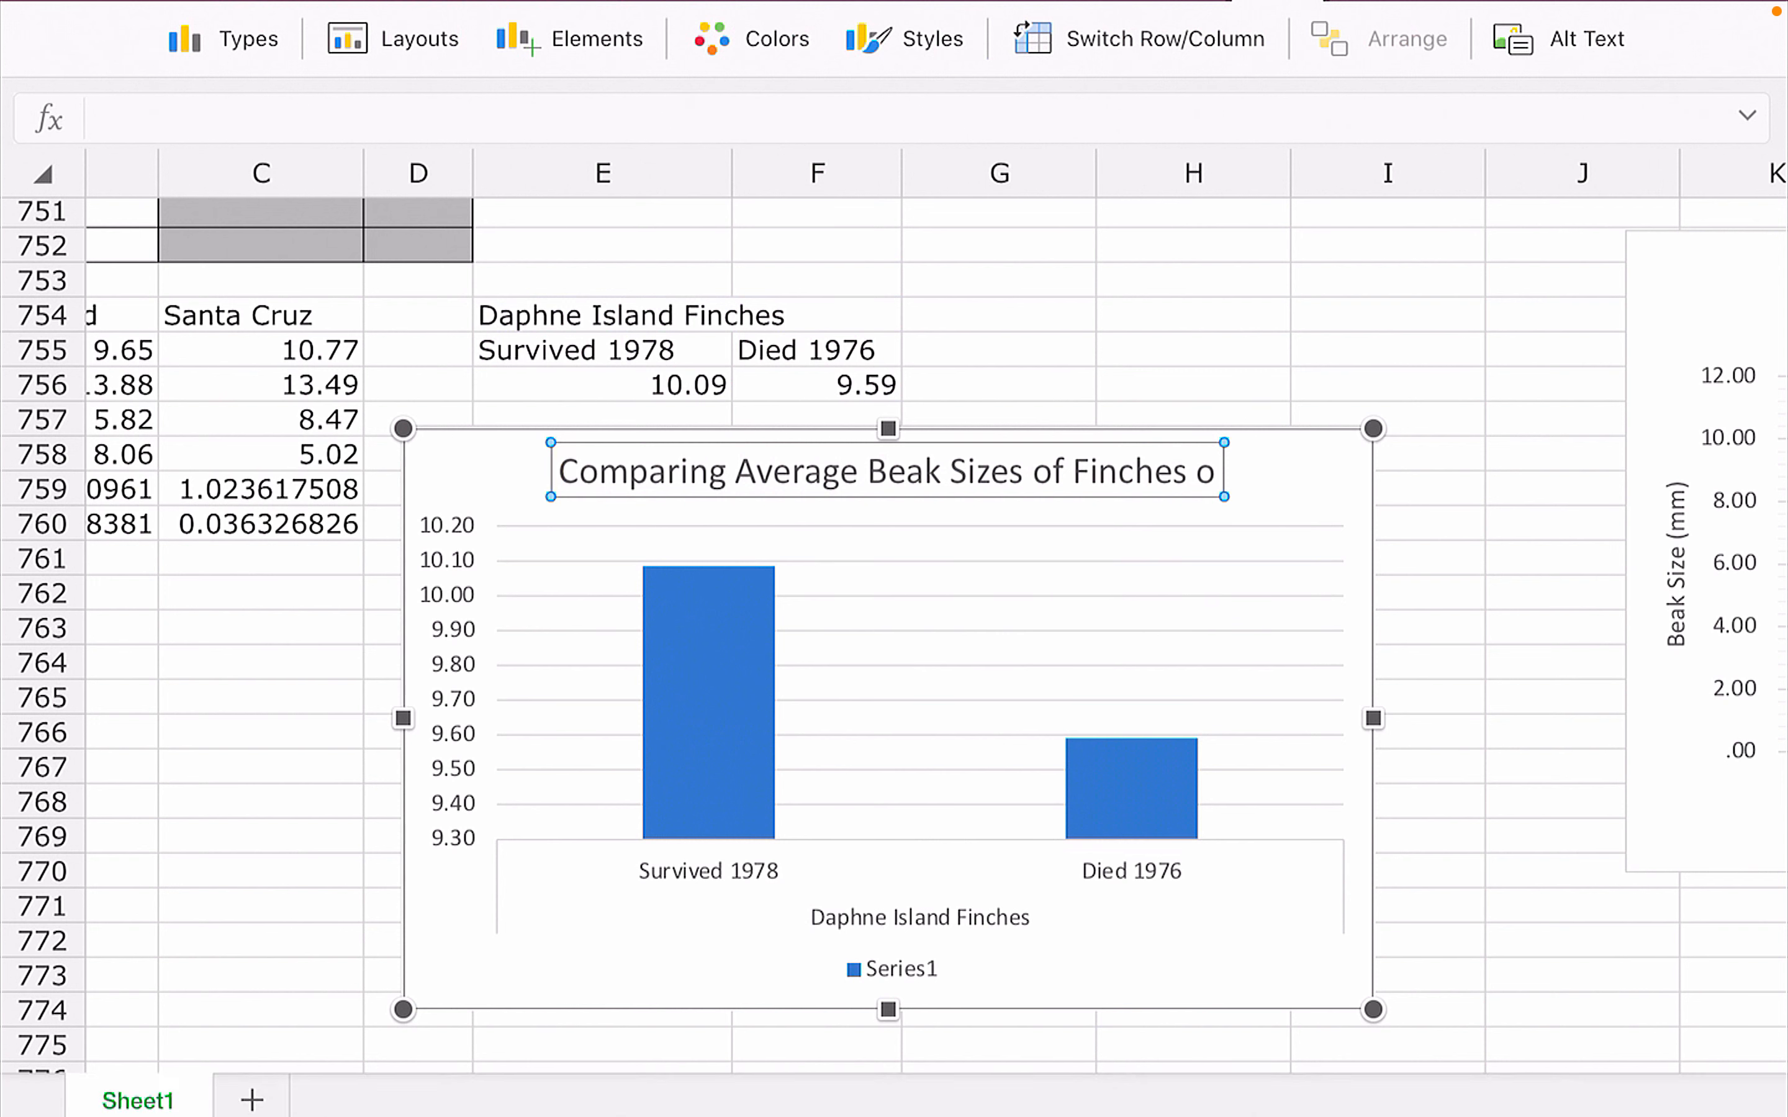
# Finish the title with 'that did not survive to 1978'.
pyautogui.click(666, 471)
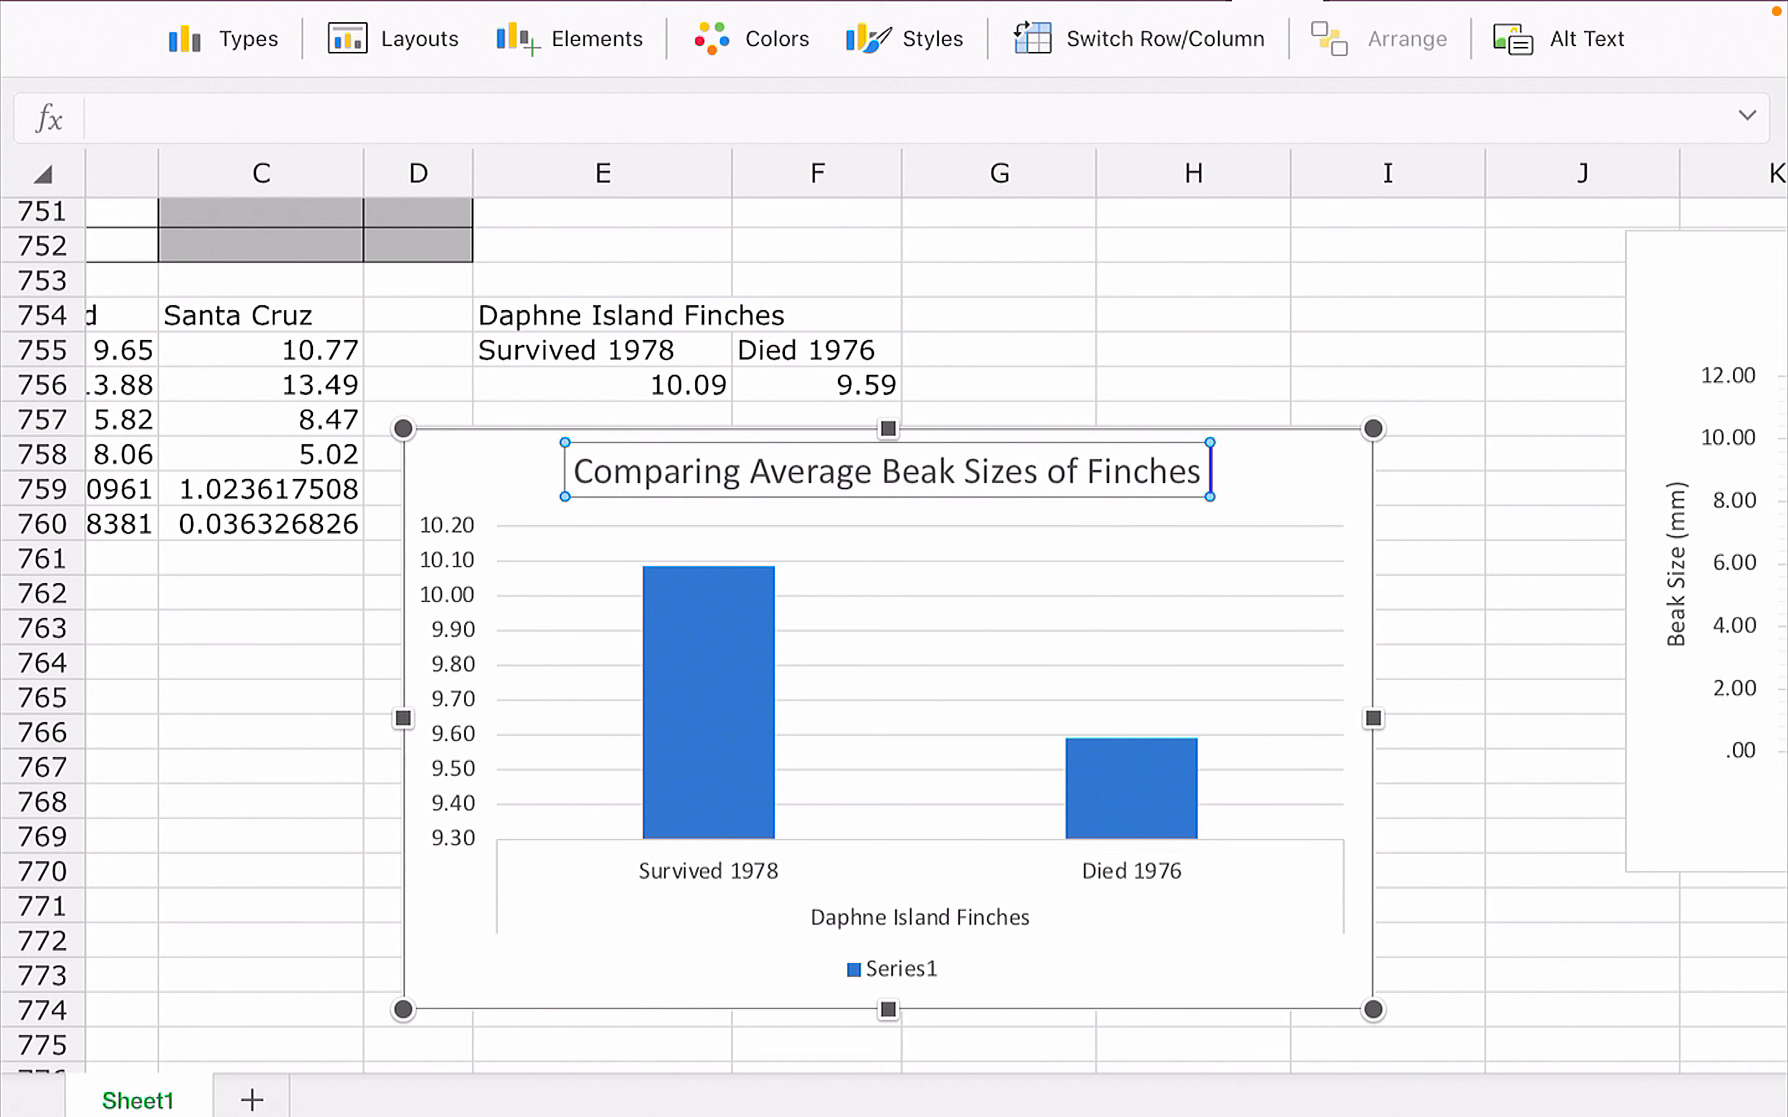
pyautogui.write('Th')
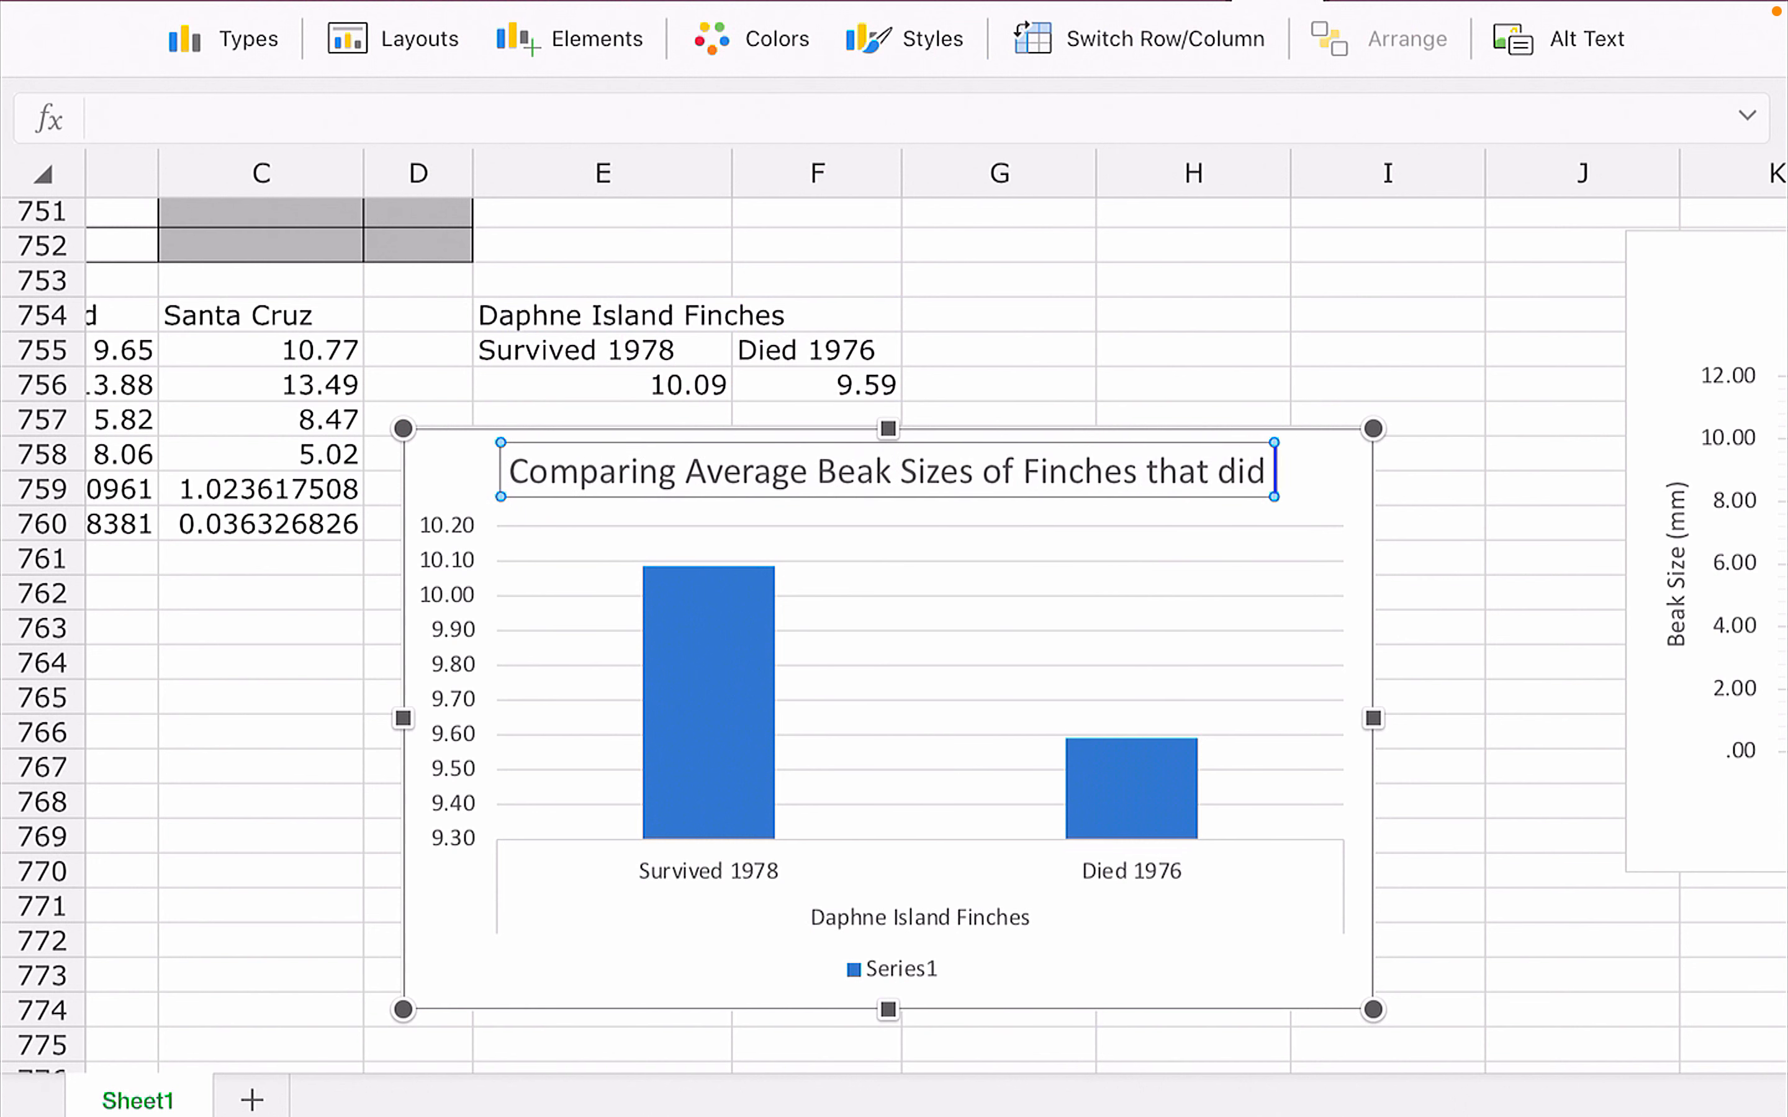
pyautogui.write('not served')
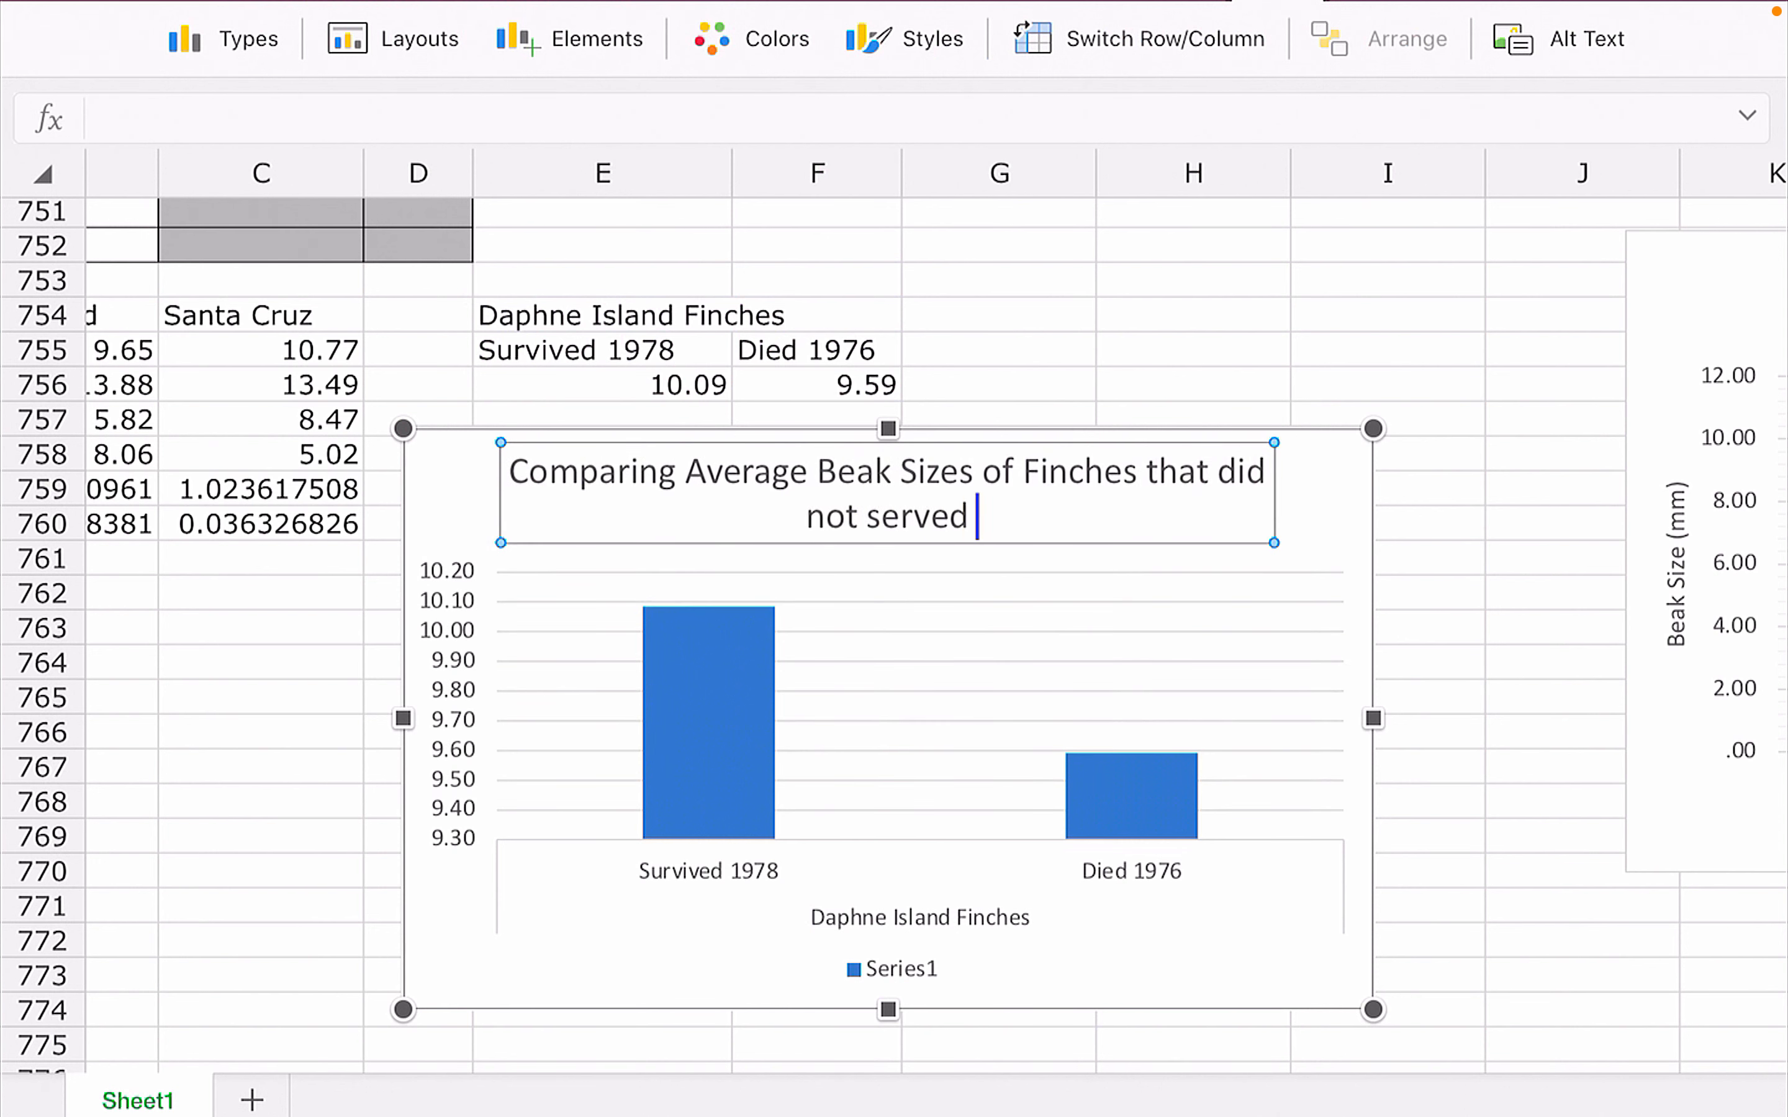
pyautogui.write('survive to 19')
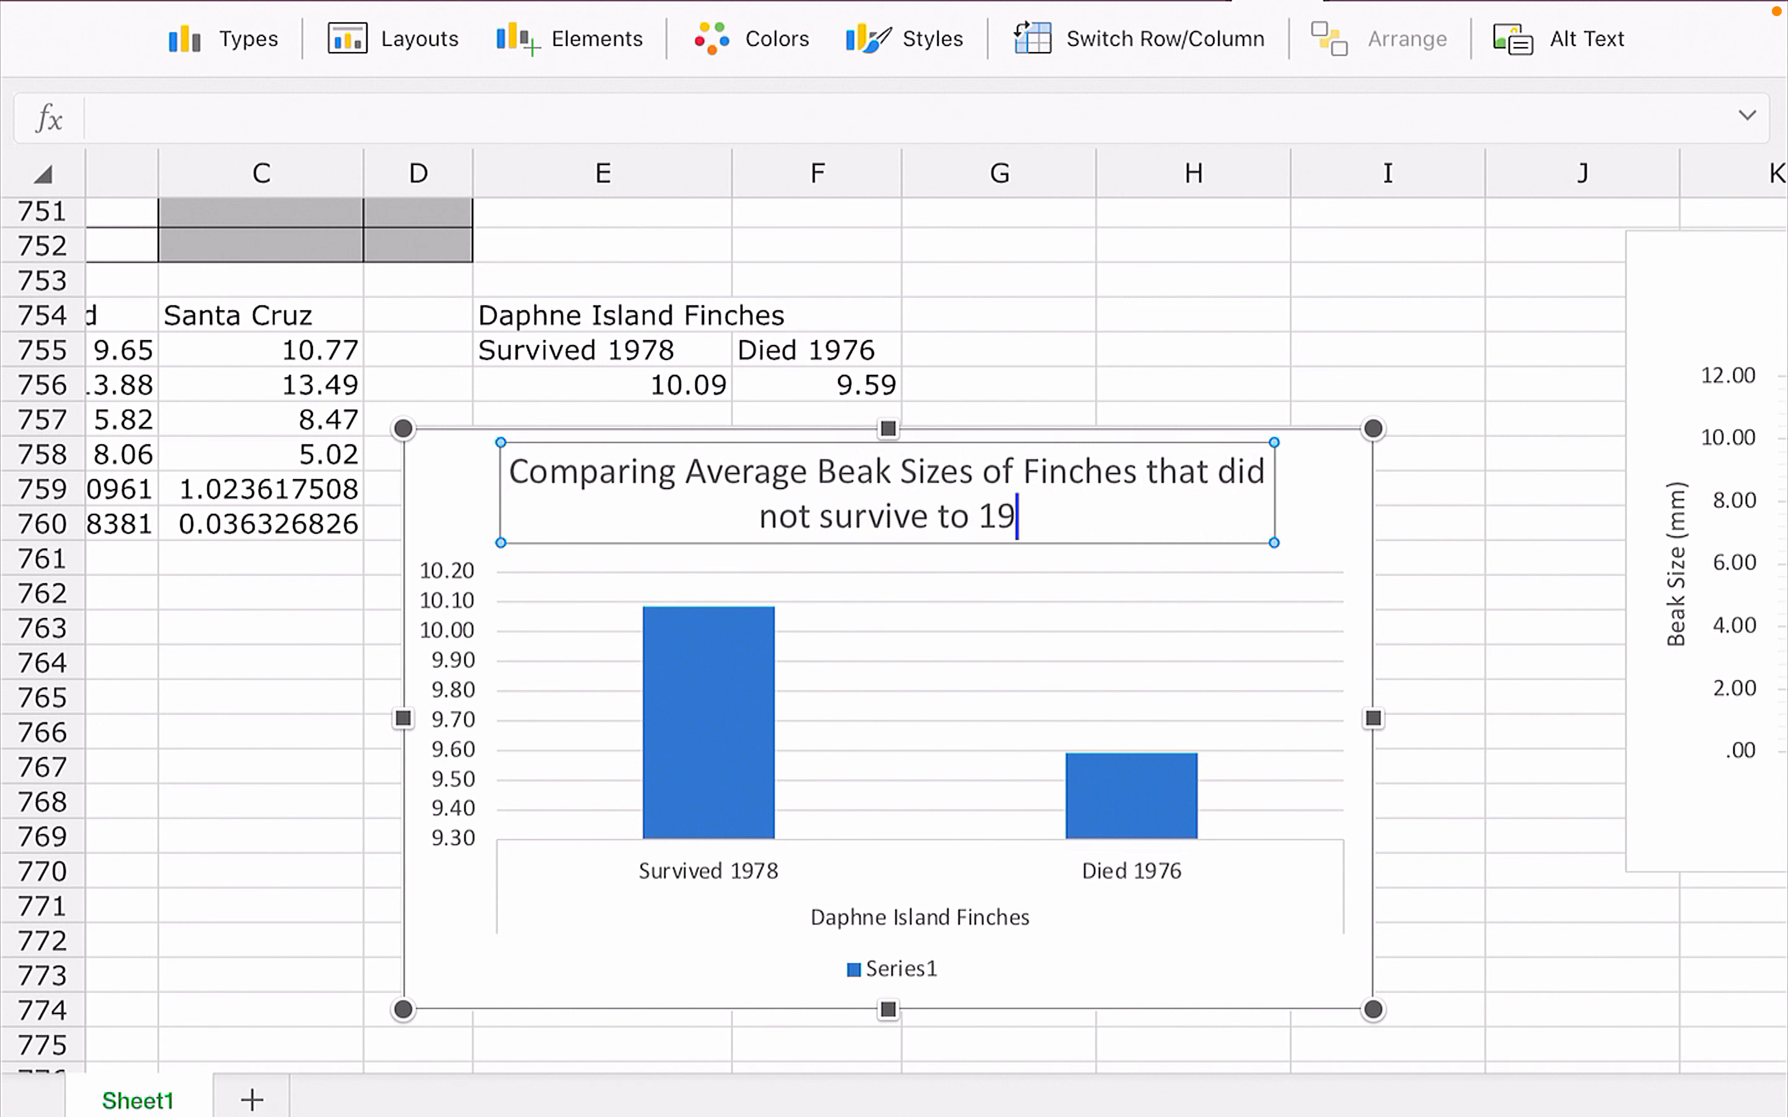
pyautogui.write('78')
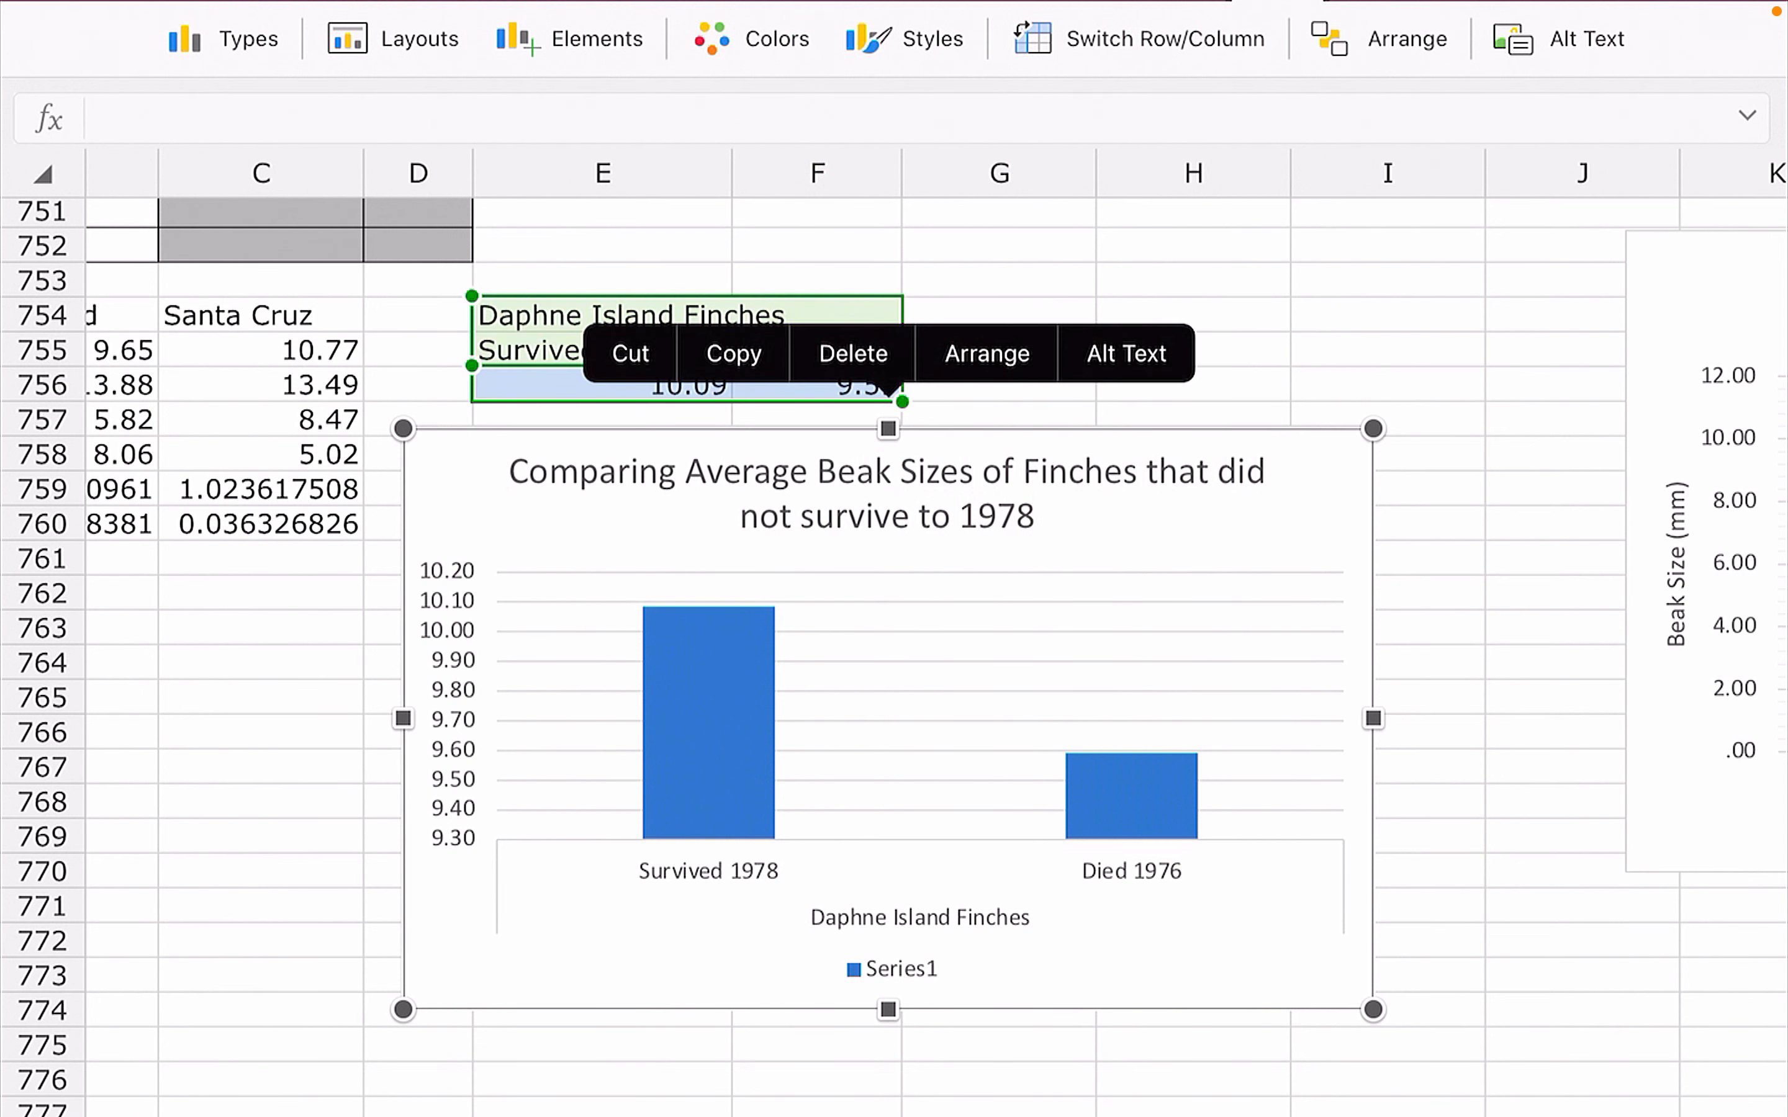
# Add a primary vertical axis title and enter 'Average Beak Size (mm)'.
pyautogui.click(590, 39)
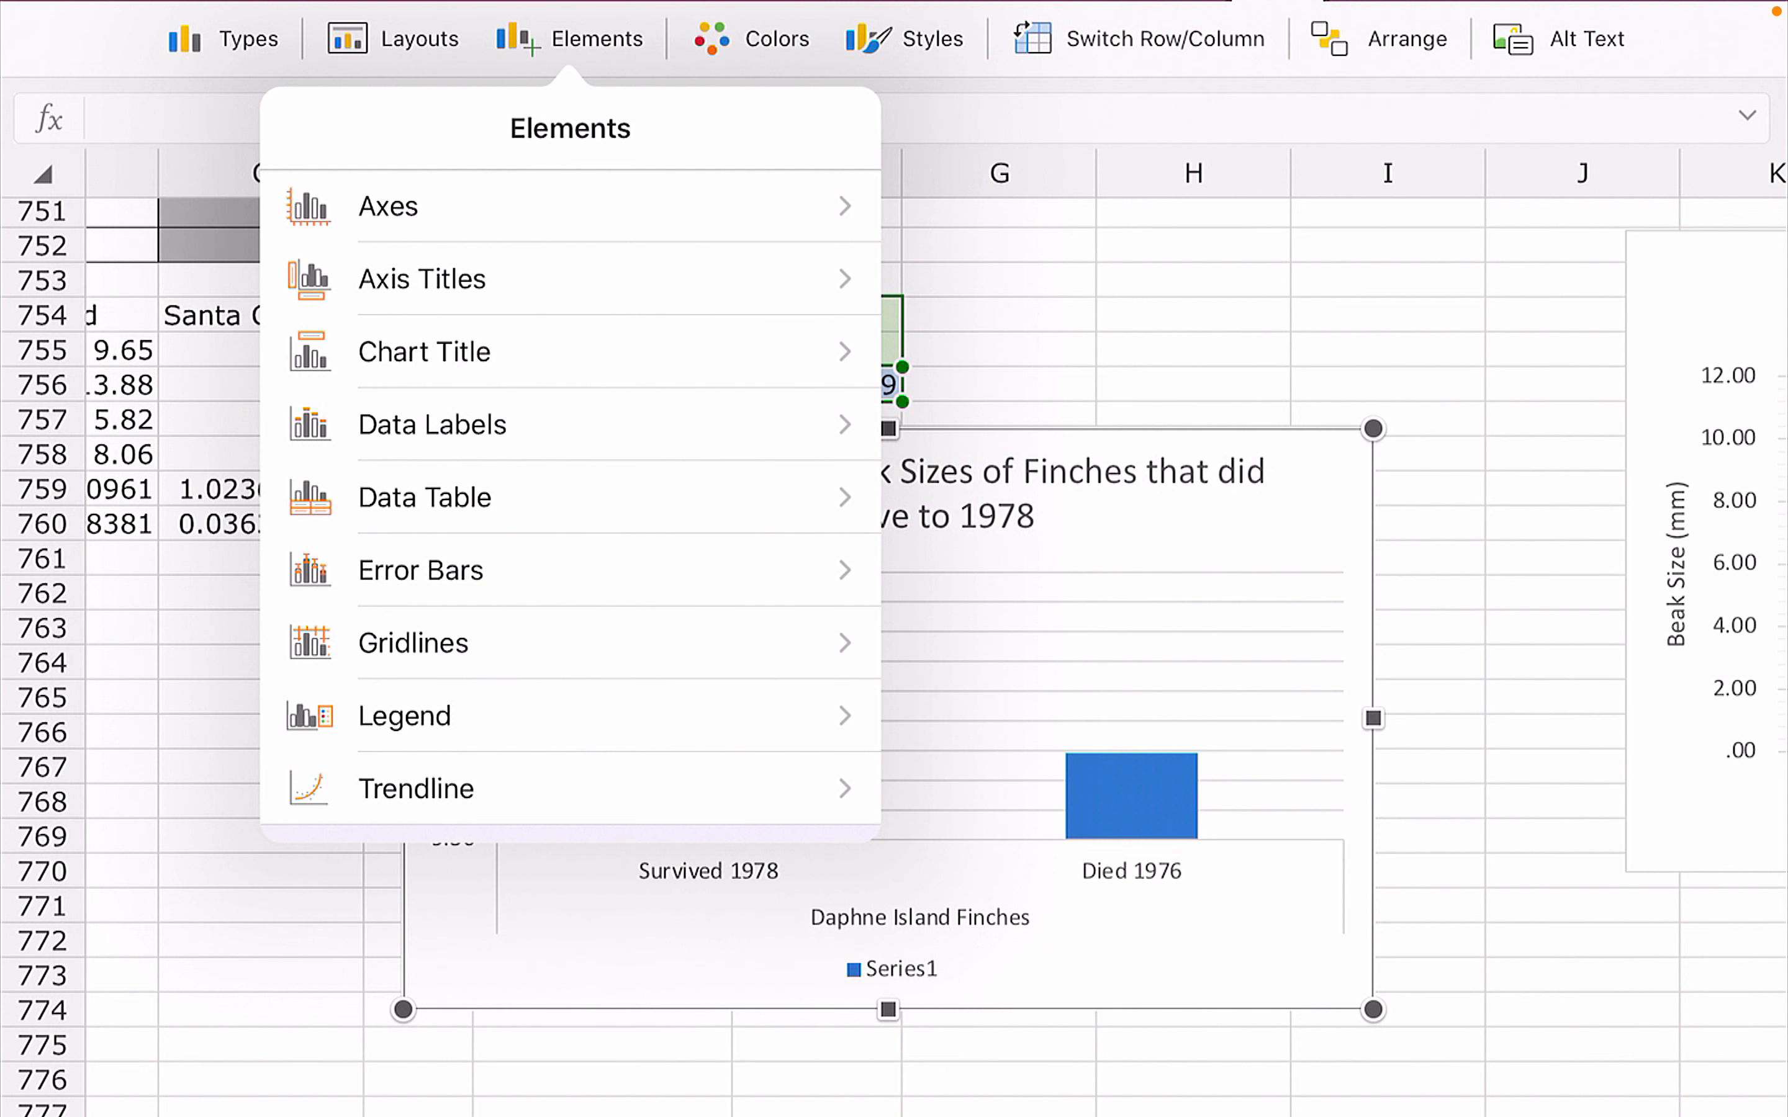
pyautogui.click(422, 278)
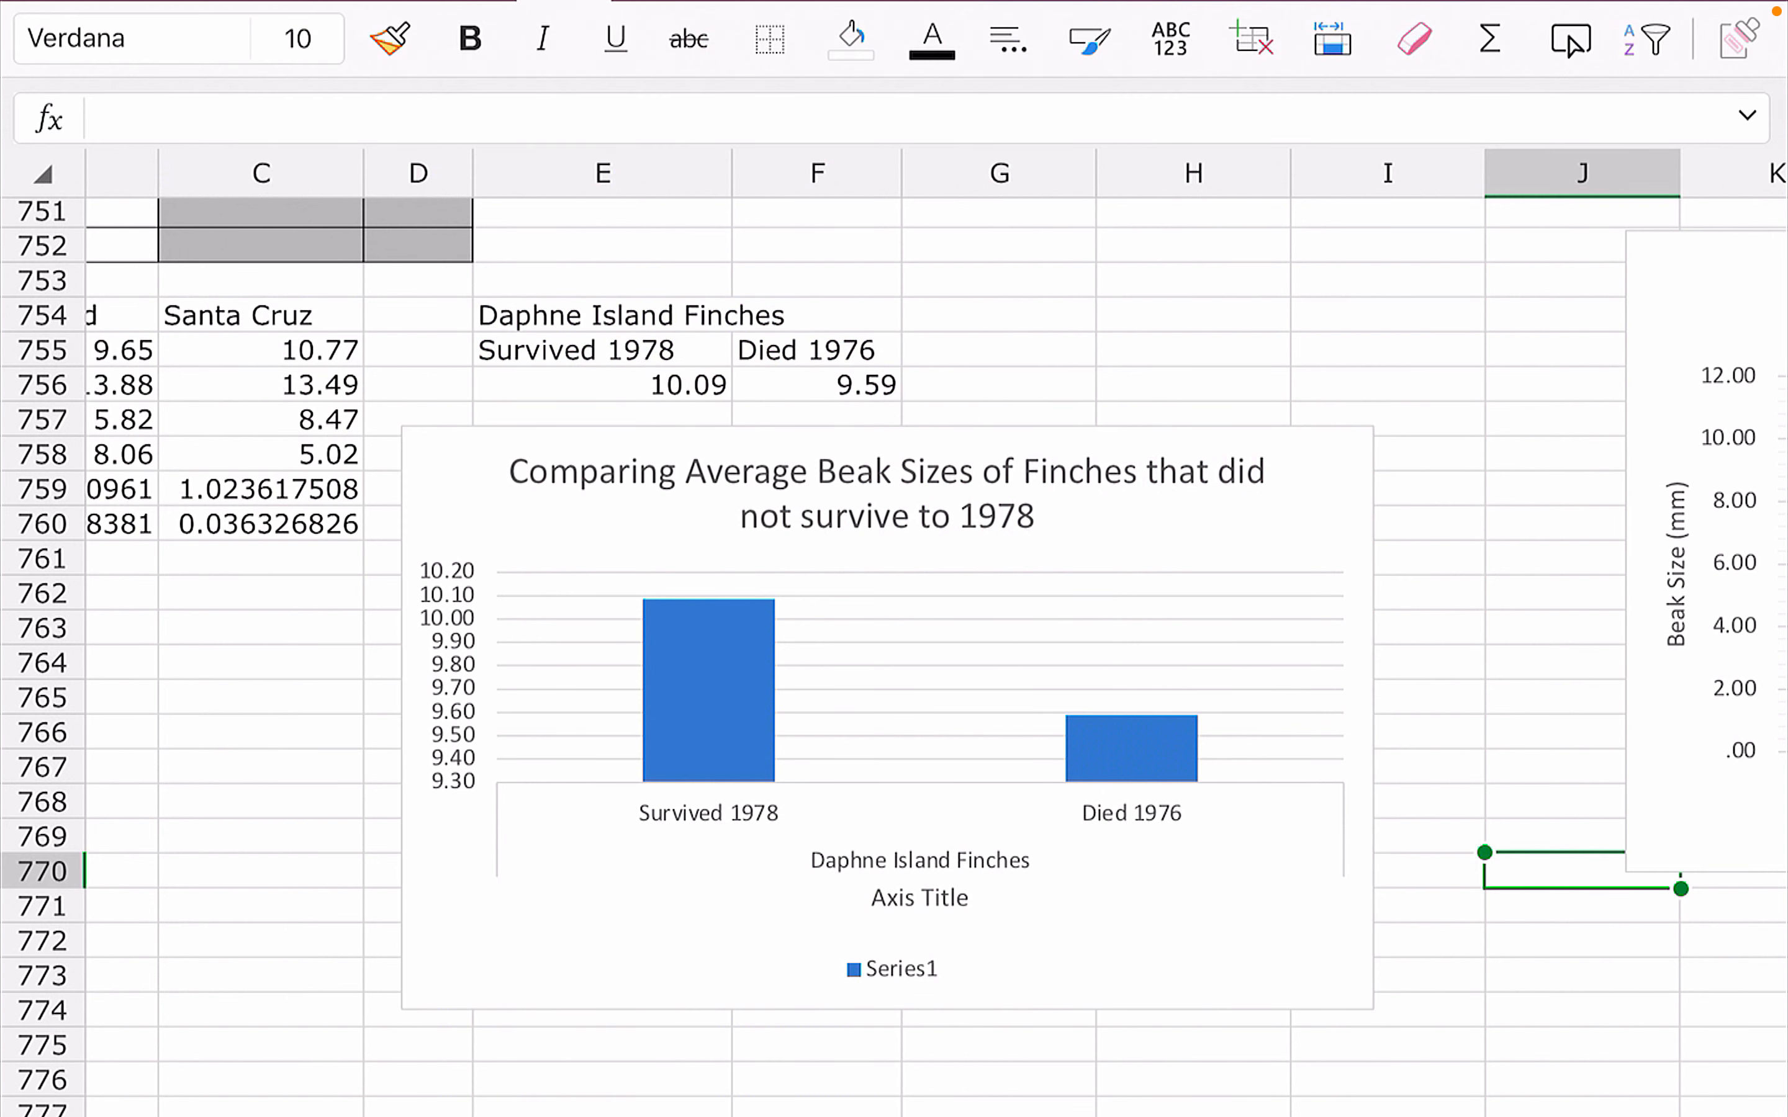
pyautogui.click(918, 898)
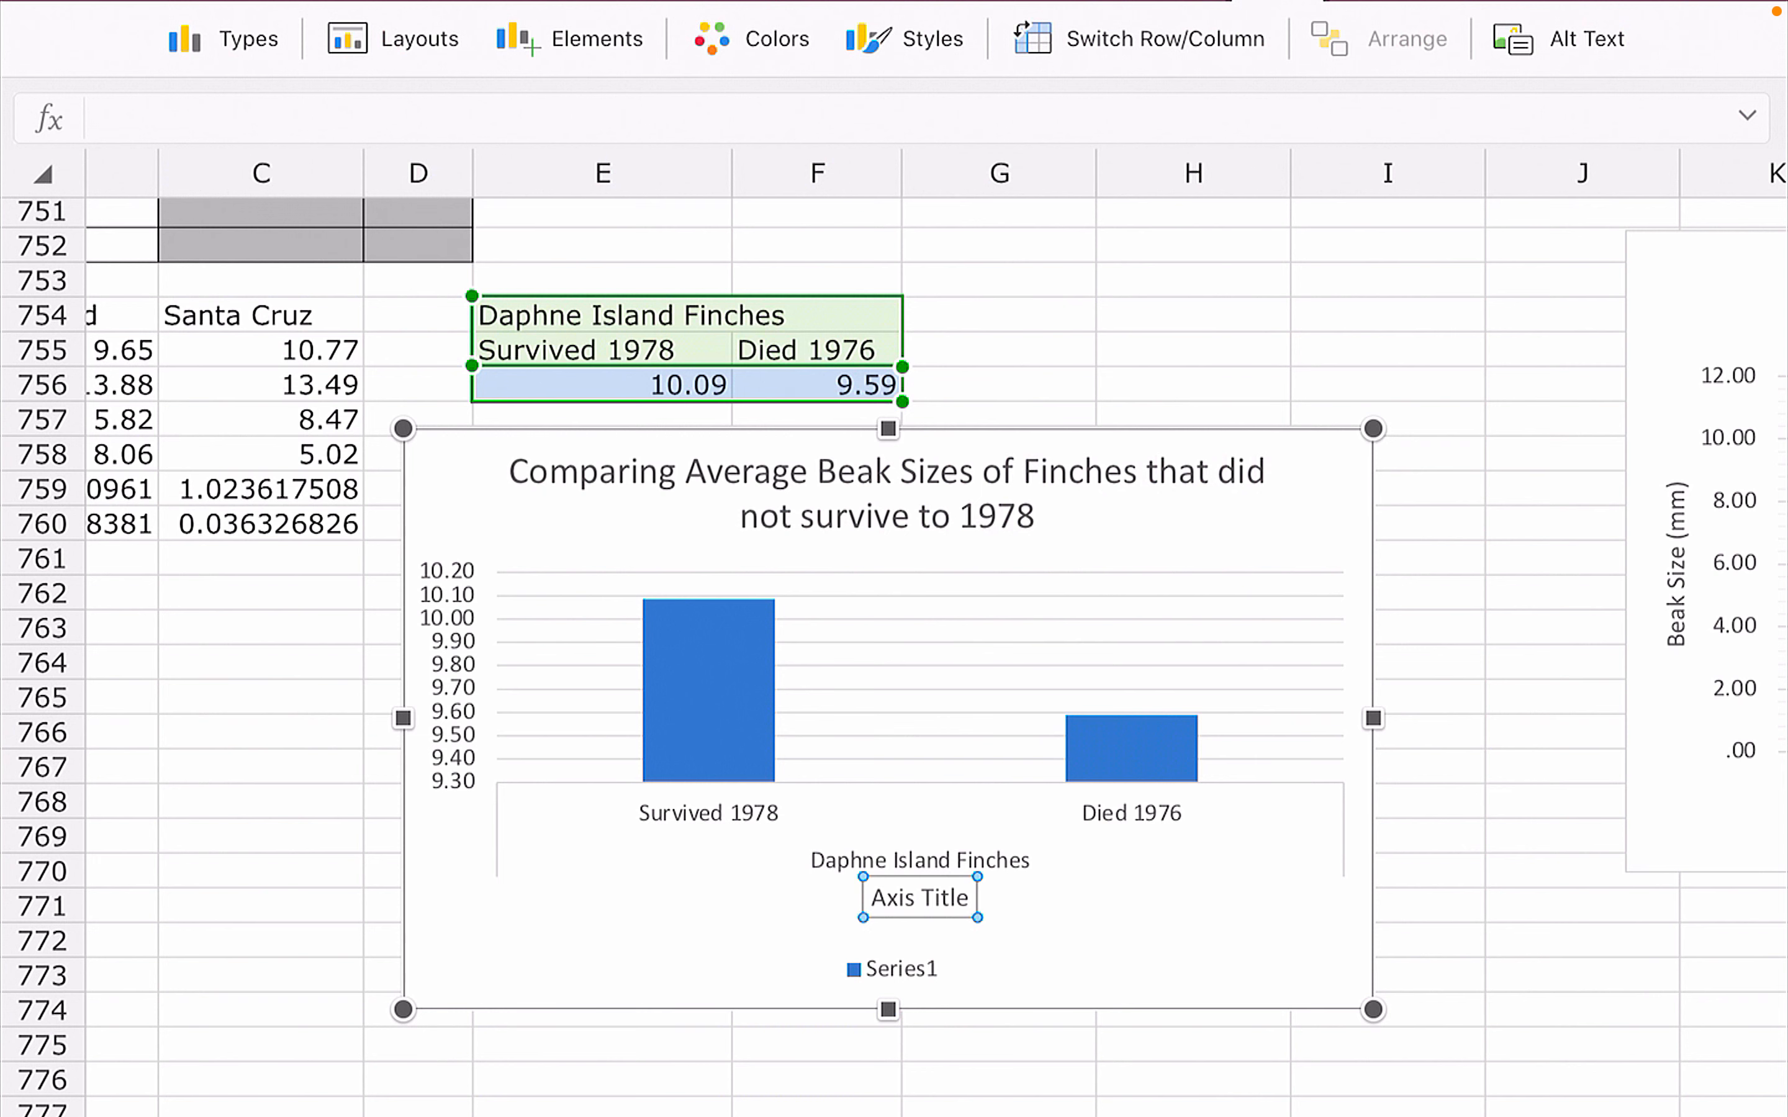
pyautogui.click(573, 39)
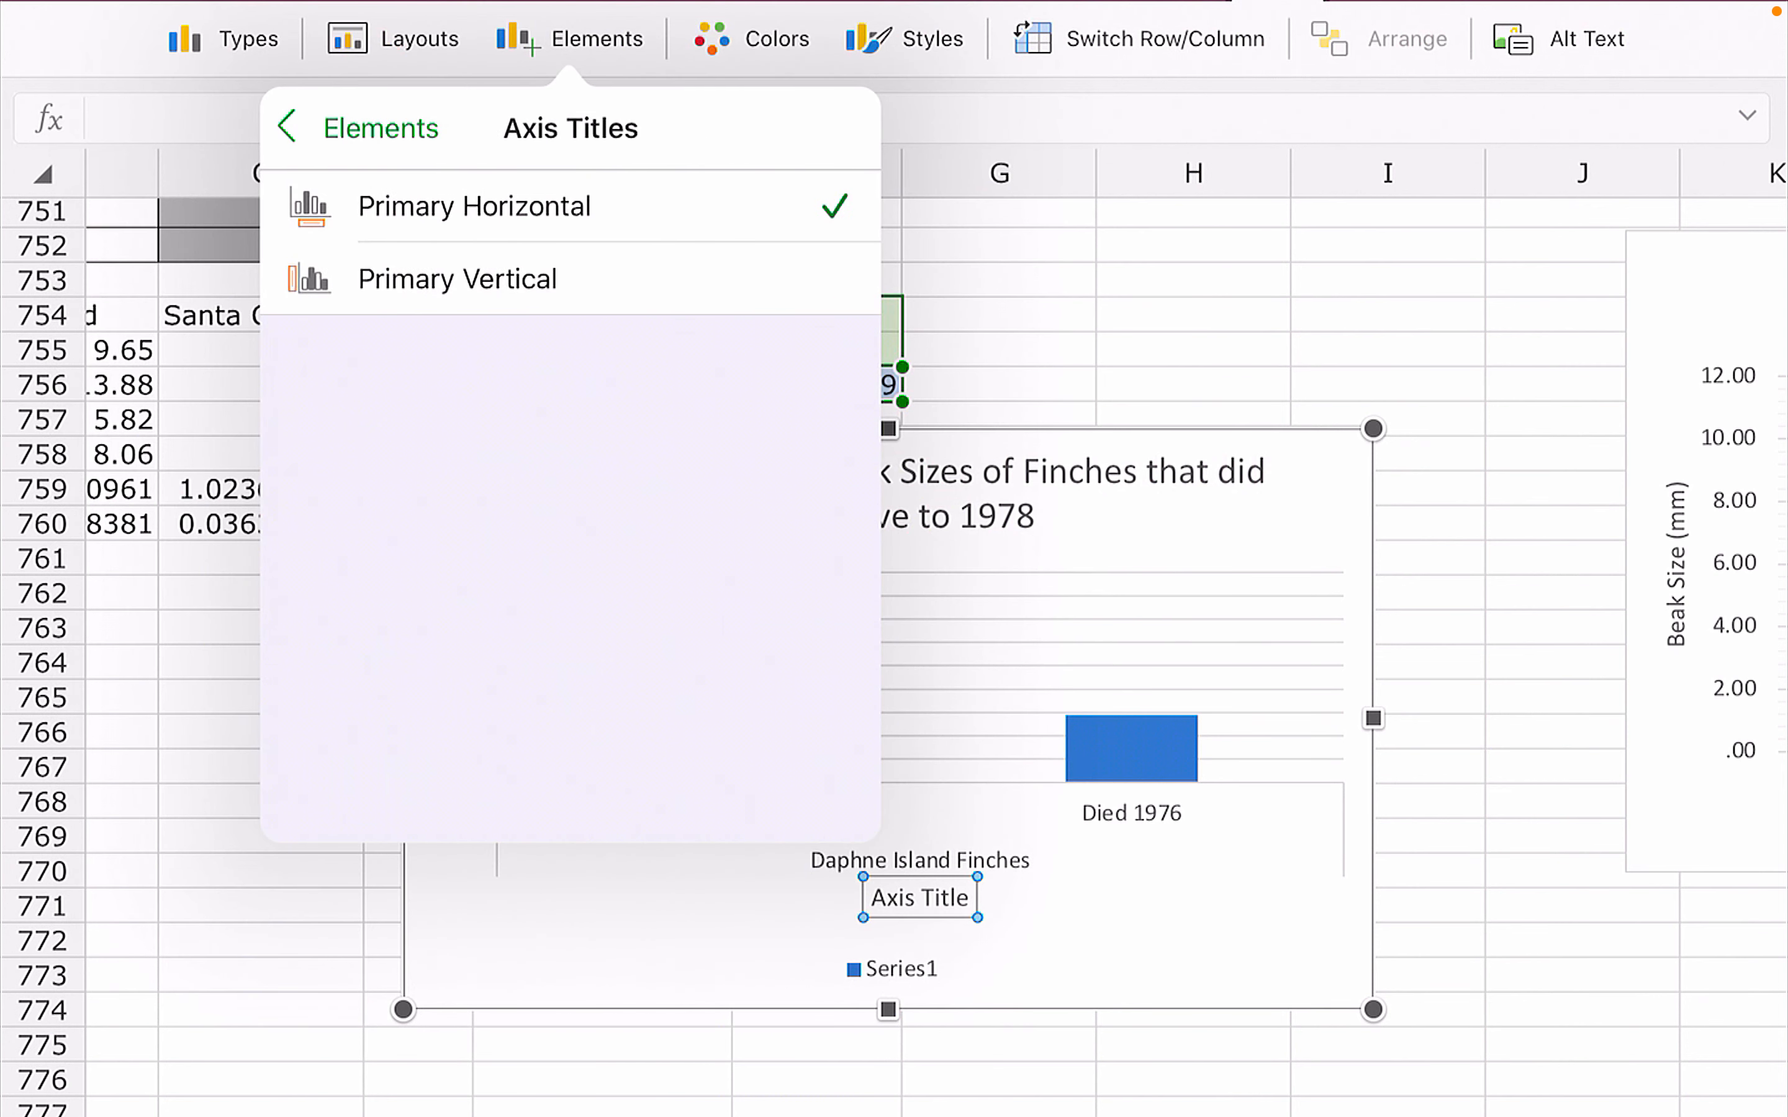
pyautogui.click(287, 127)
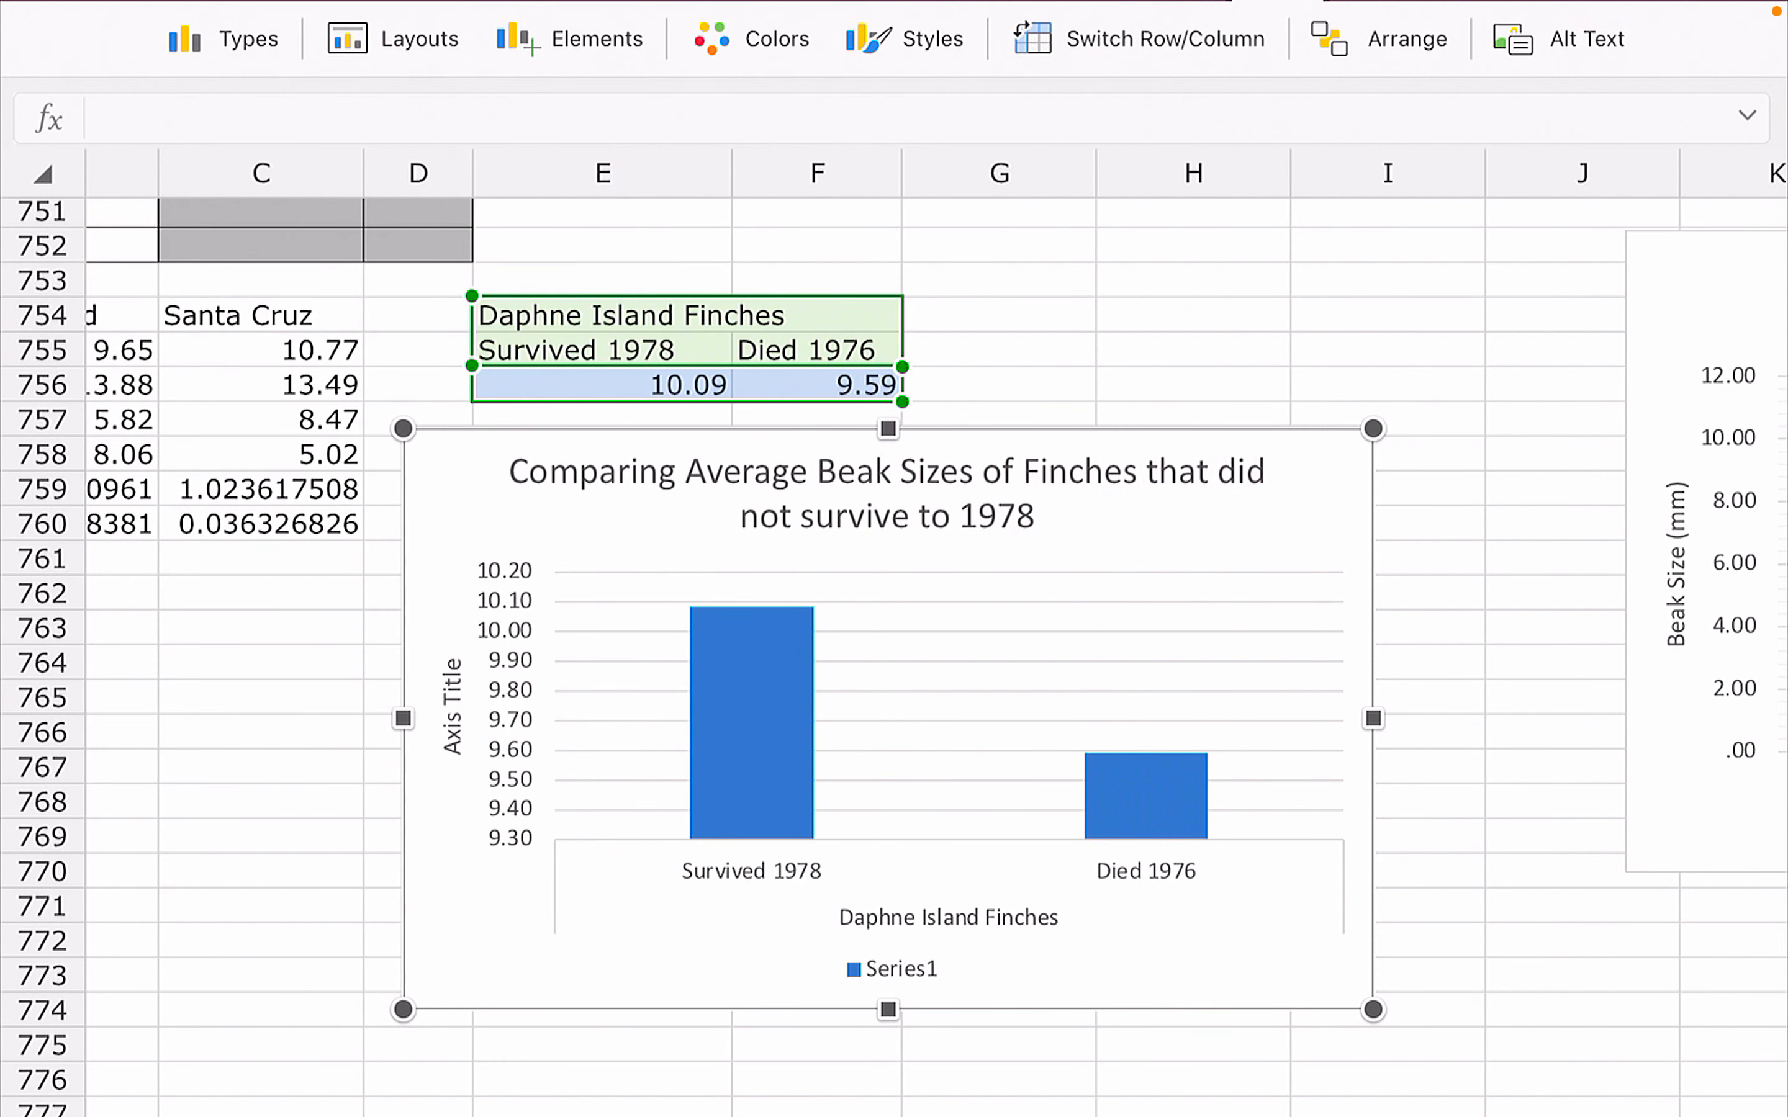
pyautogui.click(452, 707)
pyautogui.write('Average Beak Size (mm)')
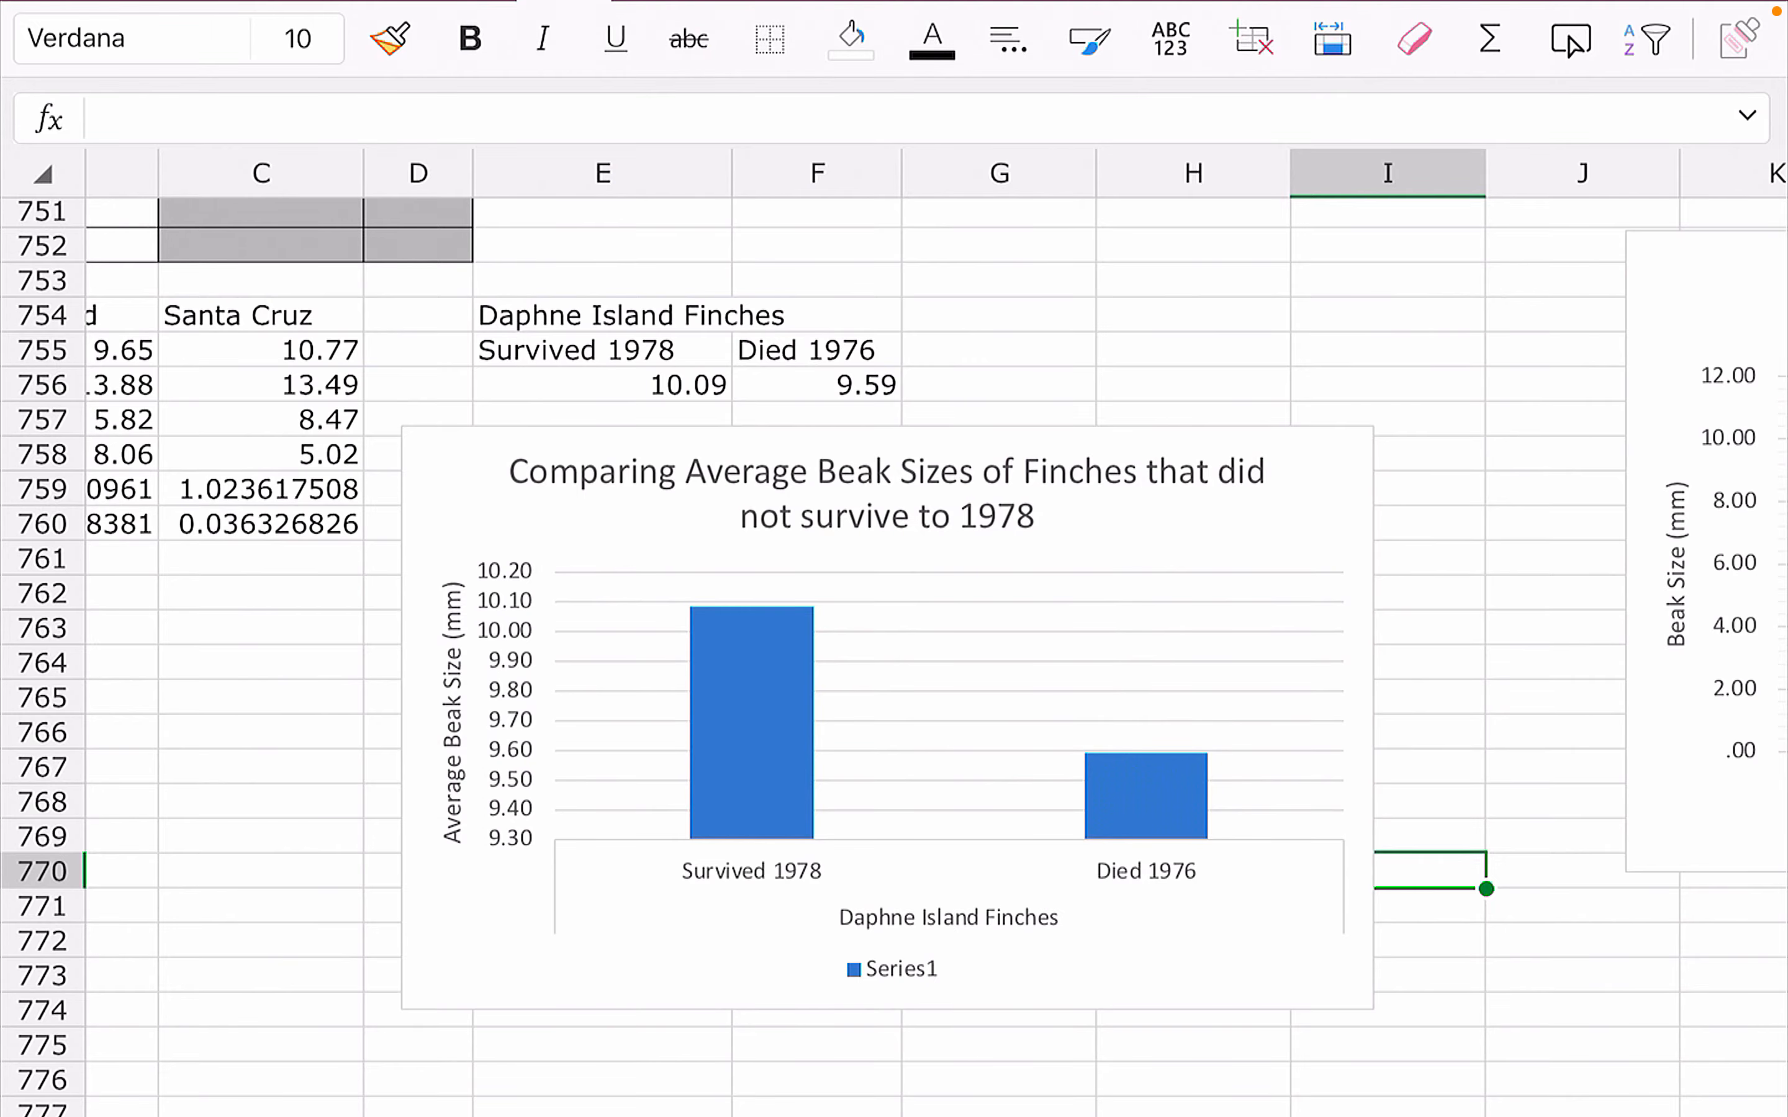
# Enter 'Midparent Beak Averages' in E1 and wrap the heading onto two lines.
pyautogui.scroll(3)
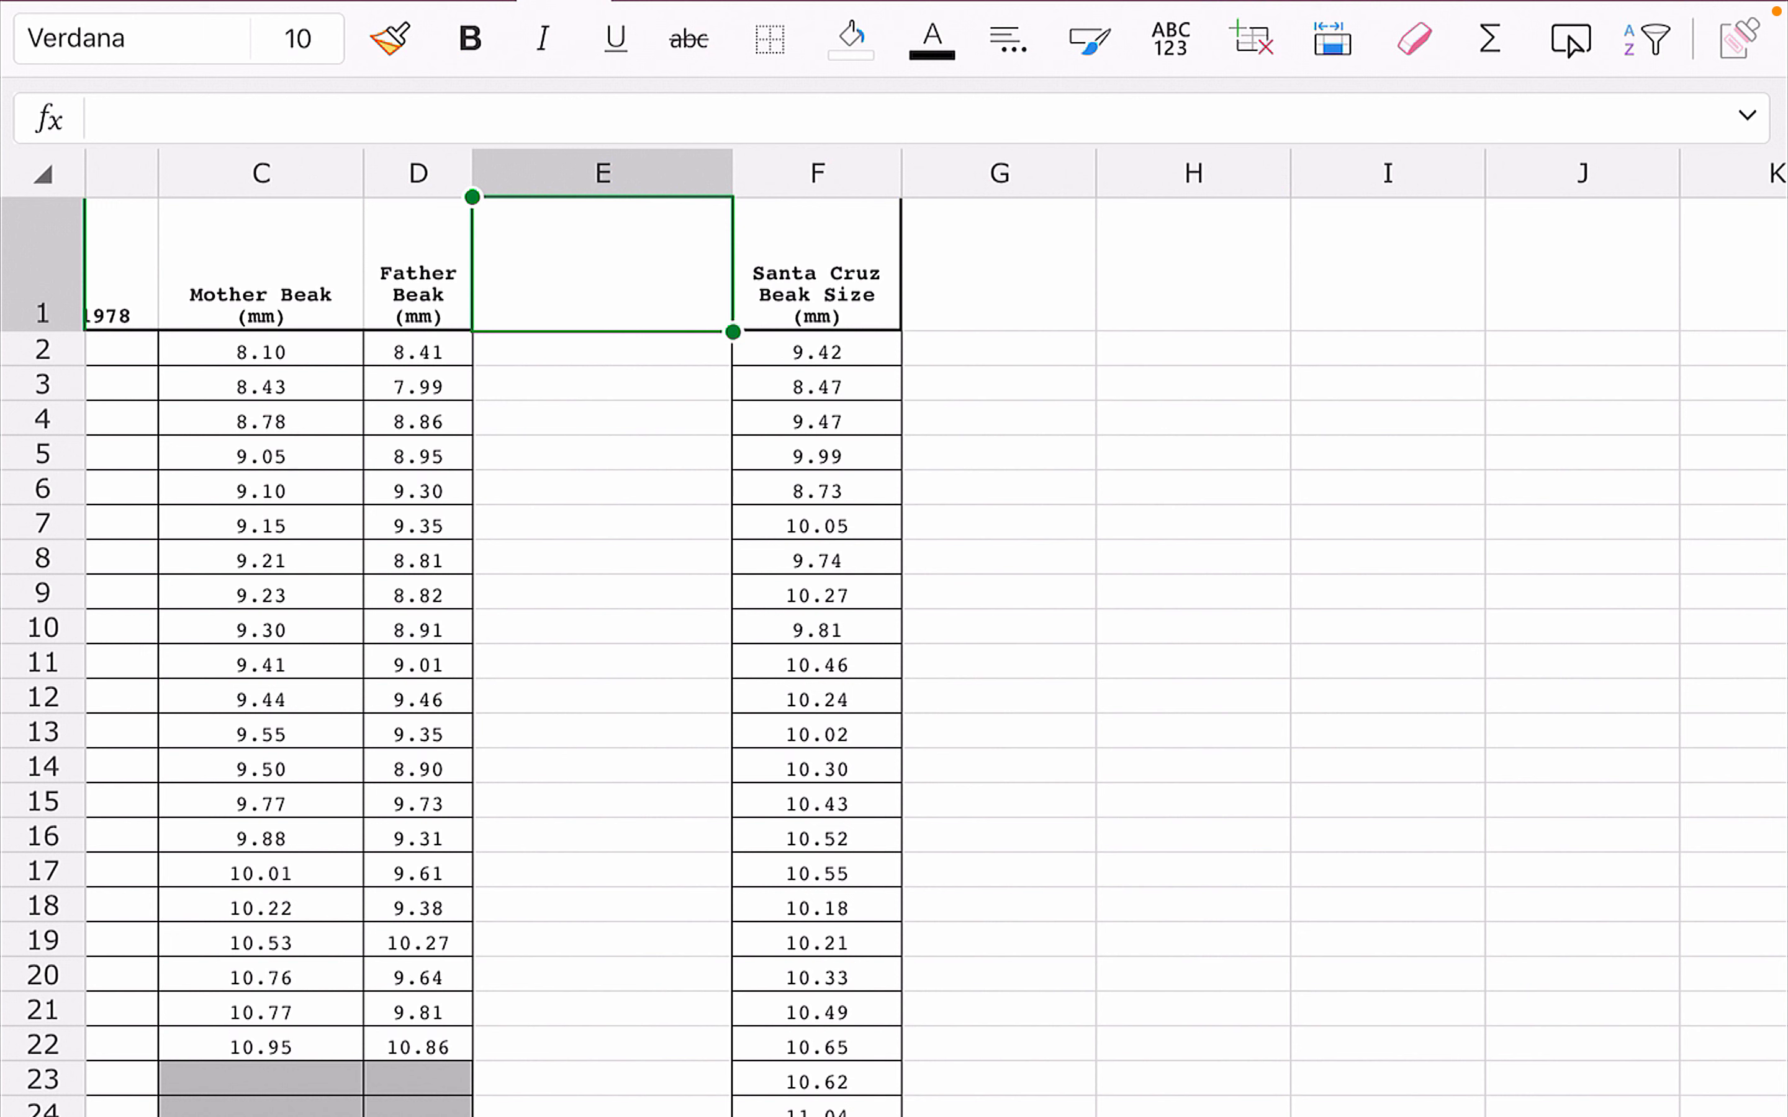
pyautogui.write('Mide')
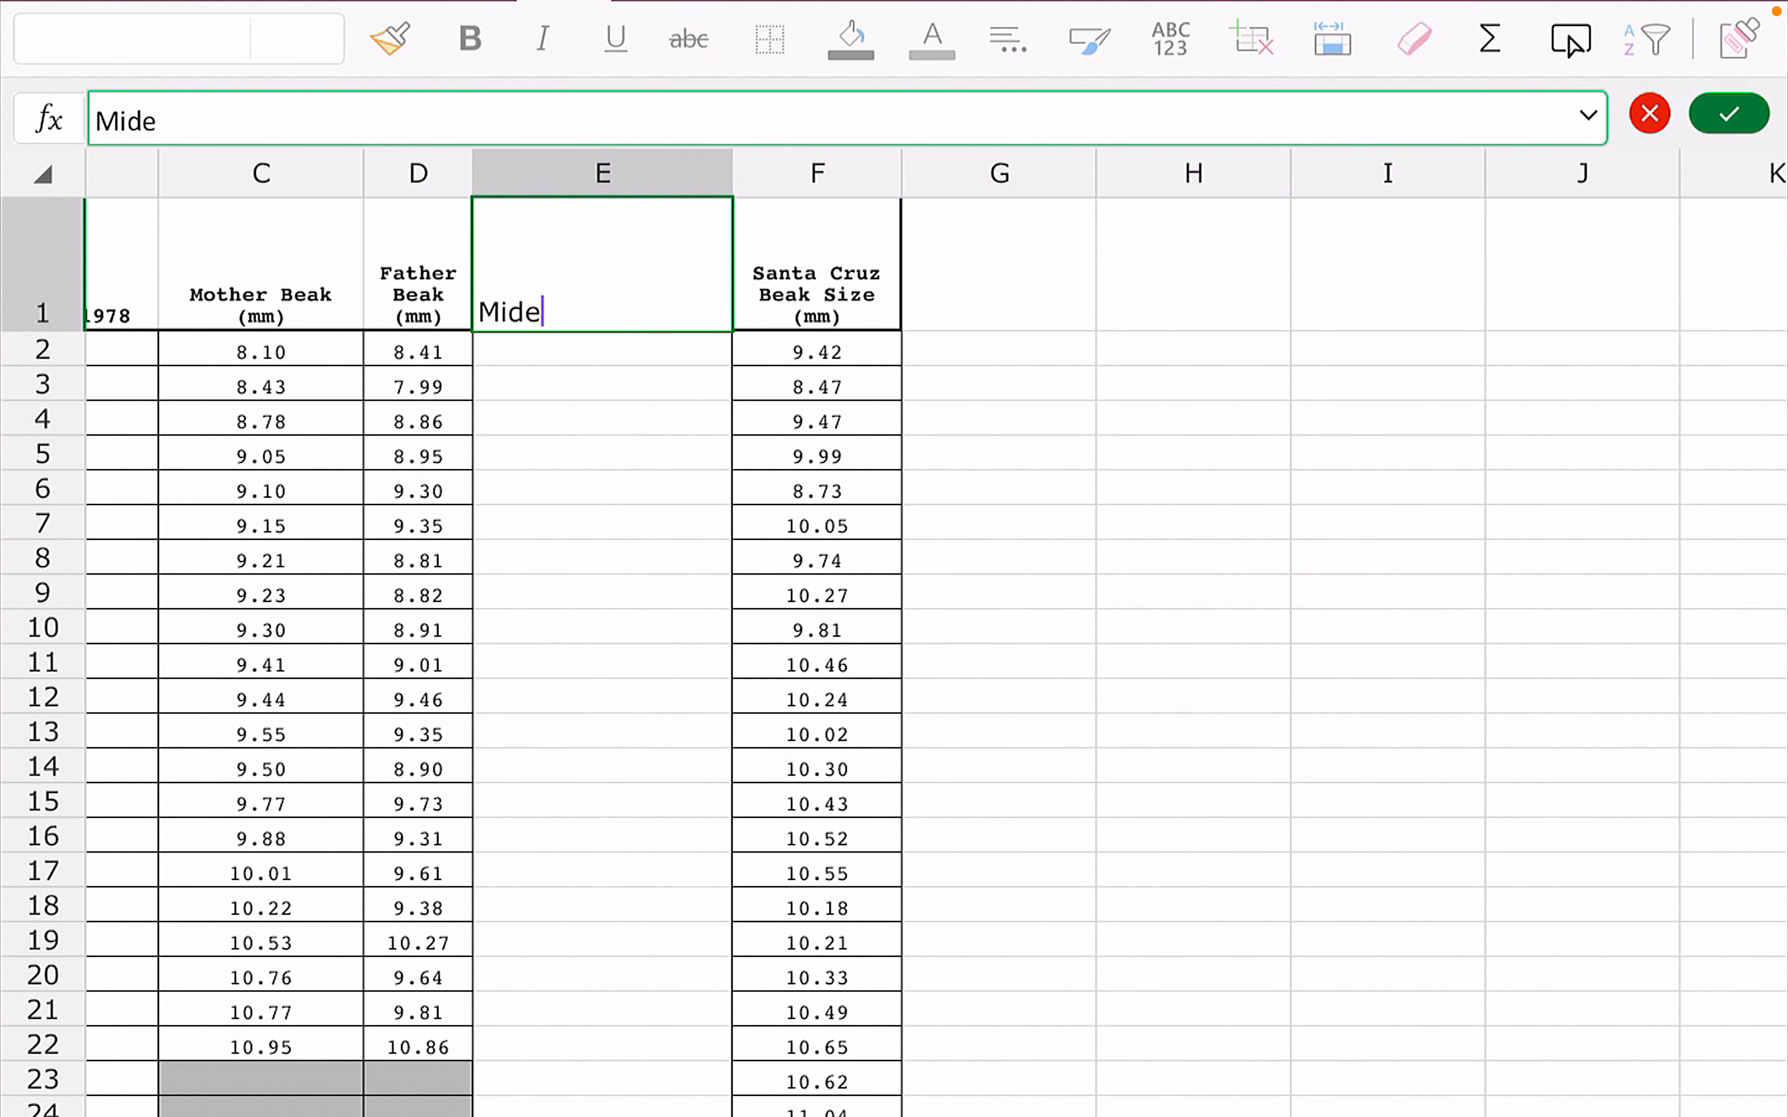
pyautogui.write('parent Beak Averages')
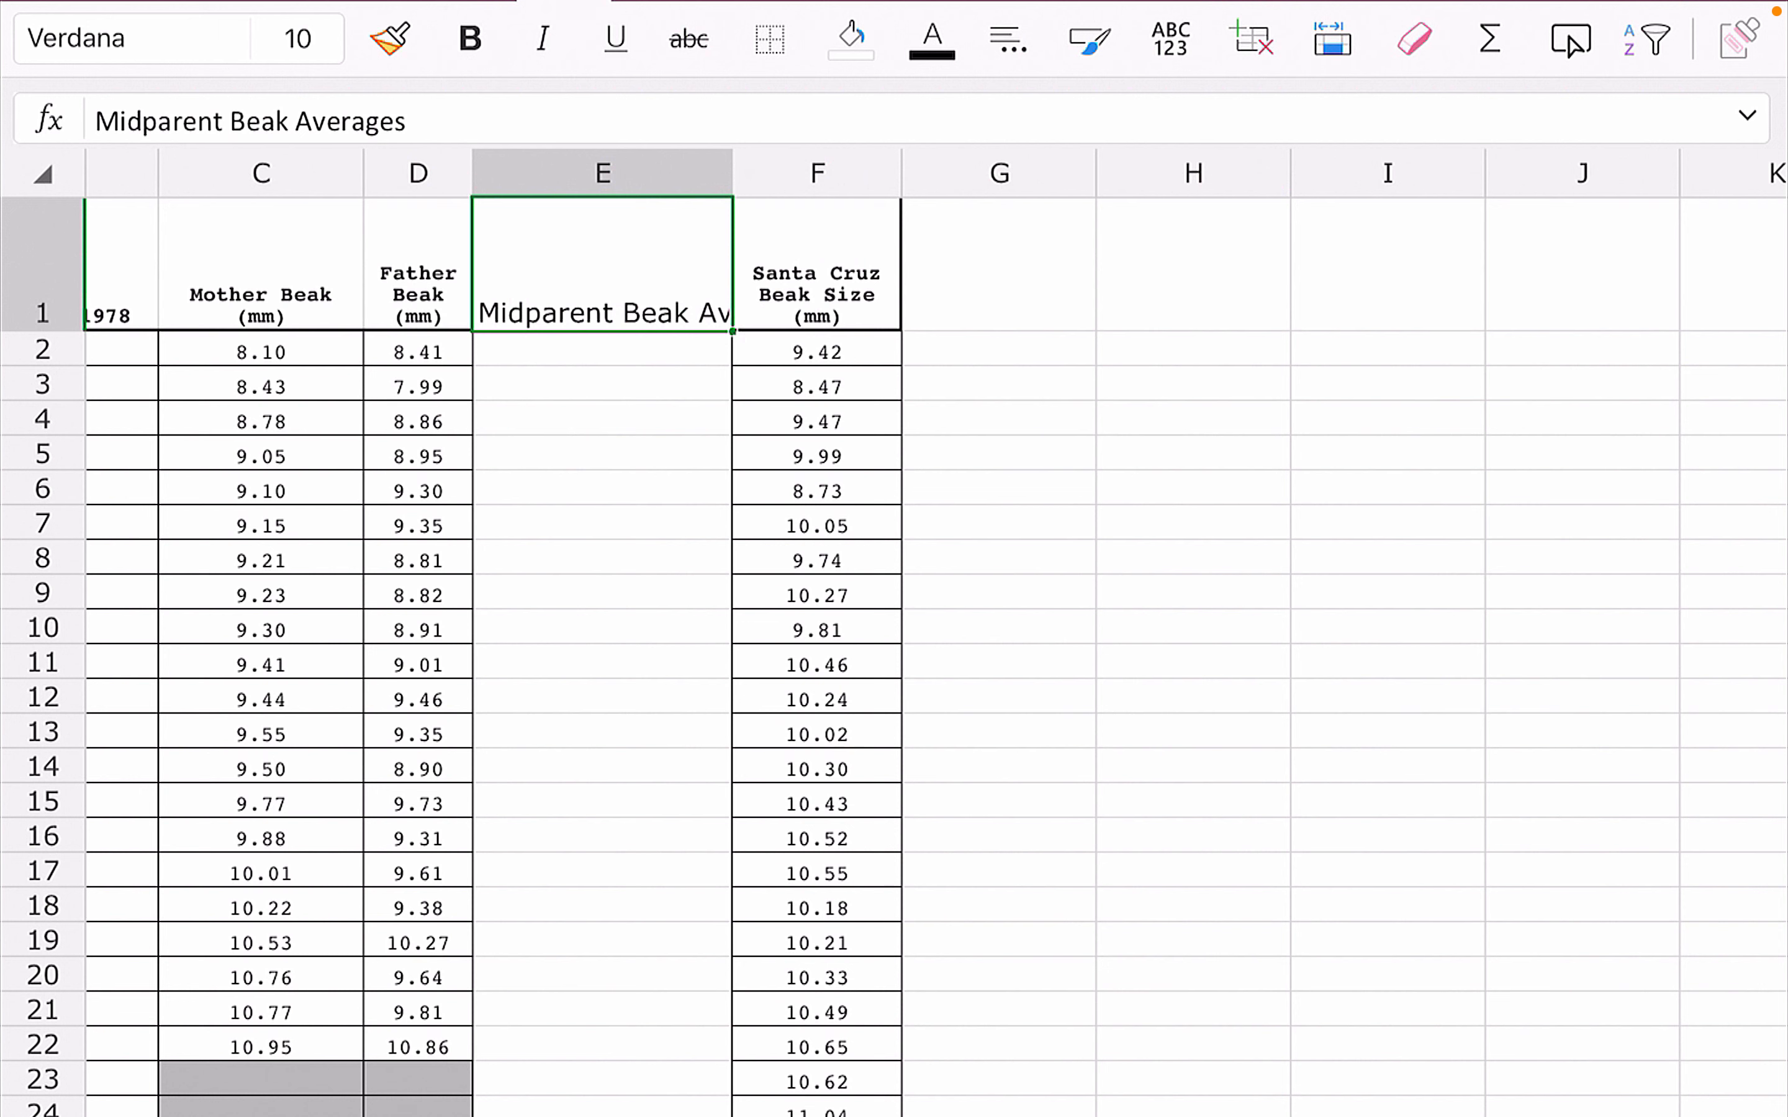
pyautogui.click(1008, 35)
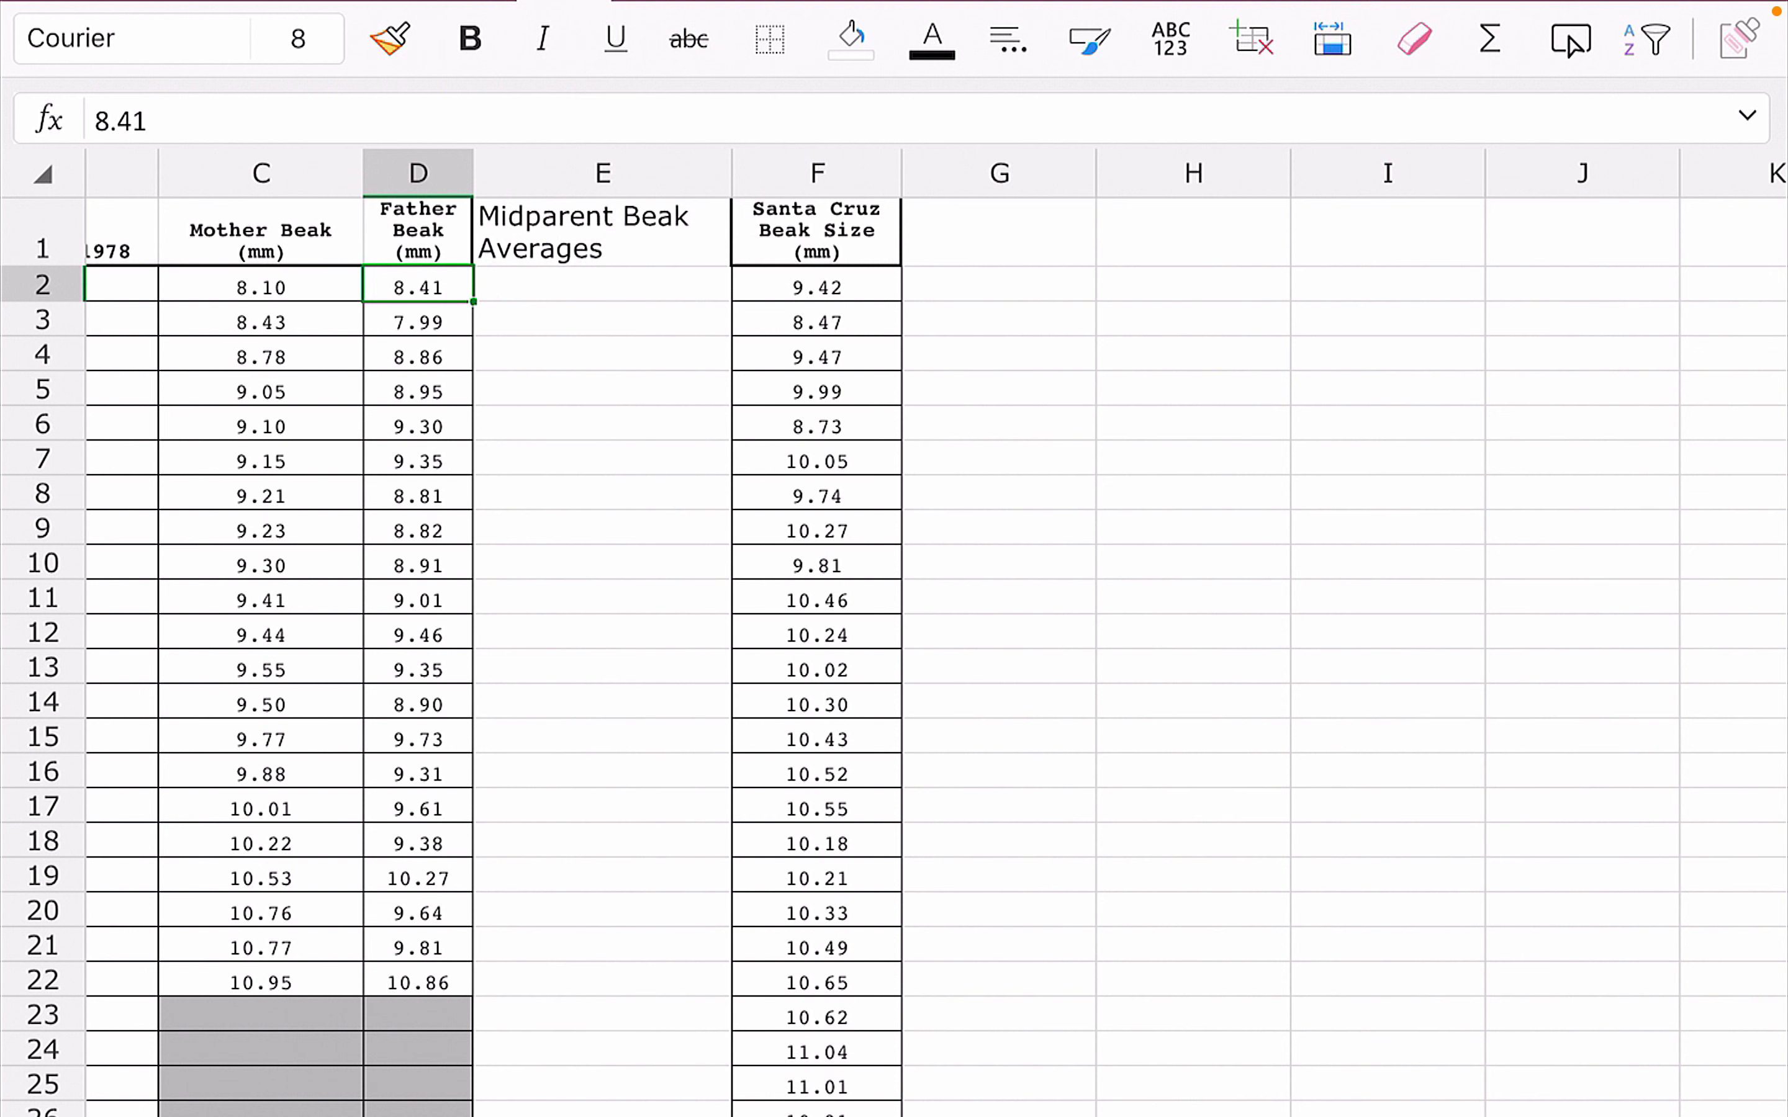
# Enter =AVERAGE(C2:D2) in E2 and paste it down E3:E22 for every pair.
pyautogui.click(600, 286)
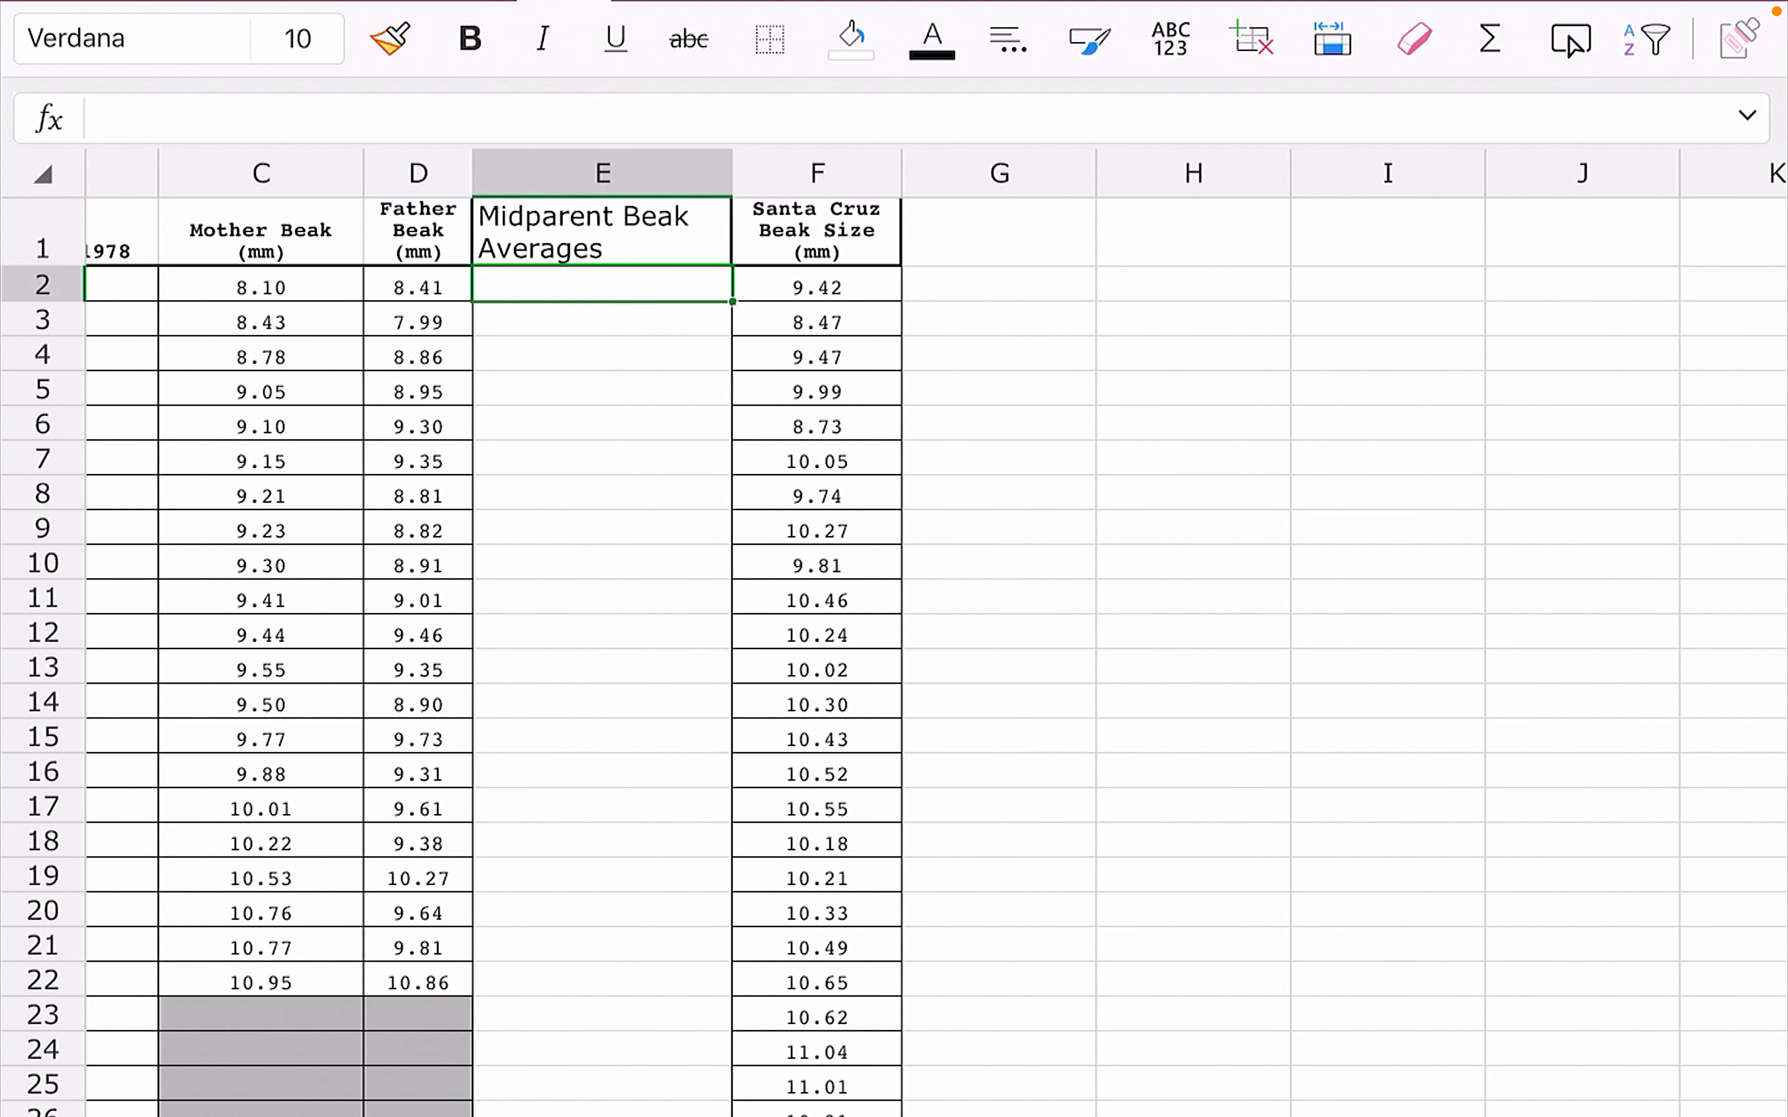
pyautogui.write('=average( C2:D2')
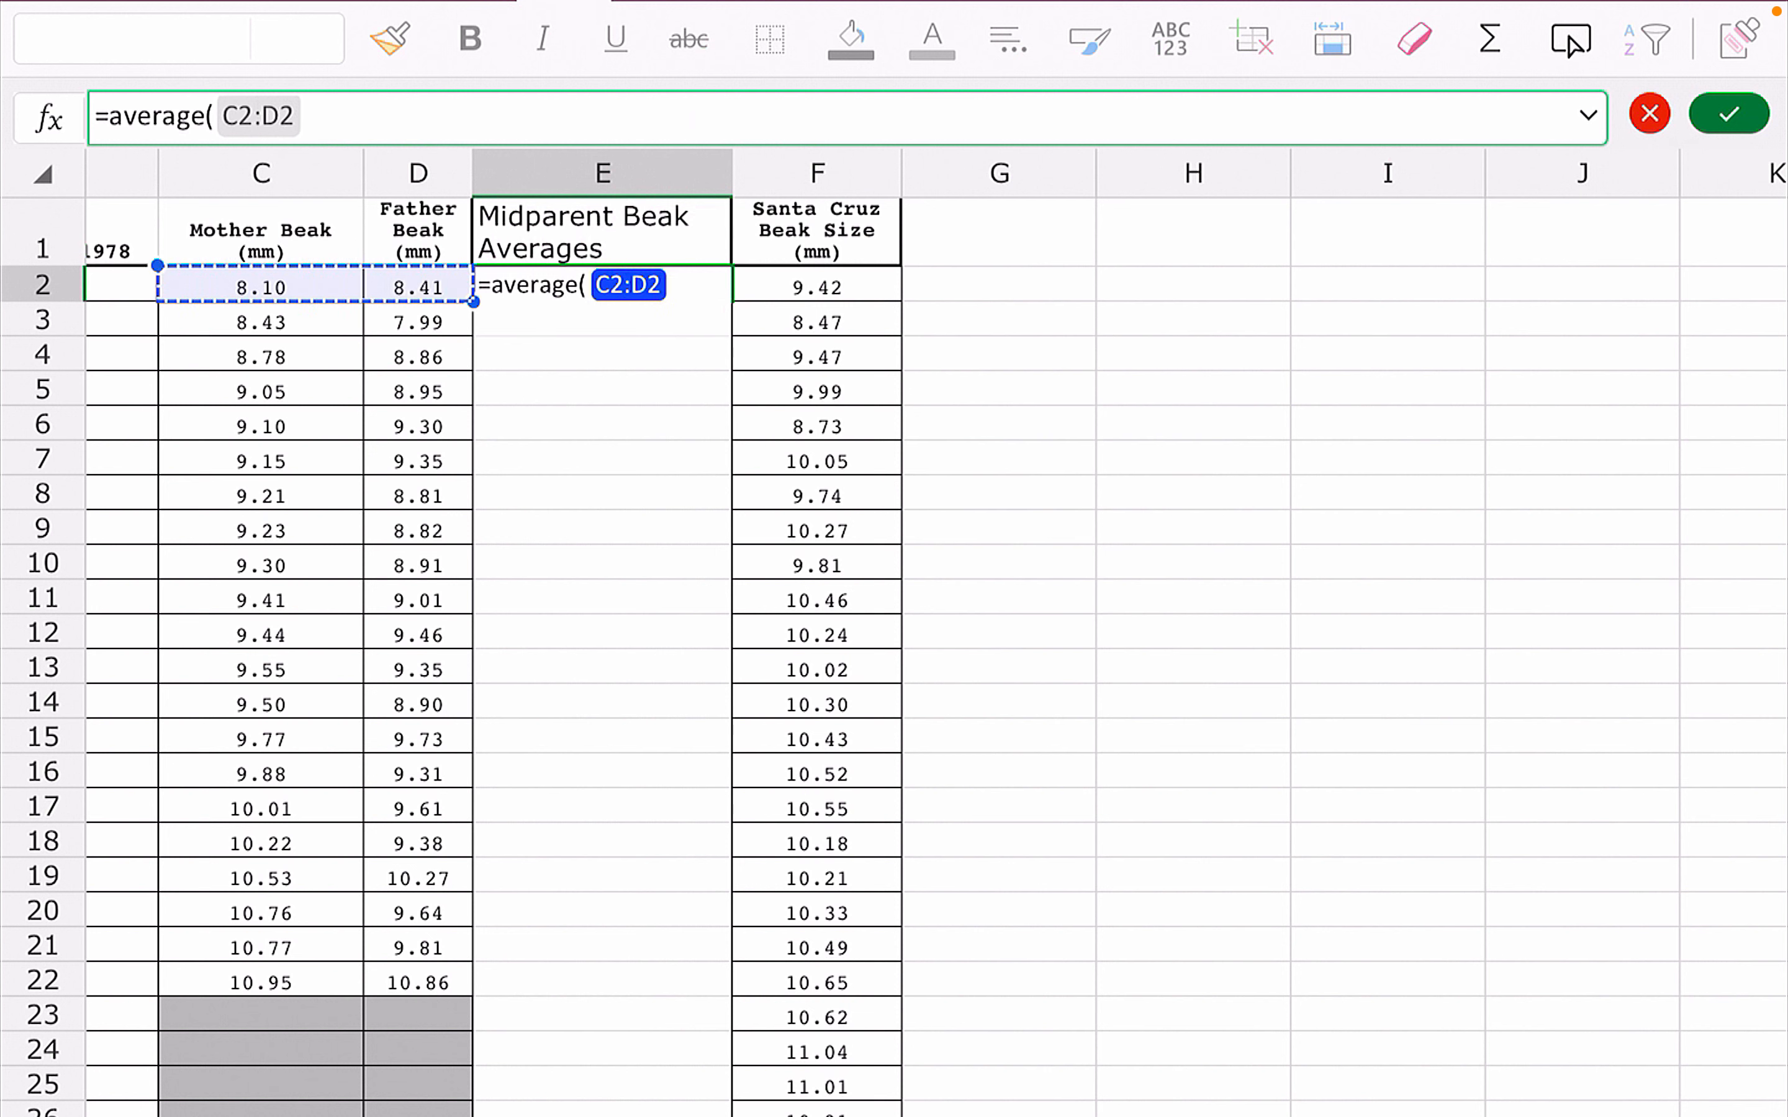
pyautogui.press('Enter')
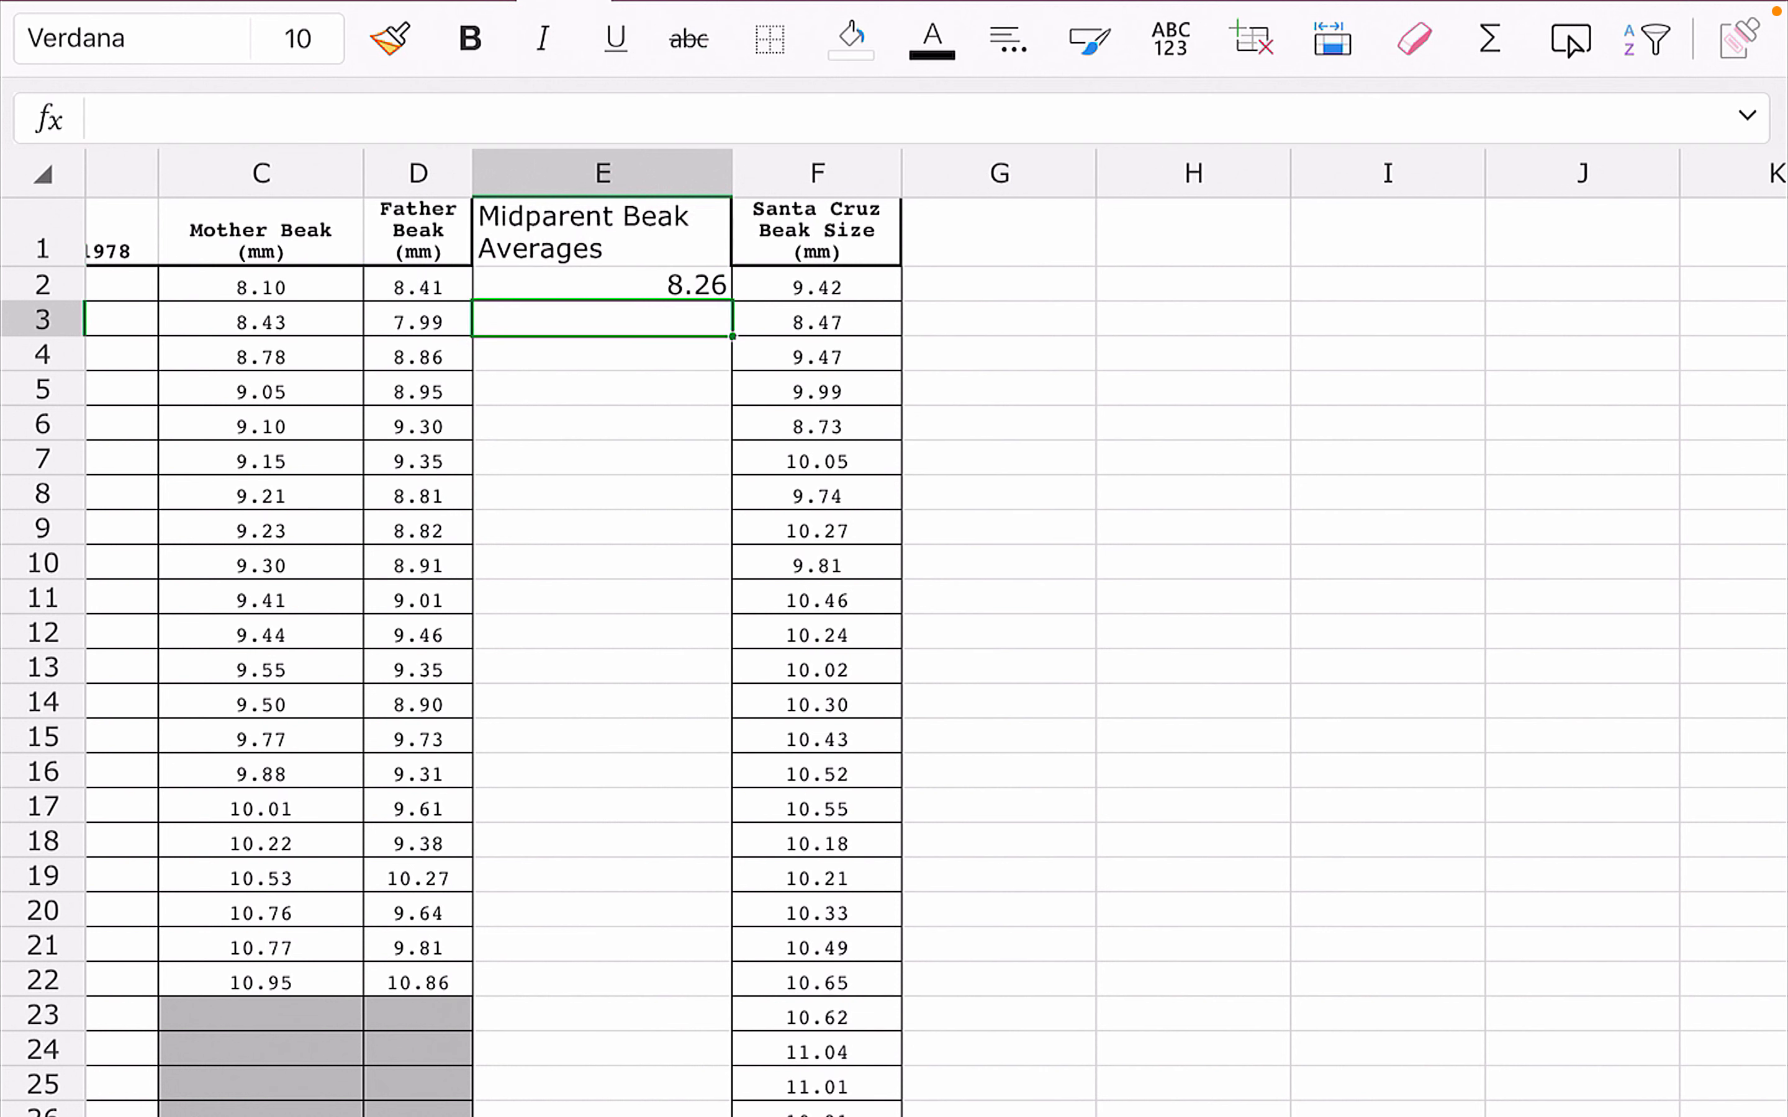
pyautogui.click(601, 286)
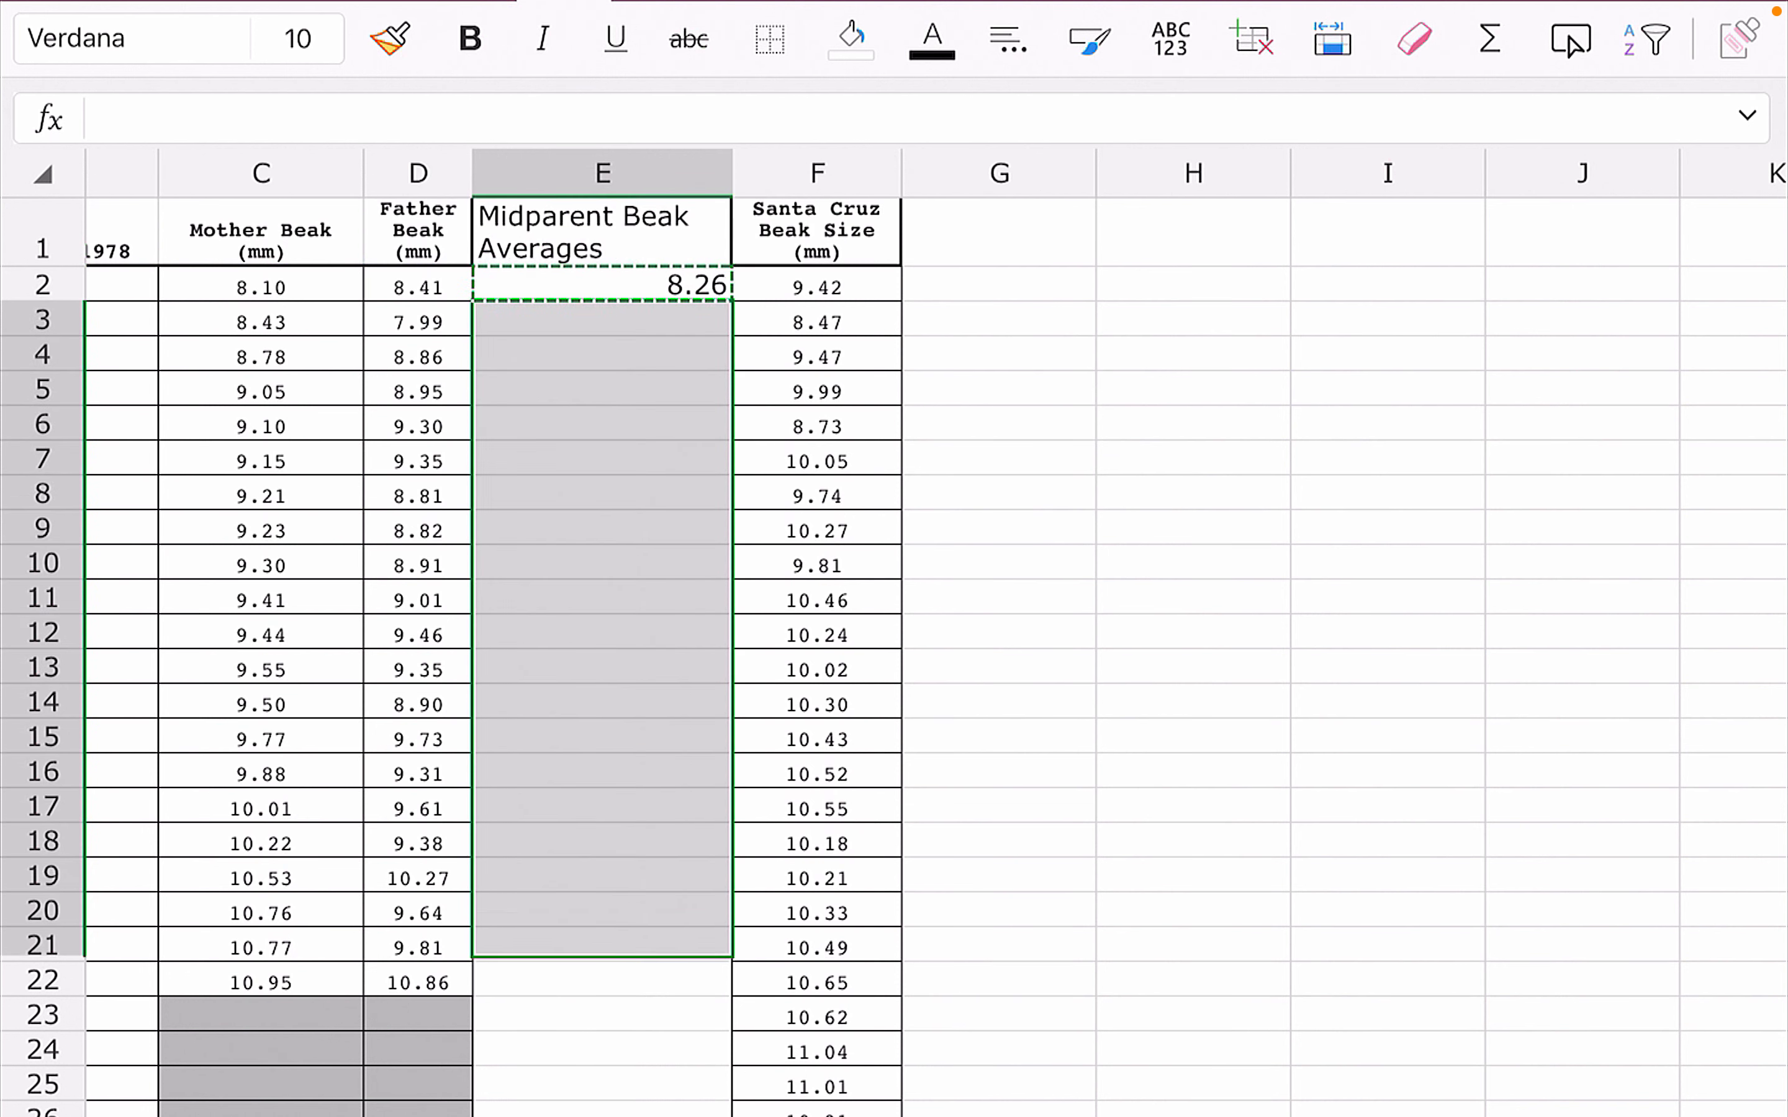
pyautogui.rightClick(601, 627)
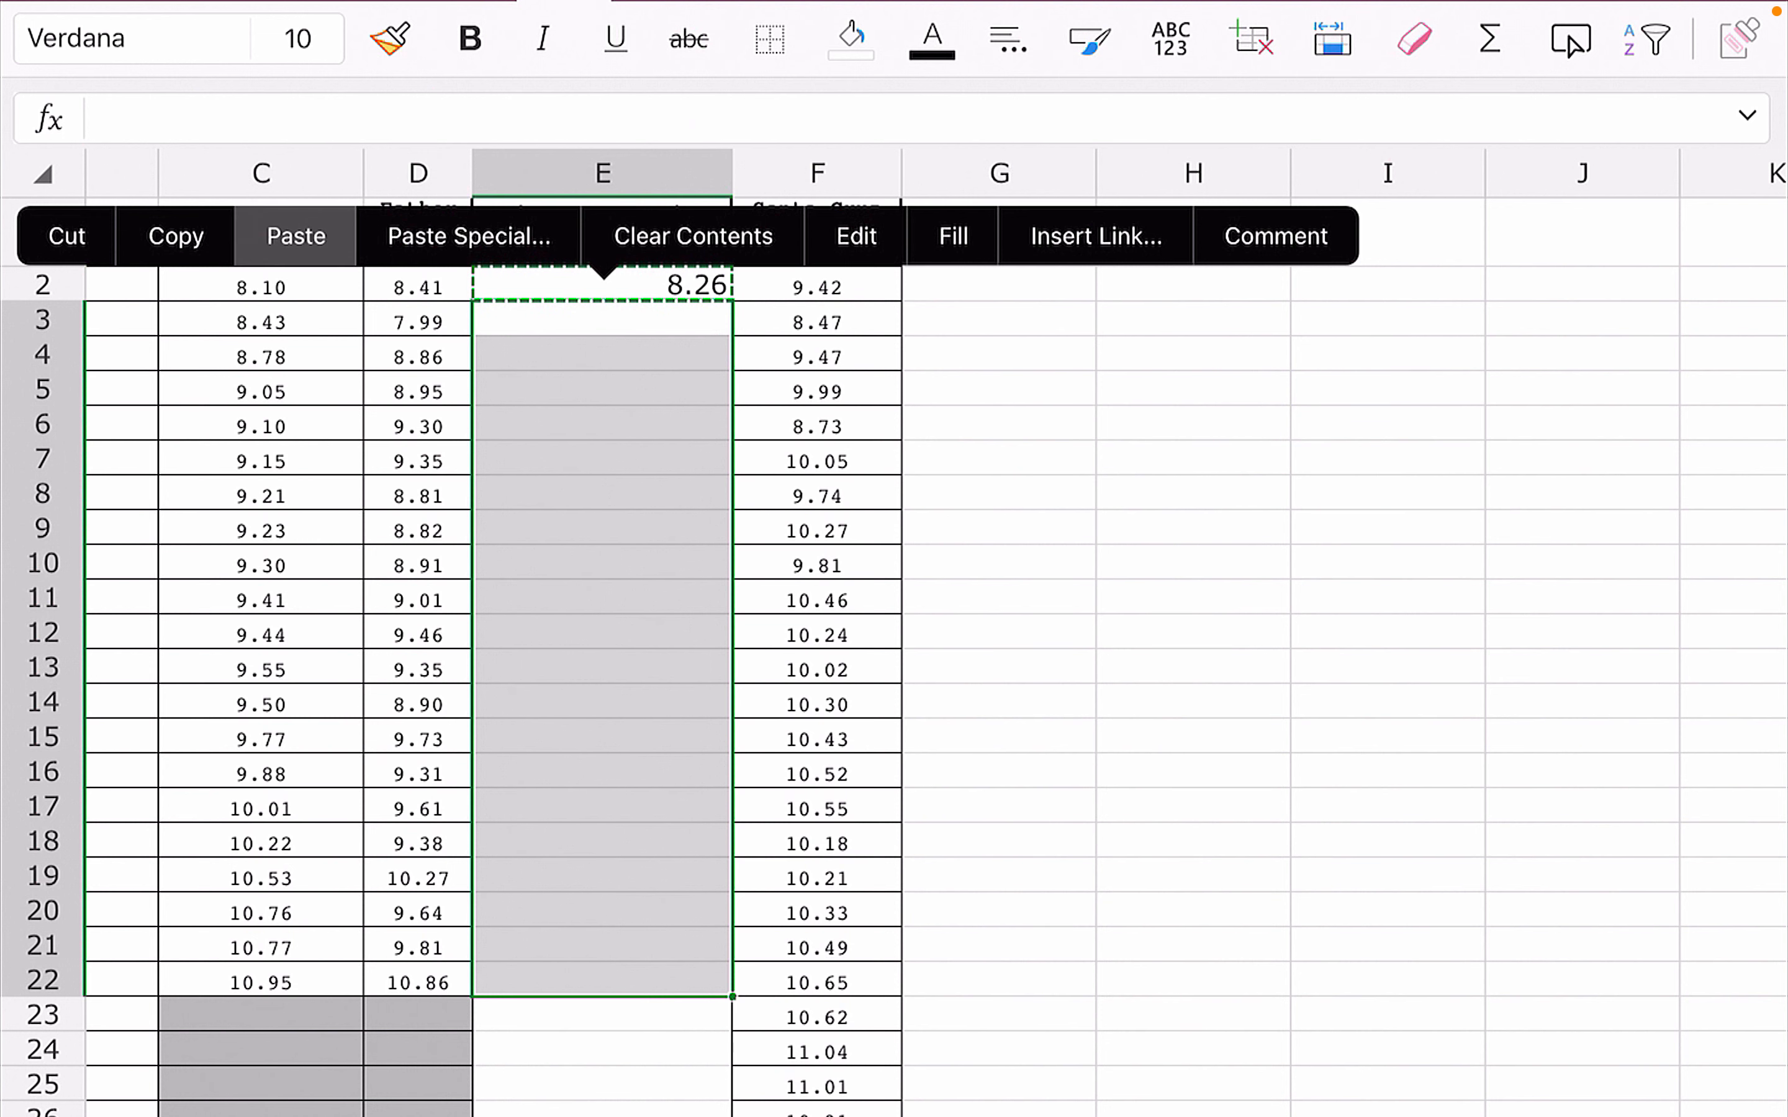
pyautogui.click(295, 236)
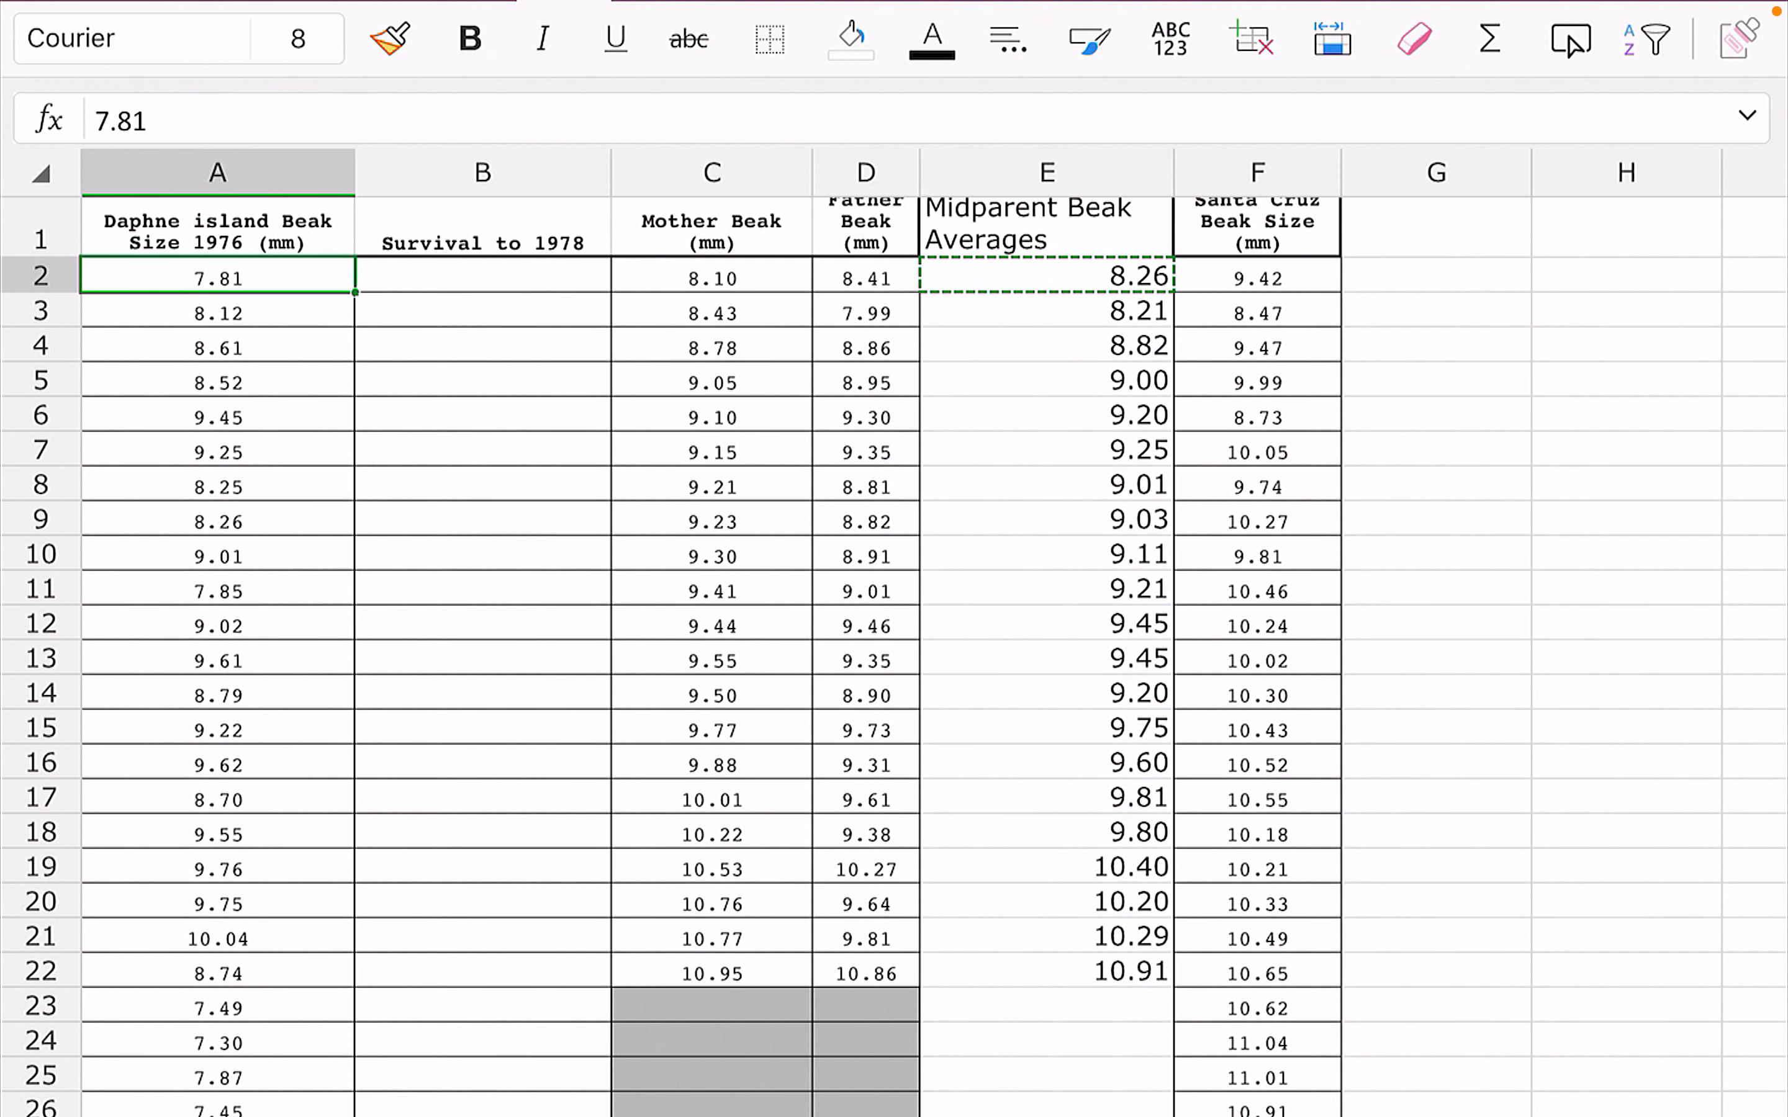
# Review the Beak Size heading in A1 and switch to the Insert commands.
pyautogui.click(1256, 278)
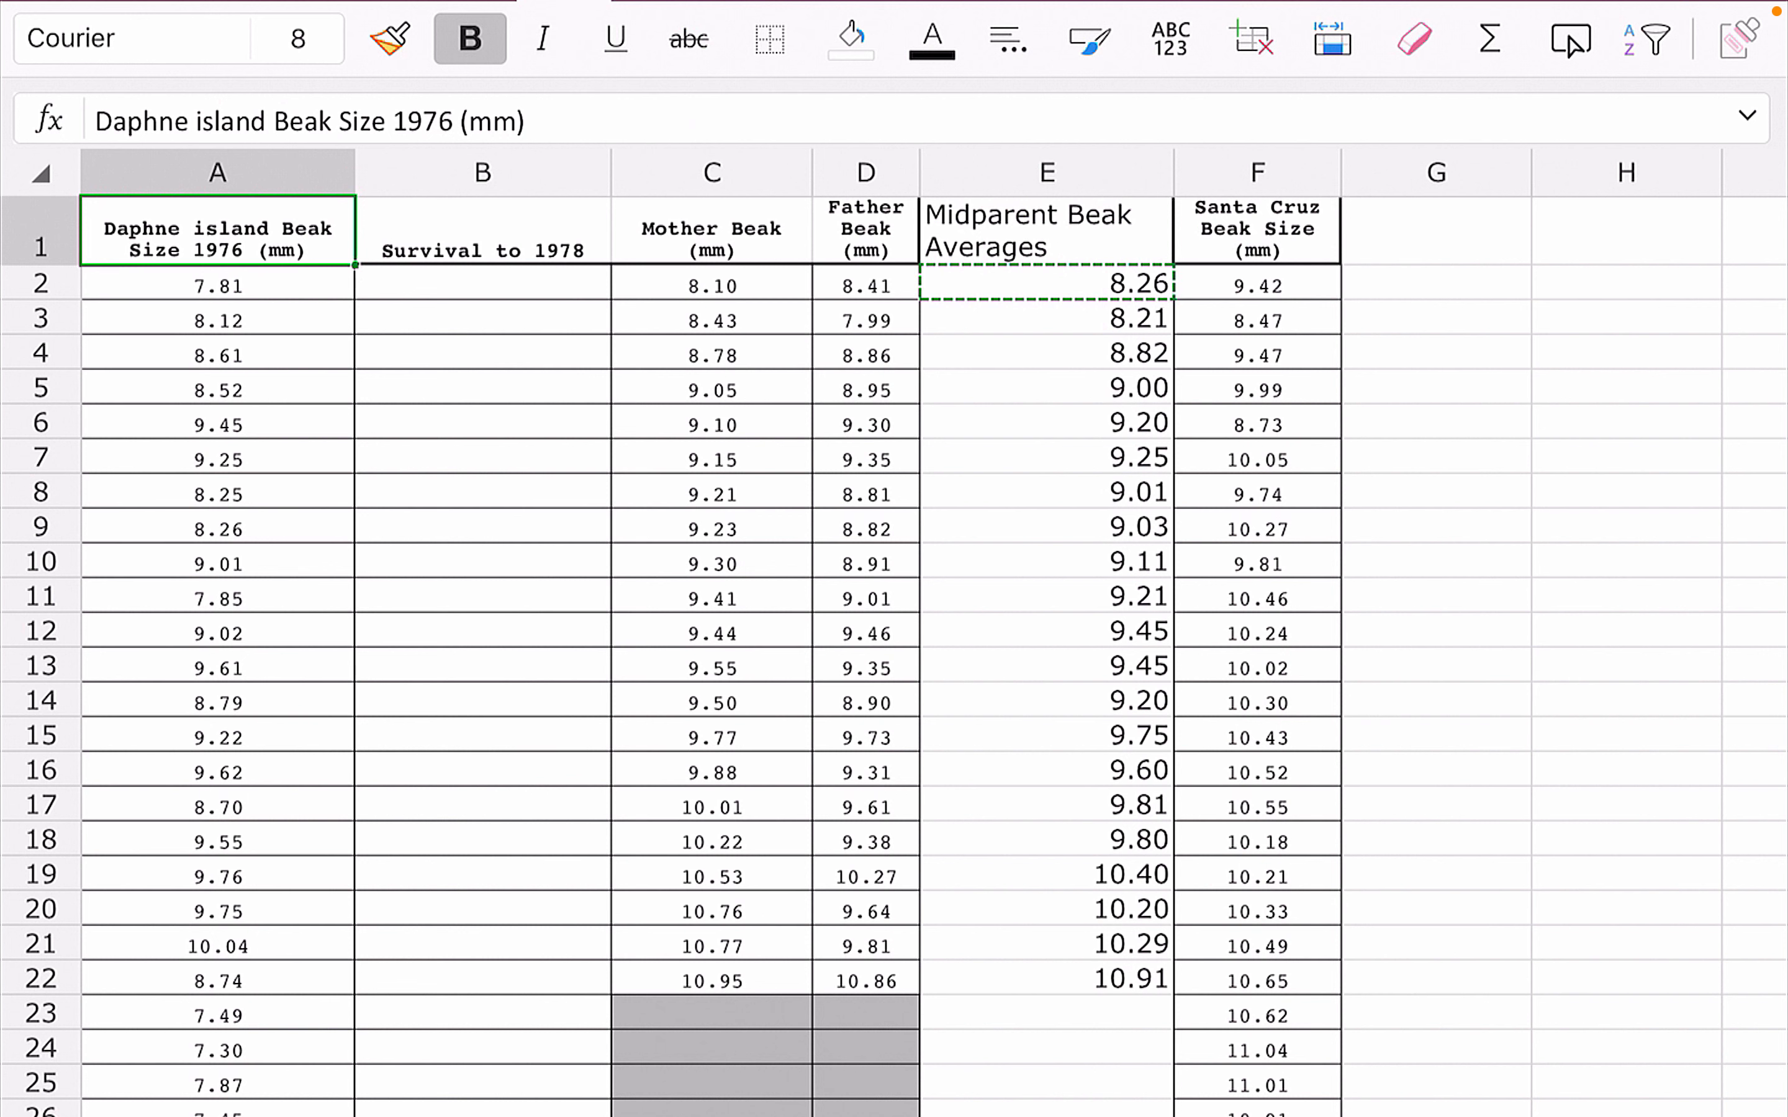
pyautogui.click(216, 285)
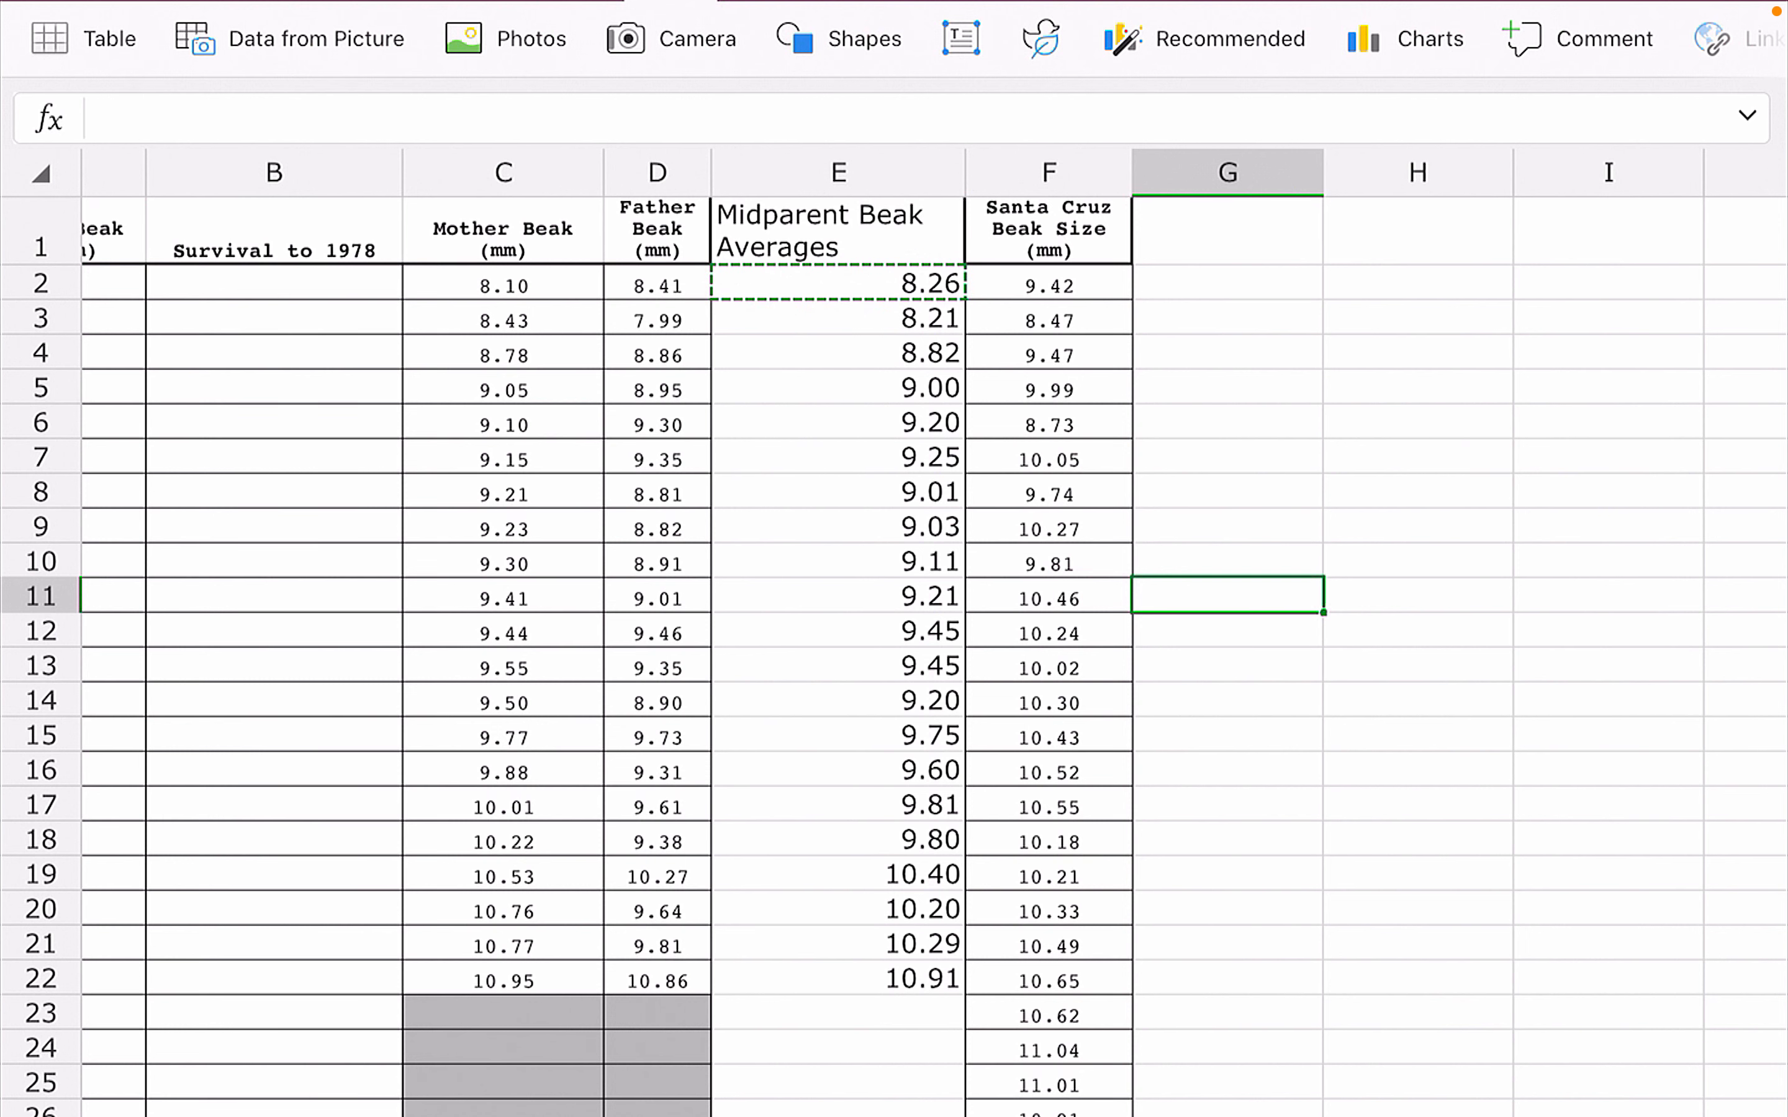
pyautogui.click(1429, 38)
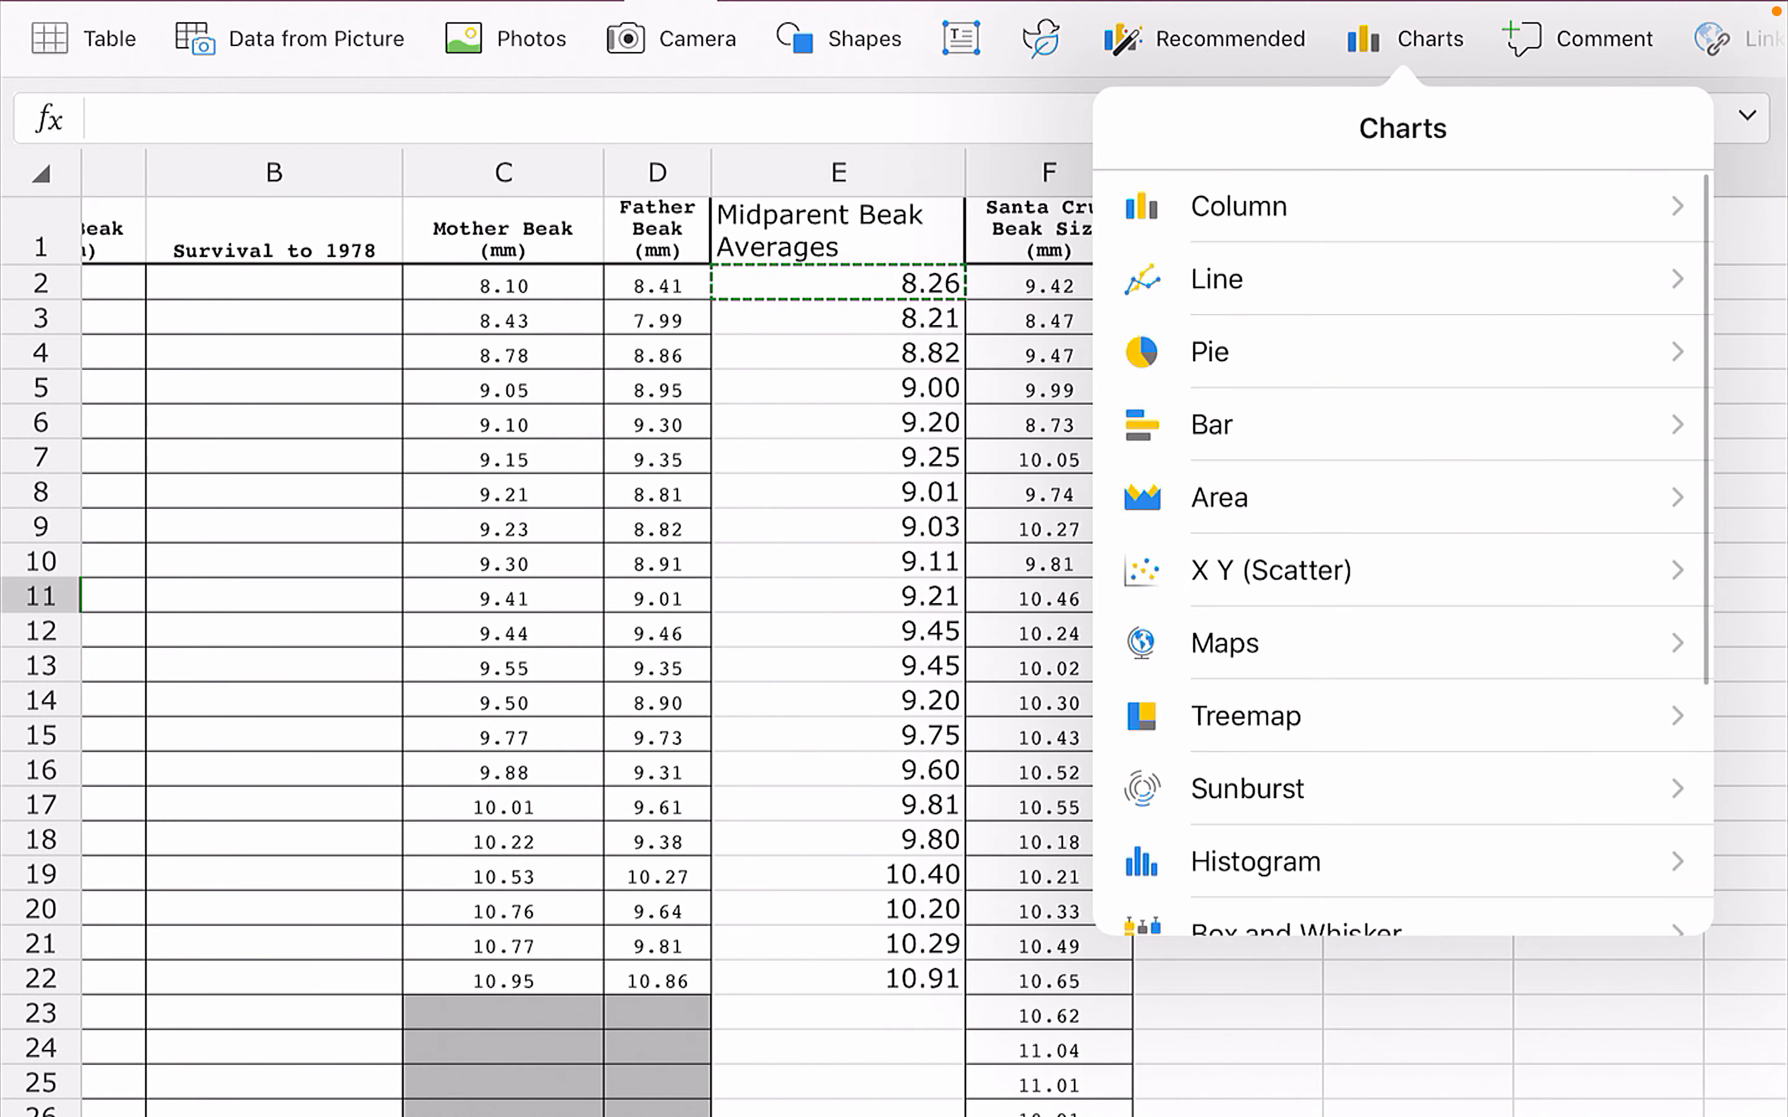
pyautogui.click(1270, 570)
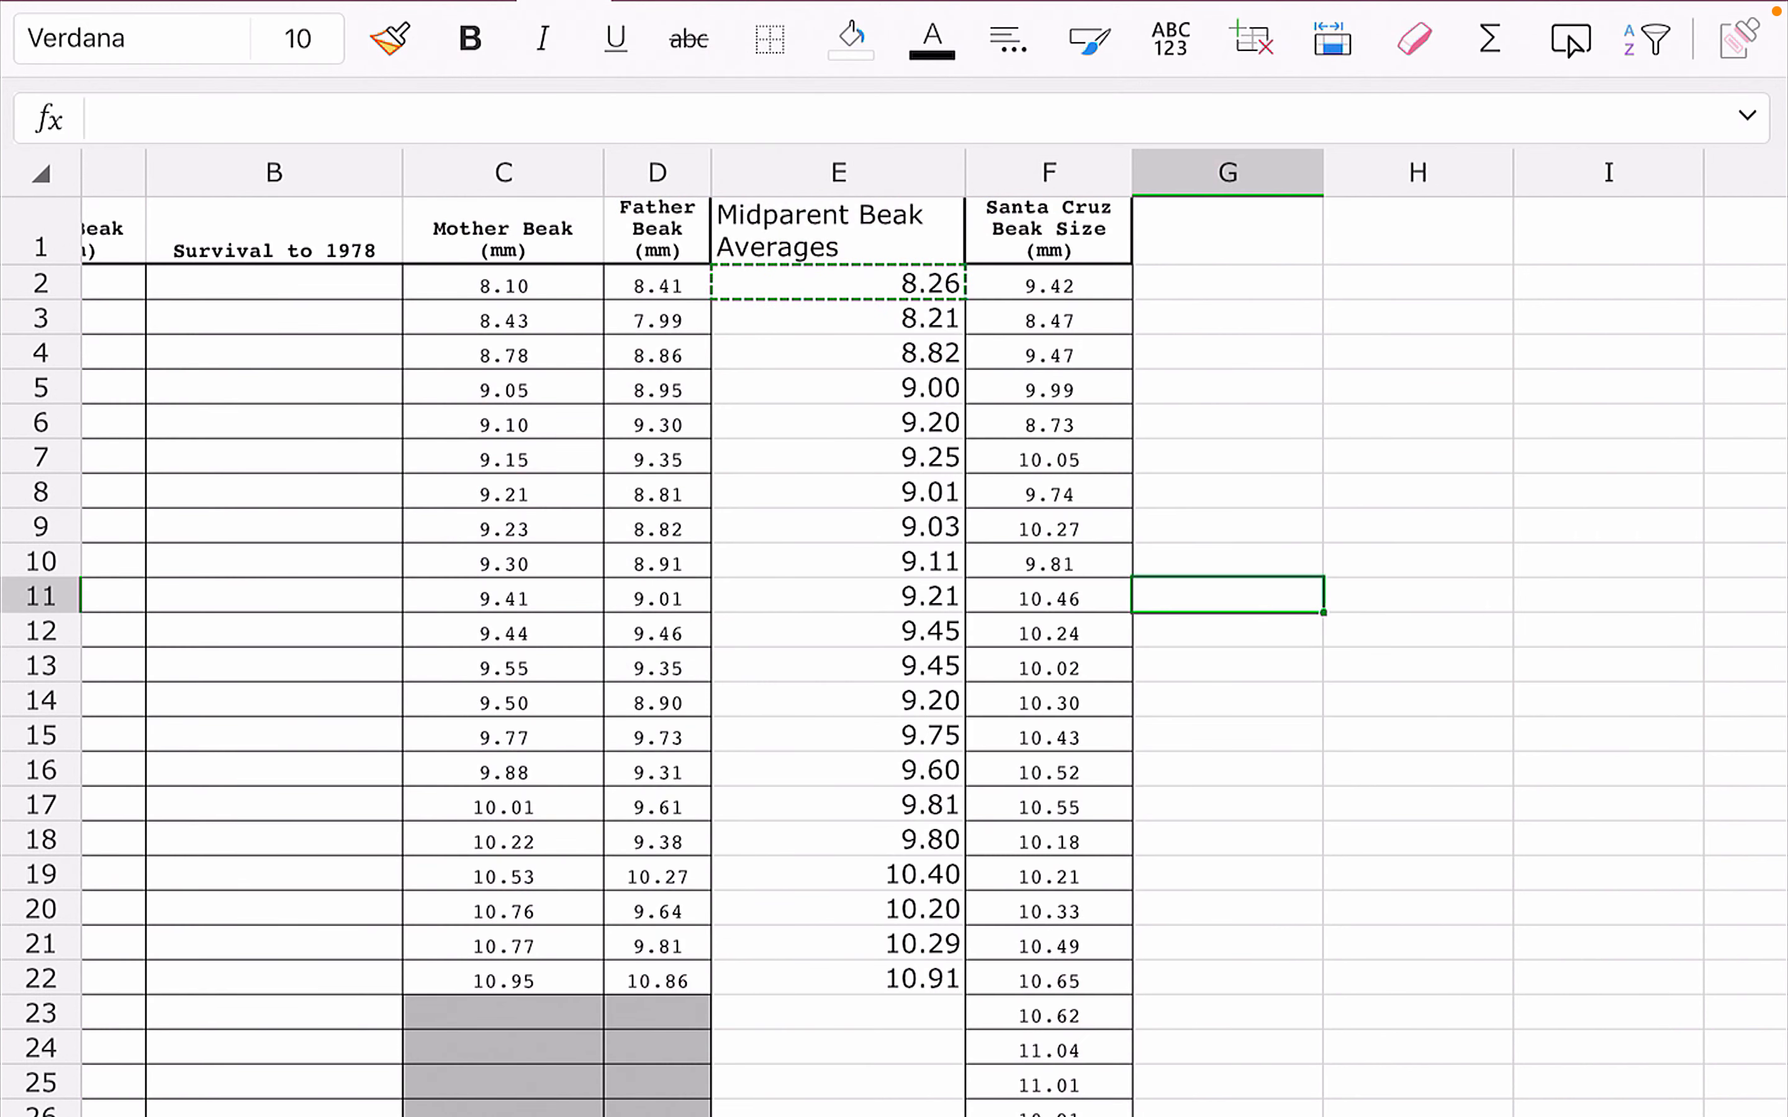
pyautogui.click(839, 738)
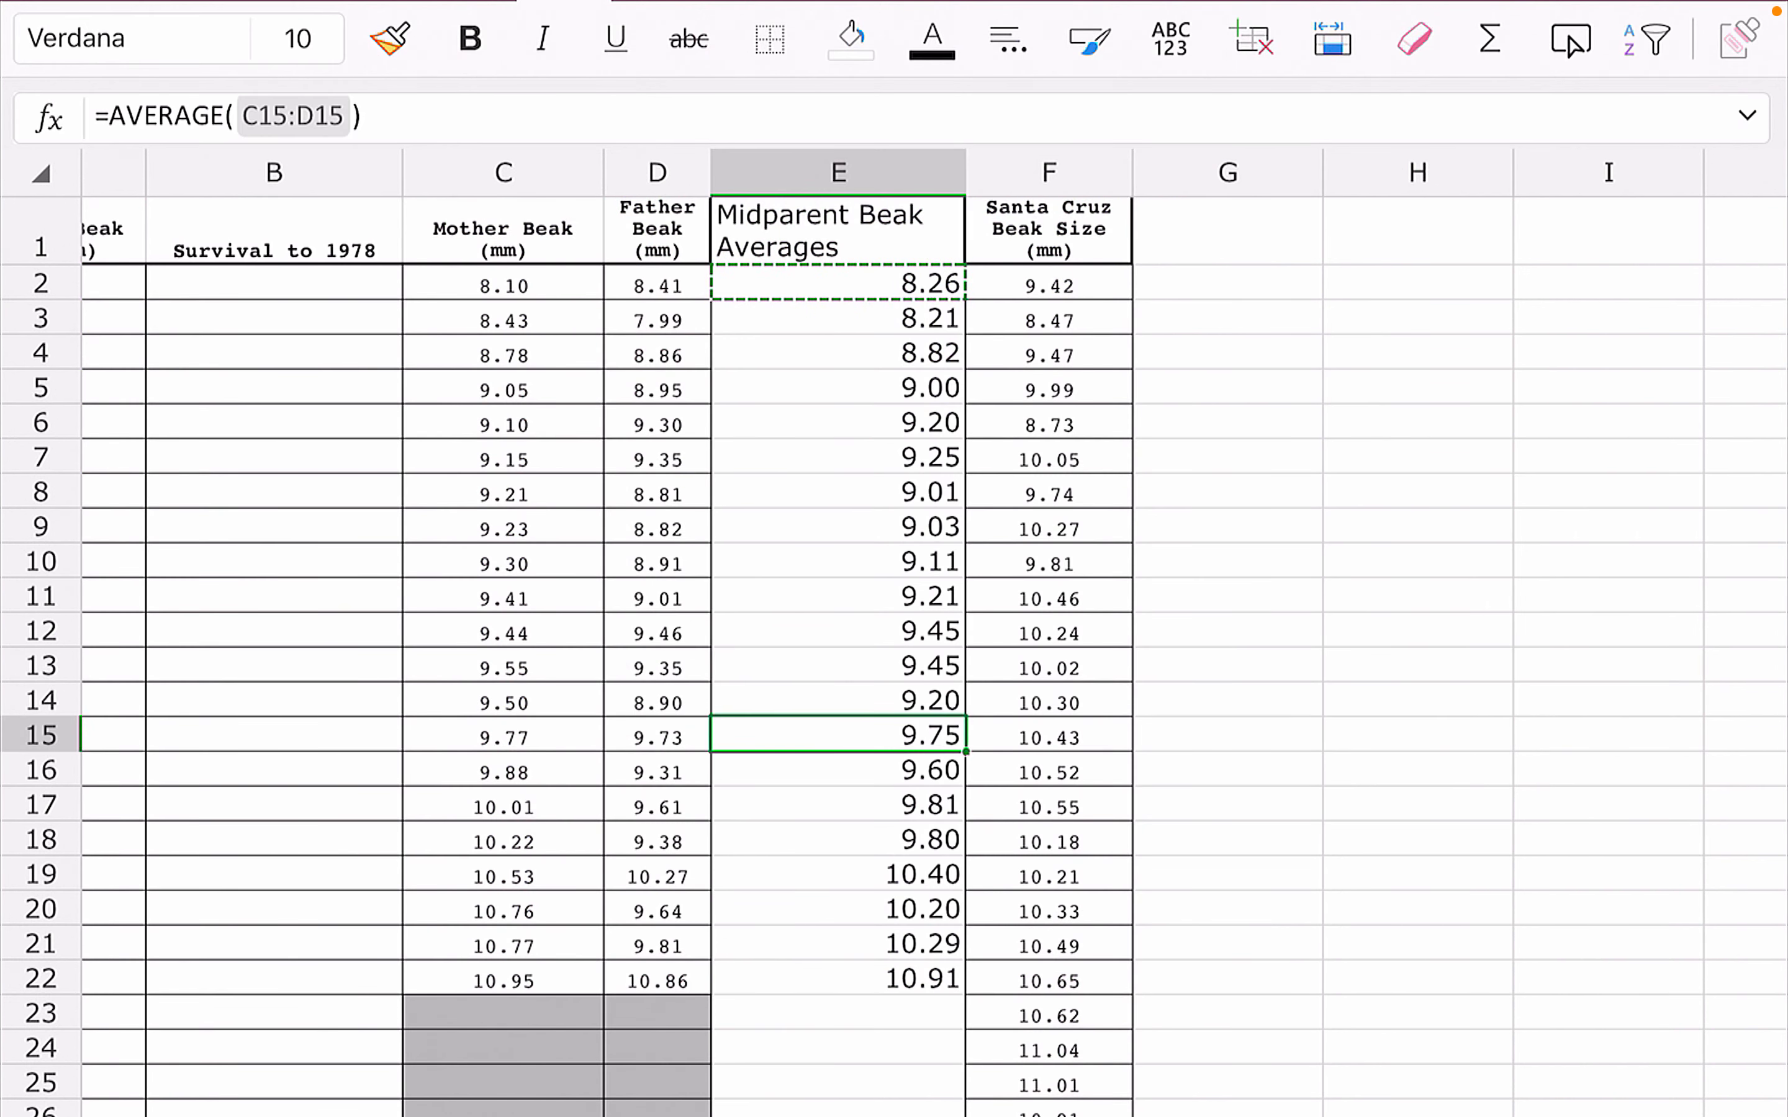
pyautogui.click(837, 231)
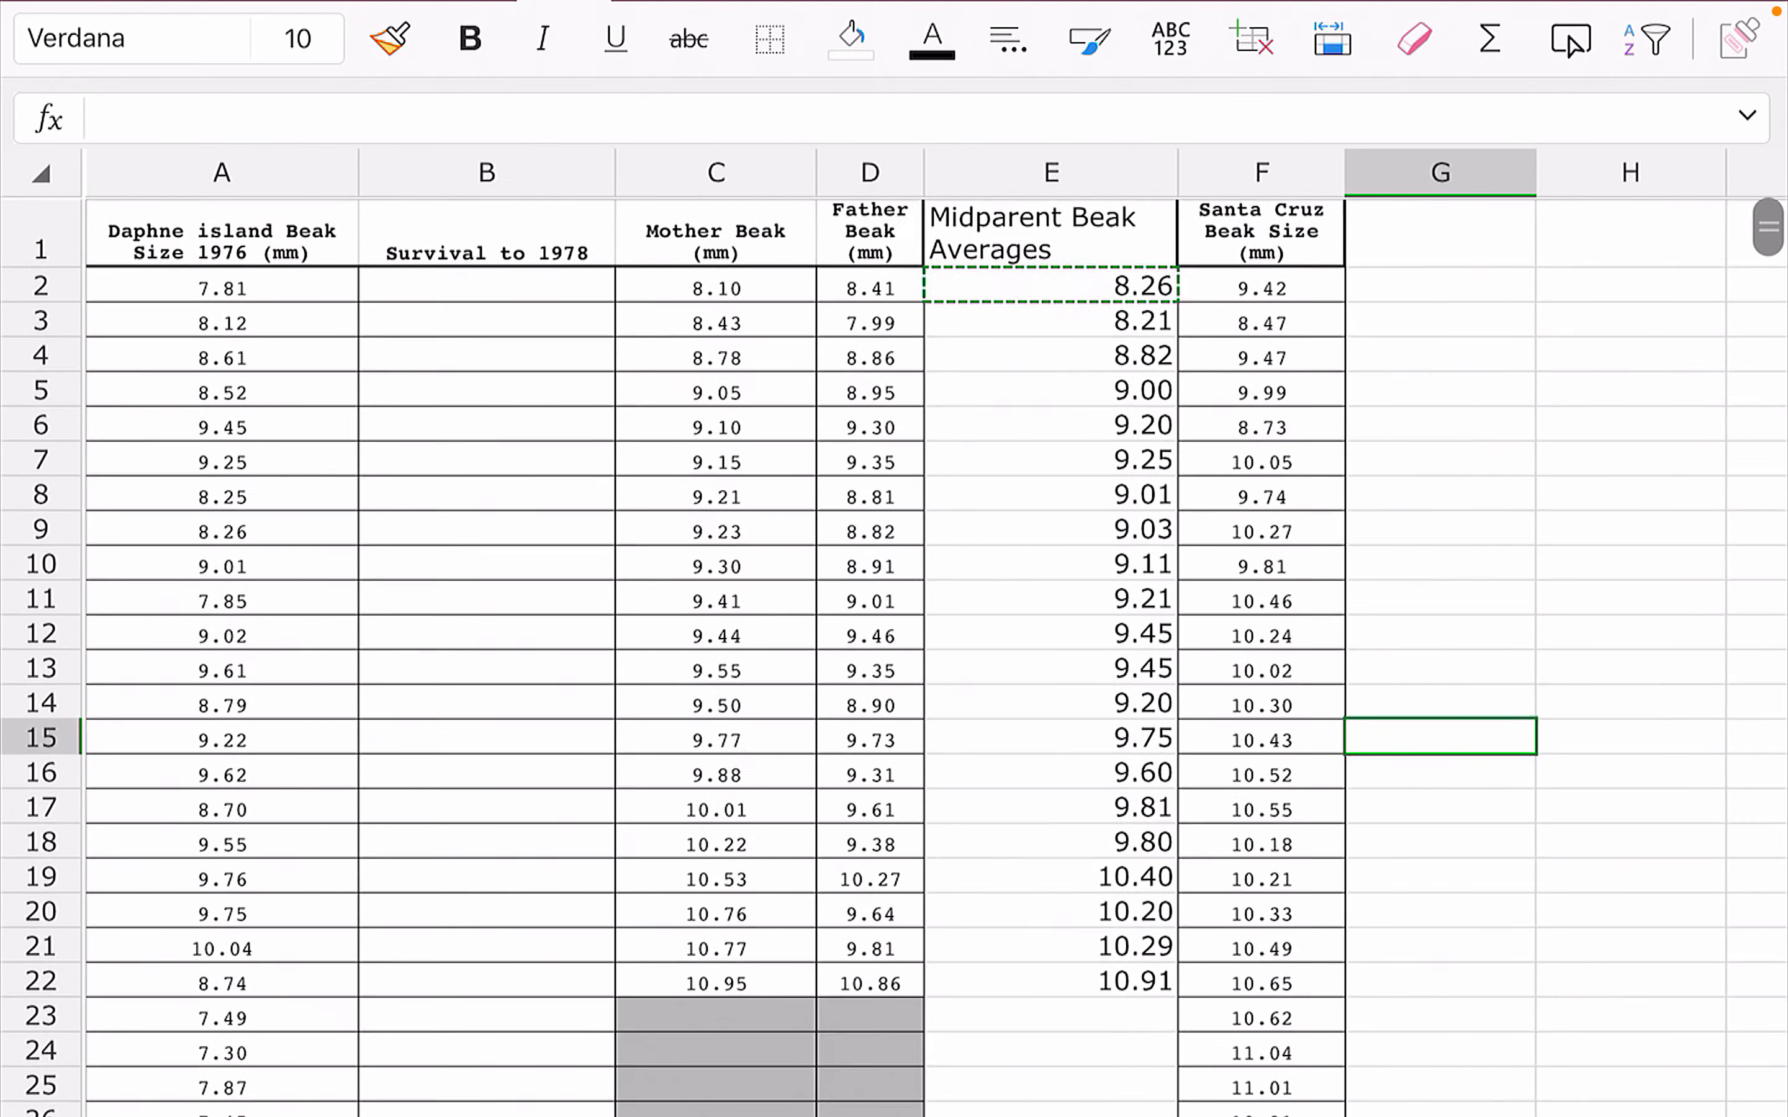
# Select the Midparent Beak Averages column and insert a scatter chart from it.
pyautogui.click(1048, 171)
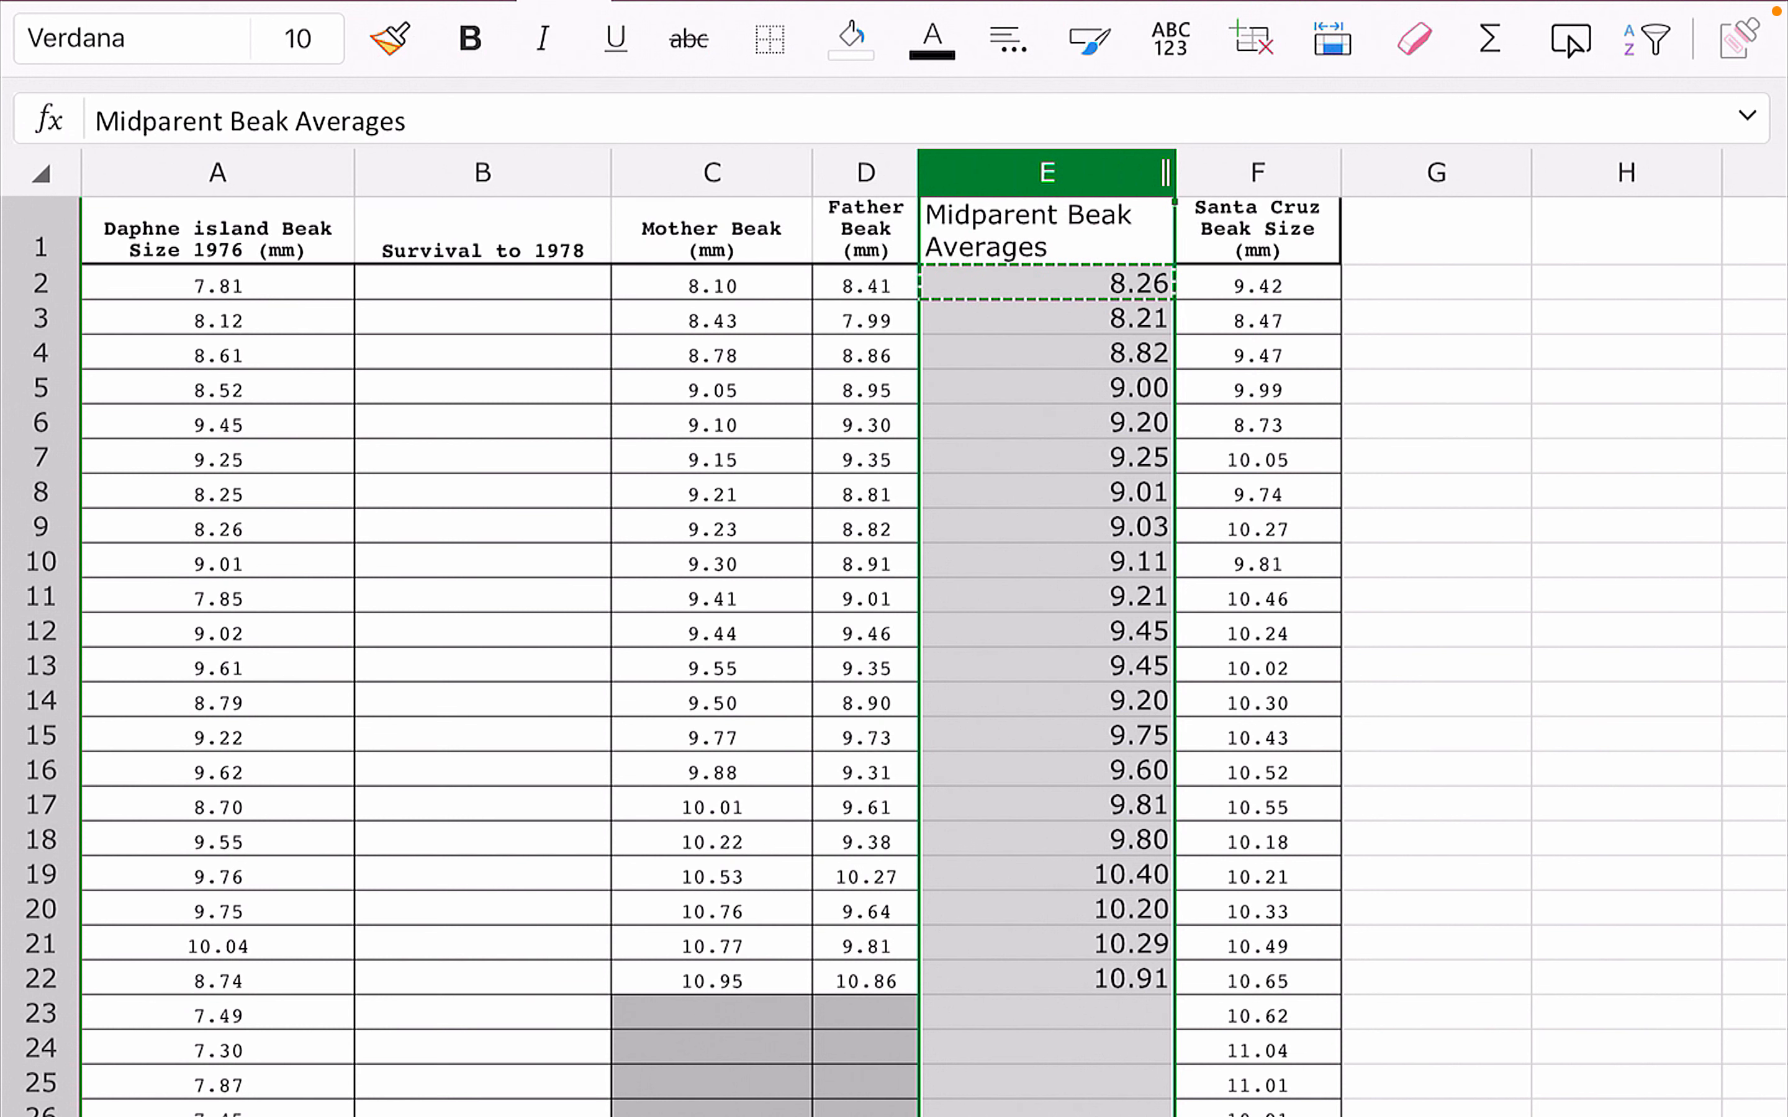
pyautogui.rightClick(1045, 174)
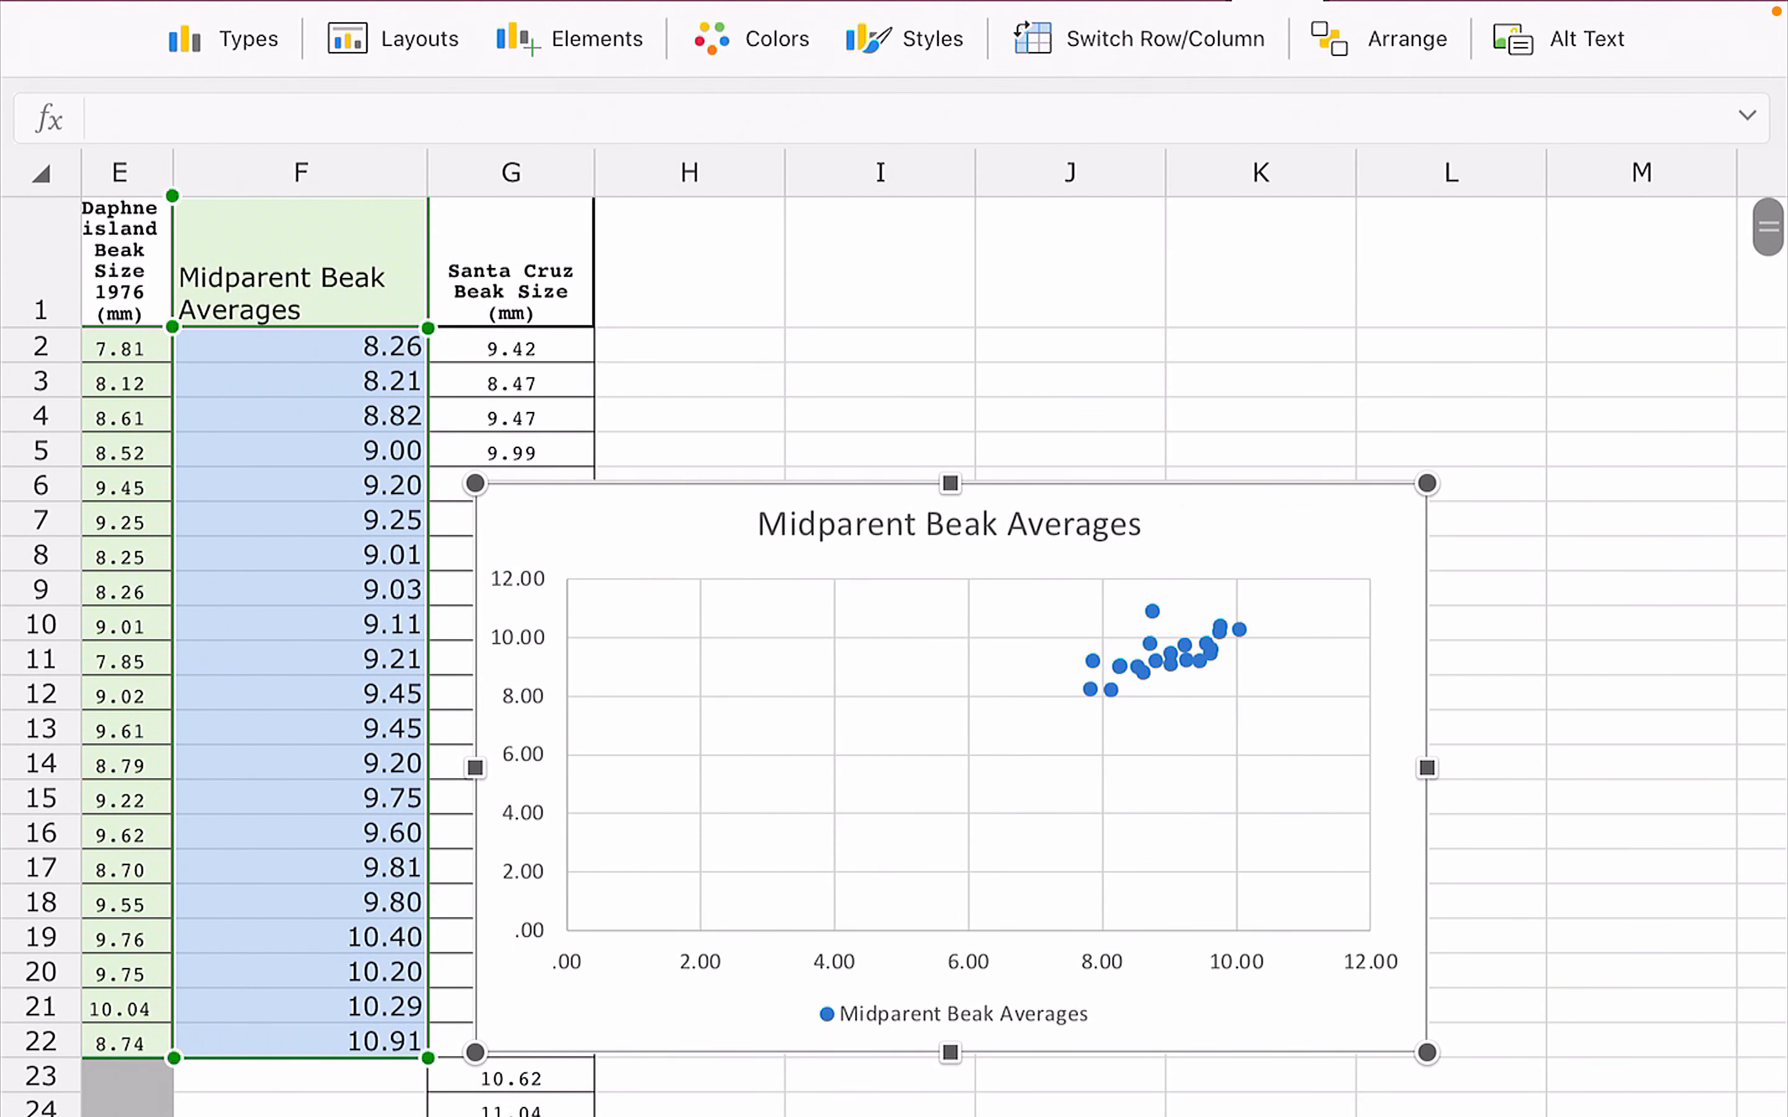
# Apply the chart layout with axis titles, linear trendline, equation and R² (y = 0.6603x + 3.5164).
pyautogui.click(414, 38)
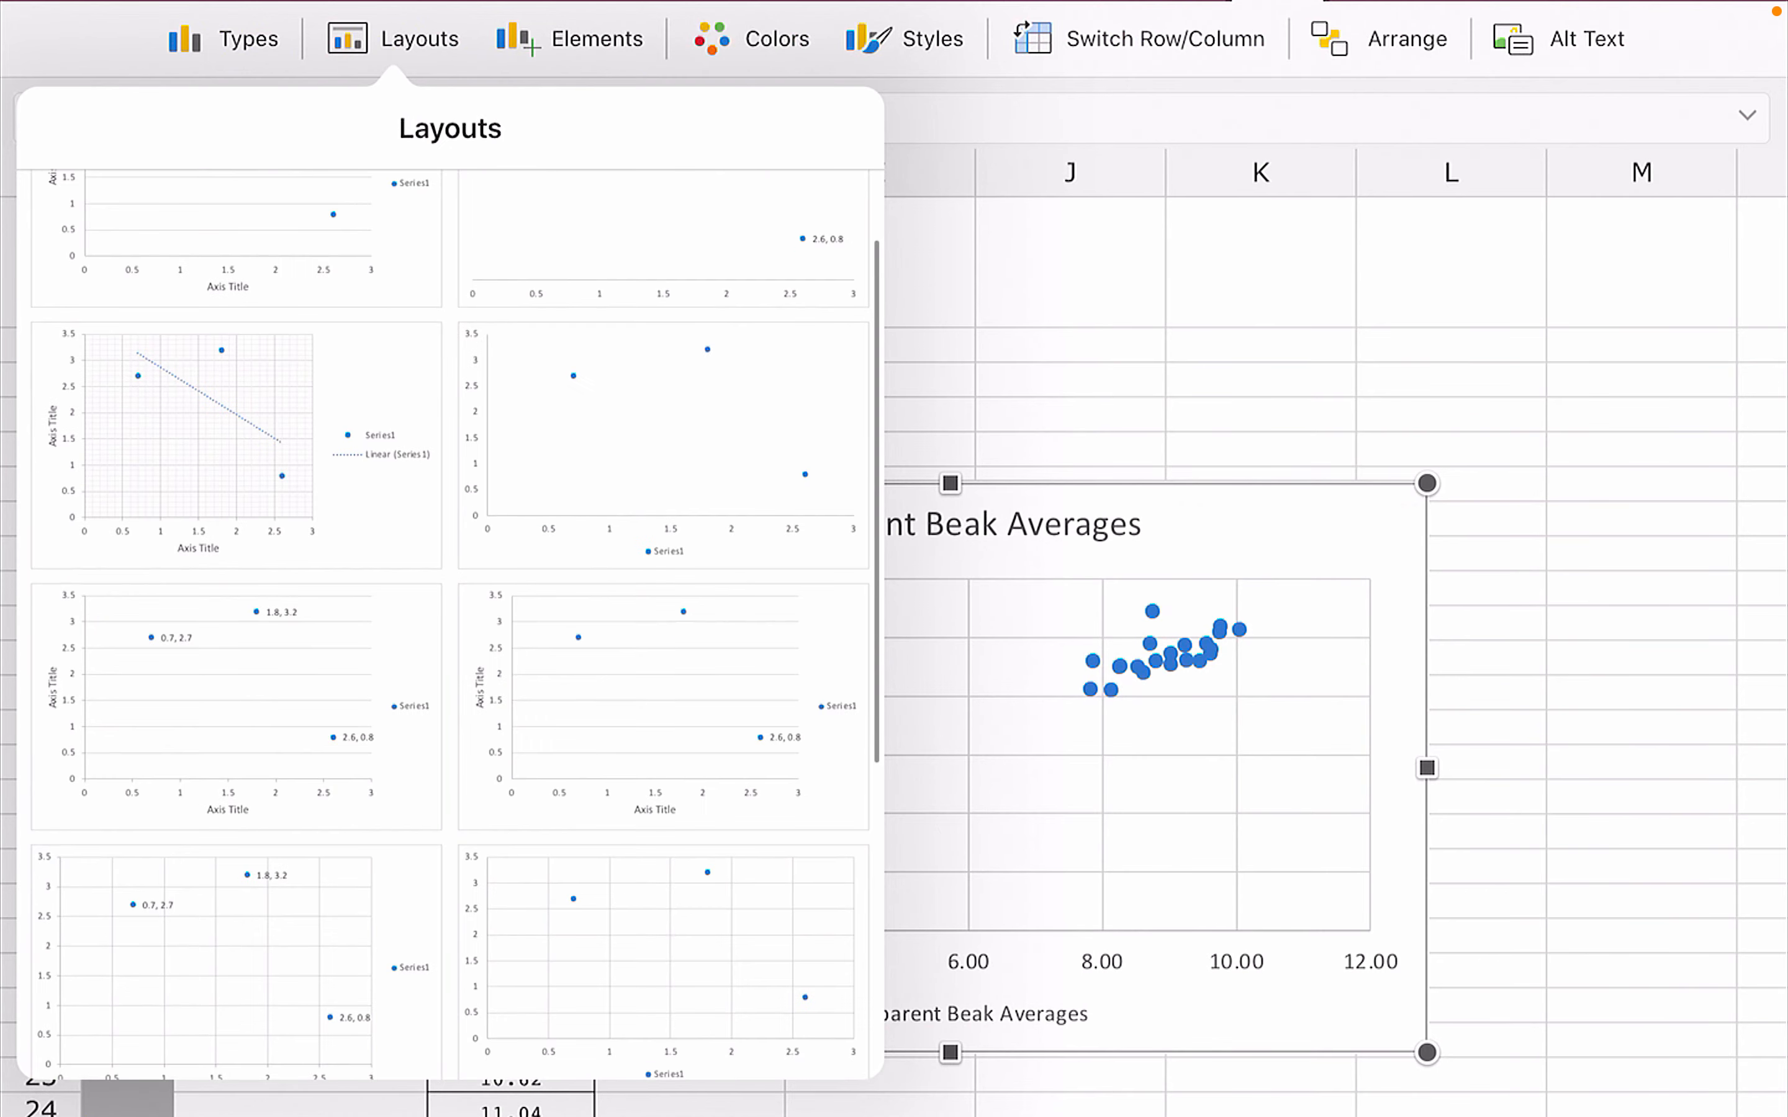
pyautogui.scroll(-3)
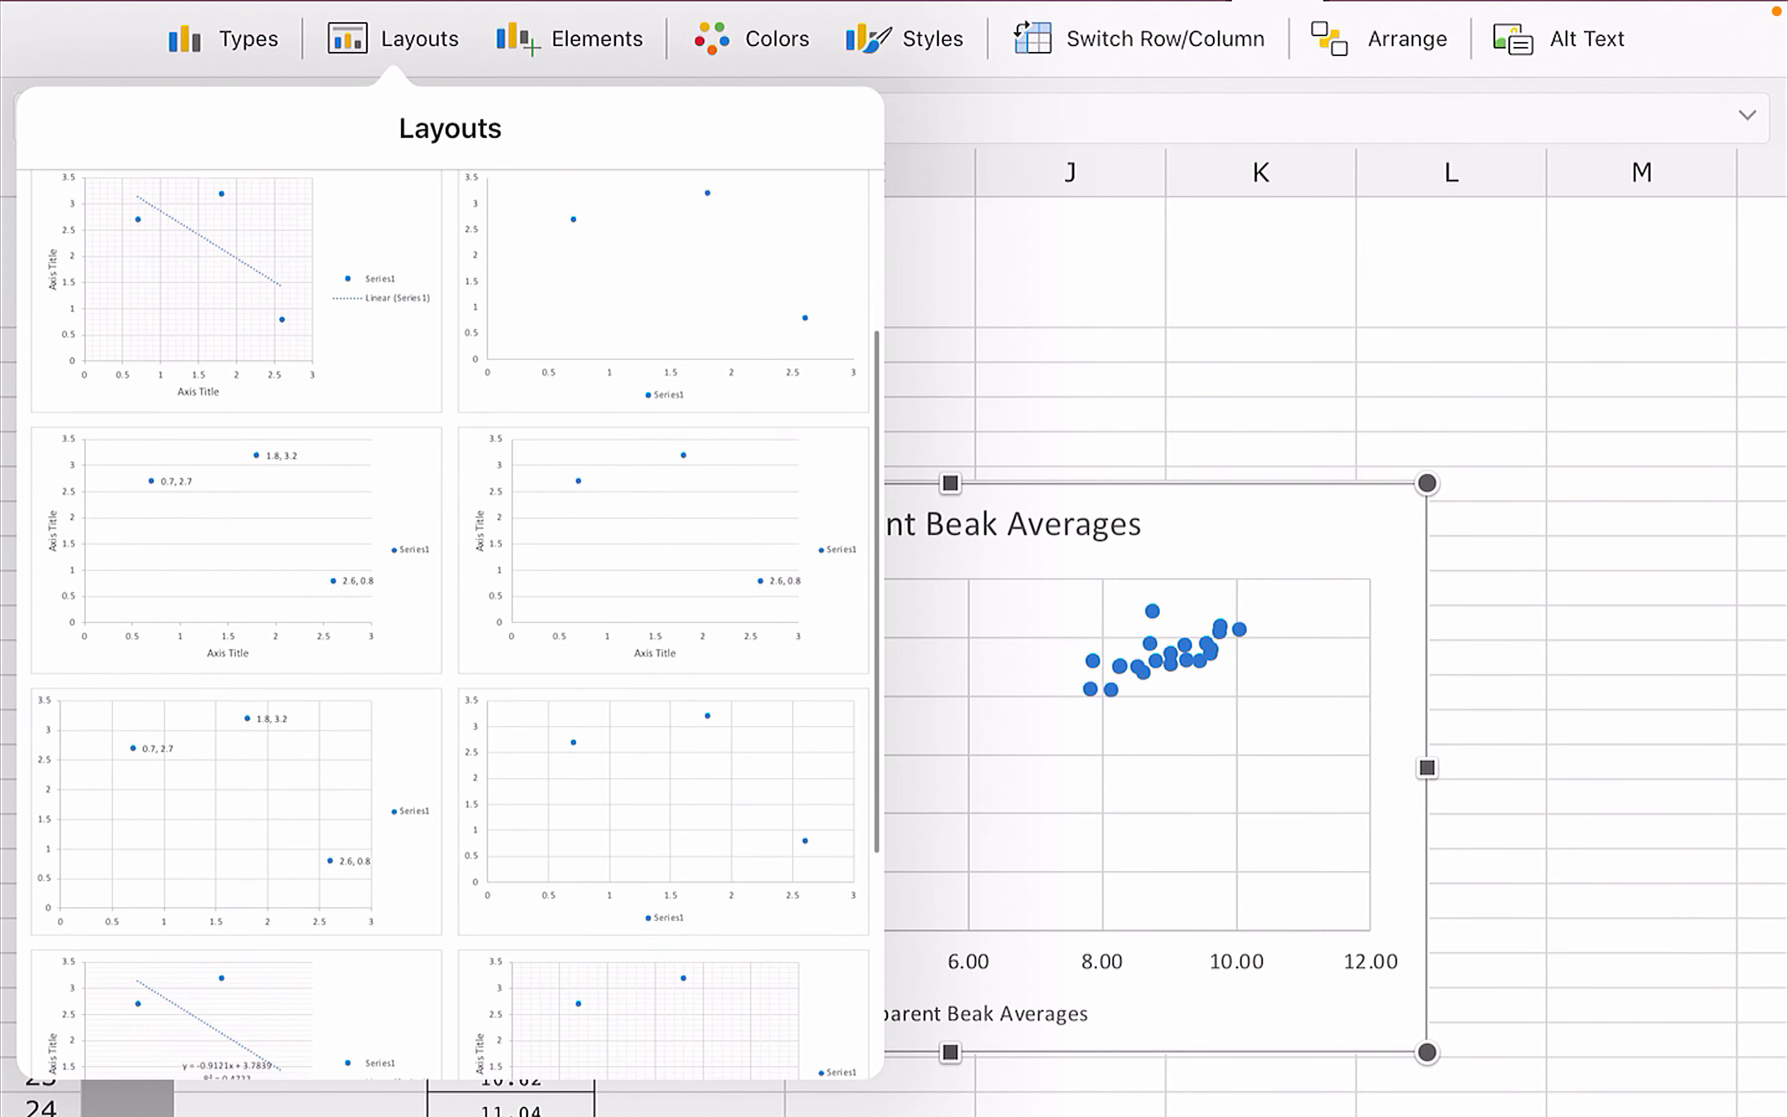
pyautogui.scroll(-3)
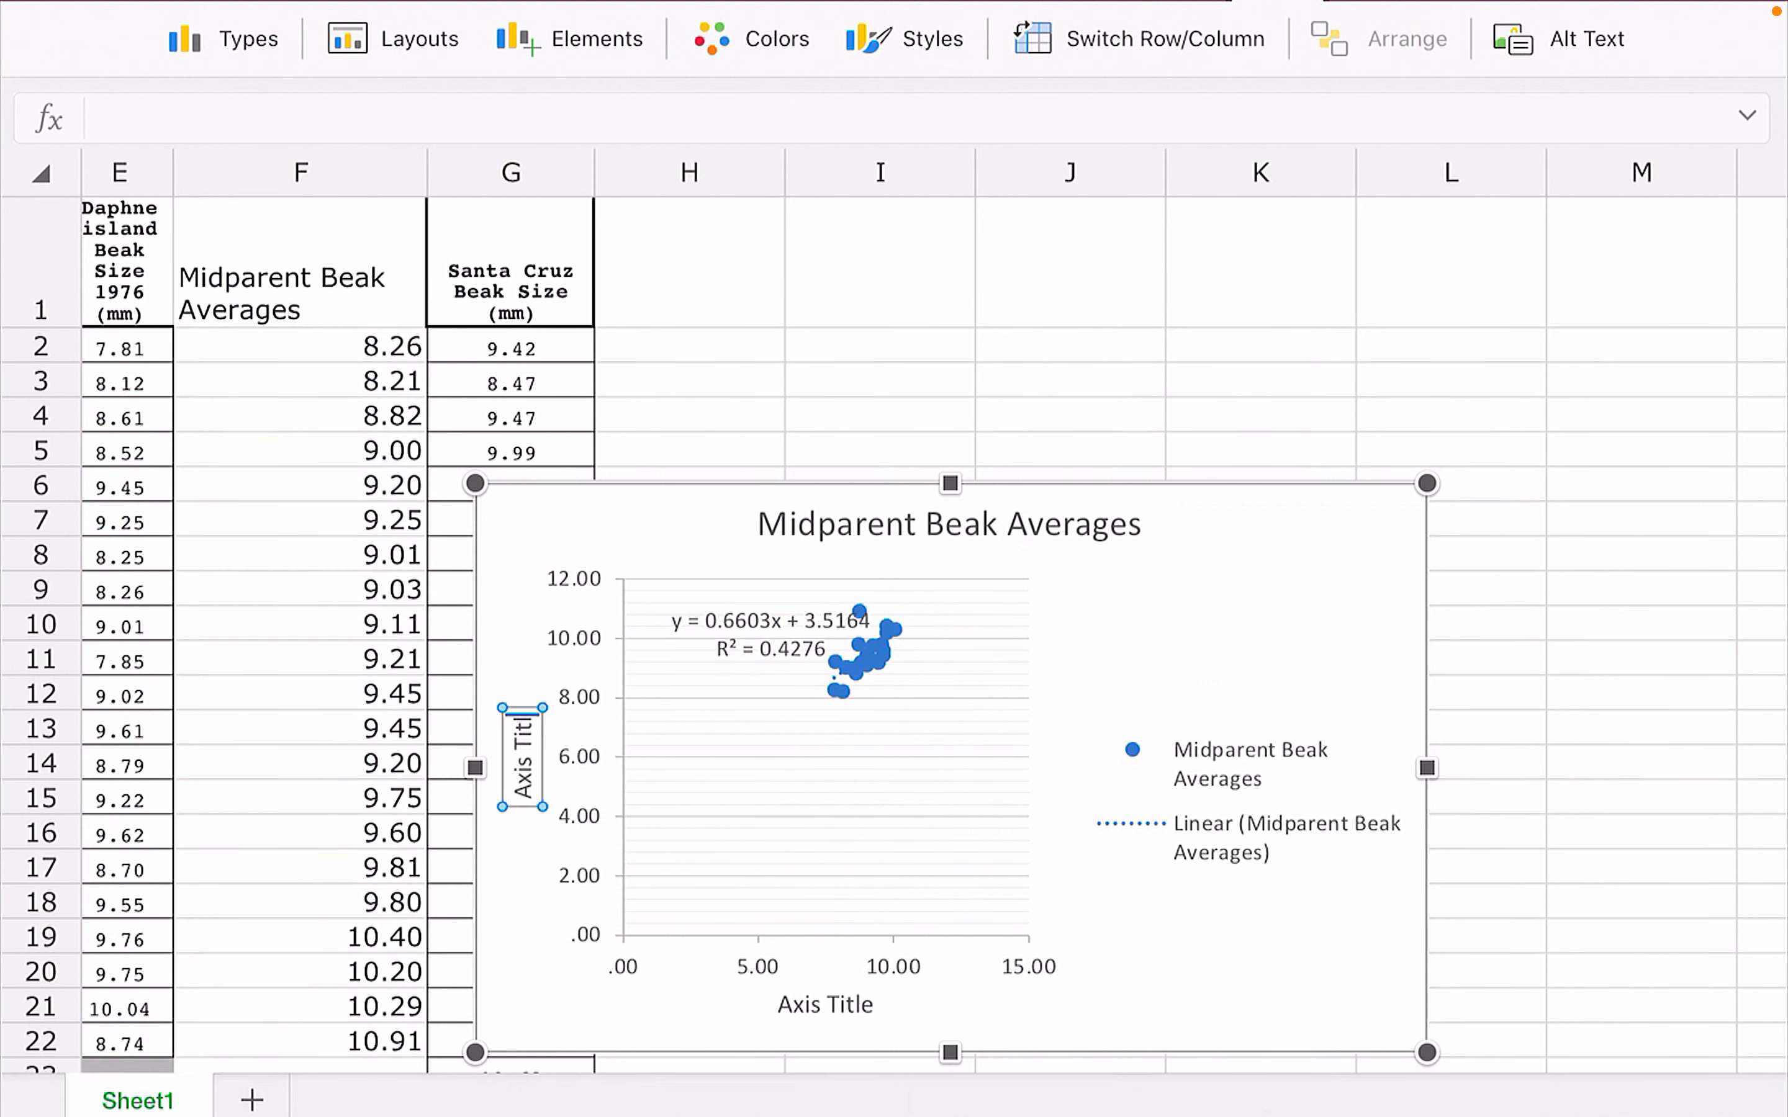
# Label the axes 'Offspring Beak Size (mm)' and 'Midparent Beak Size (mm)'.
pyautogui.write('Offspring Beak Size (mm')
pyautogui.click(825, 1003)
pyautogui.write('Midparent Beak')
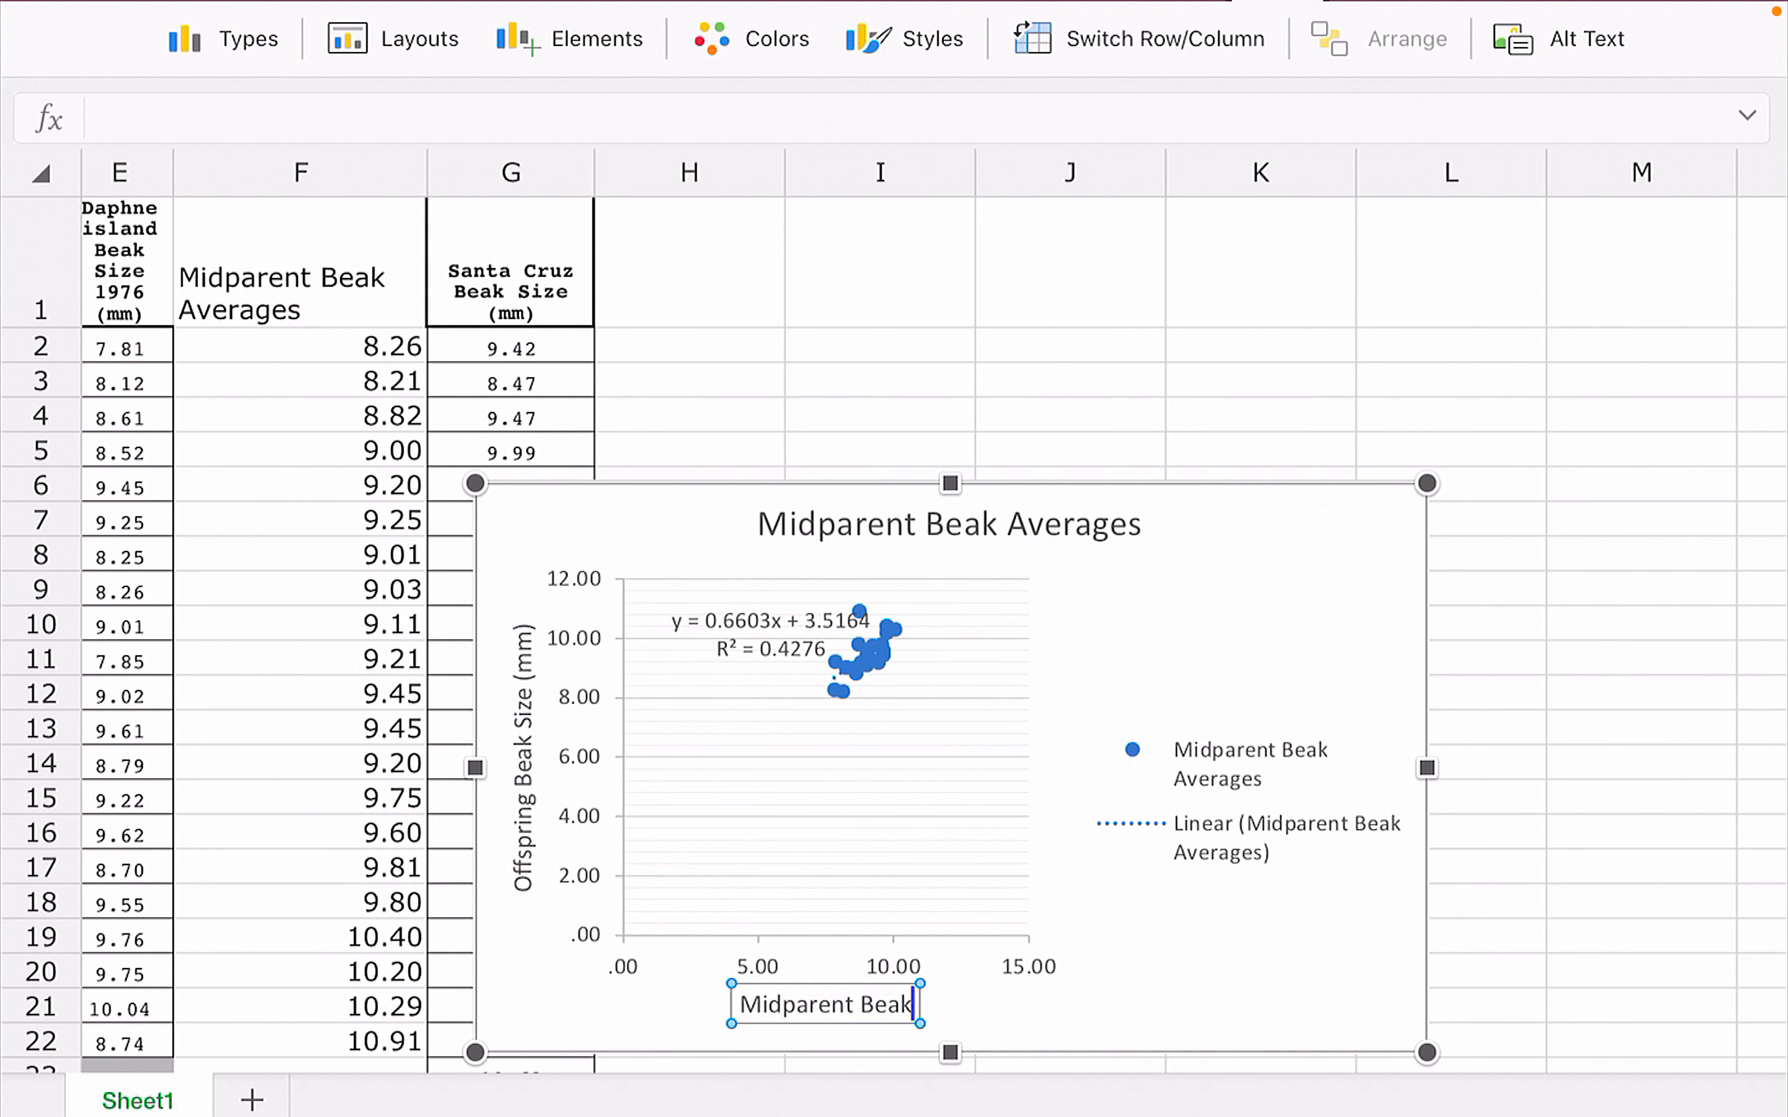
pyautogui.write('Size (mm')
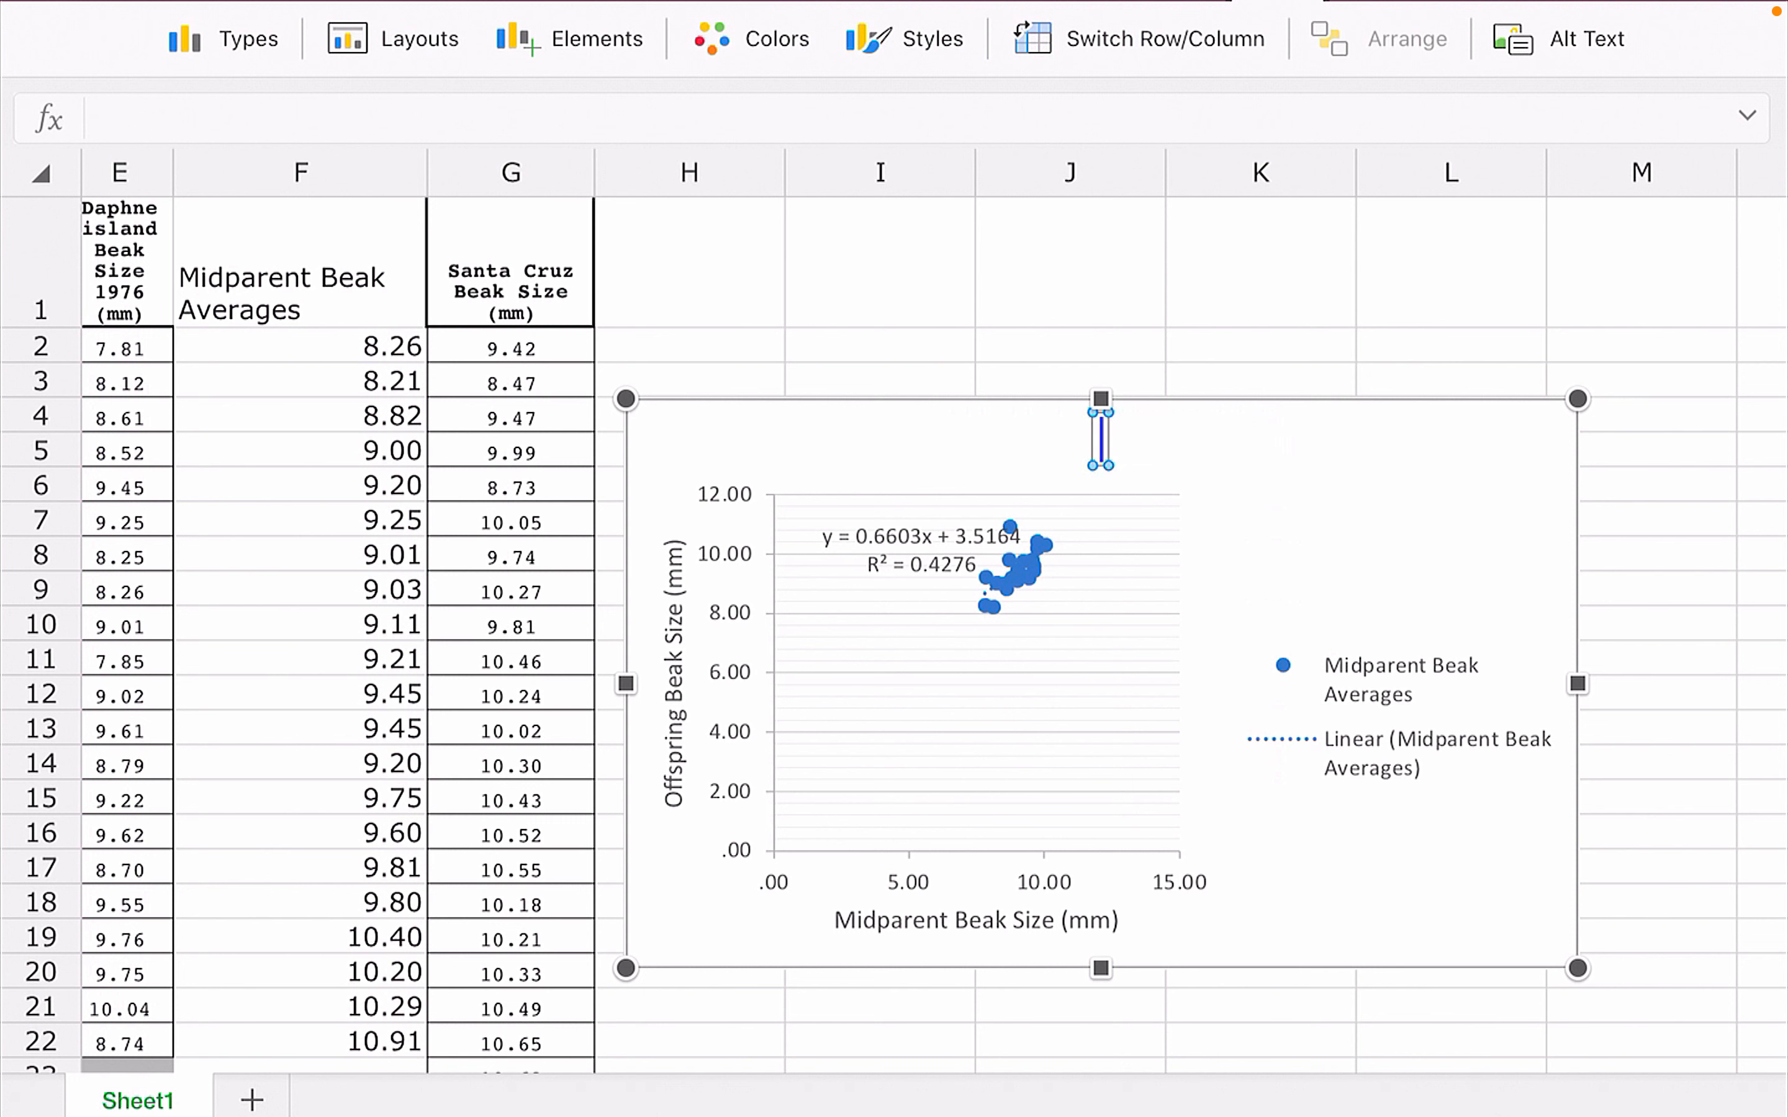
# Enter the chart title 'Heritability of Beak Sizes in Daphne Finches'.
pyautogui.write('Herit')
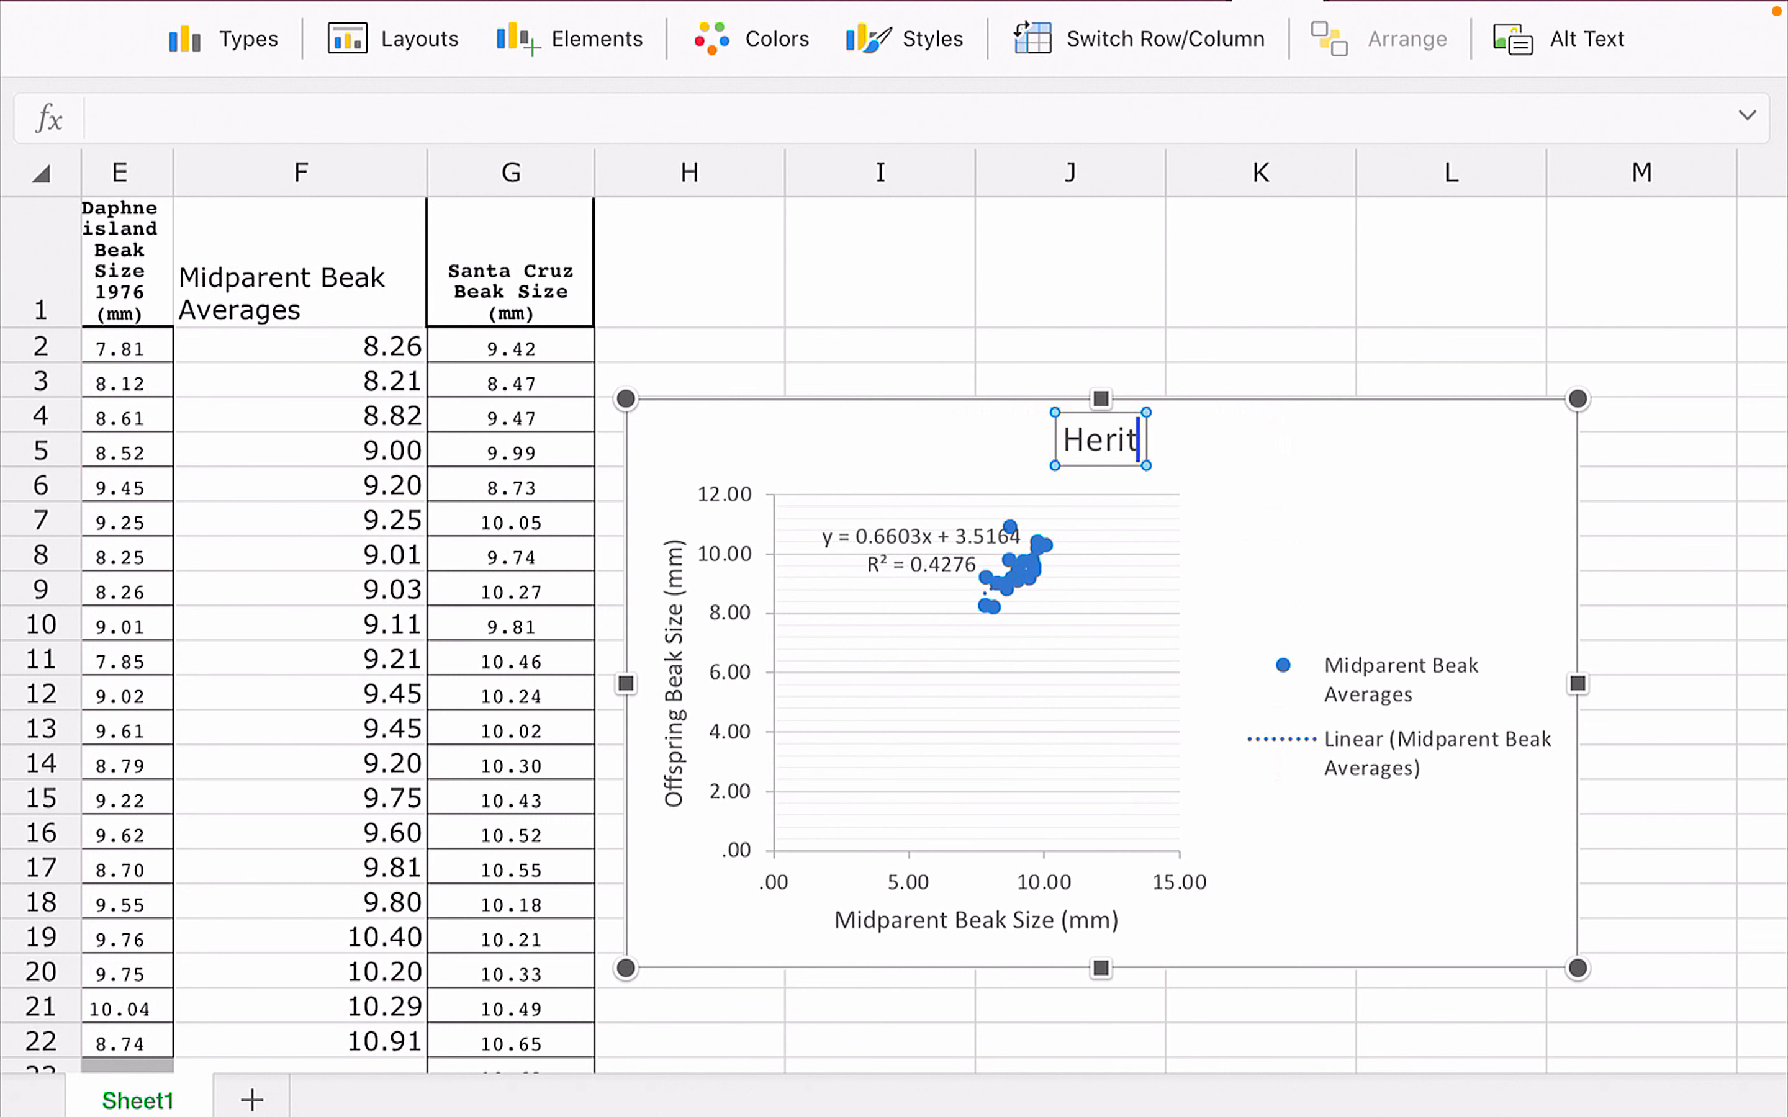
pyautogui.write('ability of')
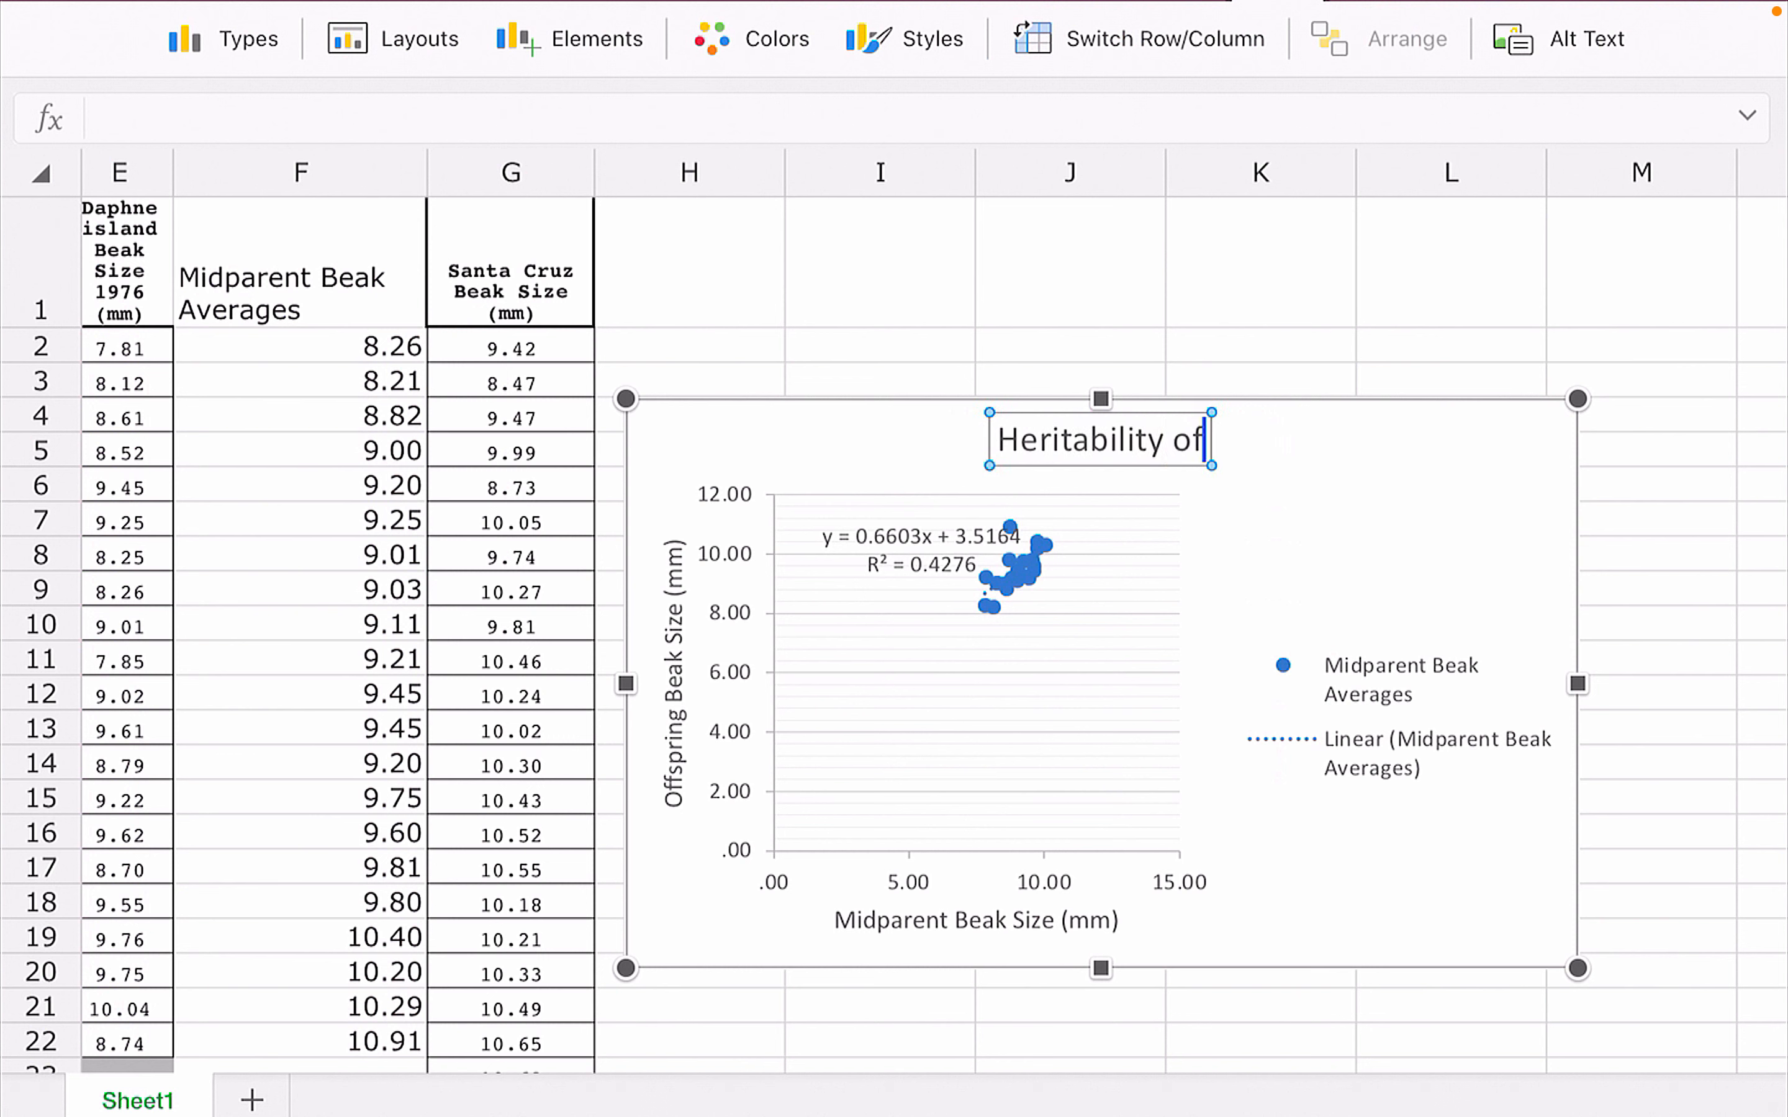
pyautogui.write('Beaks')
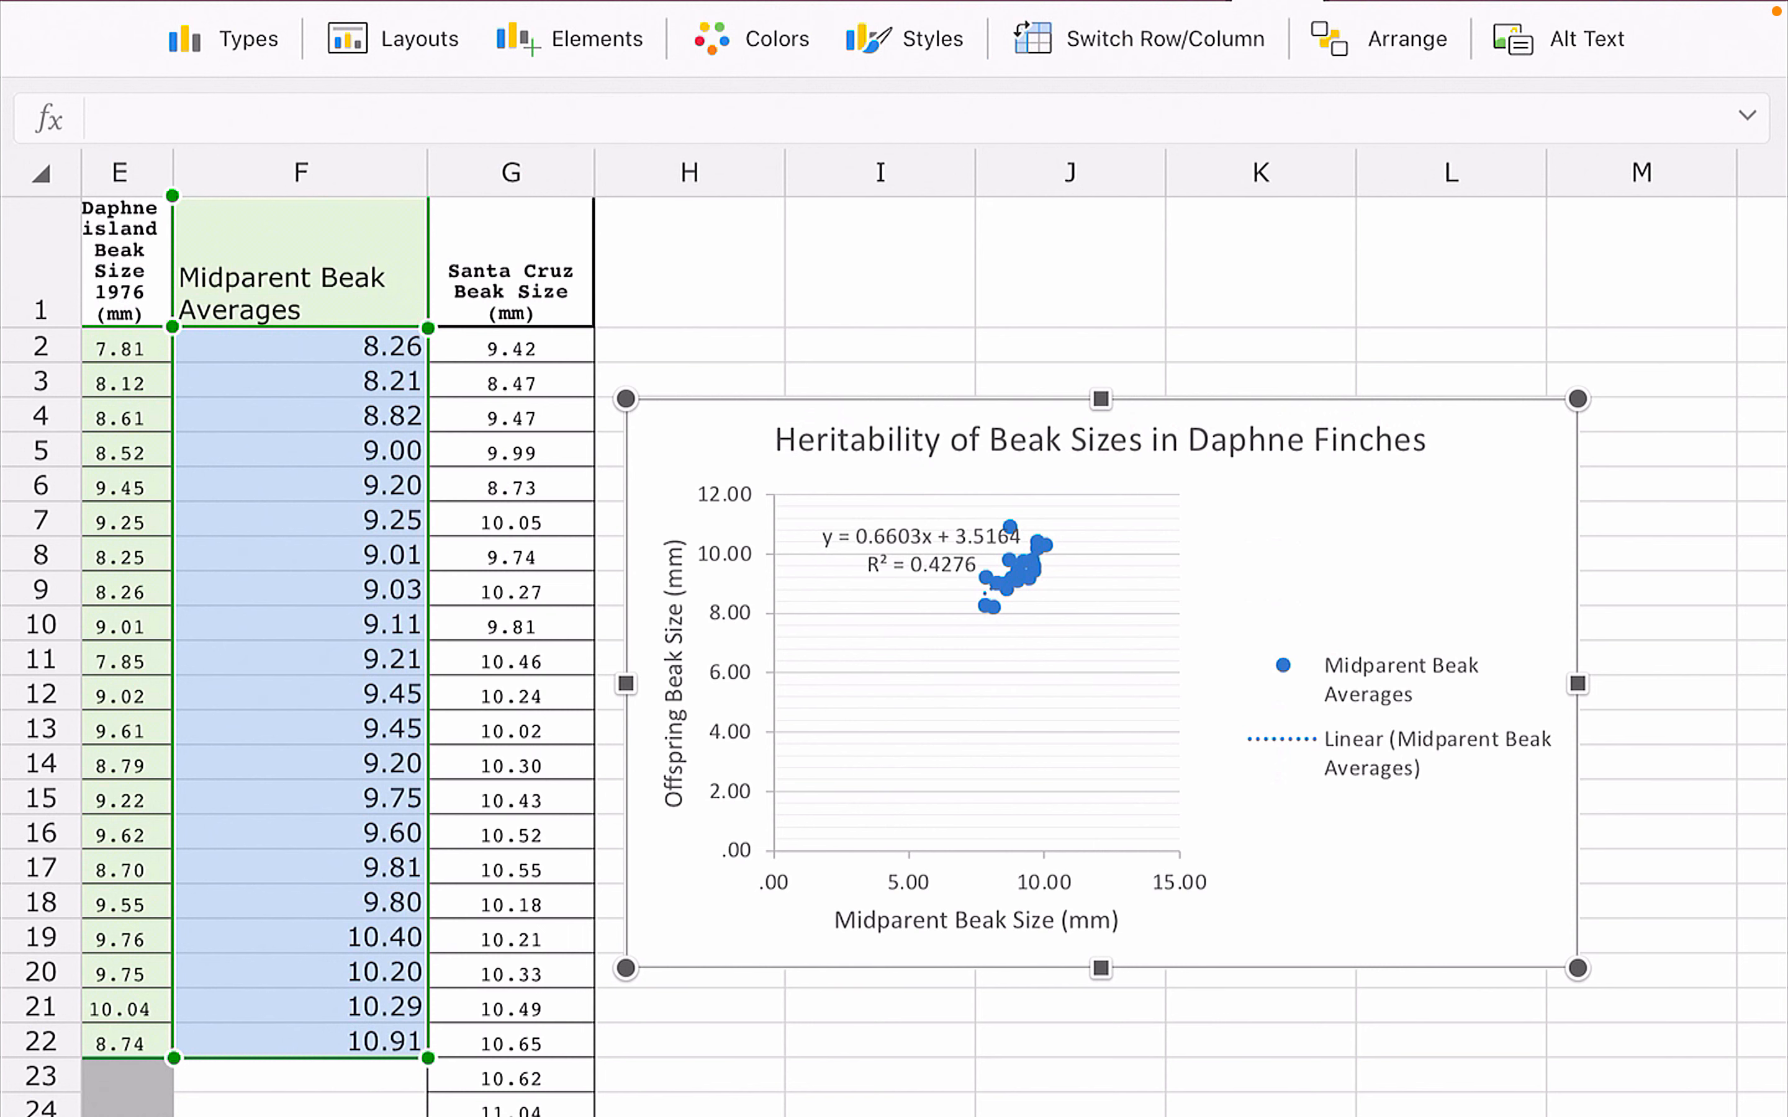
# Browse the chart layout gallery and leave it unchanged.
pyautogui.click(419, 38)
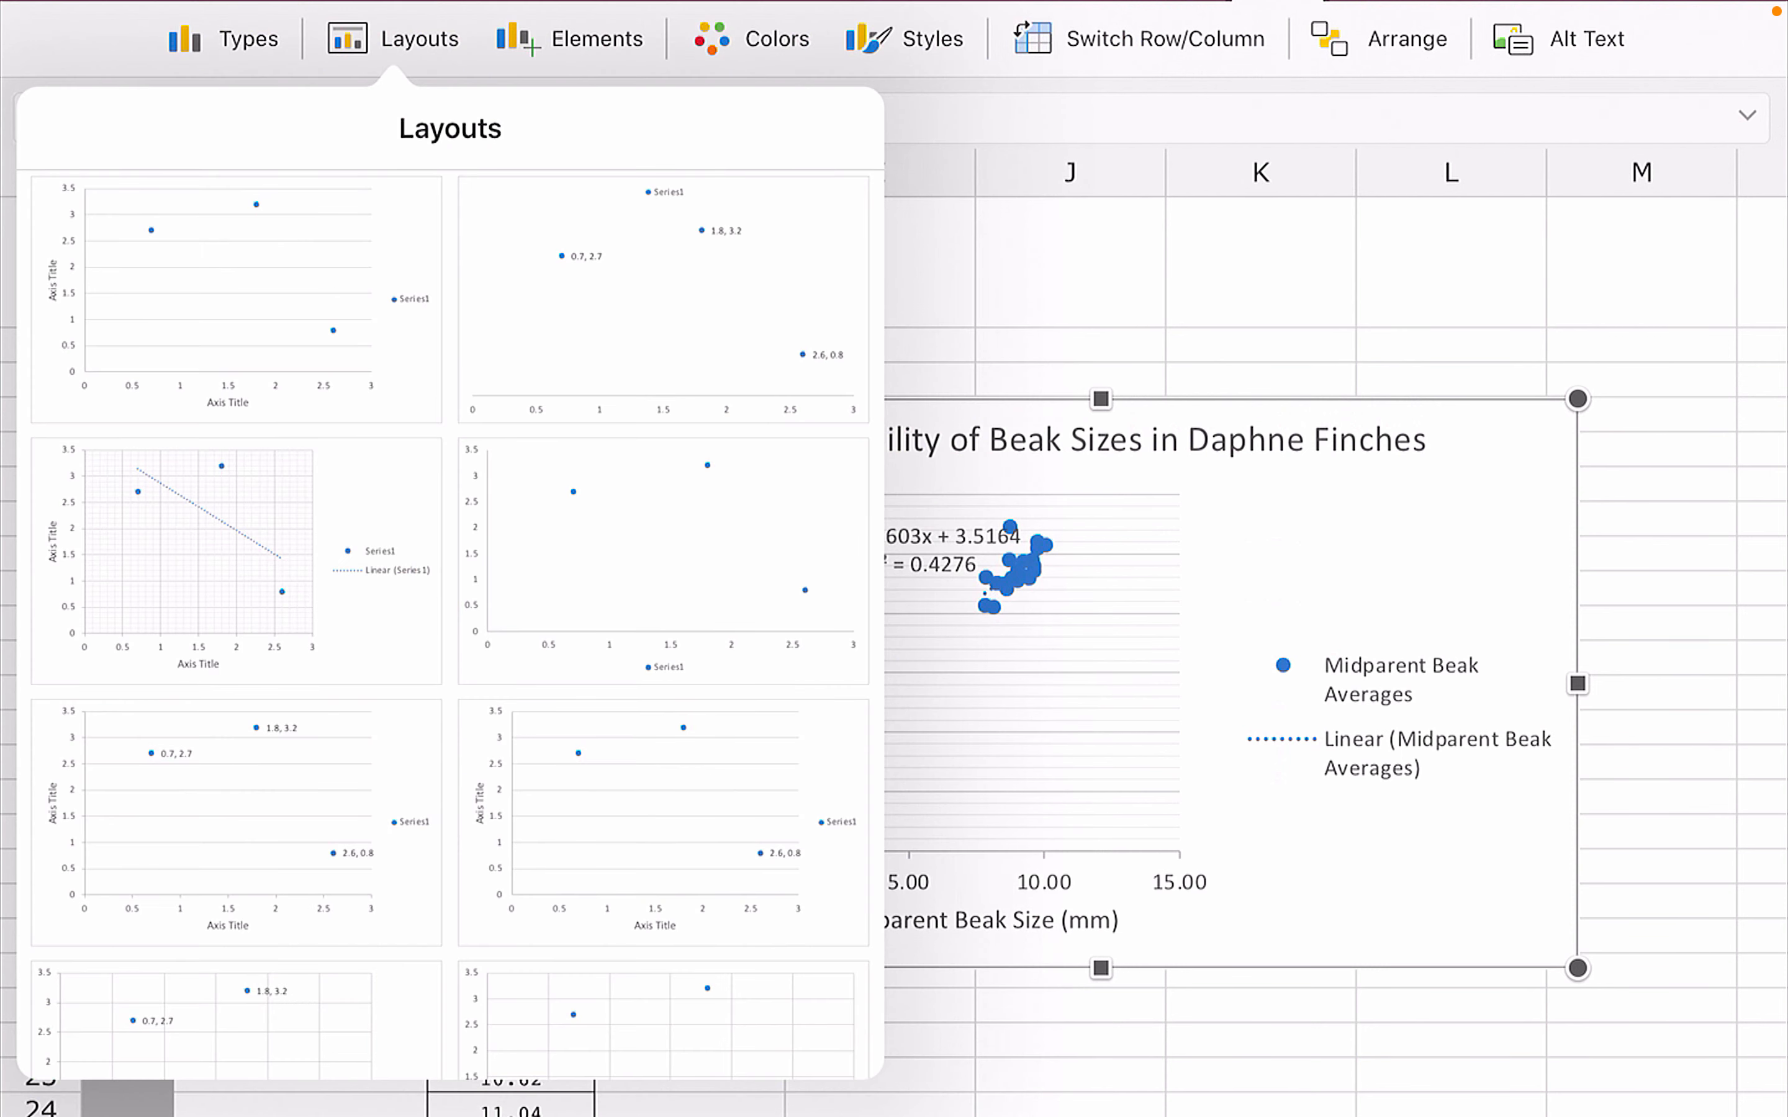
pyautogui.scroll(-3)
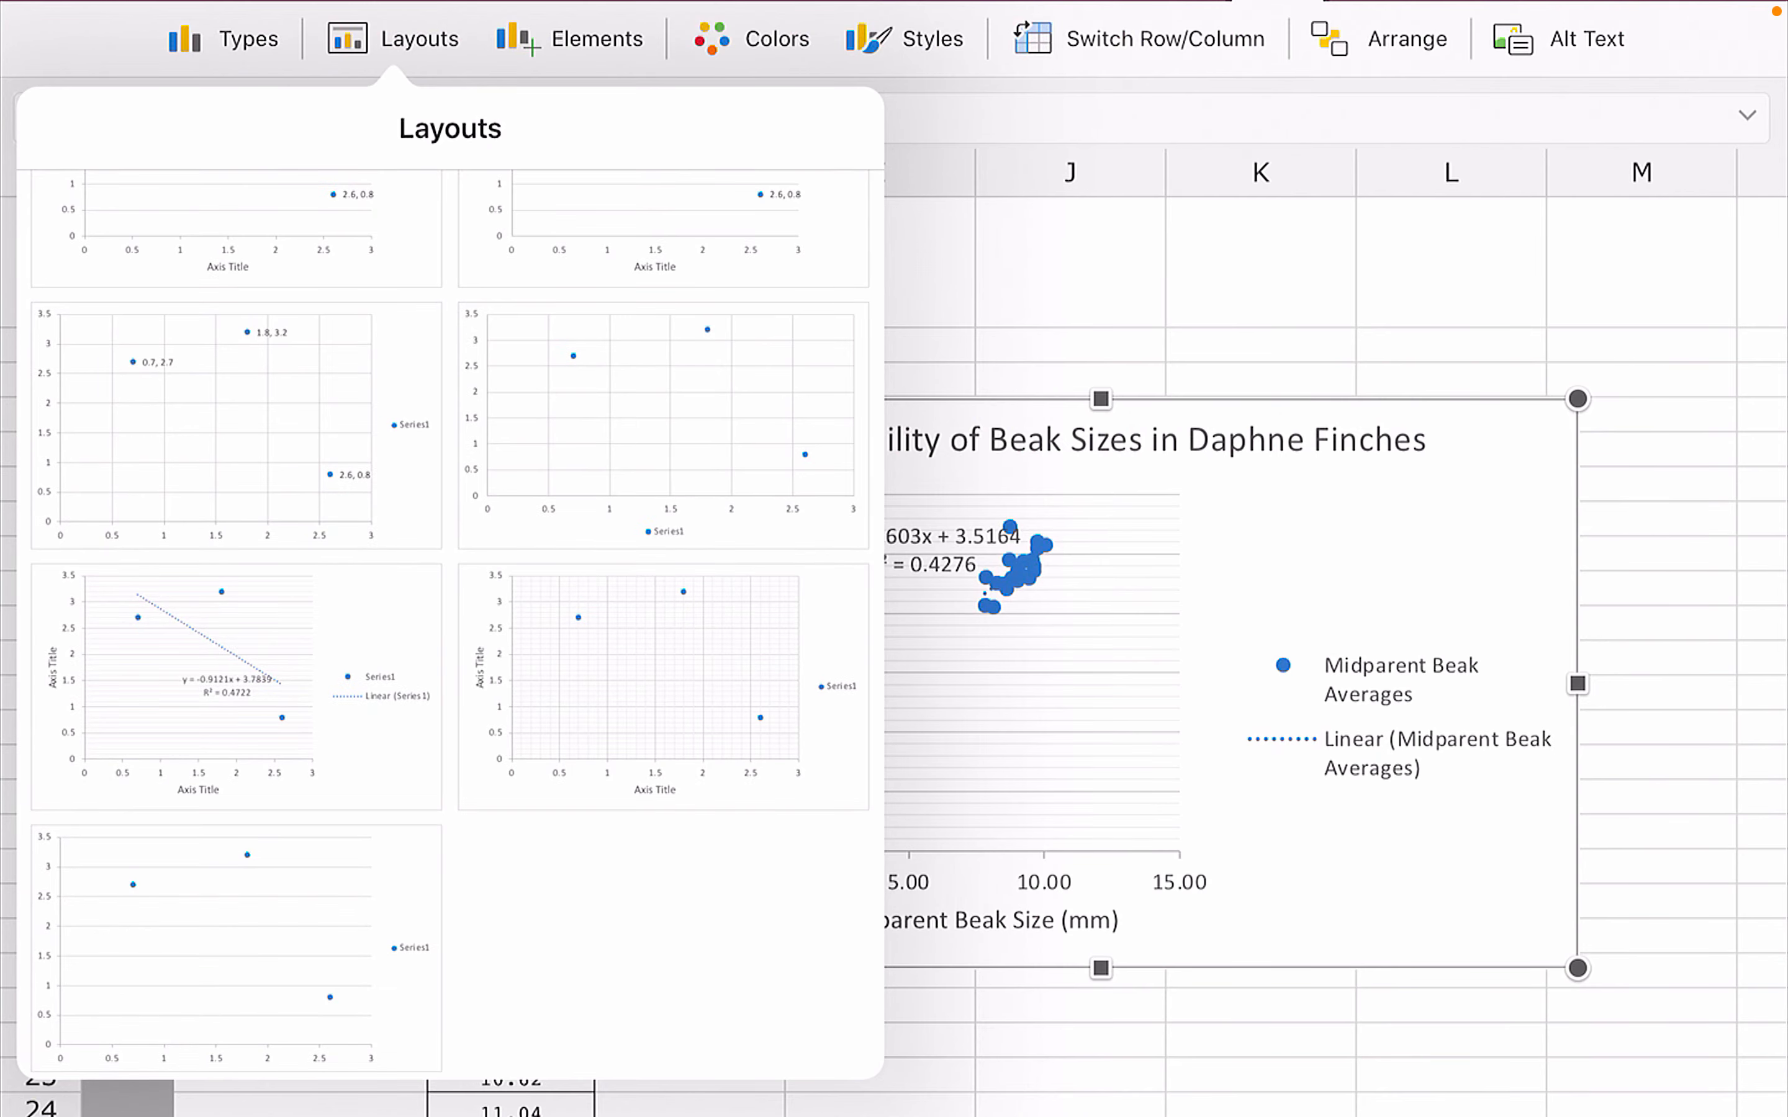
pyautogui.scroll(-3)
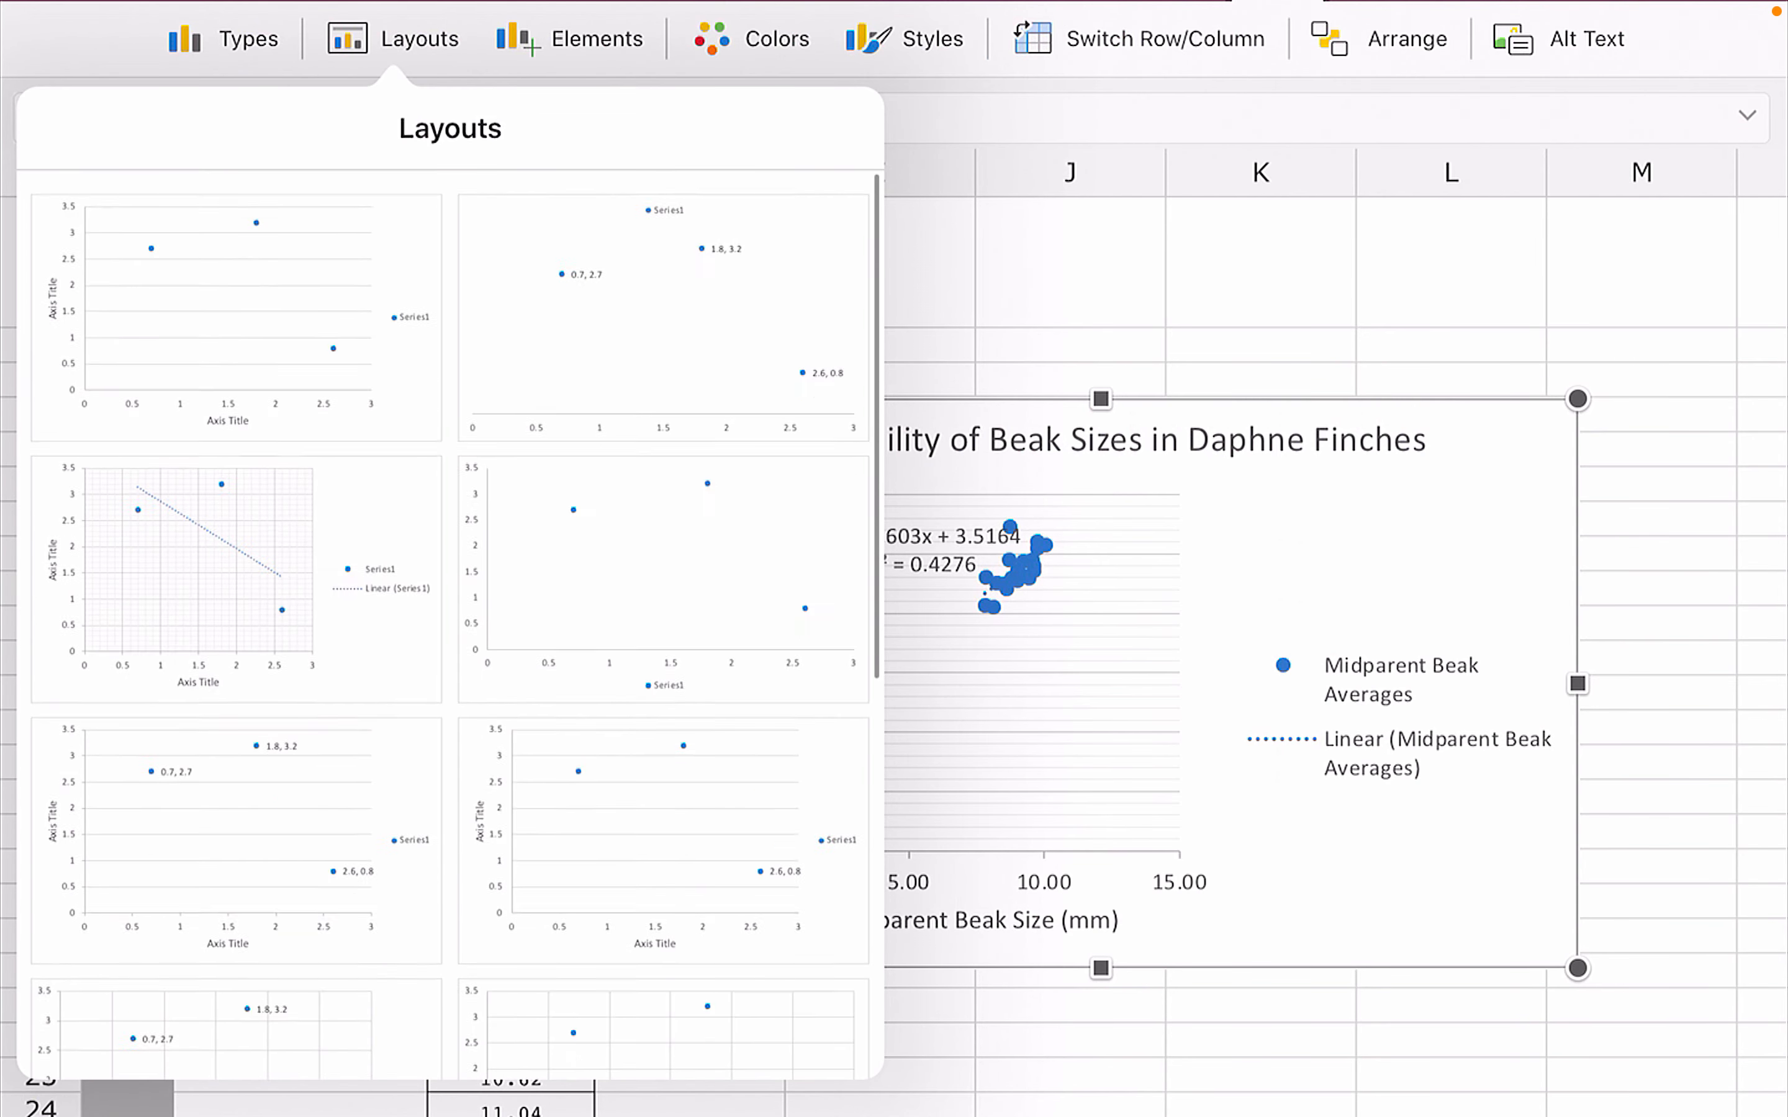
pyautogui.click(419, 39)
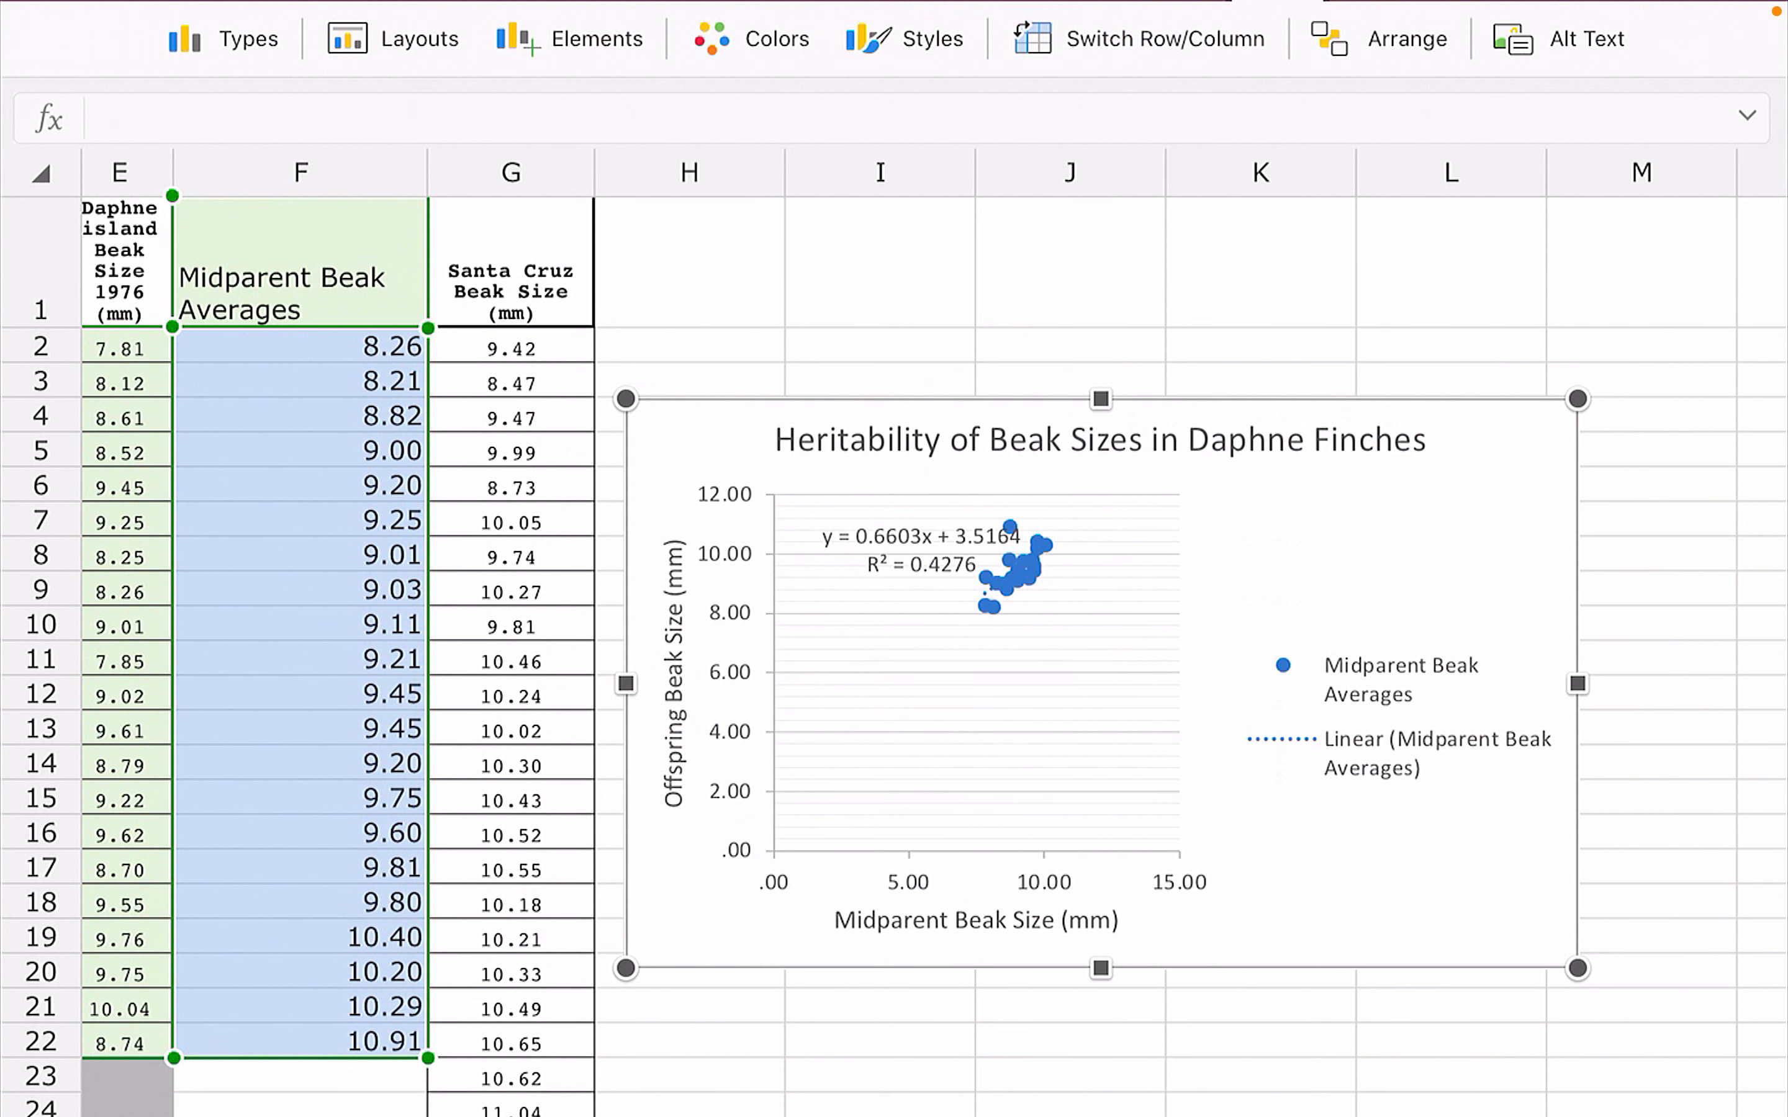
# Add a second linear trendline from Elements so the line extends past the data.
pyautogui.click(591, 38)
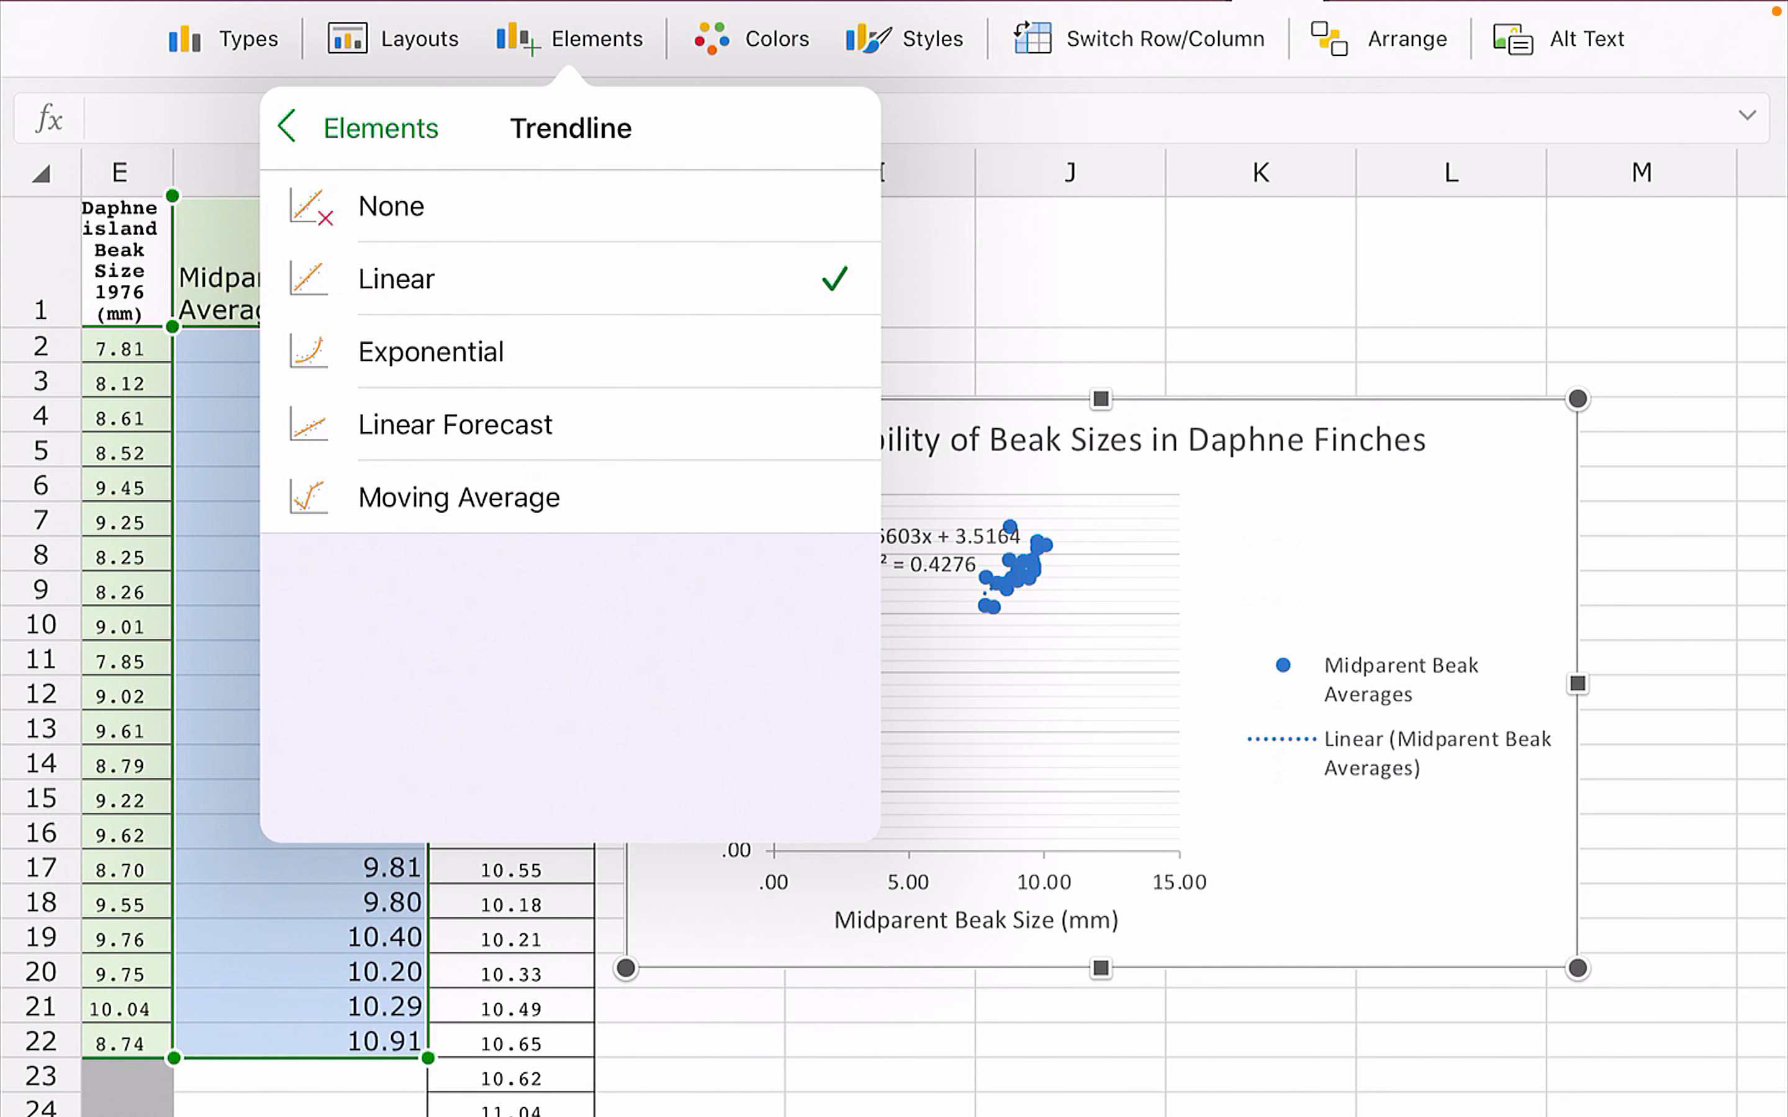
pyautogui.click(288, 128)
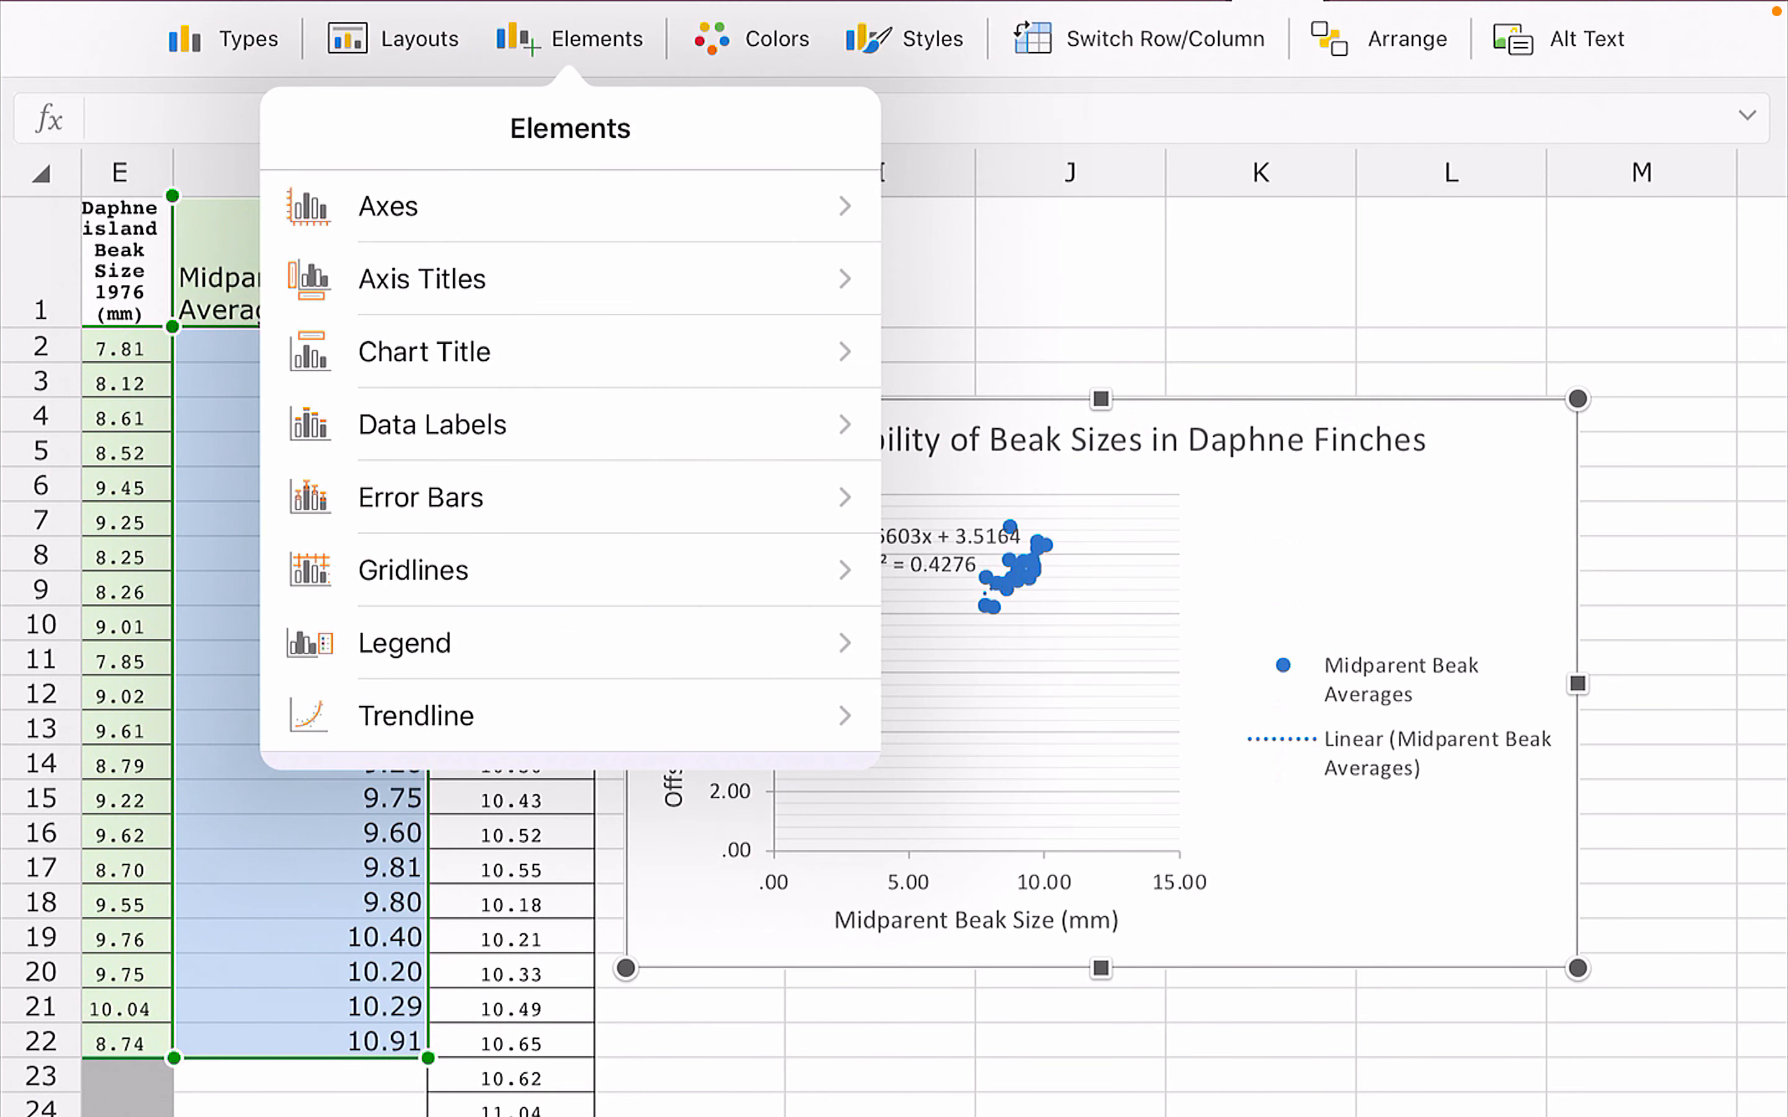
pyautogui.click(415, 715)
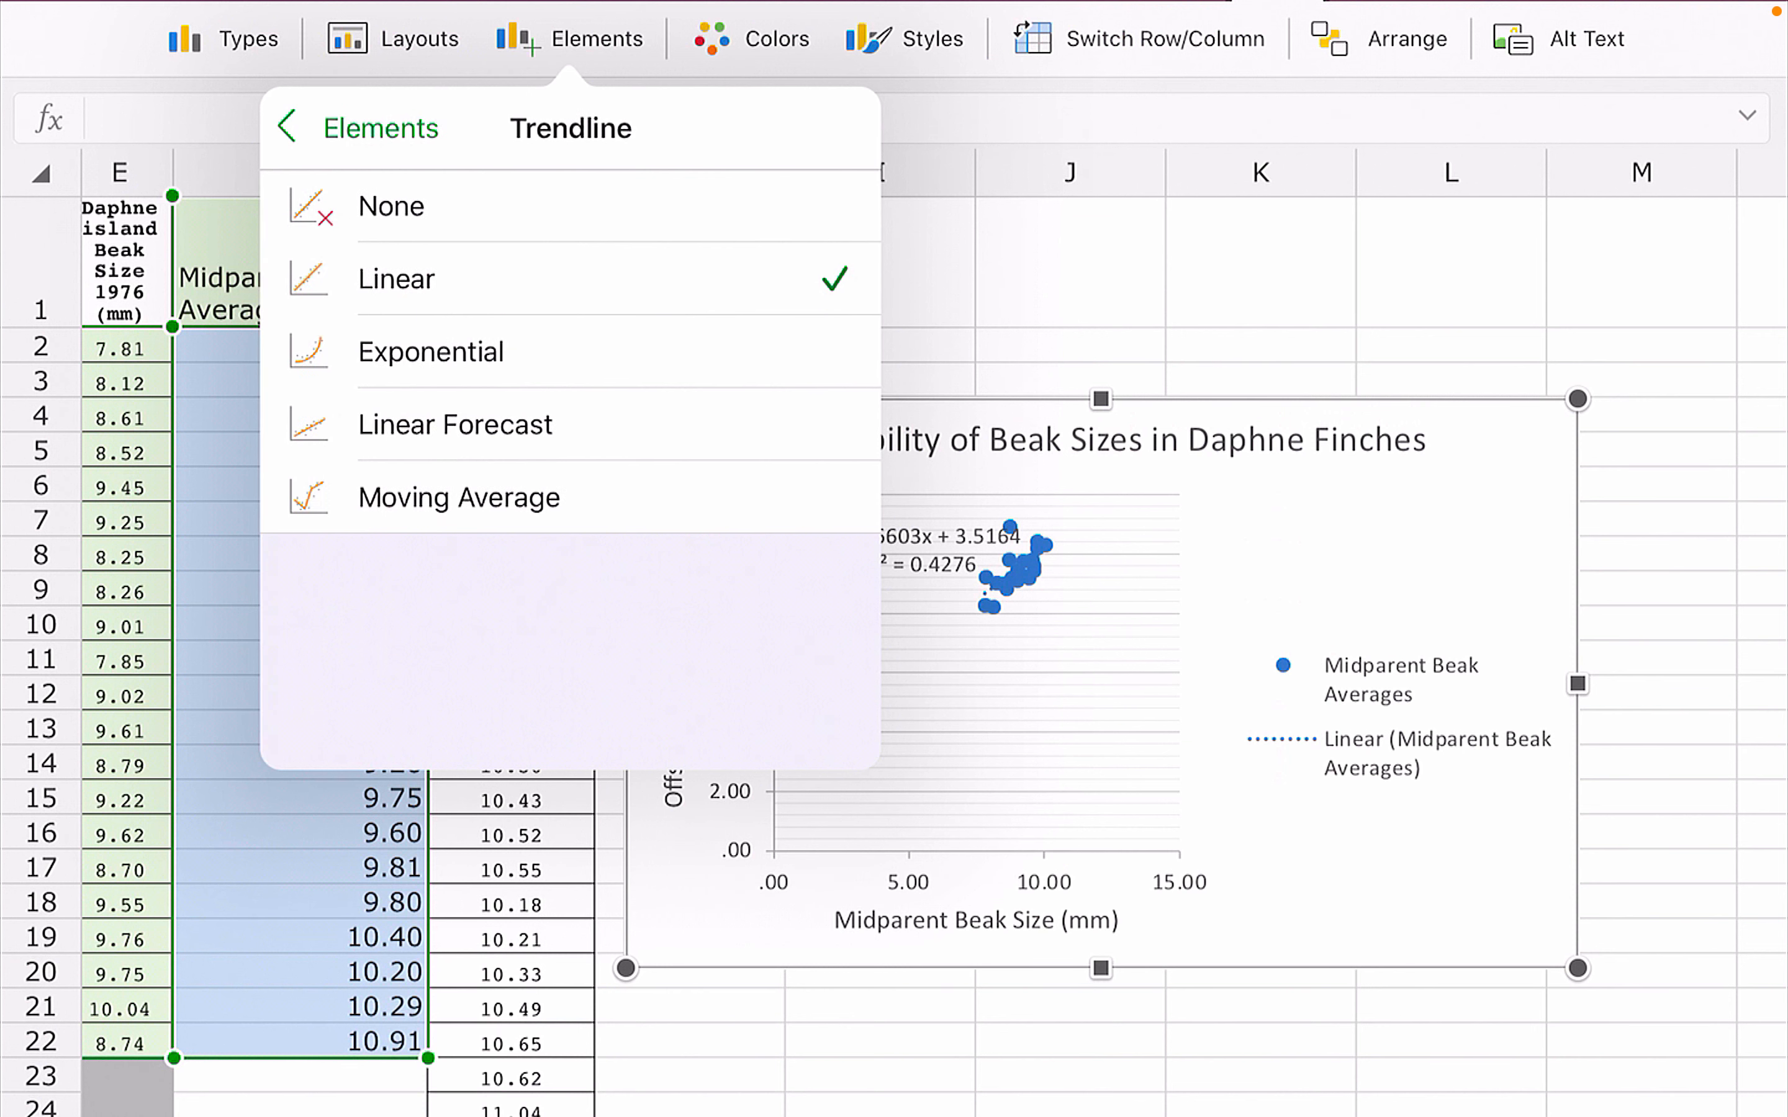
pyautogui.click(395, 279)
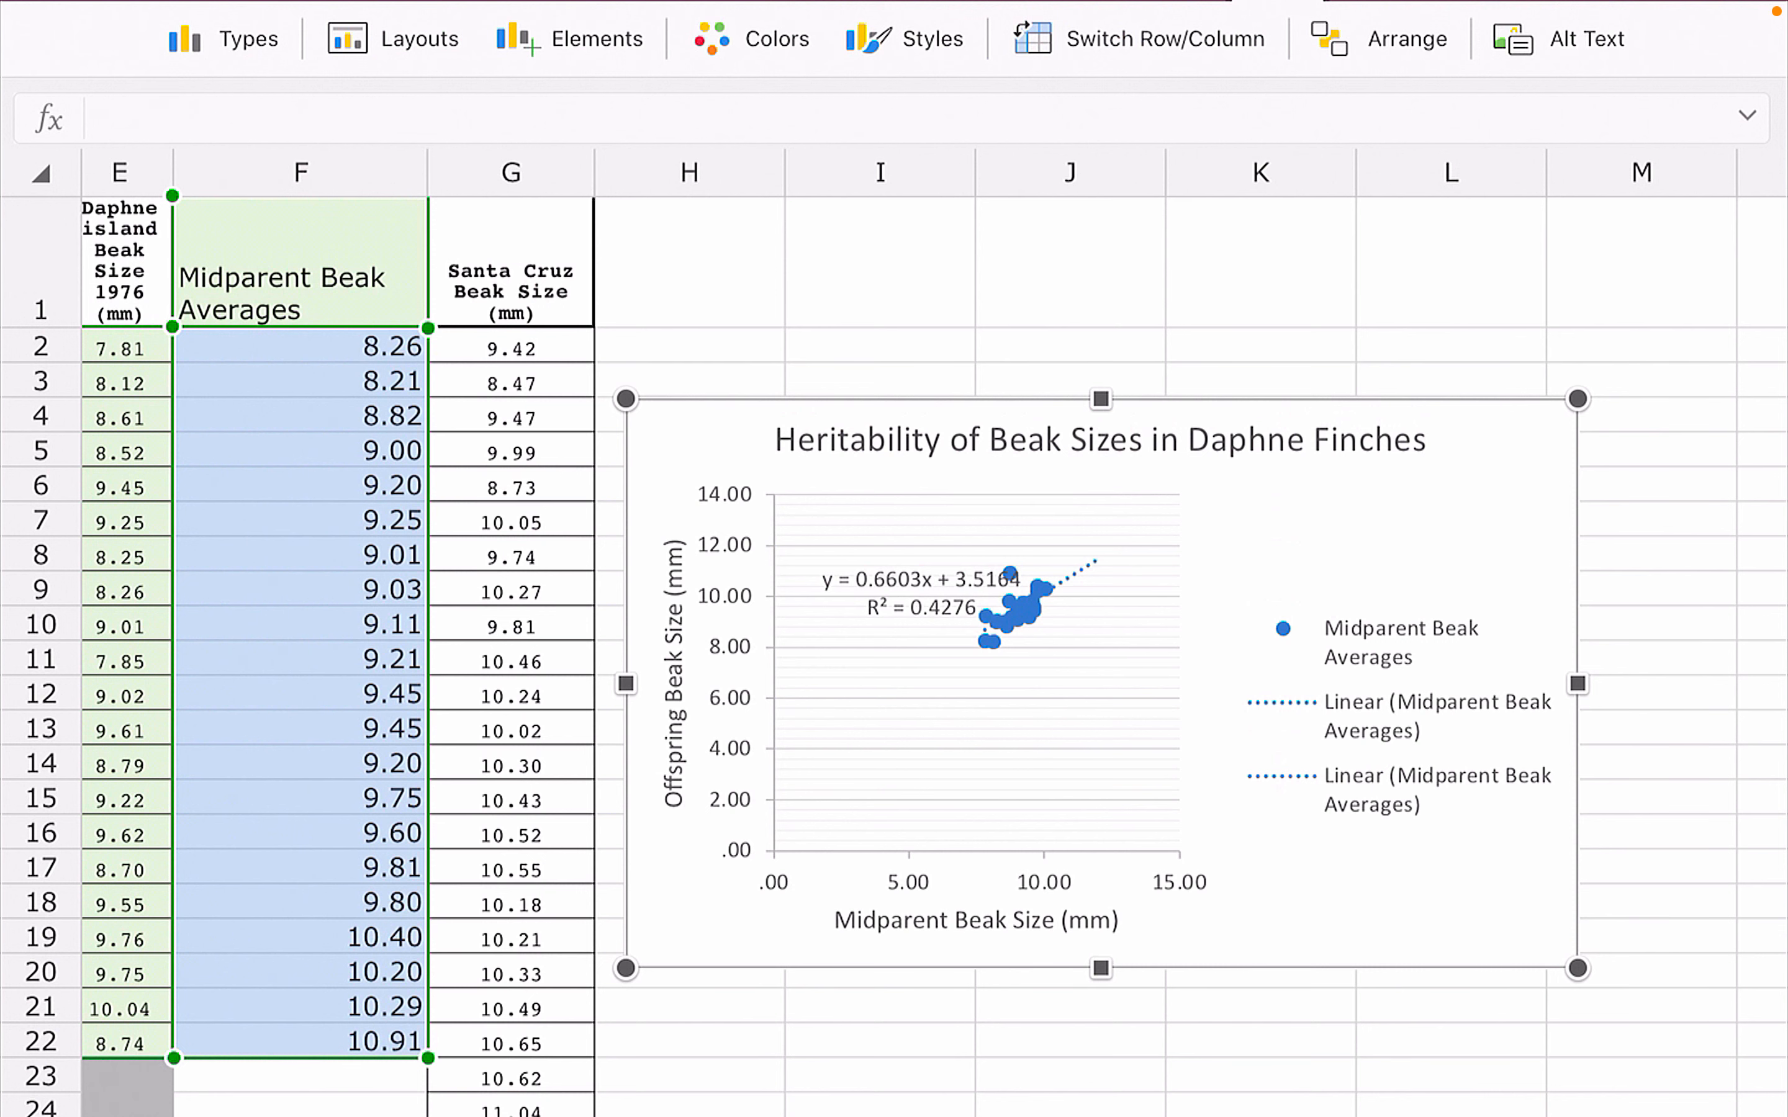
pyautogui.click(594, 38)
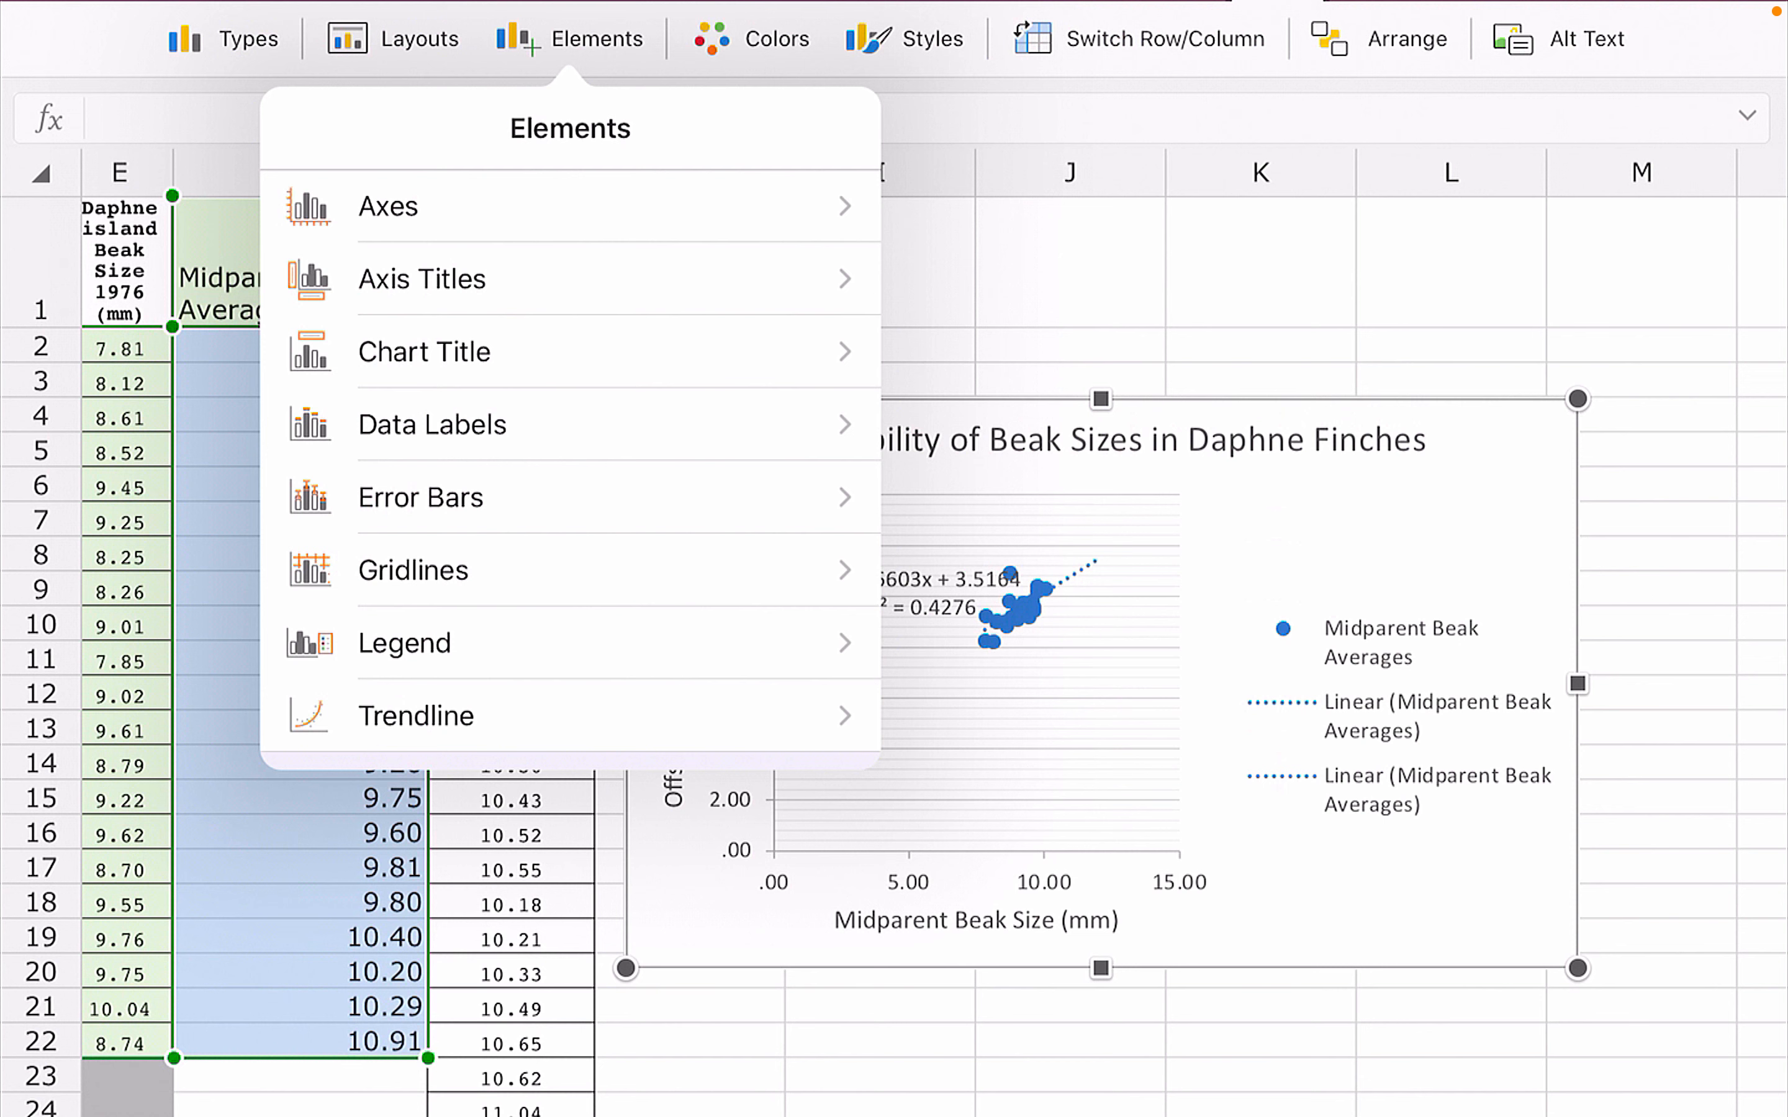
pyautogui.click(412, 570)
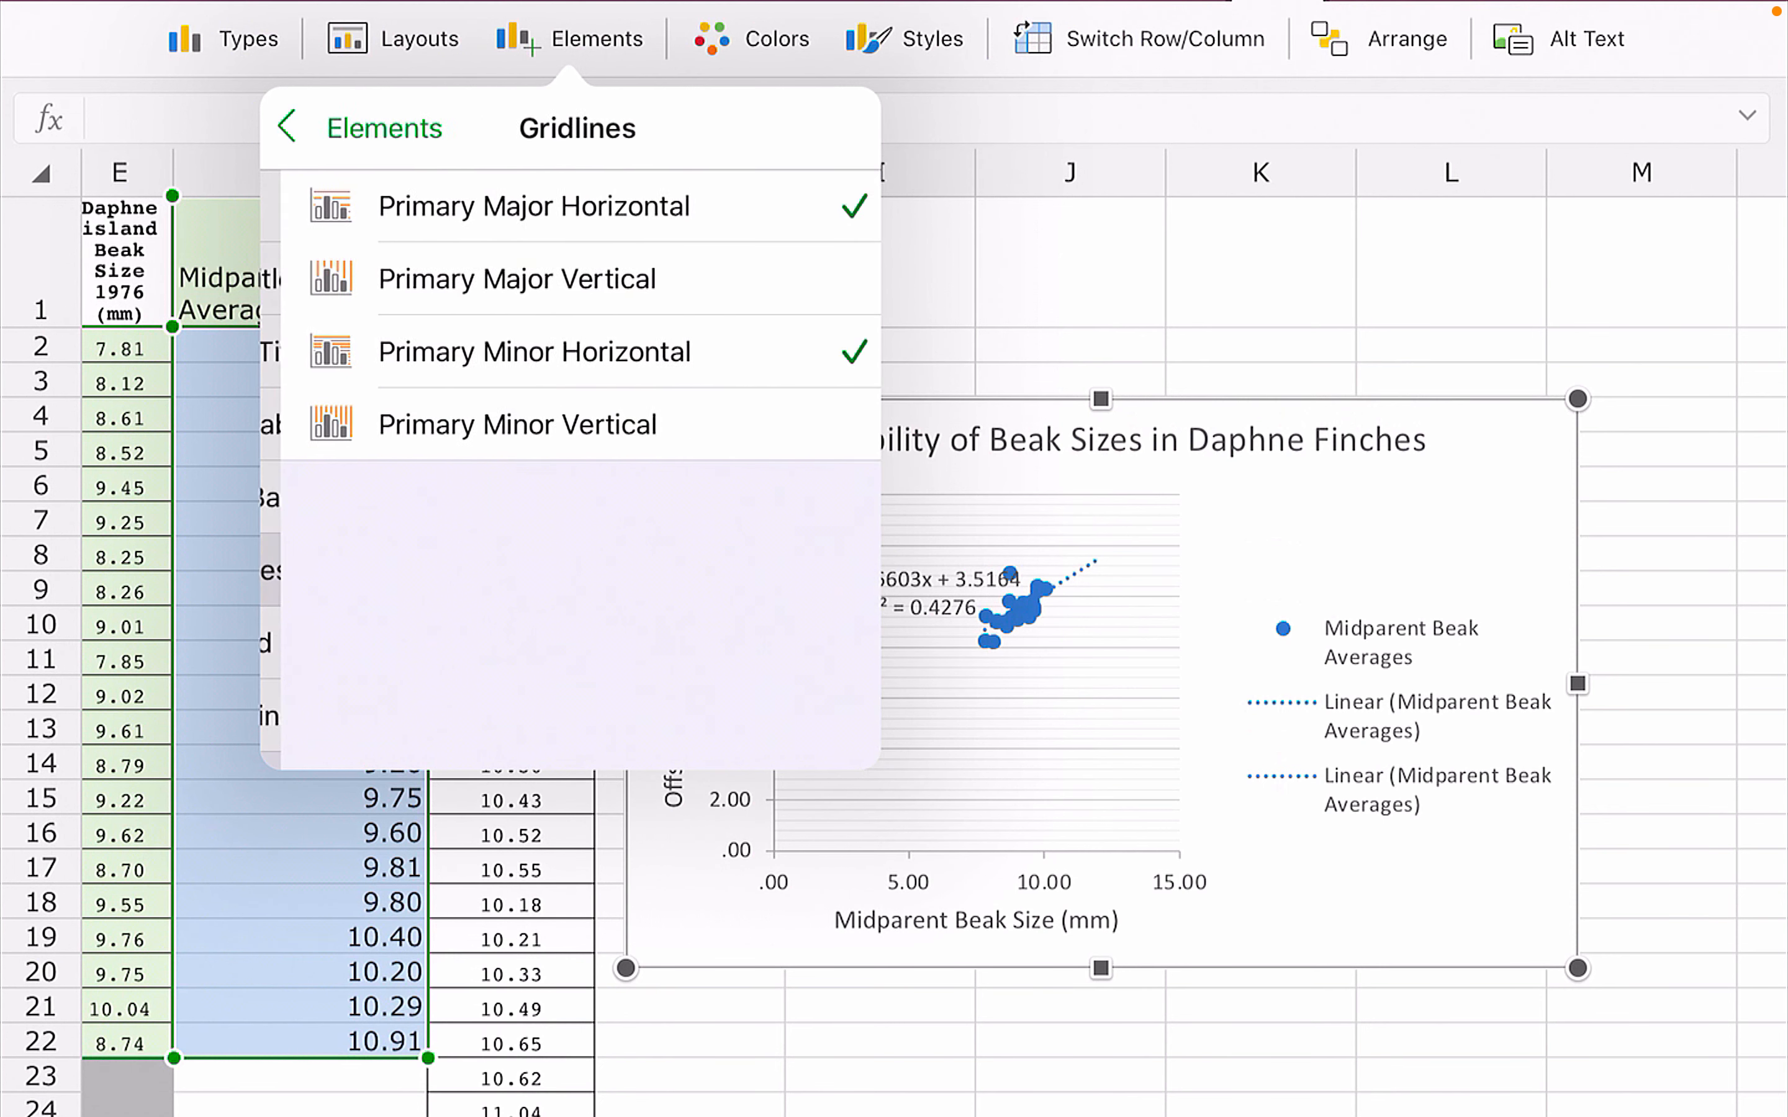
pyautogui.click(288, 128)
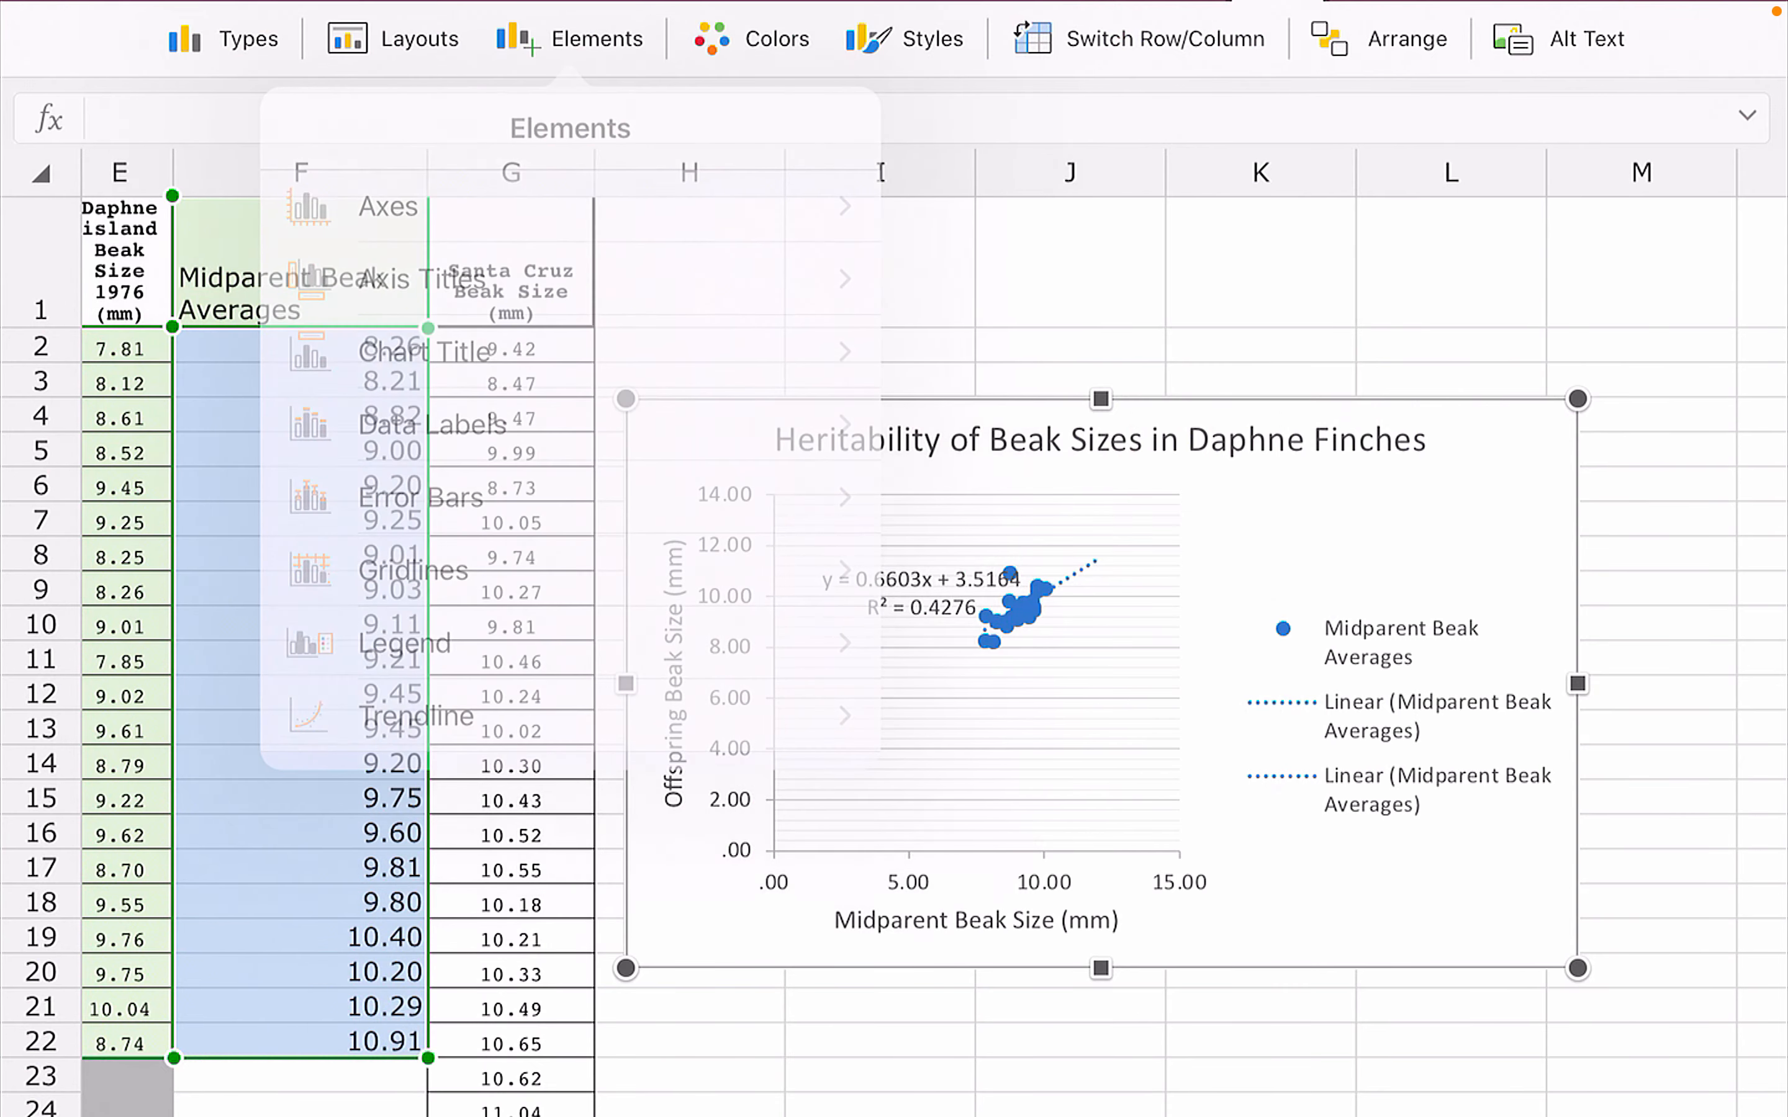
pyautogui.click(597, 39)
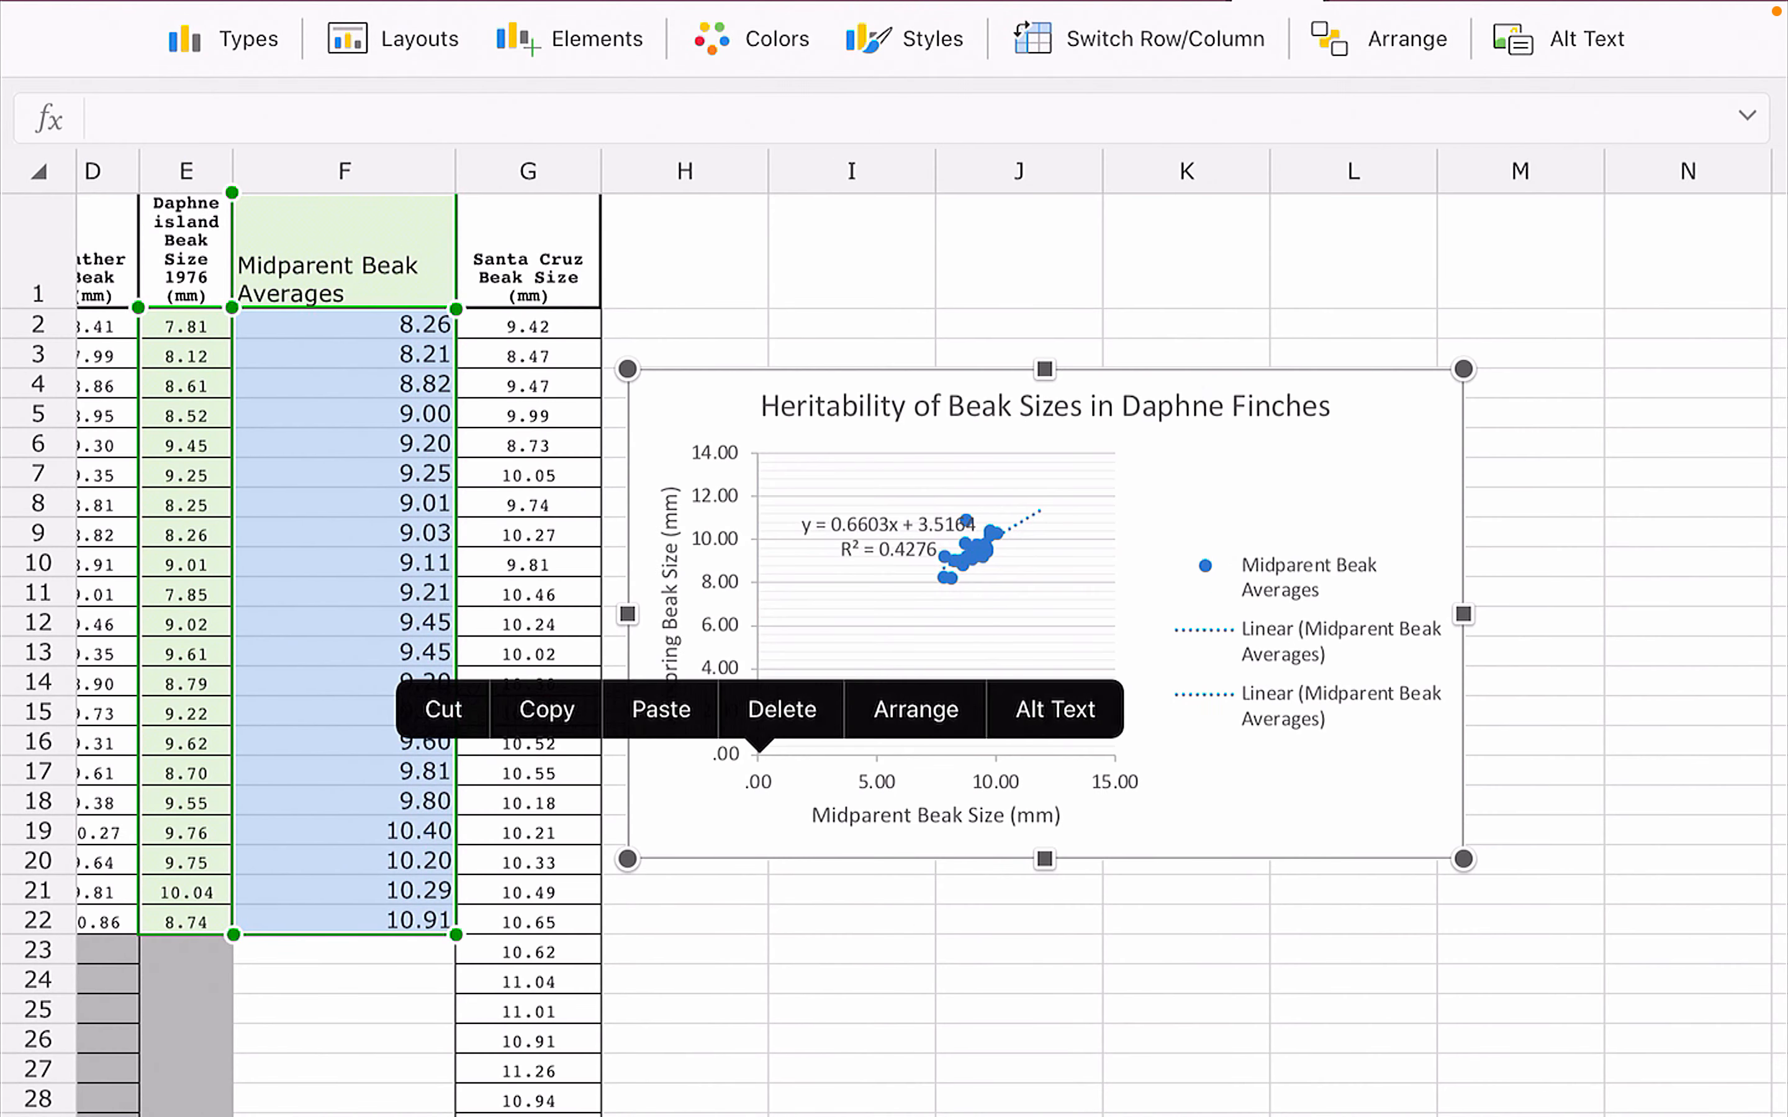
pyautogui.click(915, 710)
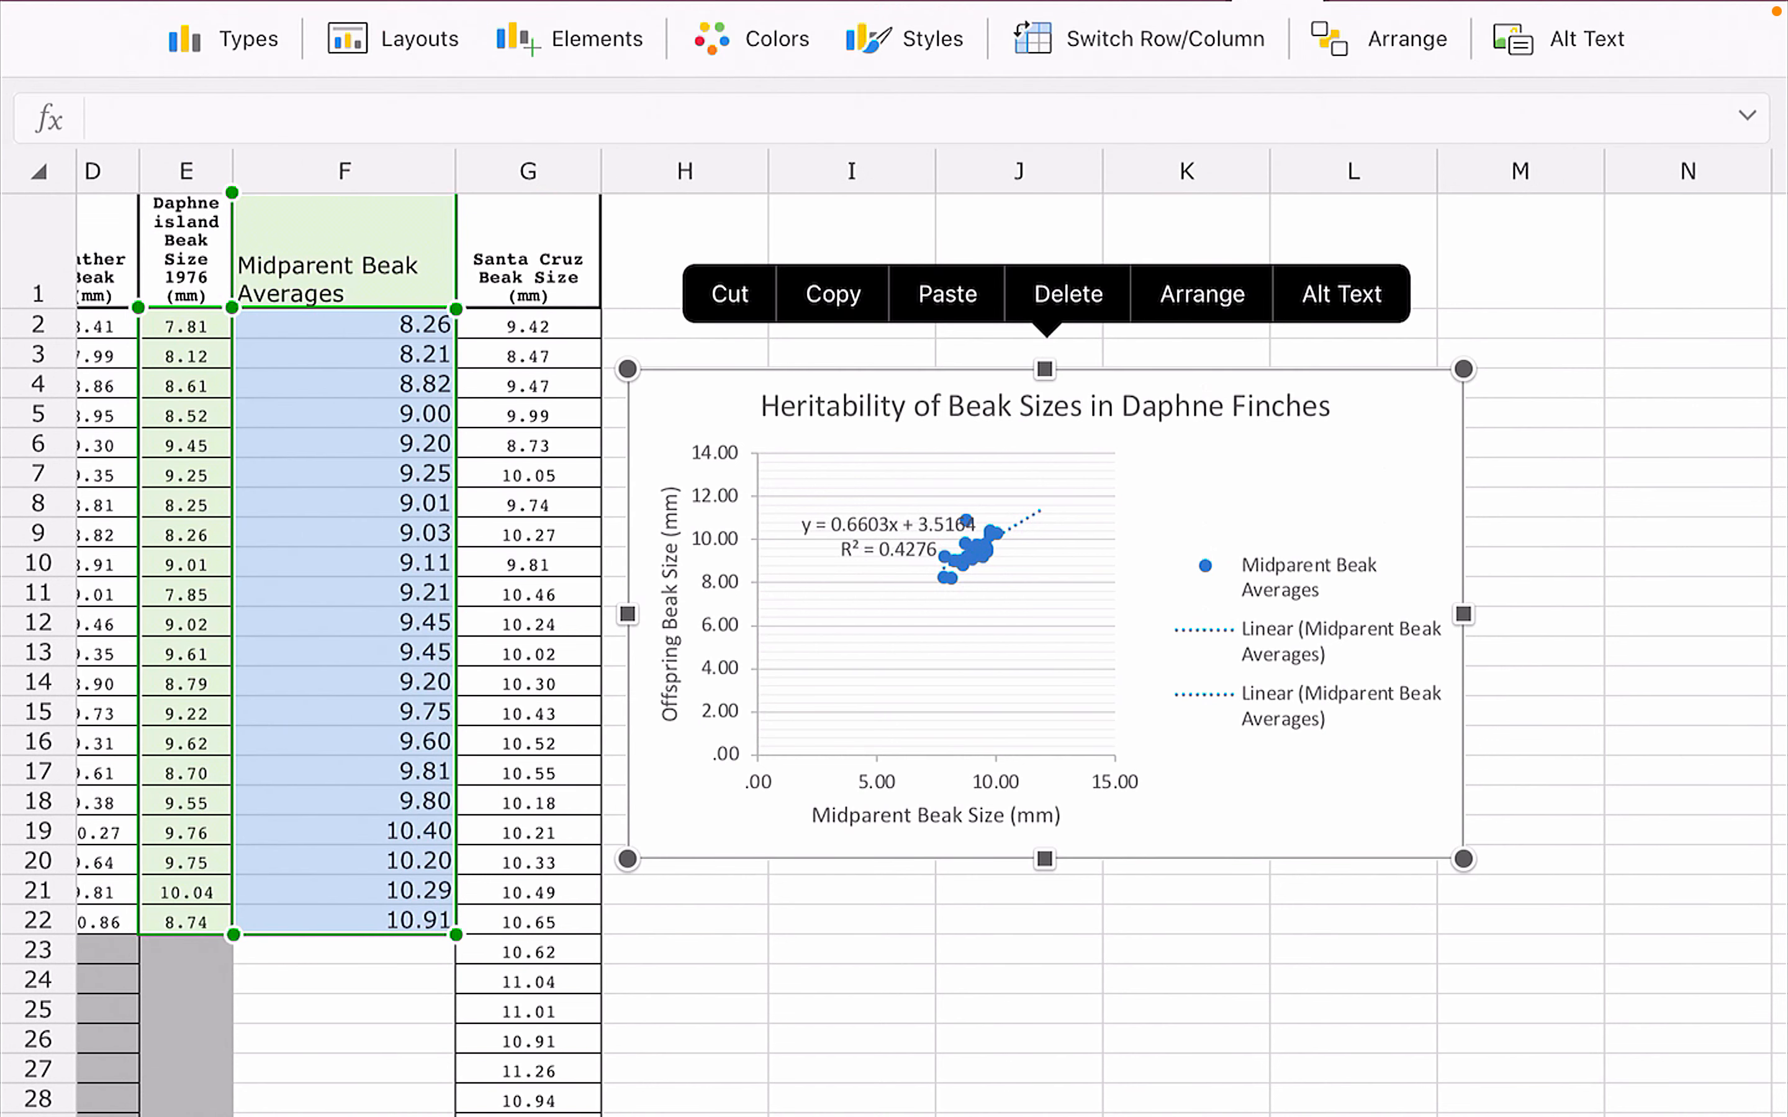
pyautogui.click(575, 38)
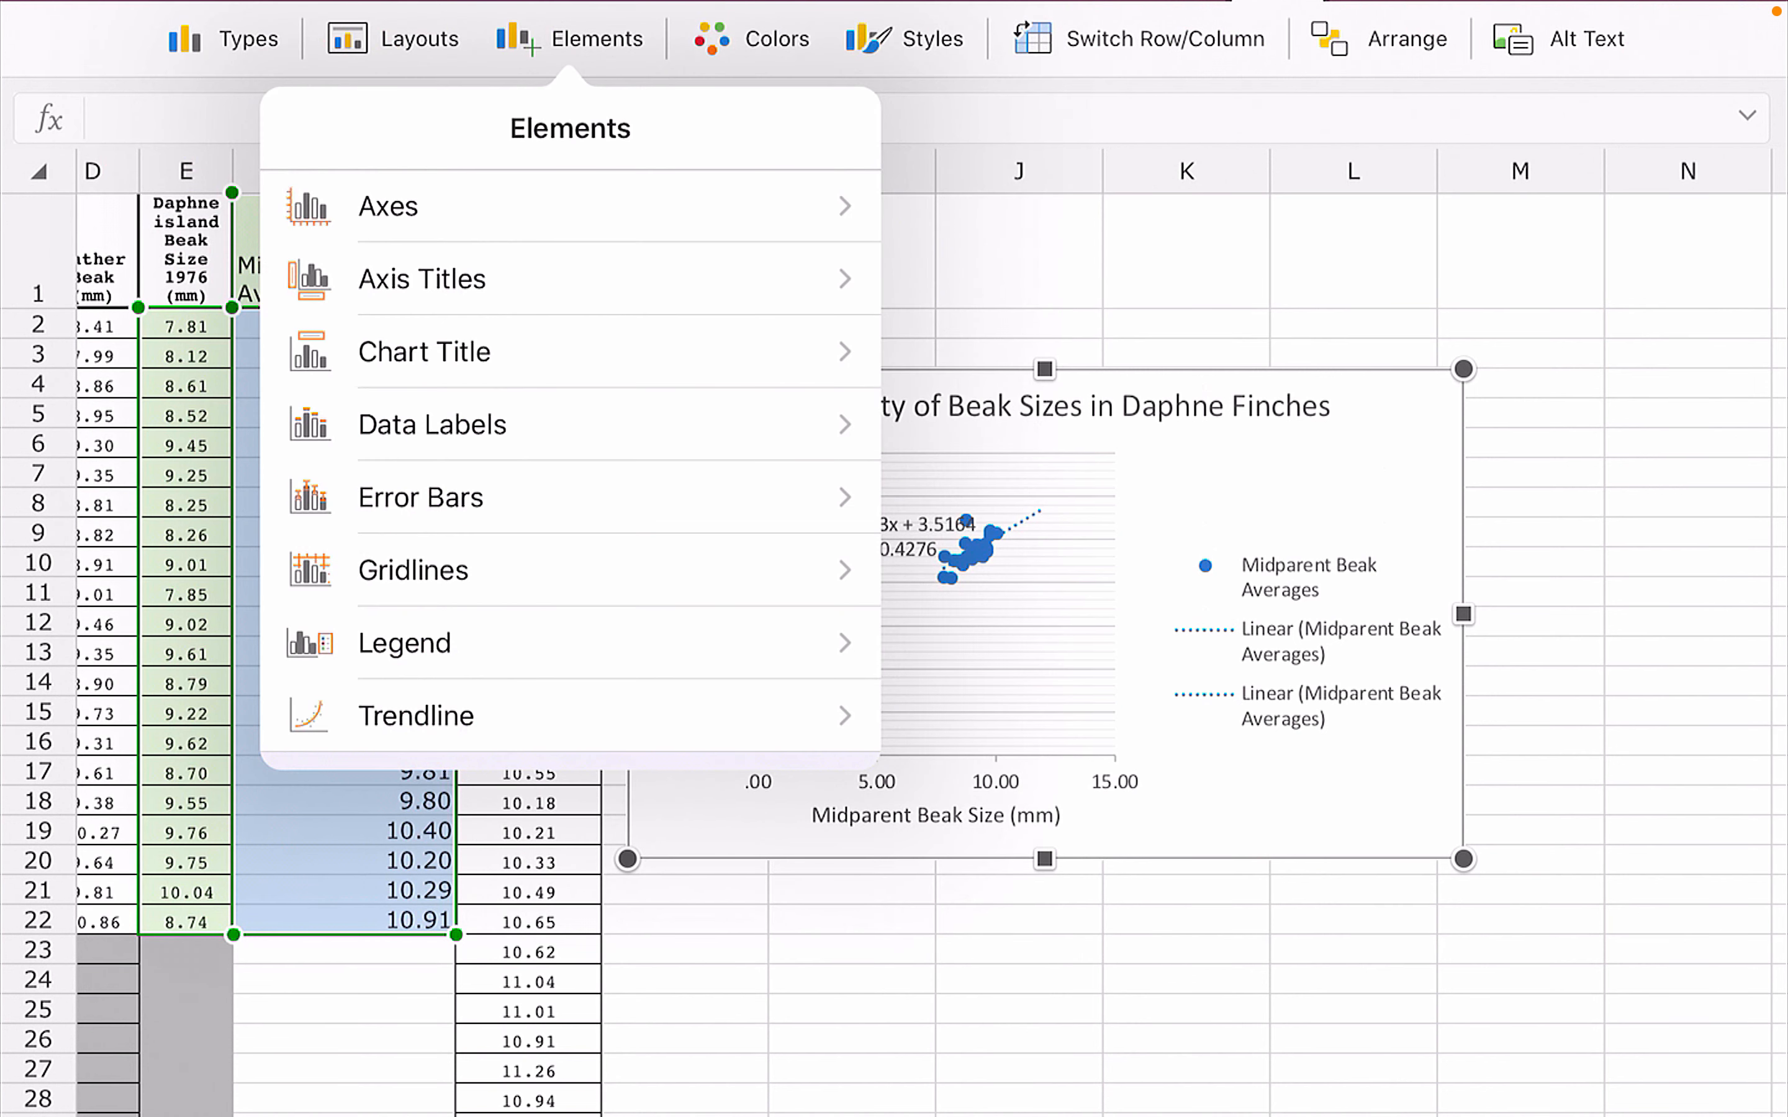
pyautogui.click(387, 206)
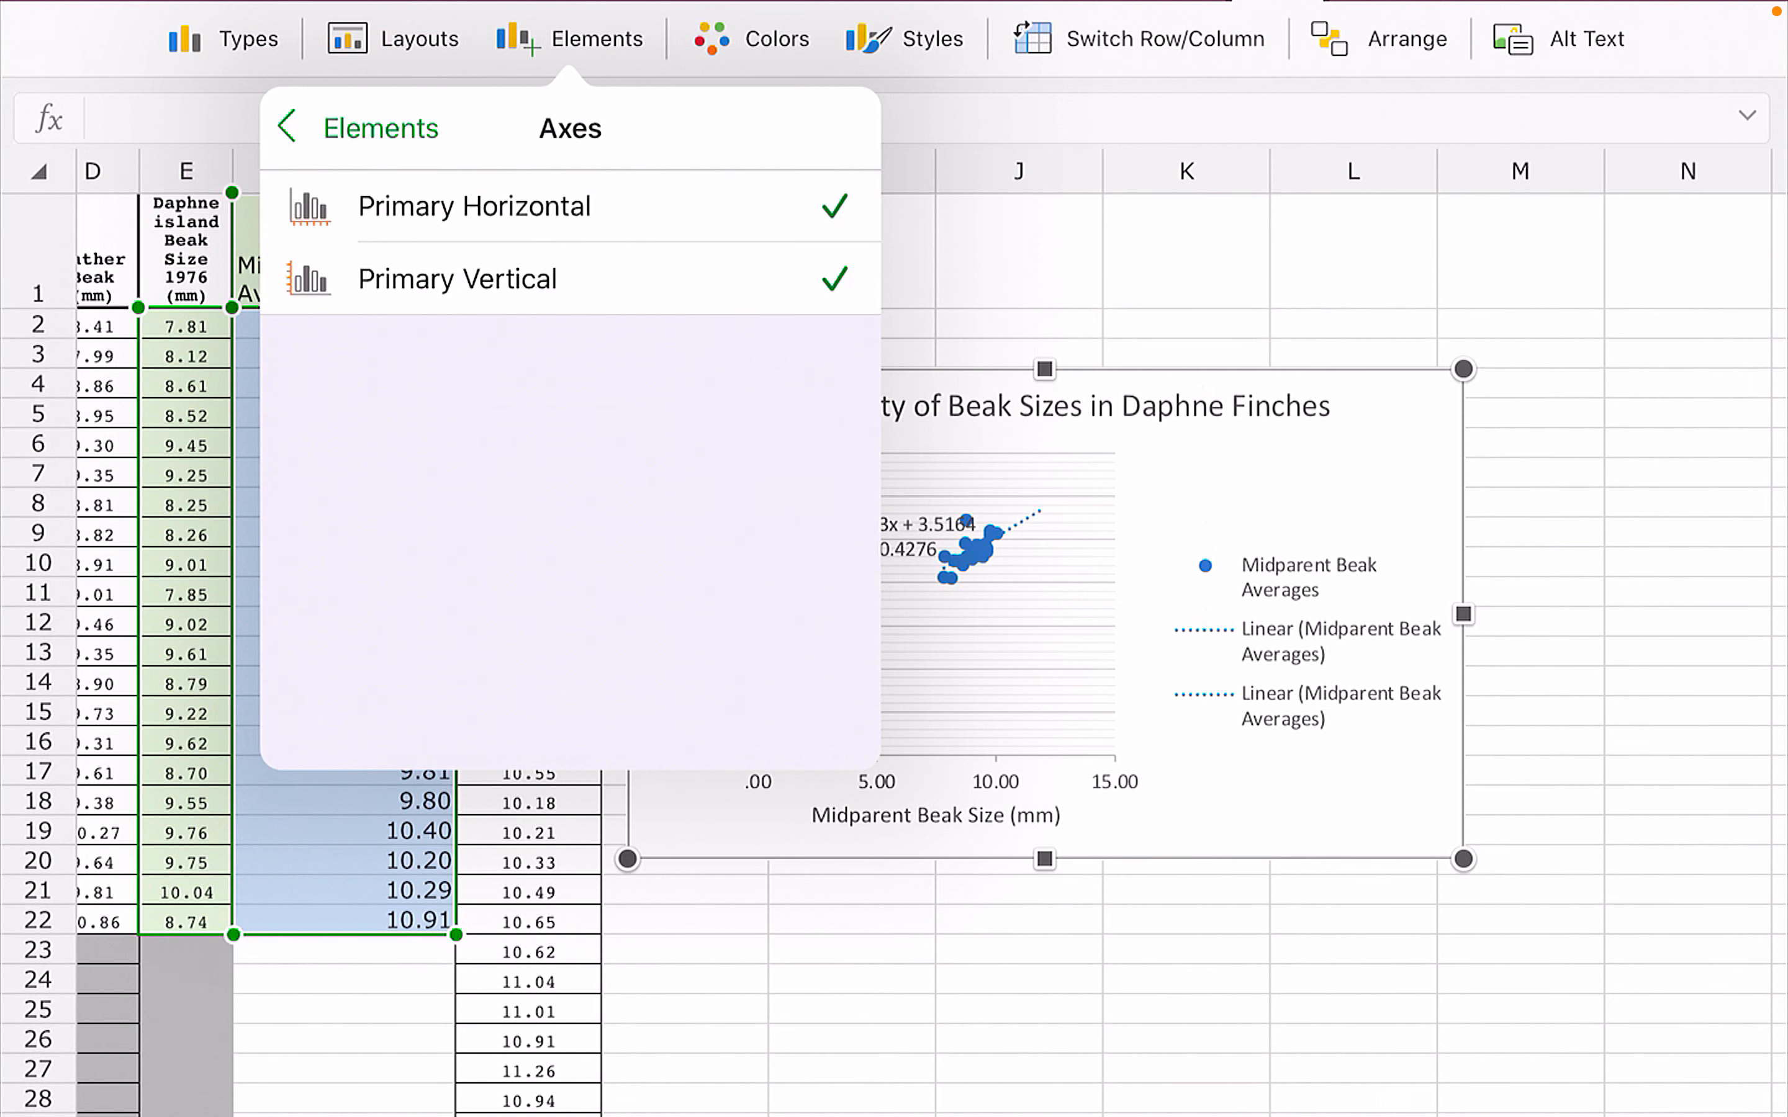
pyautogui.click(289, 127)
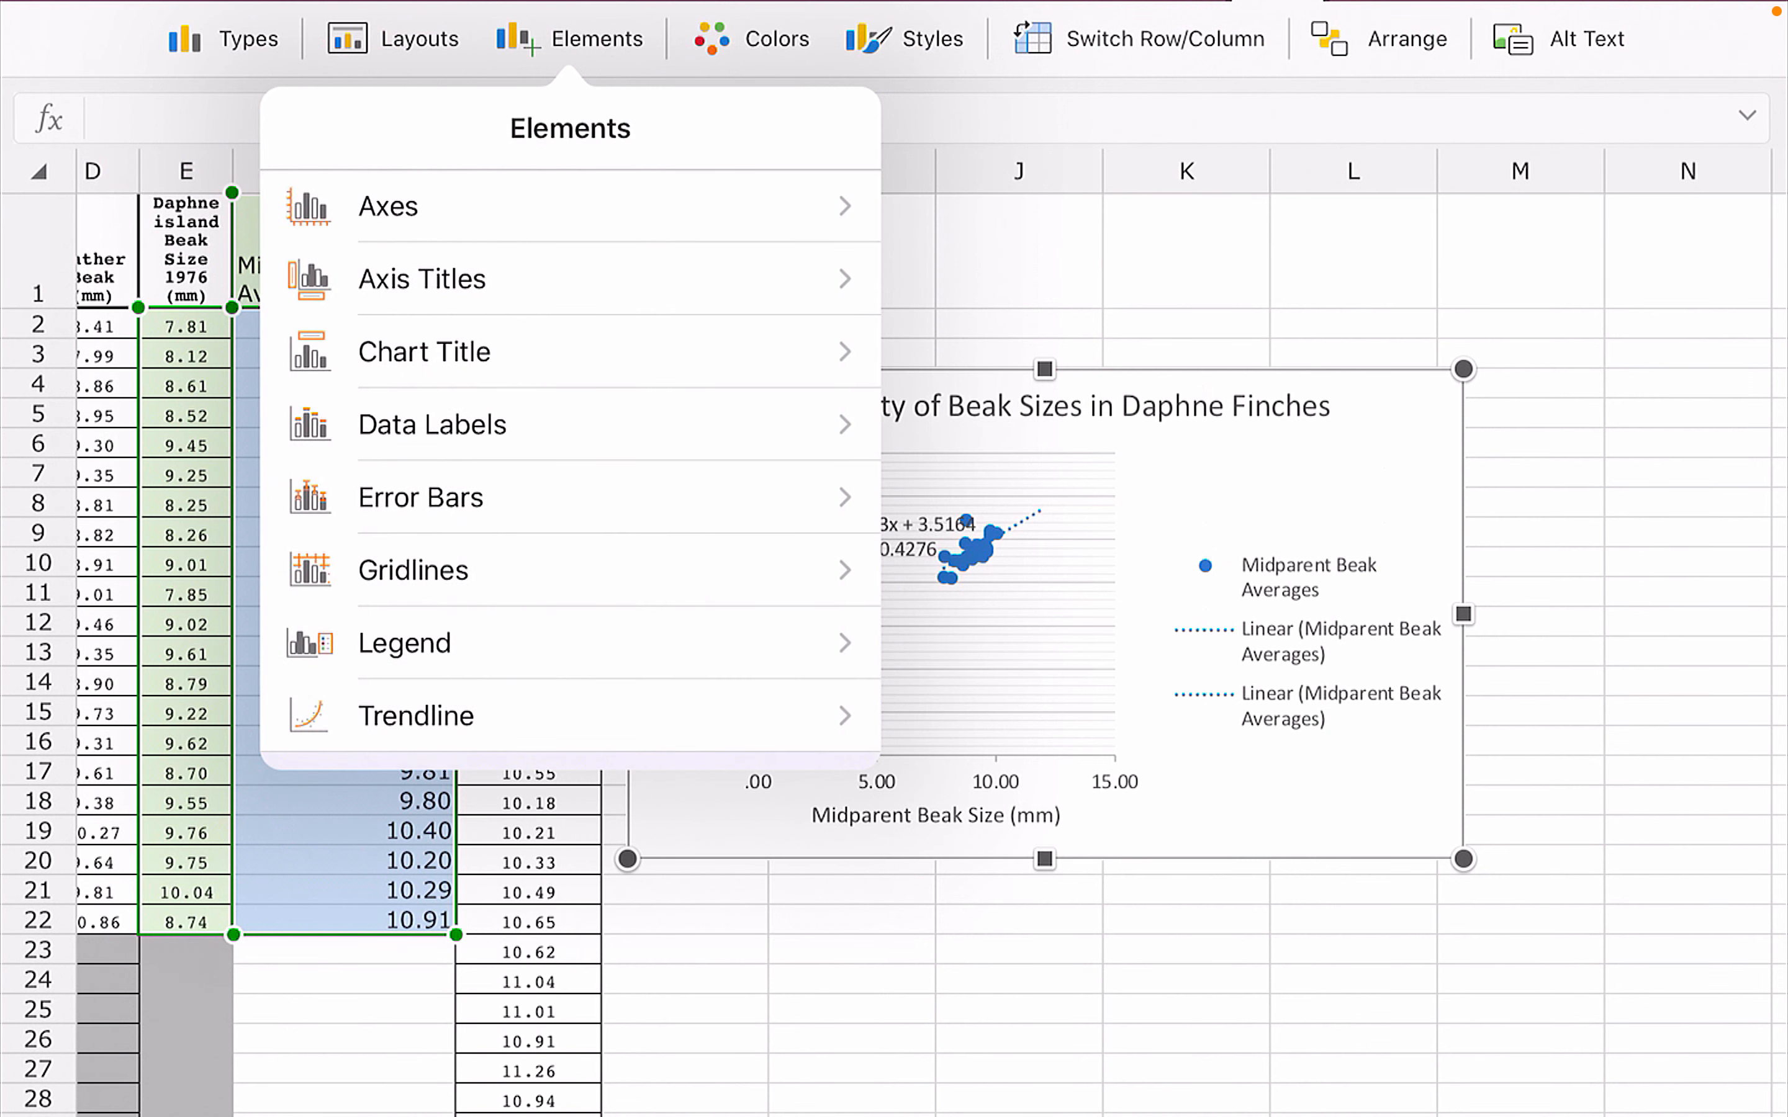
pyautogui.click(412, 570)
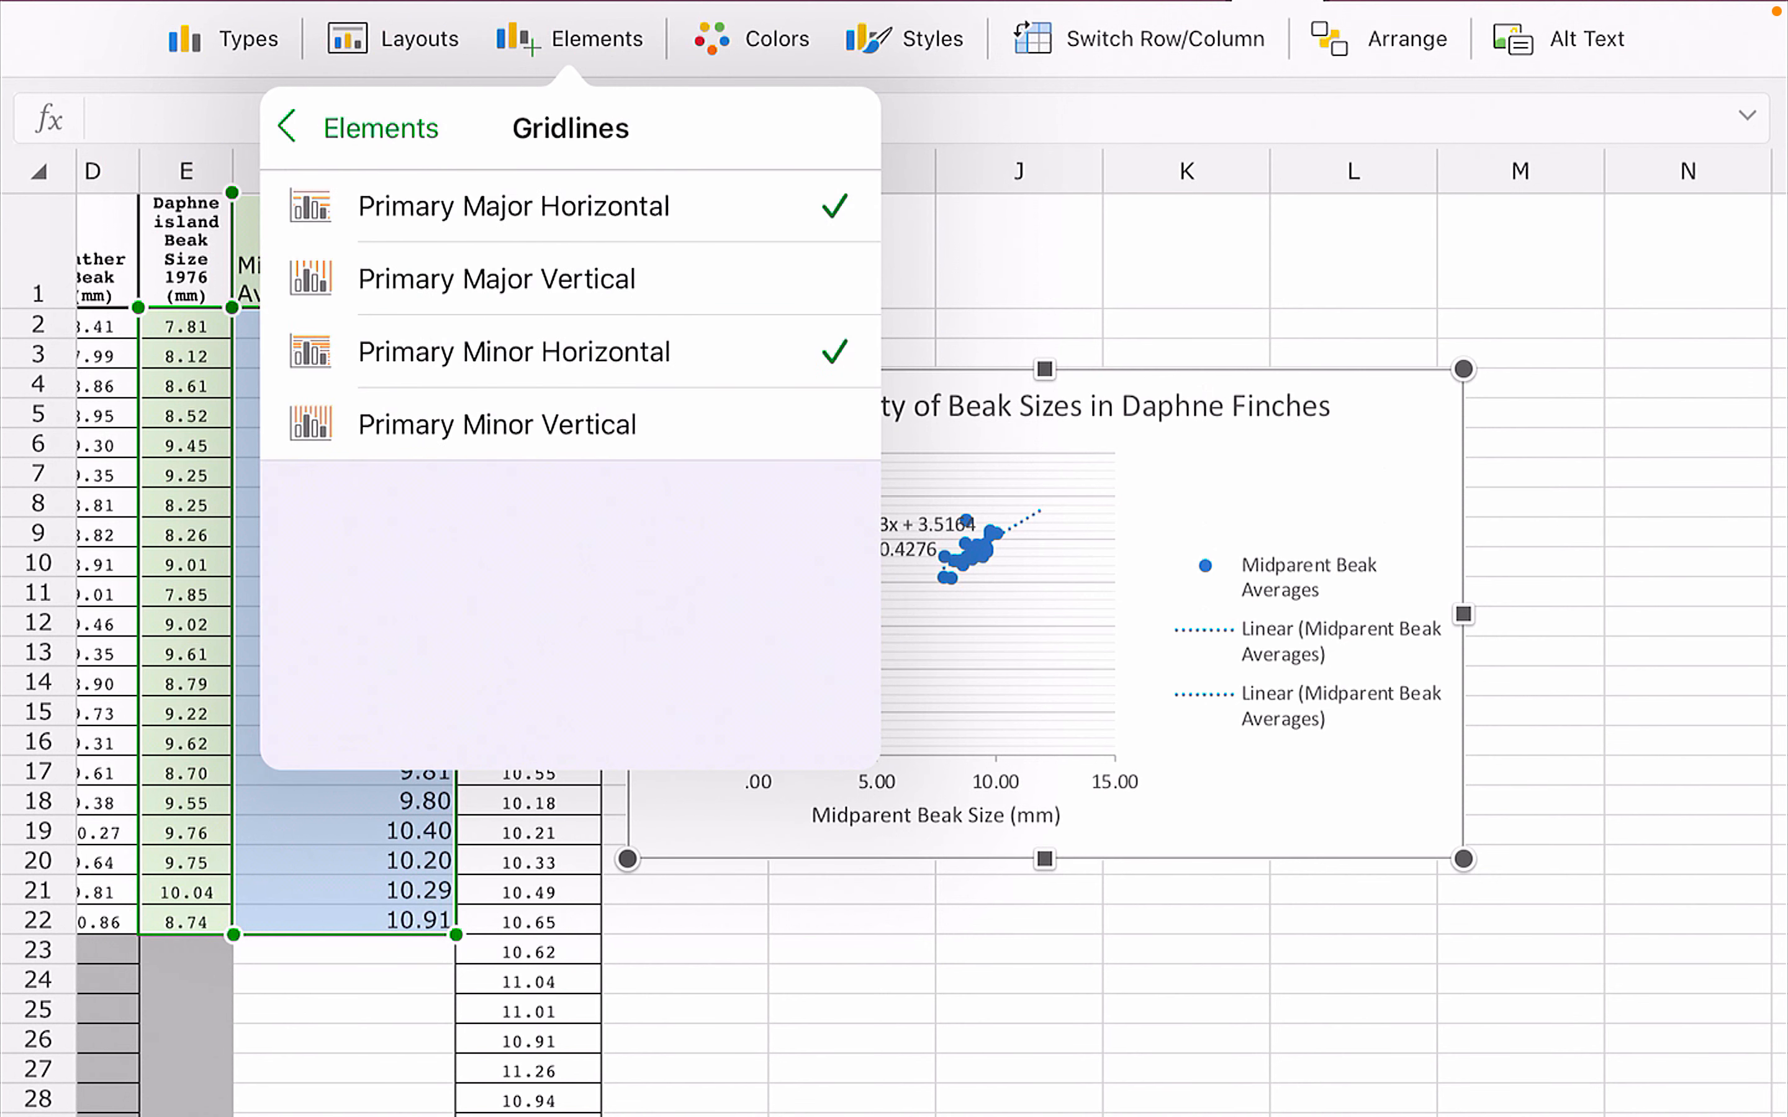
pyautogui.click(288, 127)
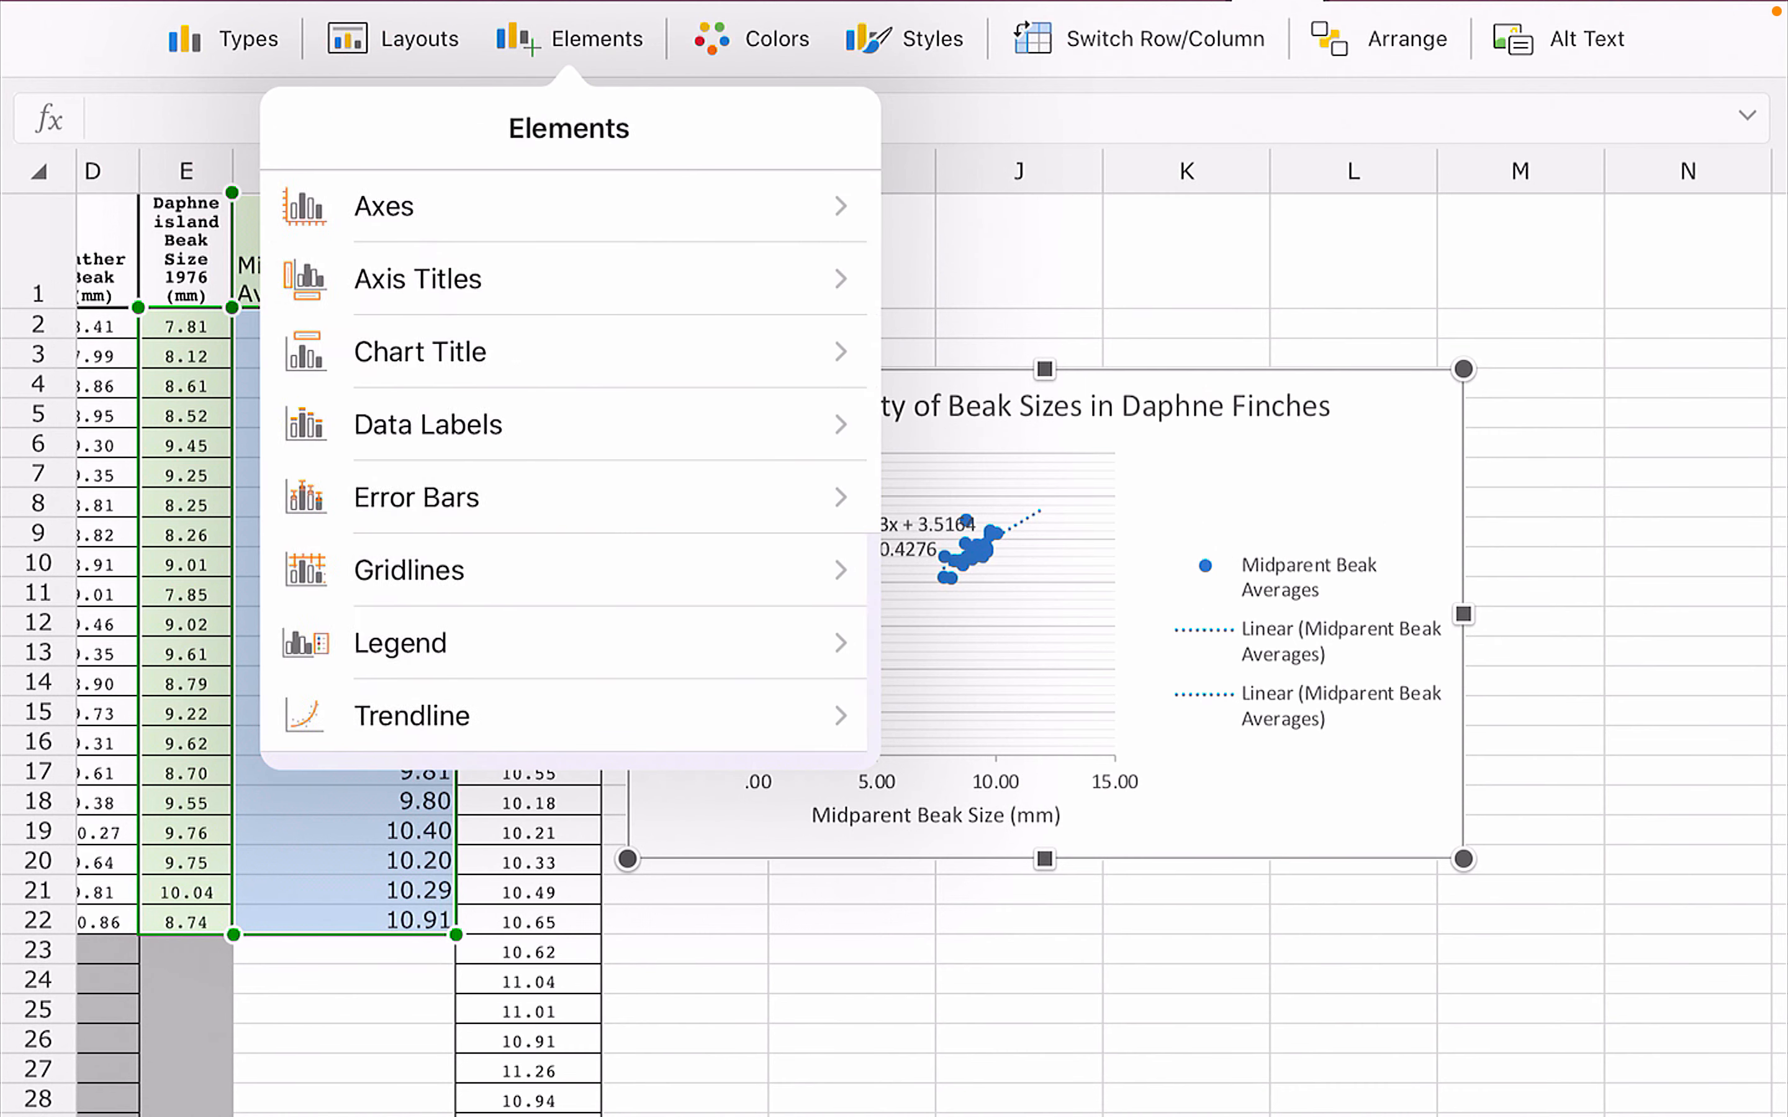
pyautogui.click(417, 38)
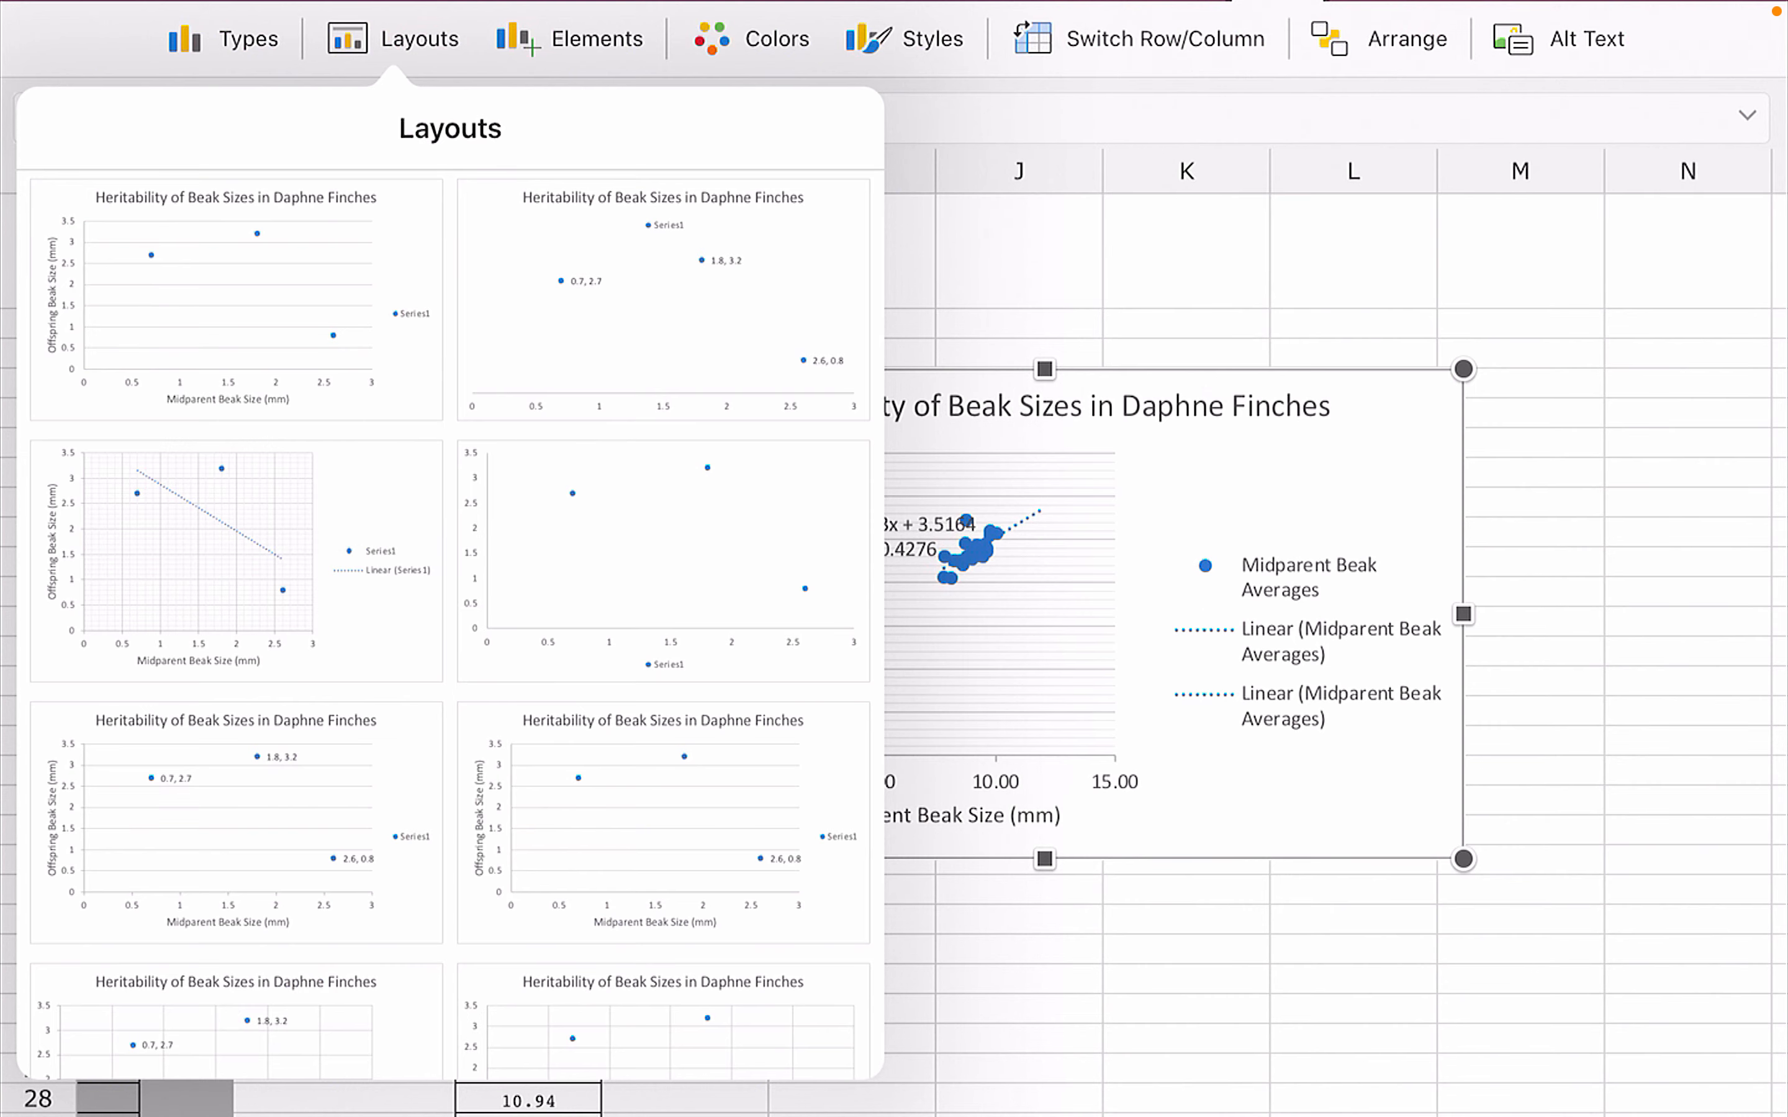
pyautogui.scroll(-3)
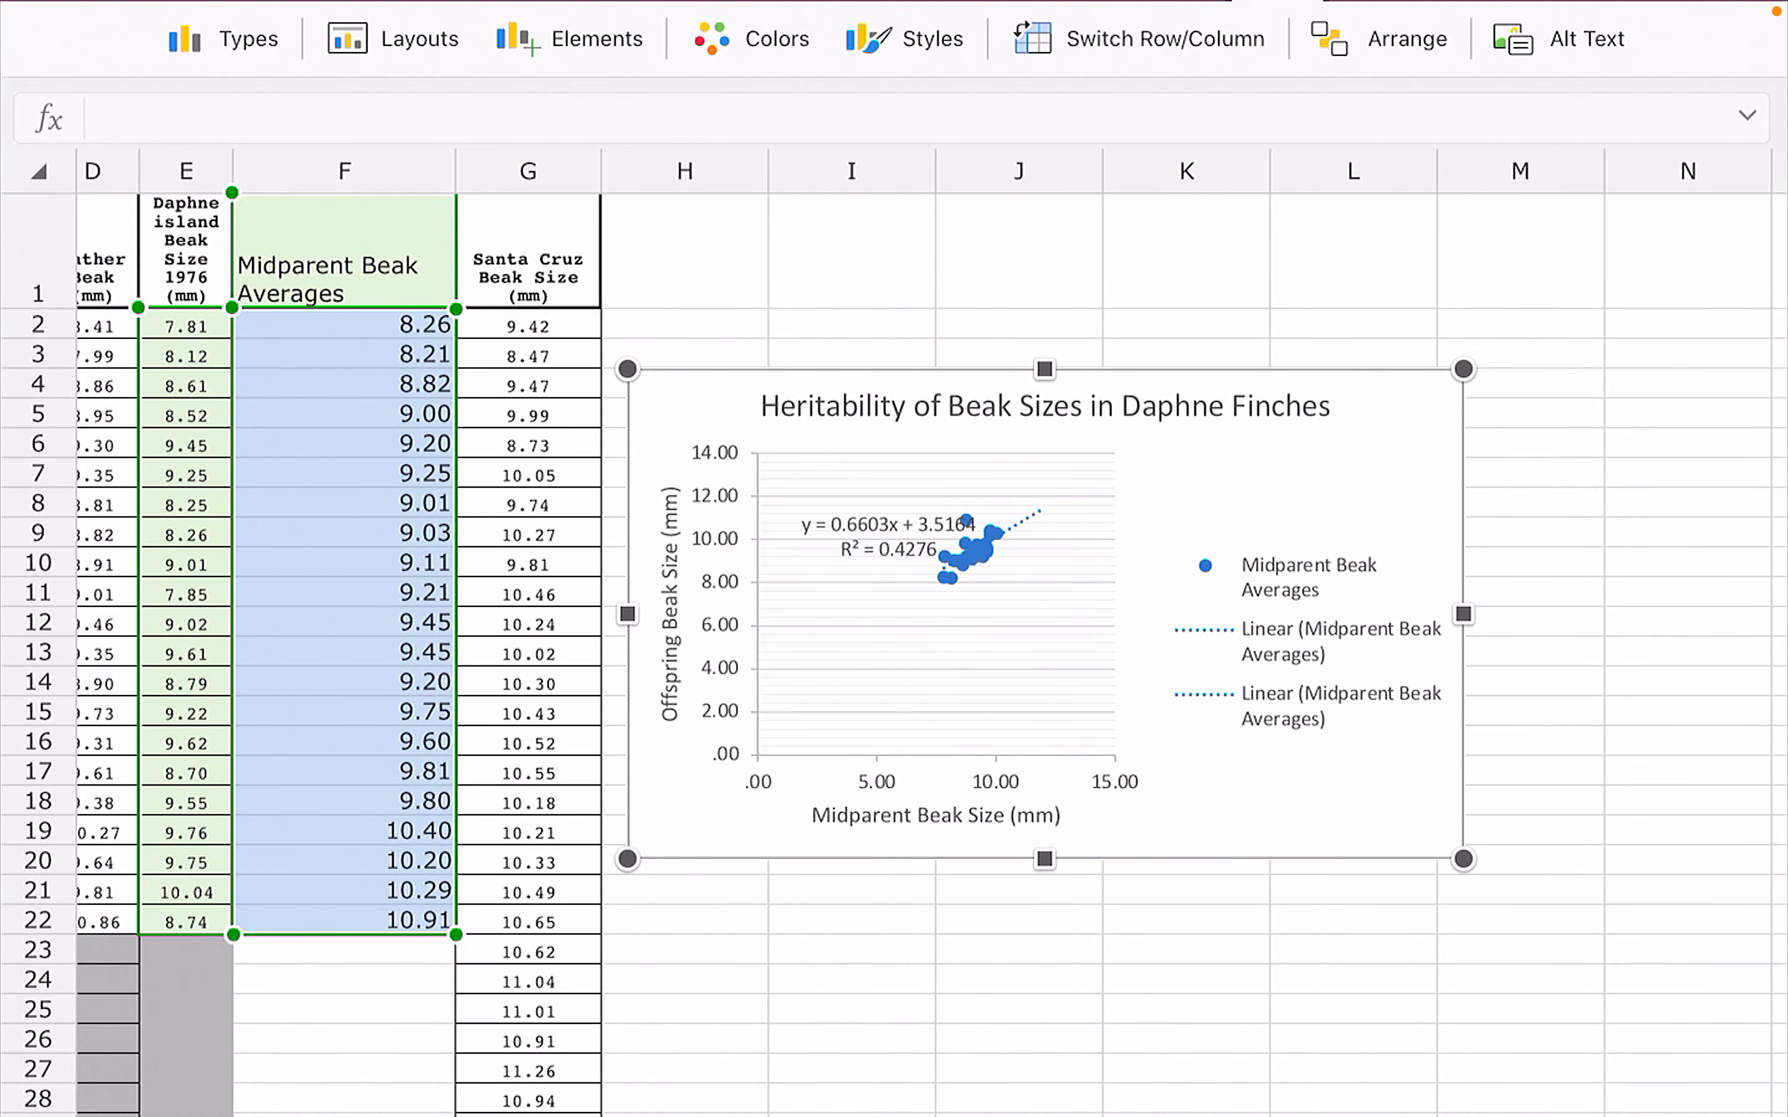
pyautogui.moveTo(1362, 286)
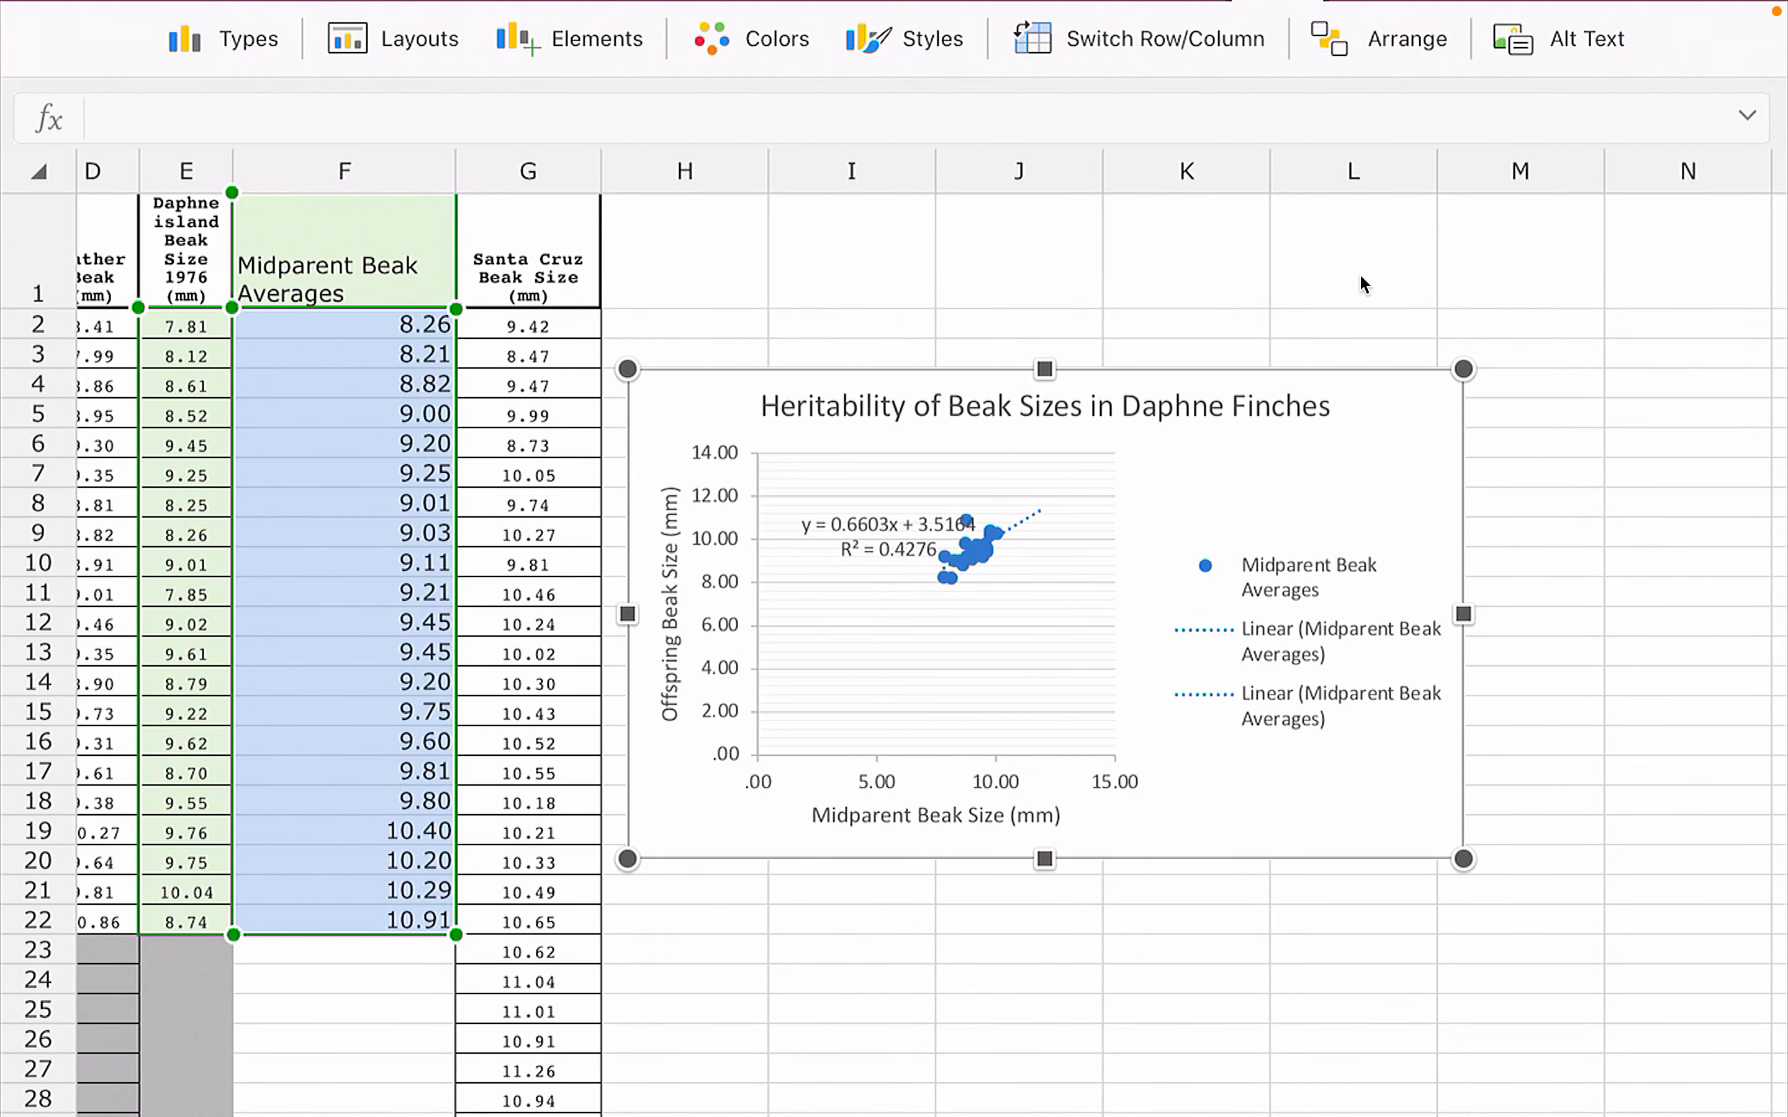
pyautogui.moveTo(725, 474)
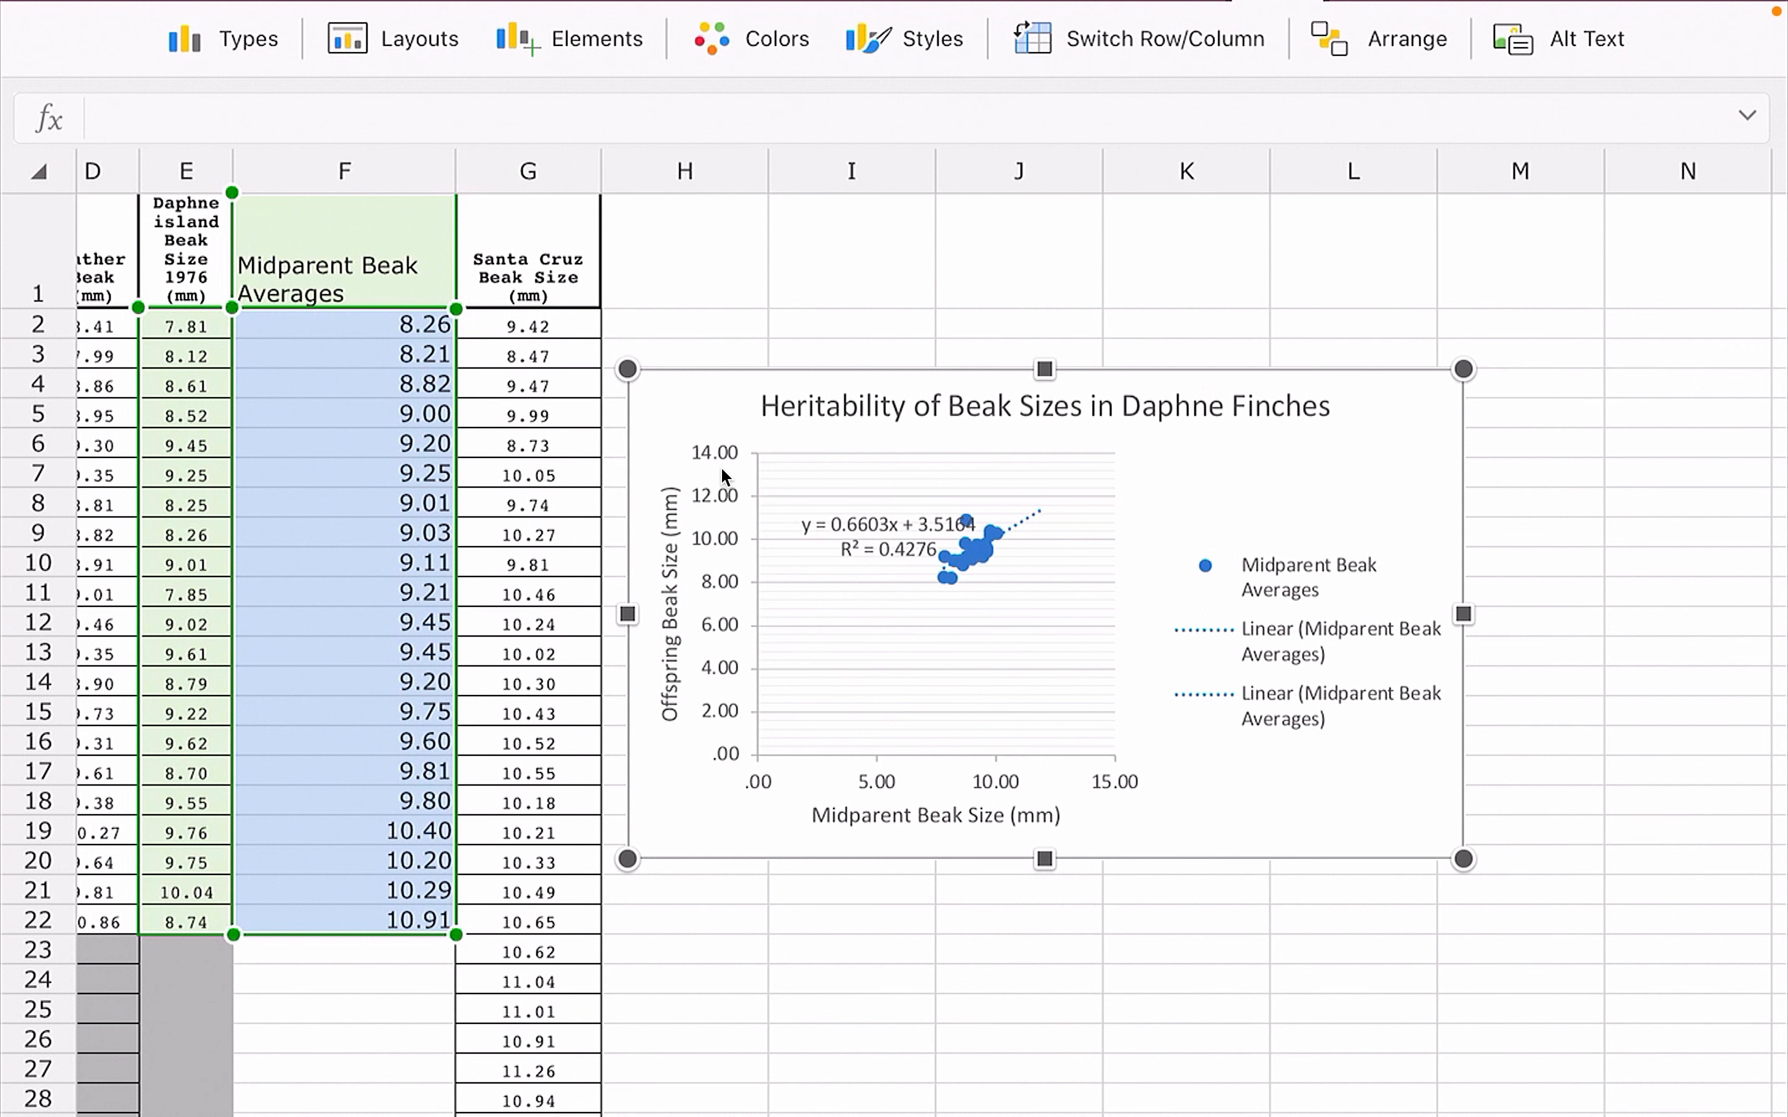
pyautogui.moveTo(717, 467)
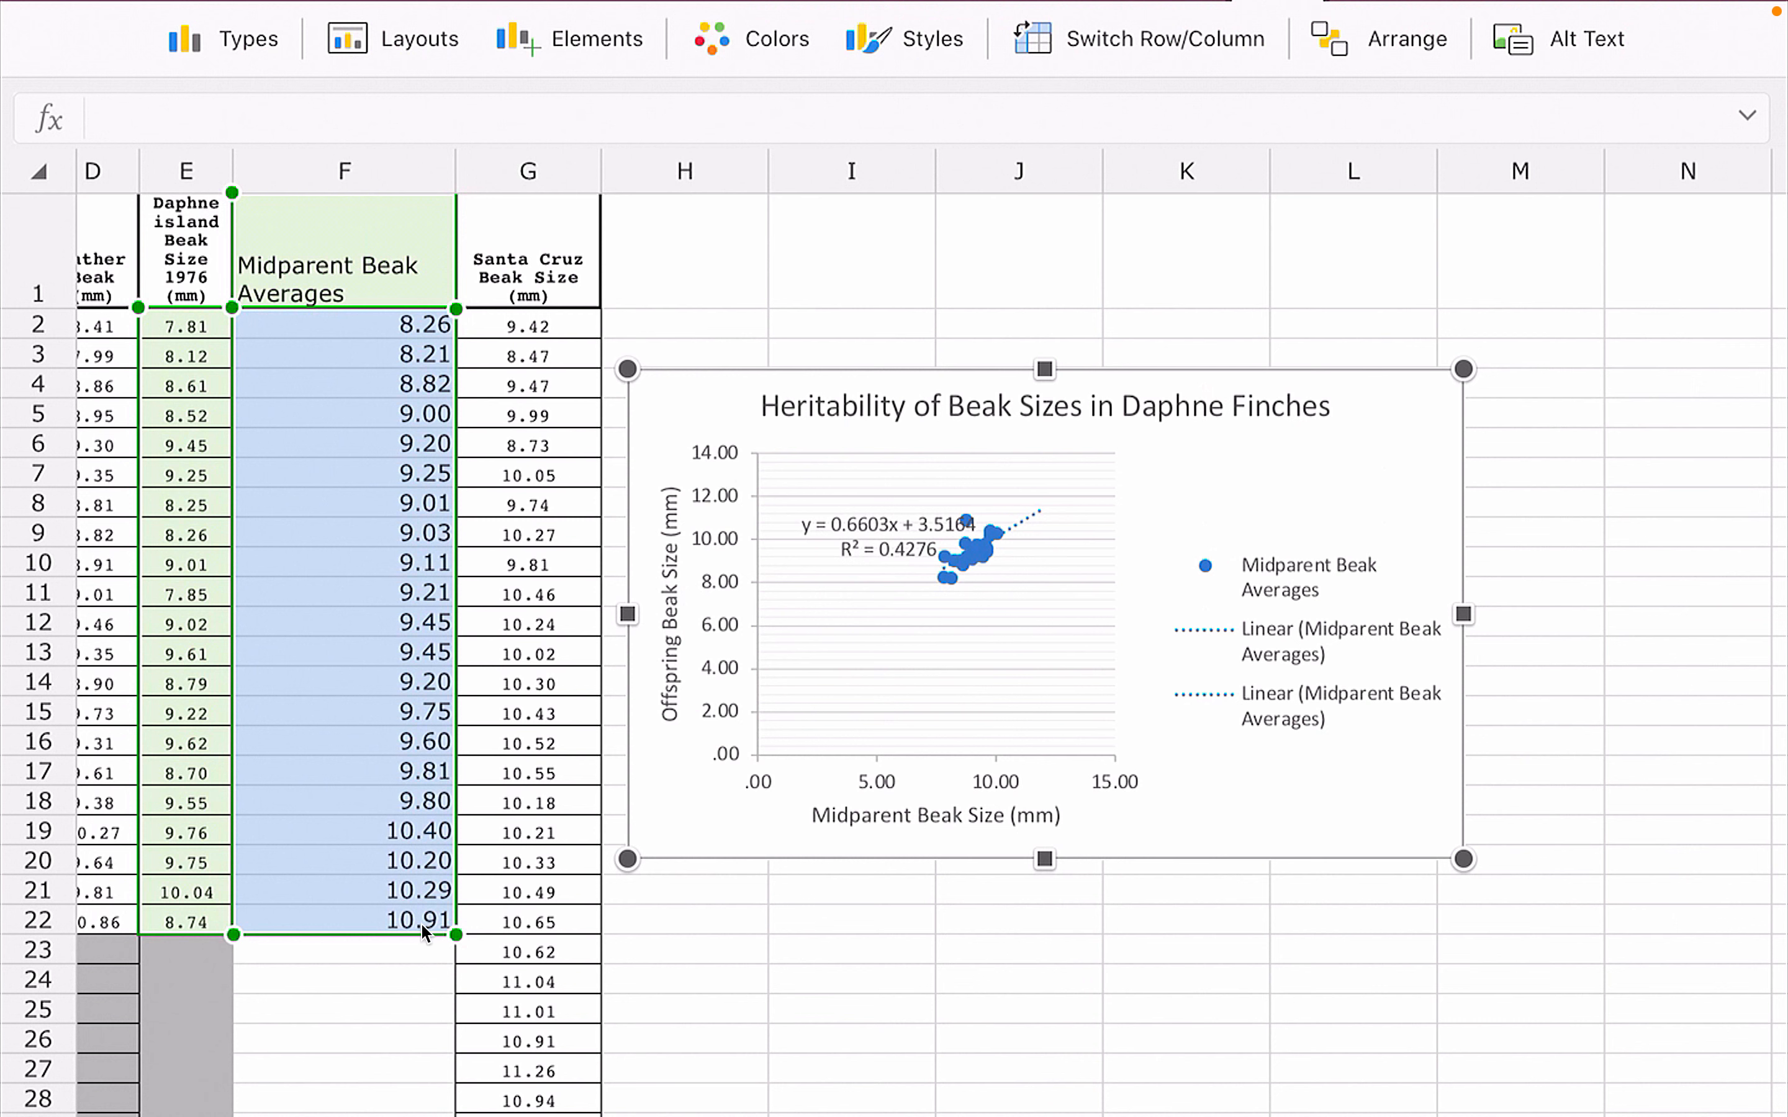
pyautogui.moveTo(467, 1018)
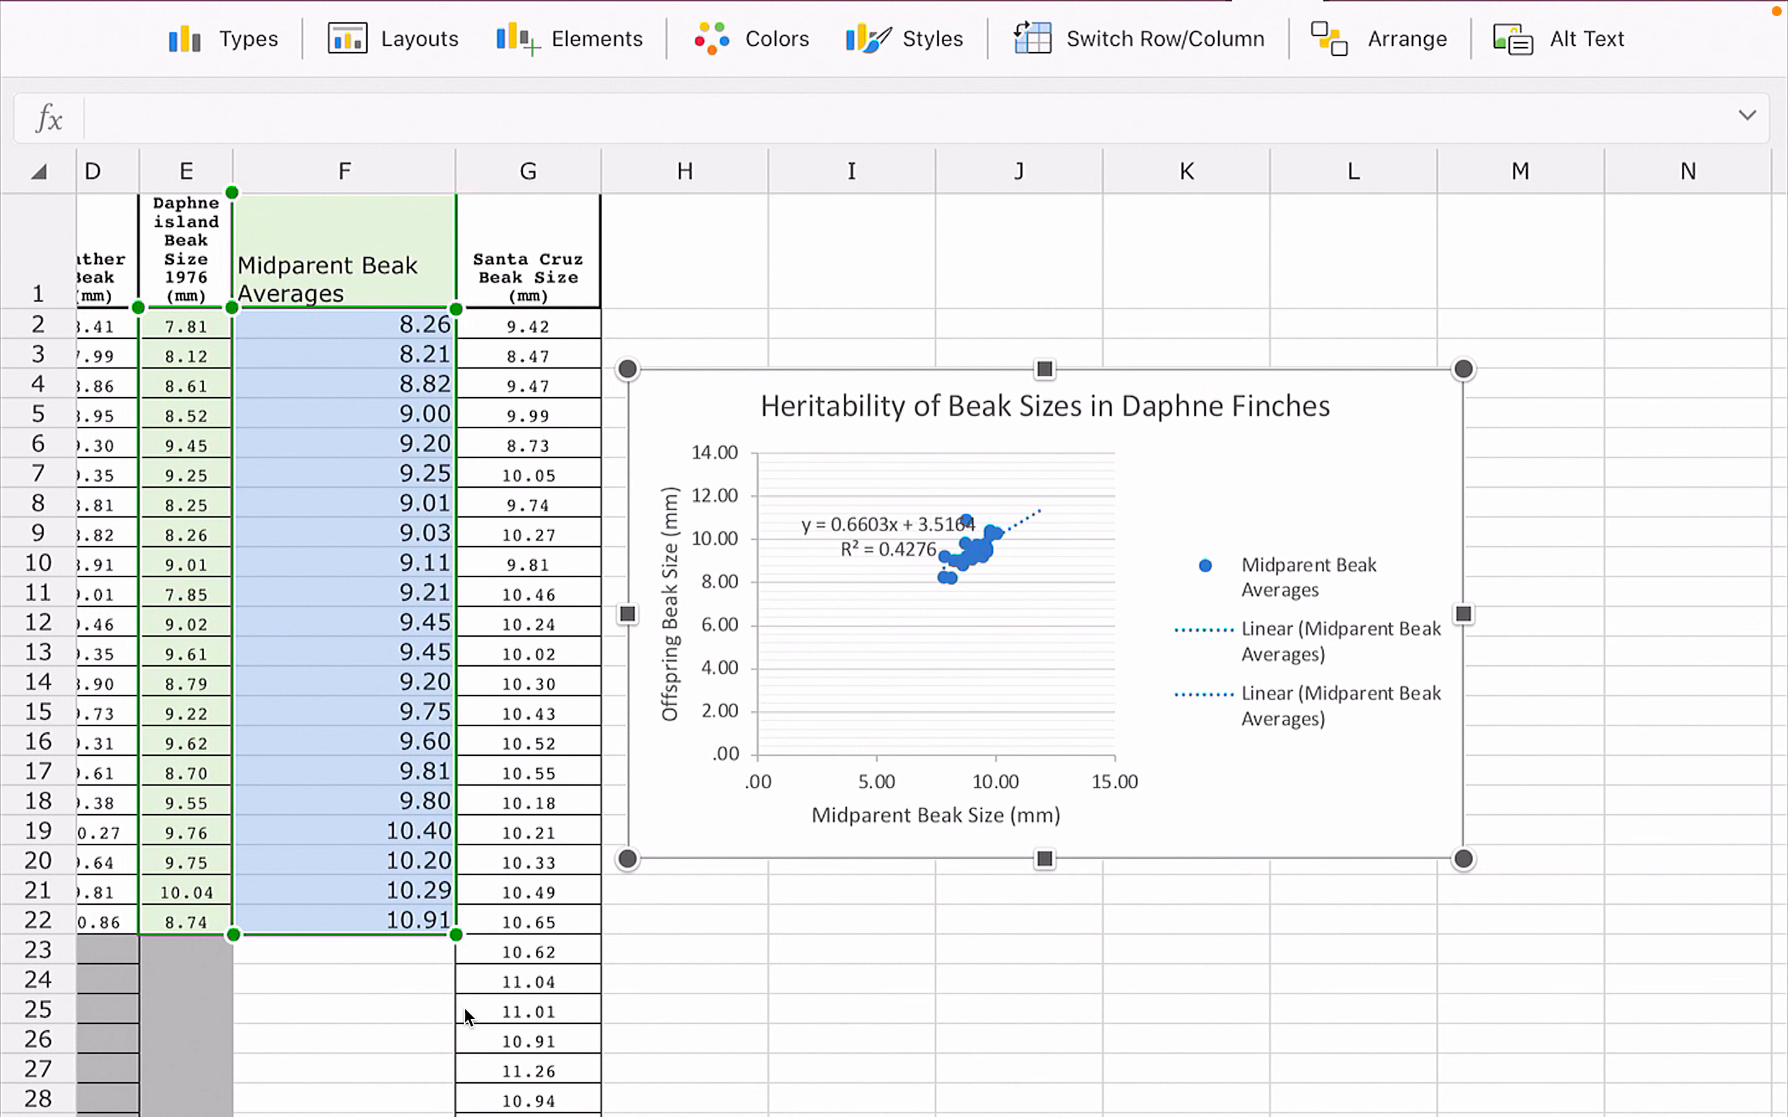
pyautogui.moveTo(489, 1018)
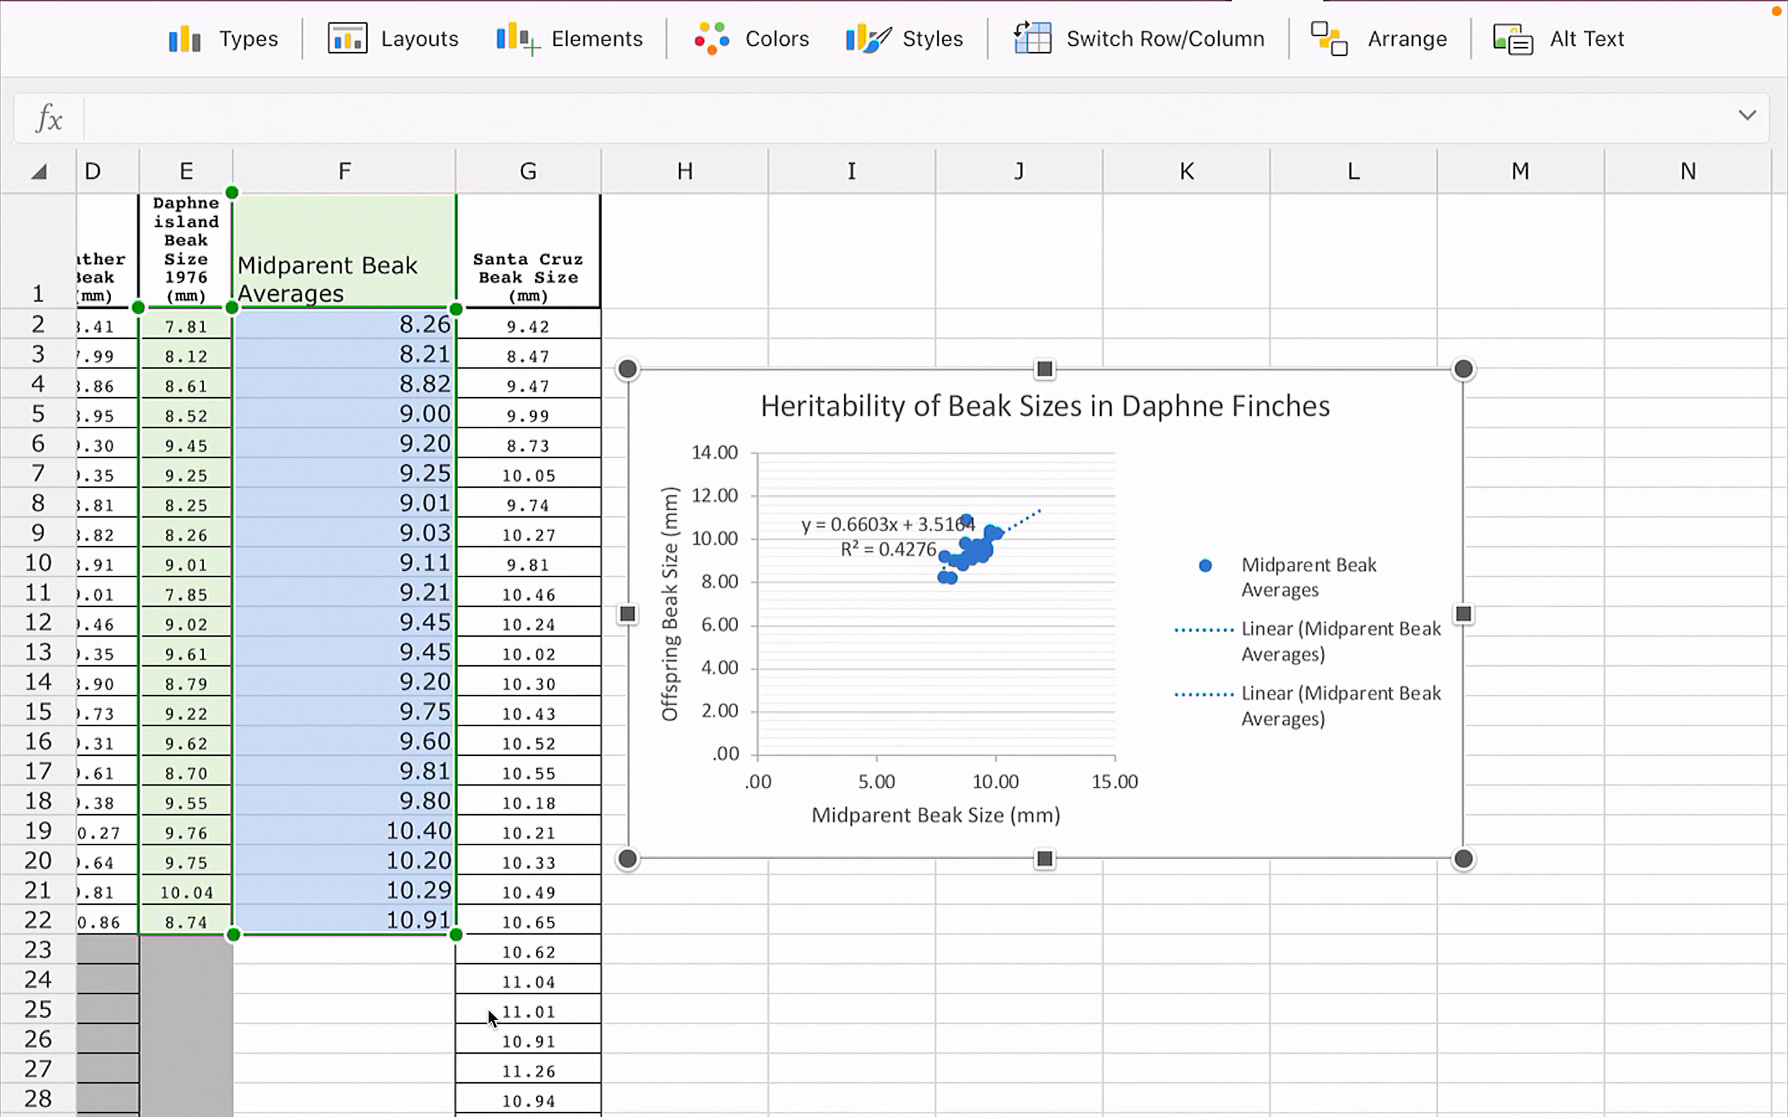